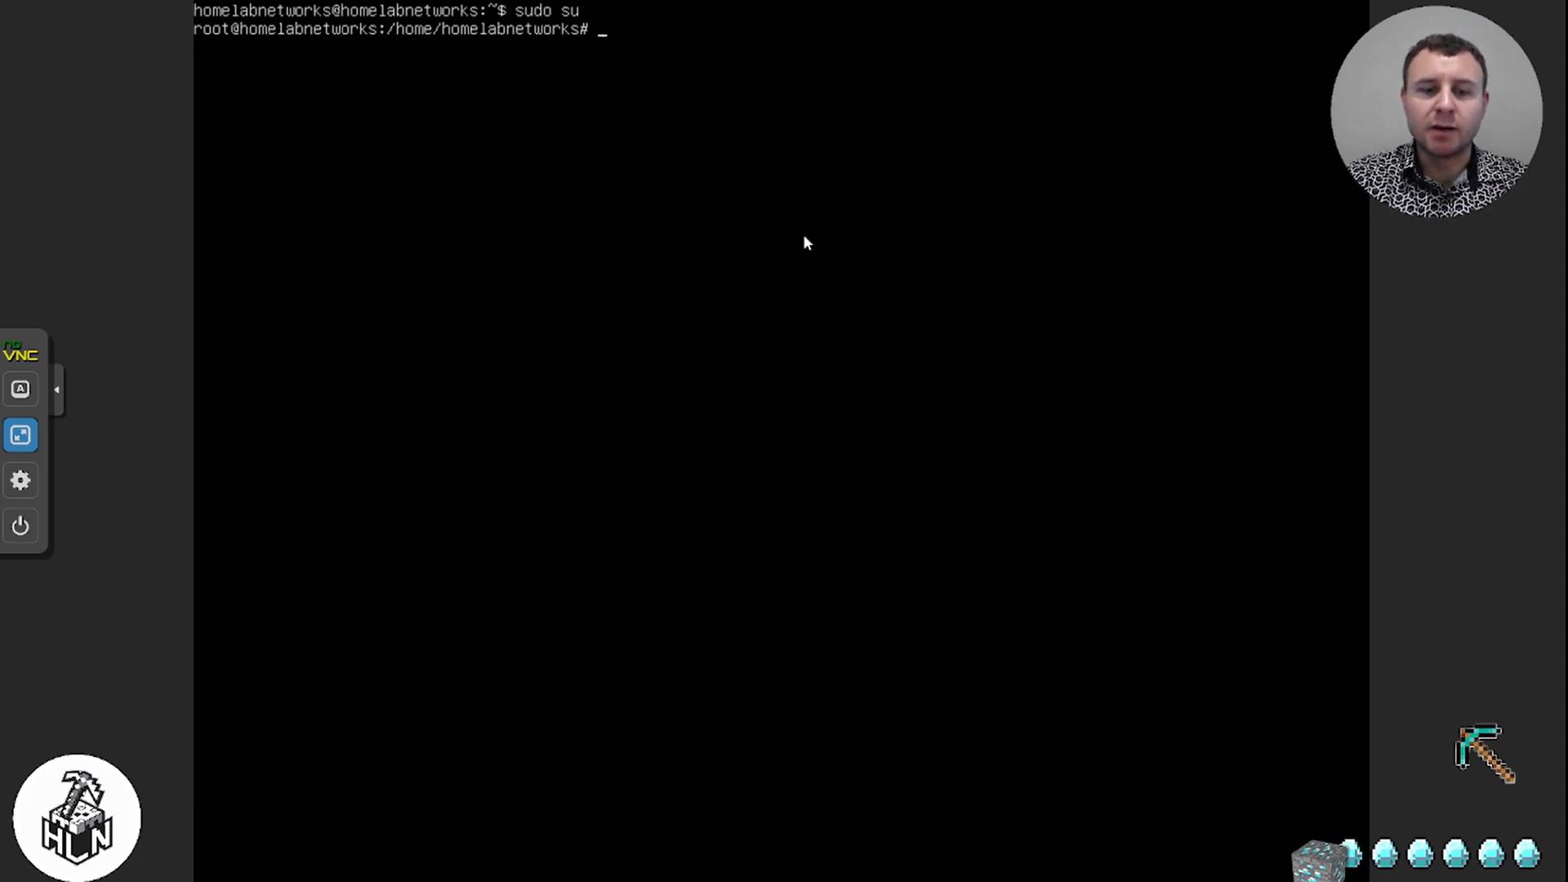
Step: Type the command to install net-tools with apt
type("sudo")
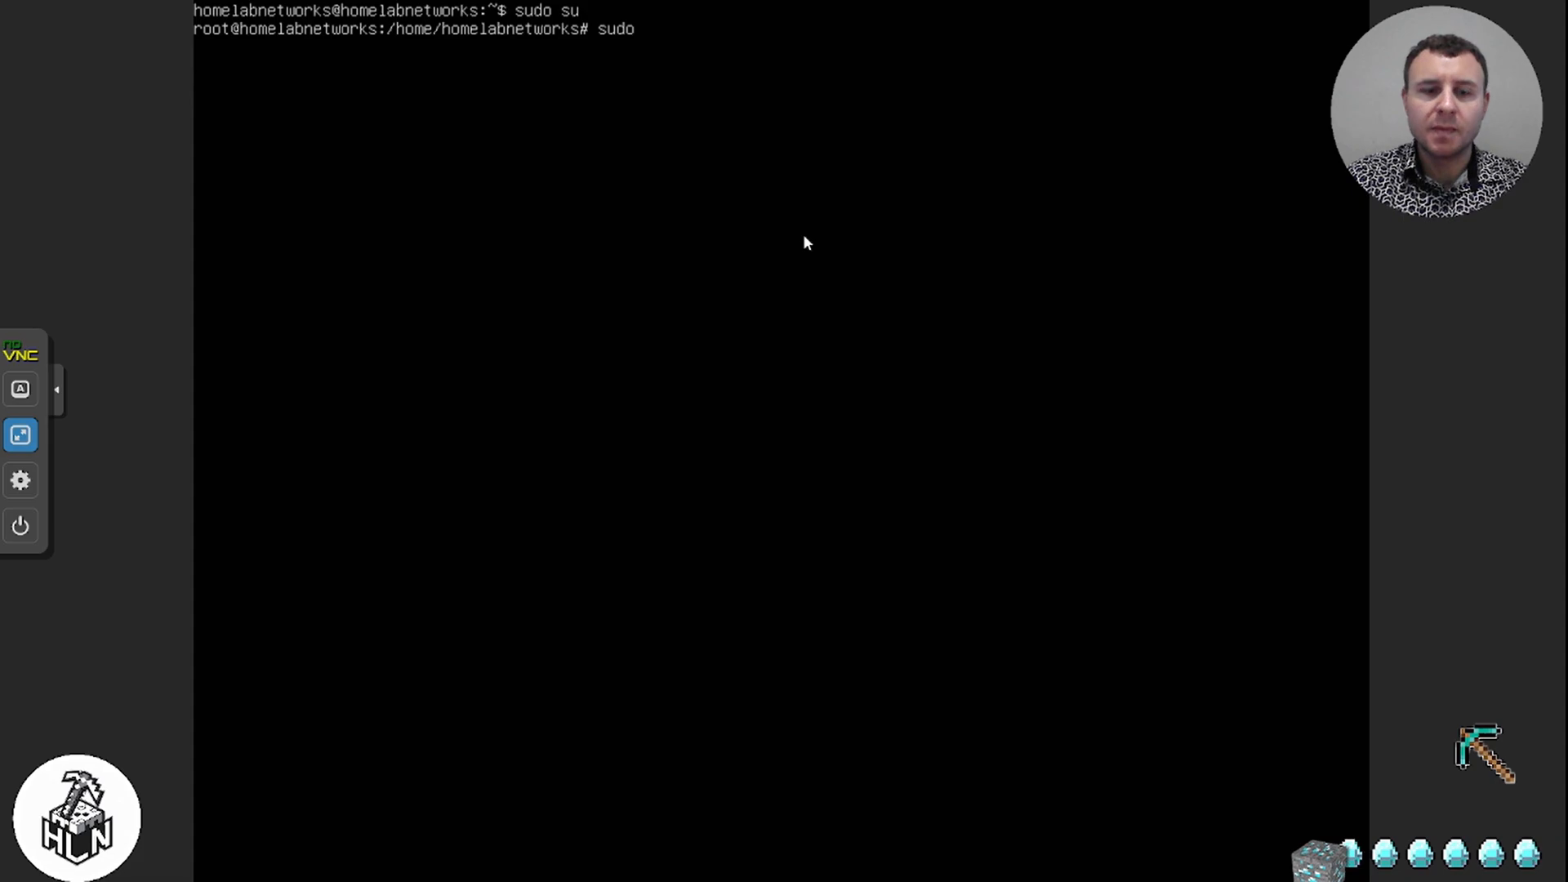
type("apt")
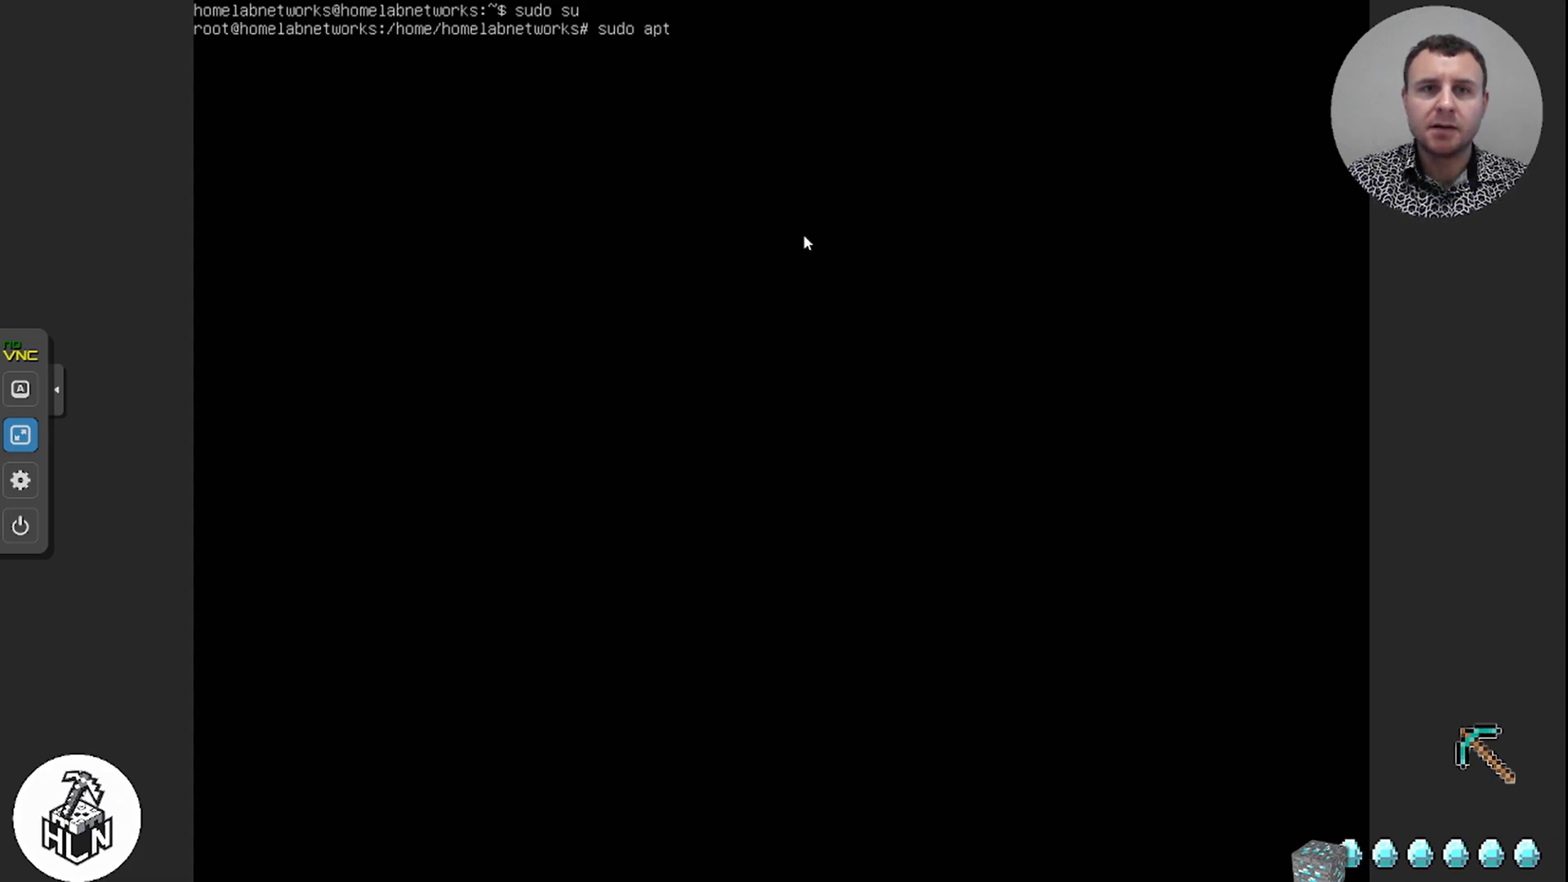
type("insta;")
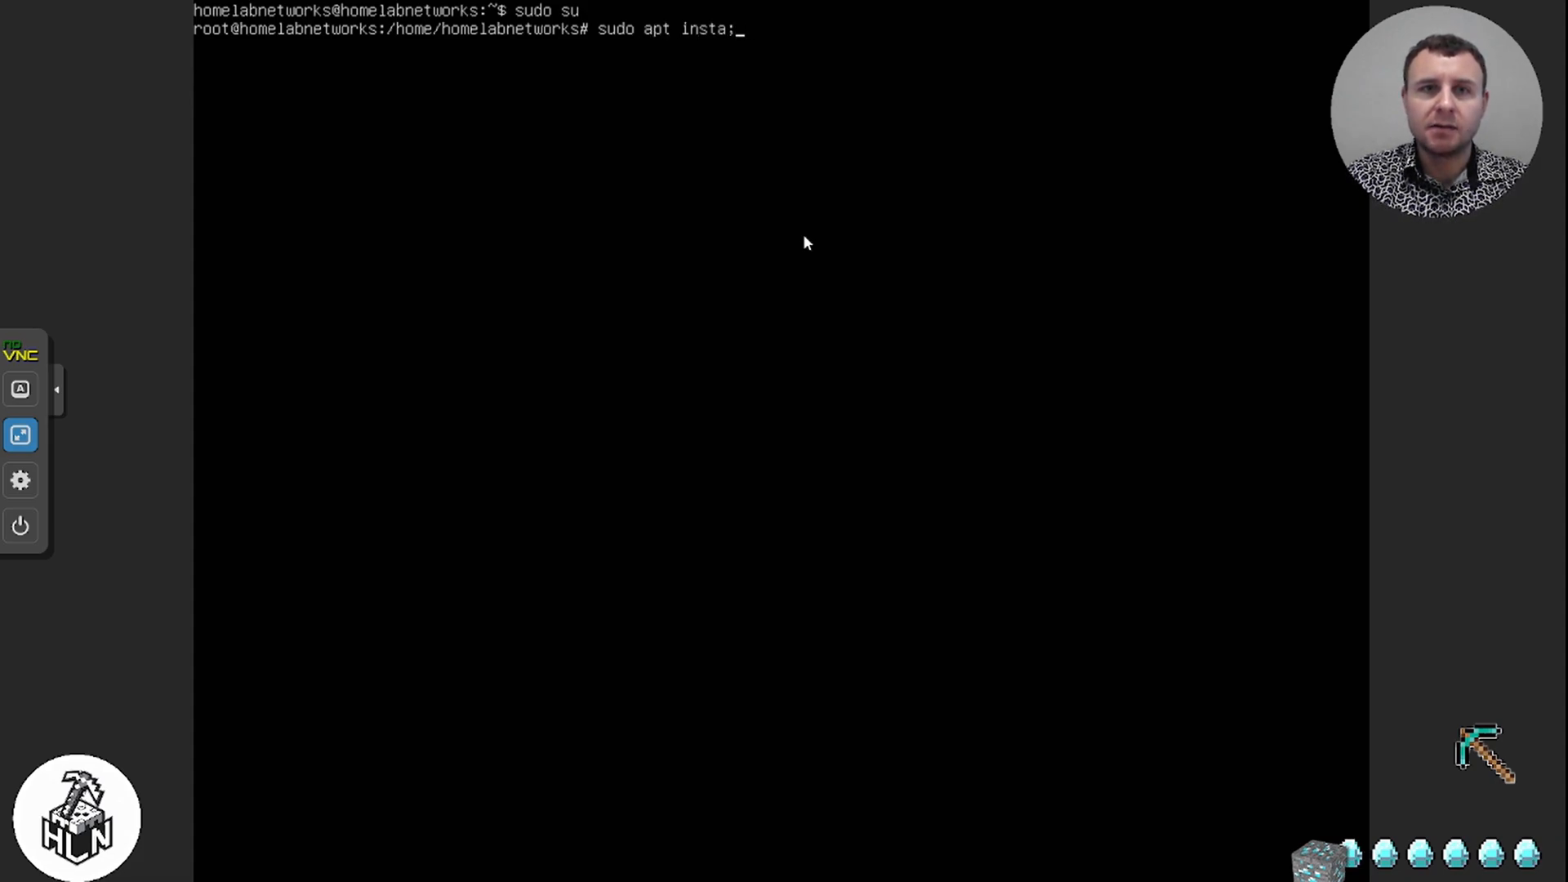
type("ll net")
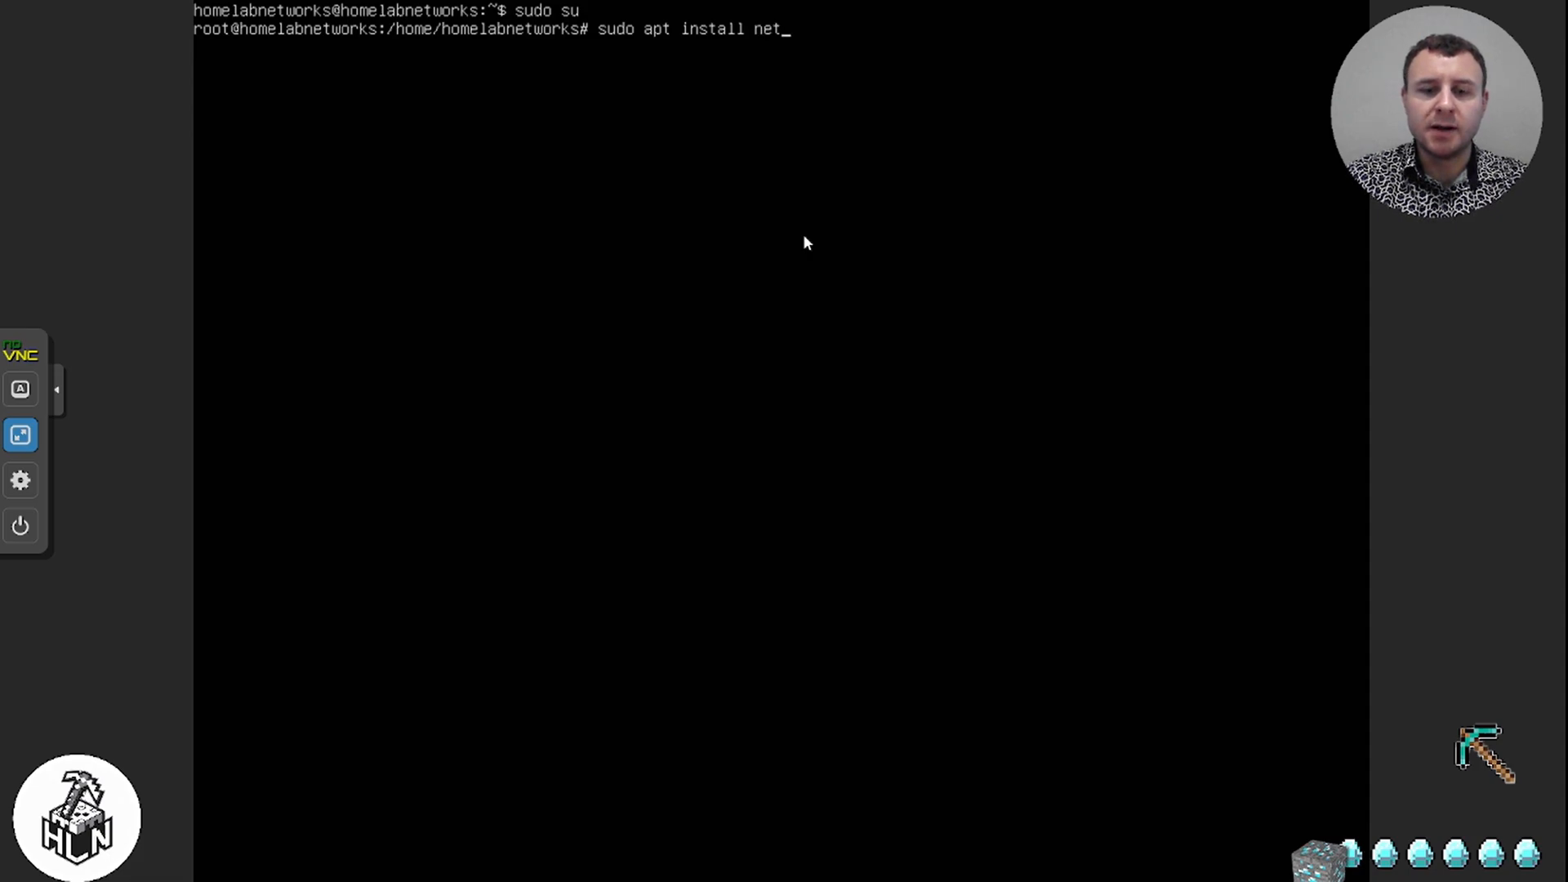
type("-t")
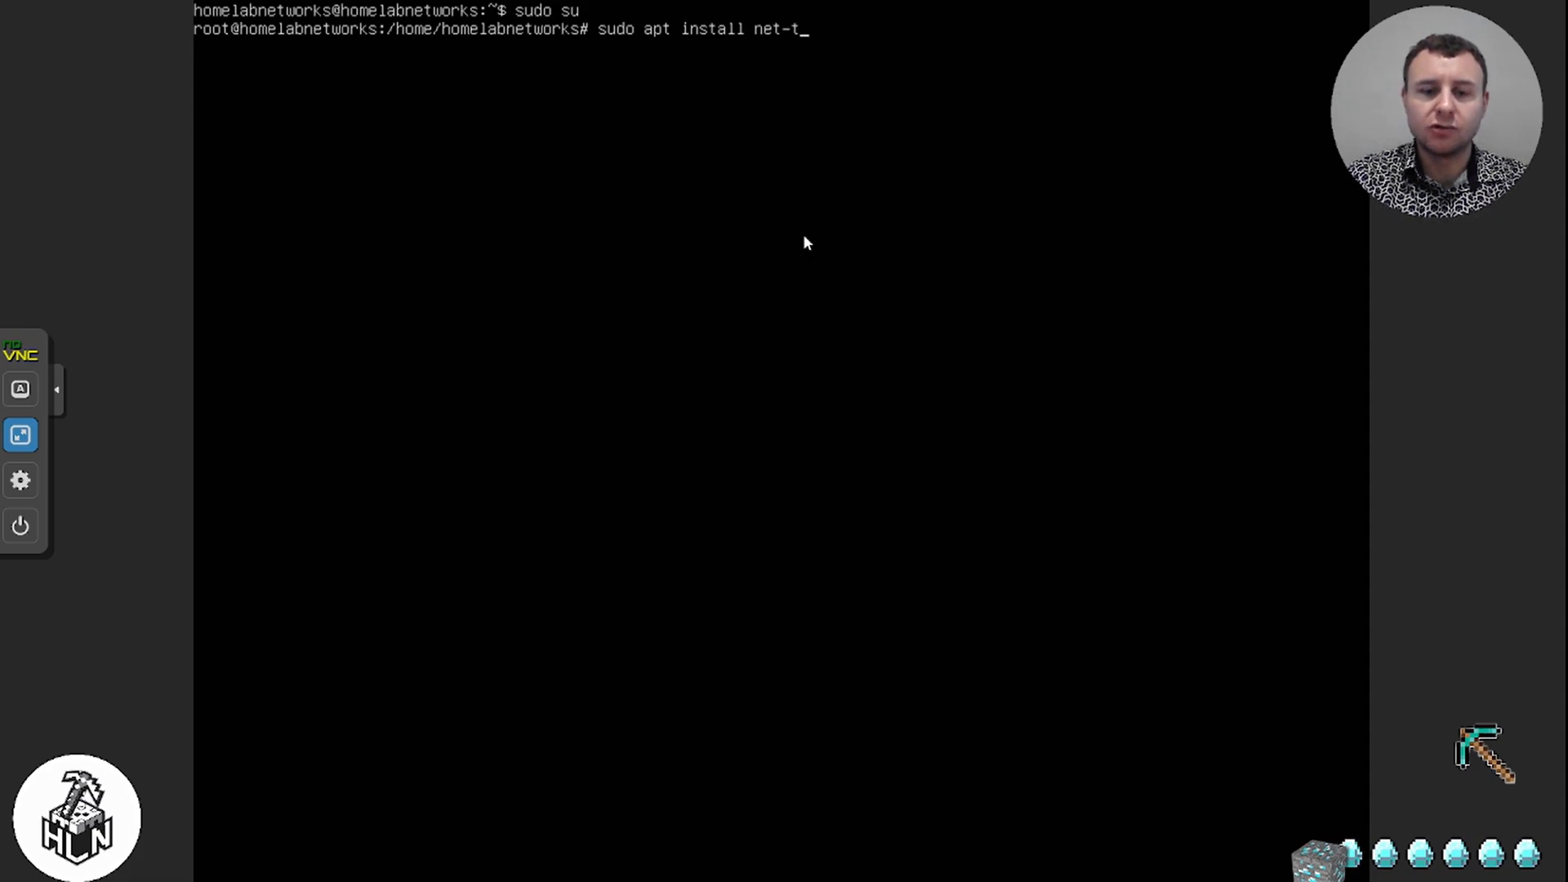
type("ools")
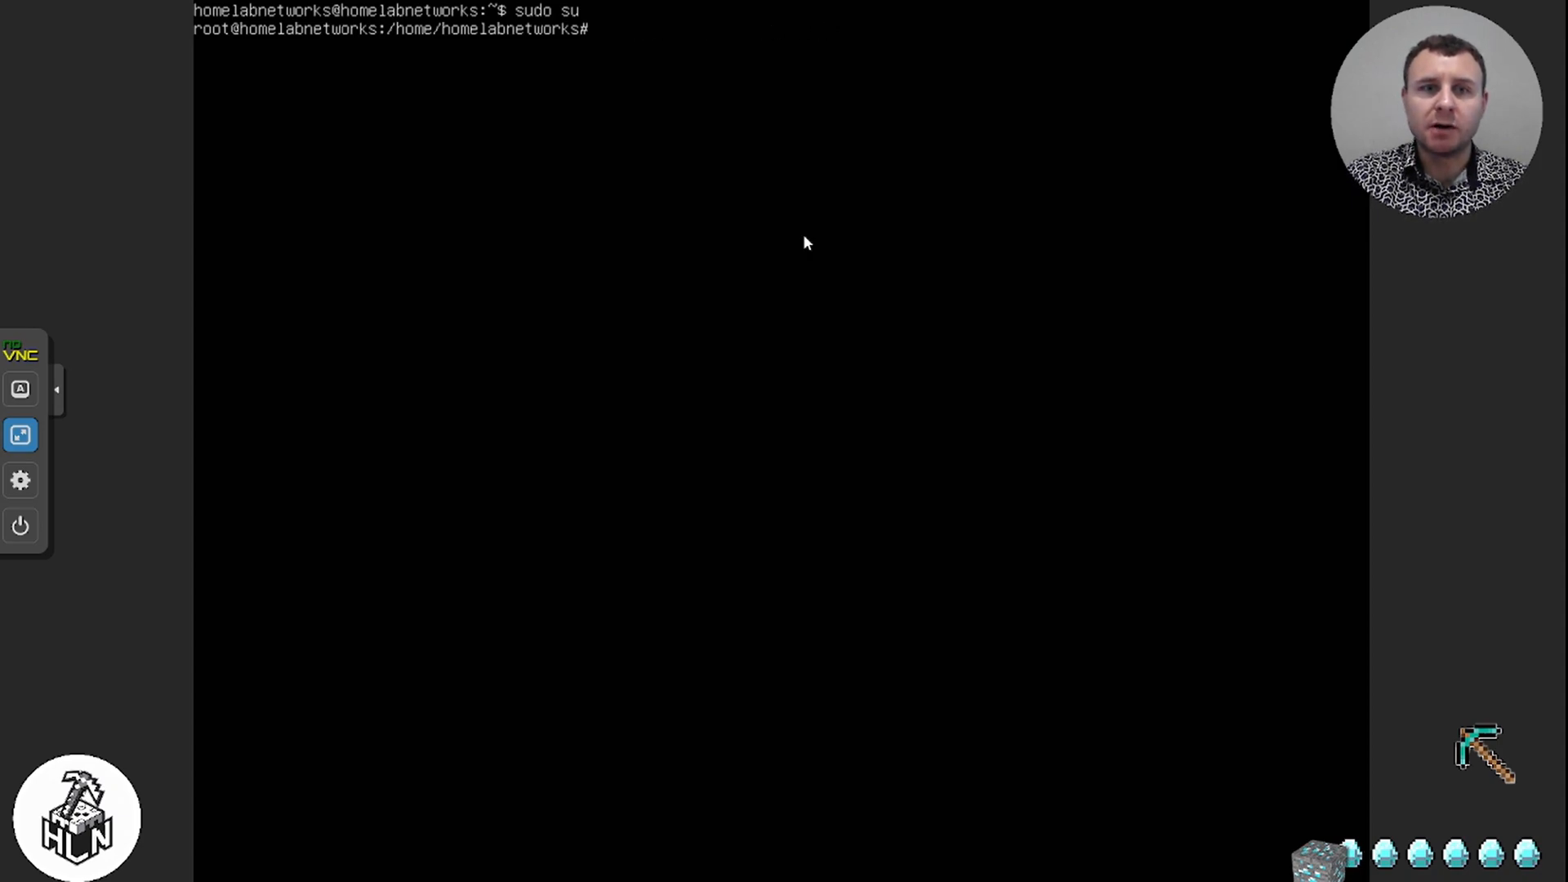
Step: Run ifconfig to check the network address, then discard a half-typed sudo command
type("ifco")
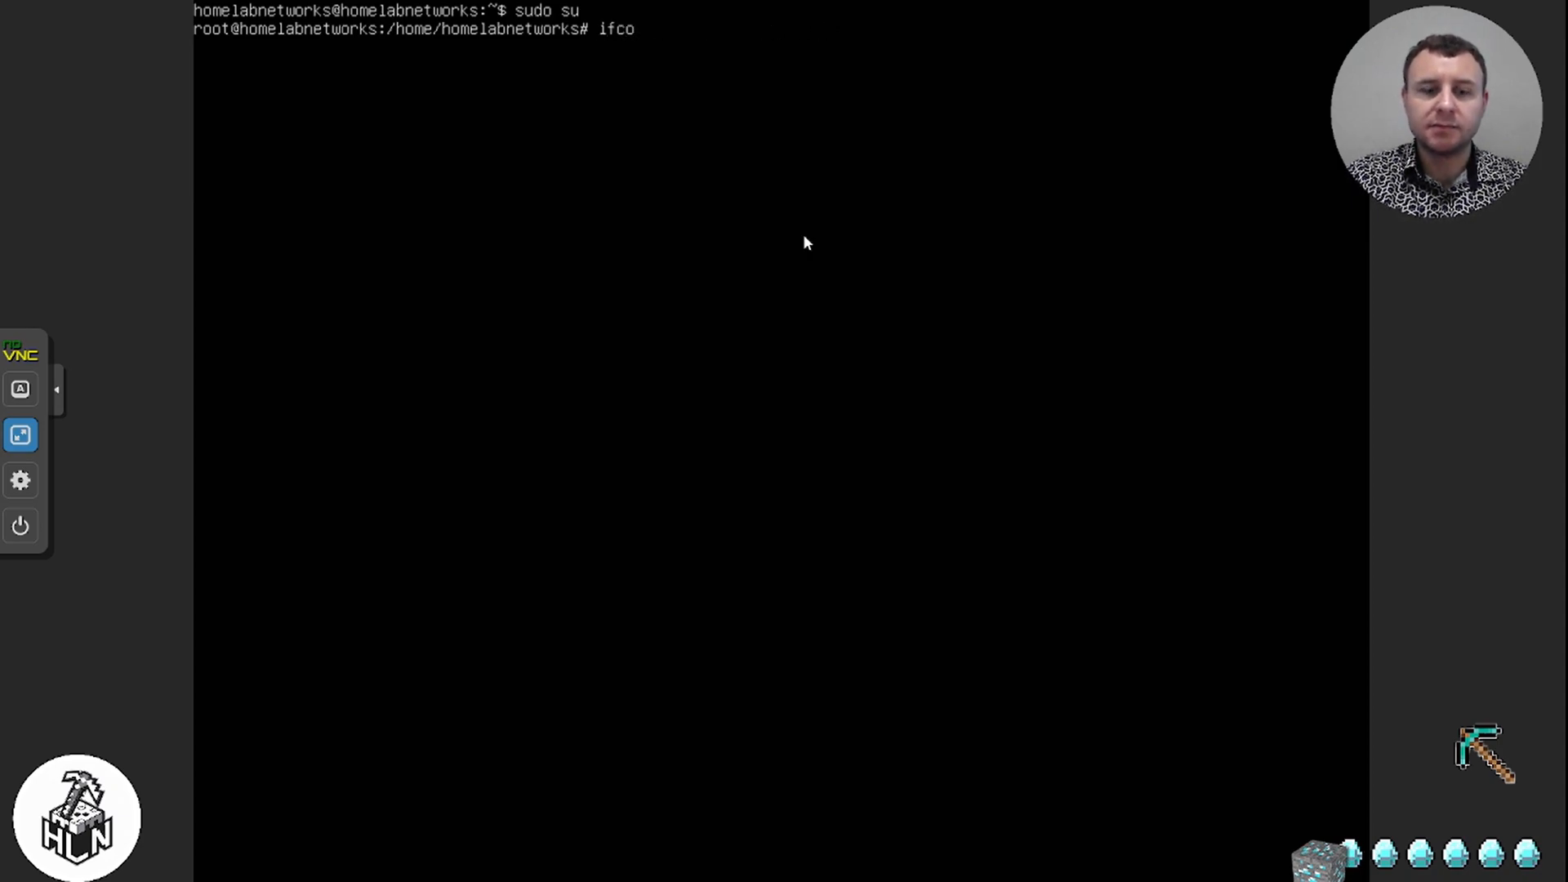
type("nfig")
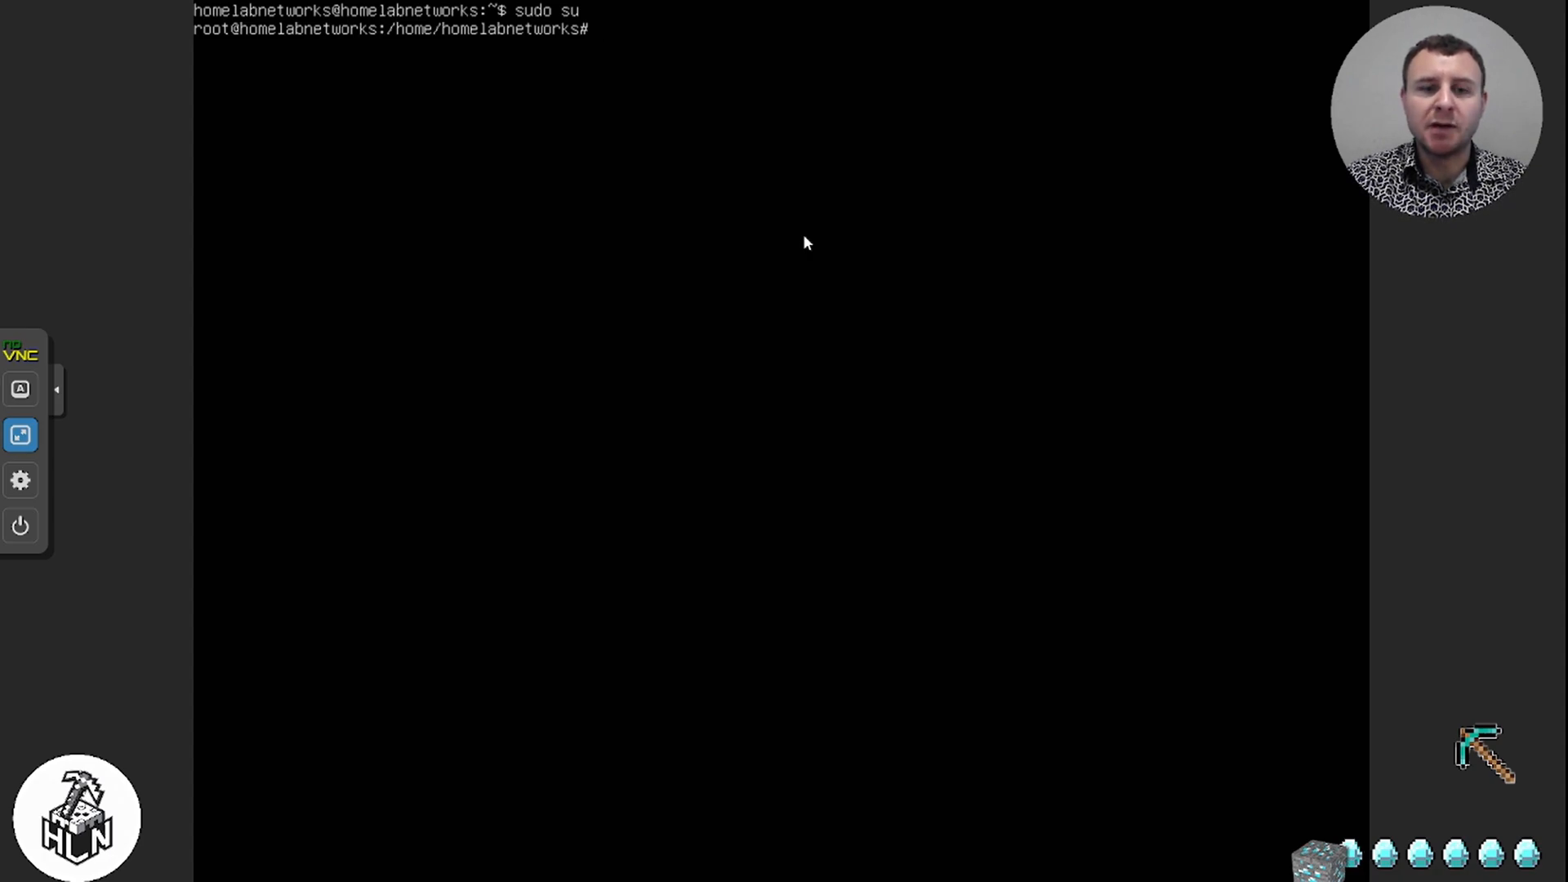
type("sudo")
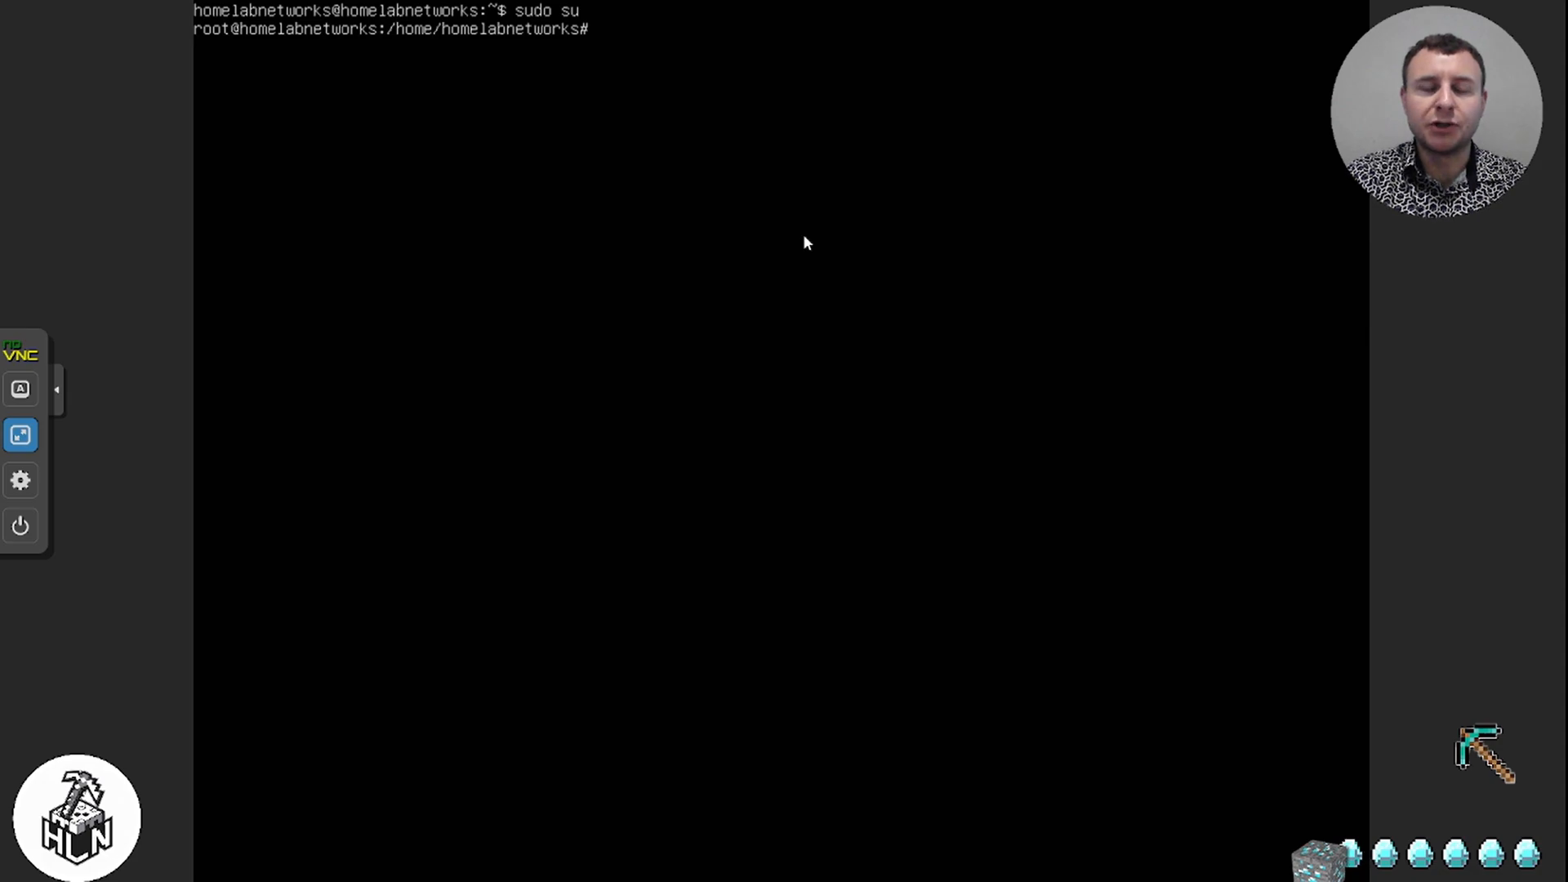
type("sudo su")
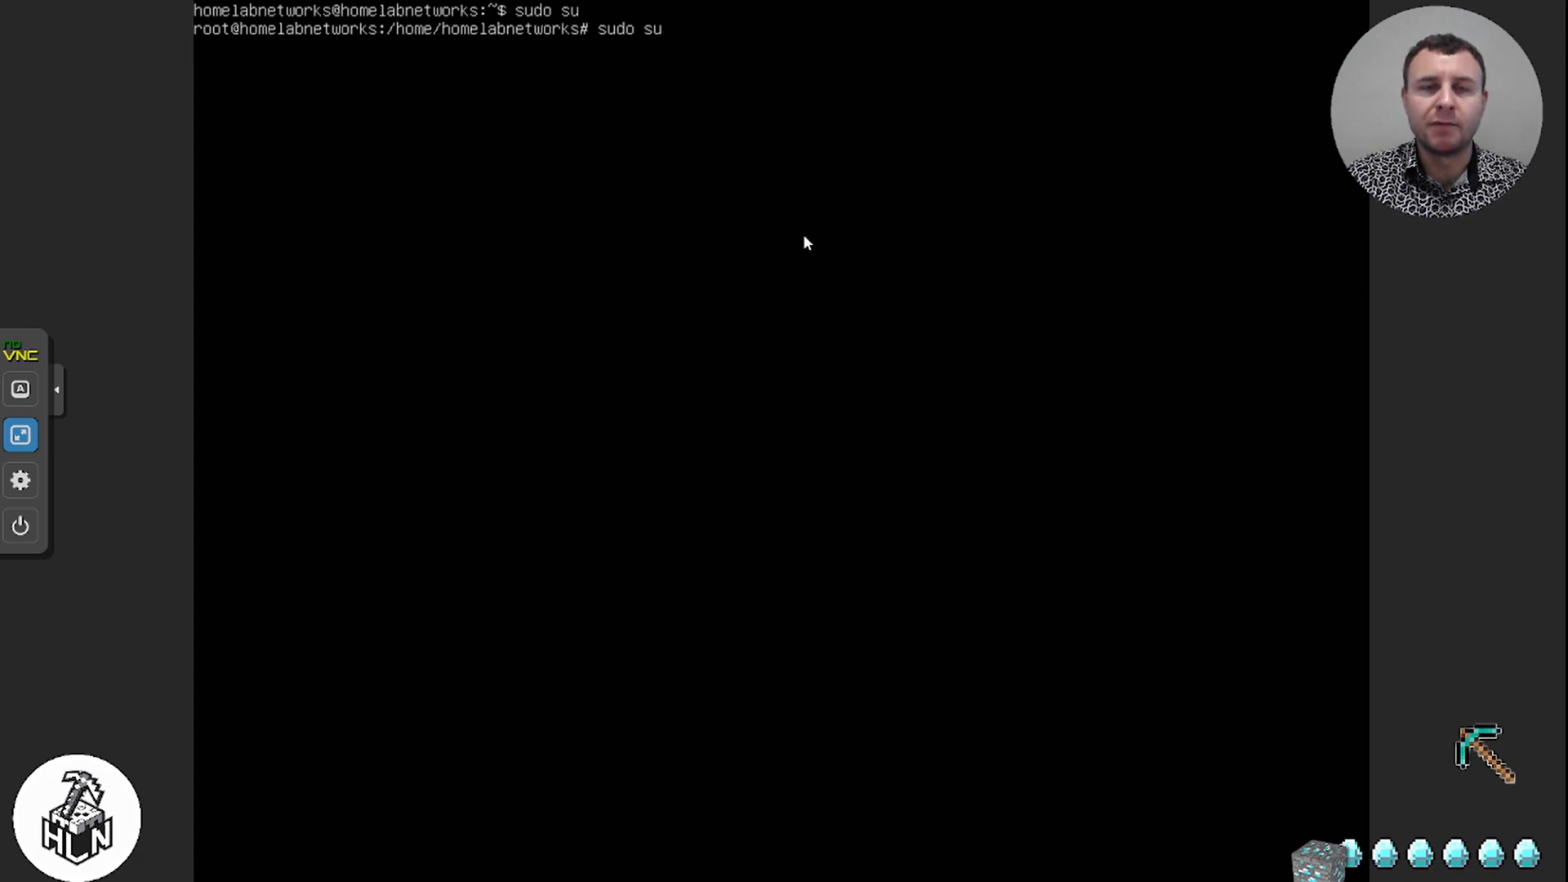
key("Return")
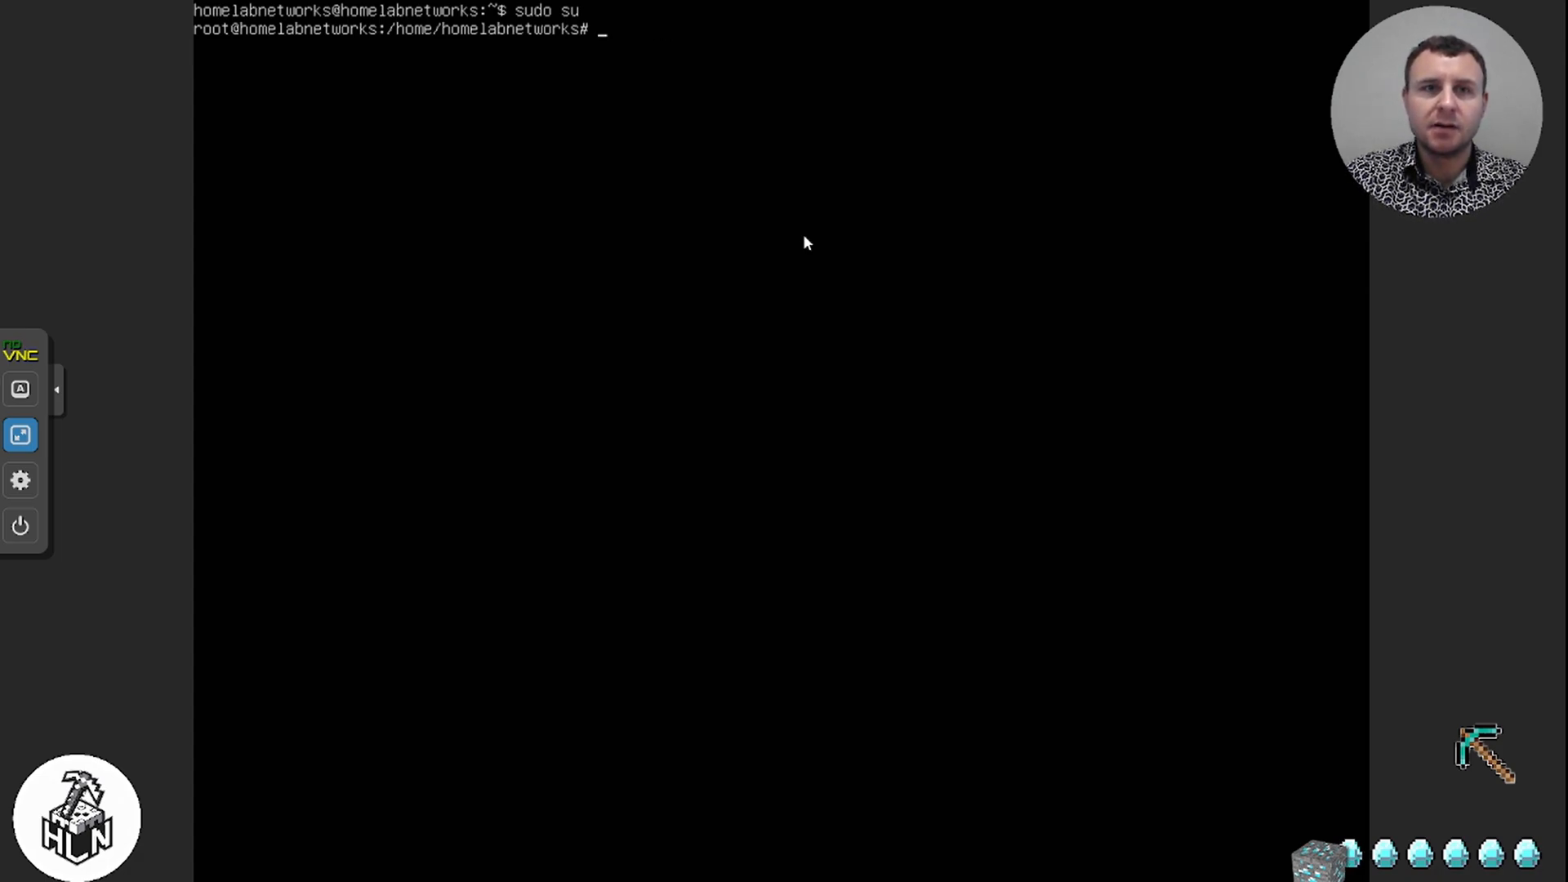
mouse_move(90, 462)
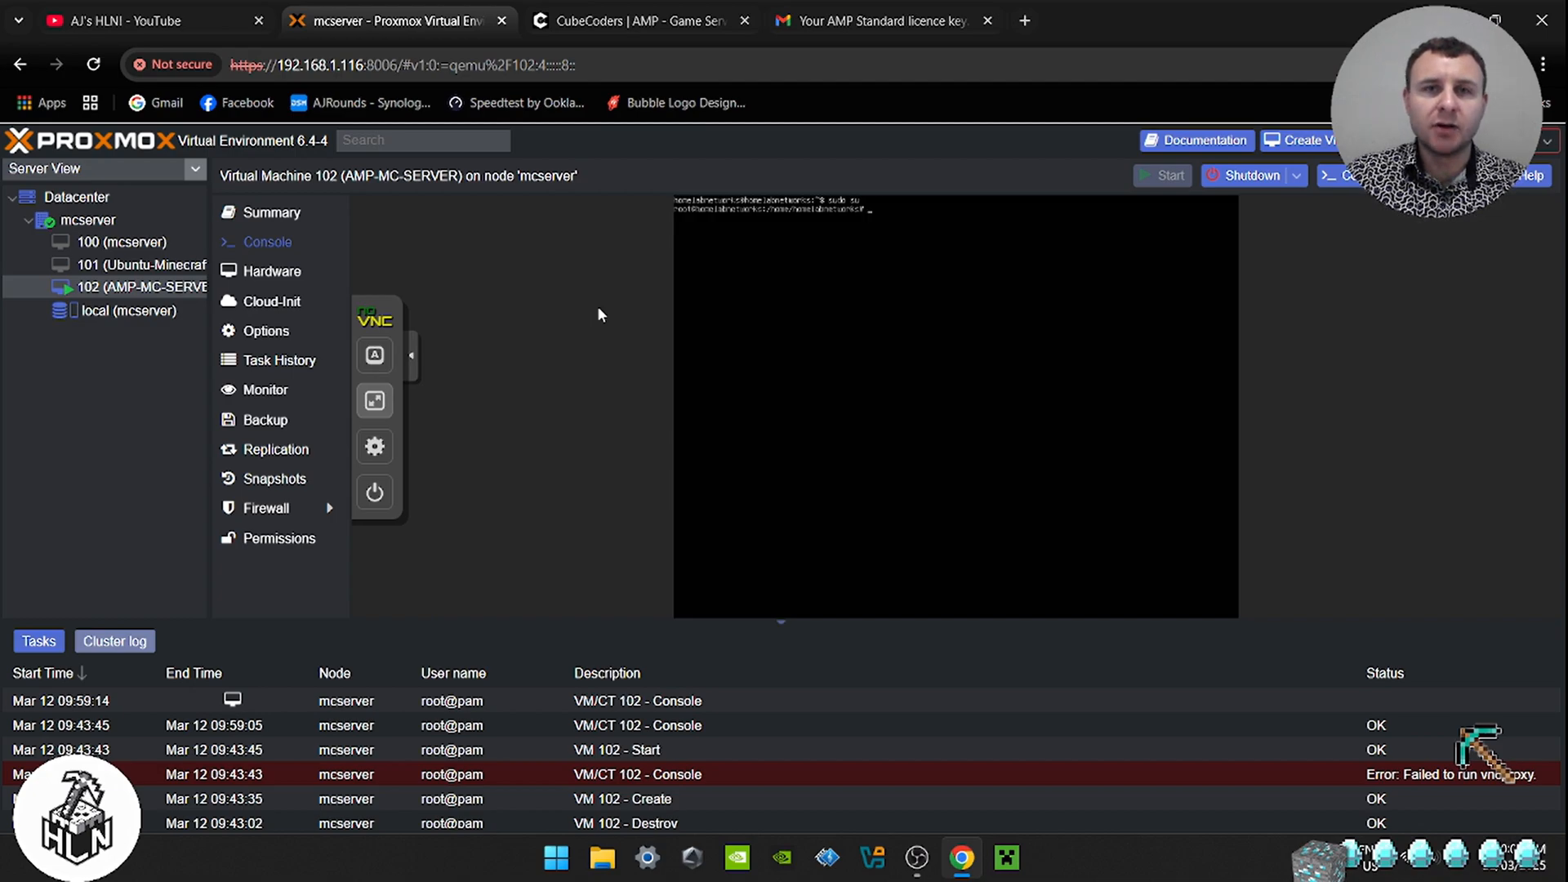
mouse_move(621, 332)
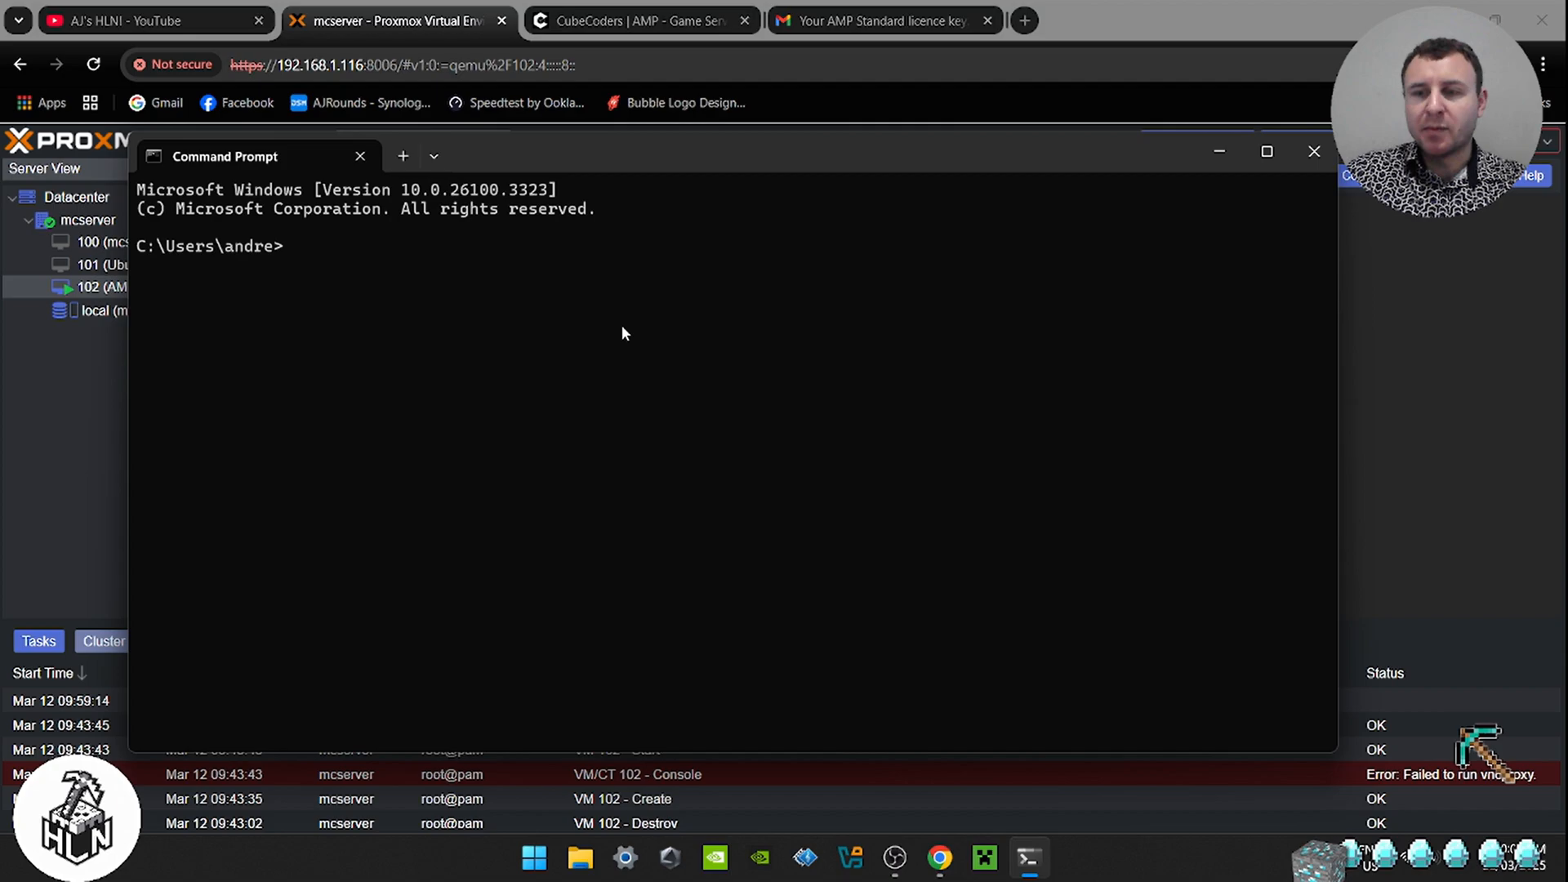
mouse_move(690, 293)
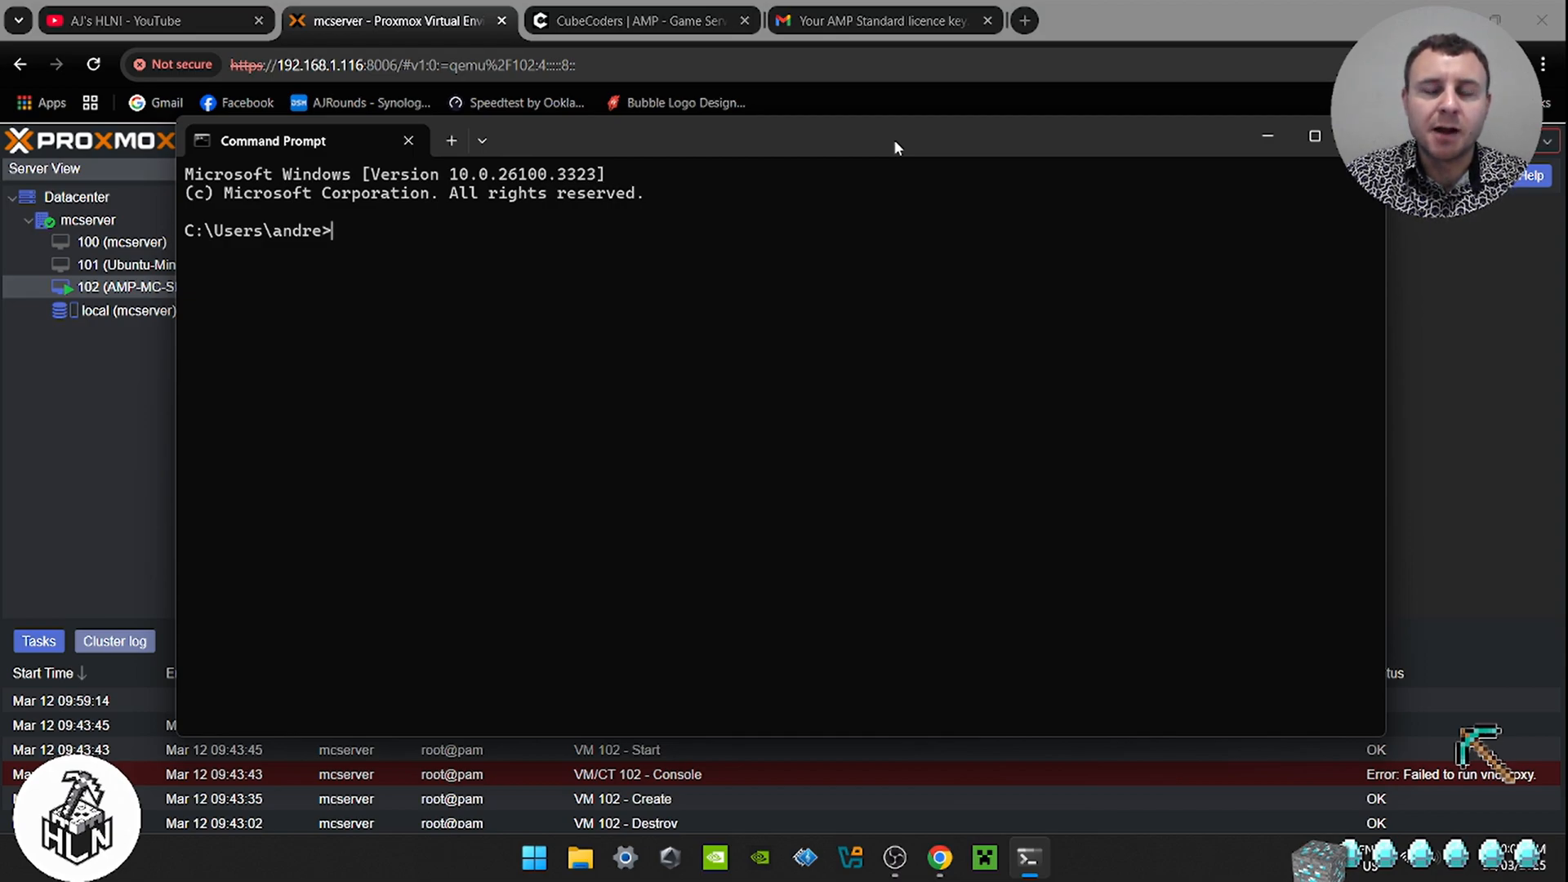
mouse_move(420, 331)
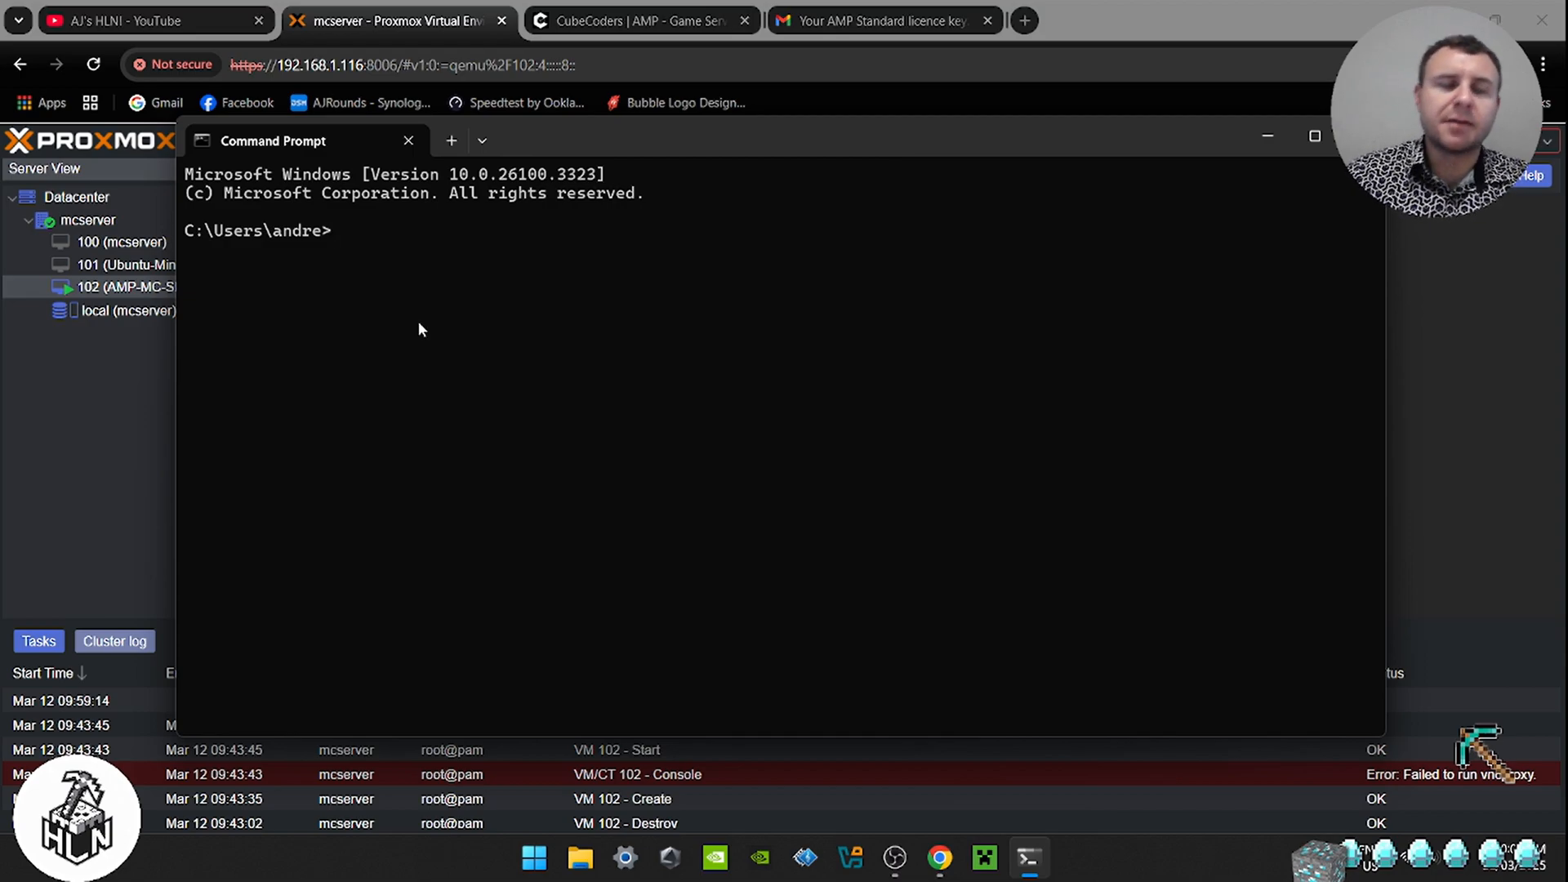
Step: SSH to the Ubuntu server at 192.168.1.114 and accept its host key with 'yes'
type("ssh")
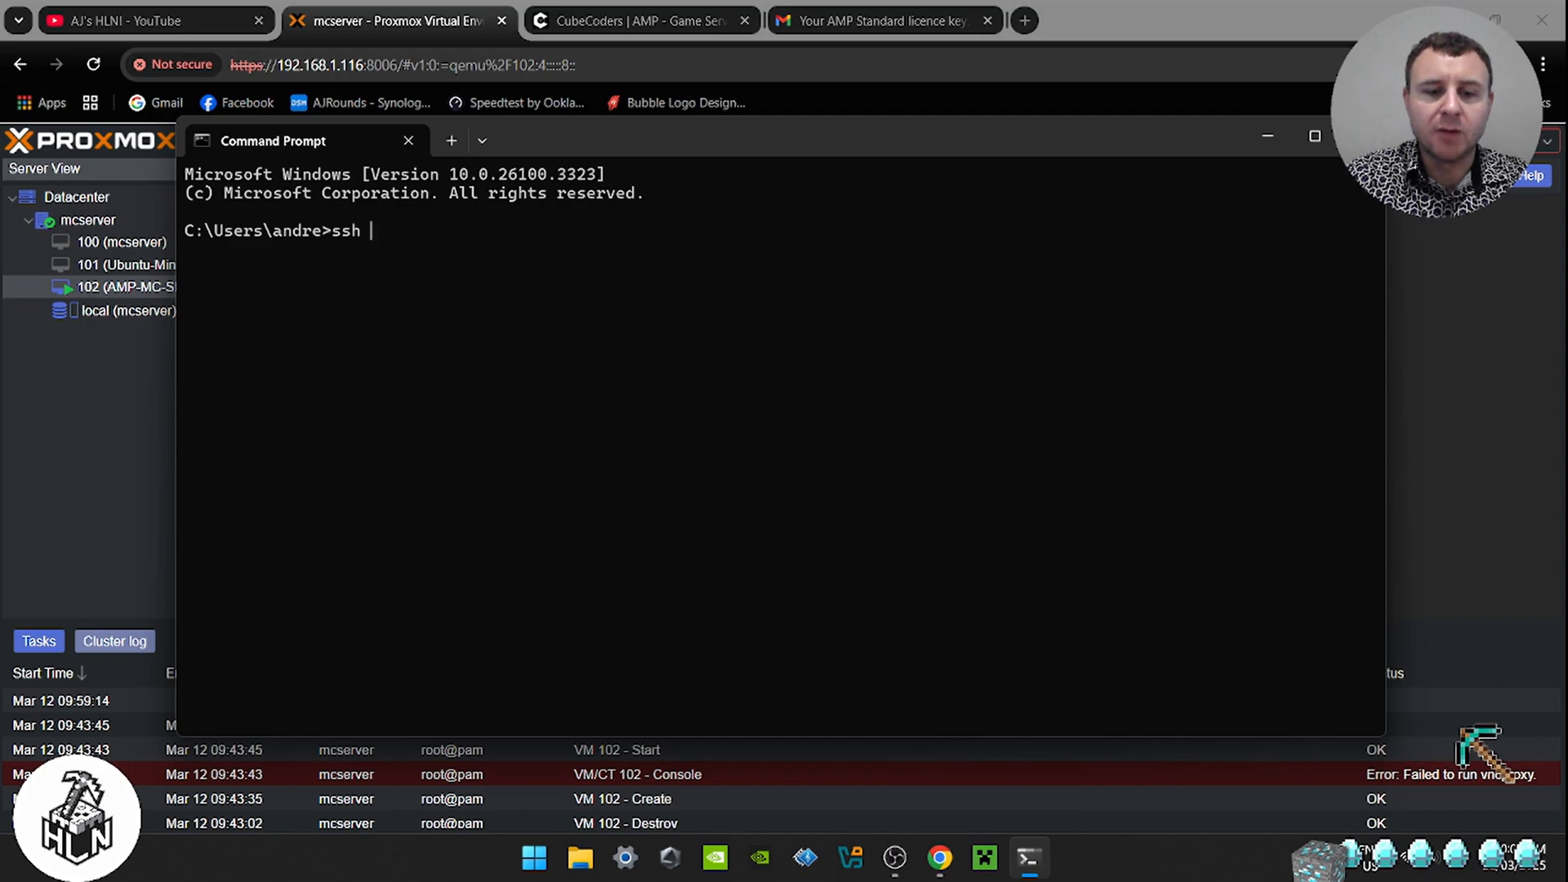
type("homel")
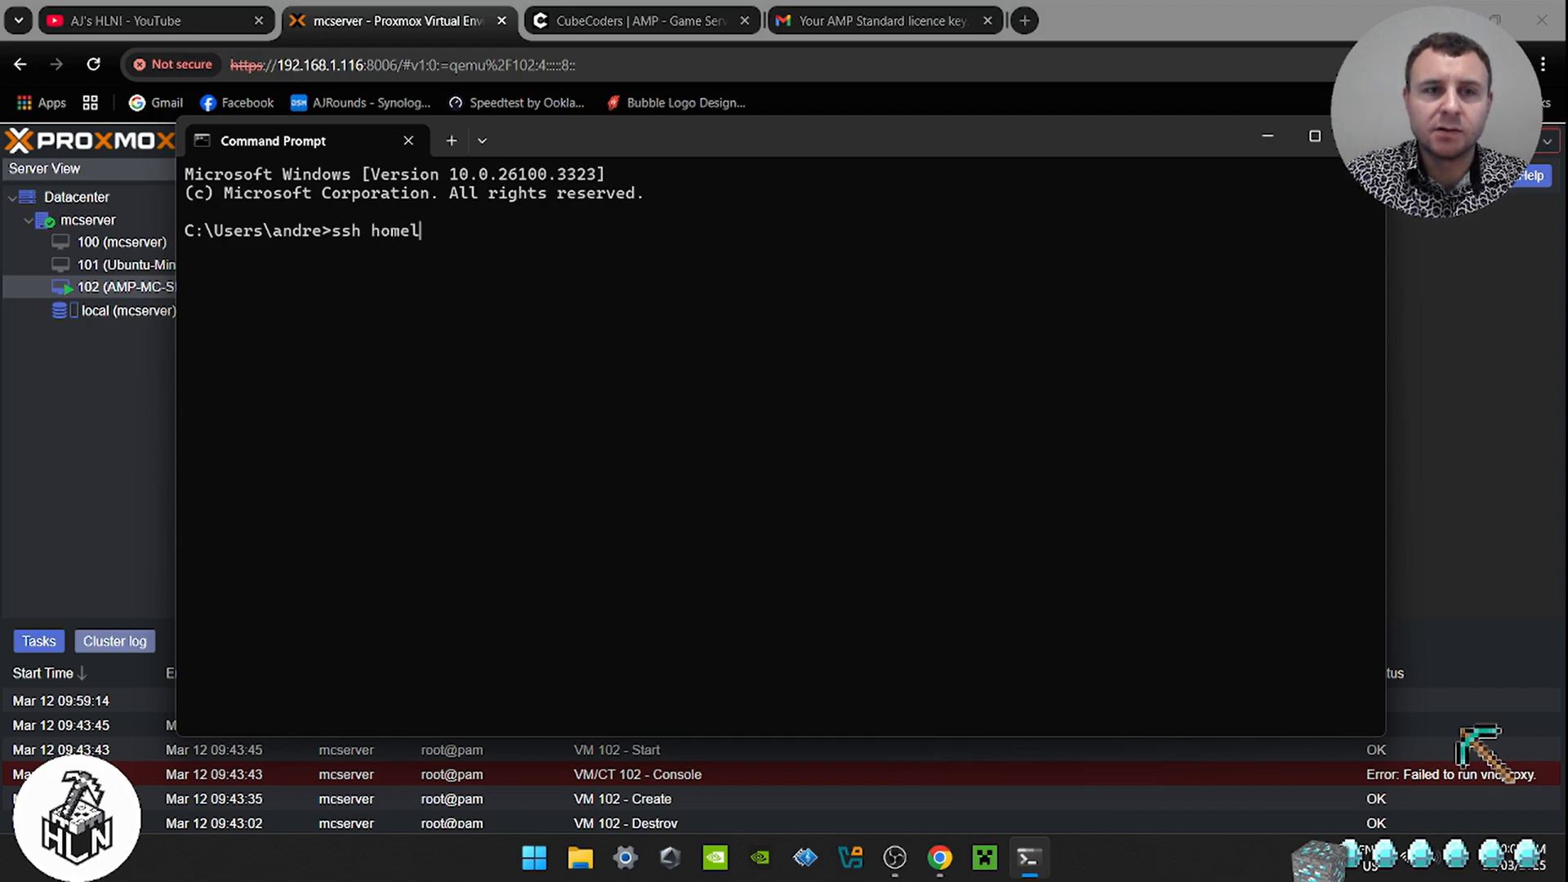
type("aben")
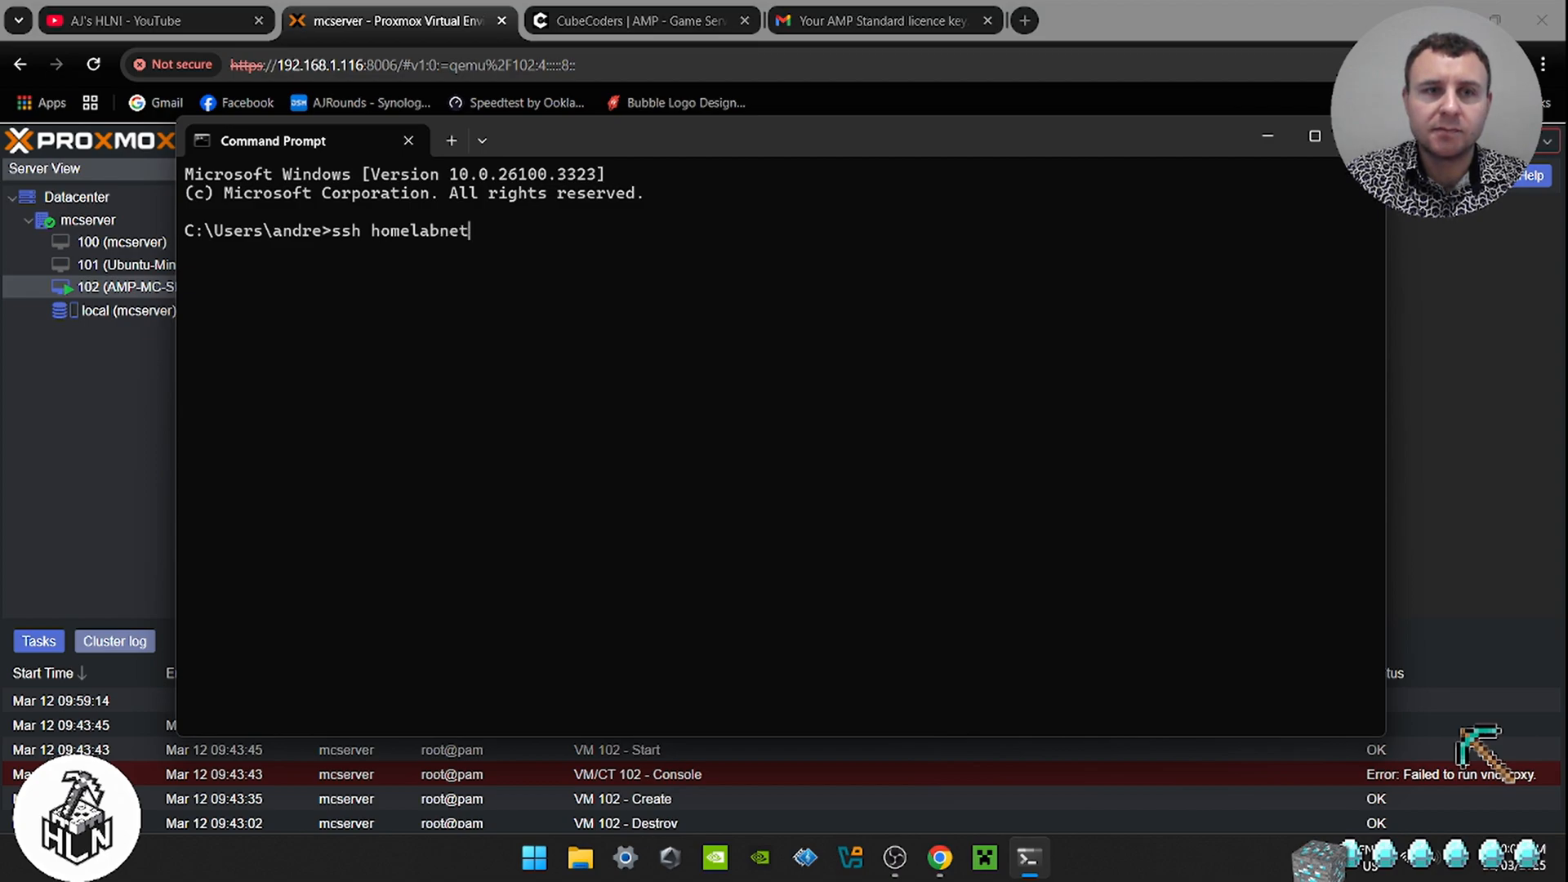
type("works")
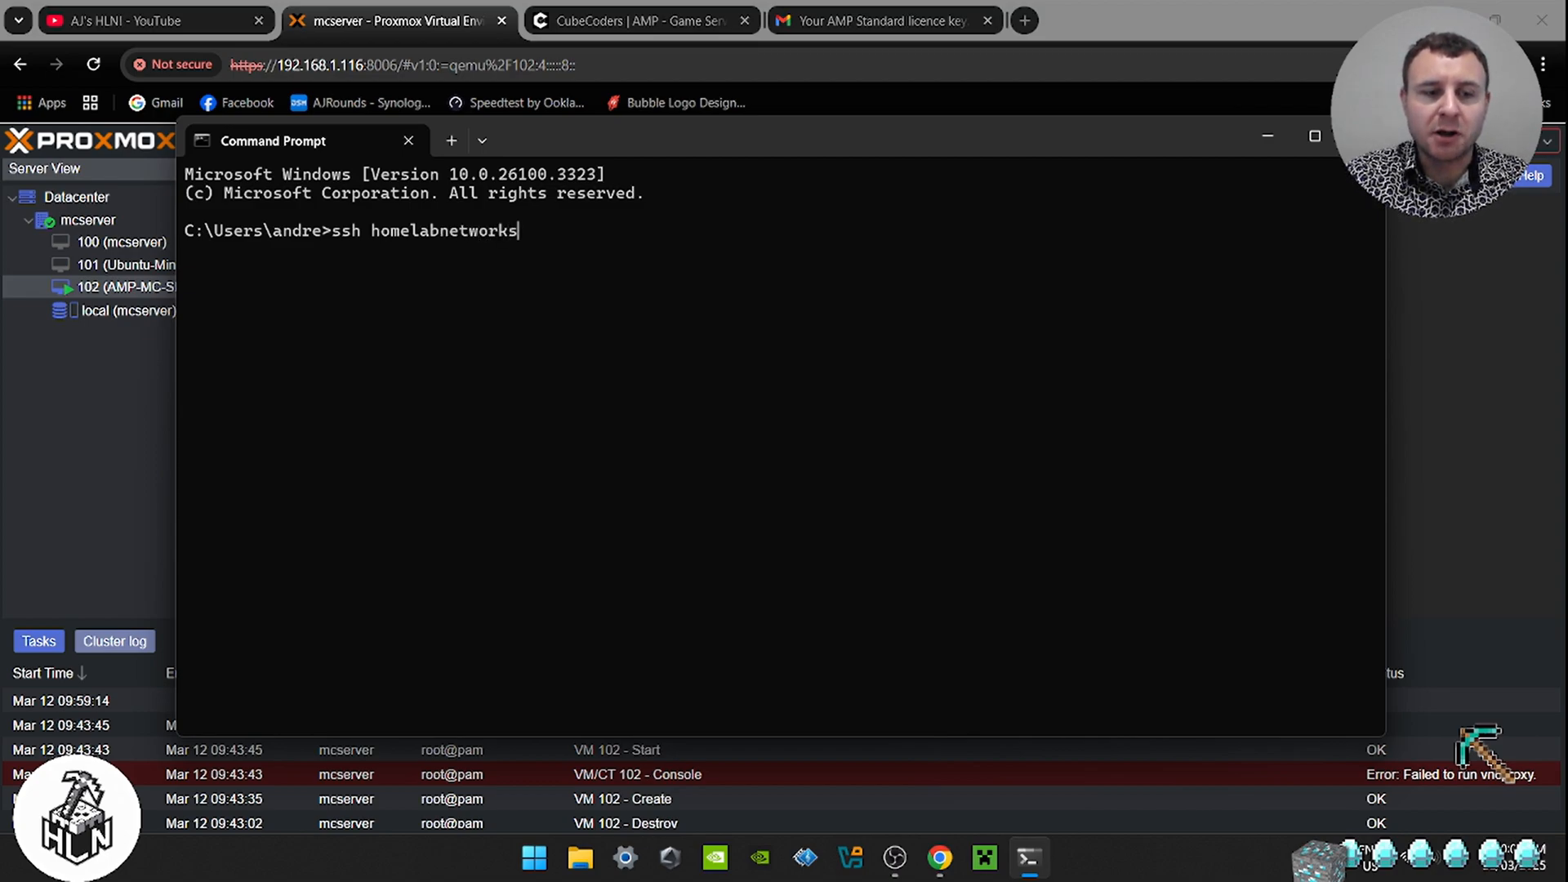
type("@")
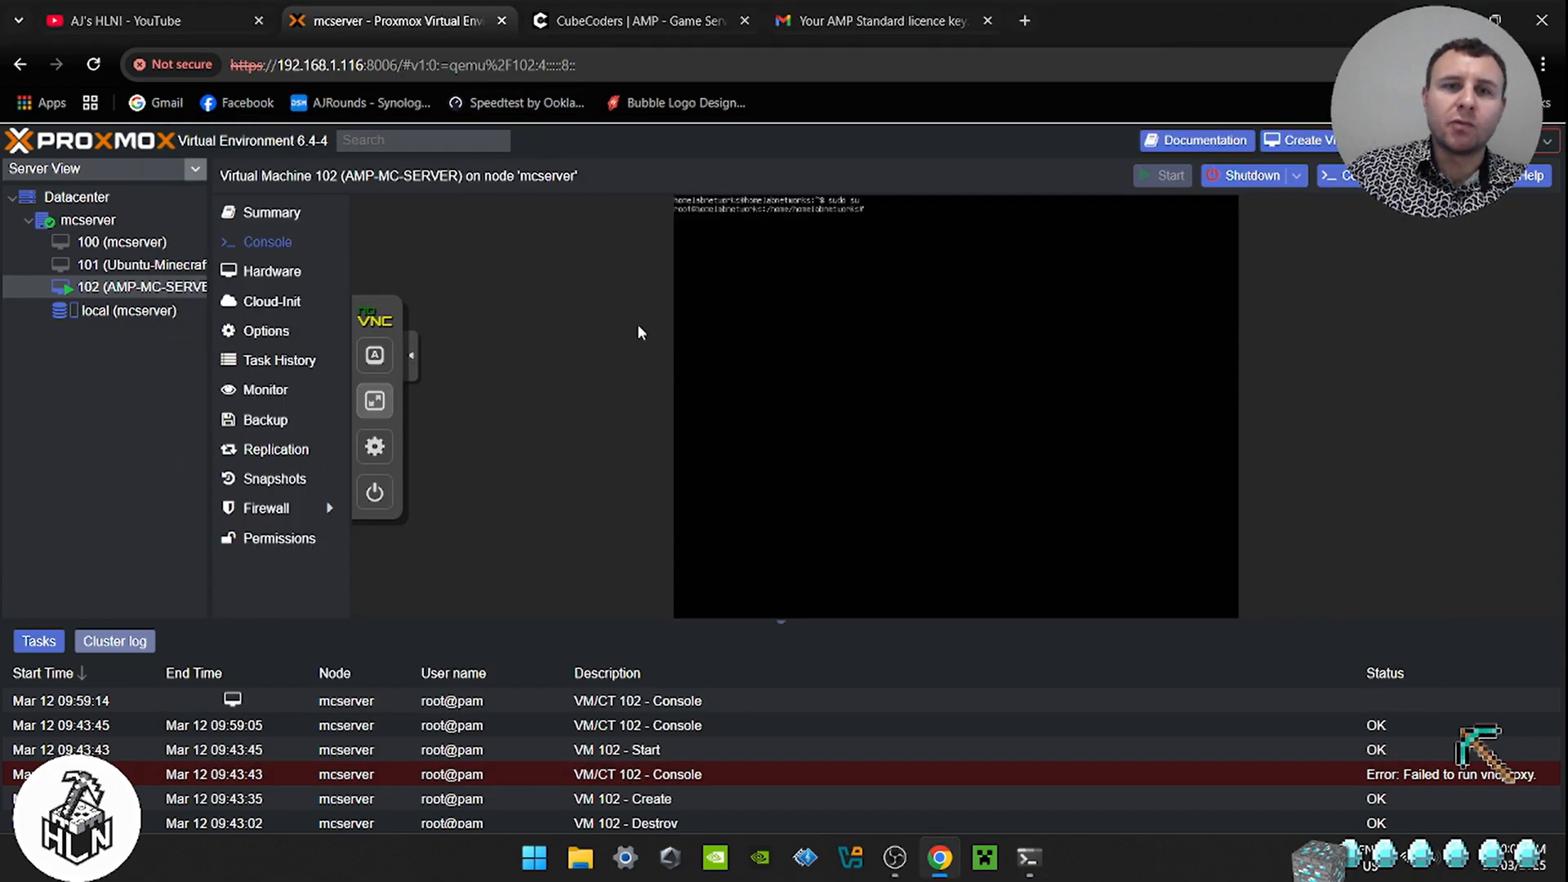
mouse_move(868, 313)
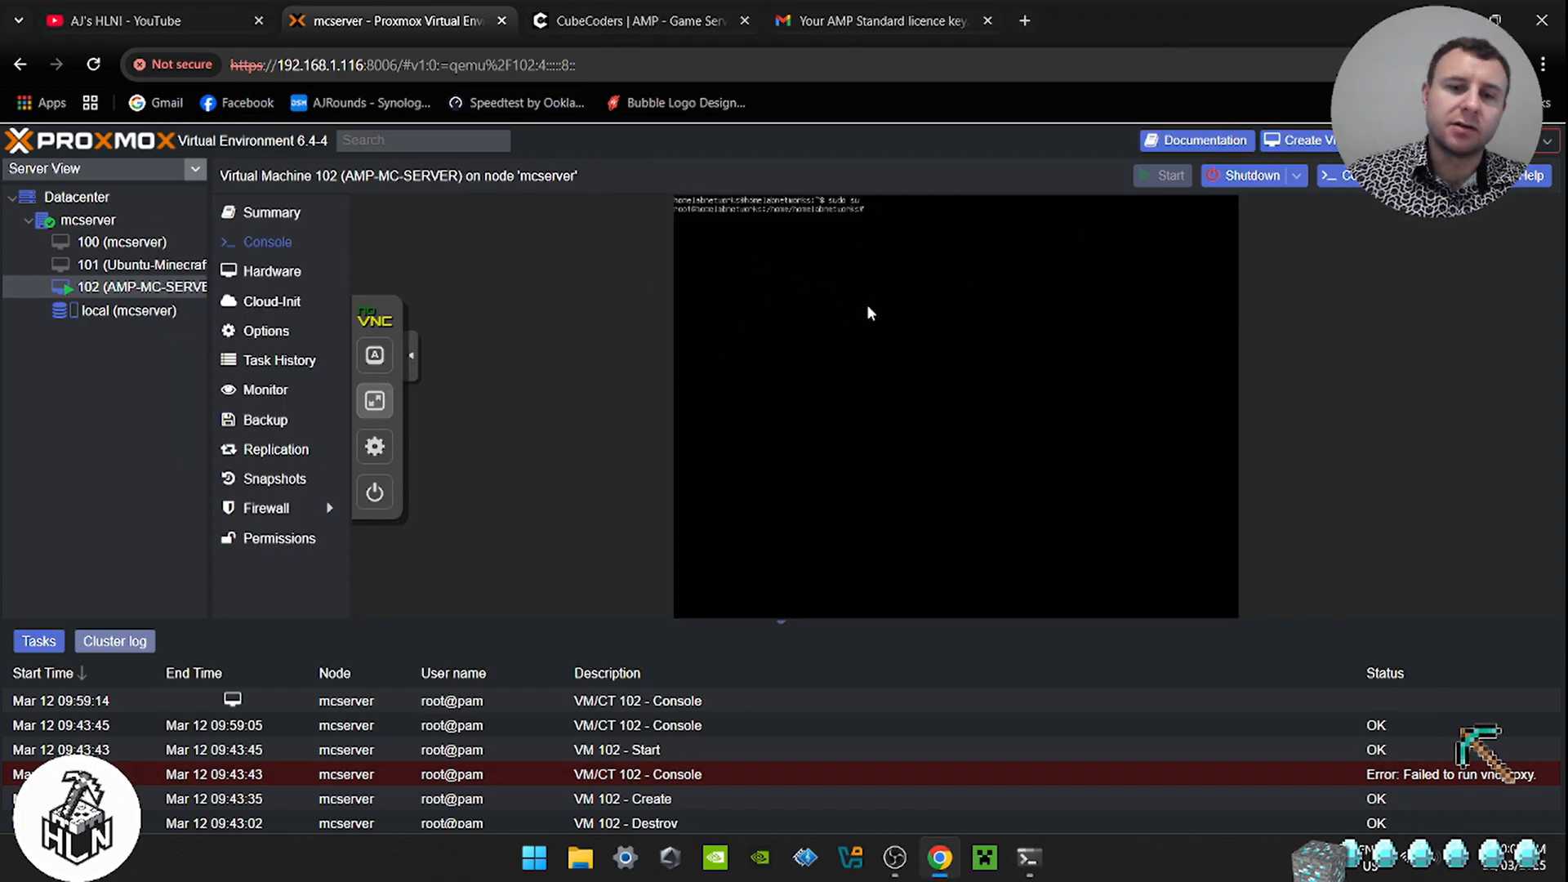
left_click(1029, 858)
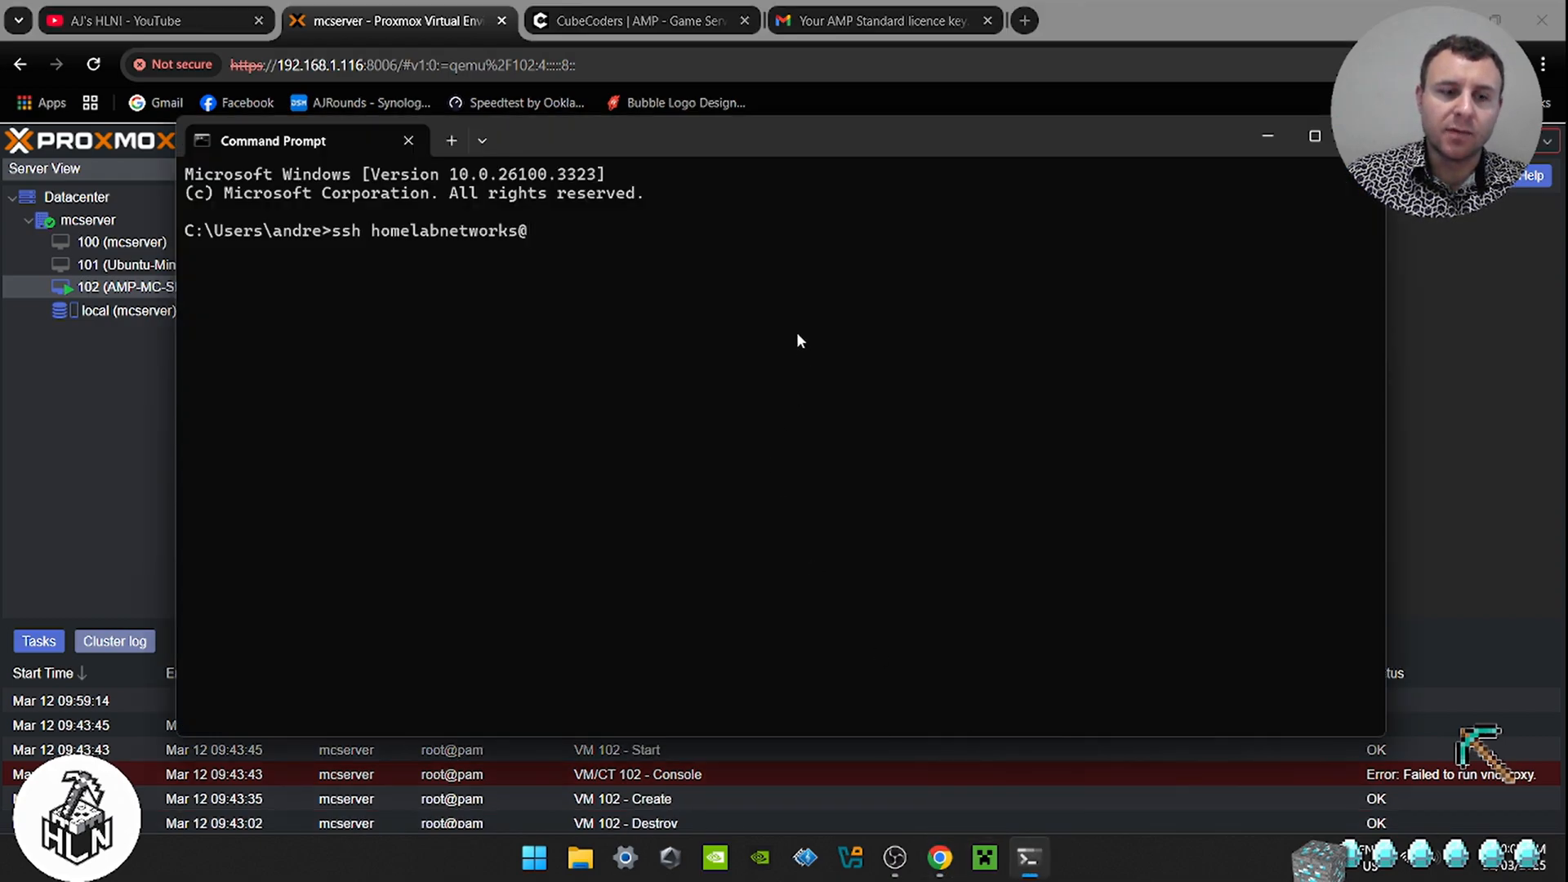
type("192.168")
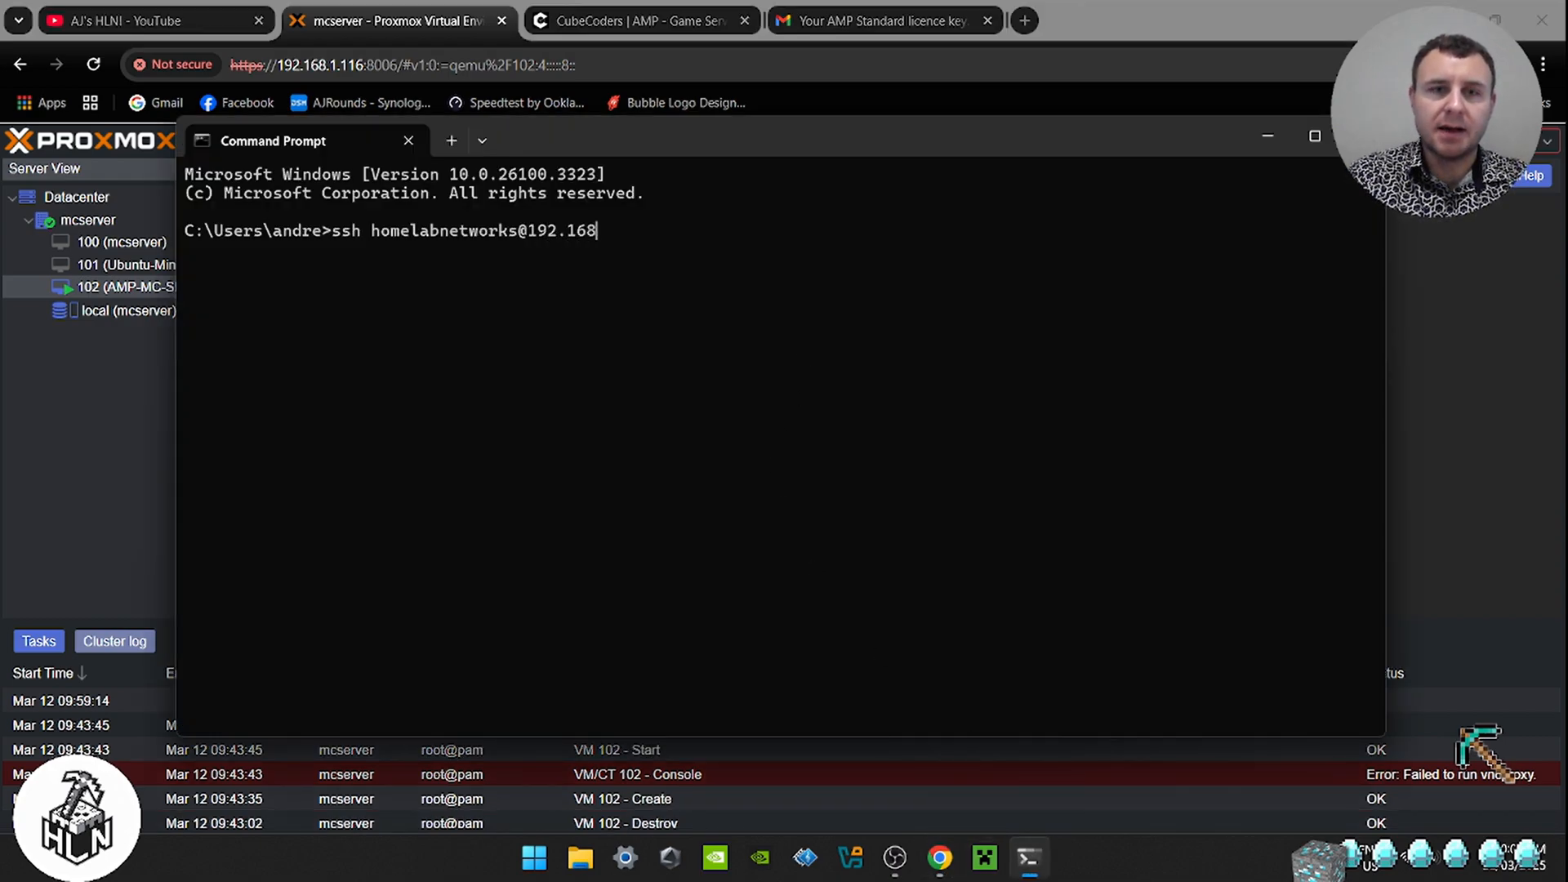
type(".1.114")
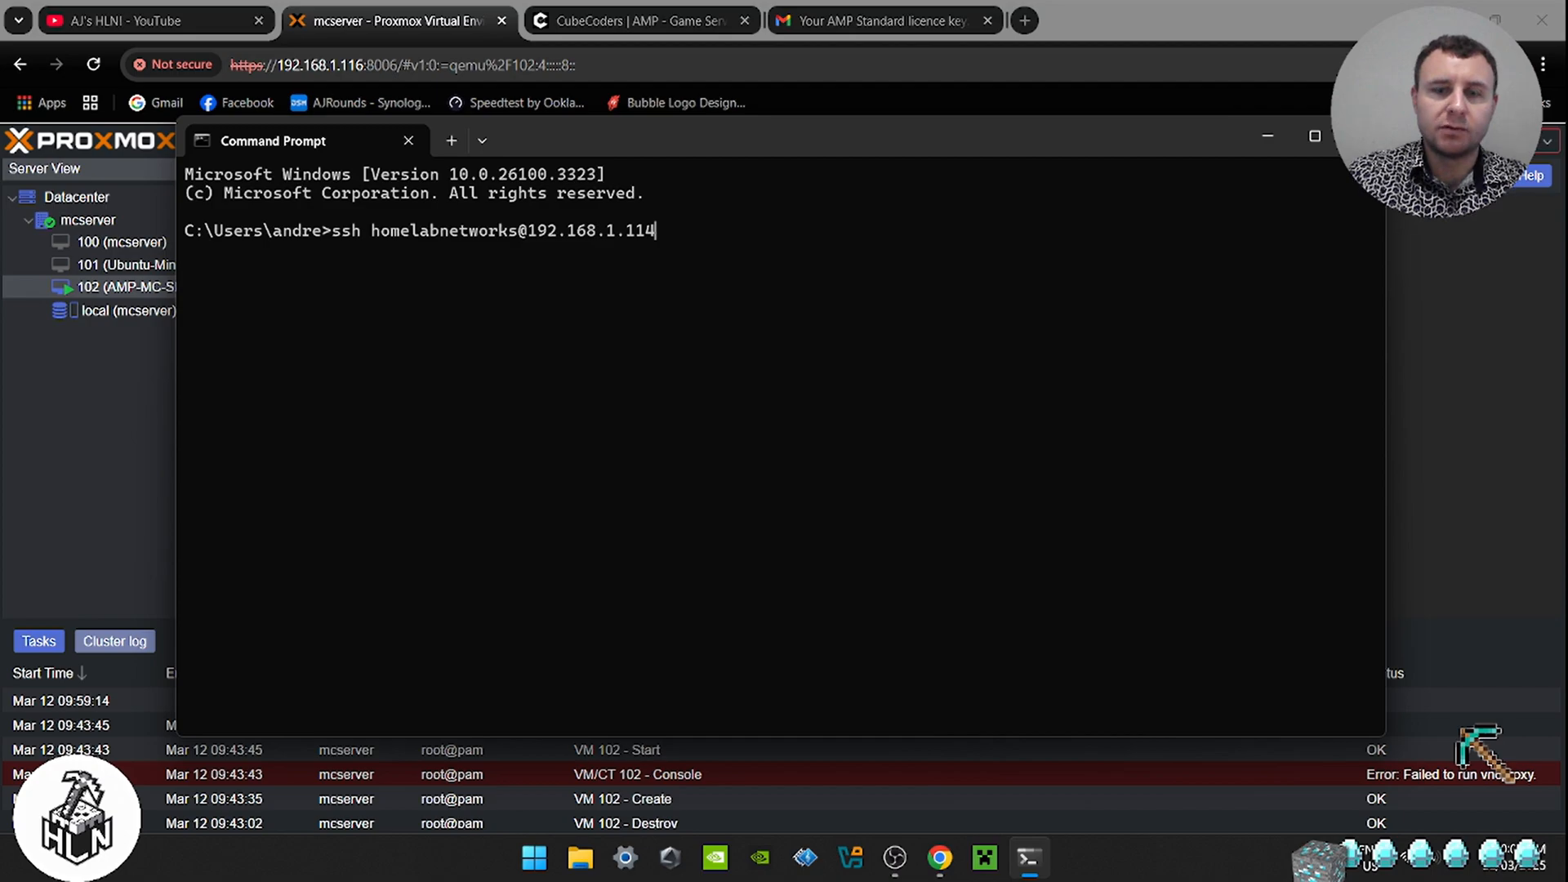
key("Return")
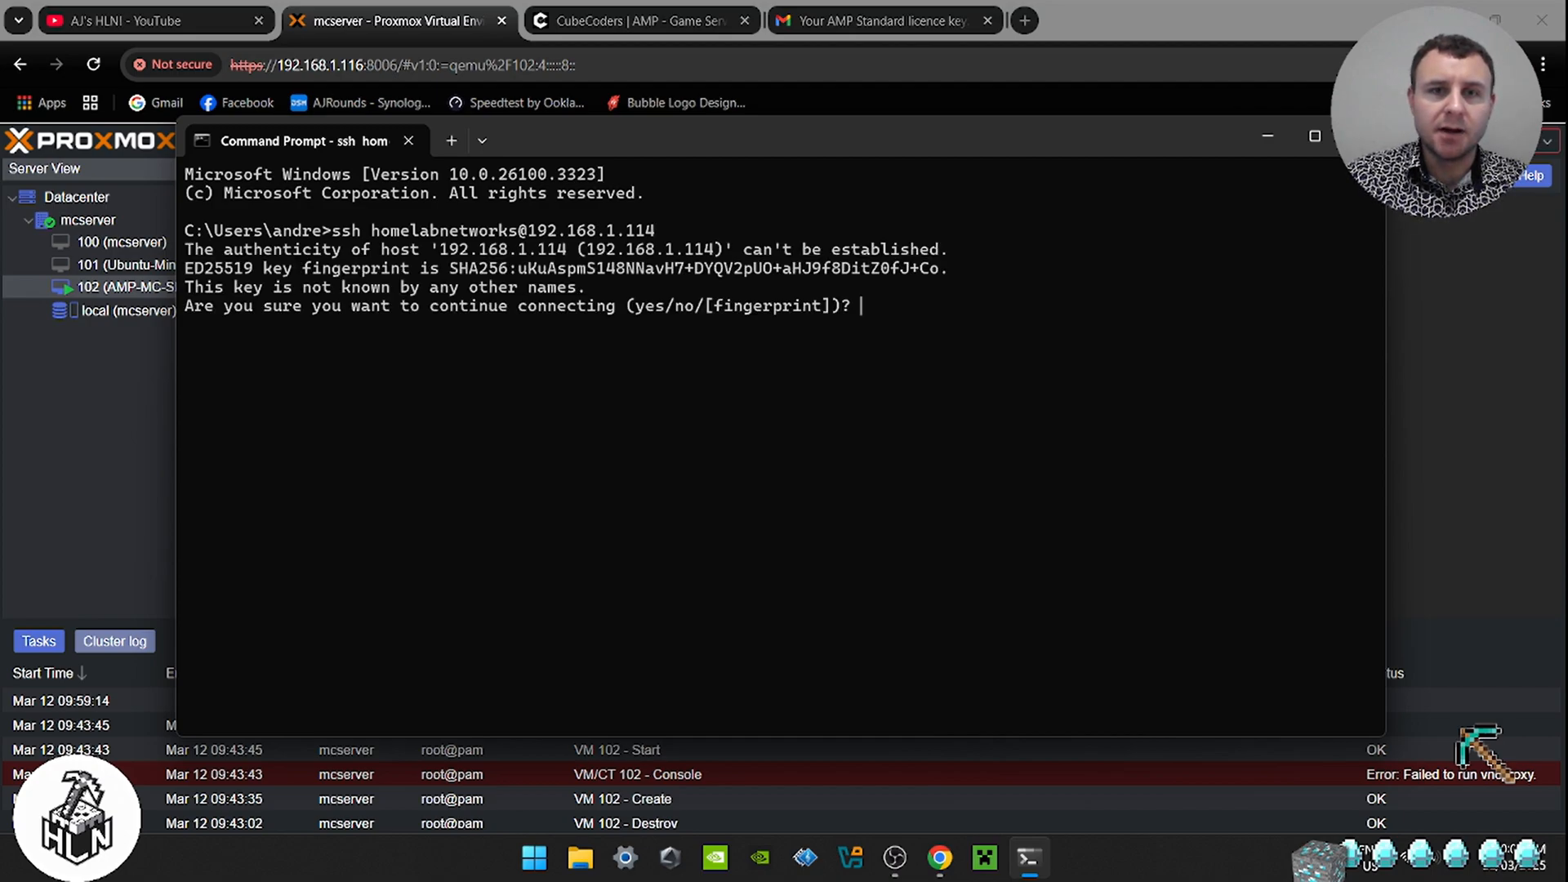
type("yes")
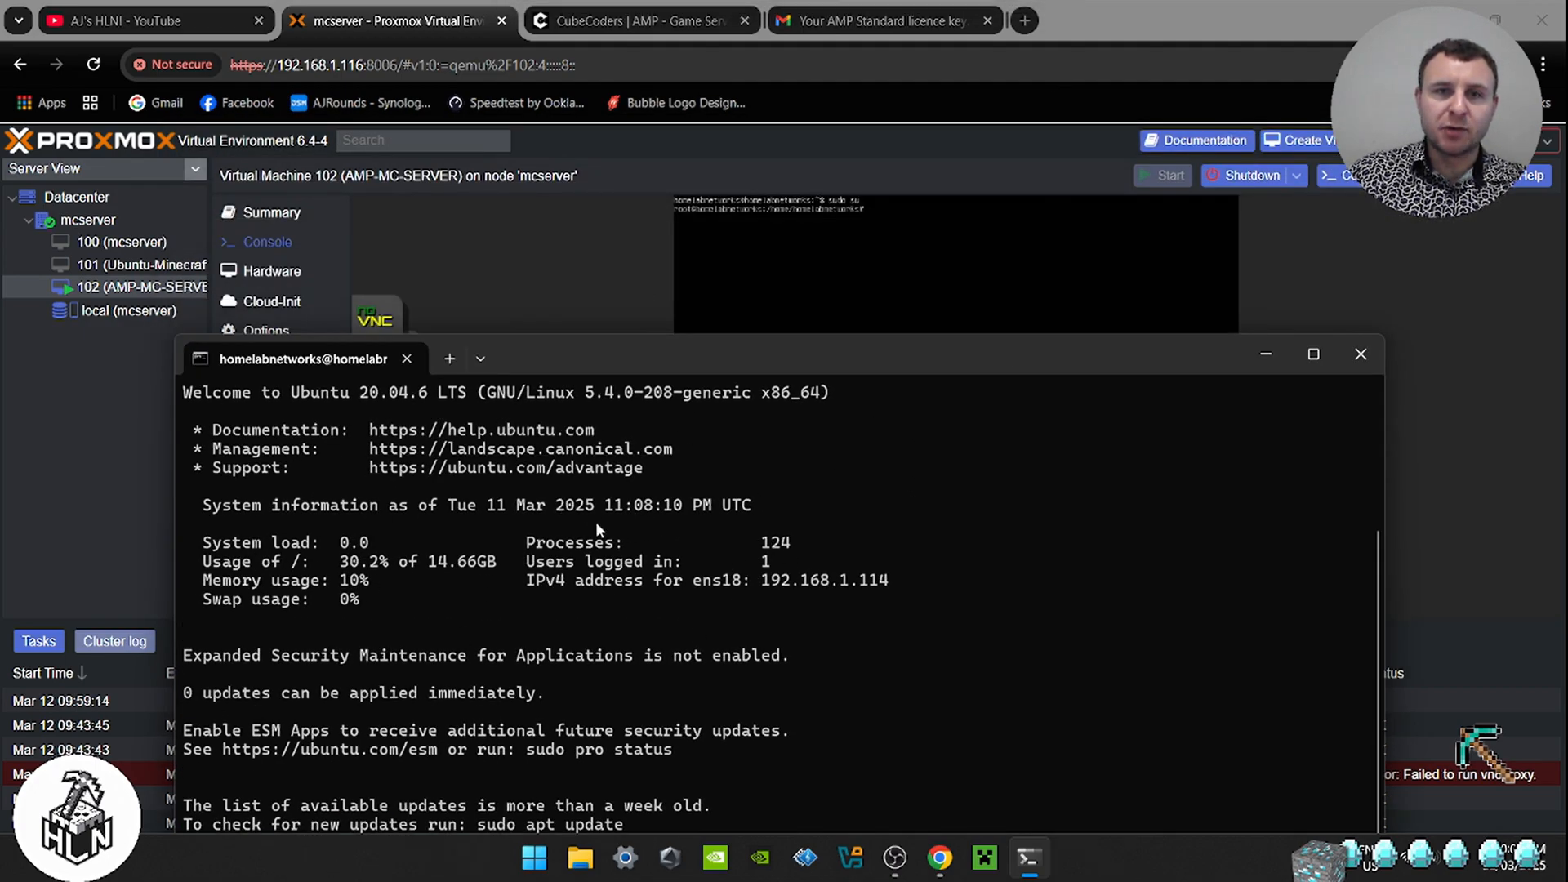
mouse_move(734, 425)
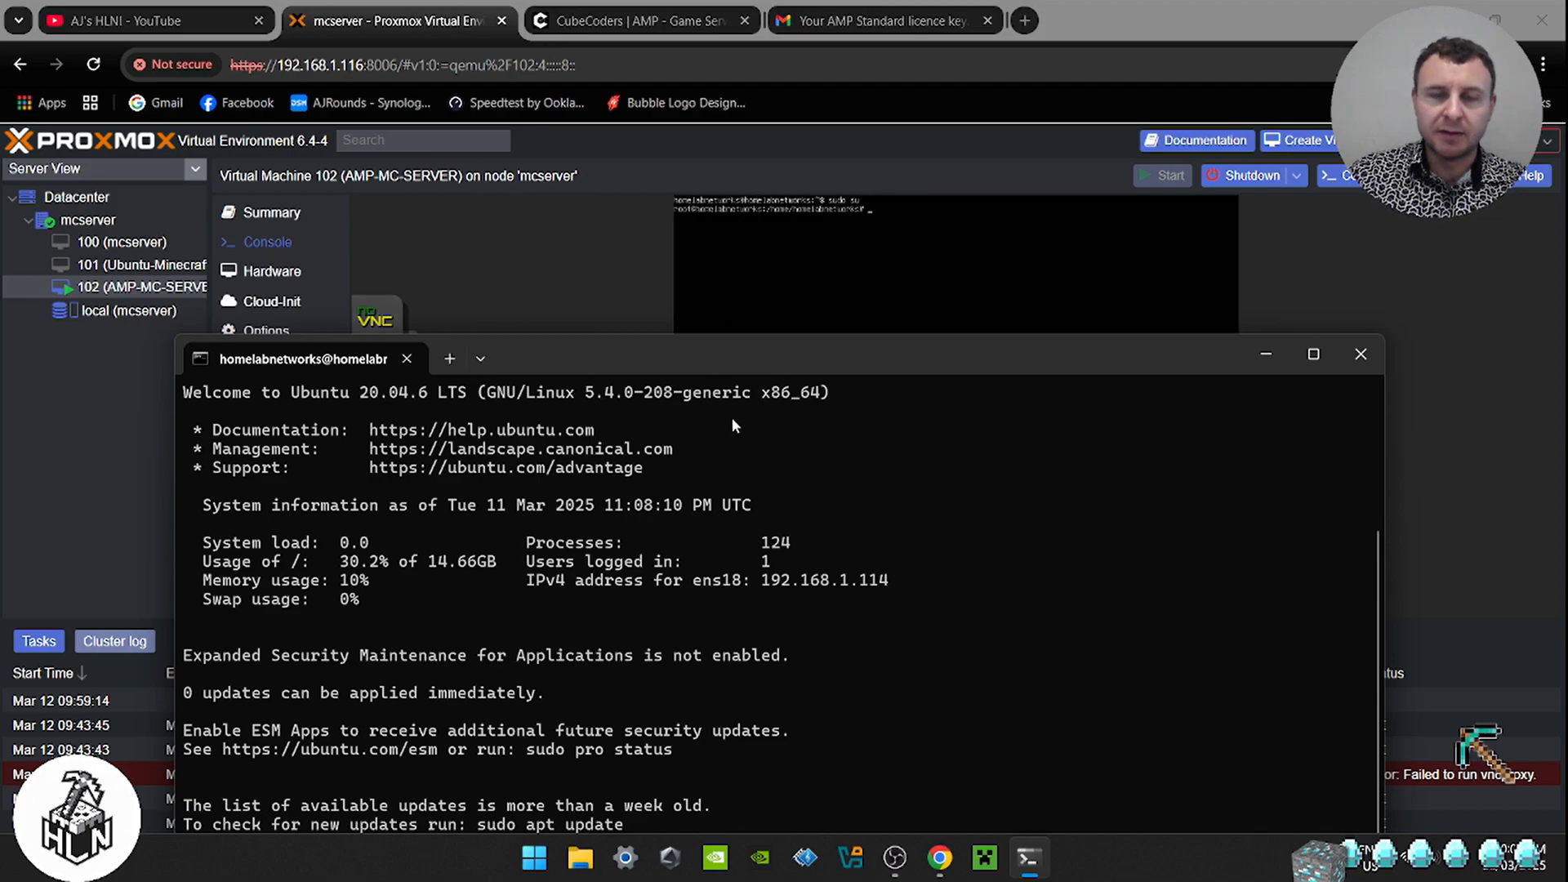
mouse_move(805, 362)
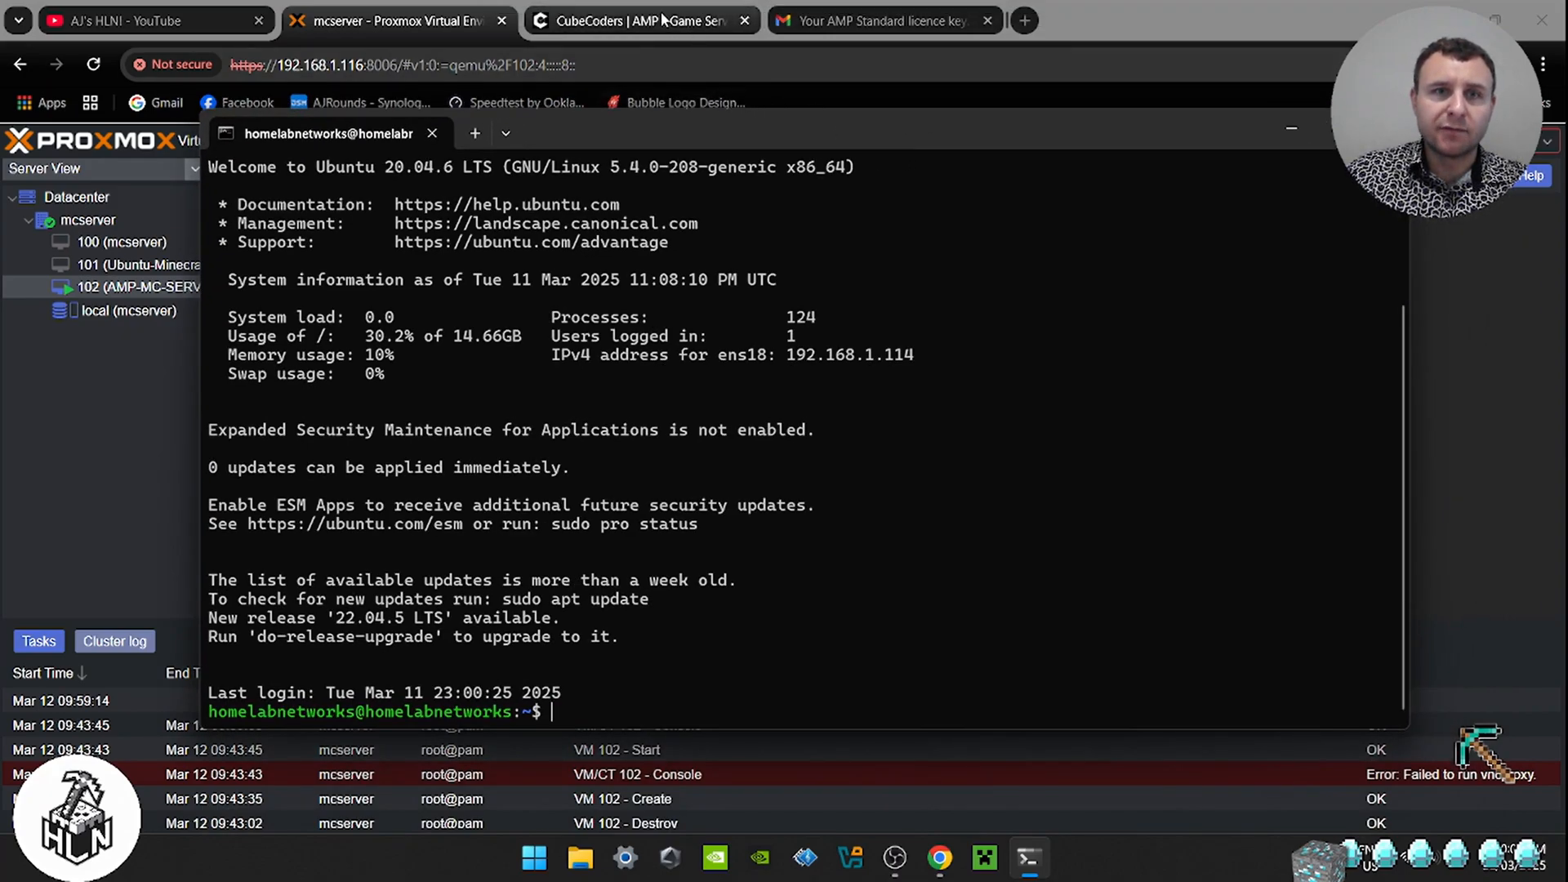
Step: Copy the AMP one-line install command from the CubeCoders installation guide and refocus the terminal
left_click(638, 20)
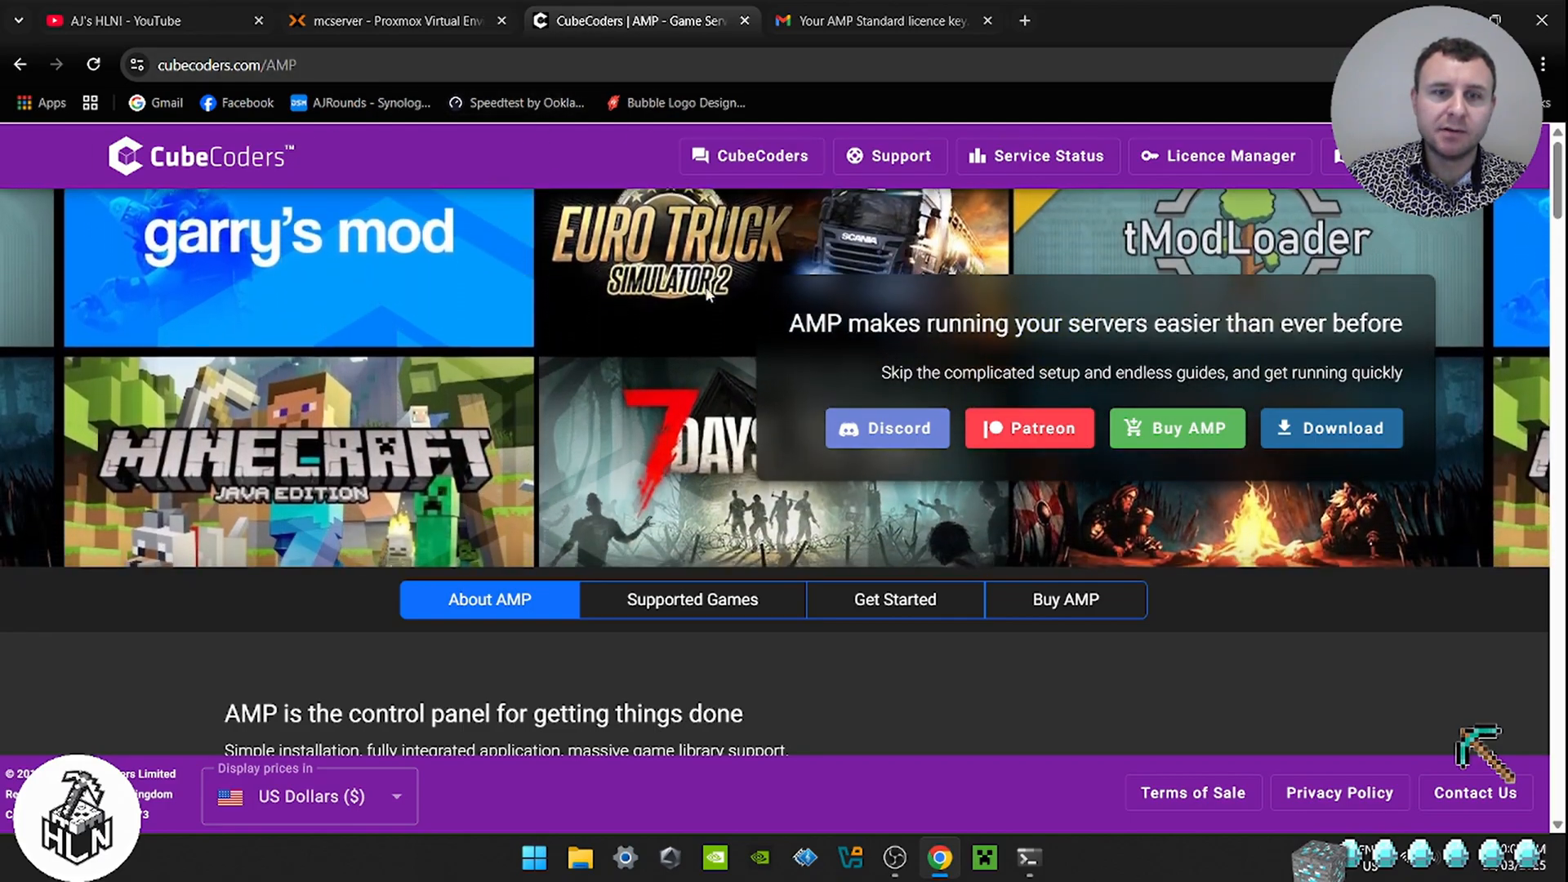
scroll("down", 3)
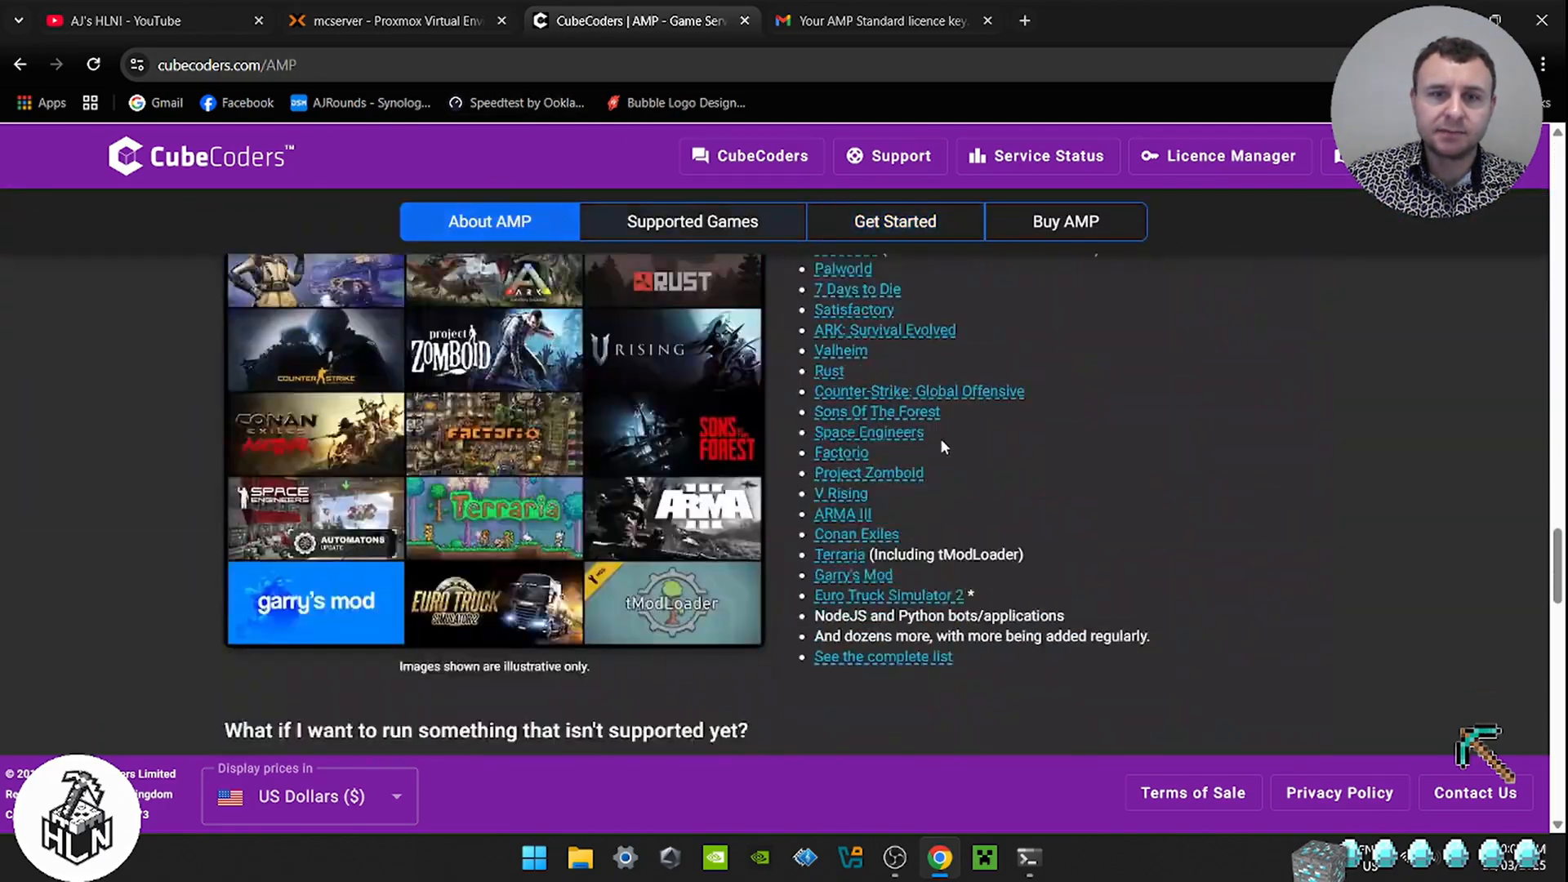
left_click(892, 221)
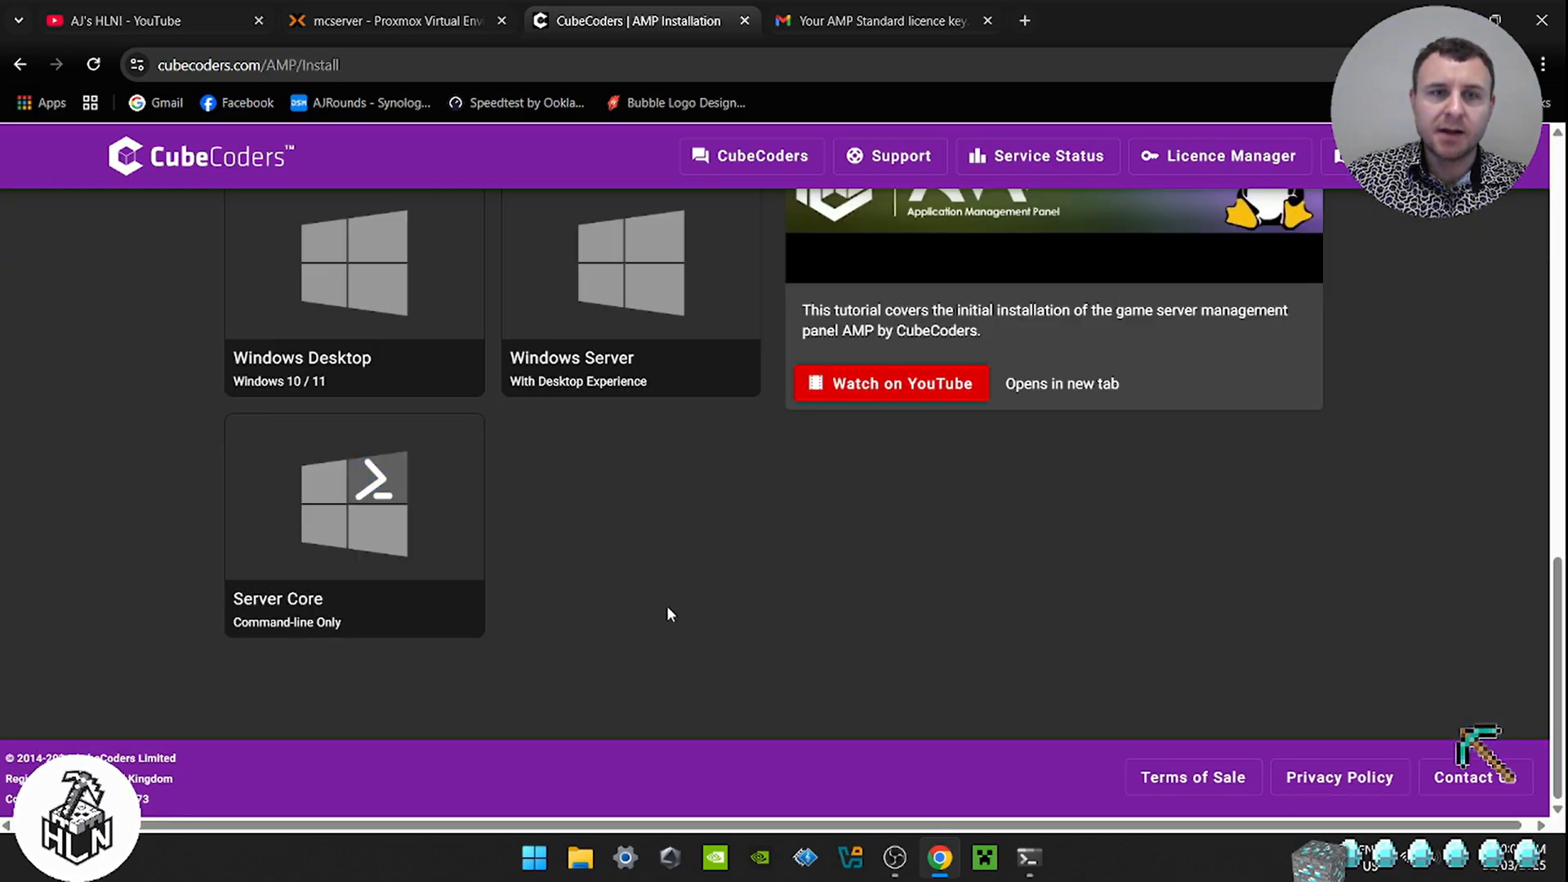
scroll("up", 3)
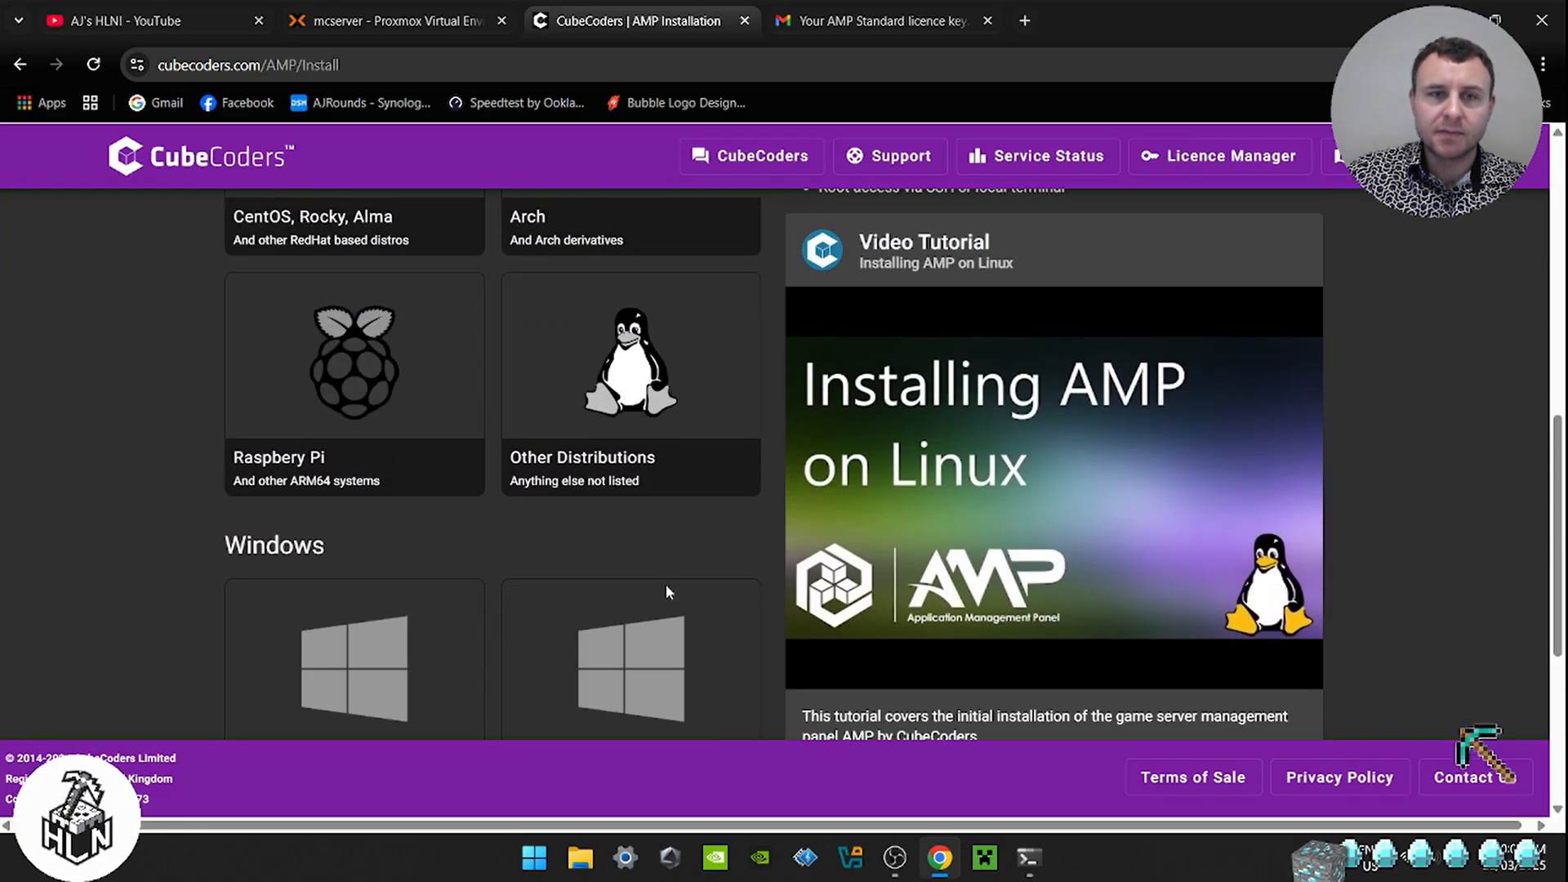
scroll("up", 3)
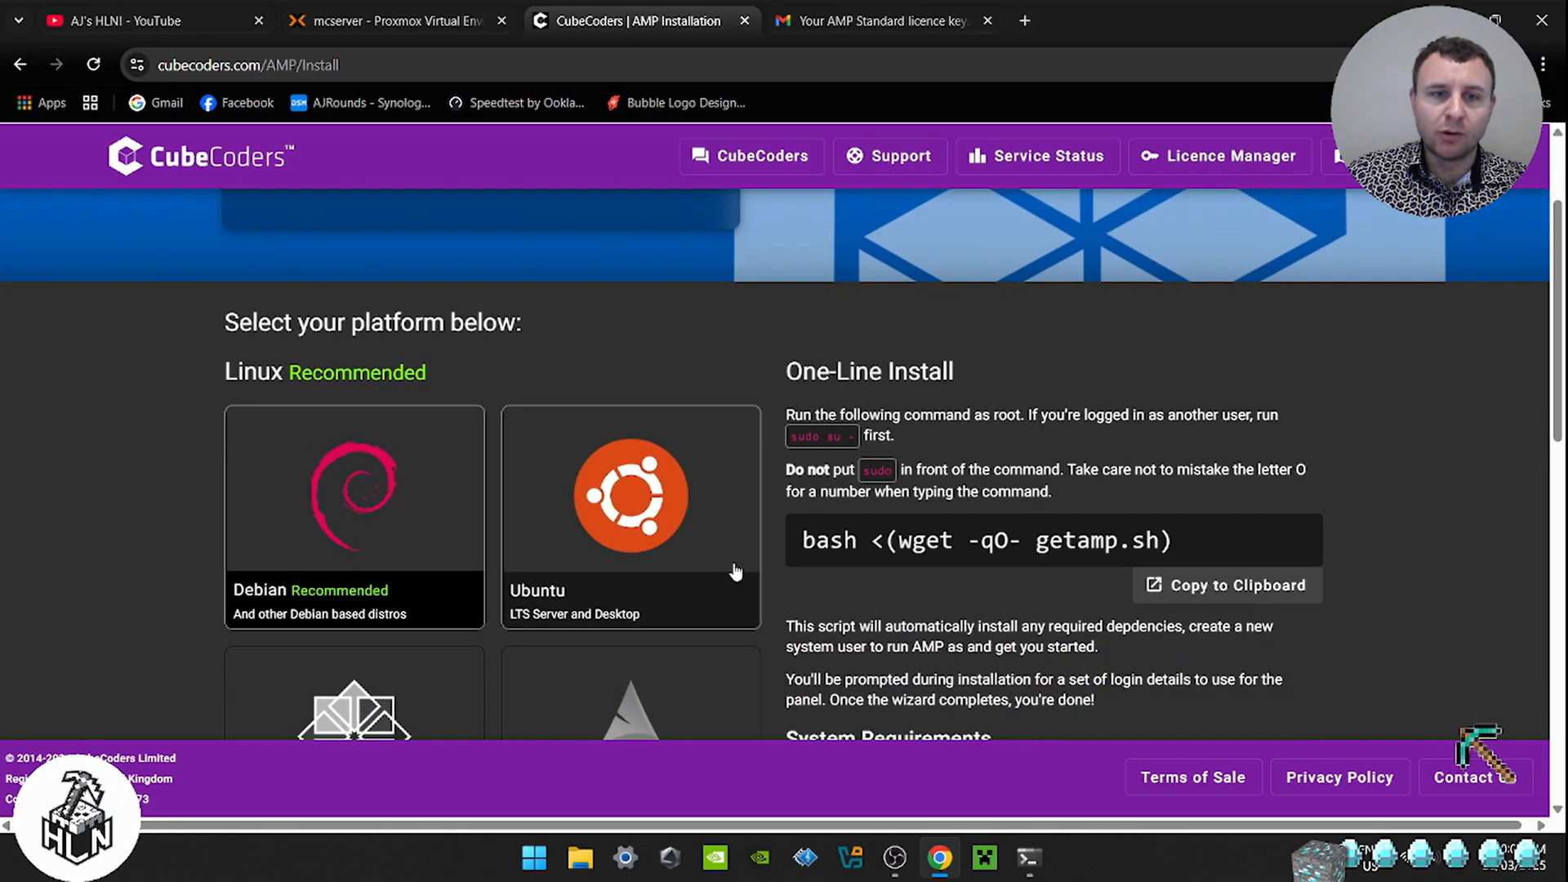
mouse_move(694, 503)
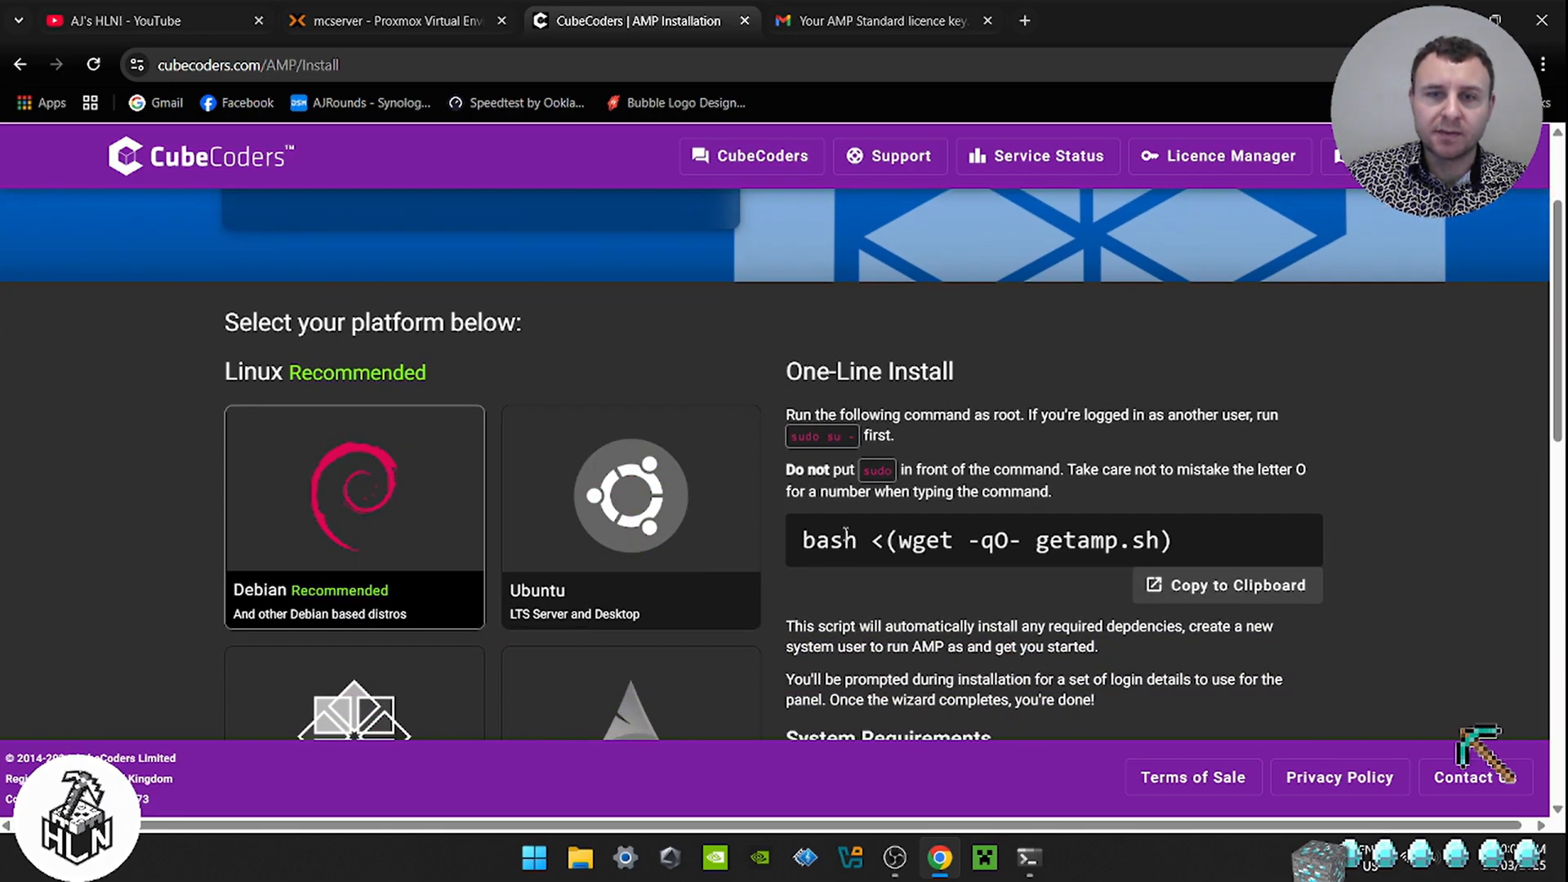
mouse_move(1238, 585)
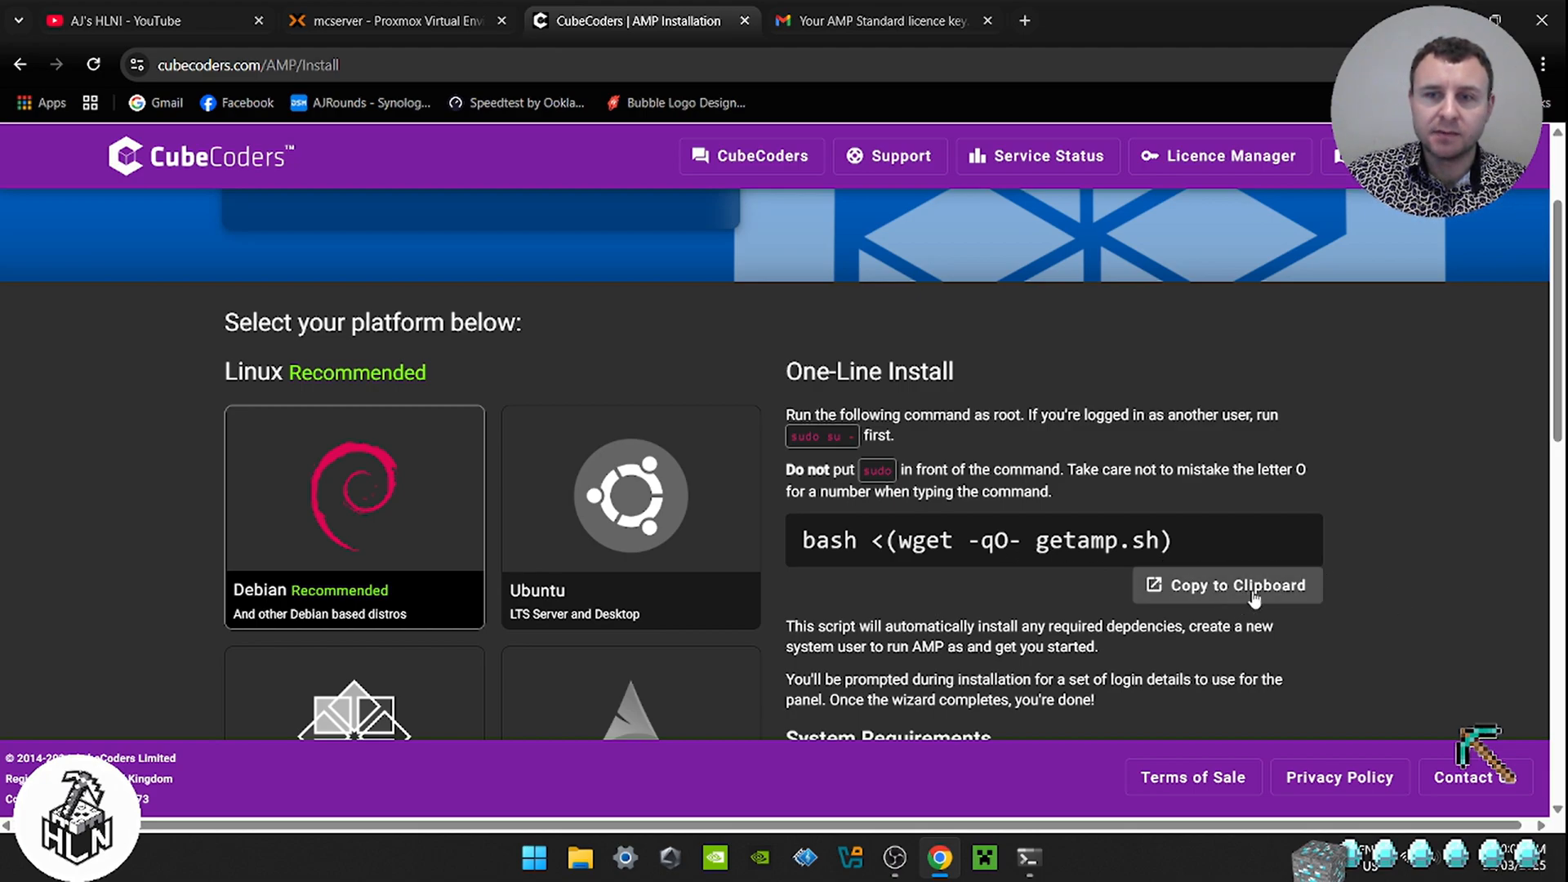
left_click(1227, 585)
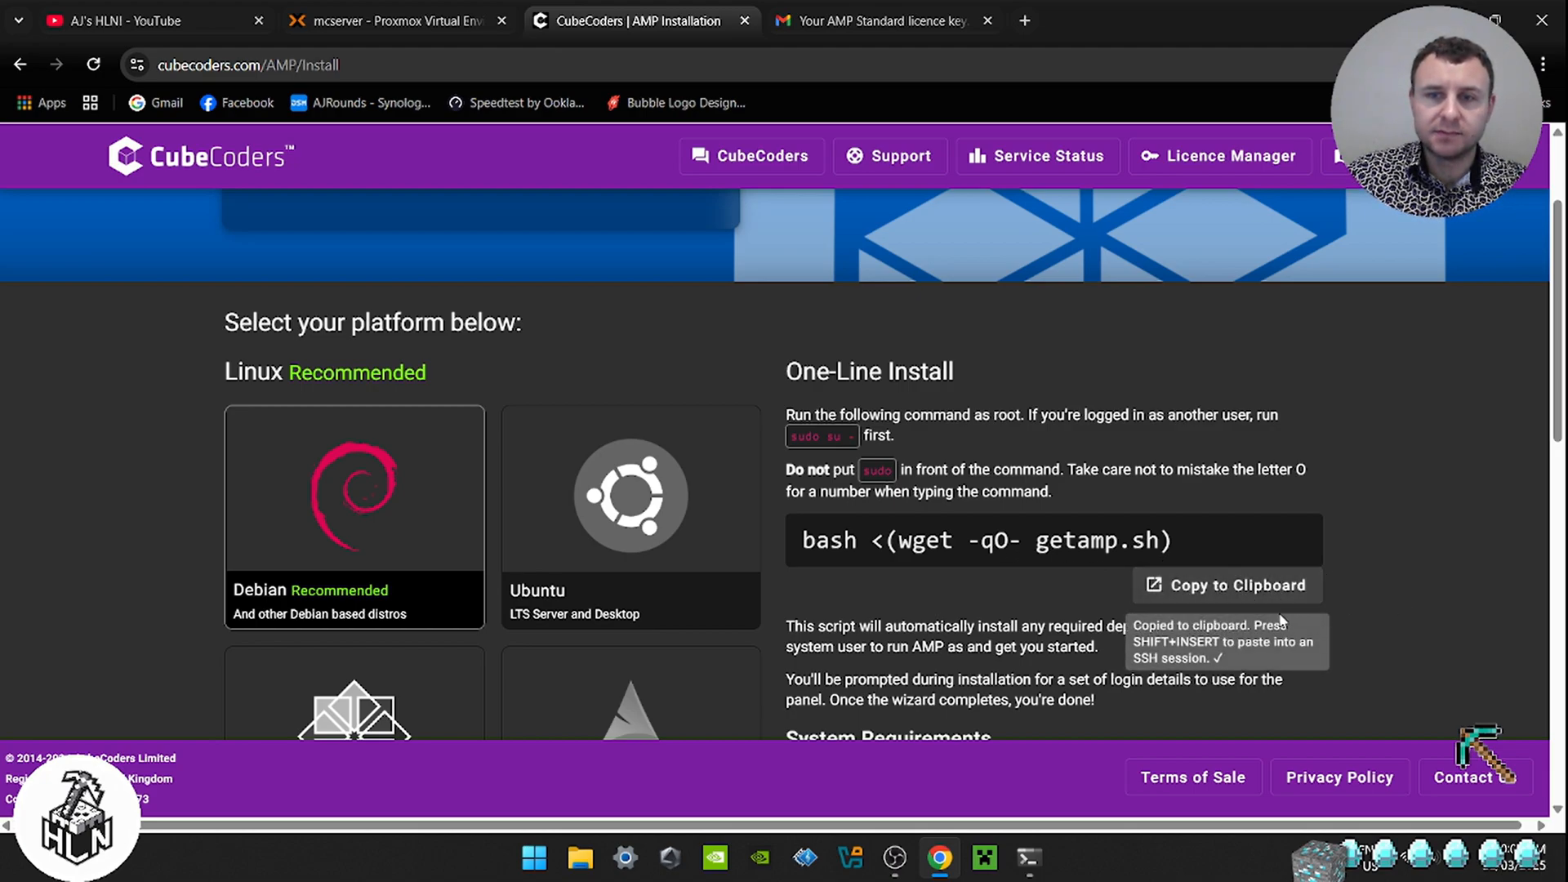
left_click(1029, 858)
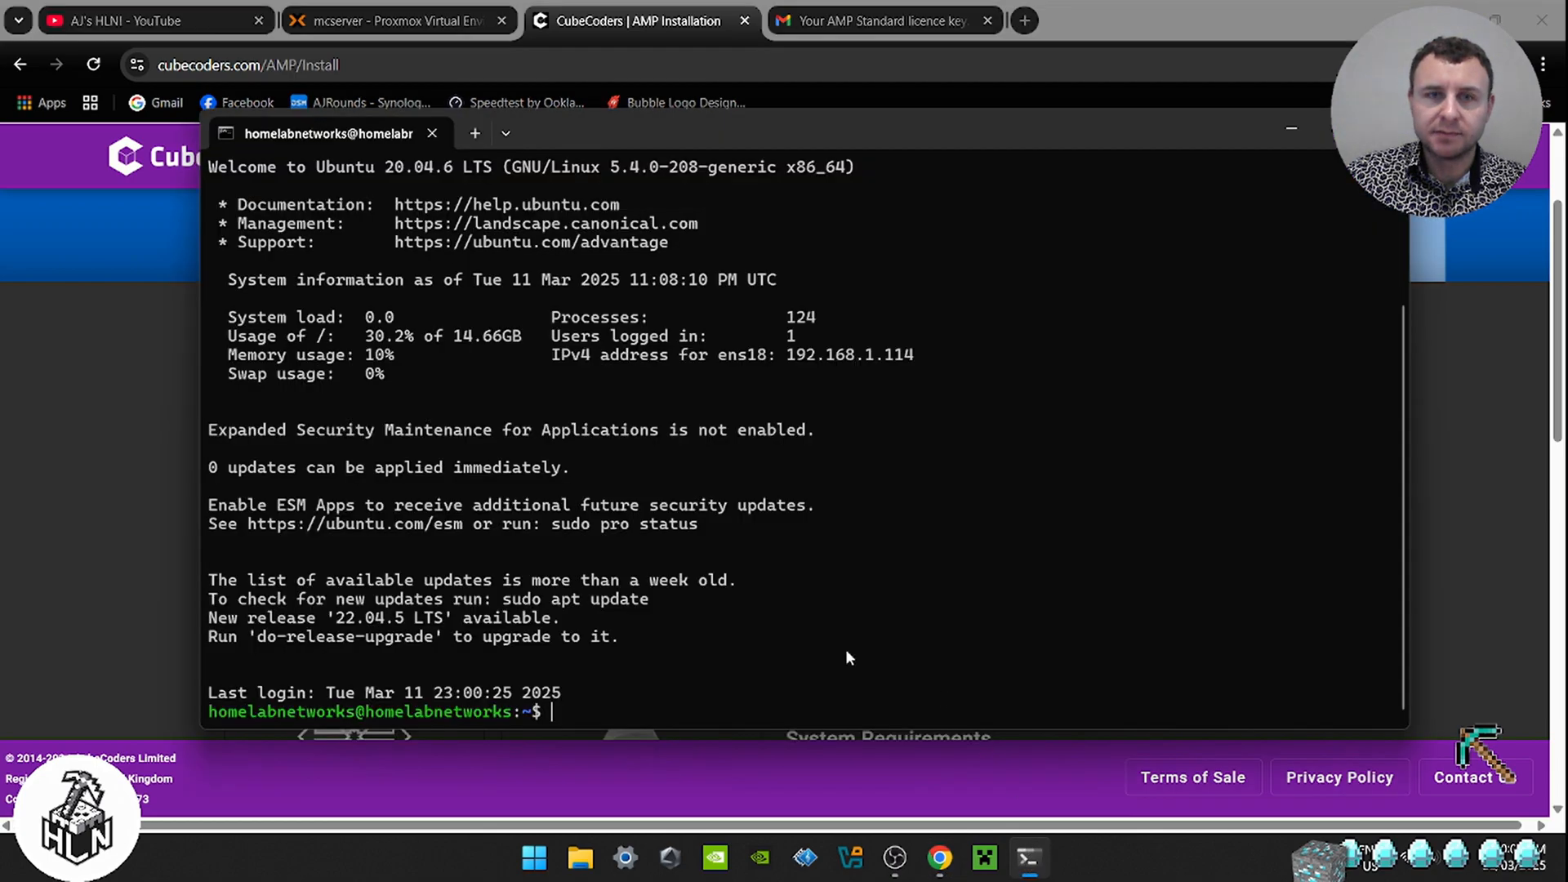
mouse_move(801, 699)
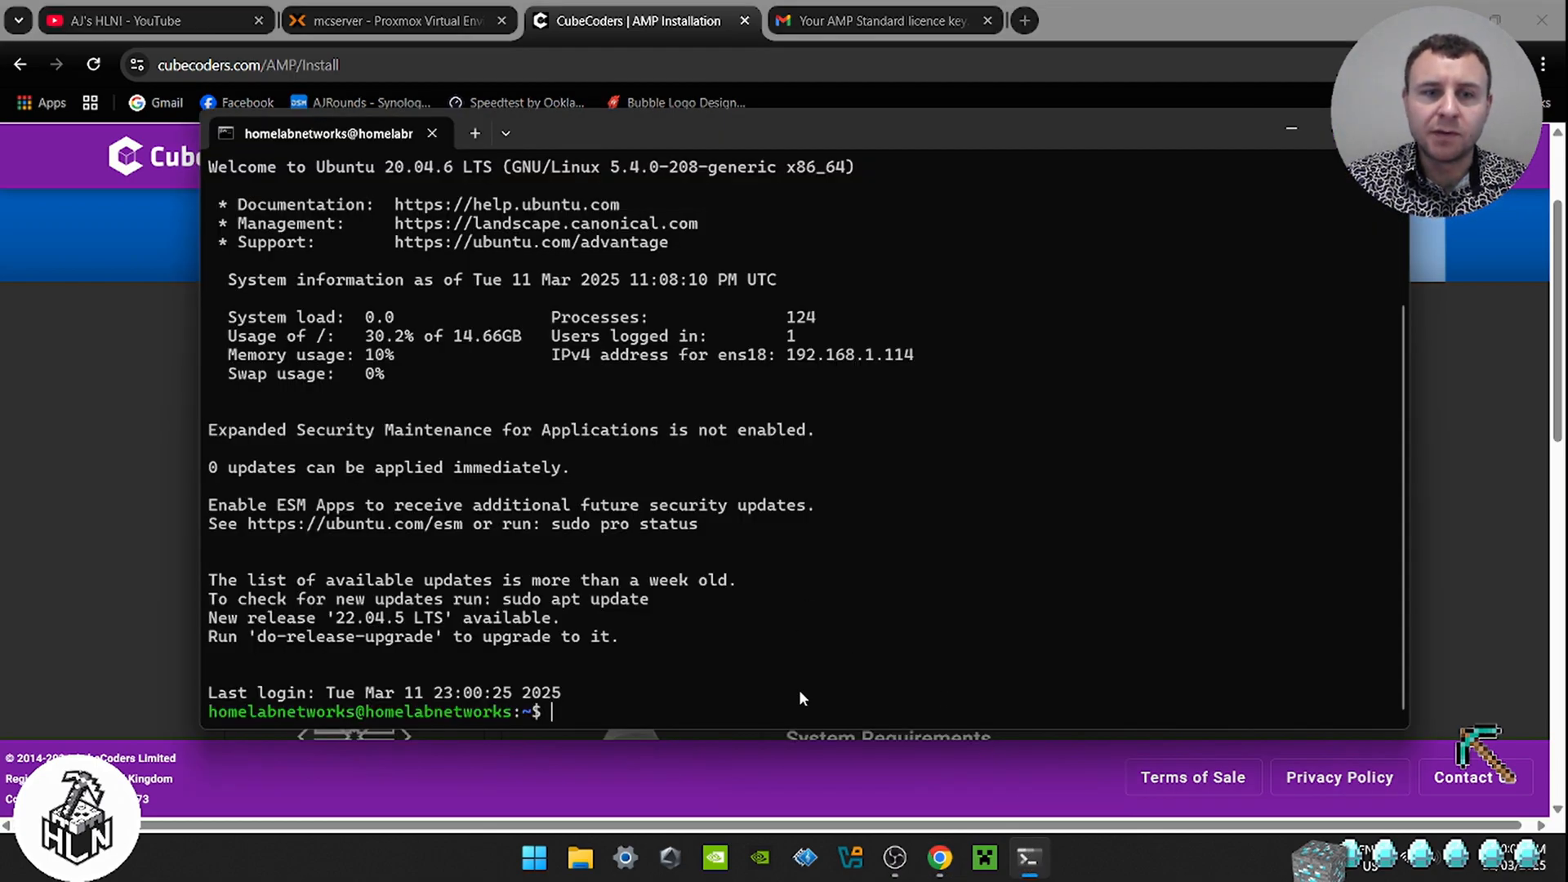
Step: Become root with sudo su and run bash <(wget -qO- getamp.sh)
type("sudo s")
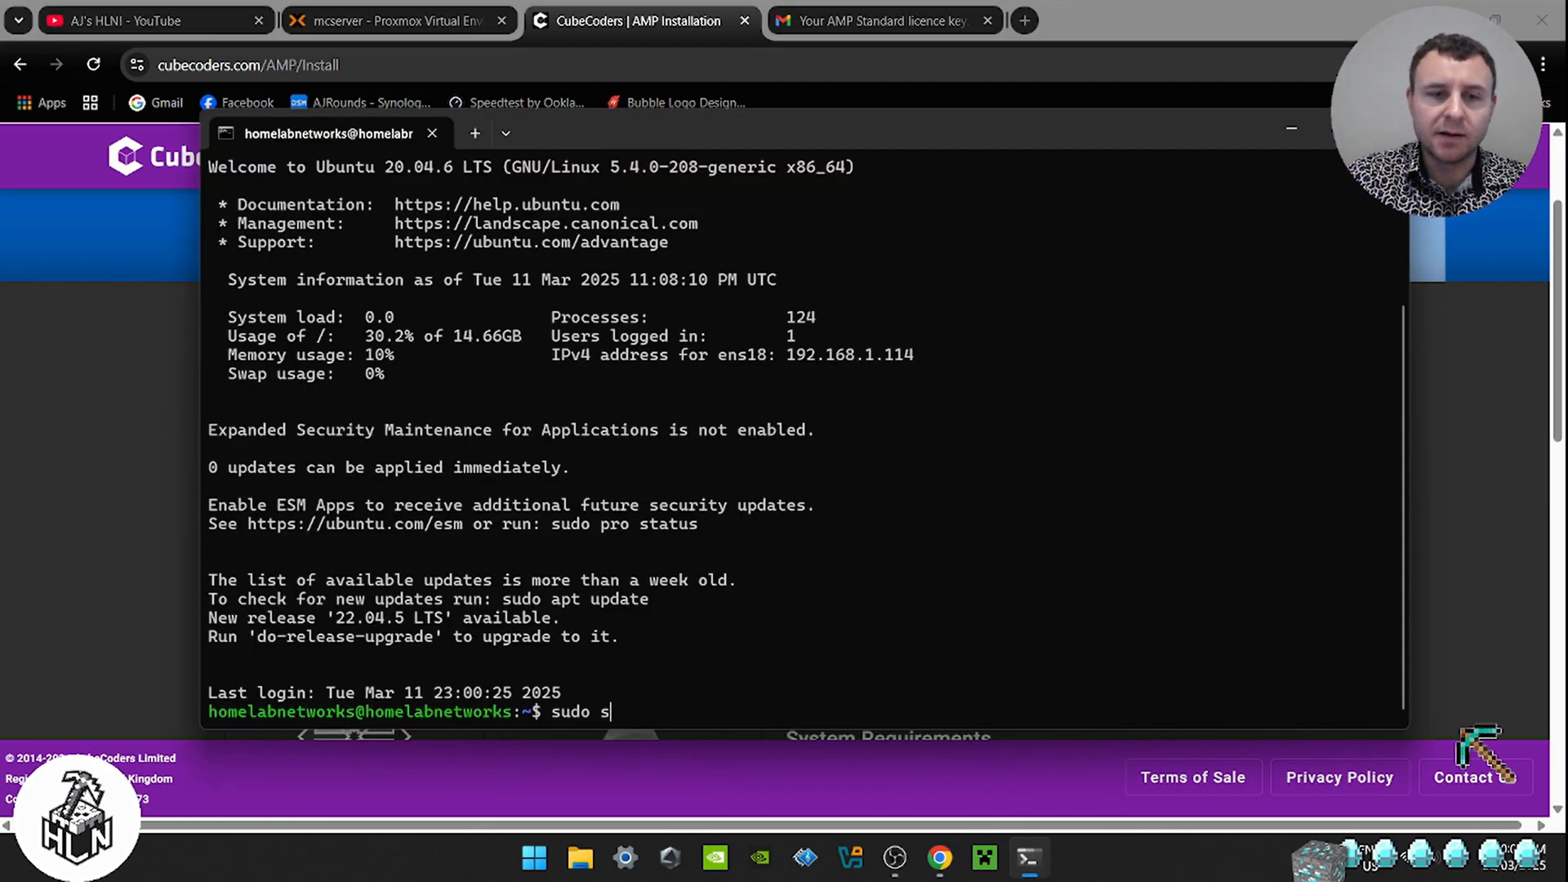
key("Return")
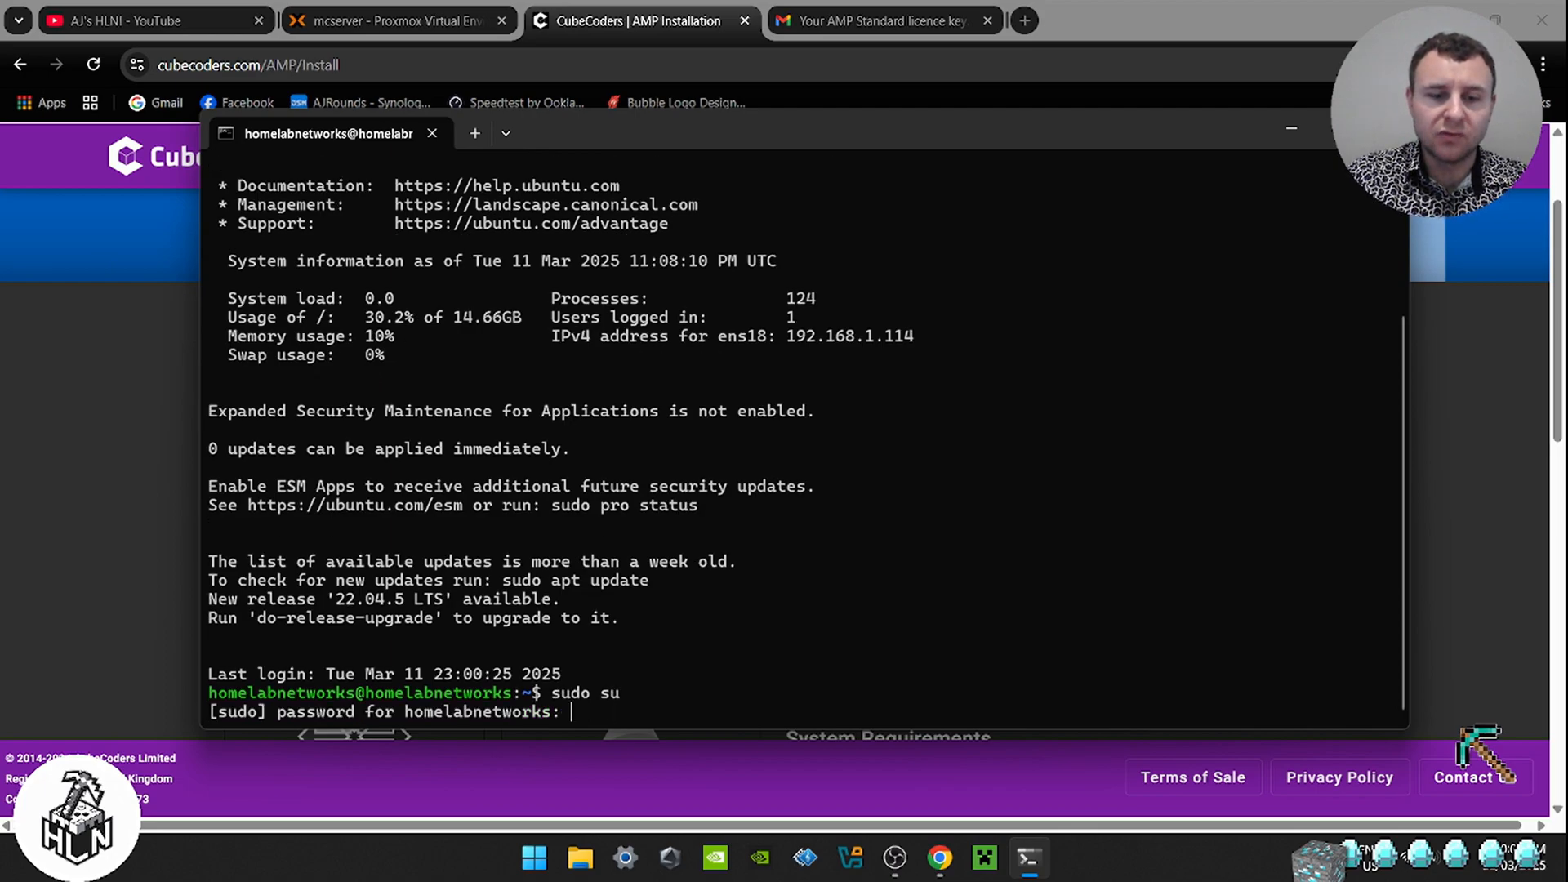
key("Return")
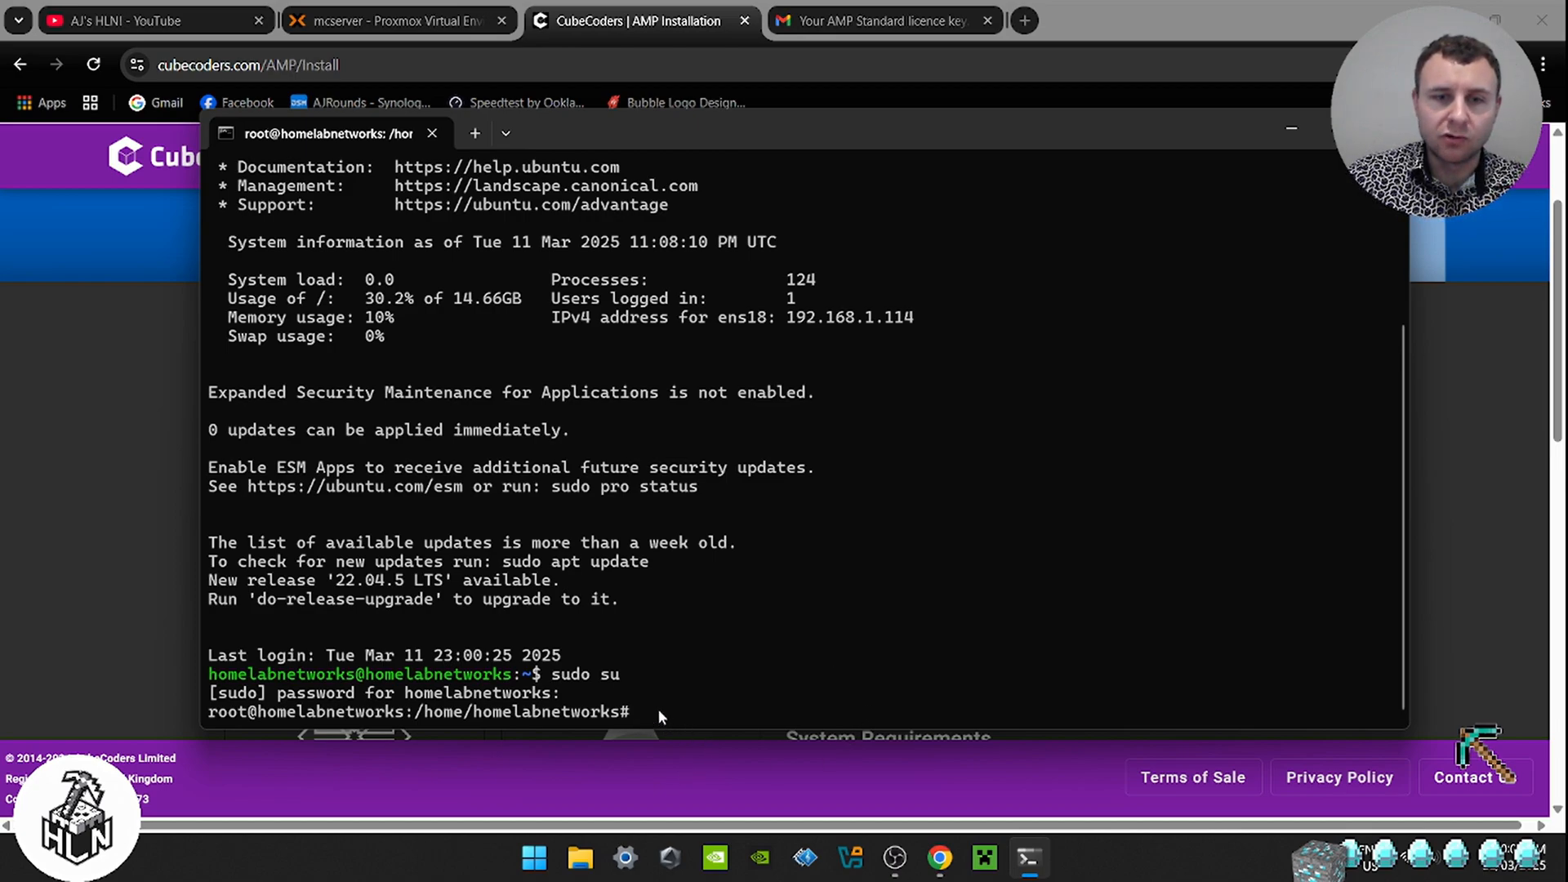
type("bash <(wget -qO- getamp.sh)")
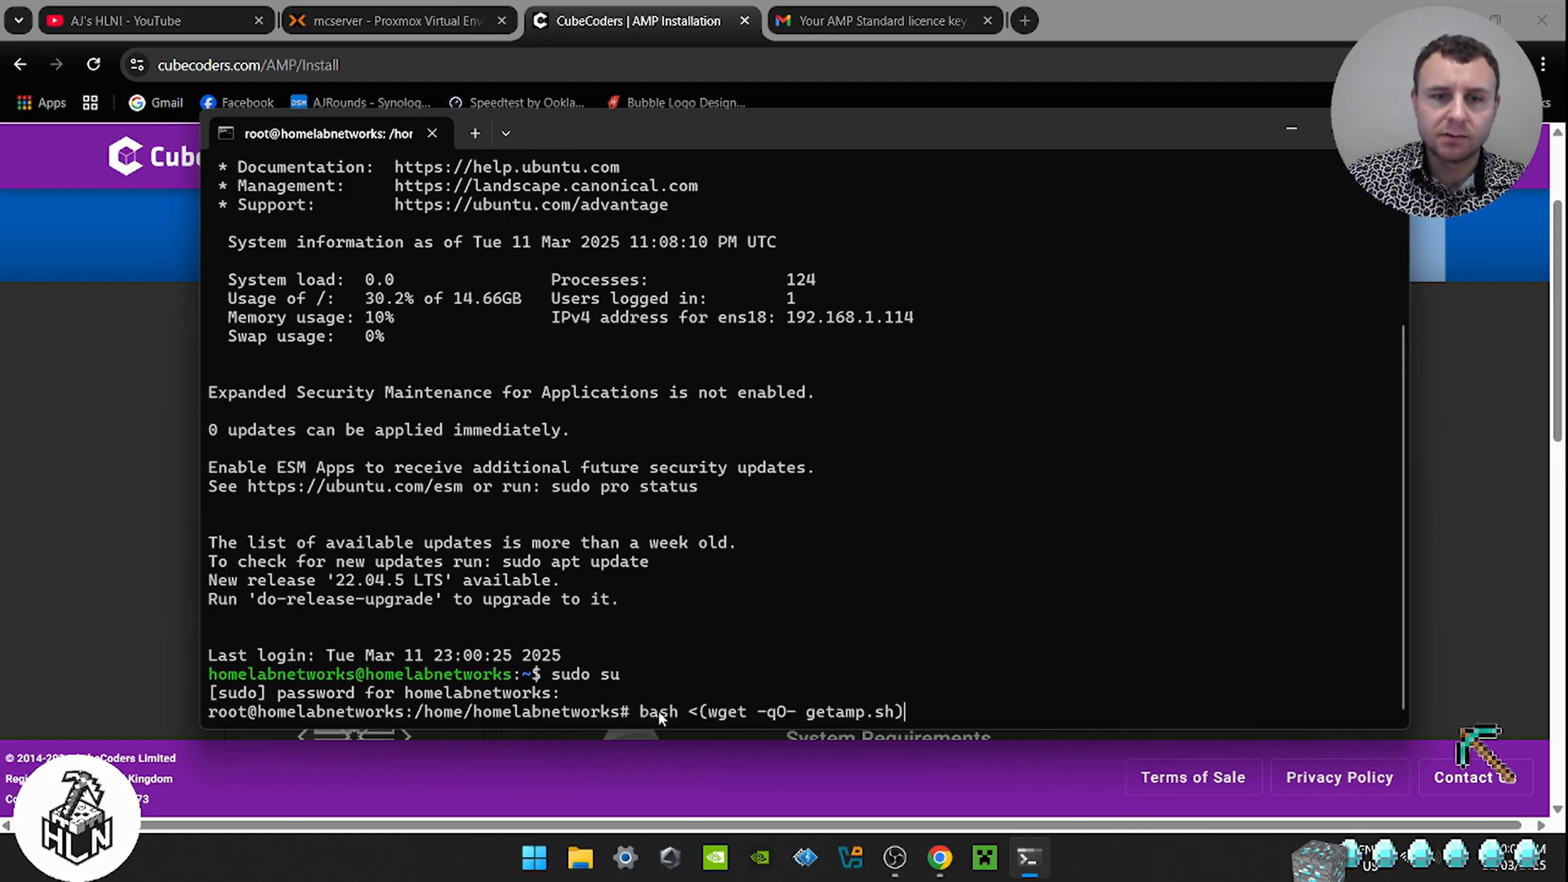
key("Return")
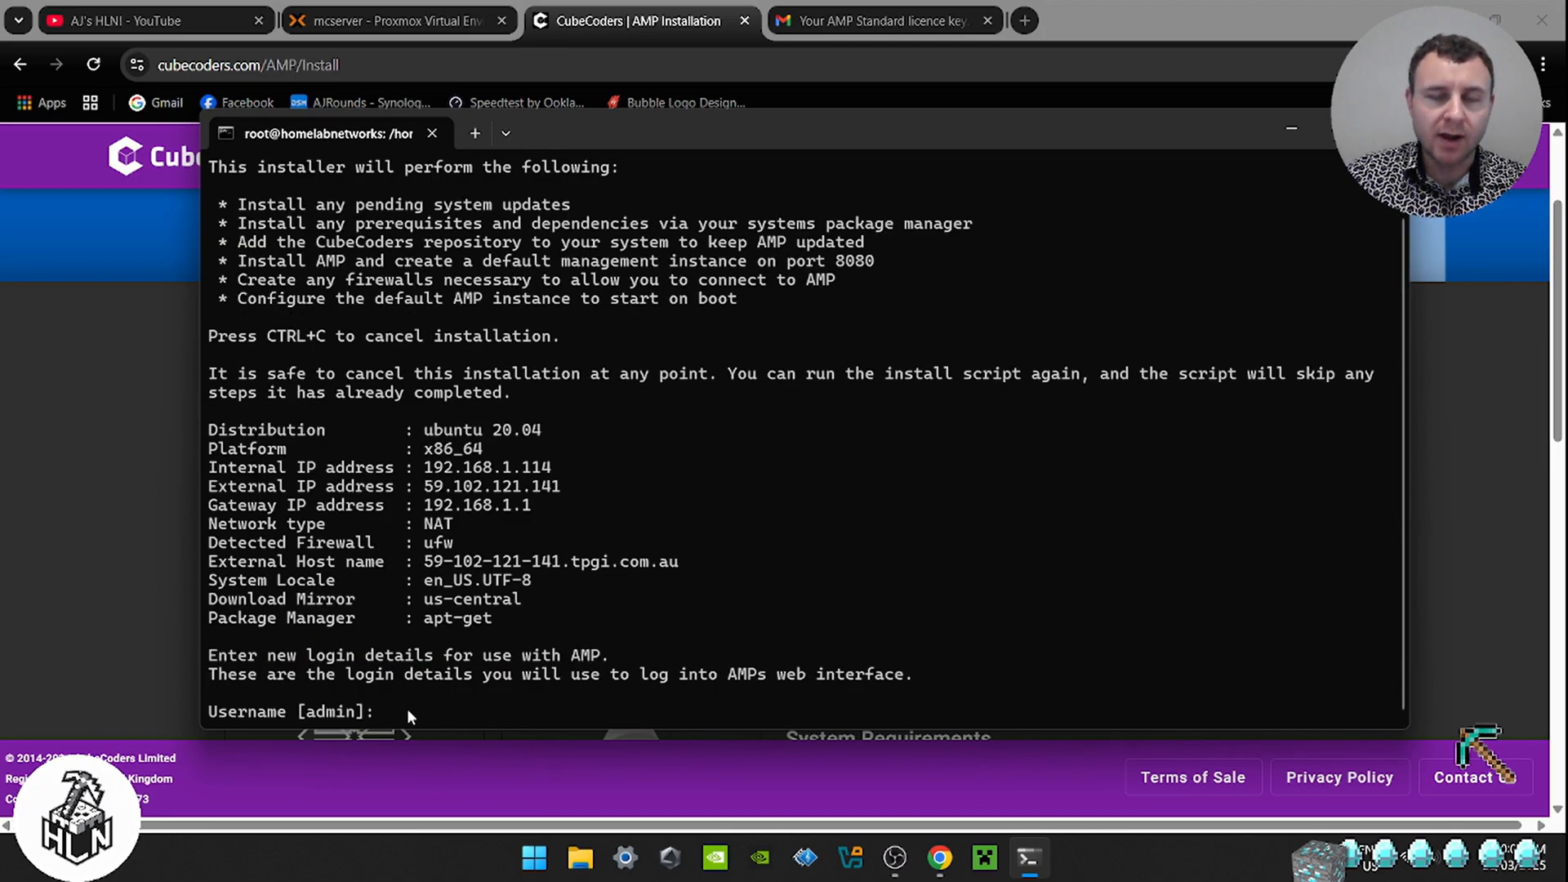
mouse_move(795, 500)
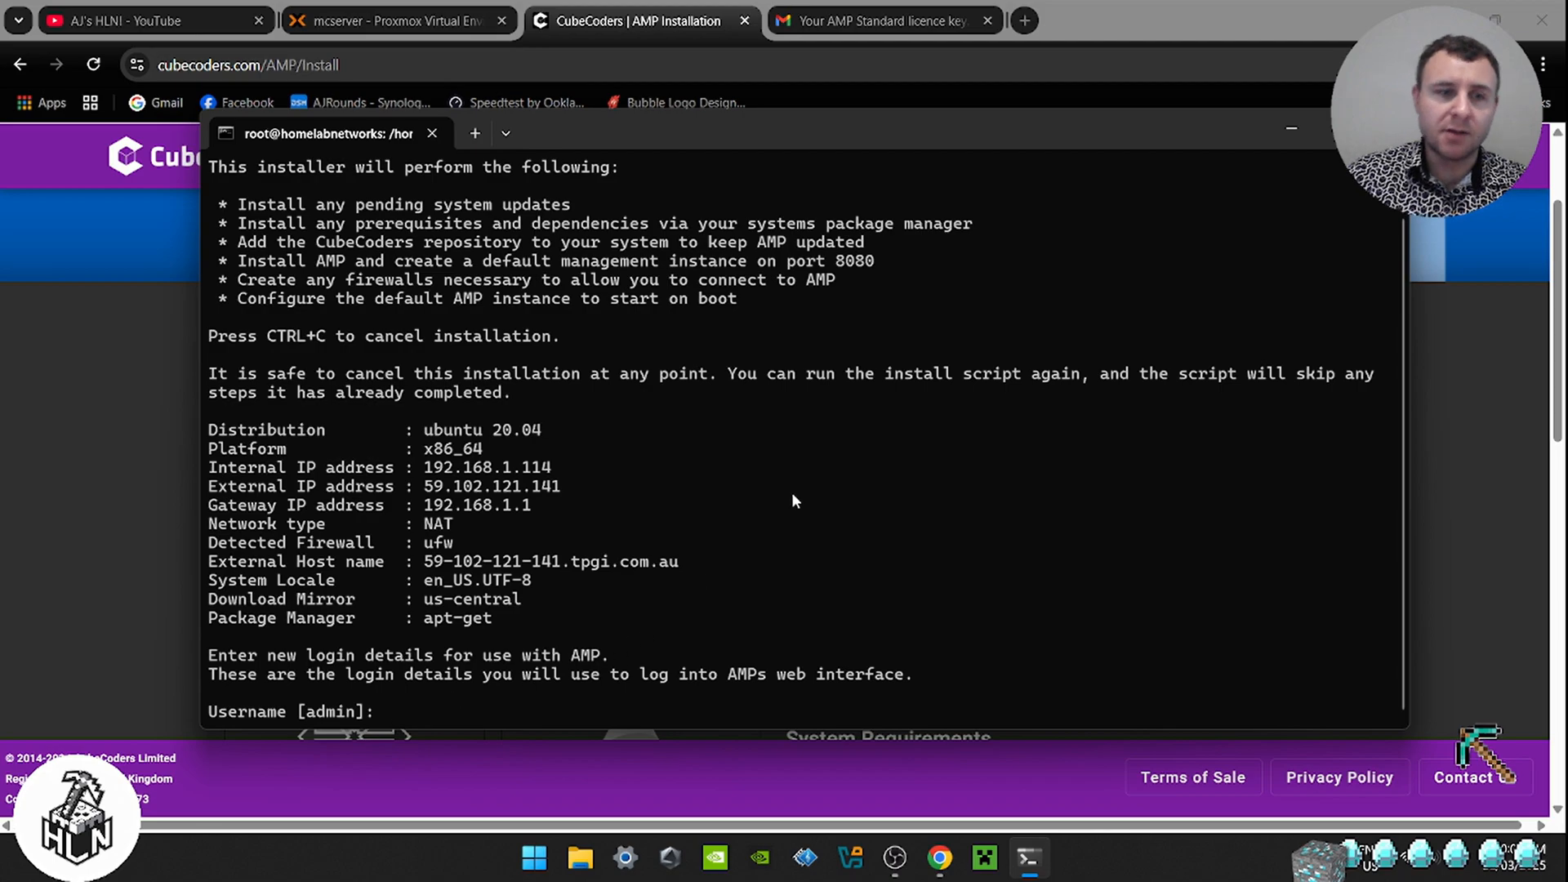
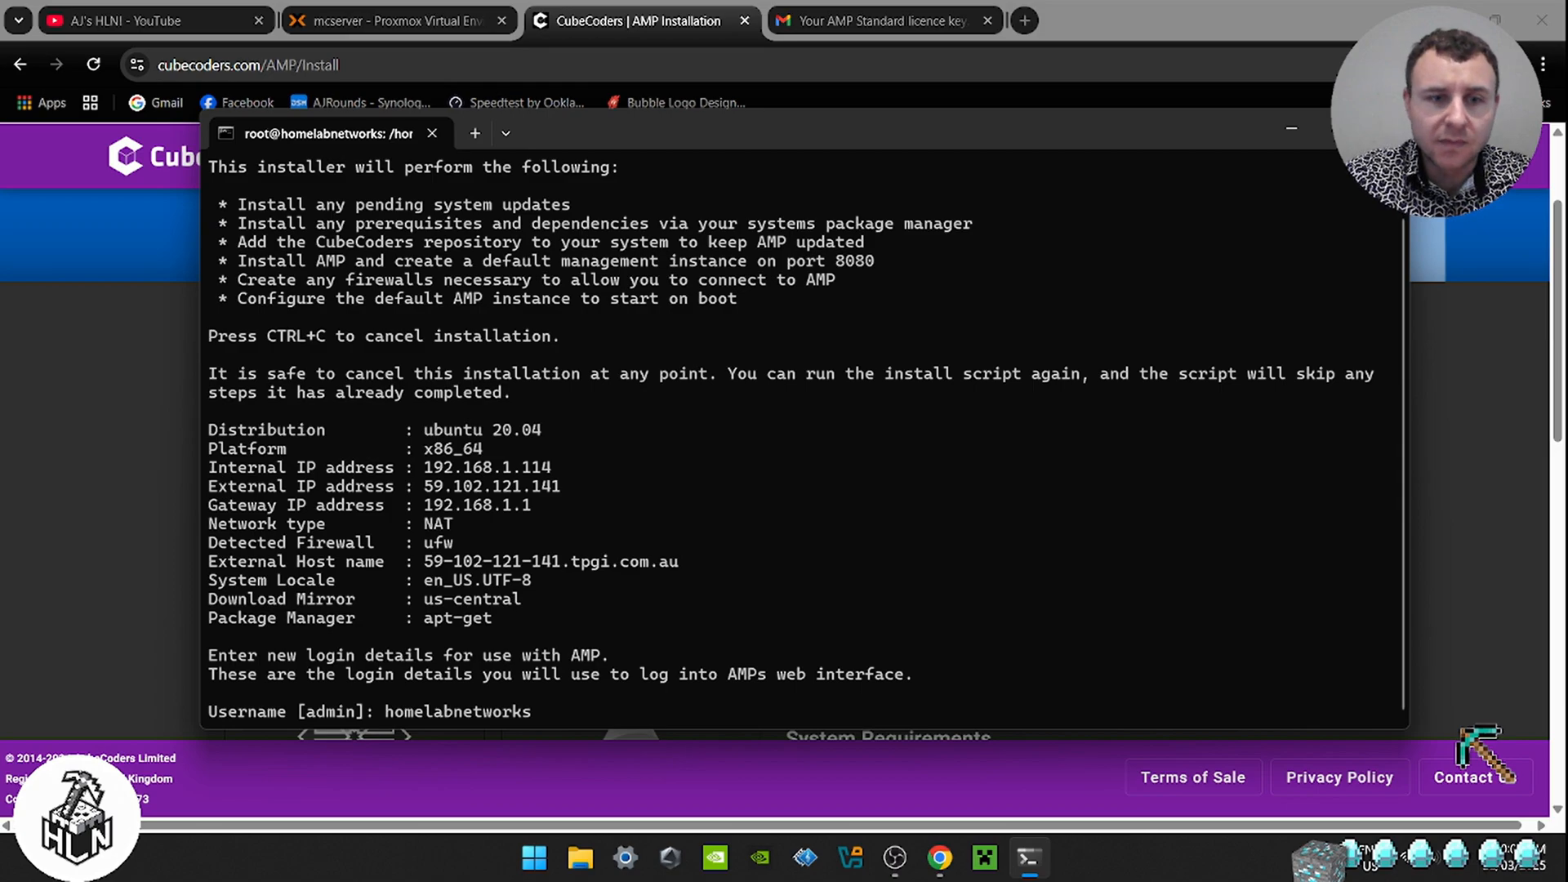
Step: Enter the AMP admin username and password, decline Docker (N) and enable Minecraft Java (y)
key("Return")
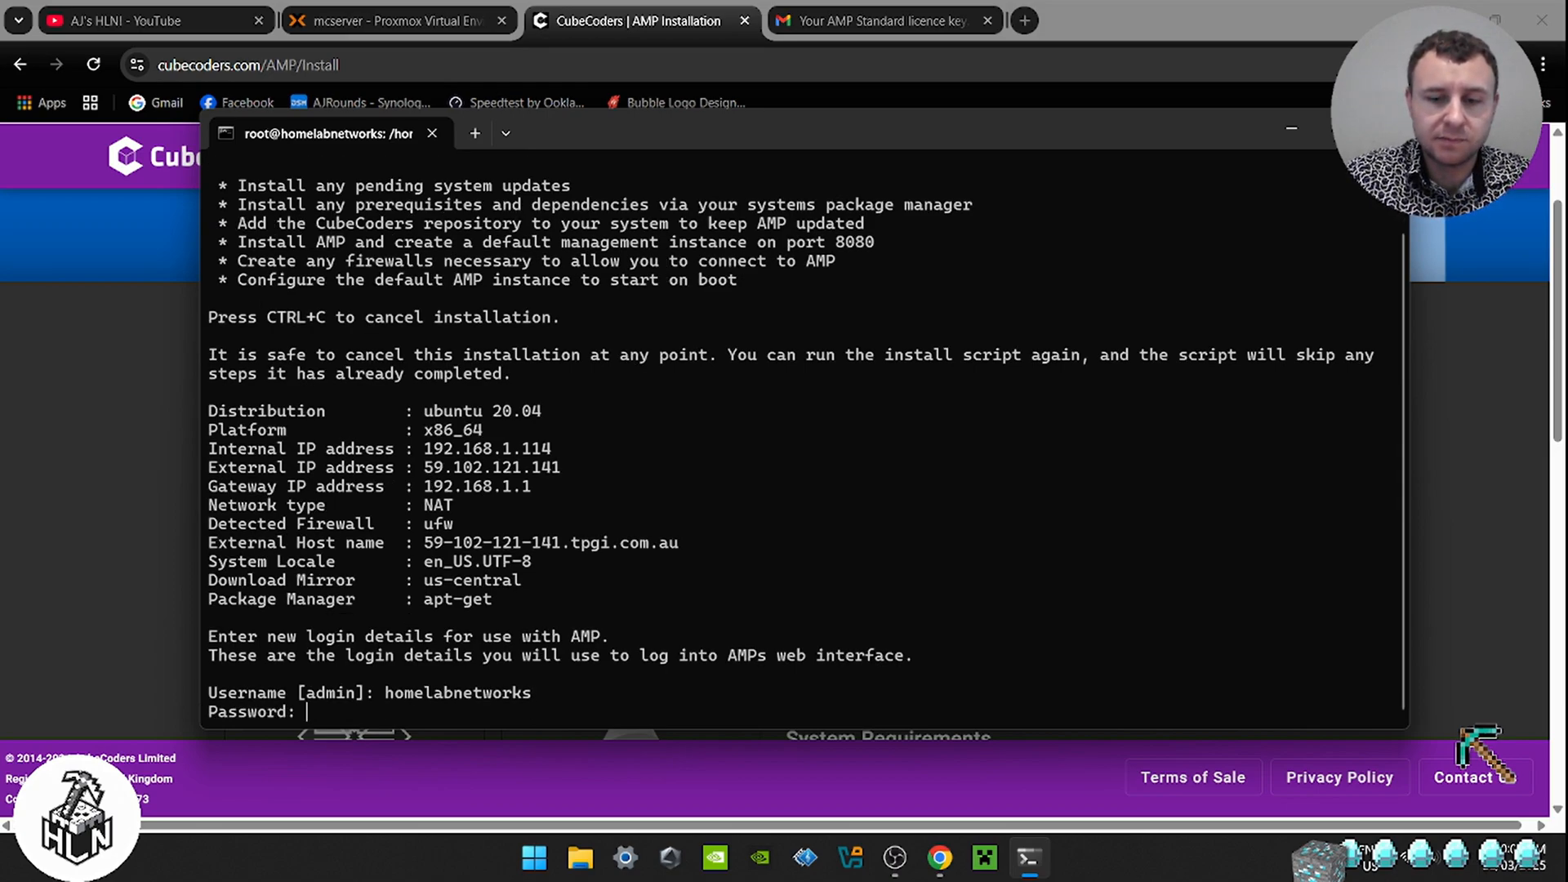
key("Return")
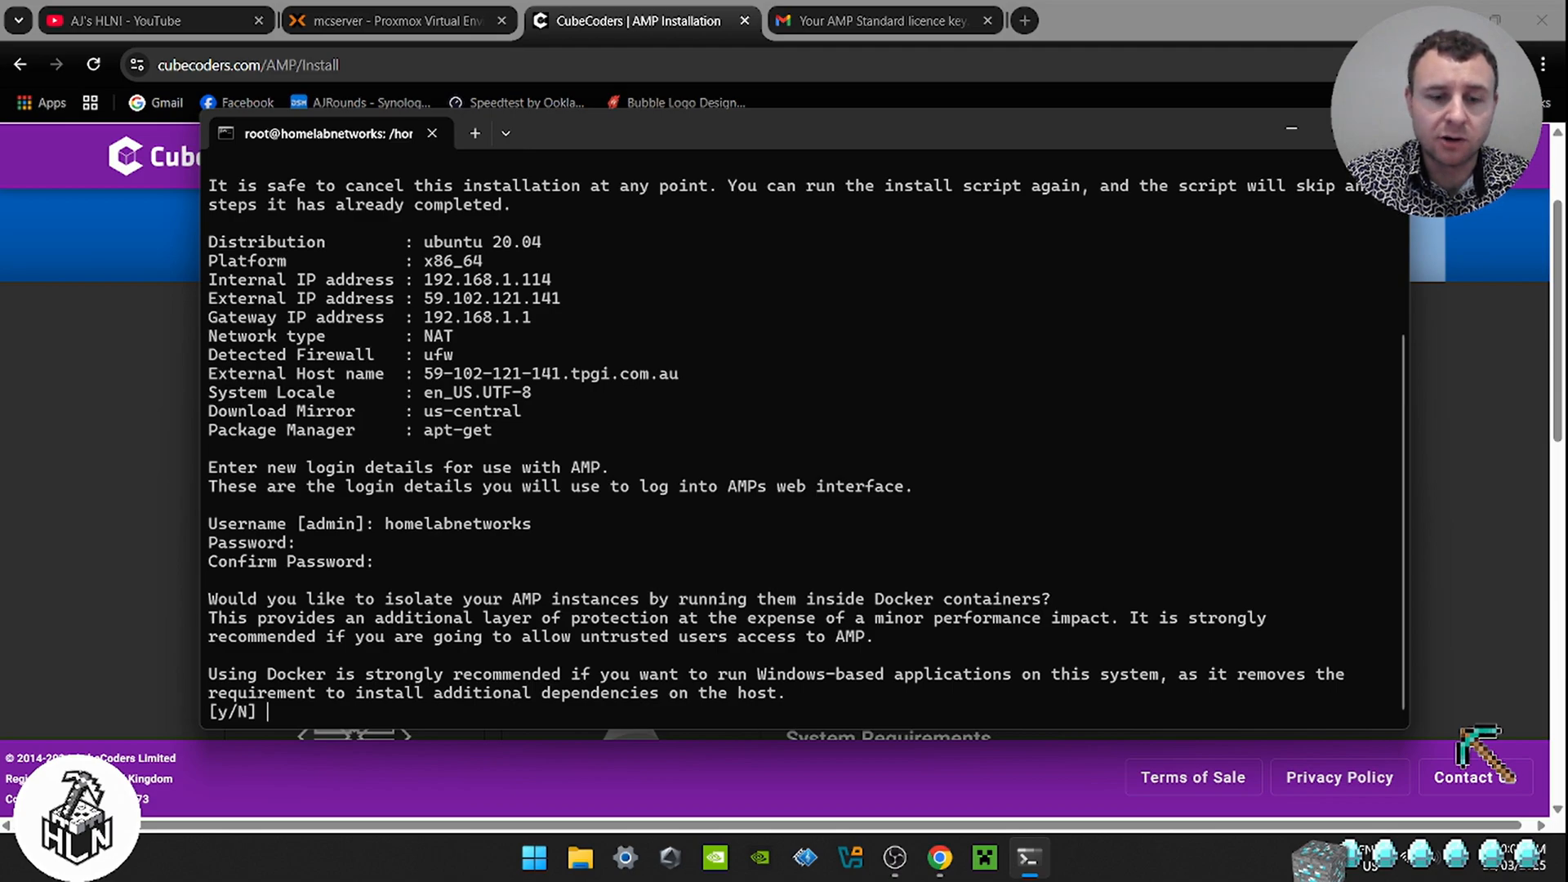
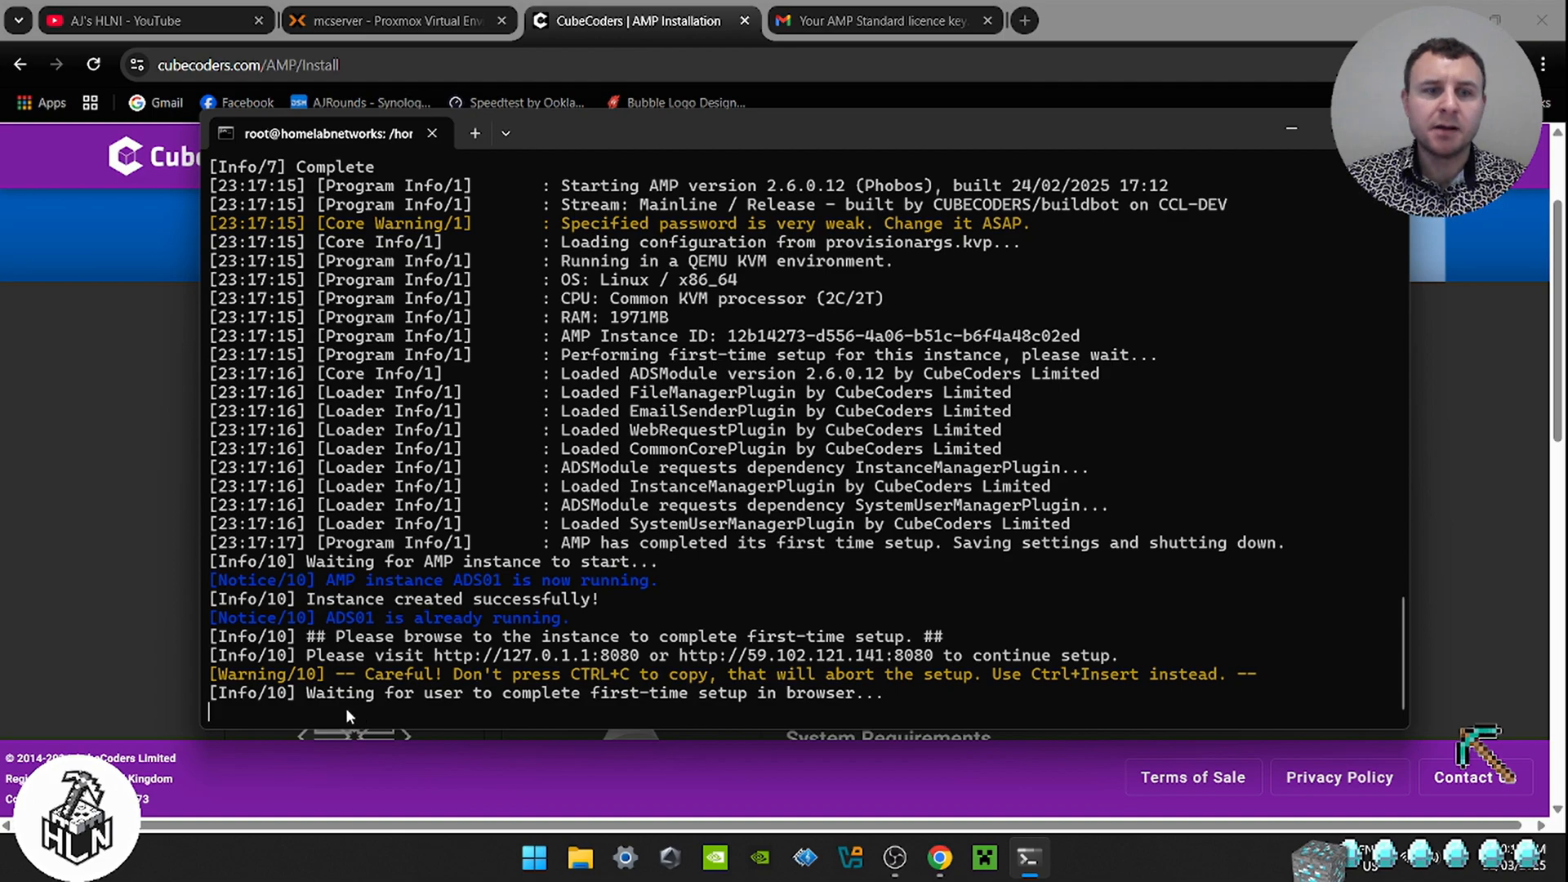
mouse_move(739, 709)
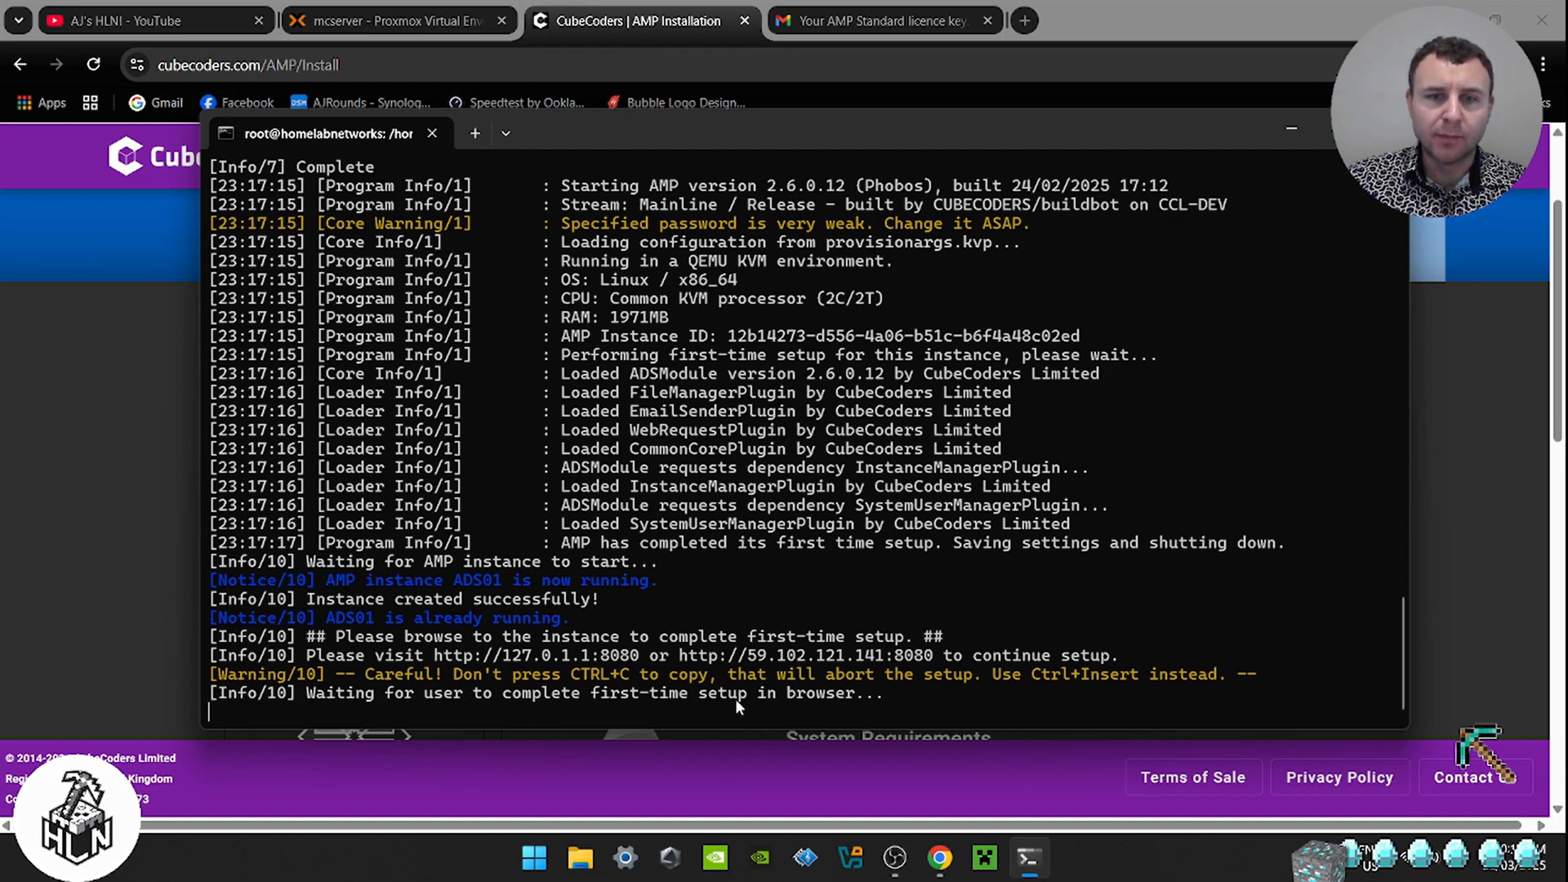
mouse_move(820, 705)
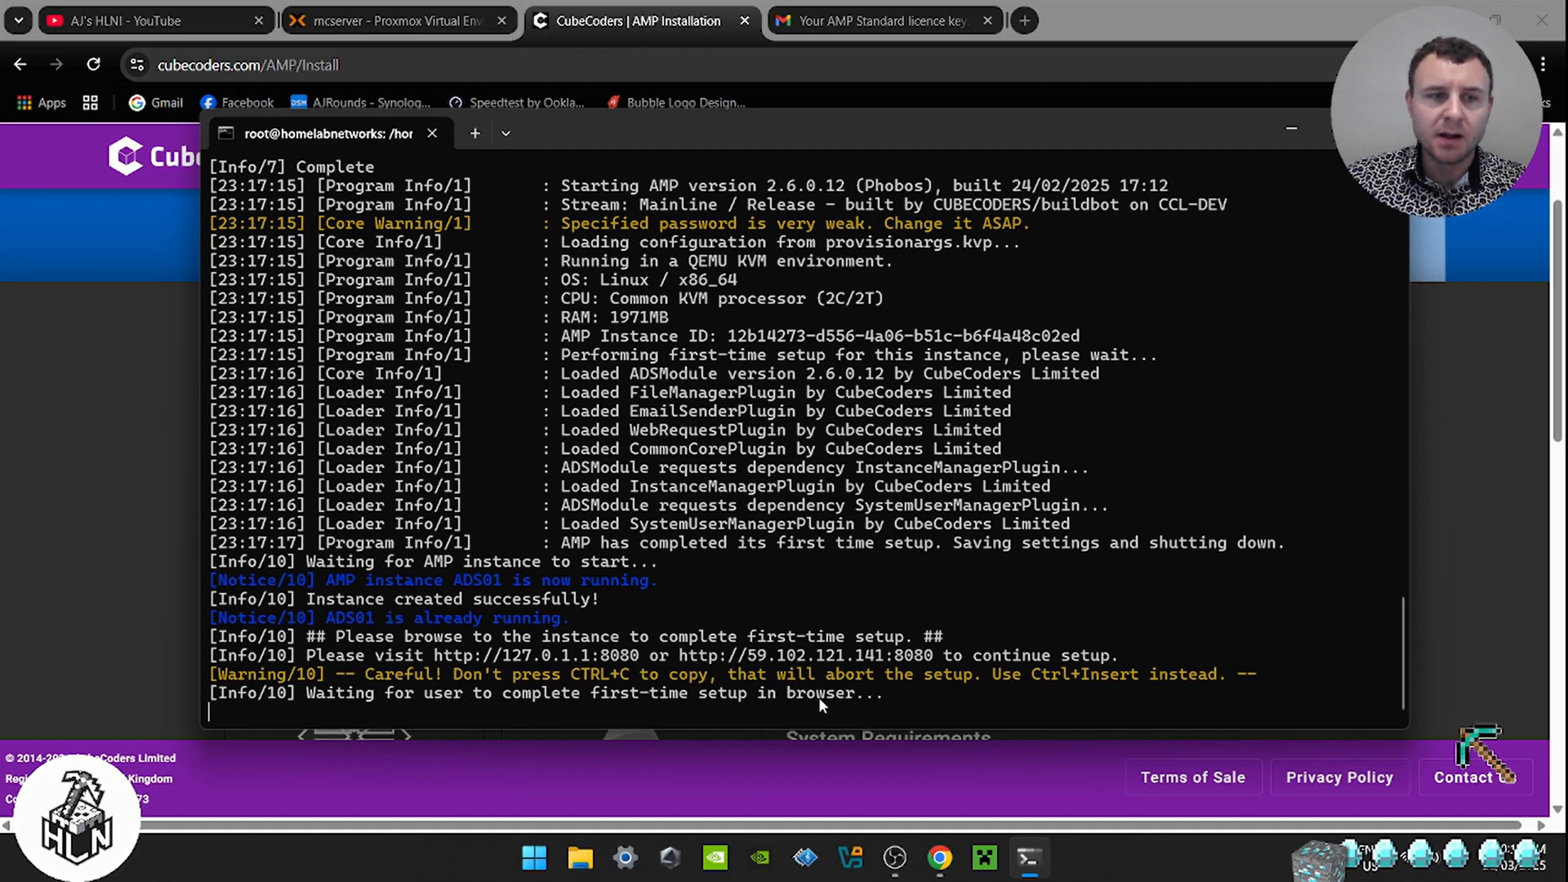
mouse_move(406, 678)
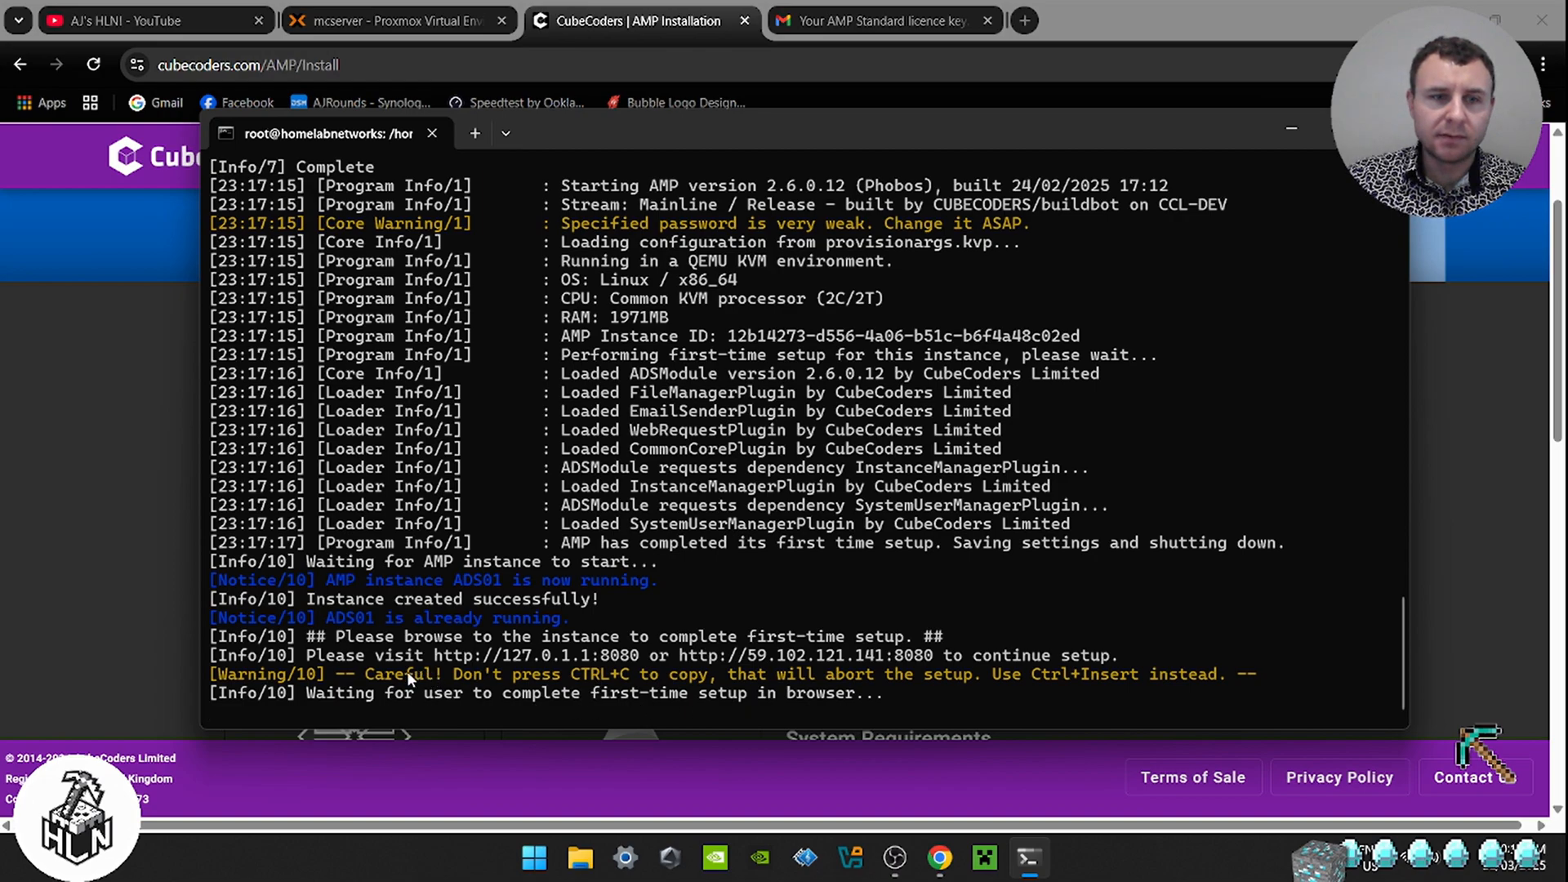
mouse_move(325, 662)
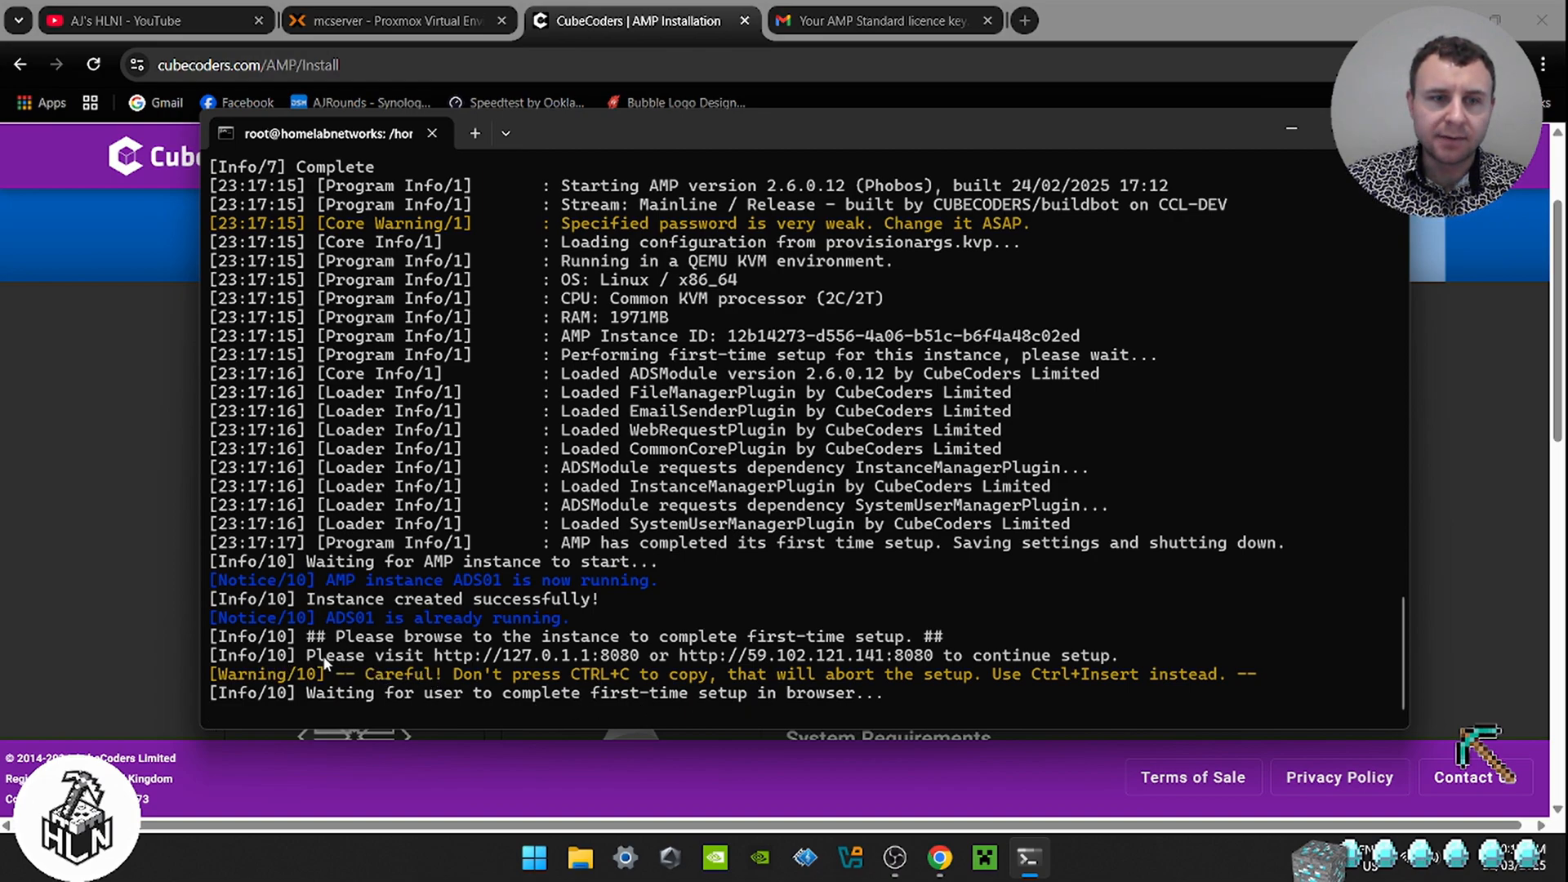
mouse_move(535, 655)
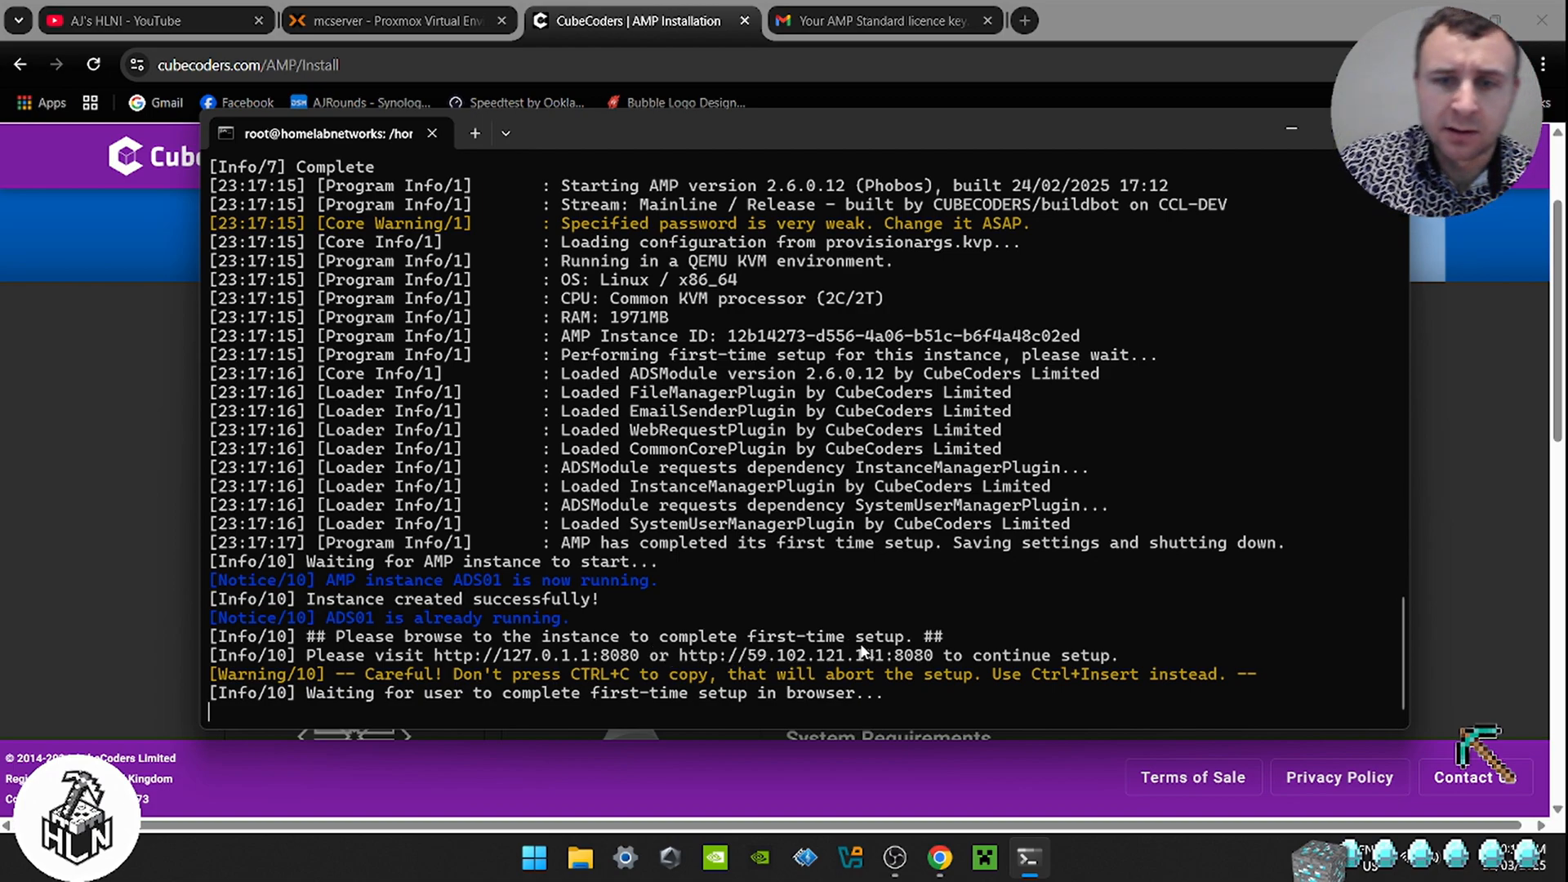
mouse_move(955, 709)
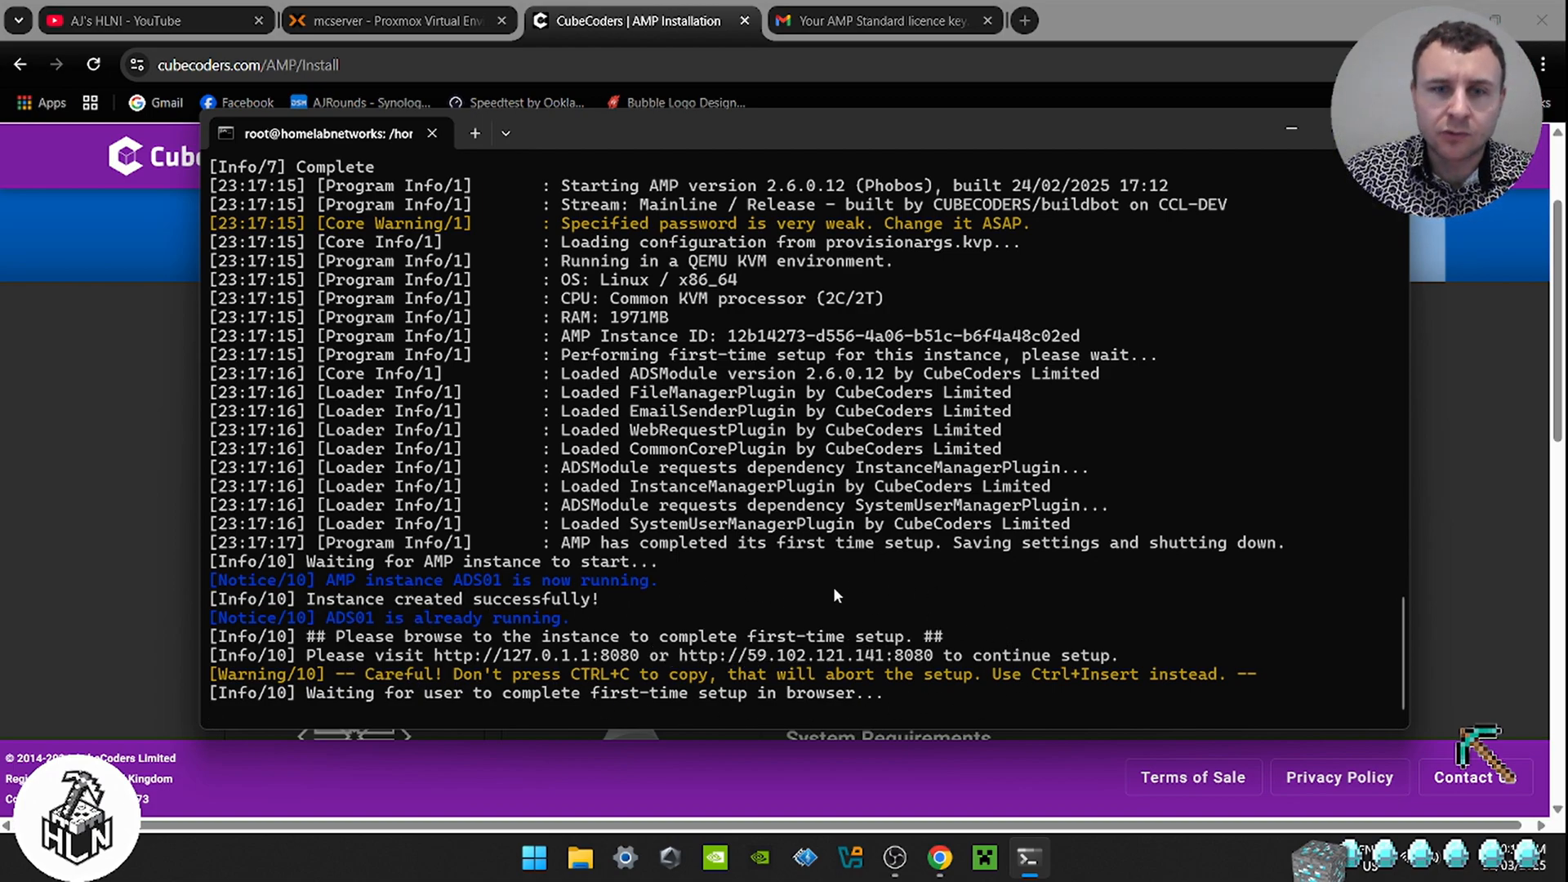
mouse_move(610, 622)
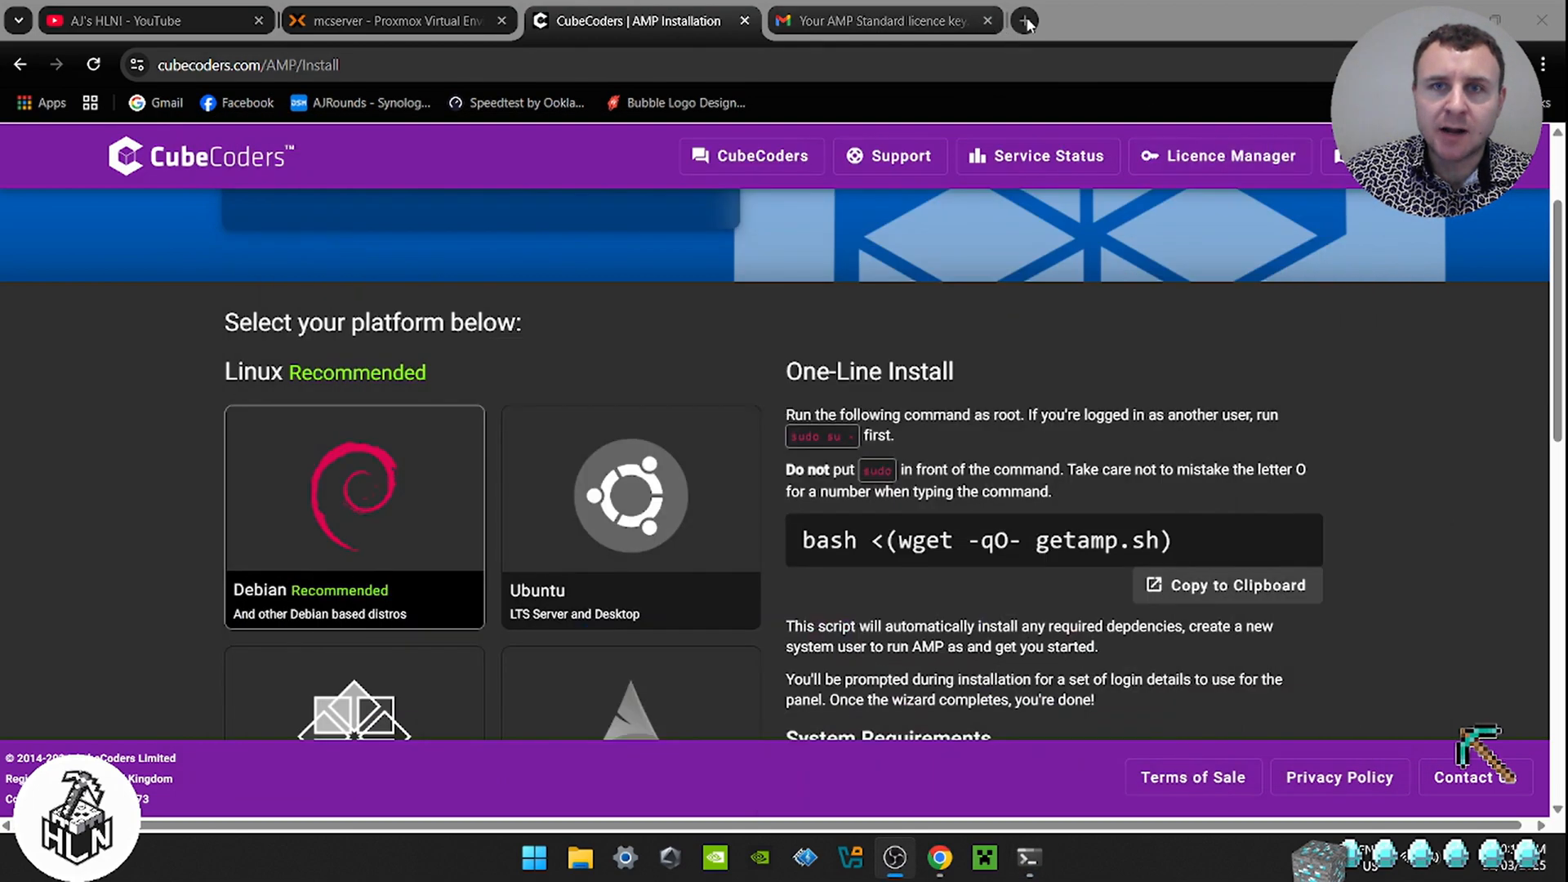
Step: Open 192.168.1.114:8080 in a new tab and log in with the admin account
left_click(1024, 20)
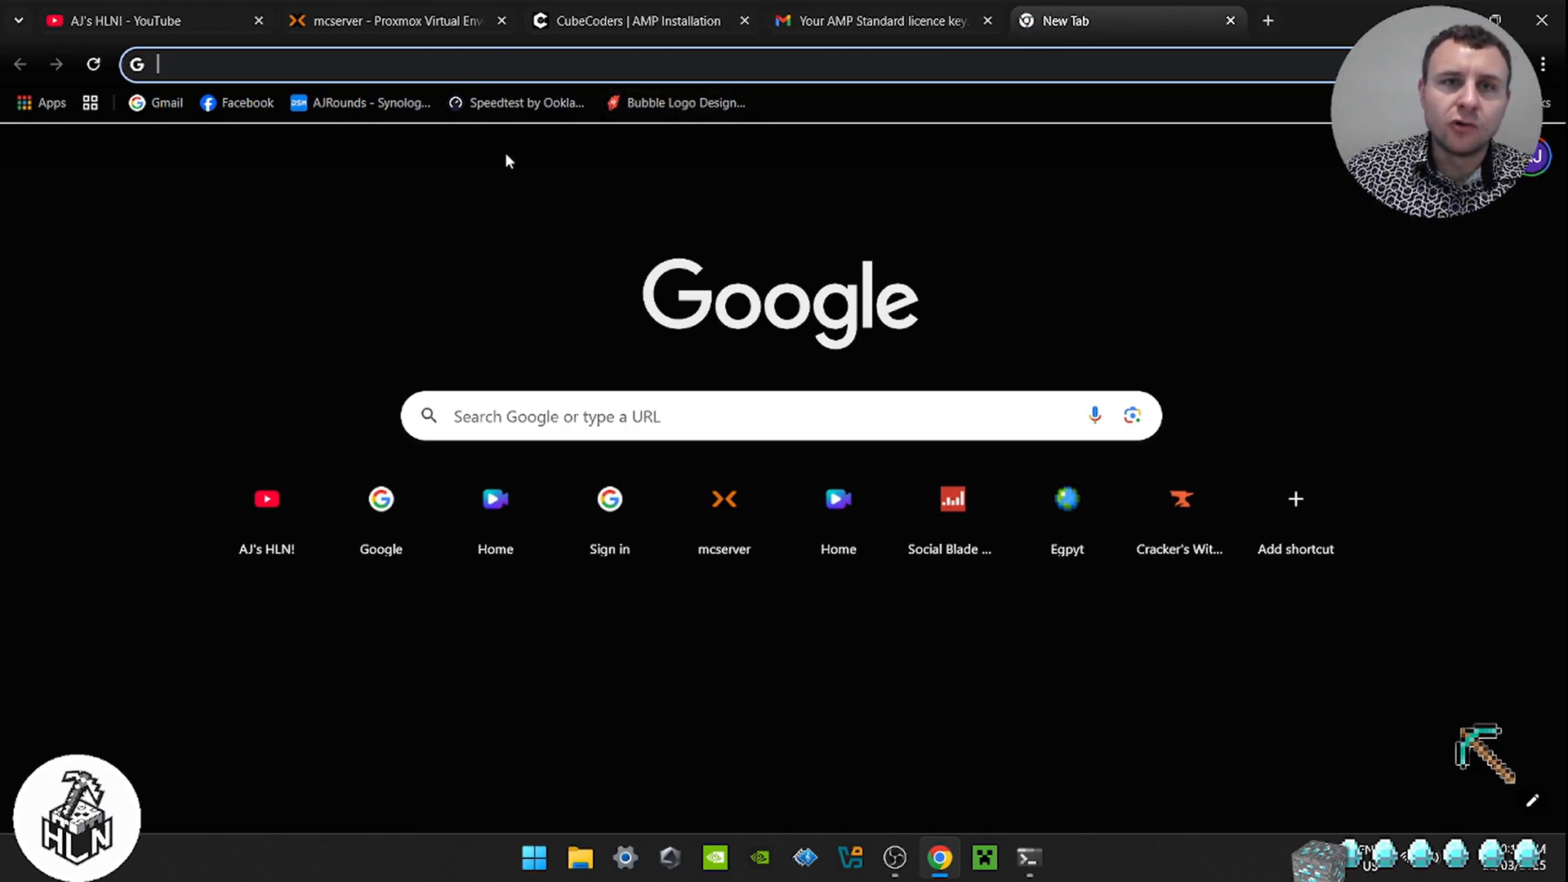
mouse_move(505, 54)
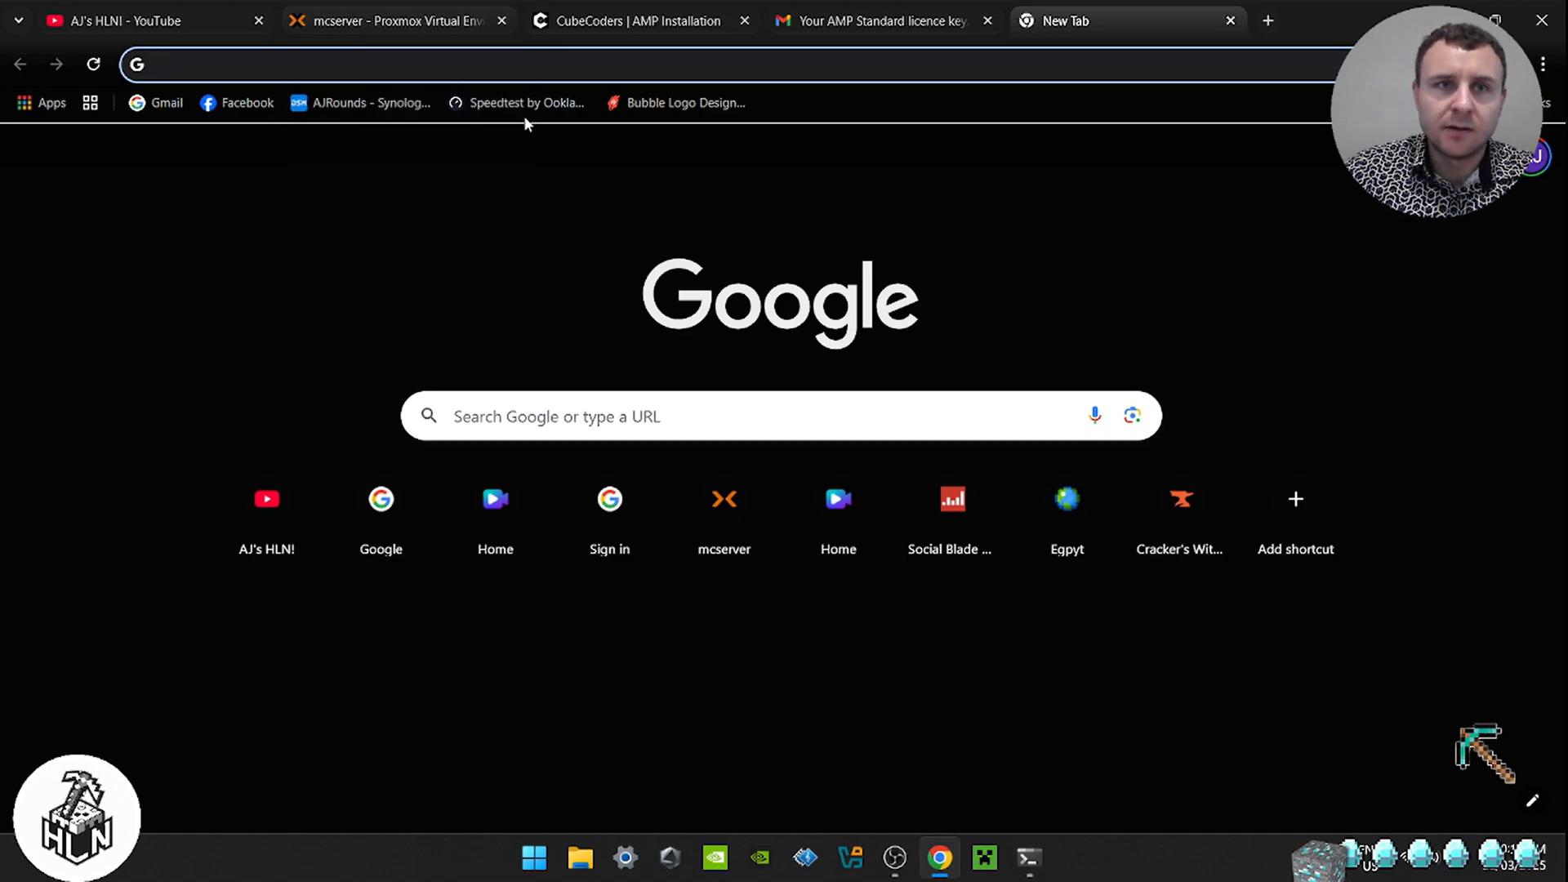
type("192.168.1.114:8080")
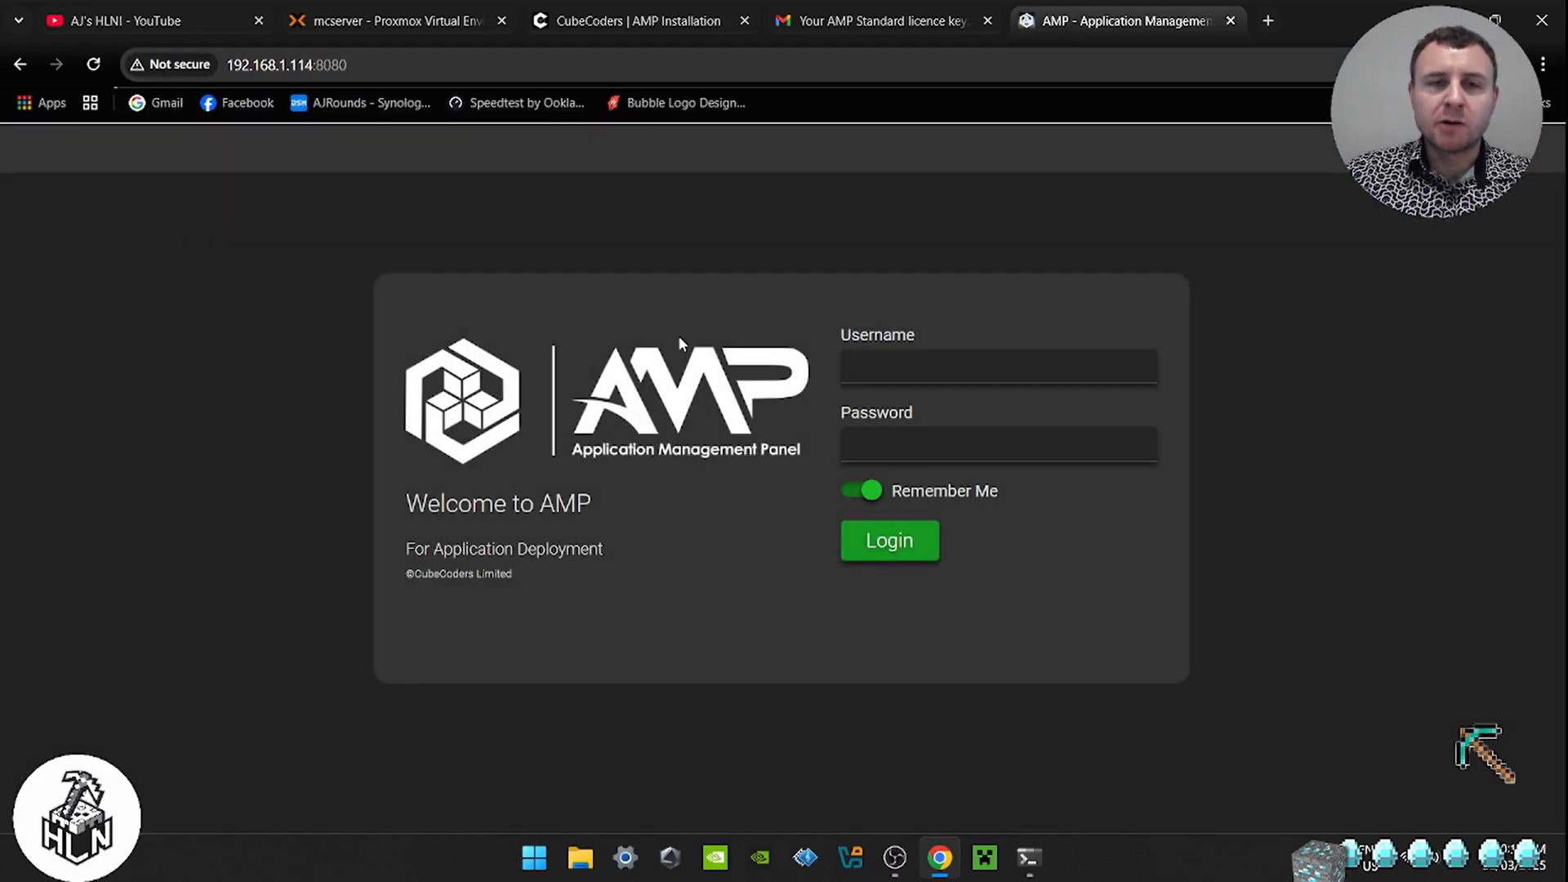
mouse_move(635, 392)
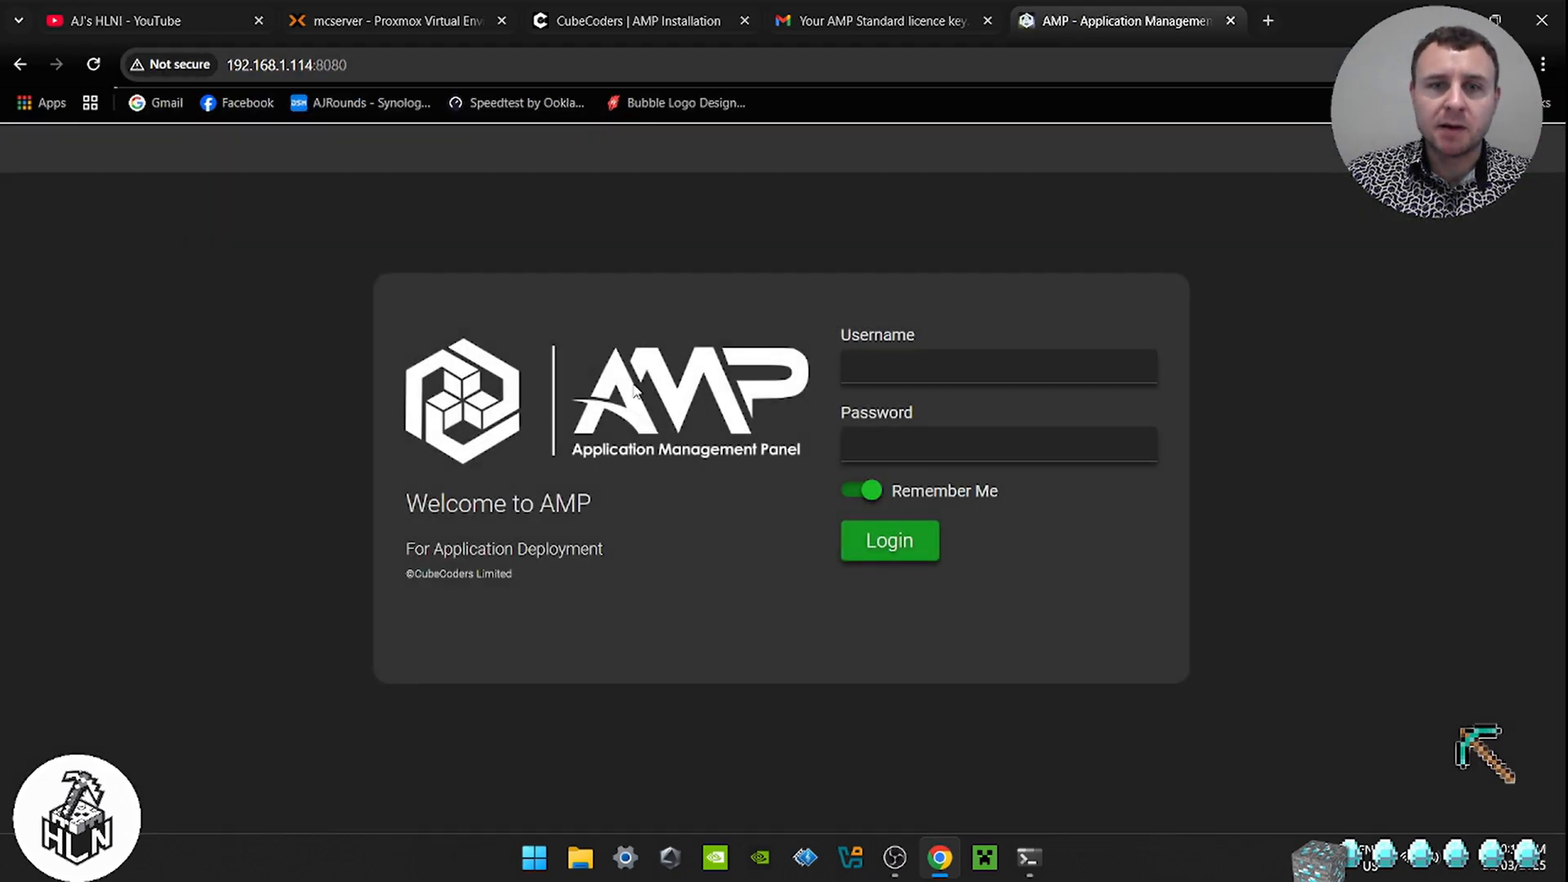
left_click(998, 366)
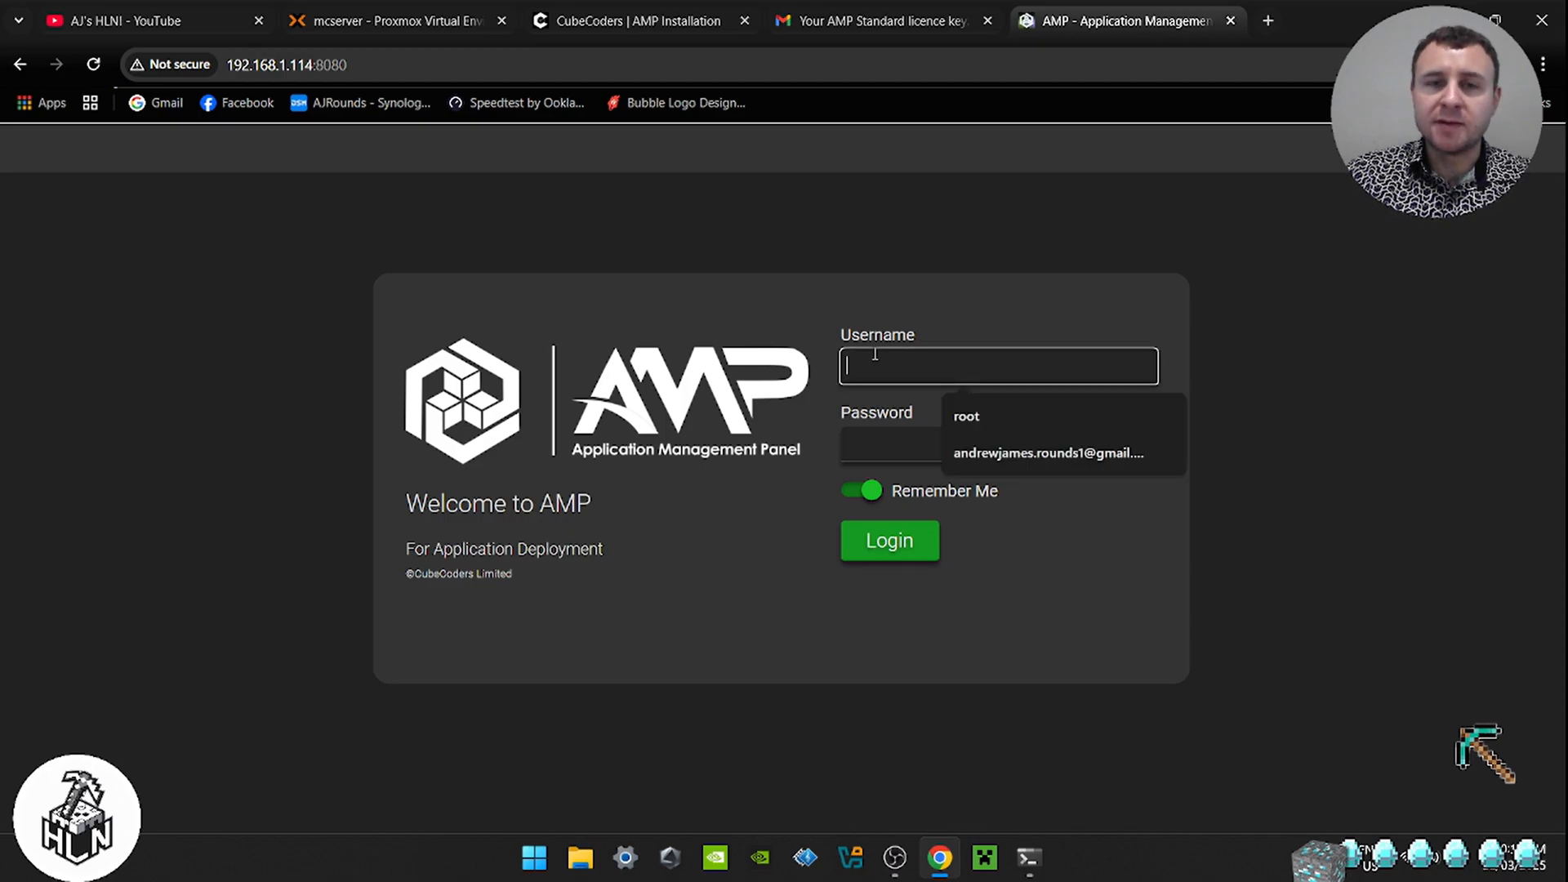
left_click(1029, 859)
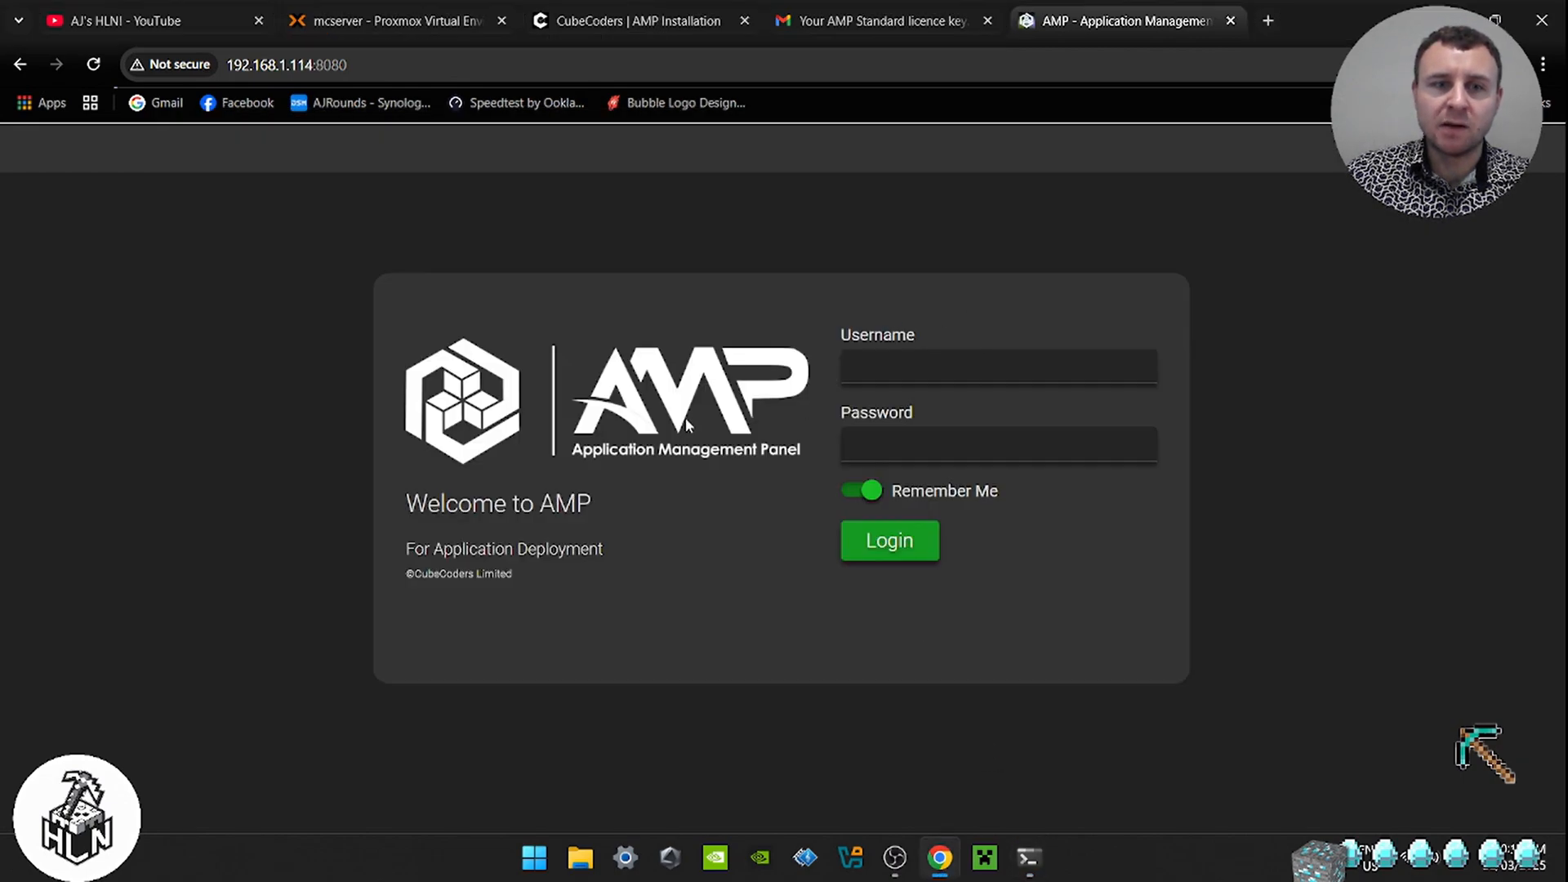
left_click(998, 366)
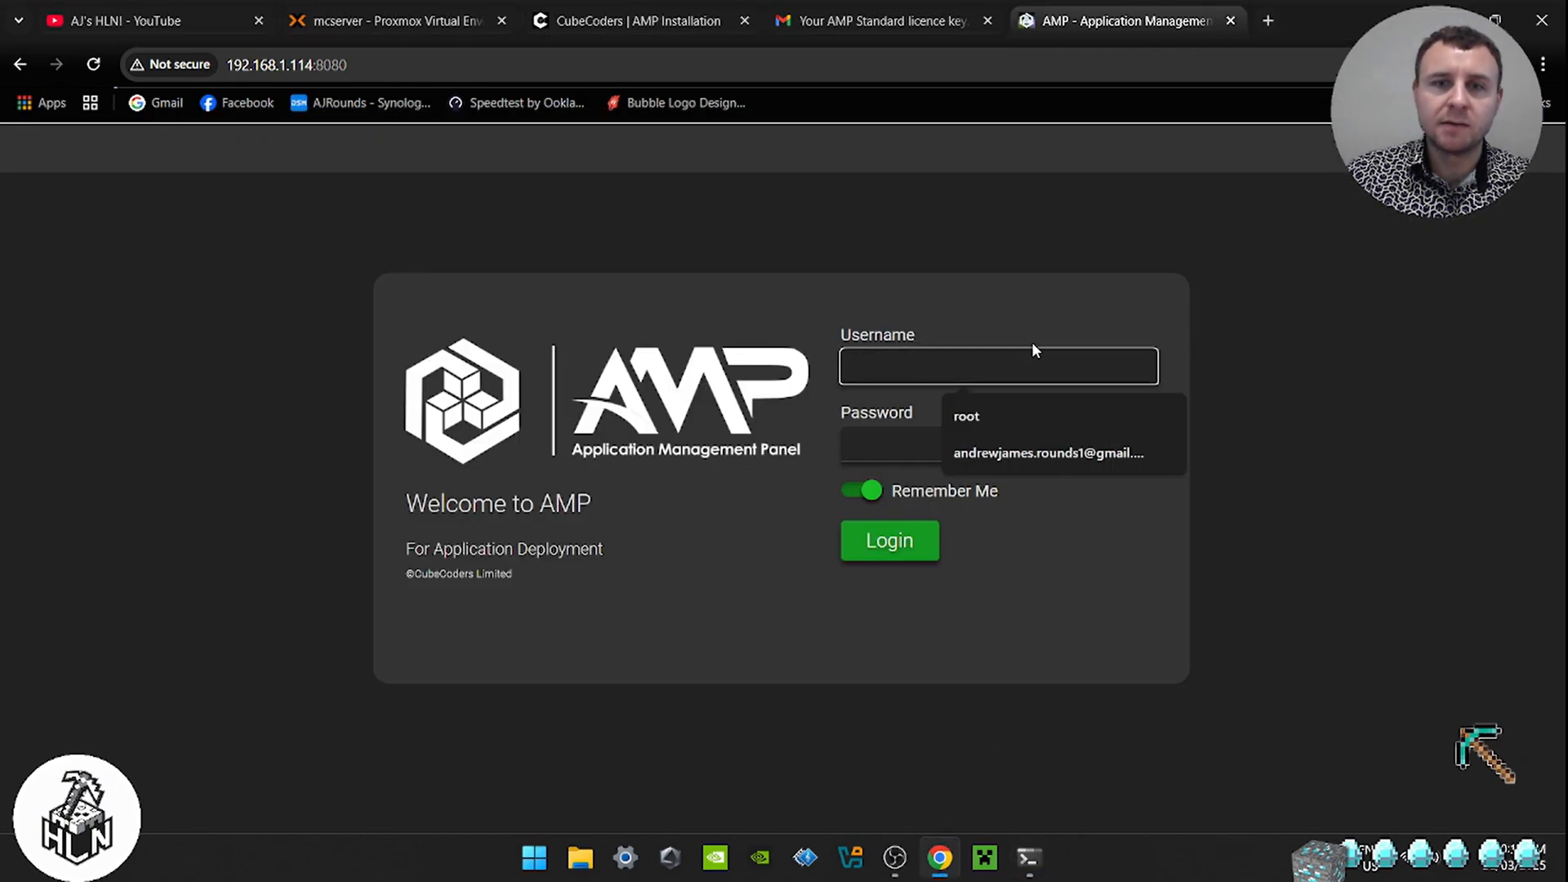
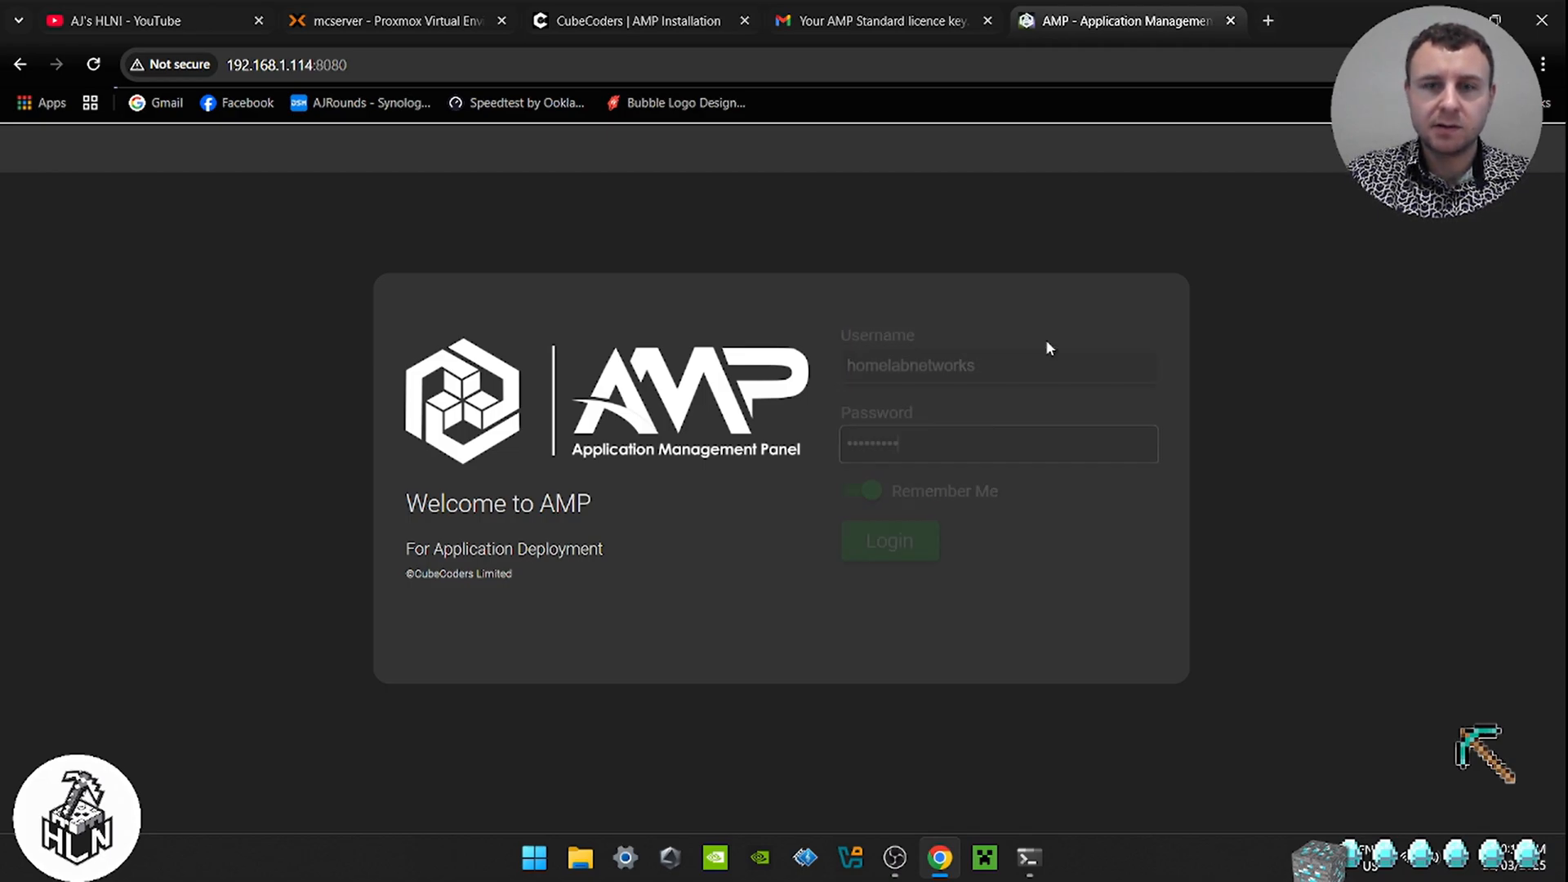
left_click(887, 541)
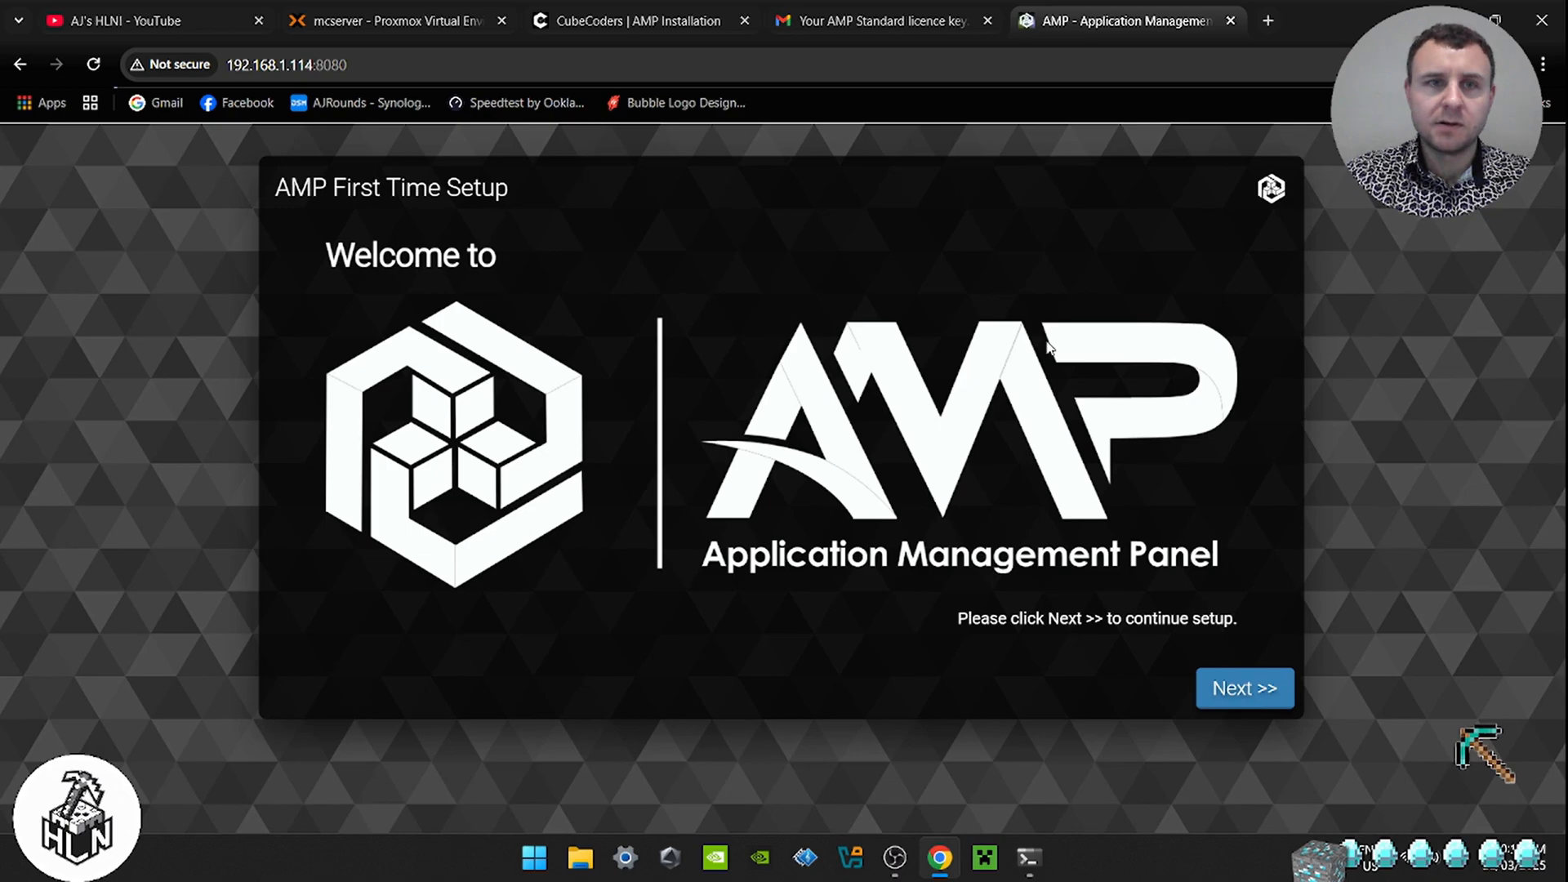
mouse_move(790, 318)
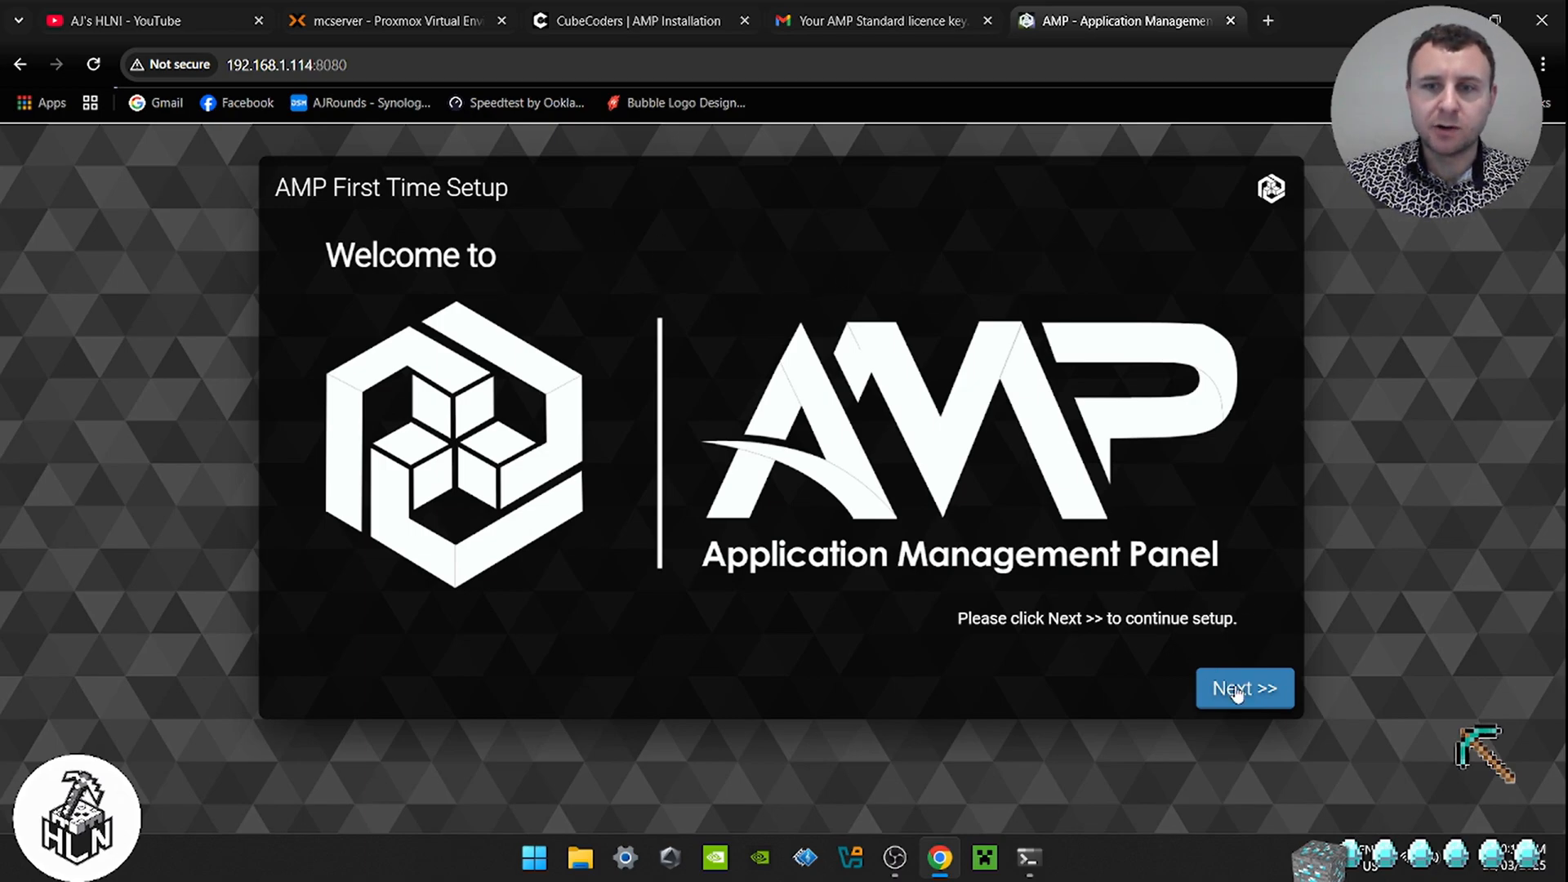
Step: Advance setup to the AMP Licence step and follow the 'buy one here' link
left_click(1244, 688)
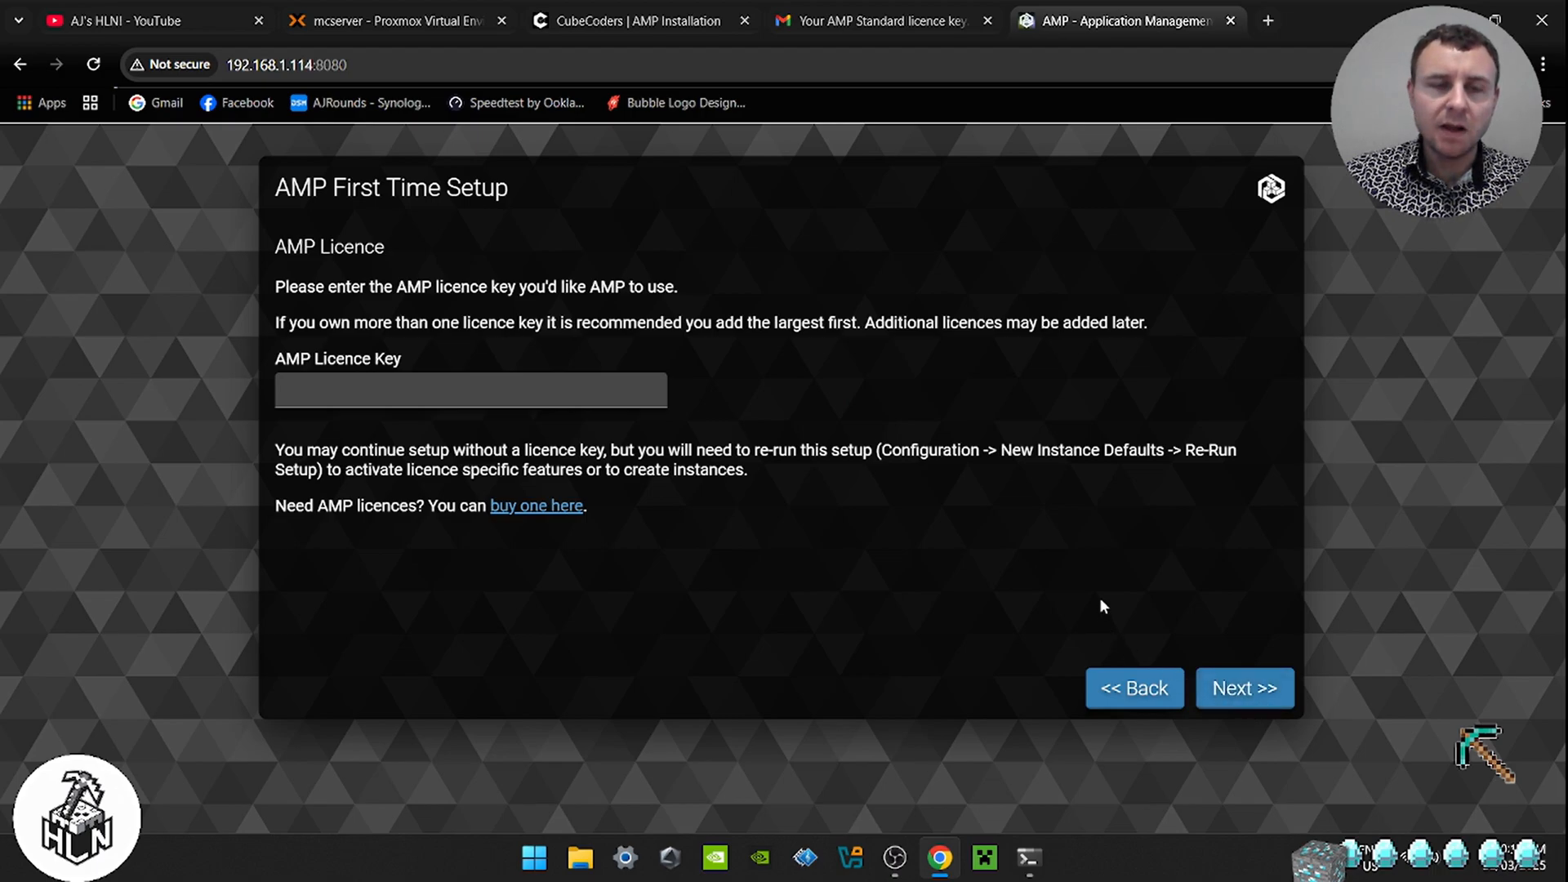
mouse_move(818, 434)
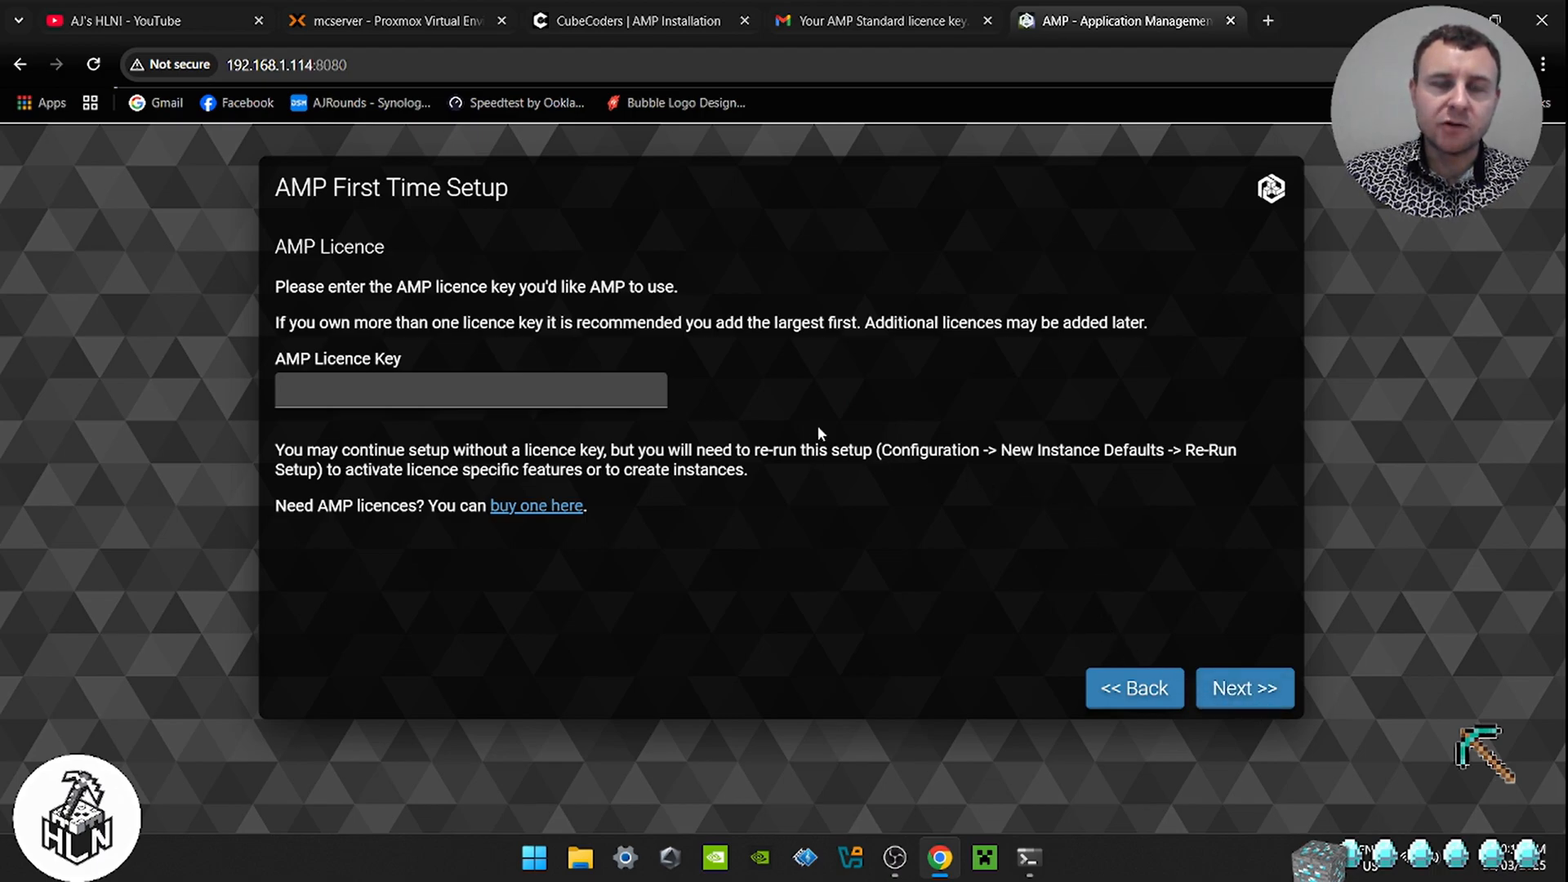
mouse_move(675, 316)
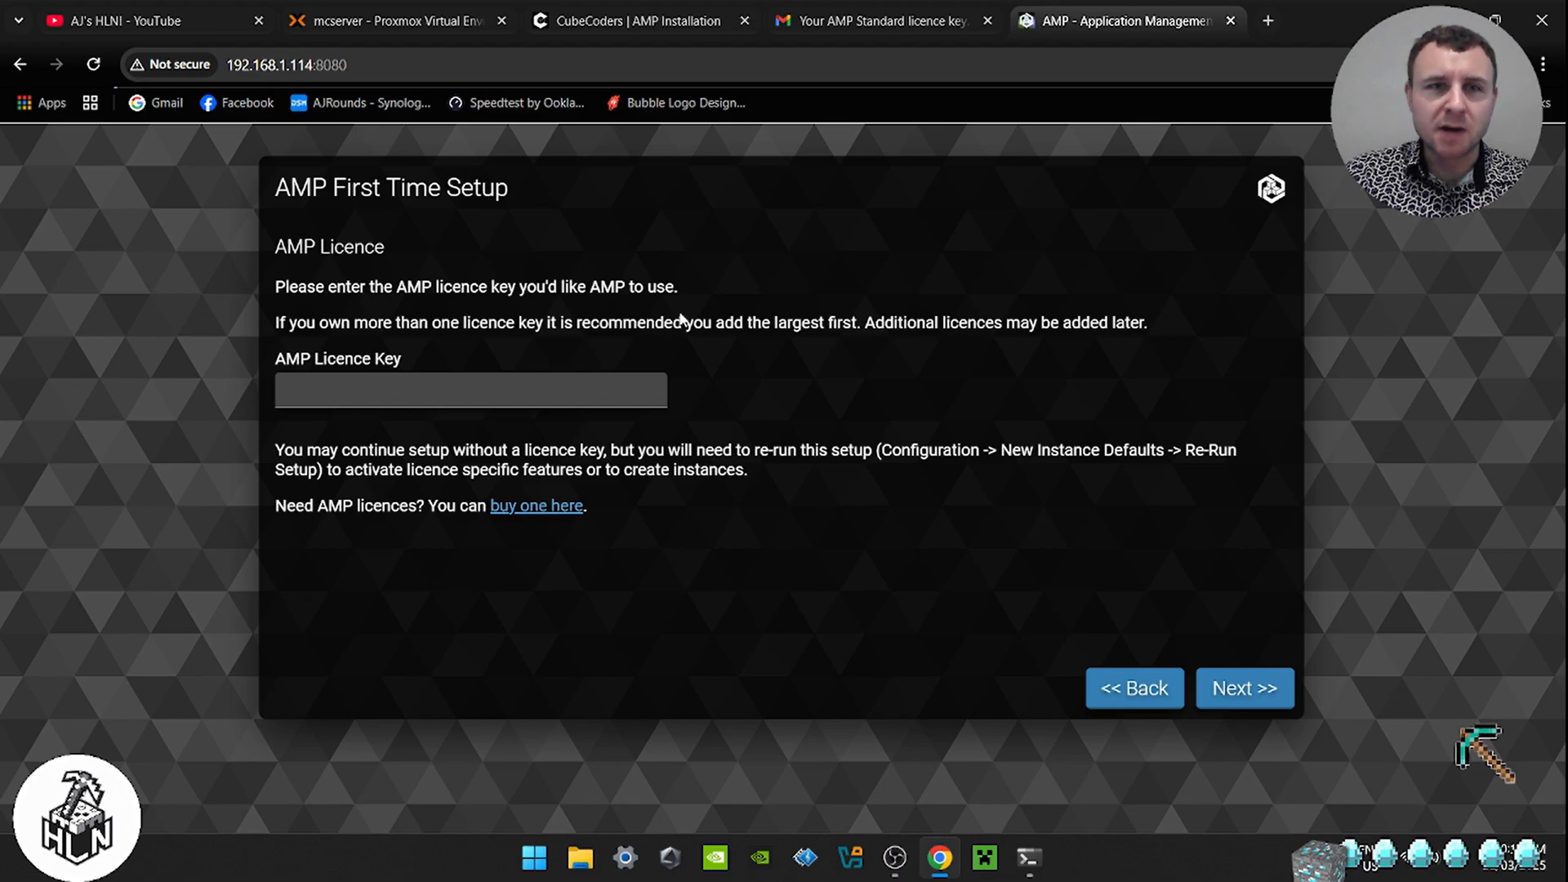
left_click(536, 505)
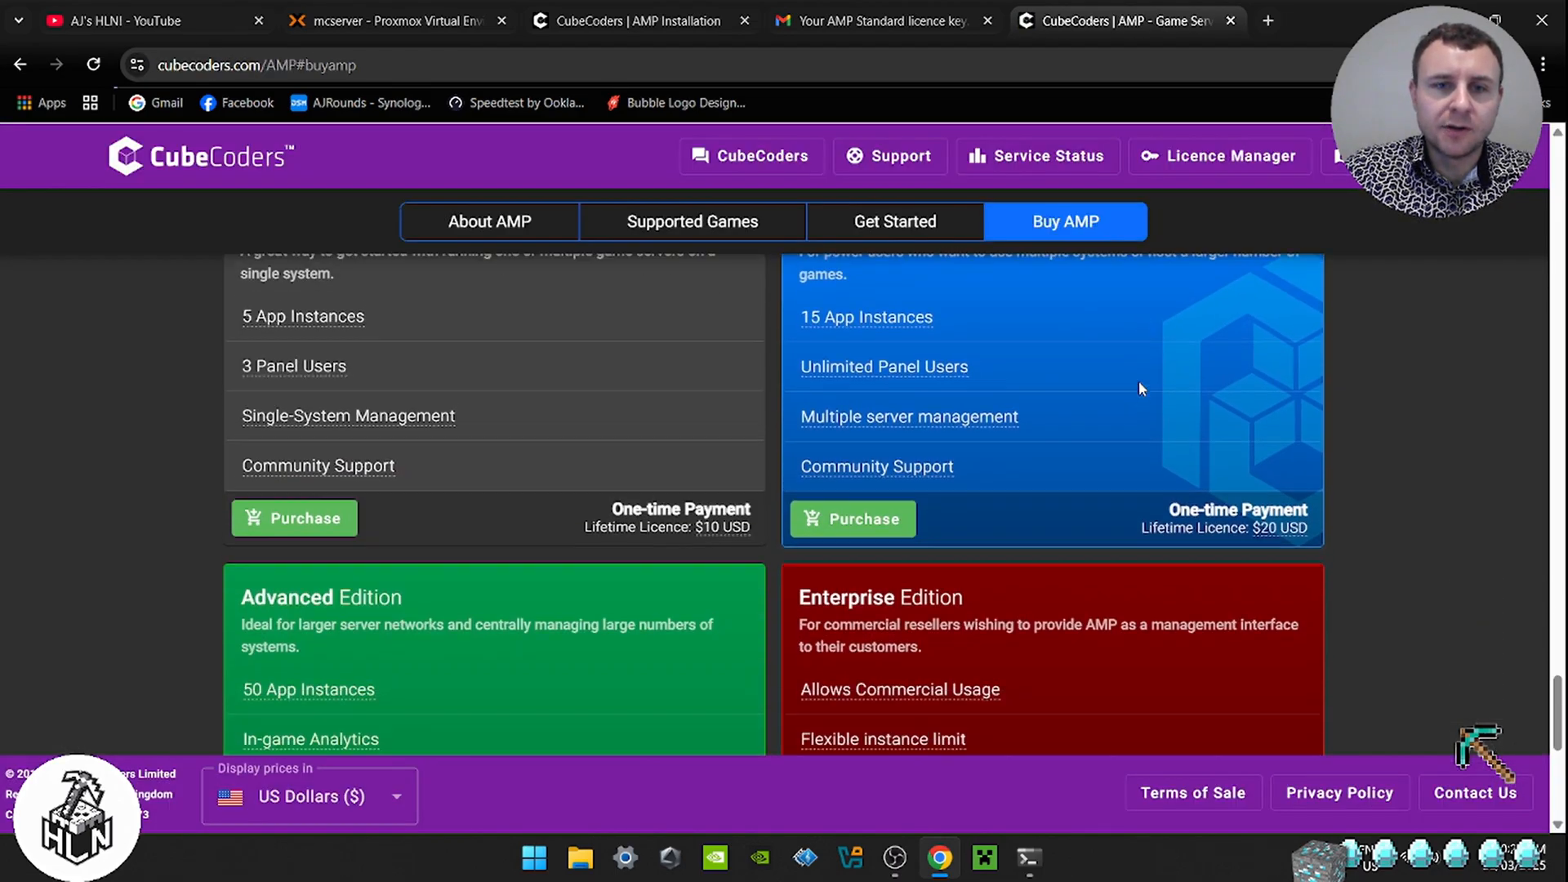
Step: Scroll through the CubeCoders Buy AMP editions and their prices
scroll("up", 3)
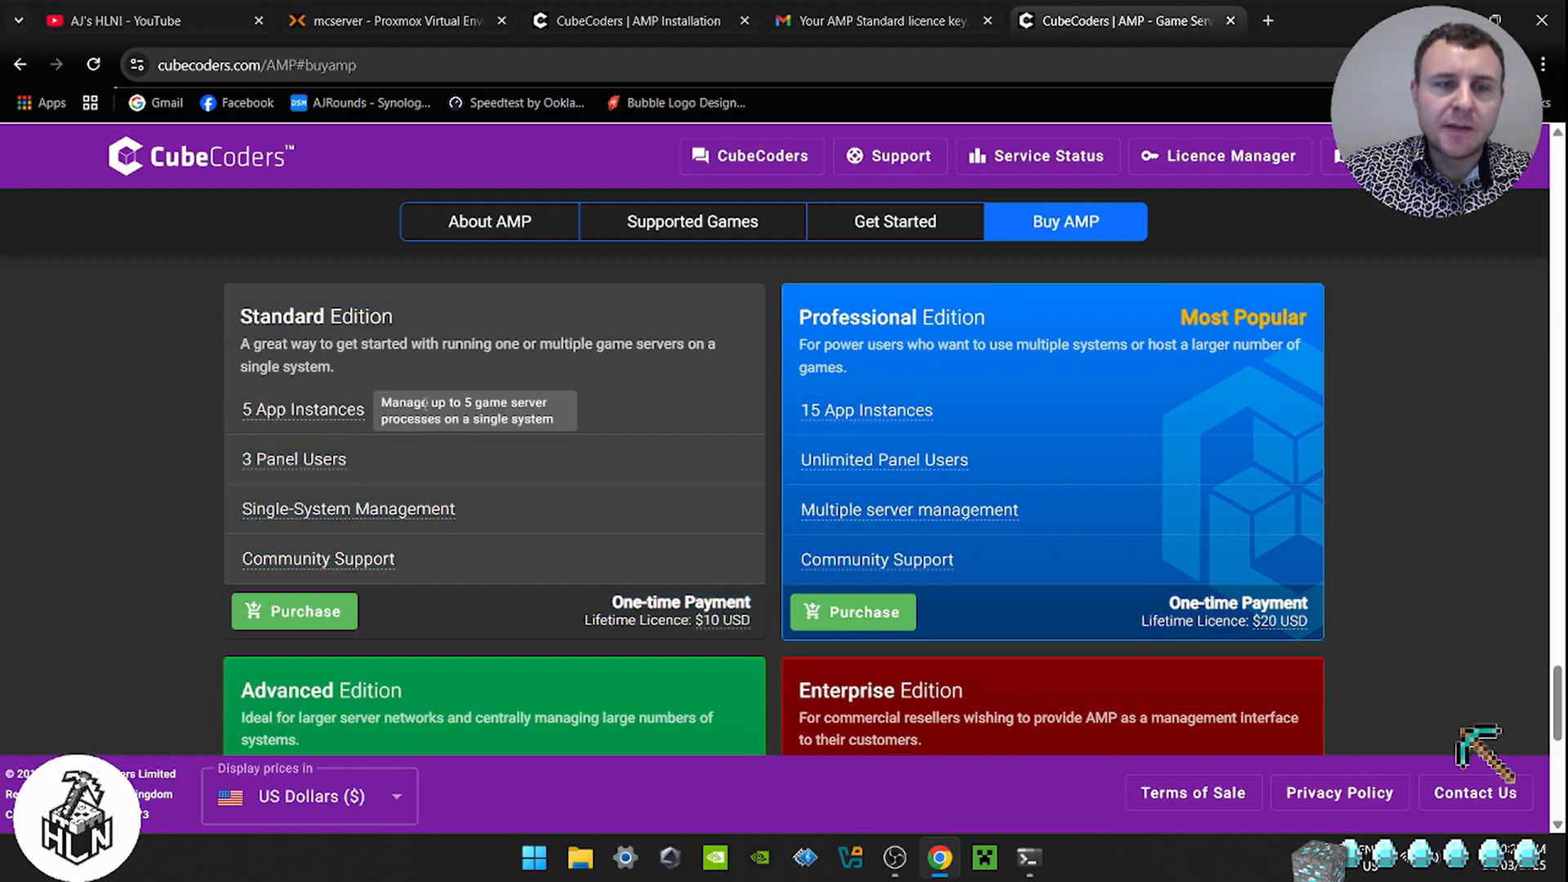
mouse_move(492, 455)
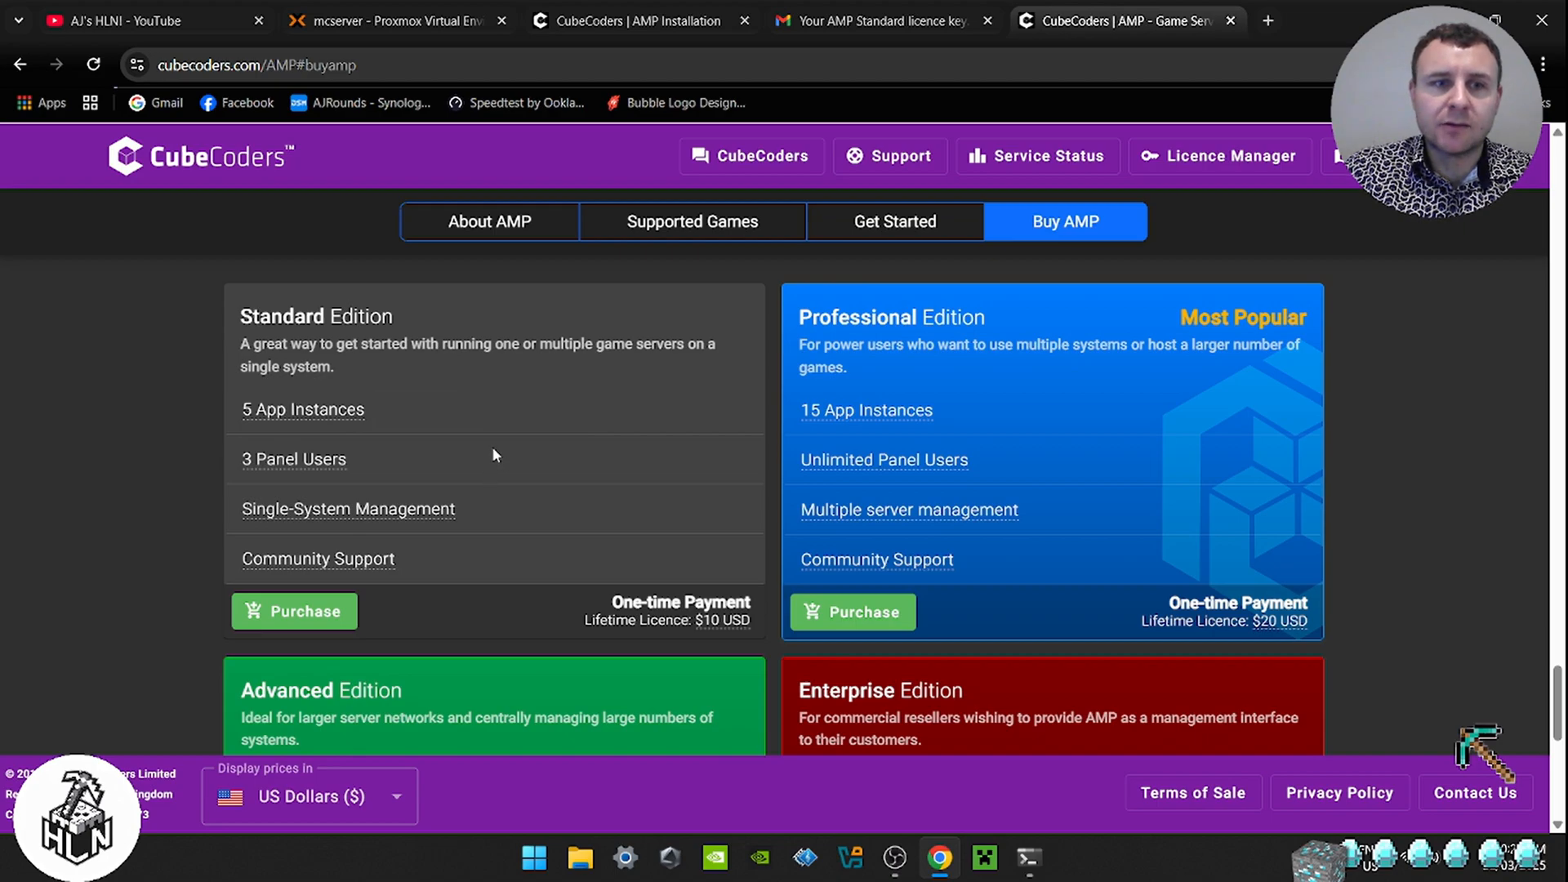
mouse_move(499, 430)
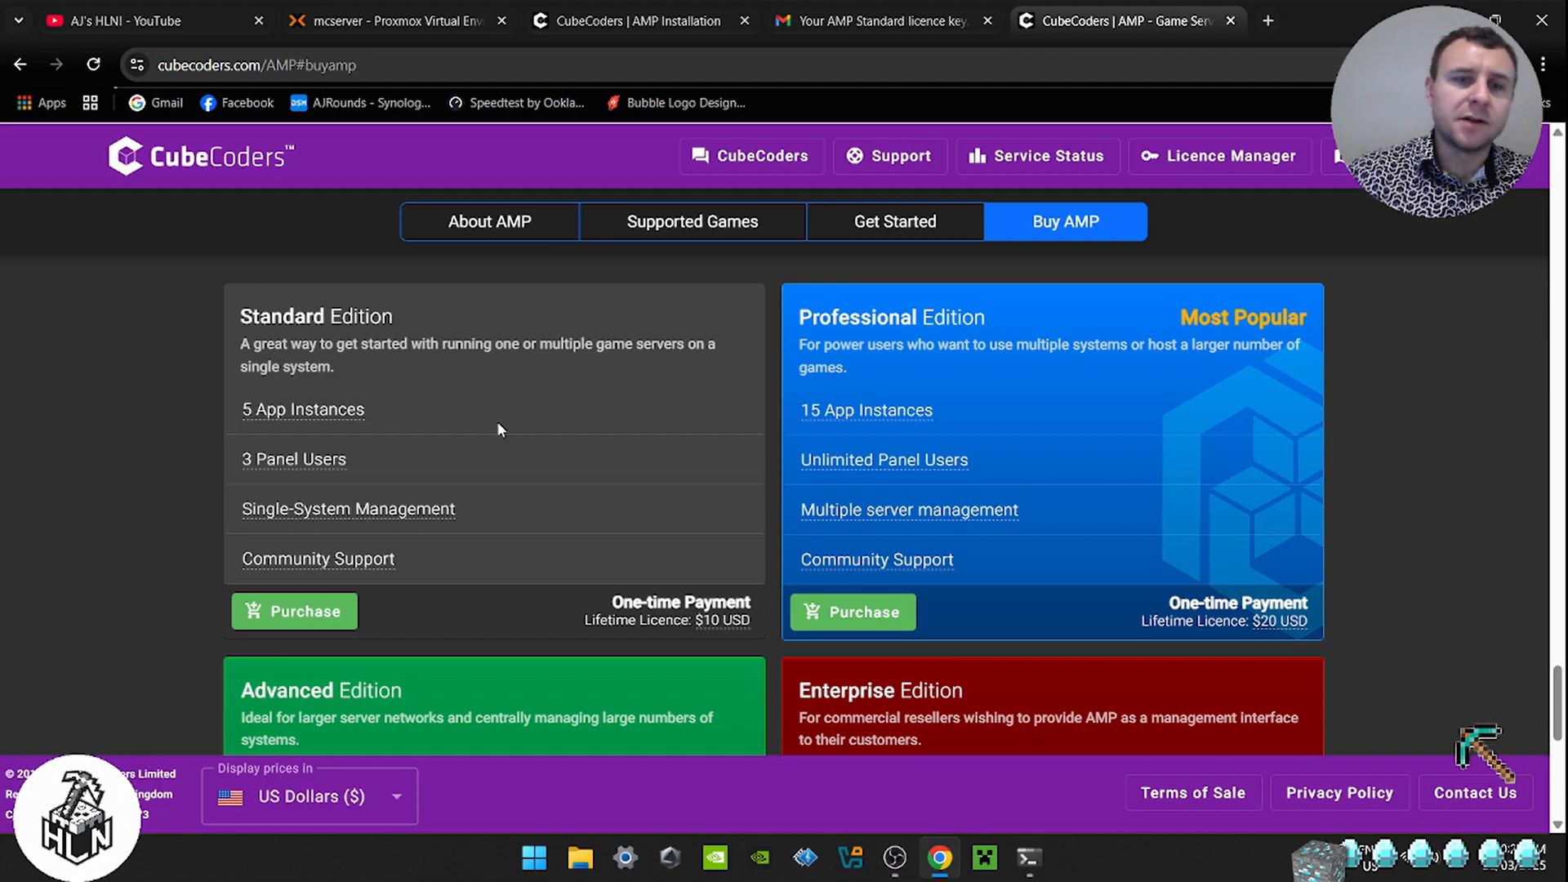
scroll("down", 3)
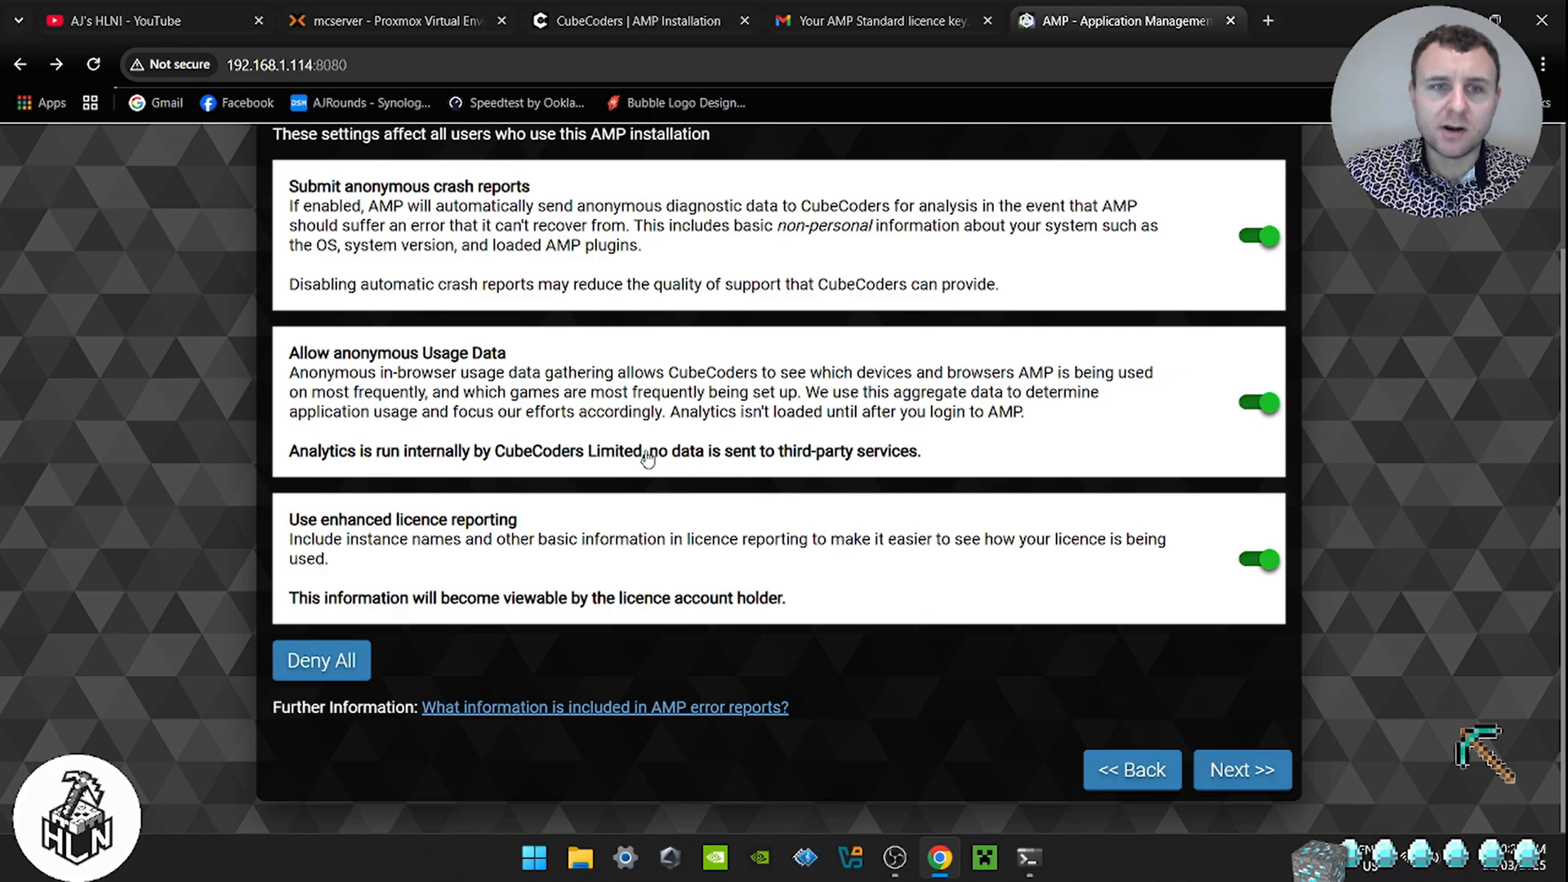
mouse_move(995, 240)
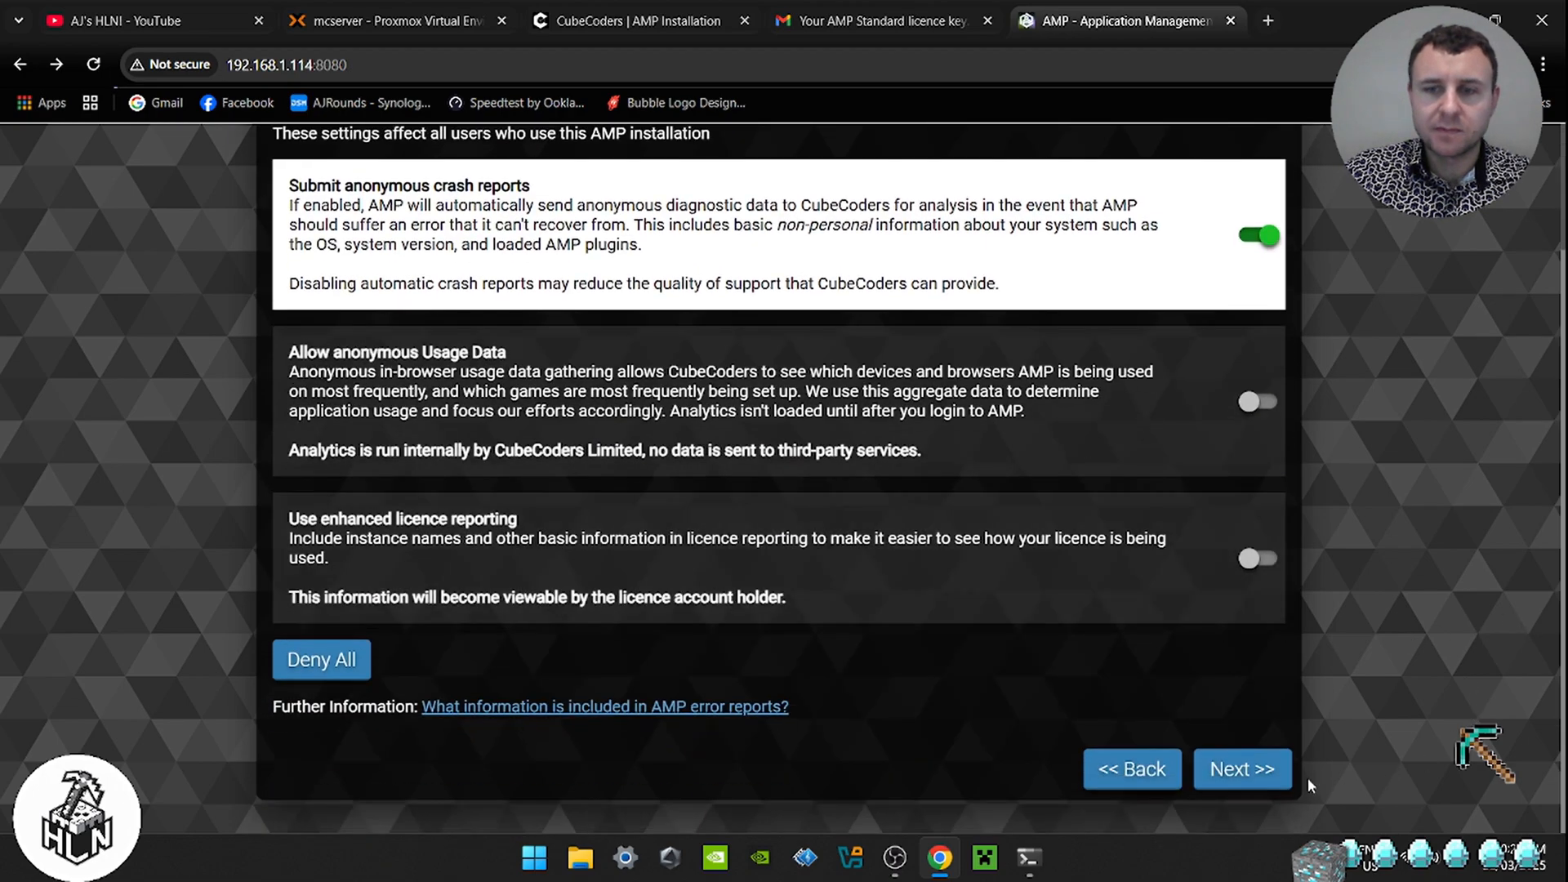
Step: Move past the data-reporting page and restart AMP to complete setup
left_click(1242, 769)
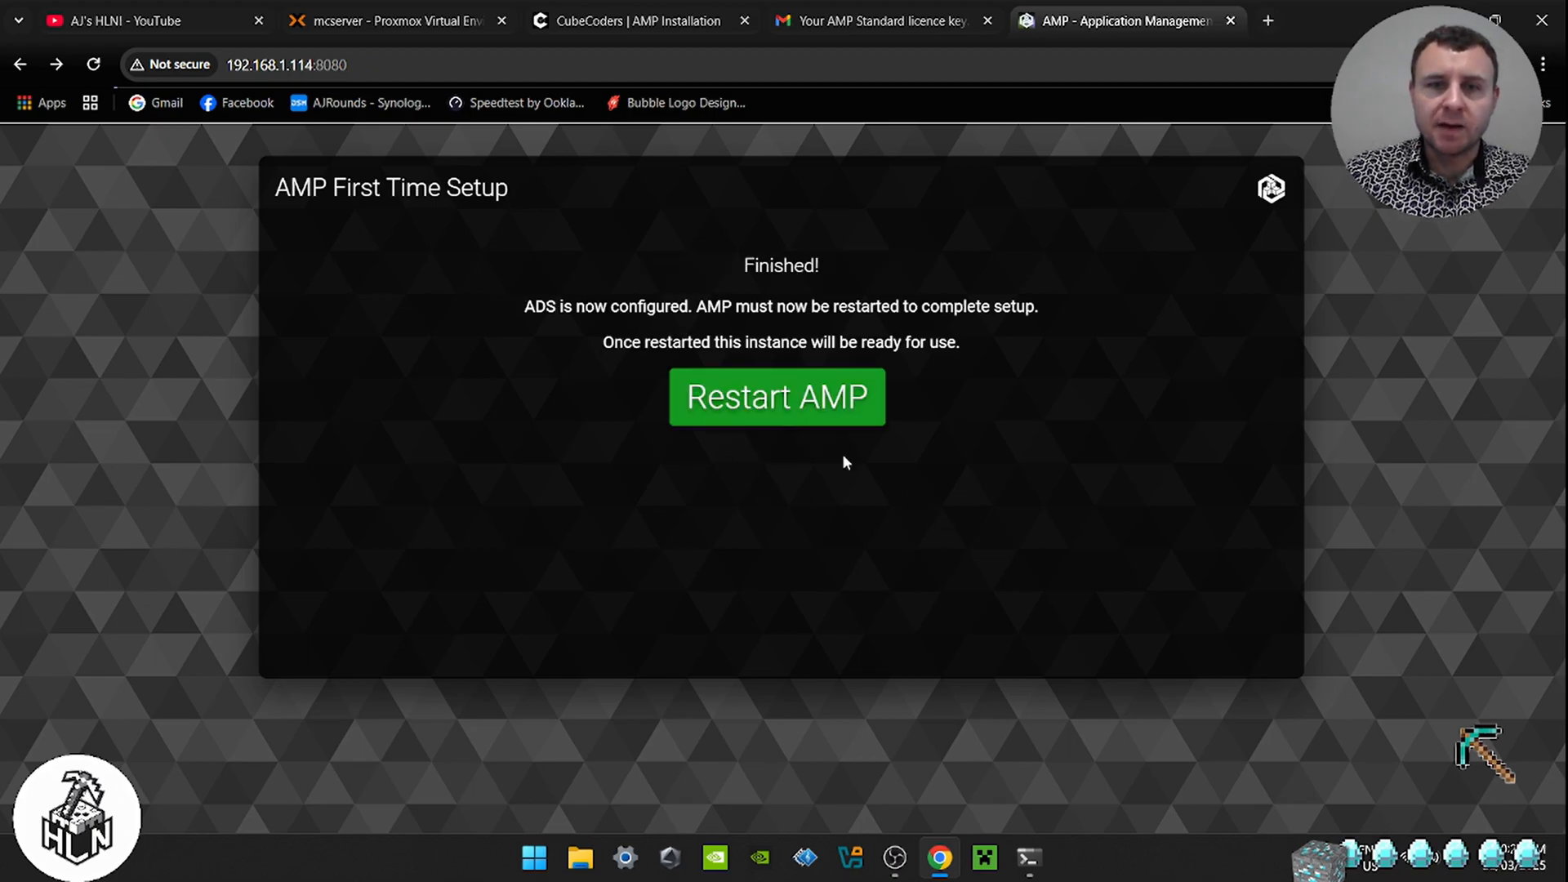
left_click(776, 397)
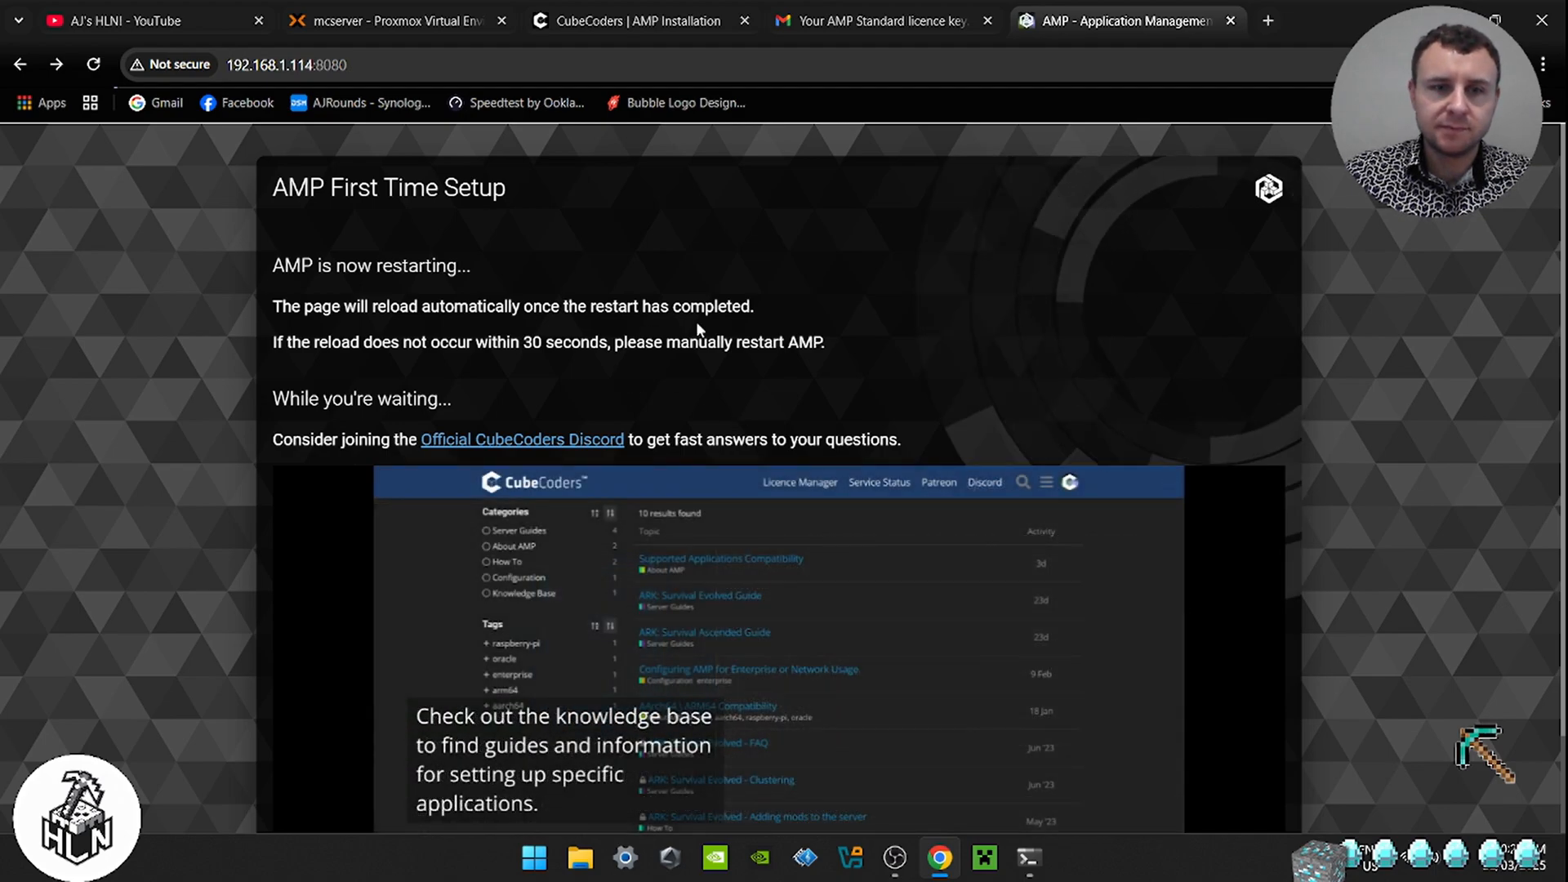
left_click(1028, 859)
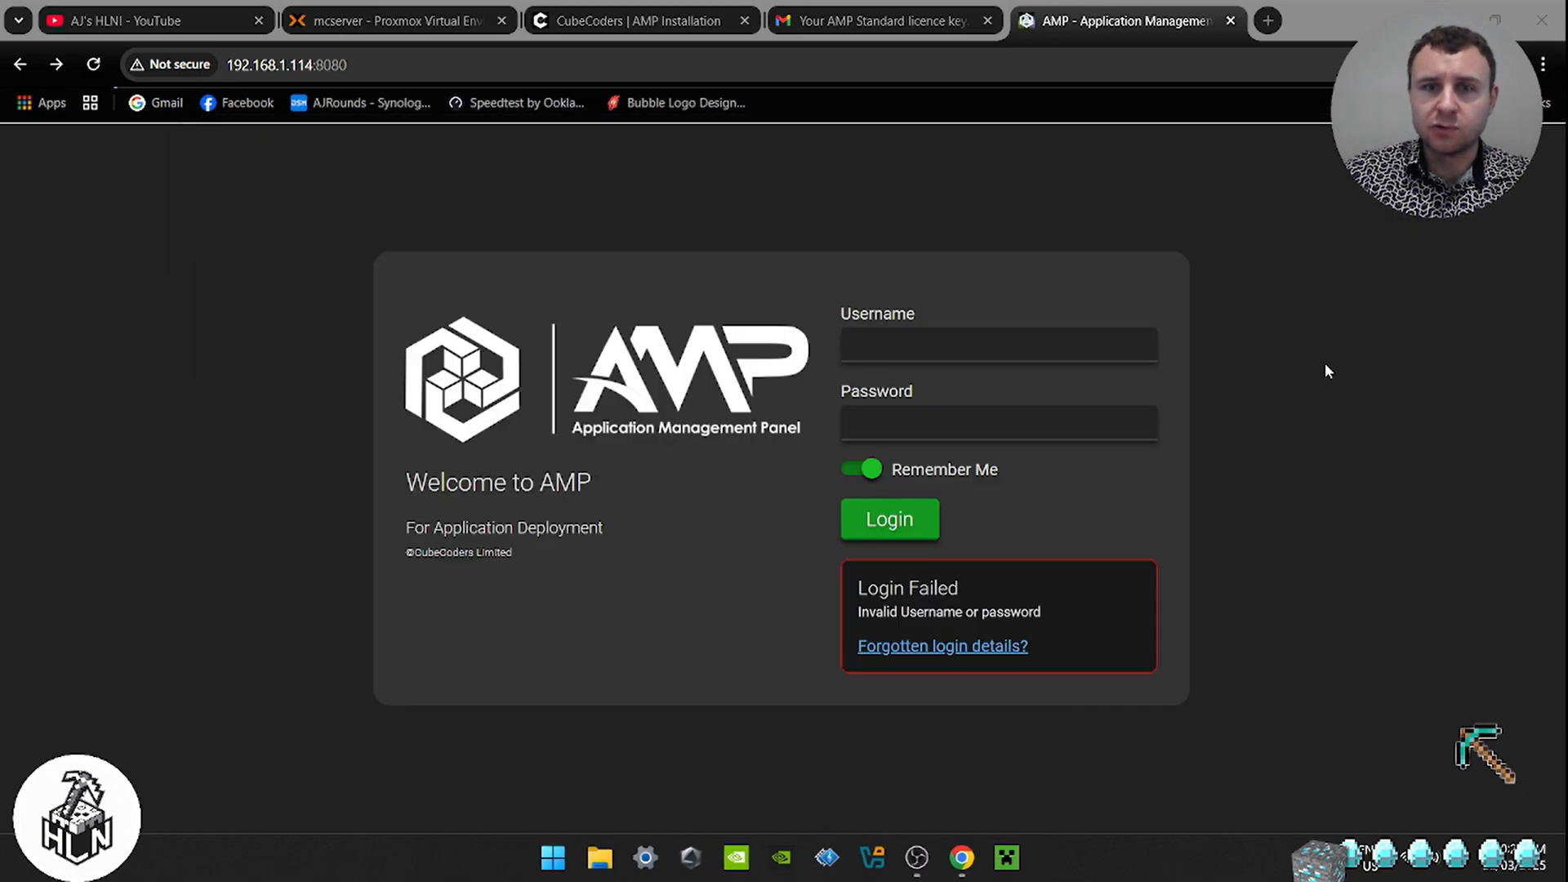
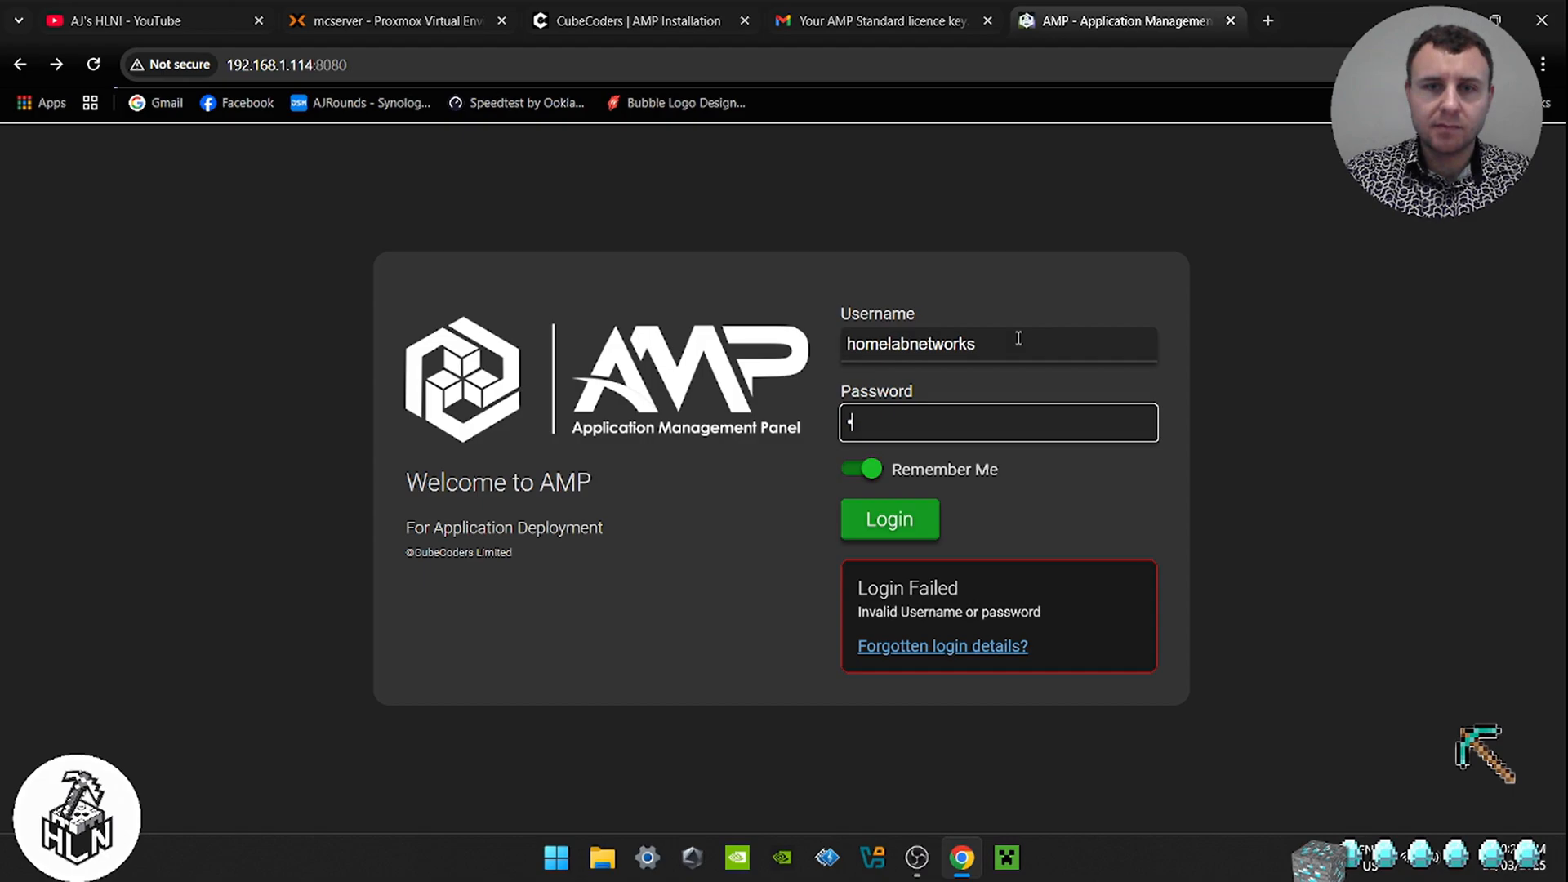
Step: Log in again with the admin username and password after the restart
left_click(888, 520)
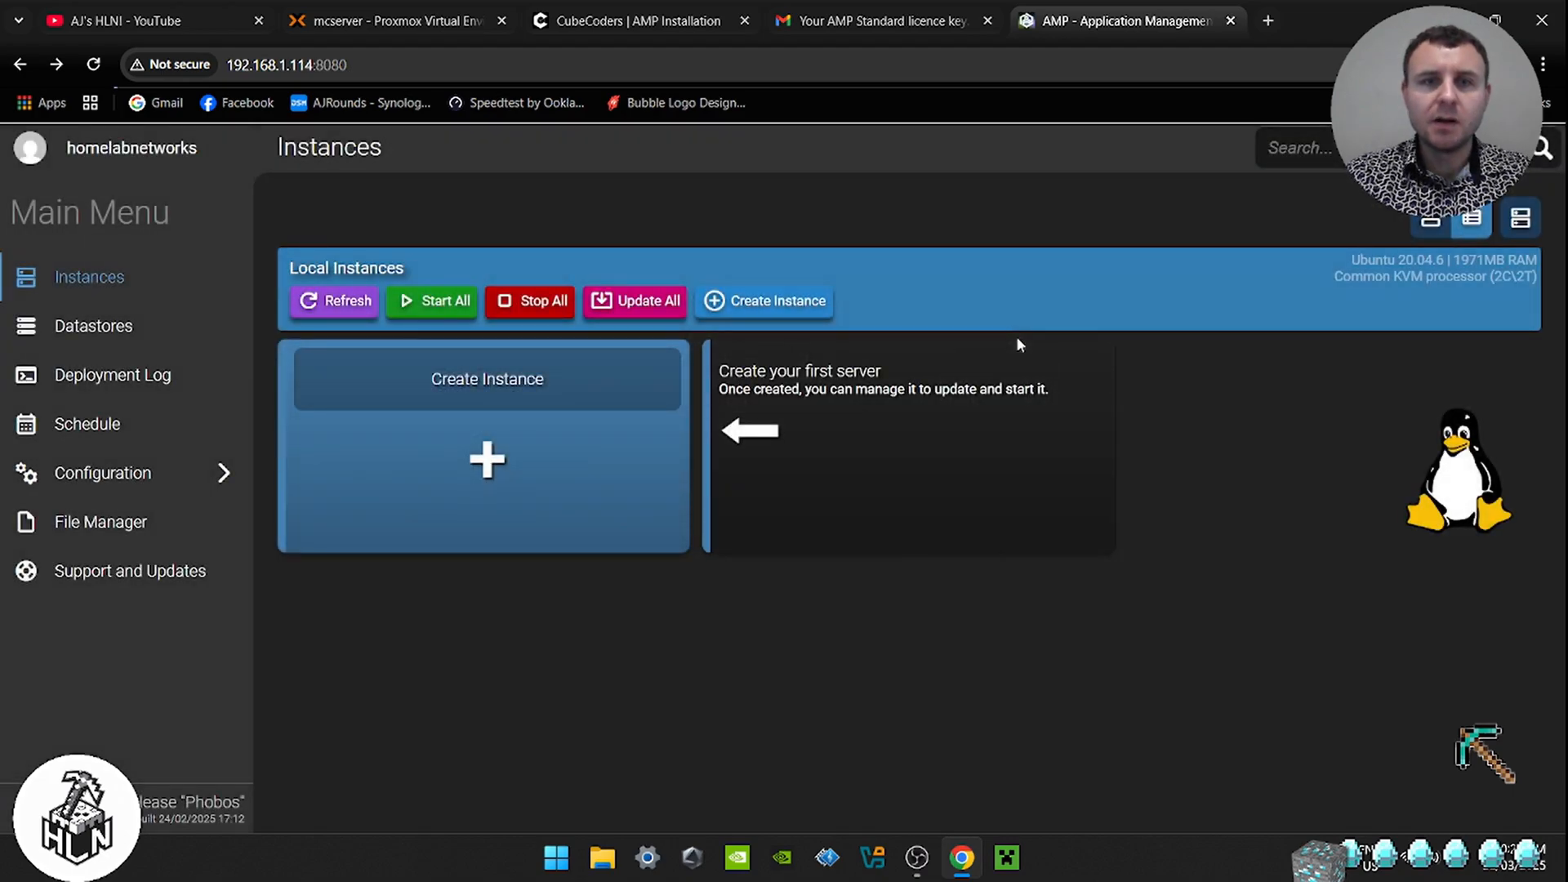
mouse_move(814, 260)
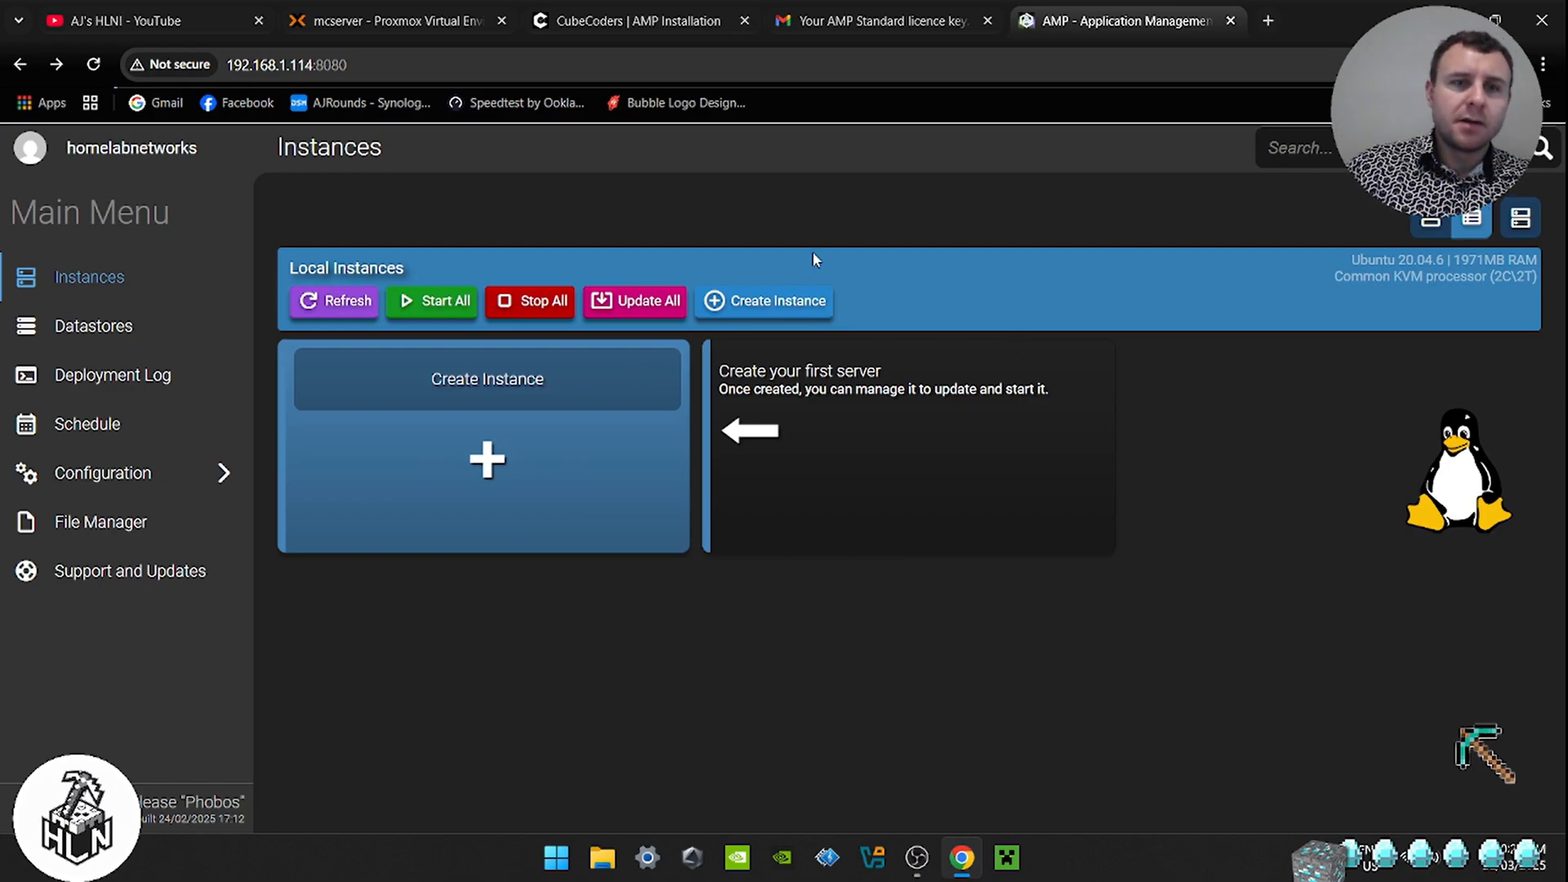
mouse_move(250, 273)
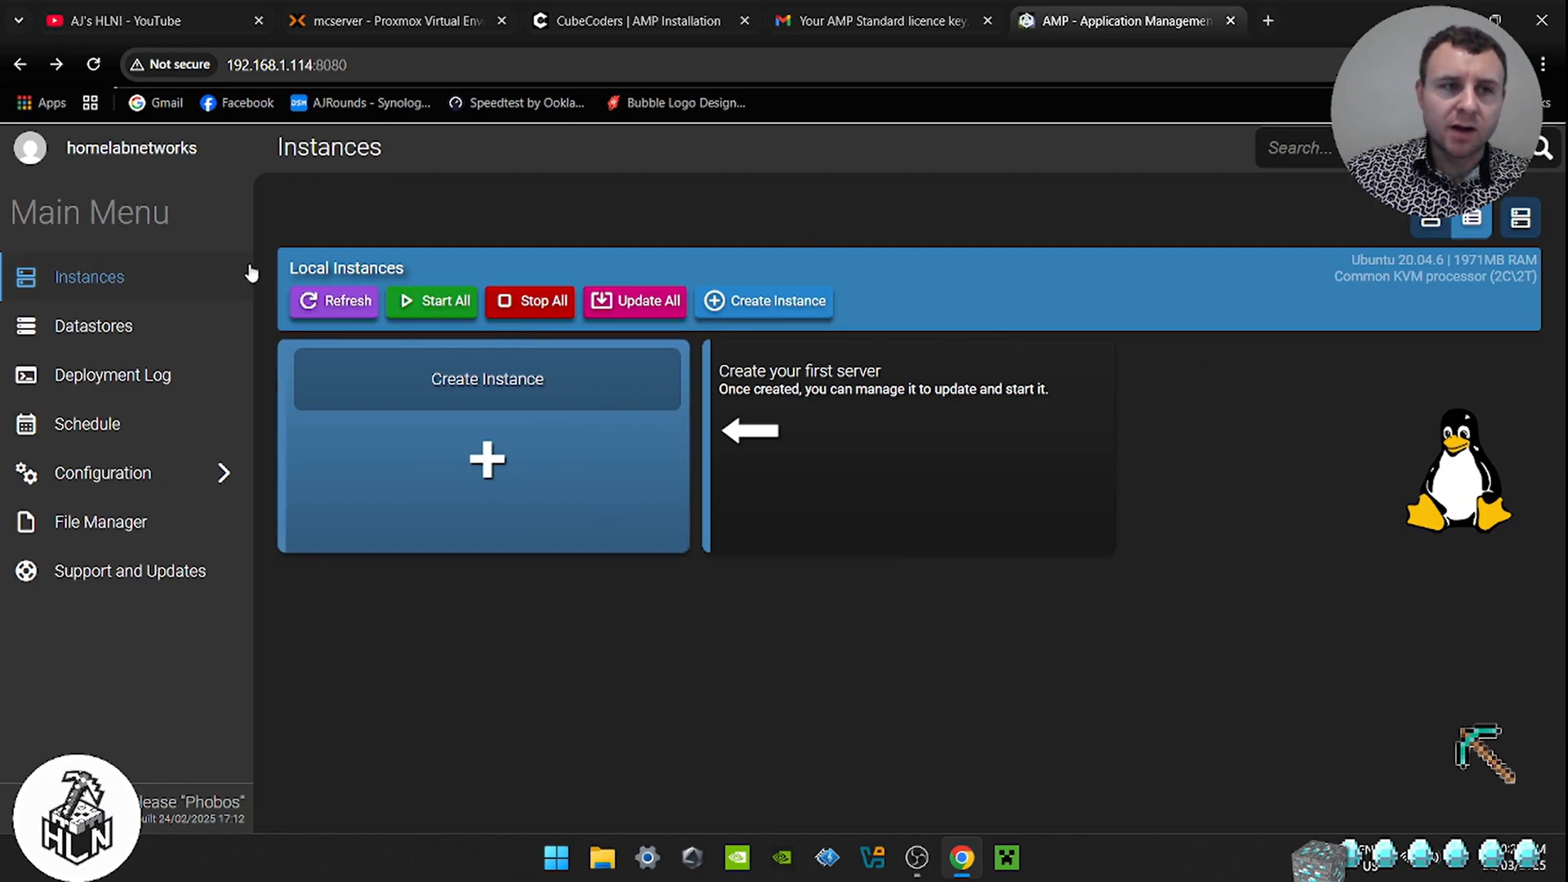
mouse_move(531, 501)
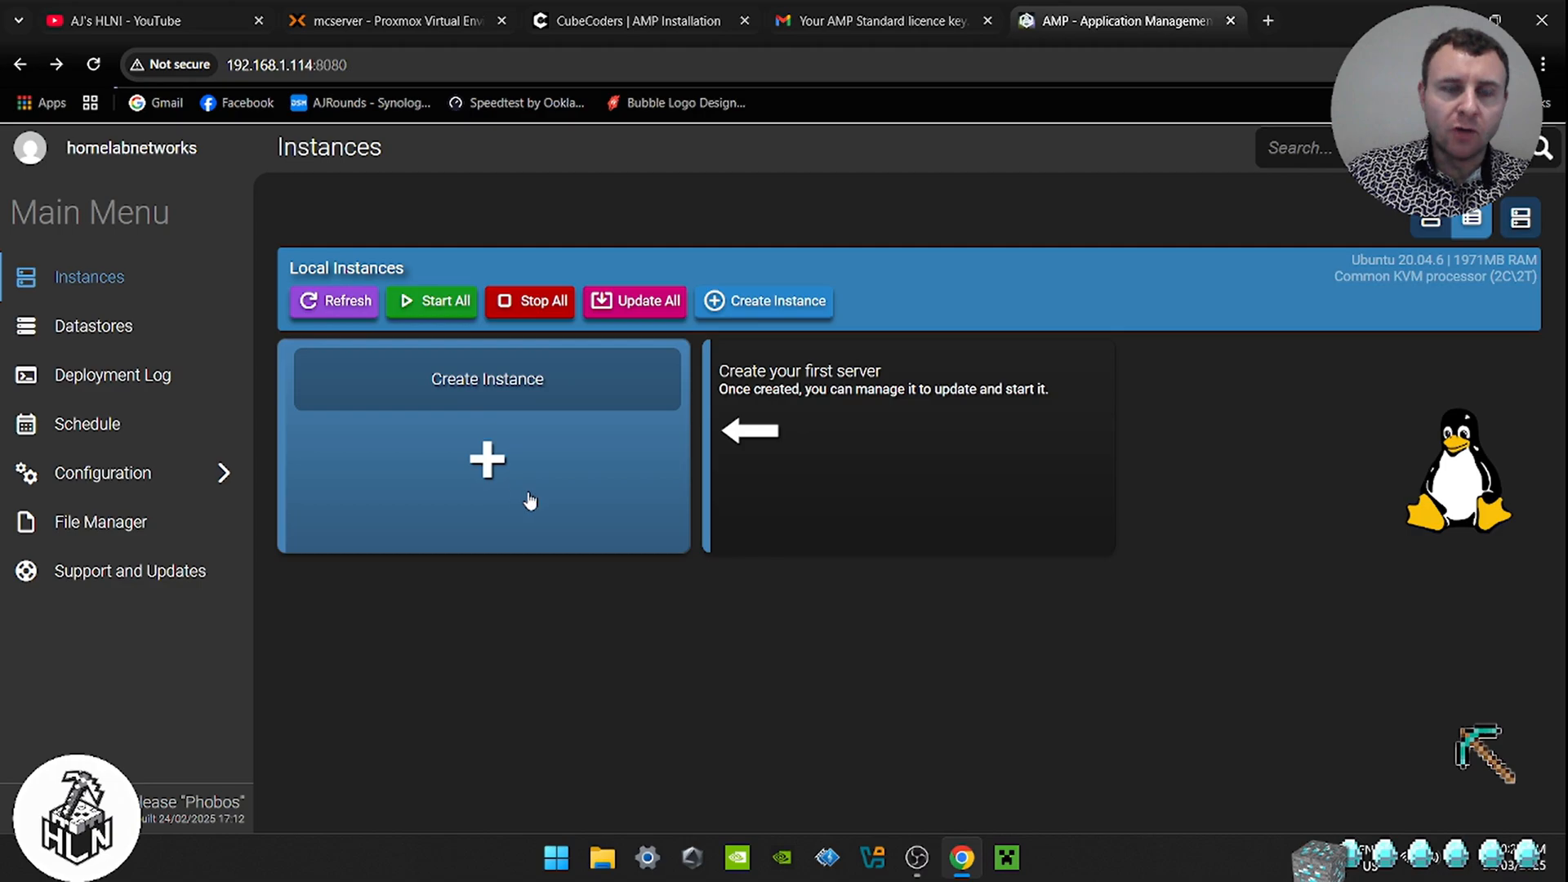
mouse_move(725, 337)
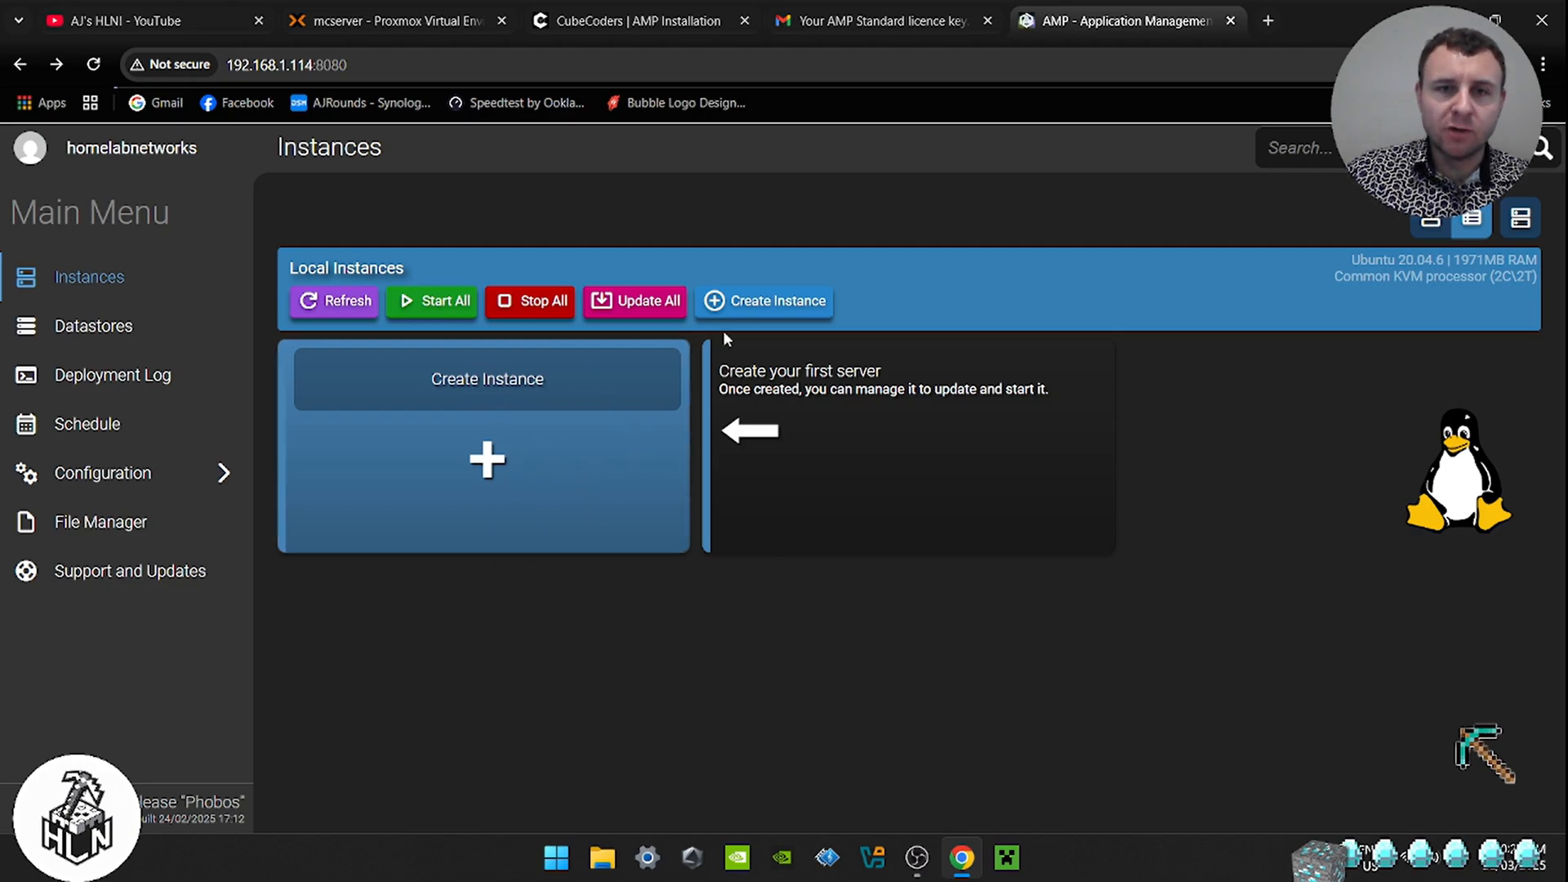
mouse_move(1225, 531)
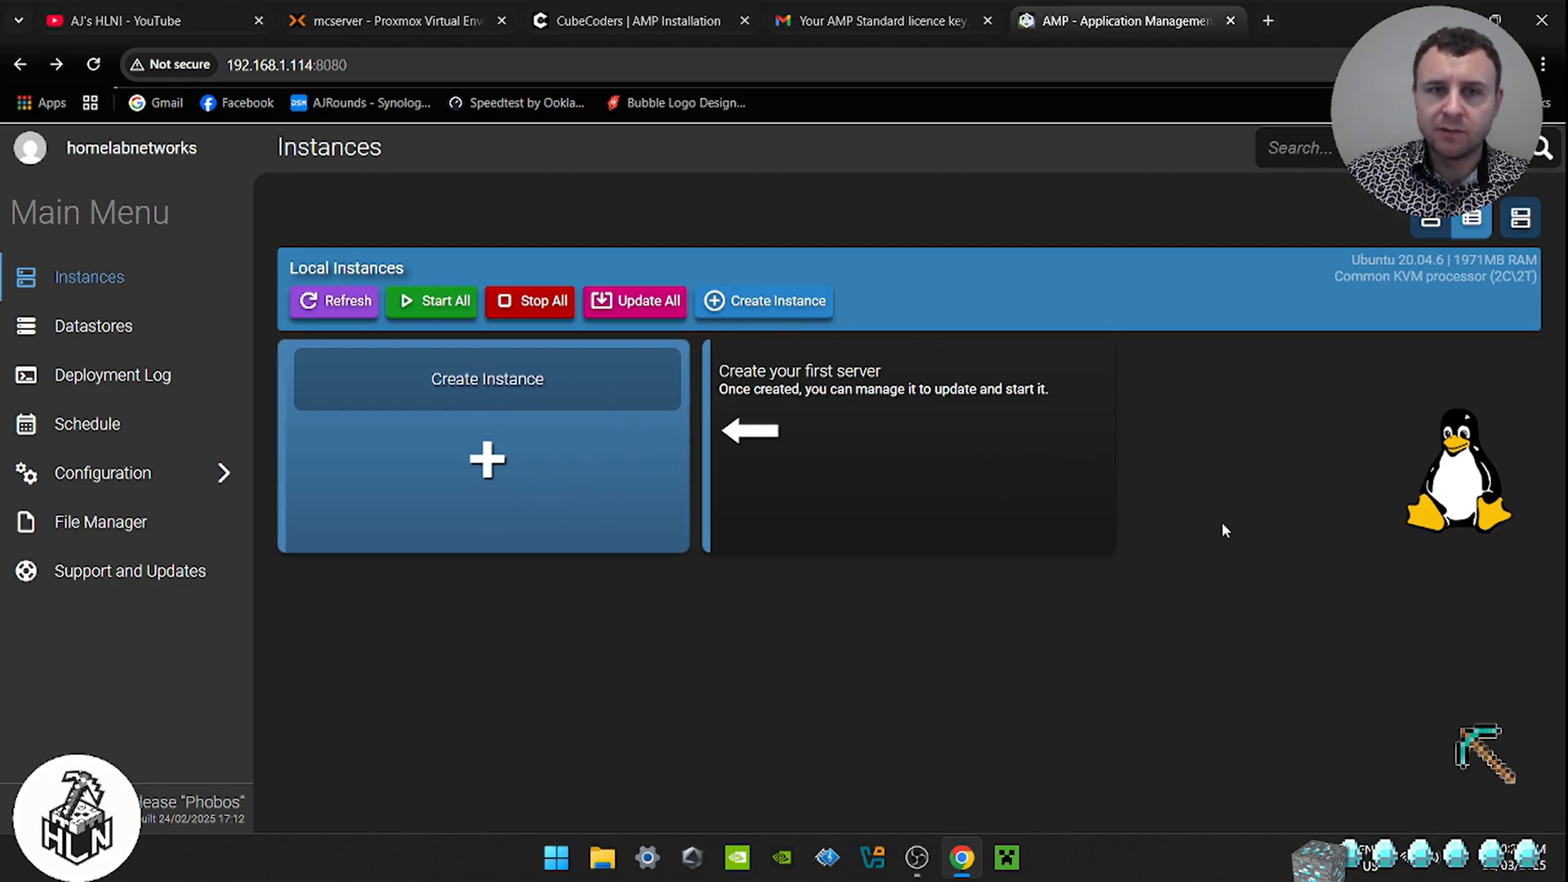
Step: Open the Create new instance dialog from the Create Instance tile
left_click(487, 378)
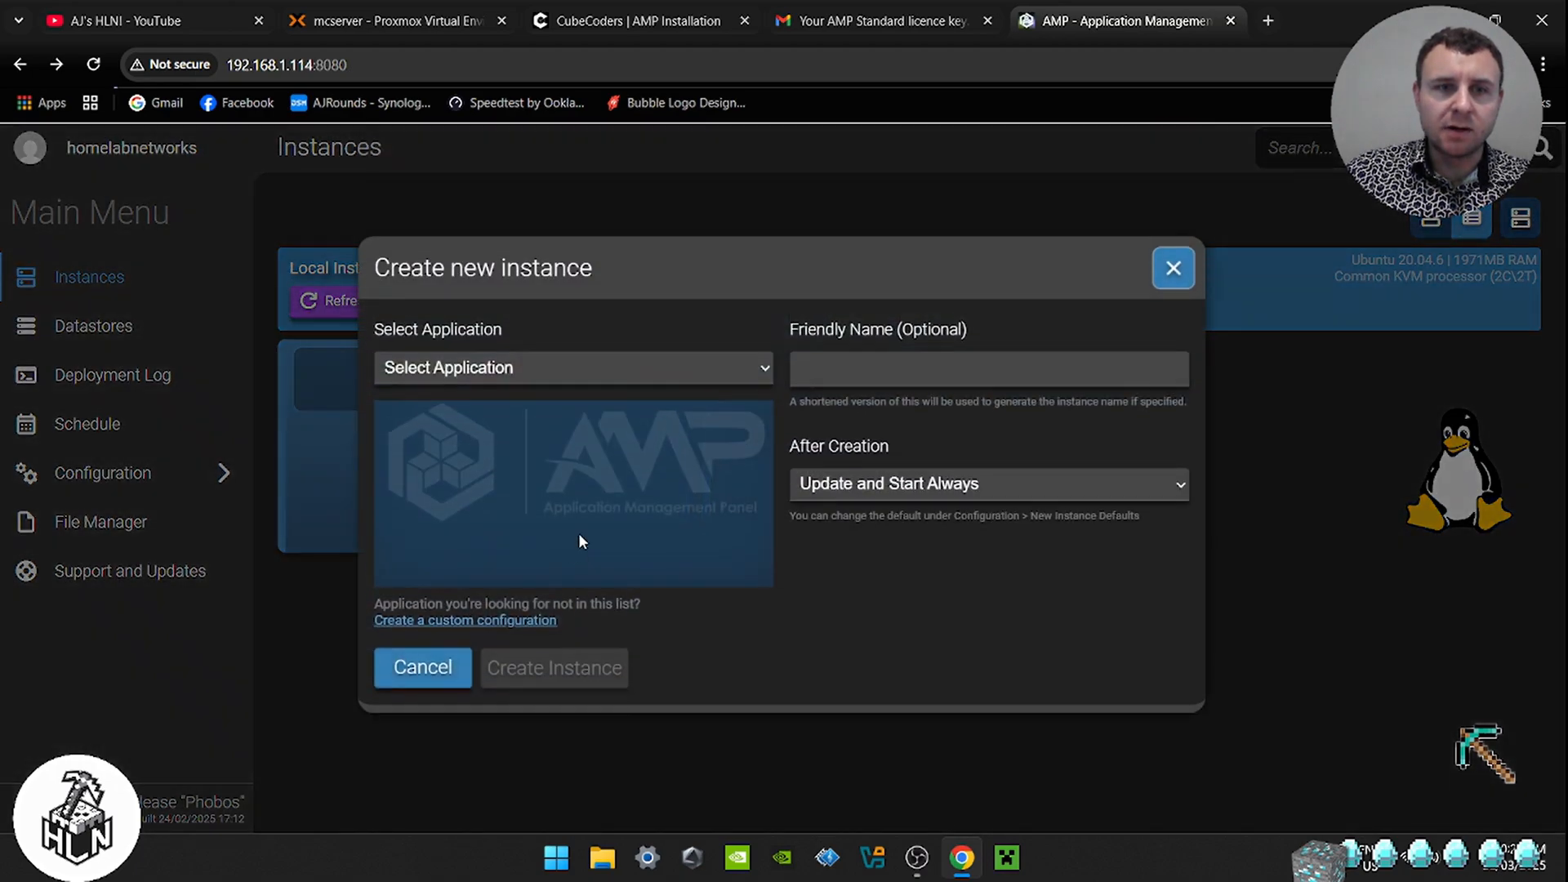
Step: Pick Minecraft Java Edition from the Select Application dropdown list
left_click(572, 371)
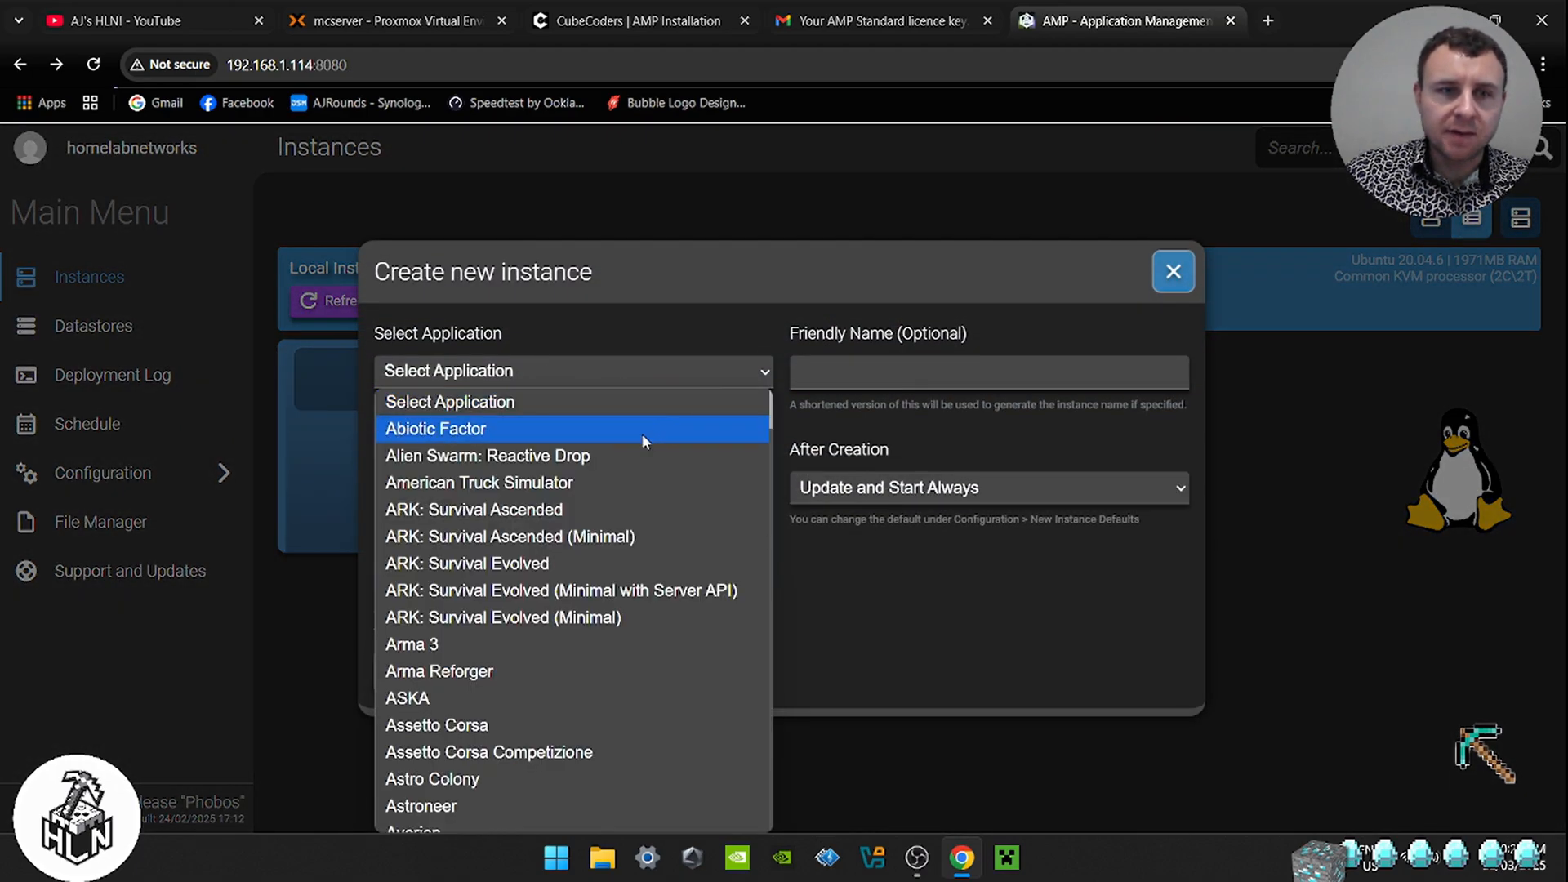
mouse_move(593, 489)
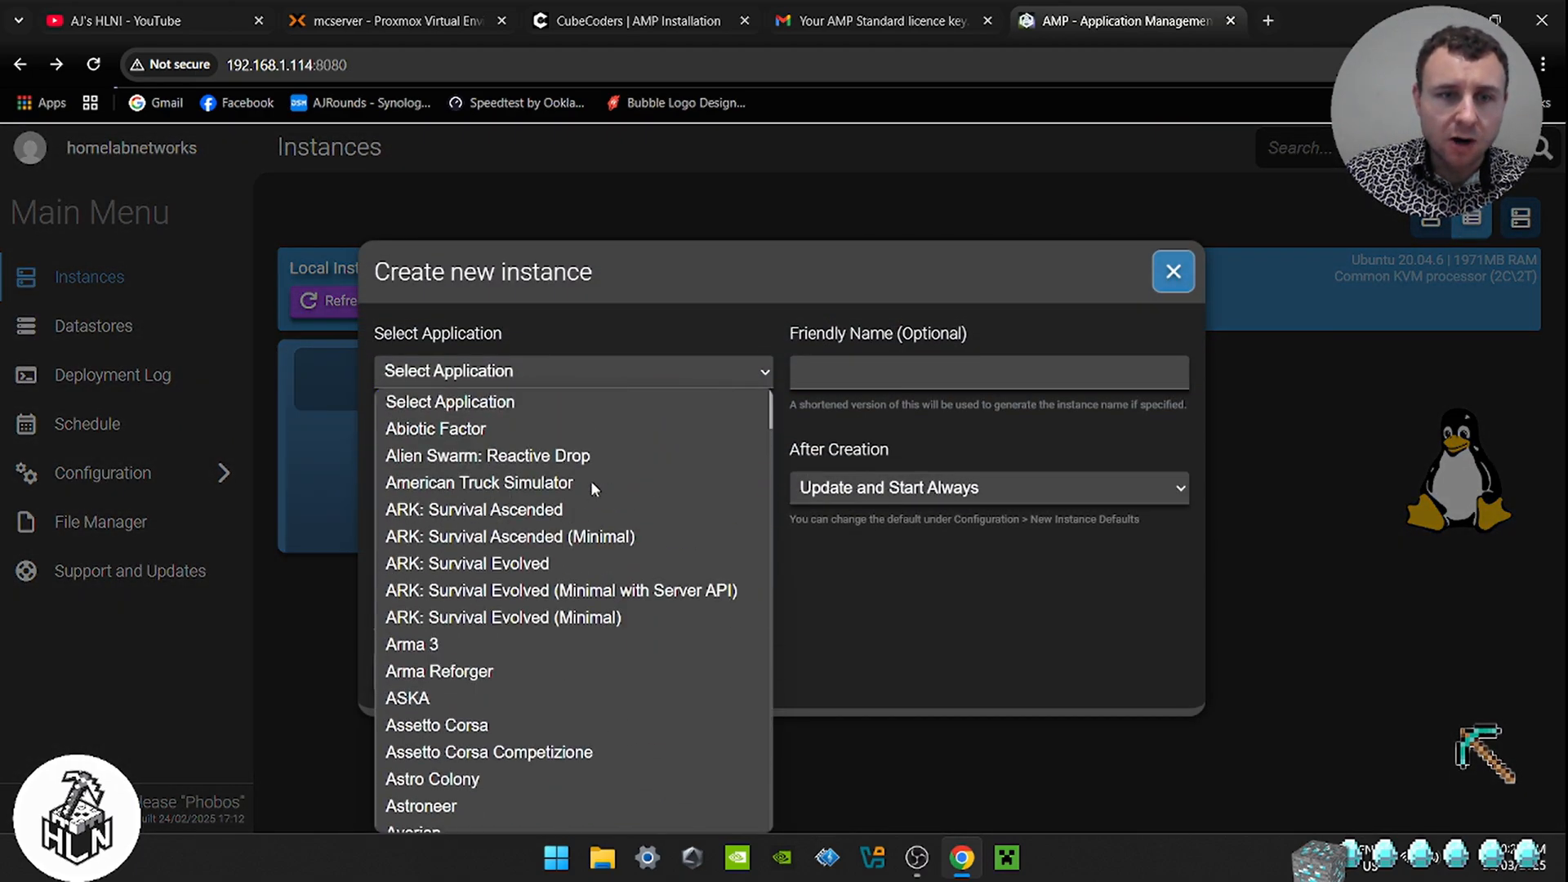
scroll("down", 3)
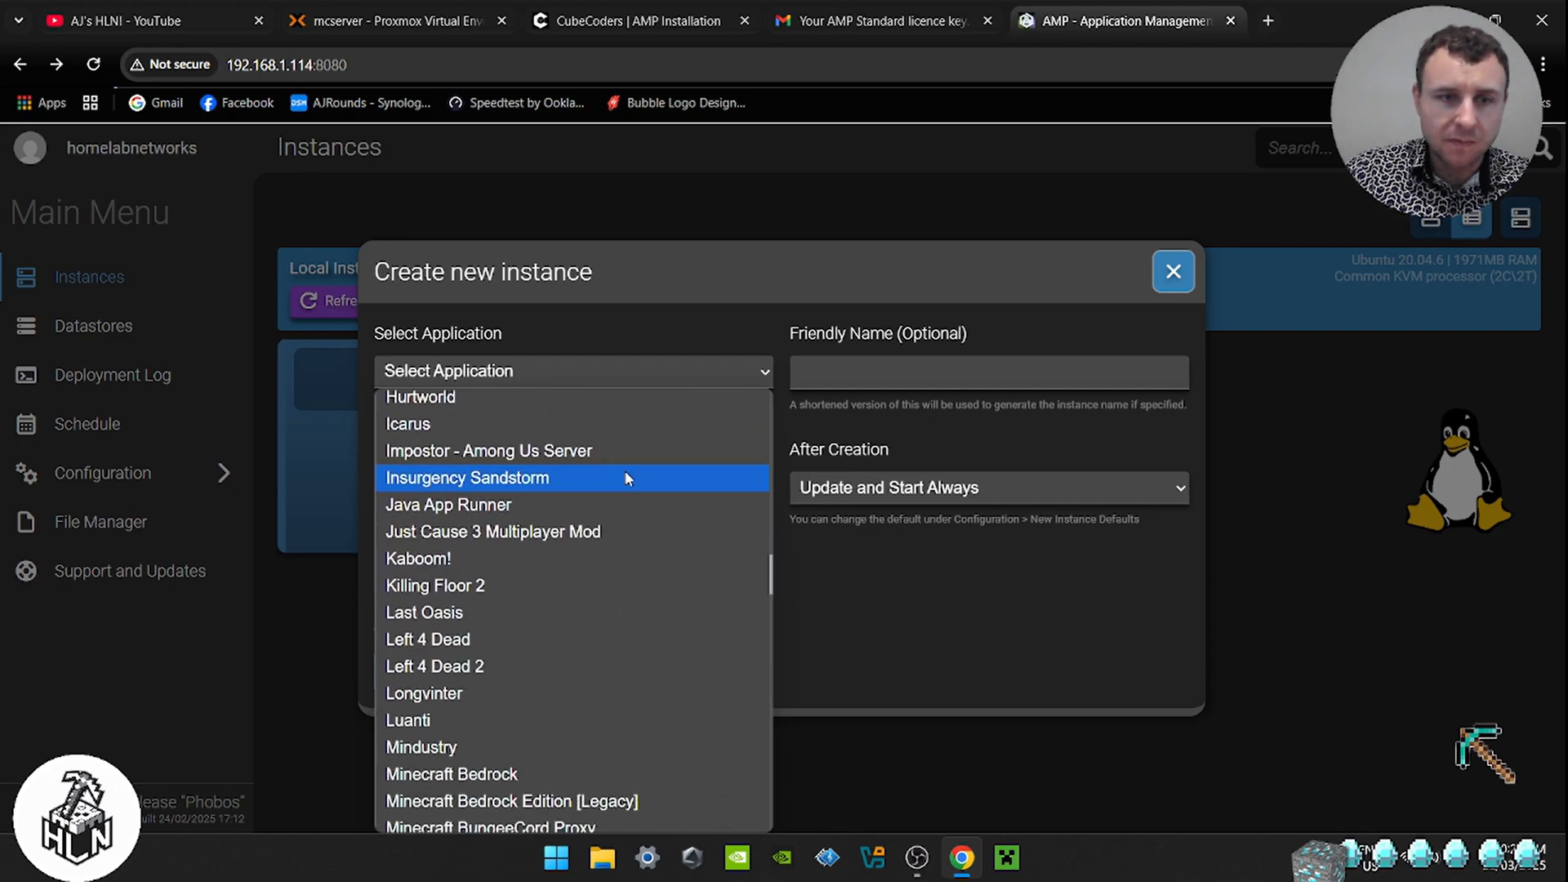
scroll("down", 3)
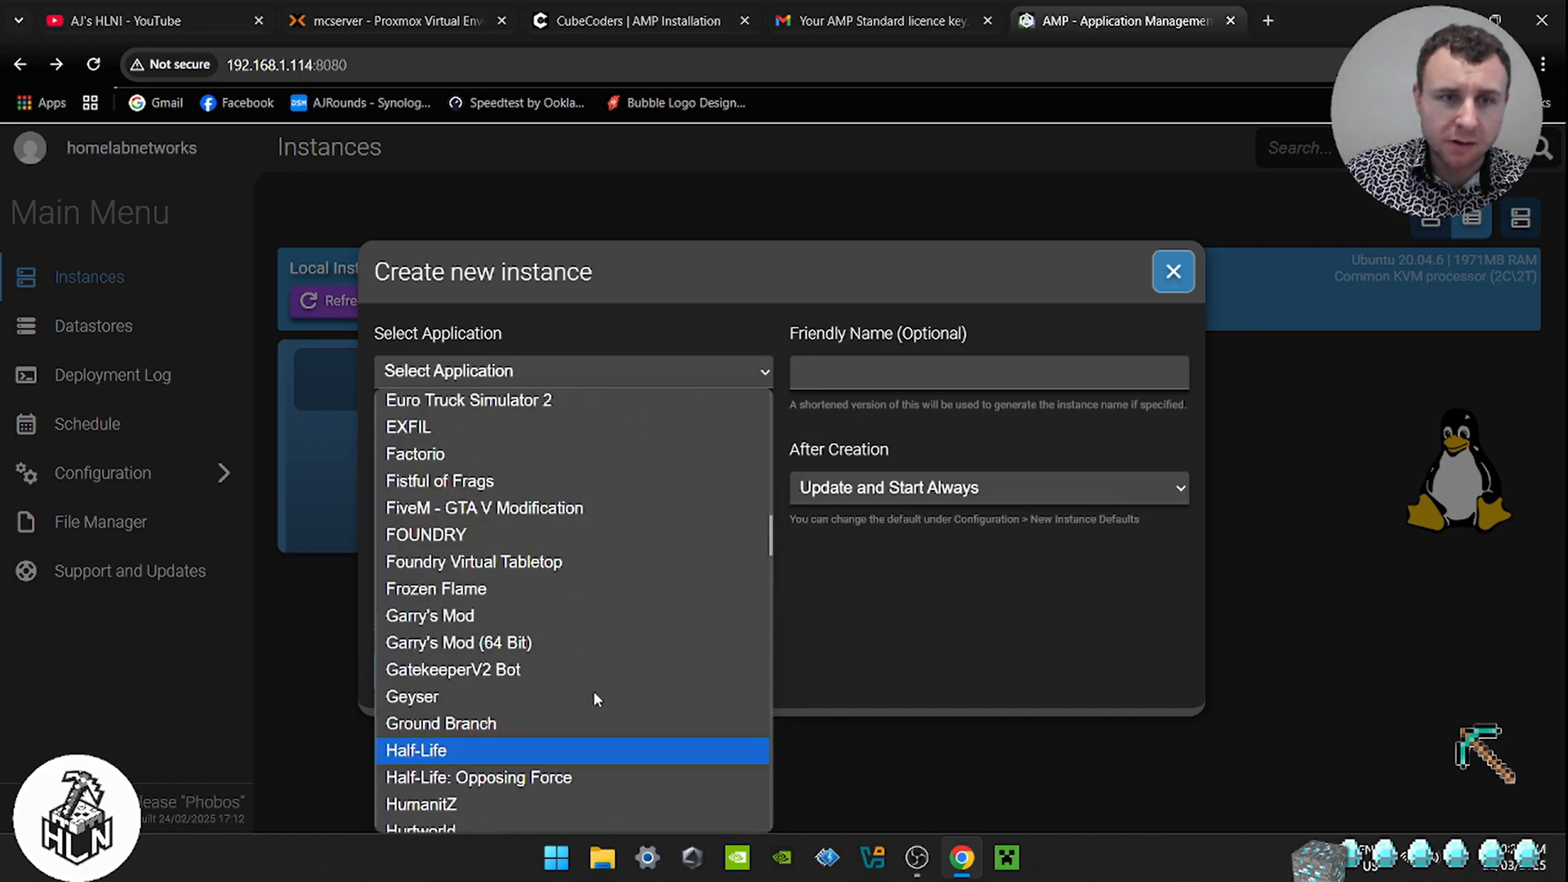
scroll("up", 3)
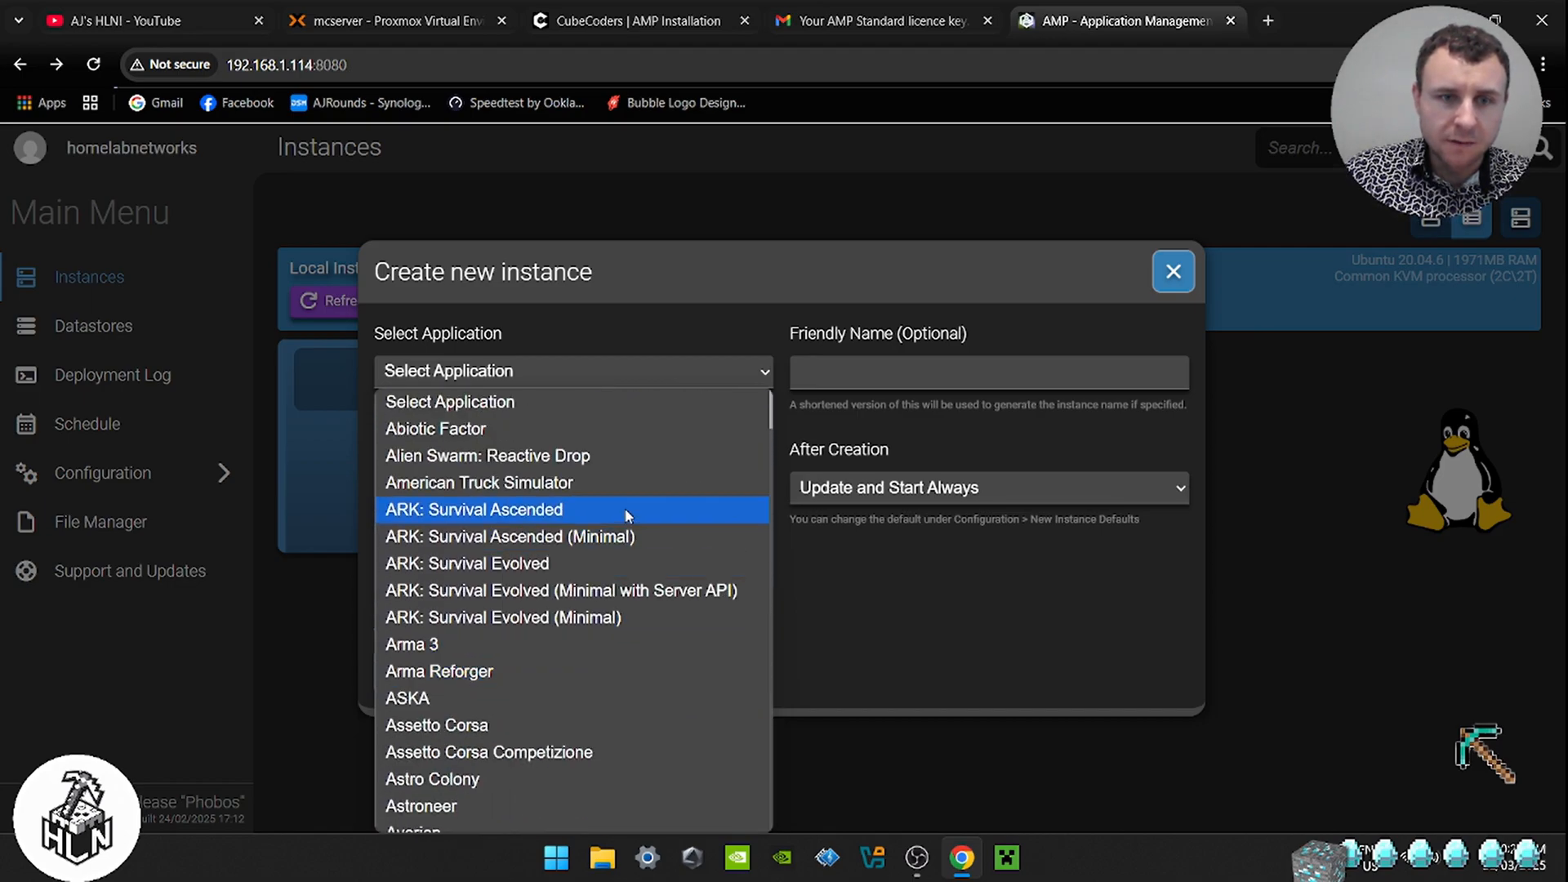
scroll("down", 3)
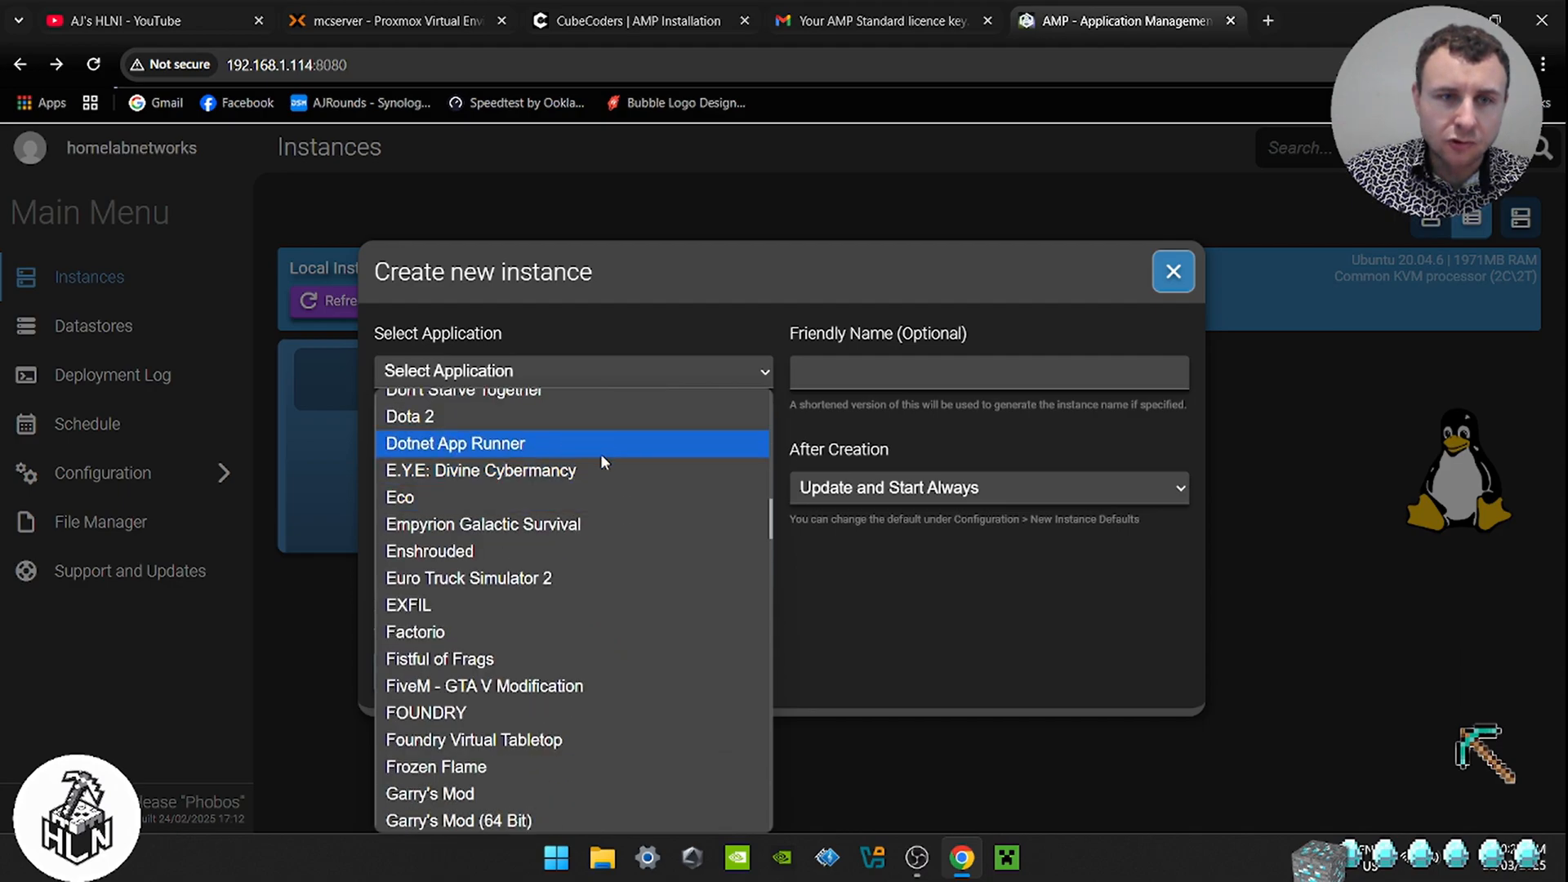
scroll("up", 3)
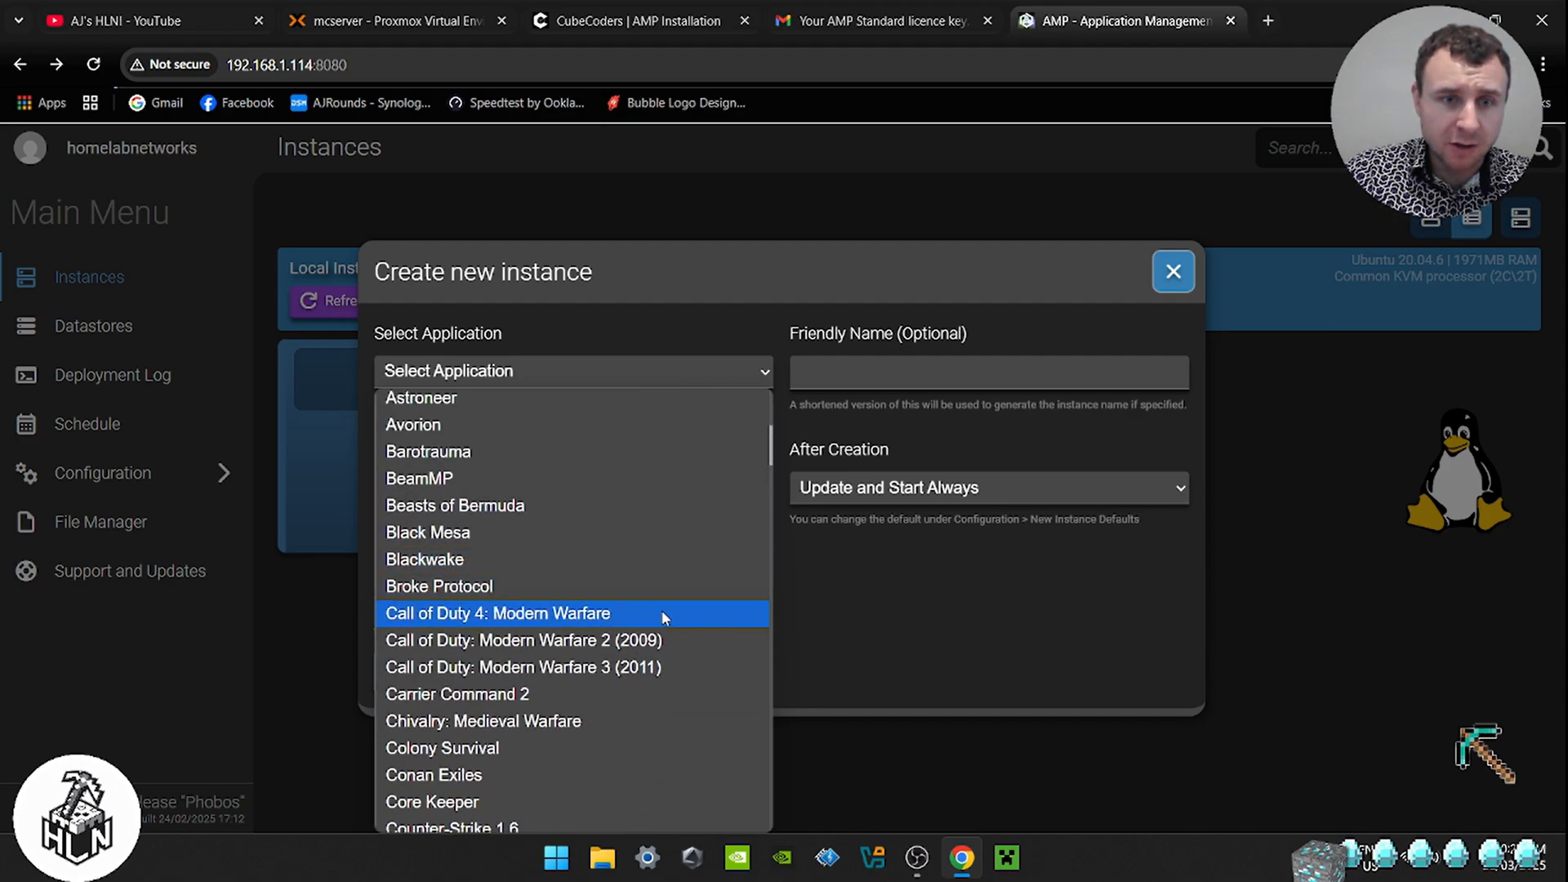
scroll("up", 3)
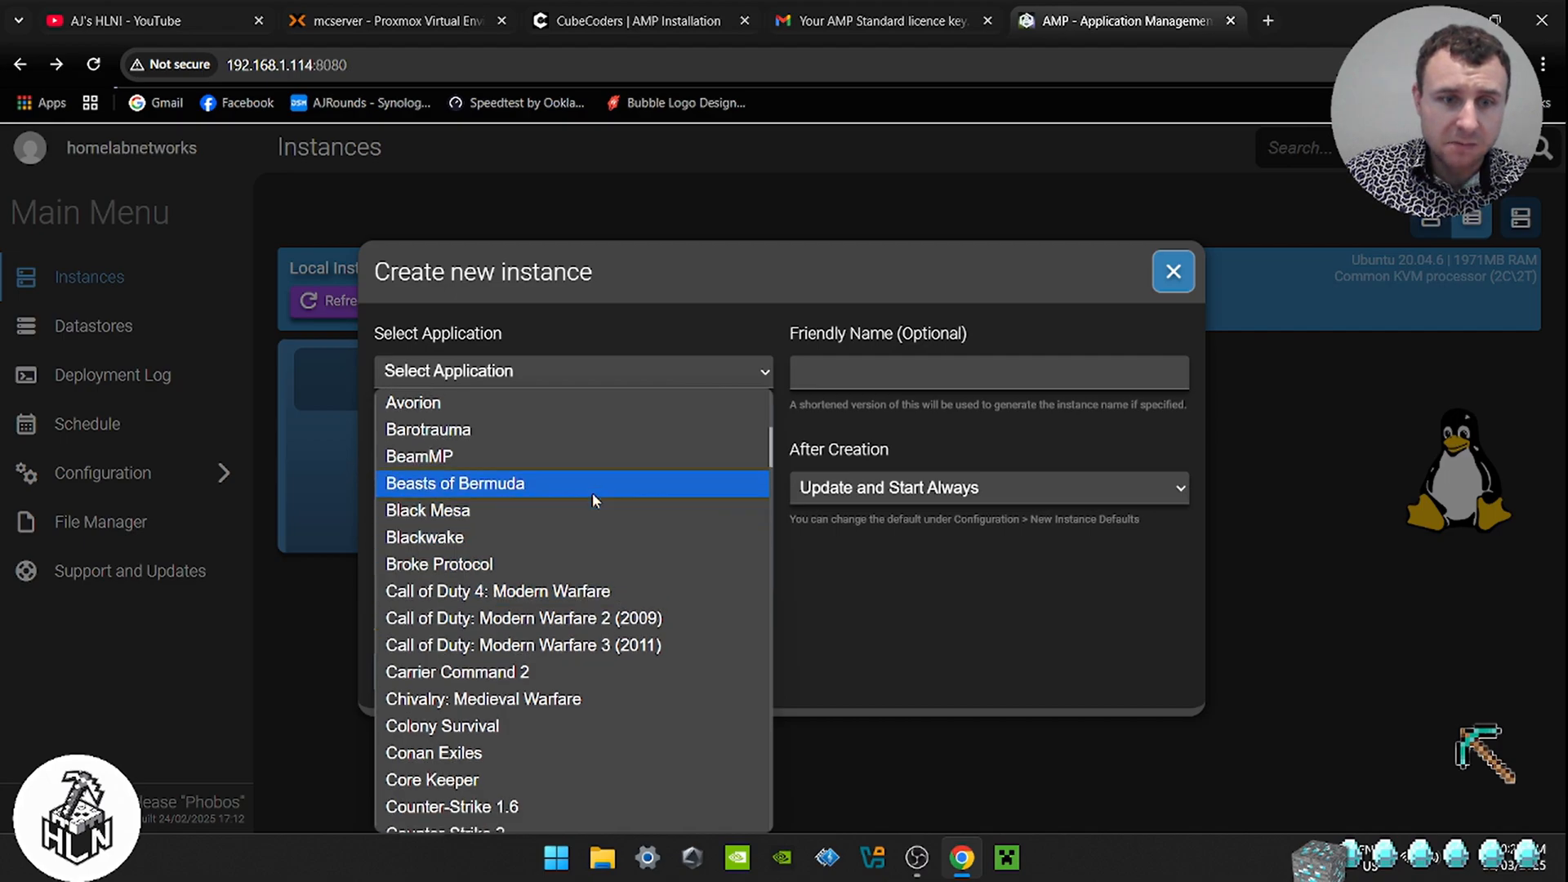
scroll("down", 3)
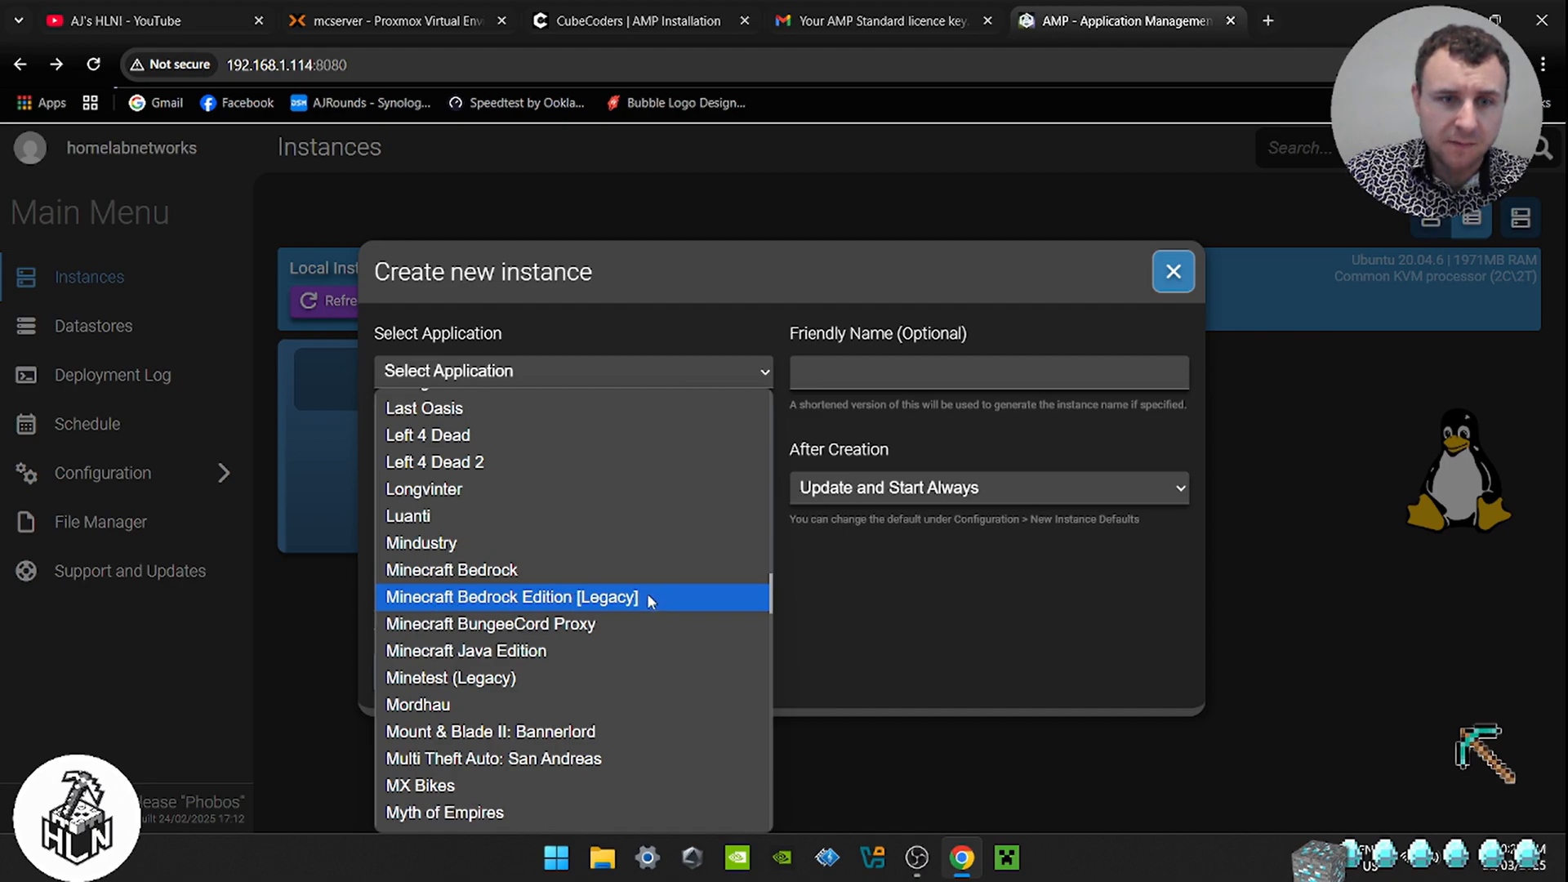
mouse_move(570, 677)
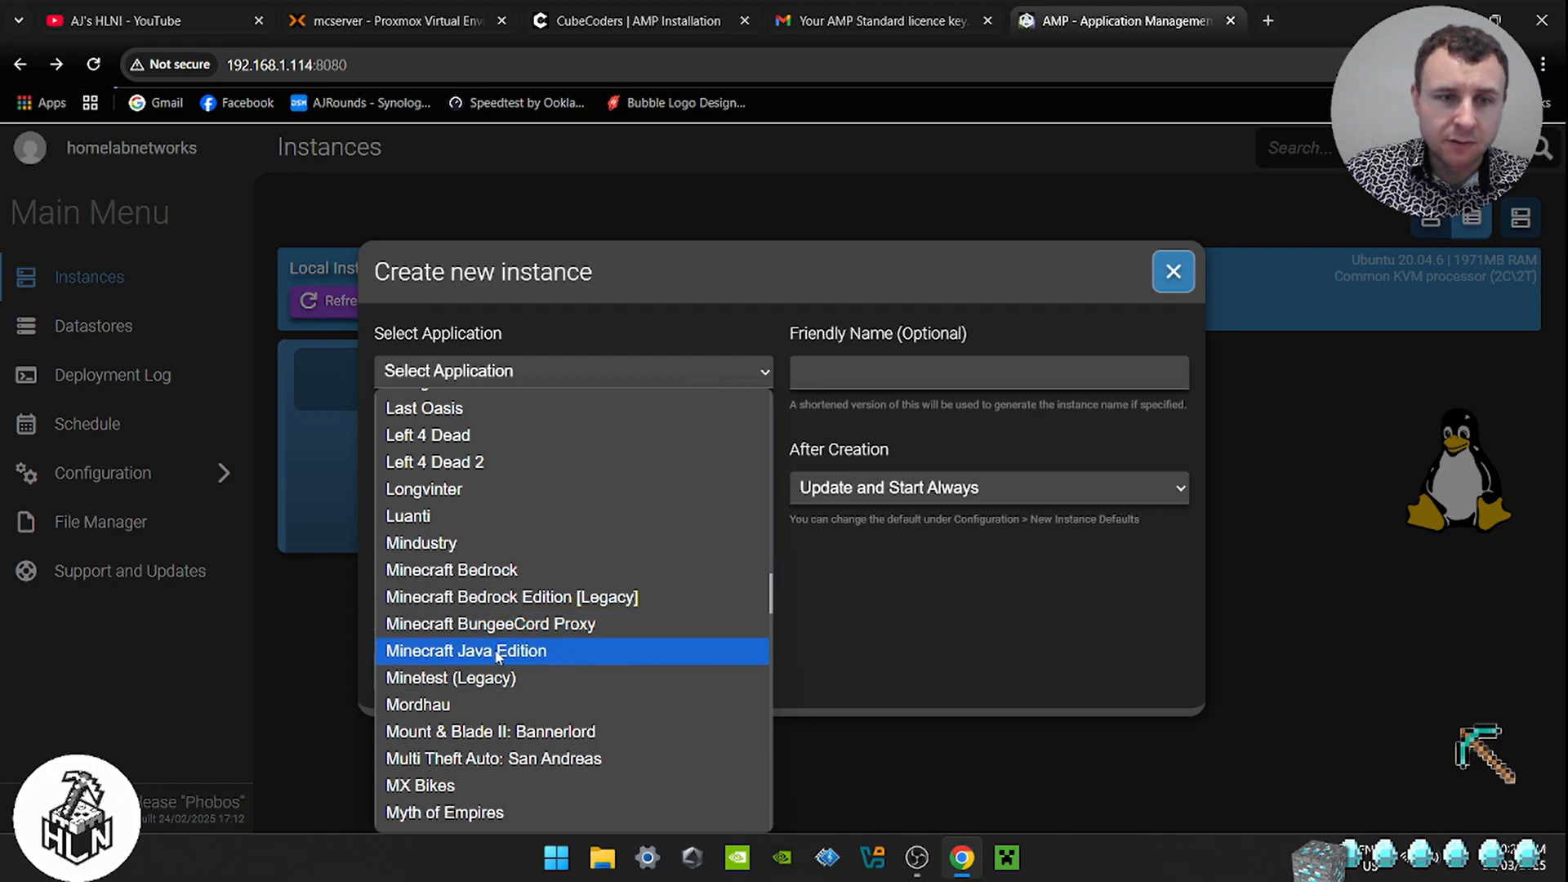
left_click(465, 650)
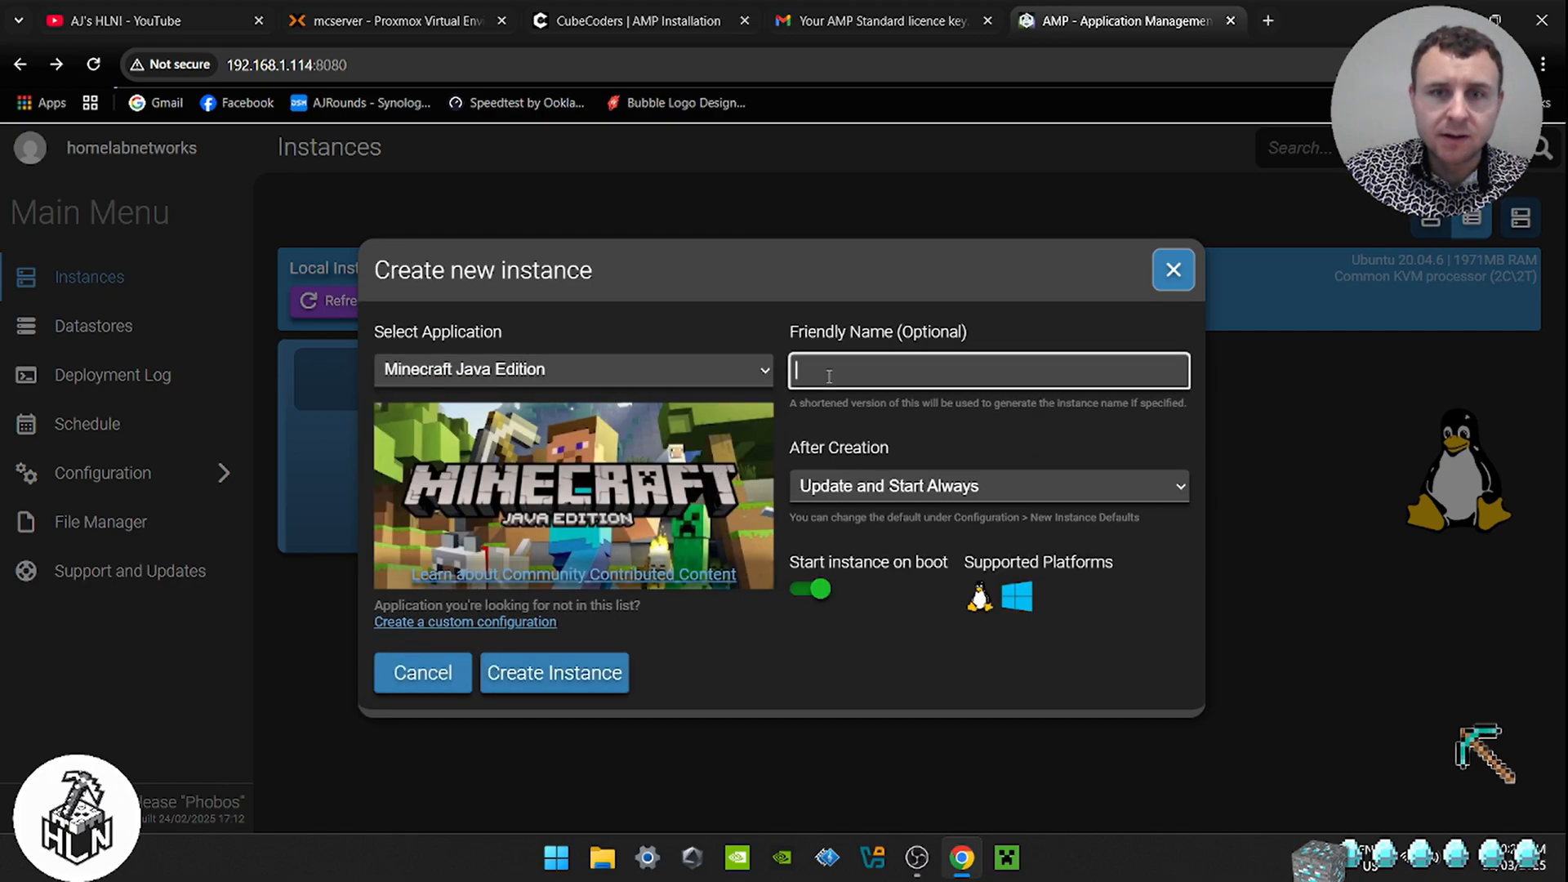
mouse_move(1285, 287)
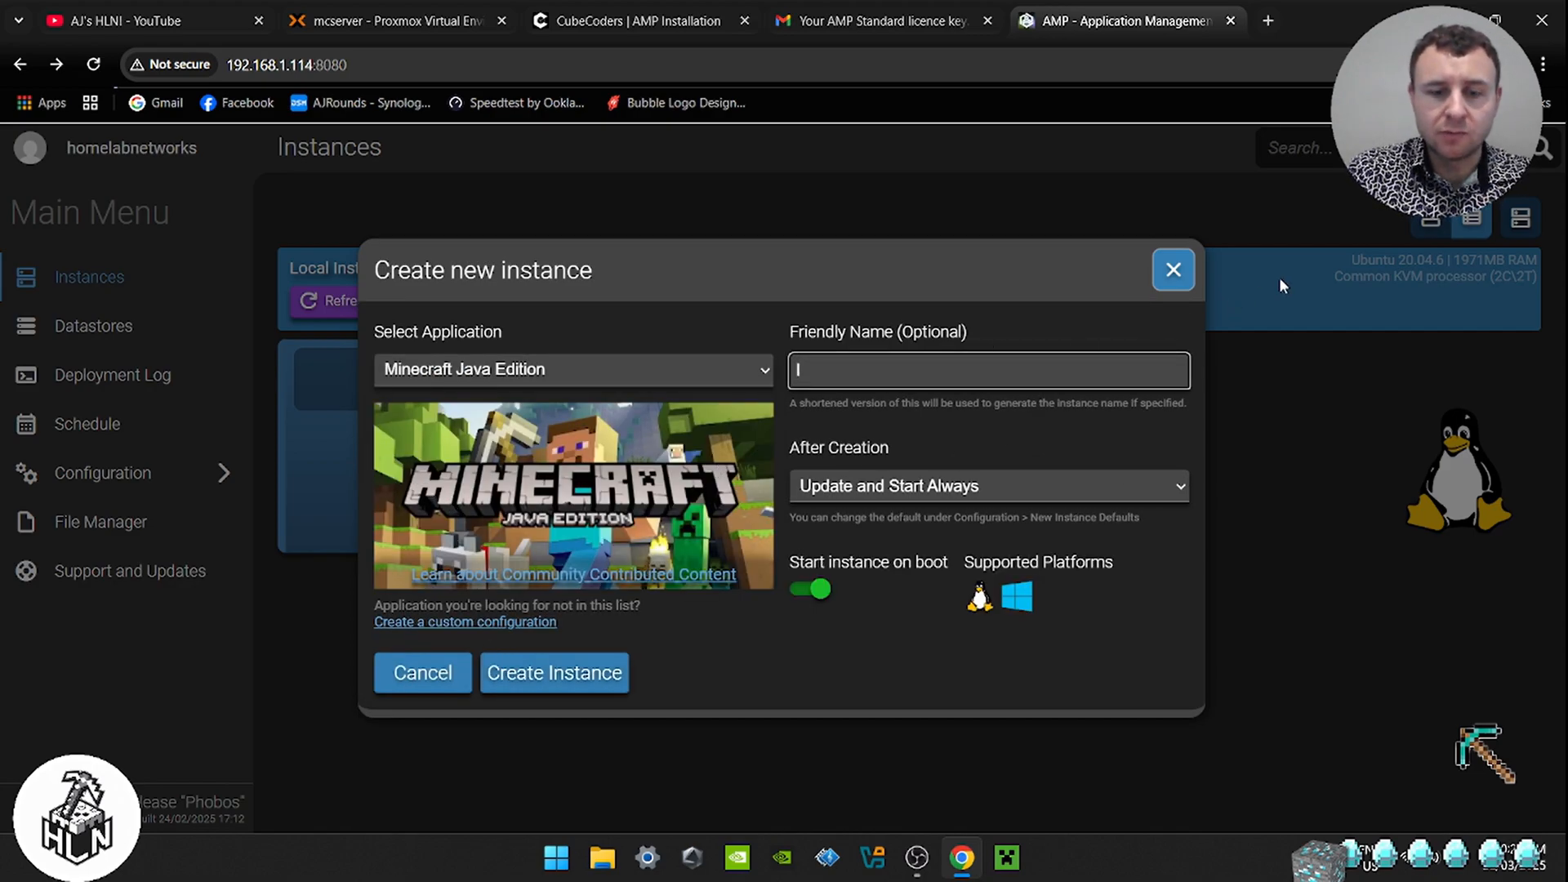
Step: Enter 'Minecraft Server' as the new instance's friendly name
type("Minecraft")
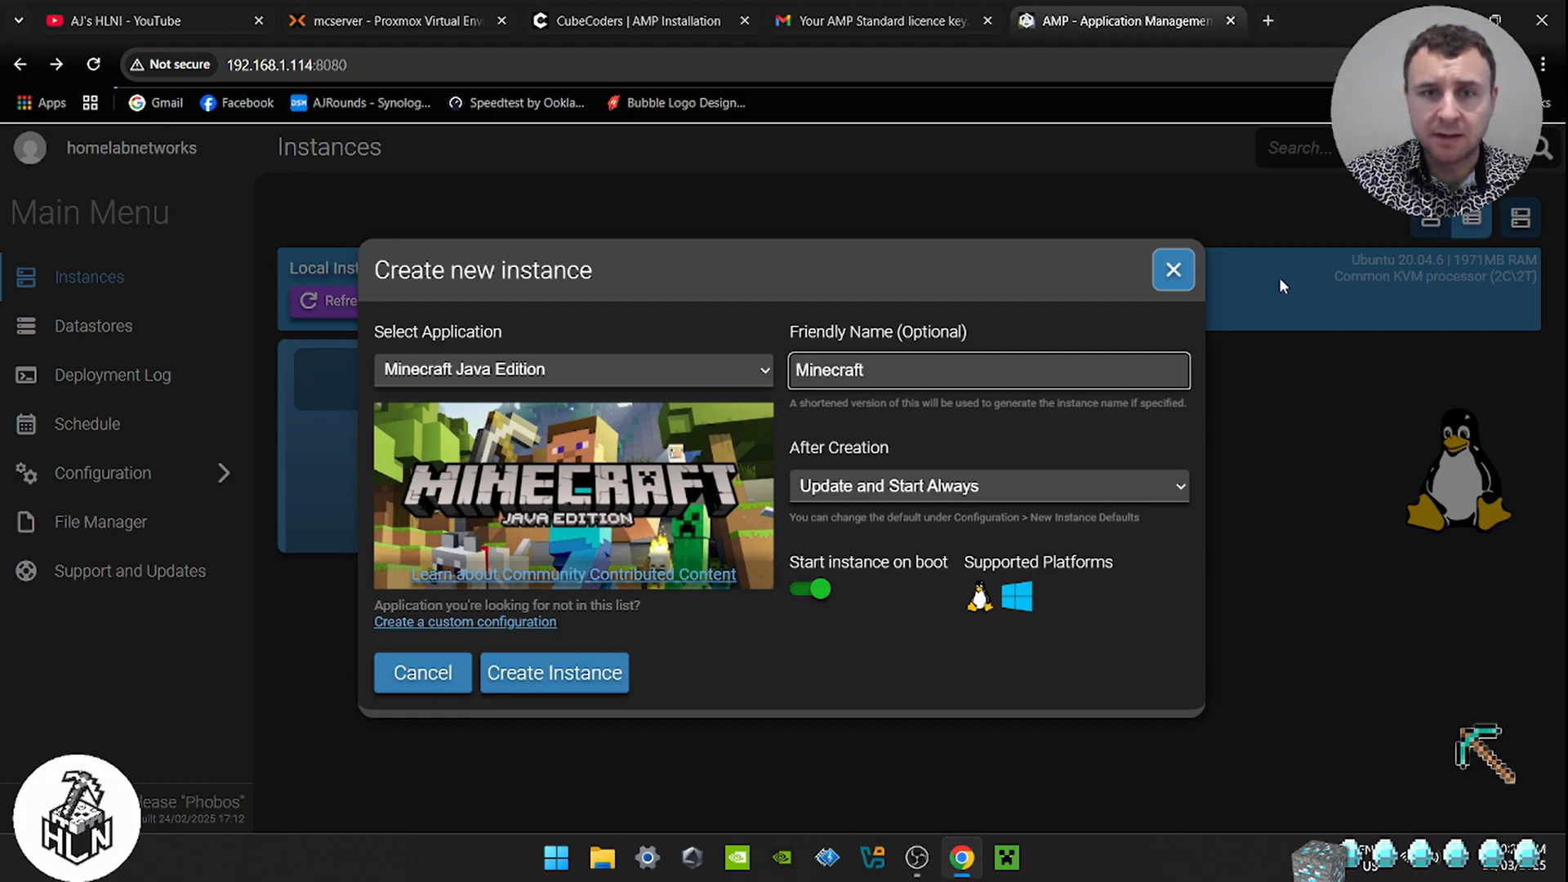
type("Ser")
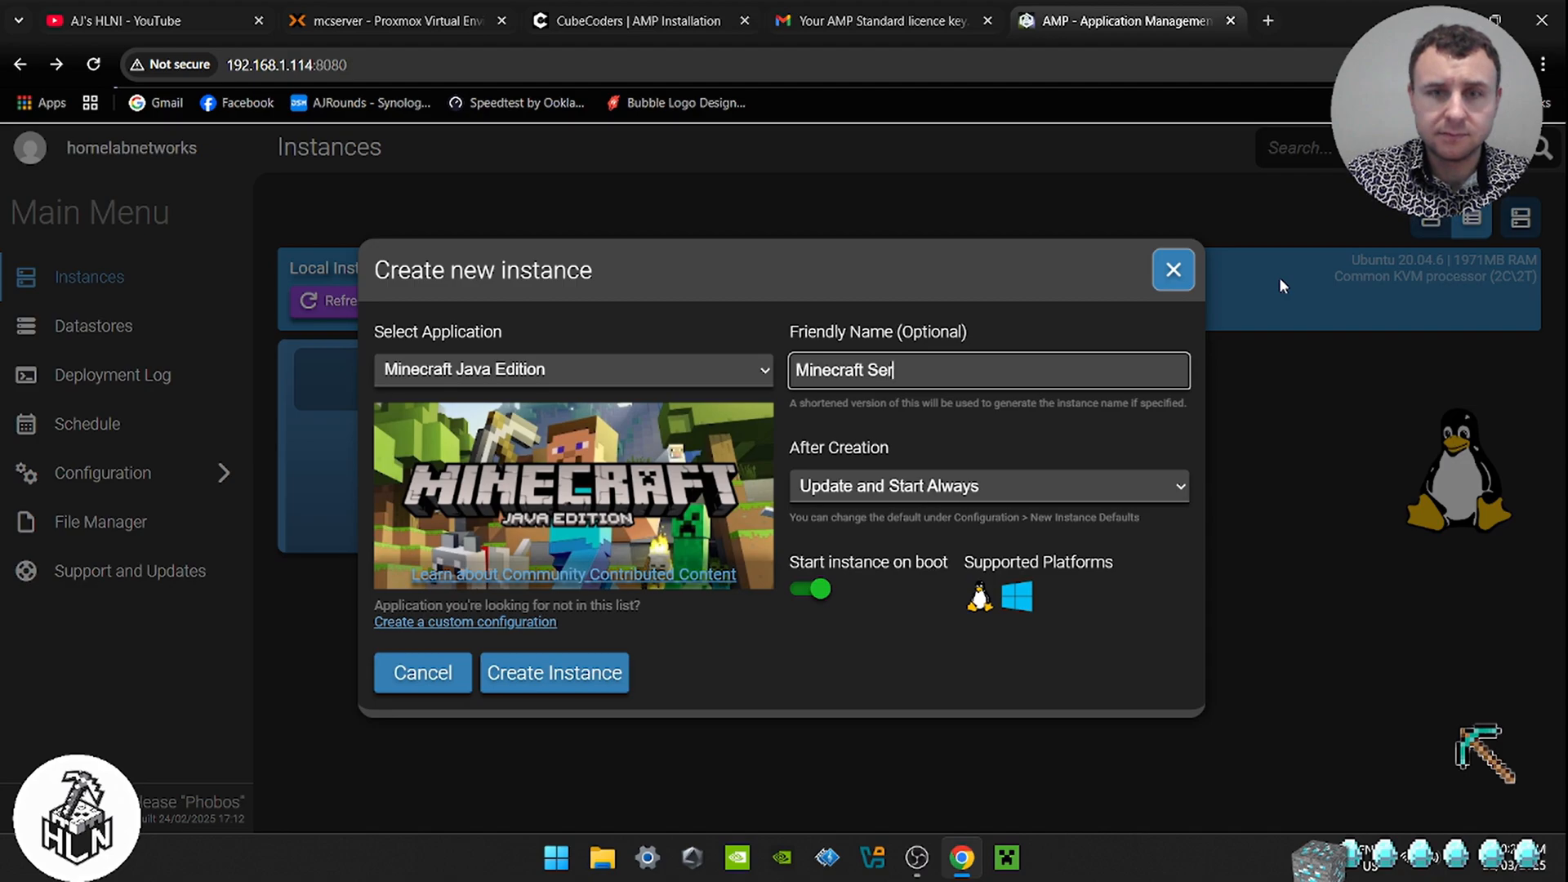
type("ver")
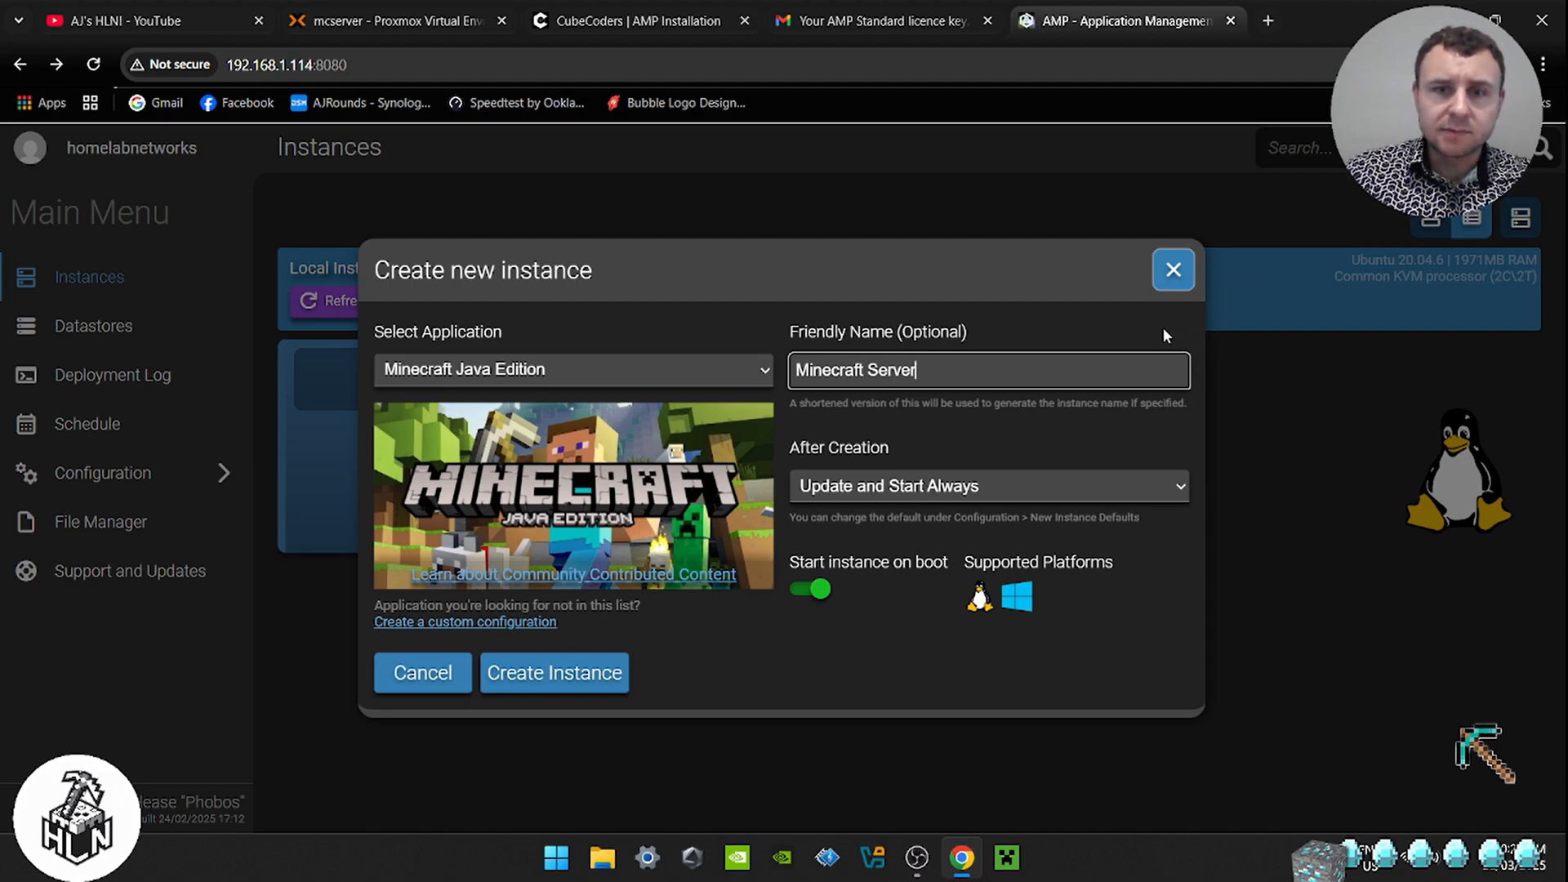
Step: Set After Creation to Do Nothing and create the instance
left_click(989, 486)
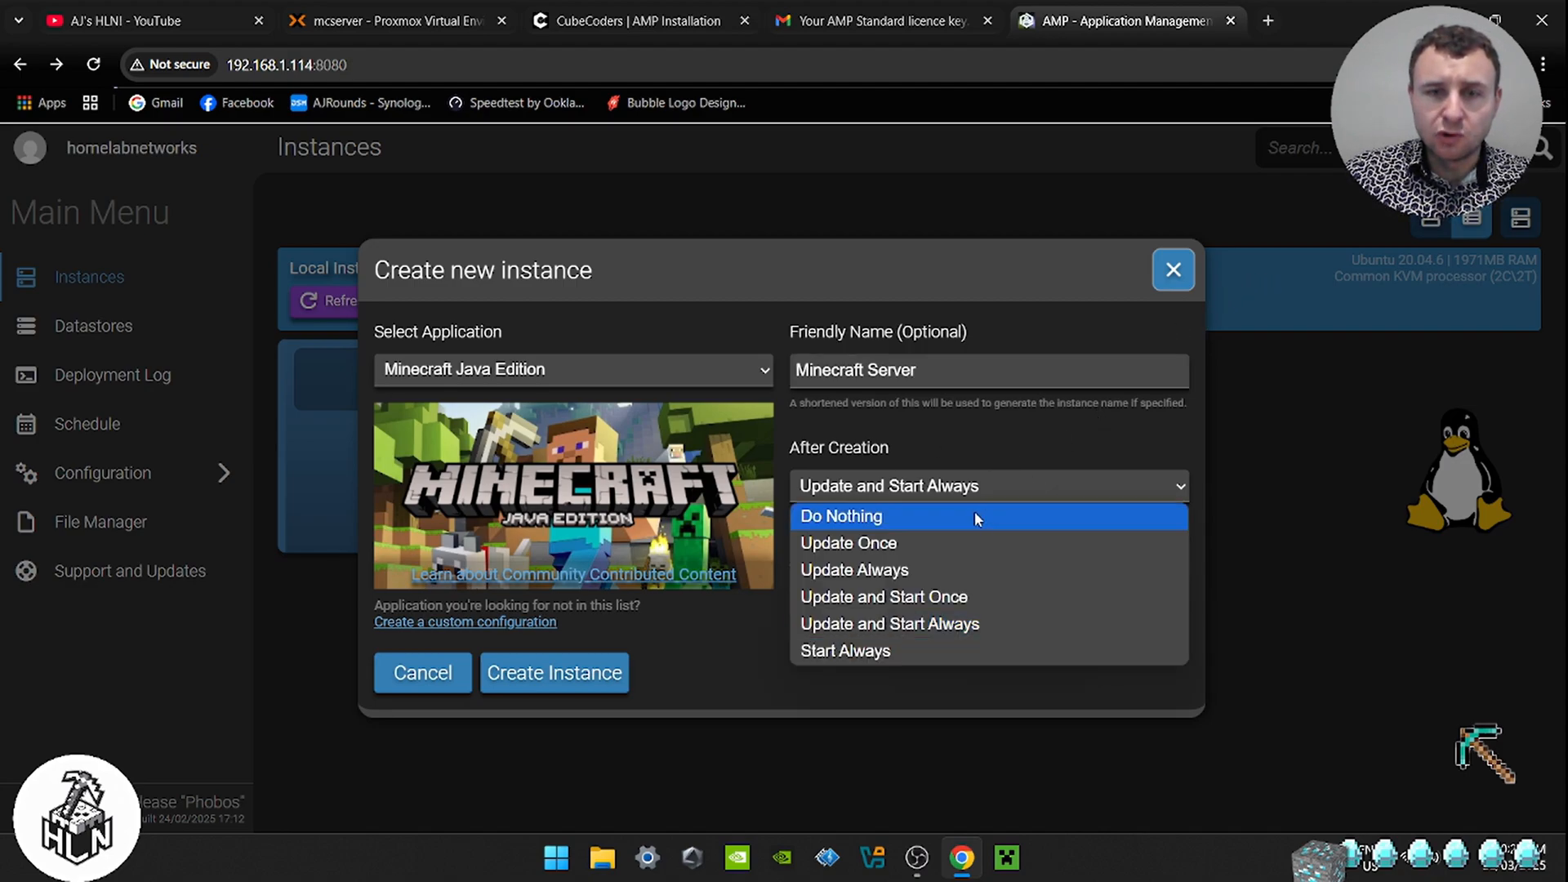
left_click(888, 624)
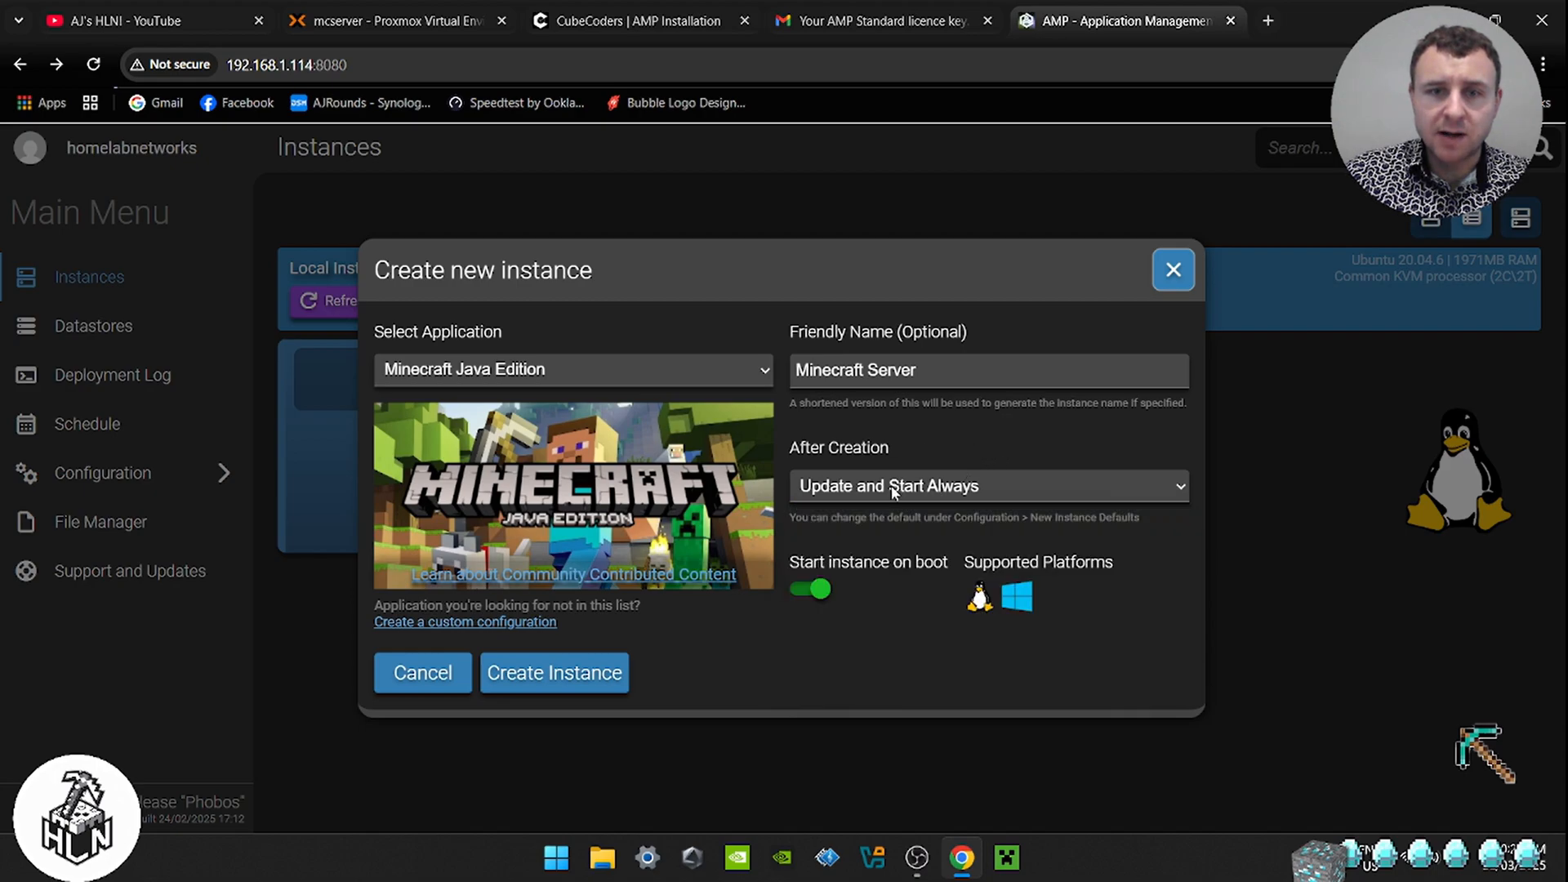
left_click(987, 486)
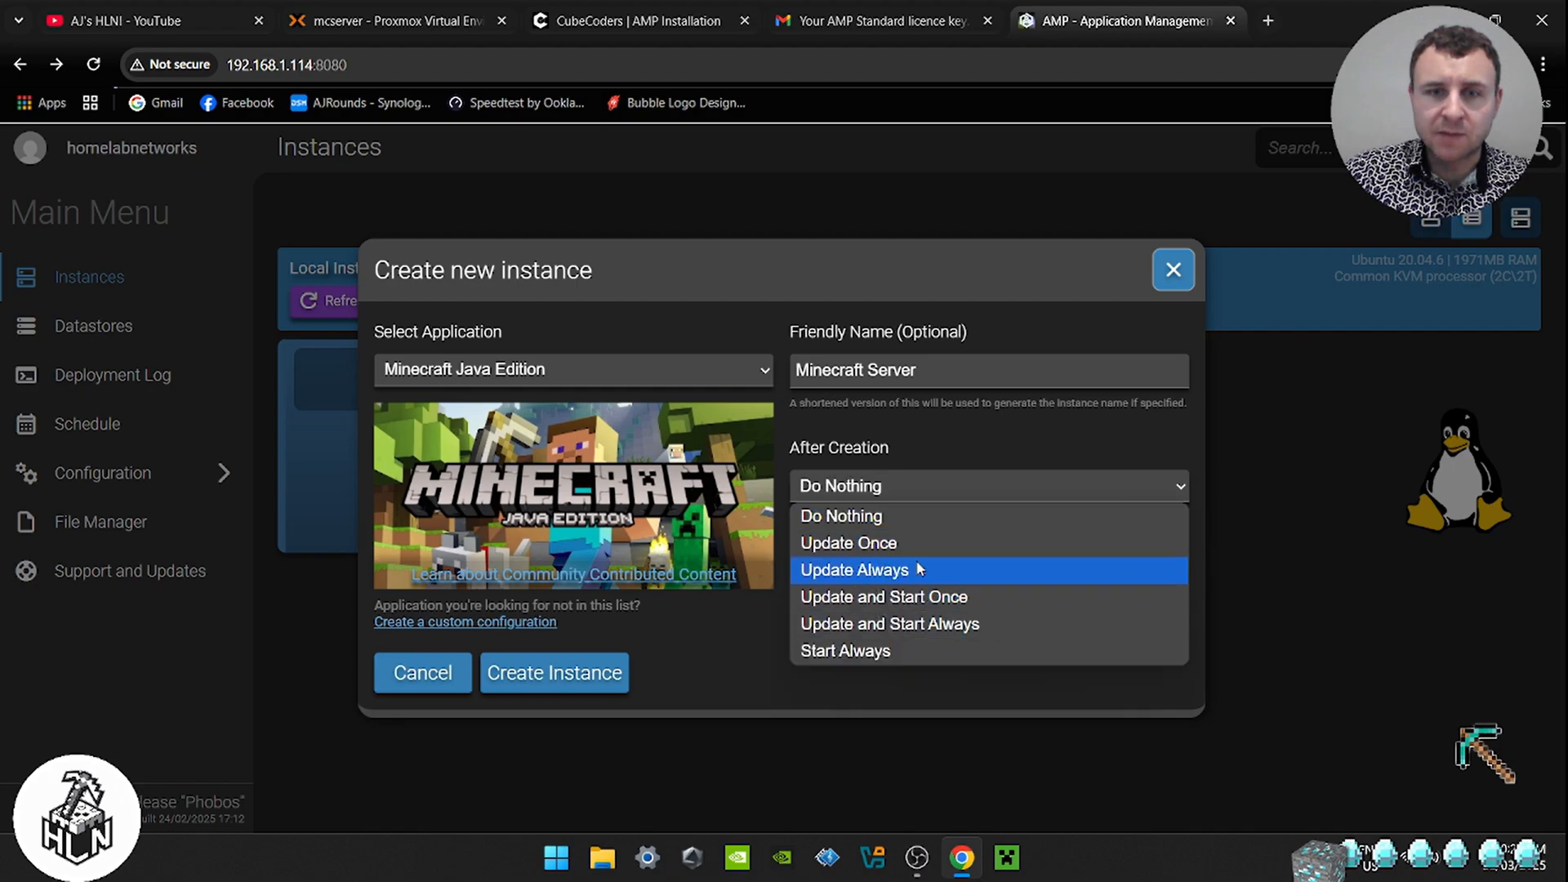
left_click(842, 515)
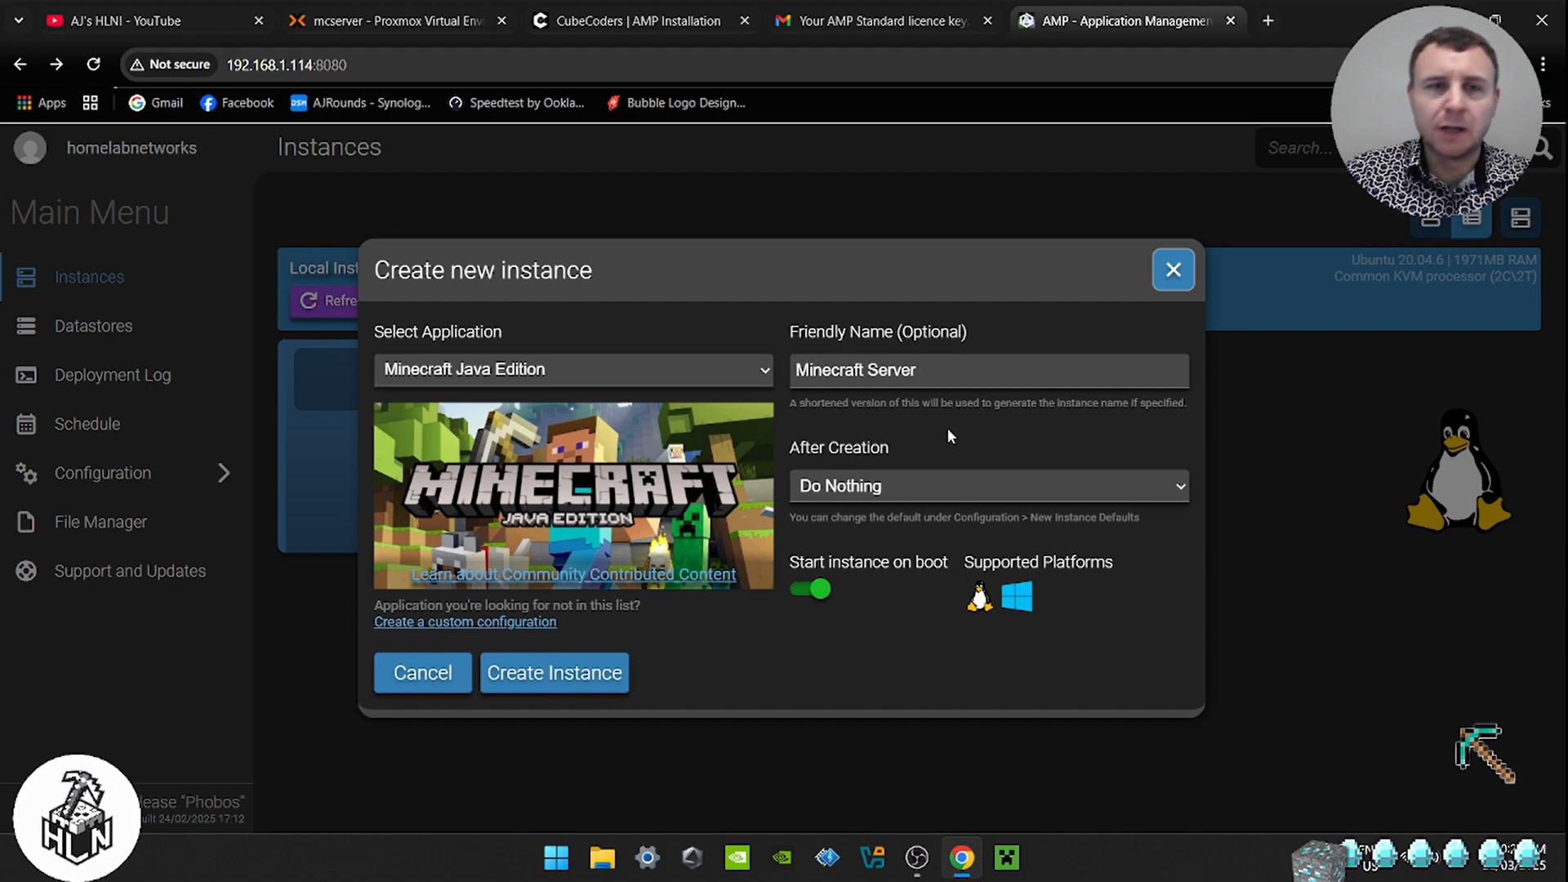
mouse_move(967, 474)
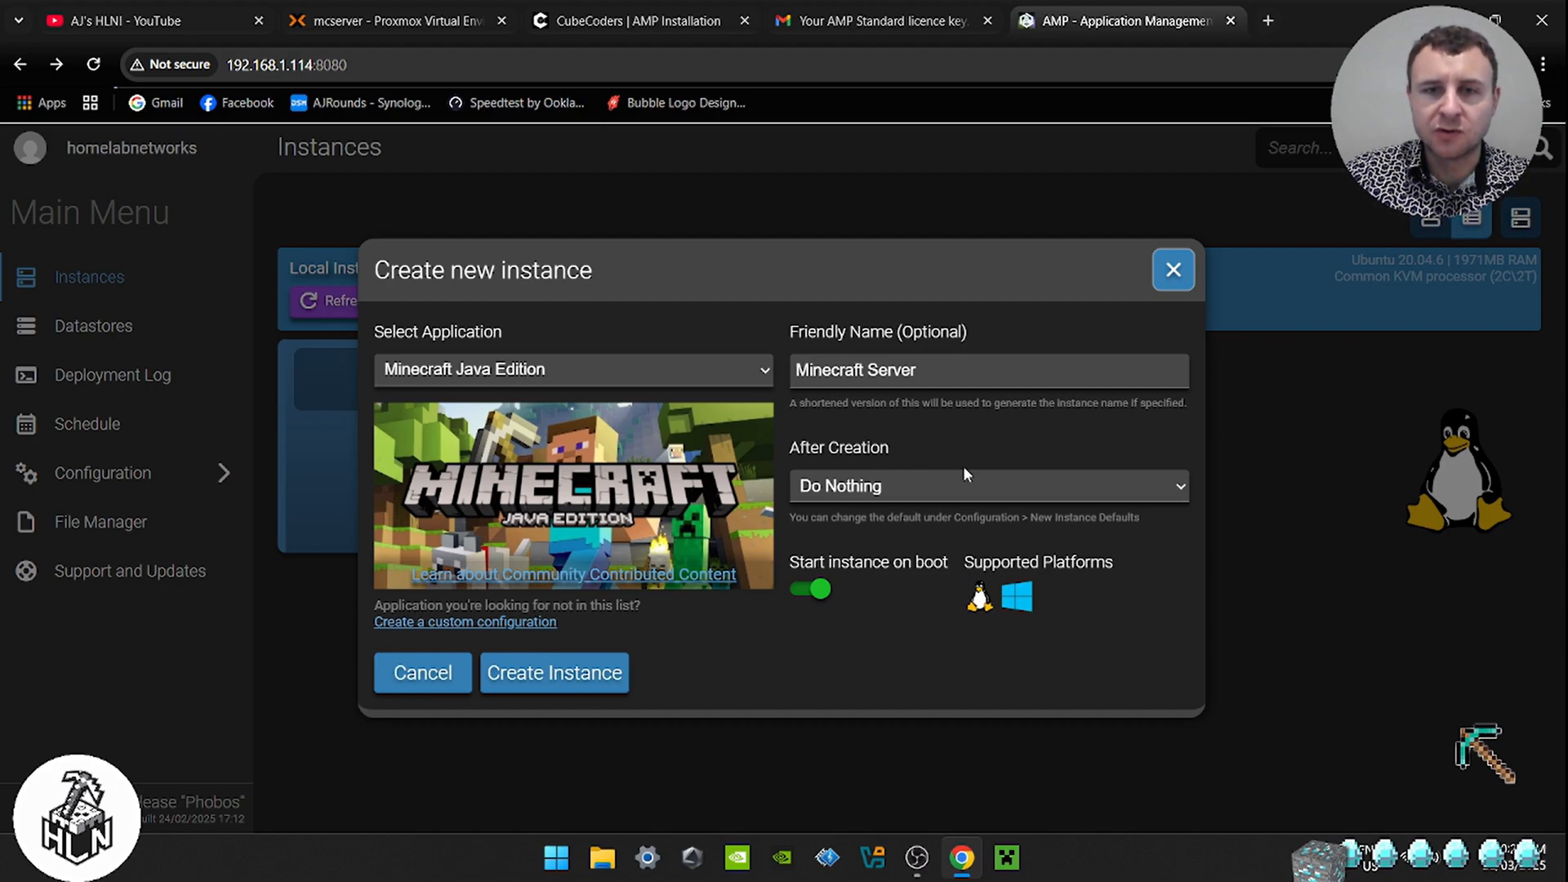
mouse_move(1020, 456)
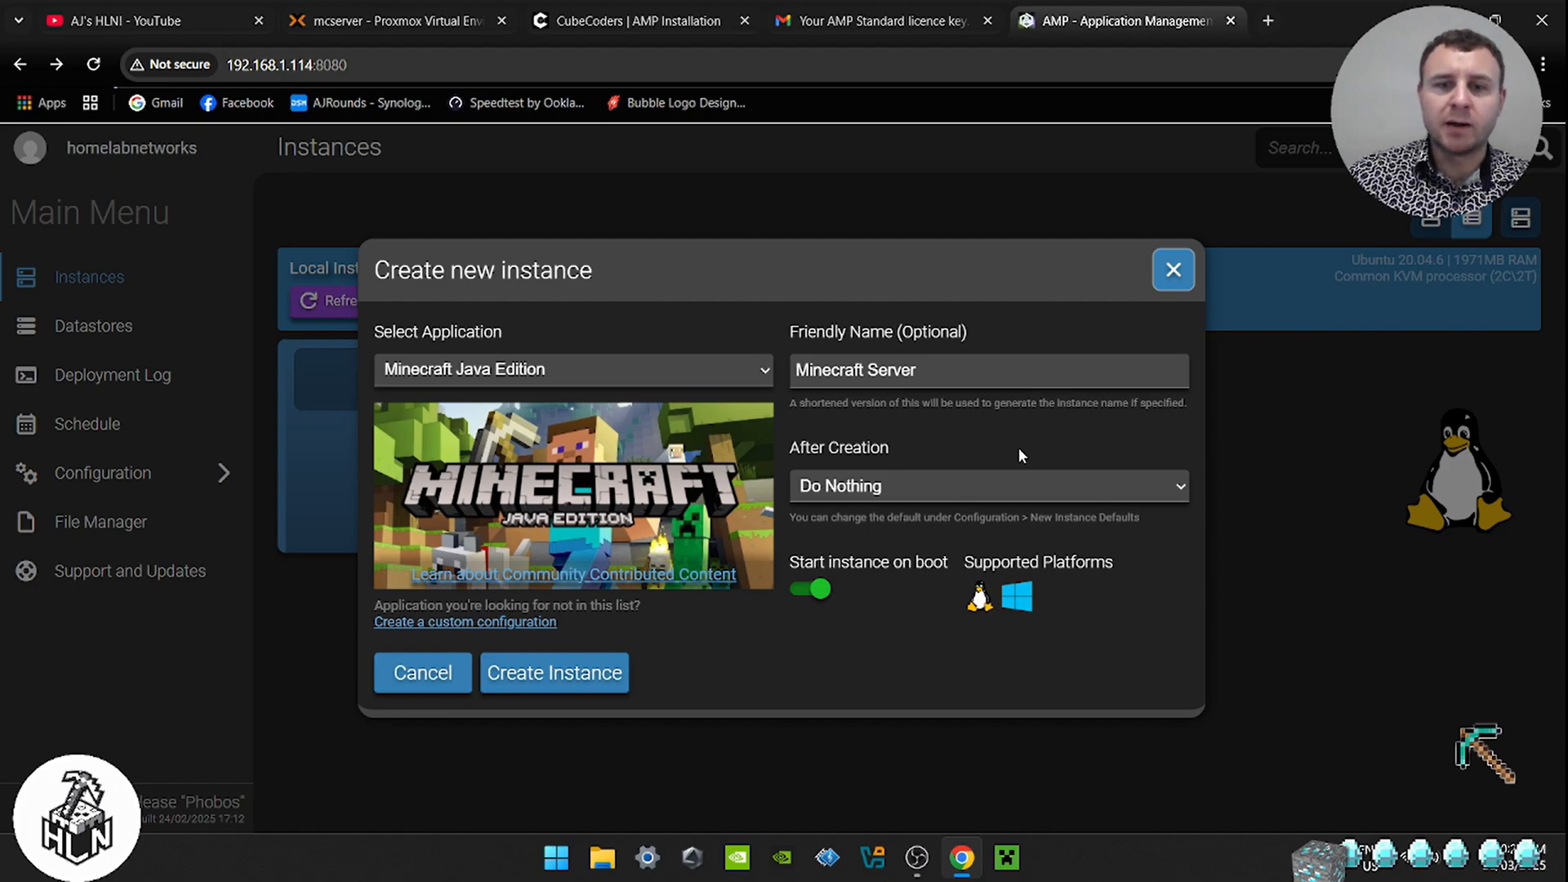
mouse_move(1038, 525)
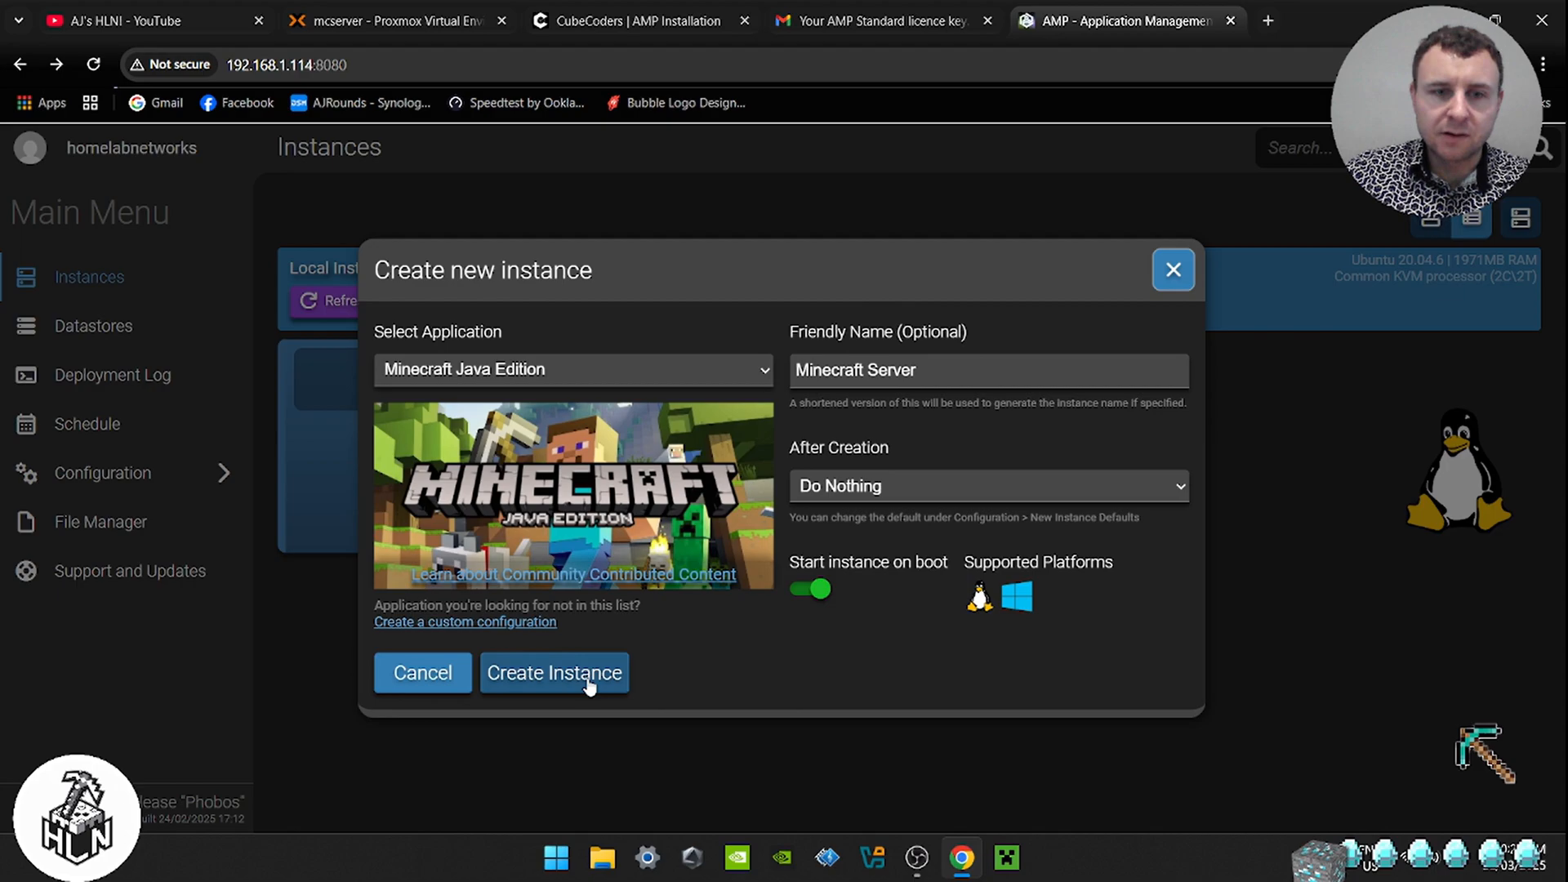
left_click(554, 672)
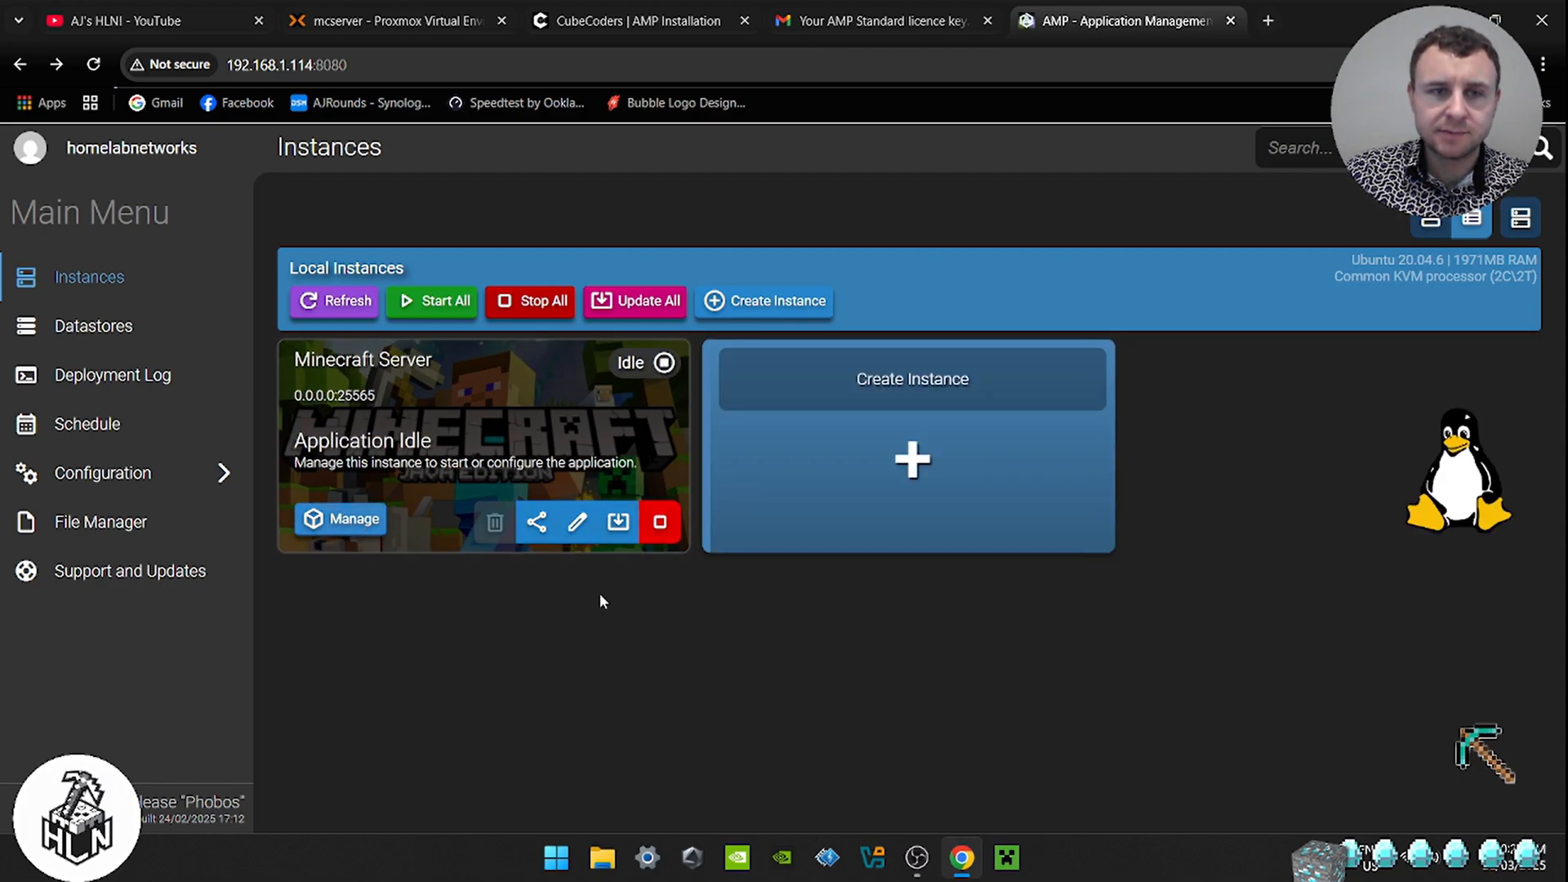
Step: Set the Minecraft Server instance's Java Memory Limit to 4096 MB
left_click(340, 518)
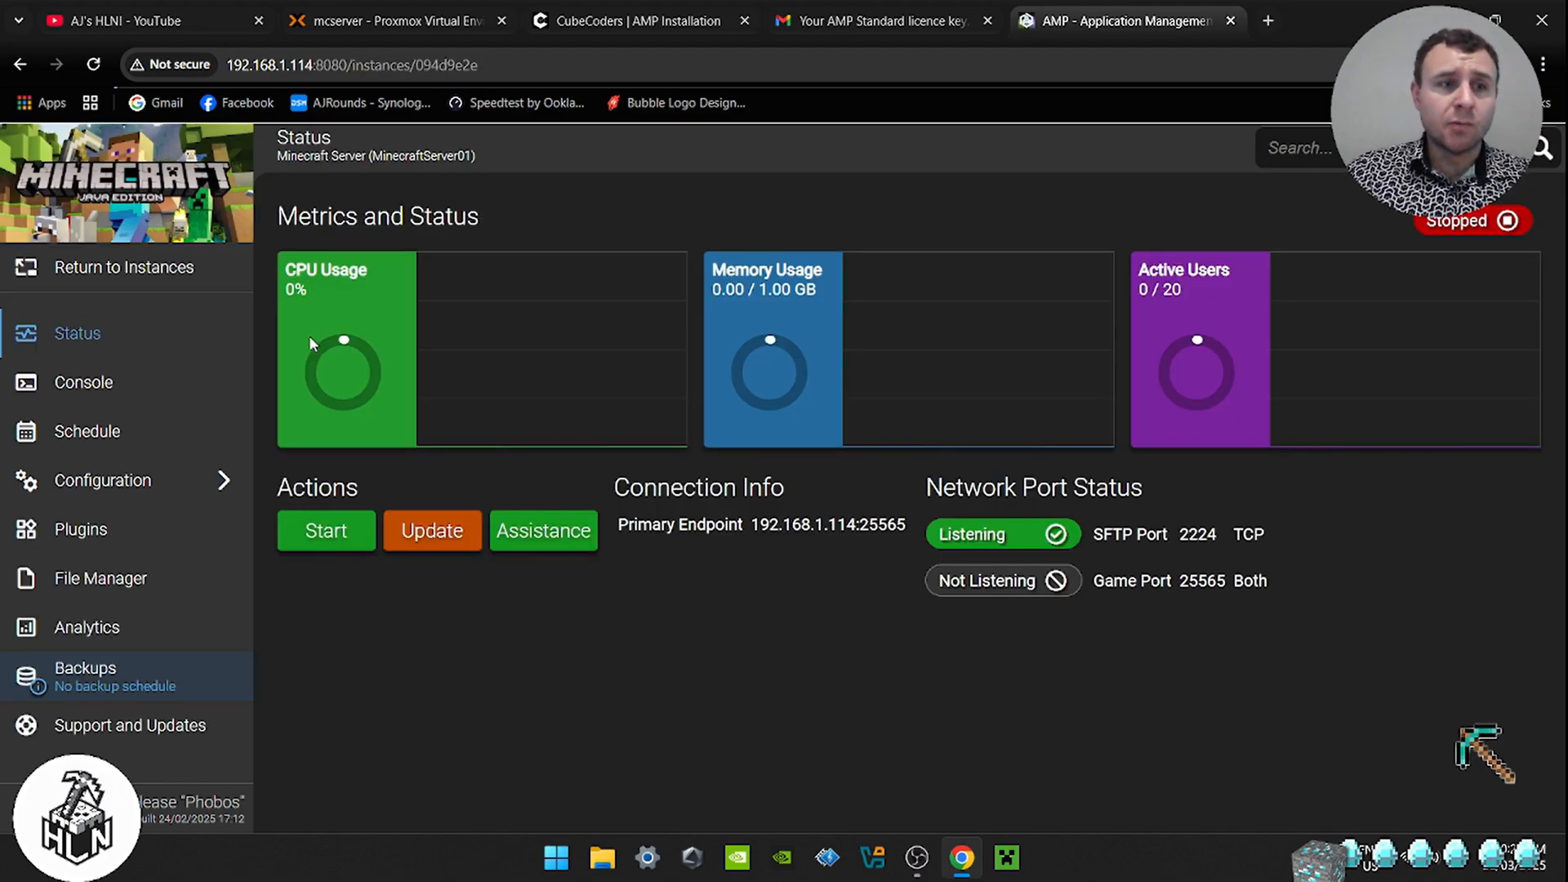
left_click(101, 481)
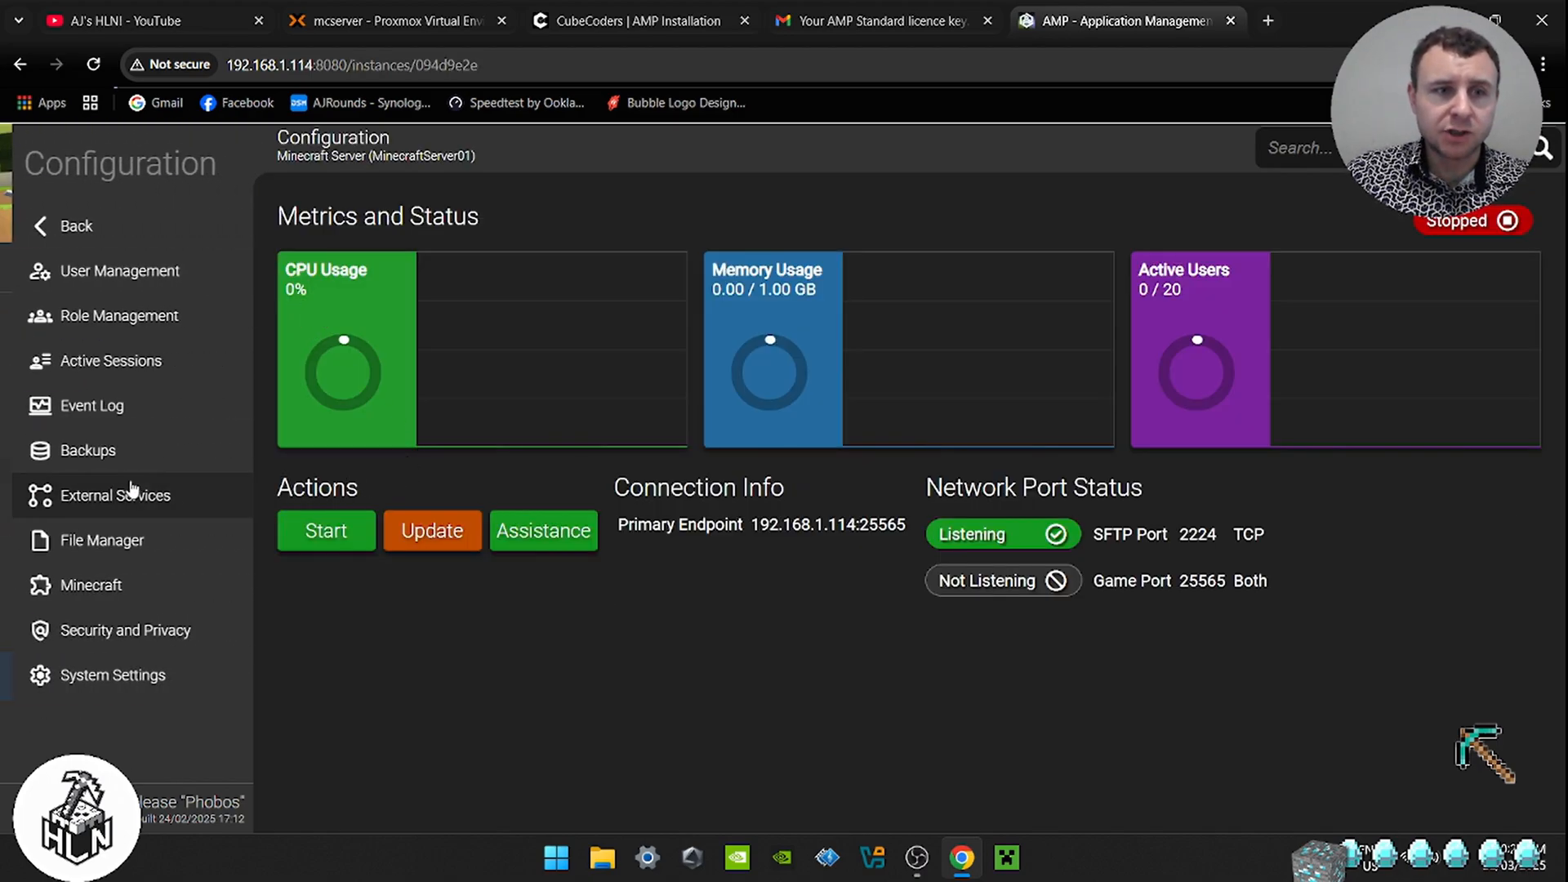
left_click(90, 585)
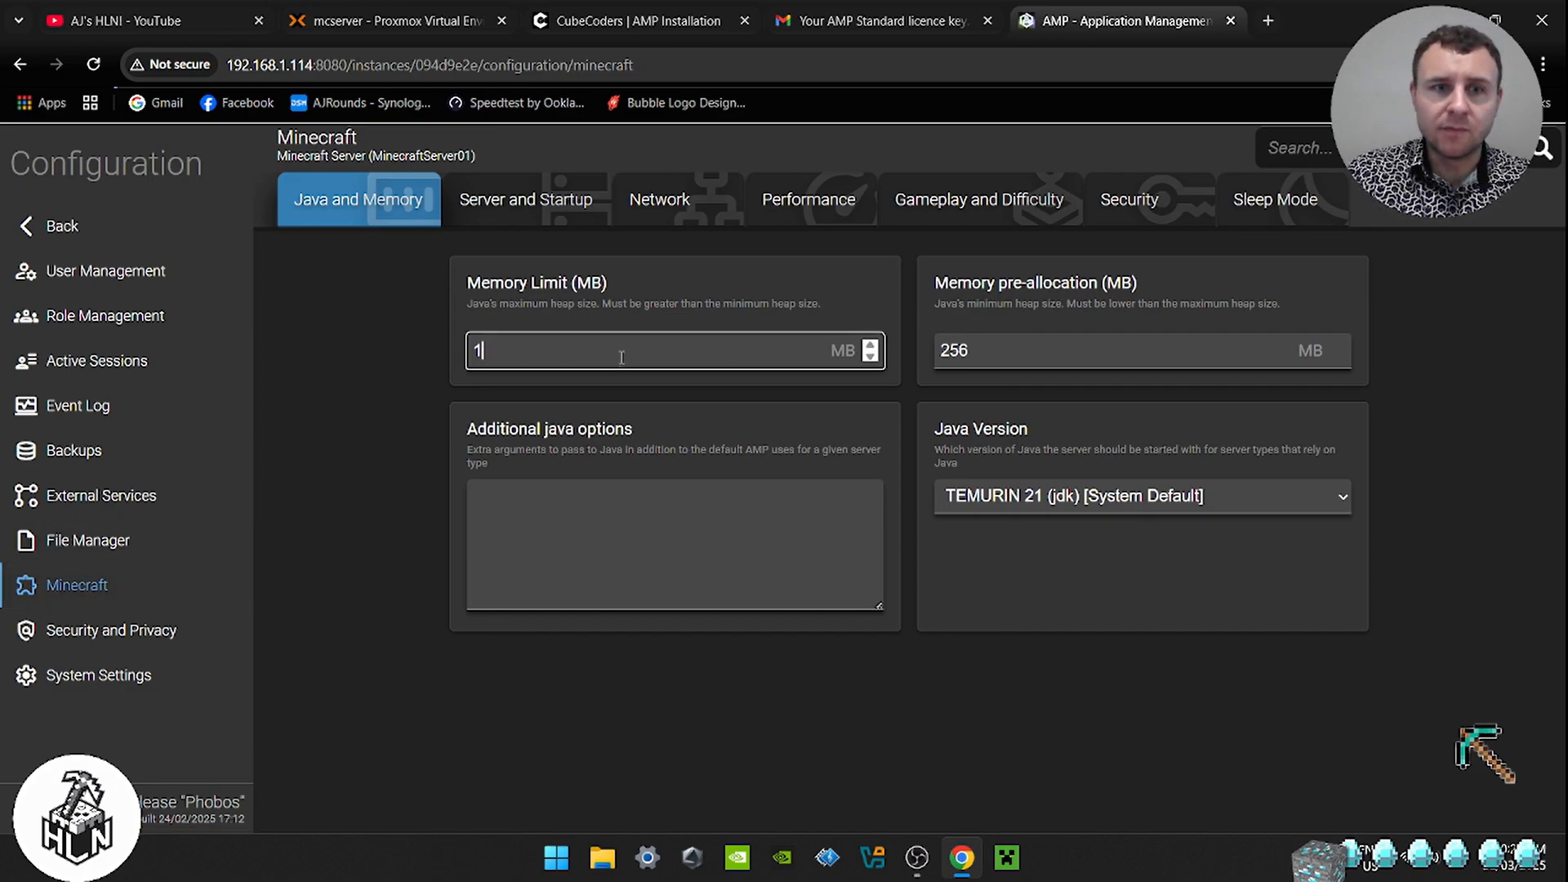
key("Backspace")
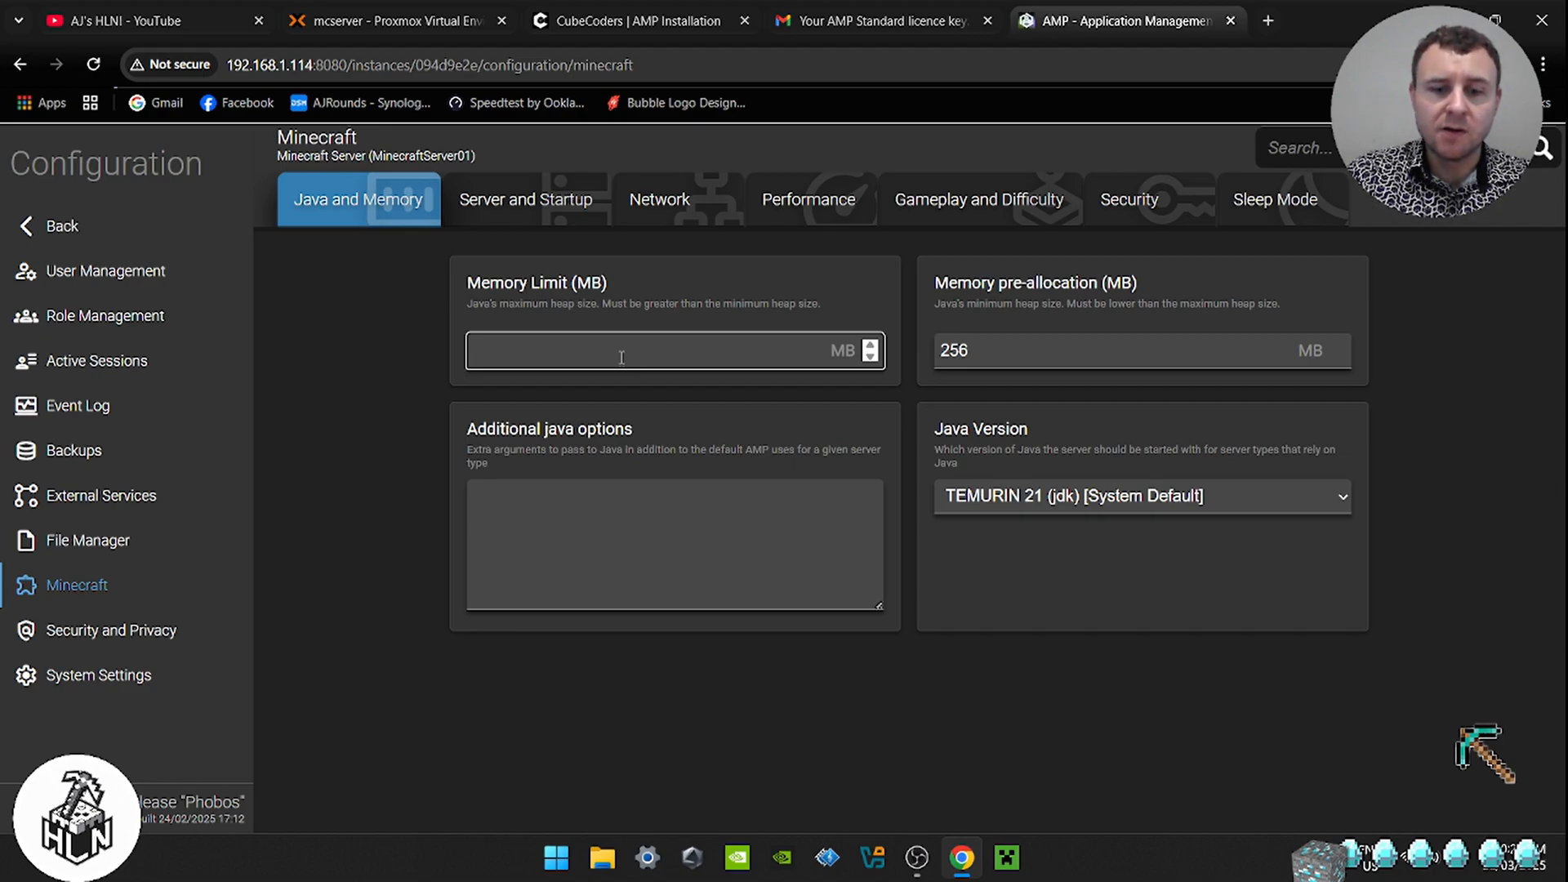
type("4096")
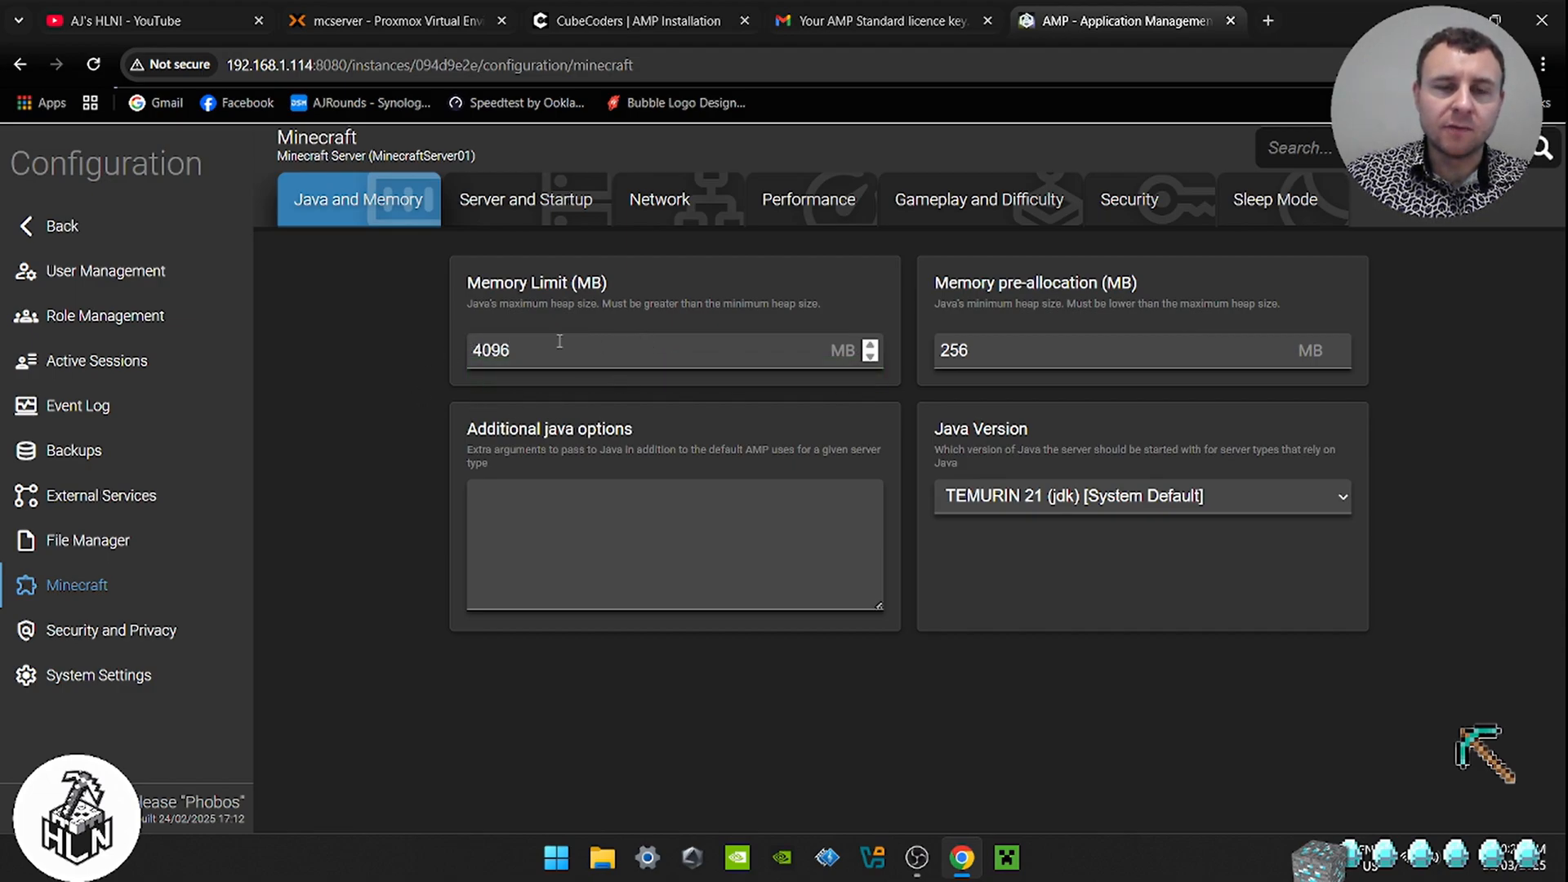
mouse_move(367, 352)
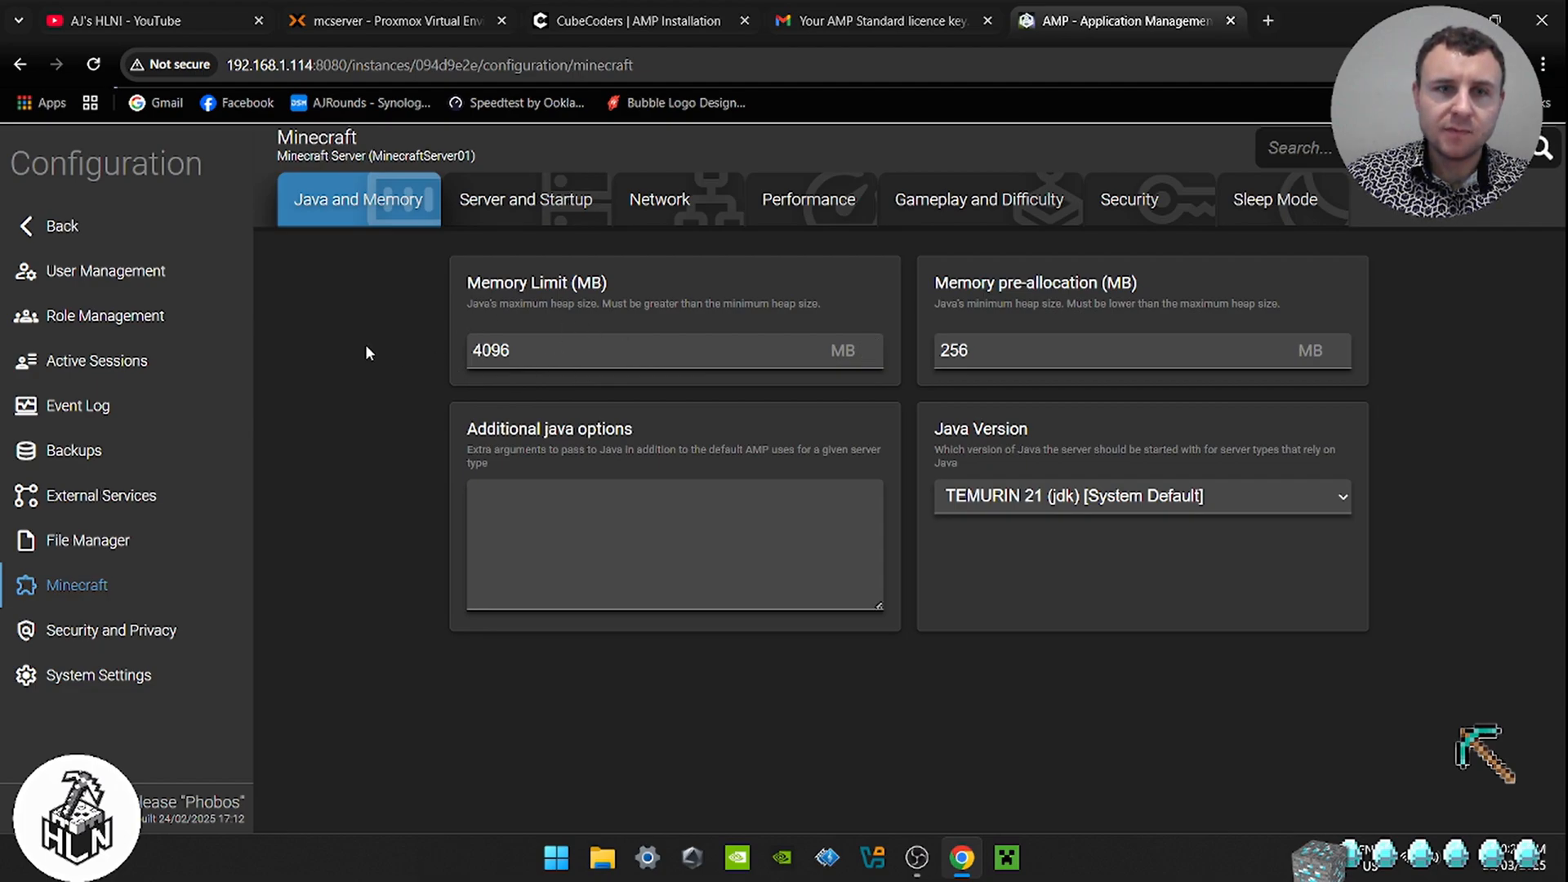
Step: Set the server type to Forge, version 47.4.0 for Minecraft 1.20.1
left_click(525, 199)
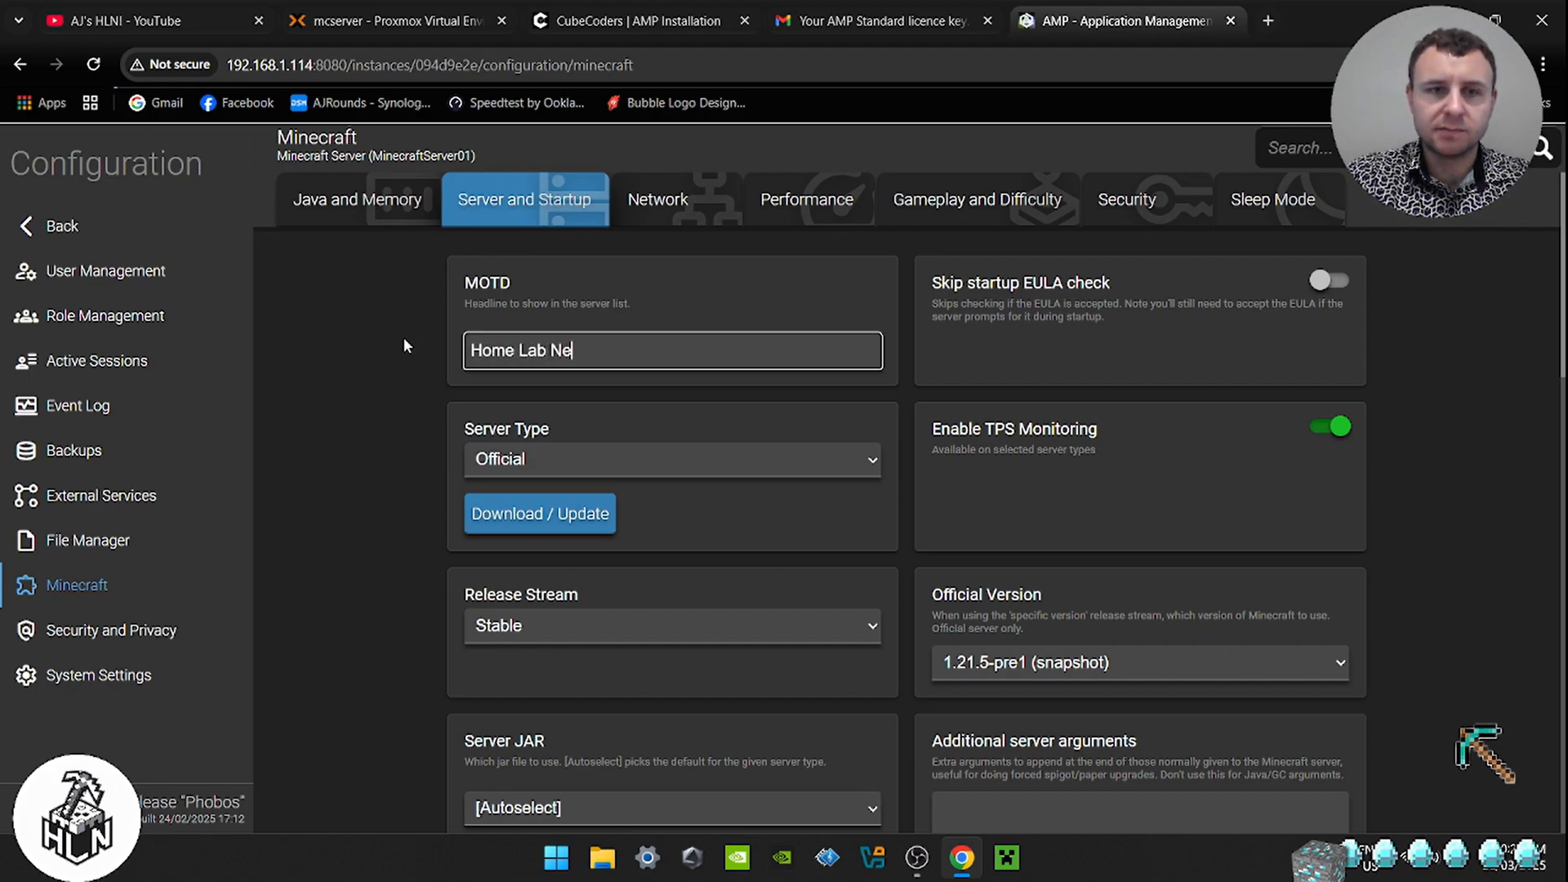
type("torks")
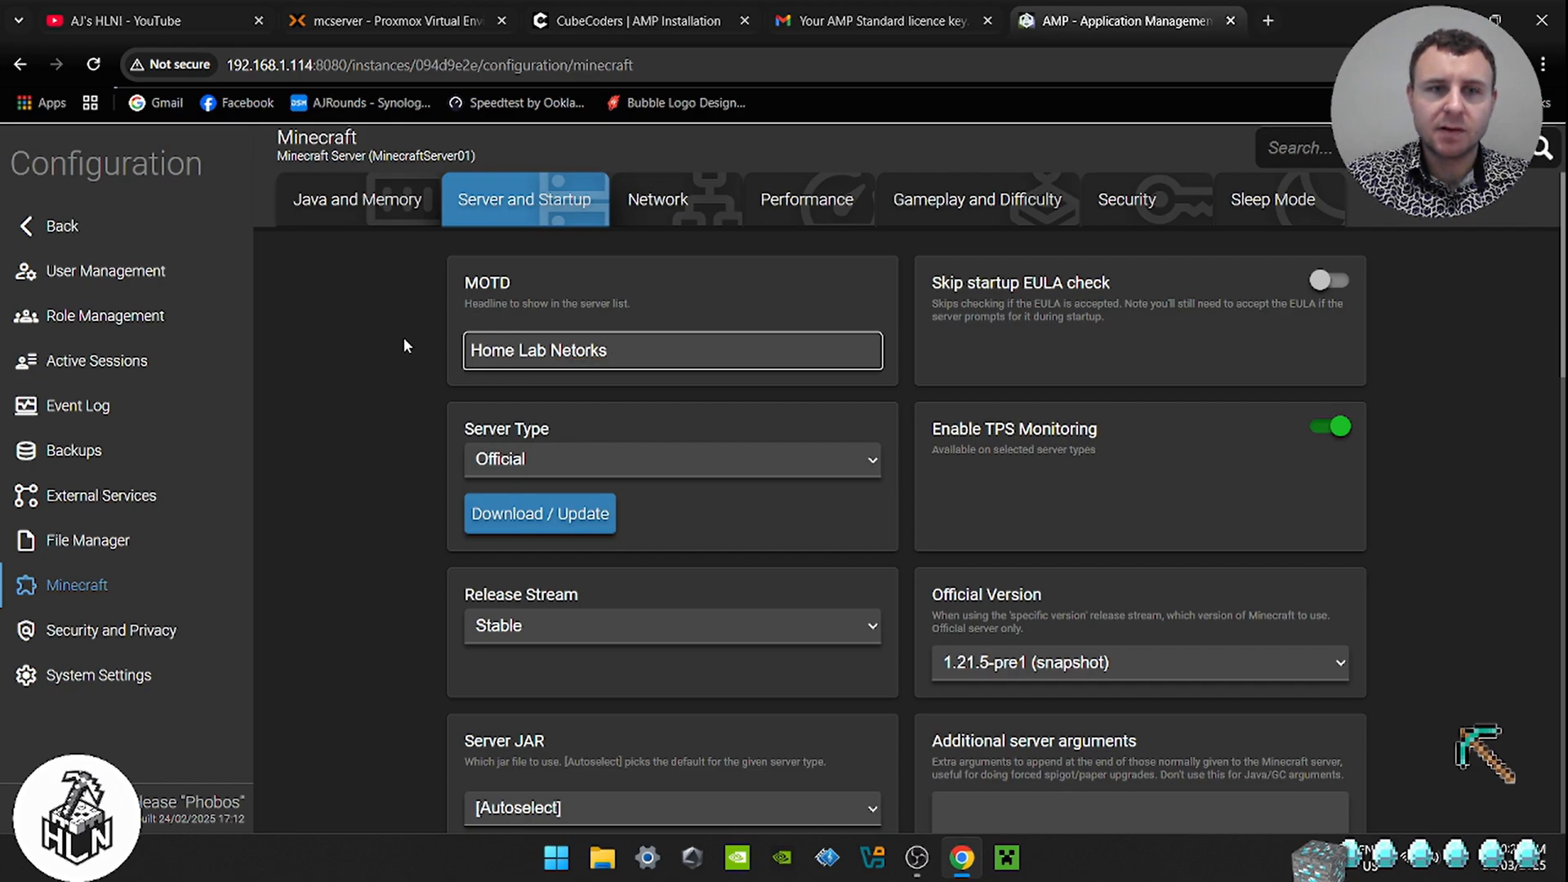
type("Network")
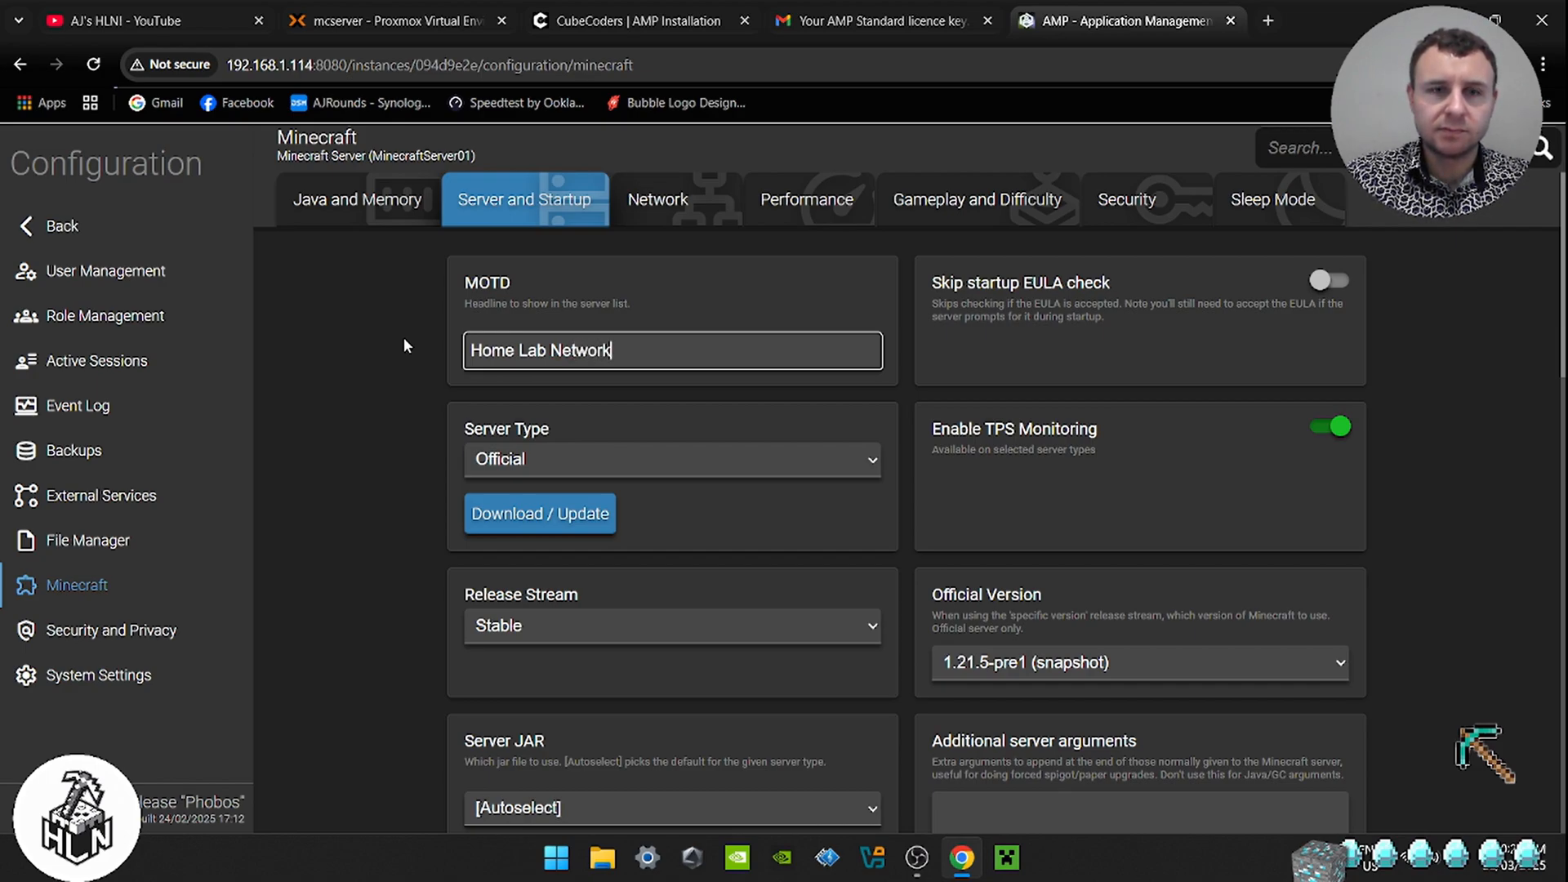
type("s")
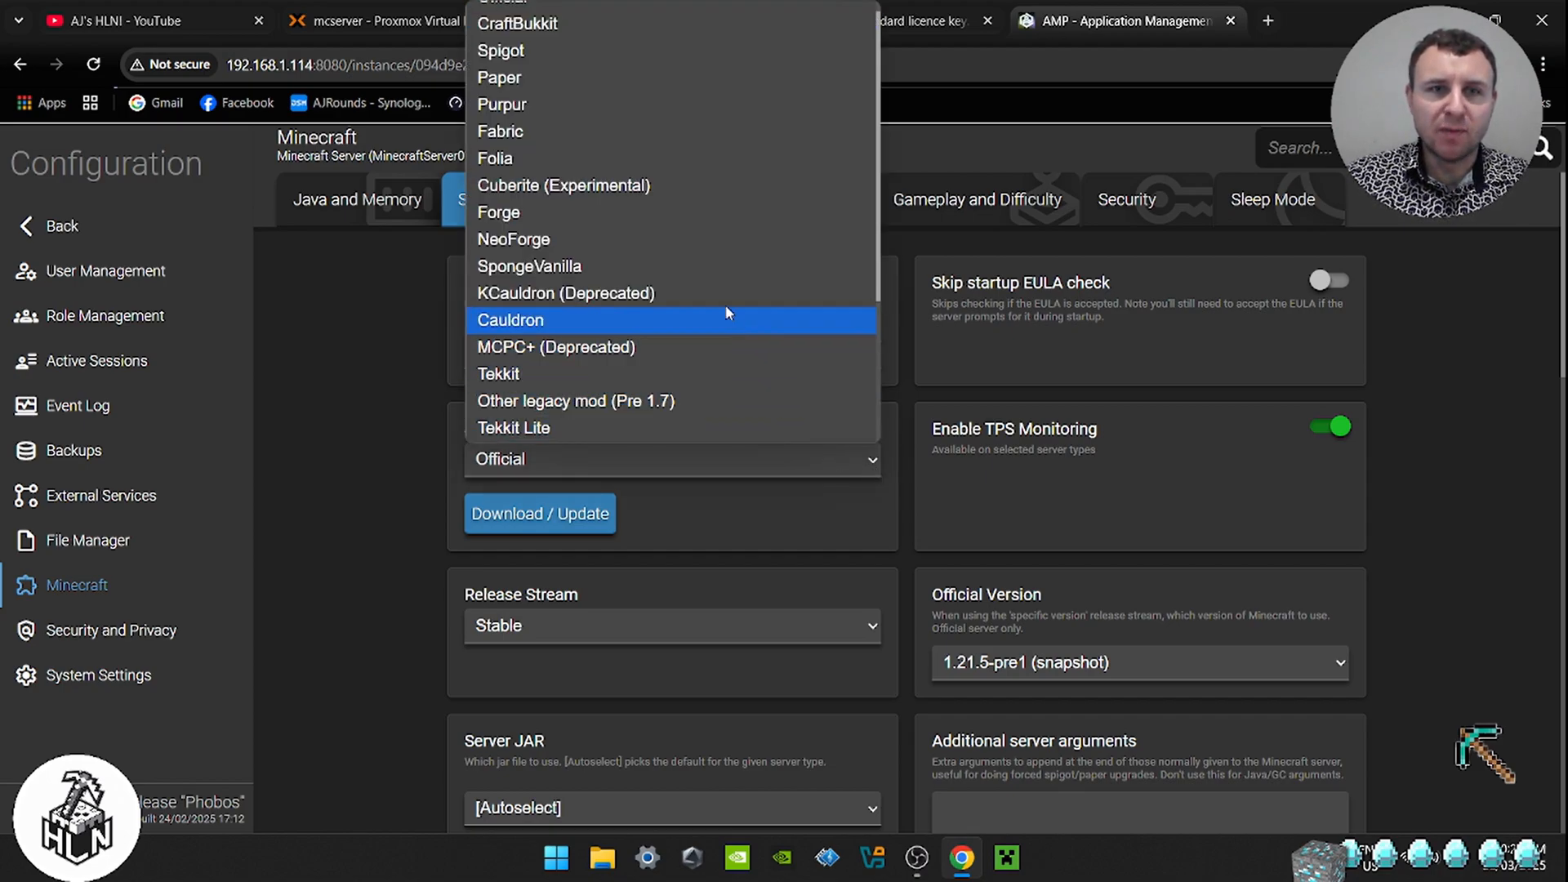
mouse_move(498, 213)
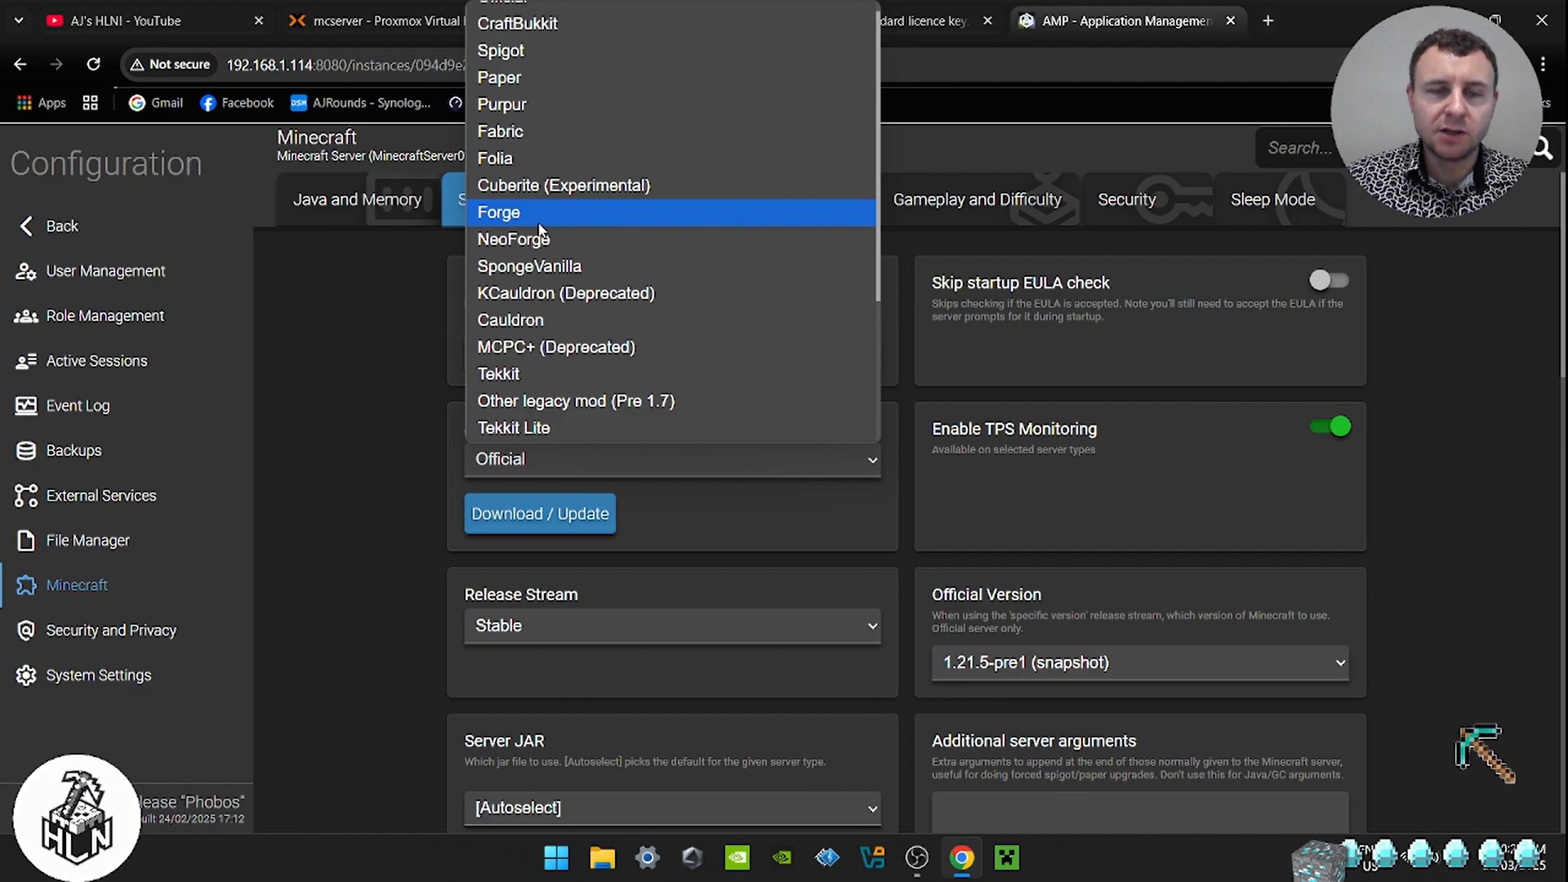
left_click(498, 210)
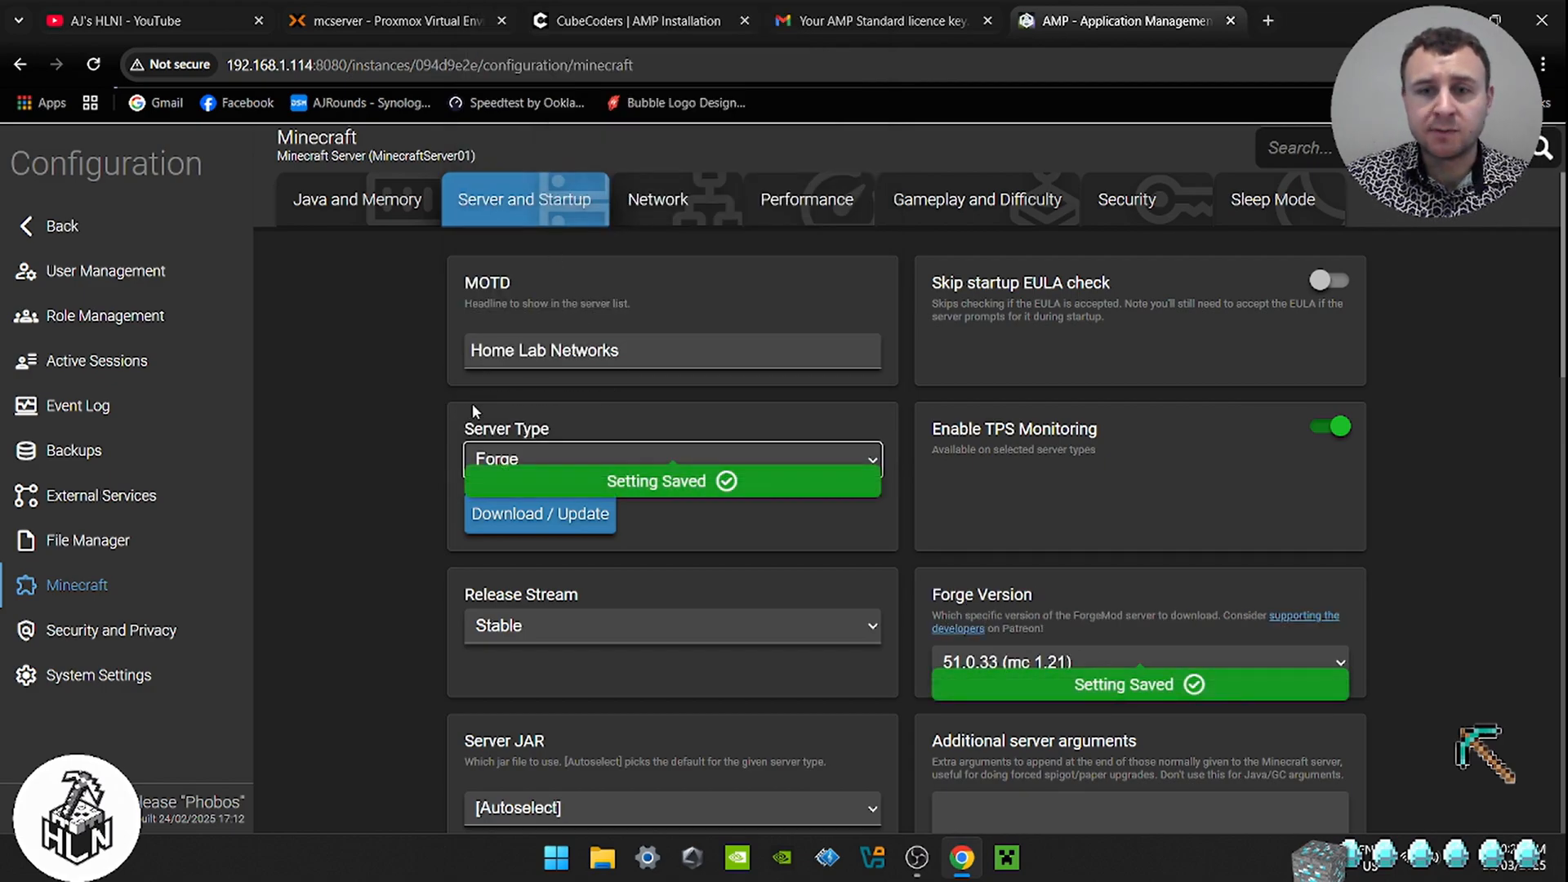
scroll("down", 3)
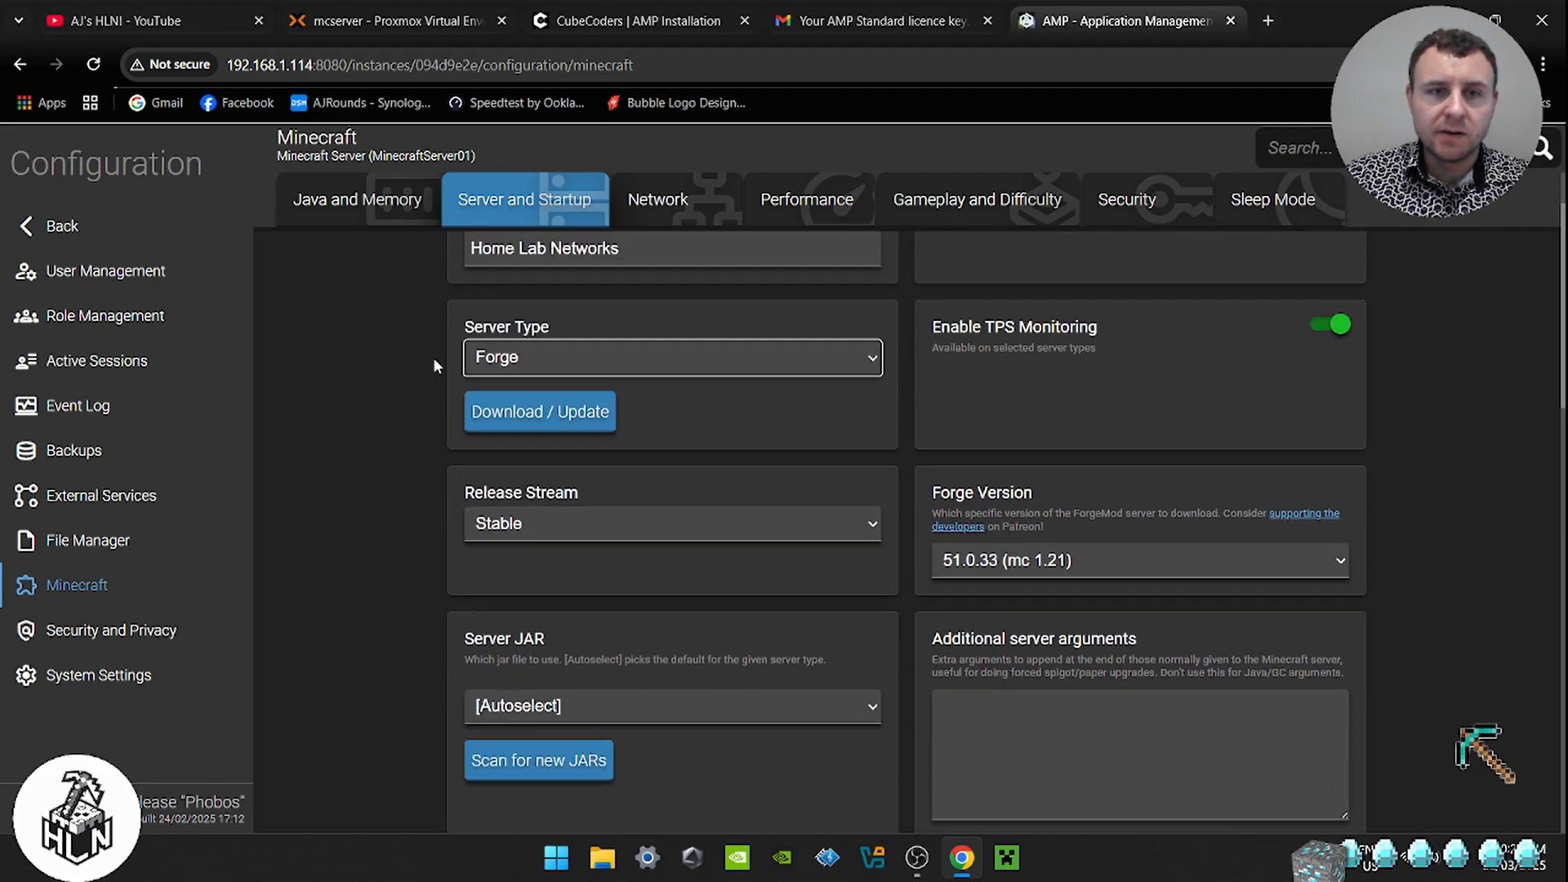
scroll("down", 3)
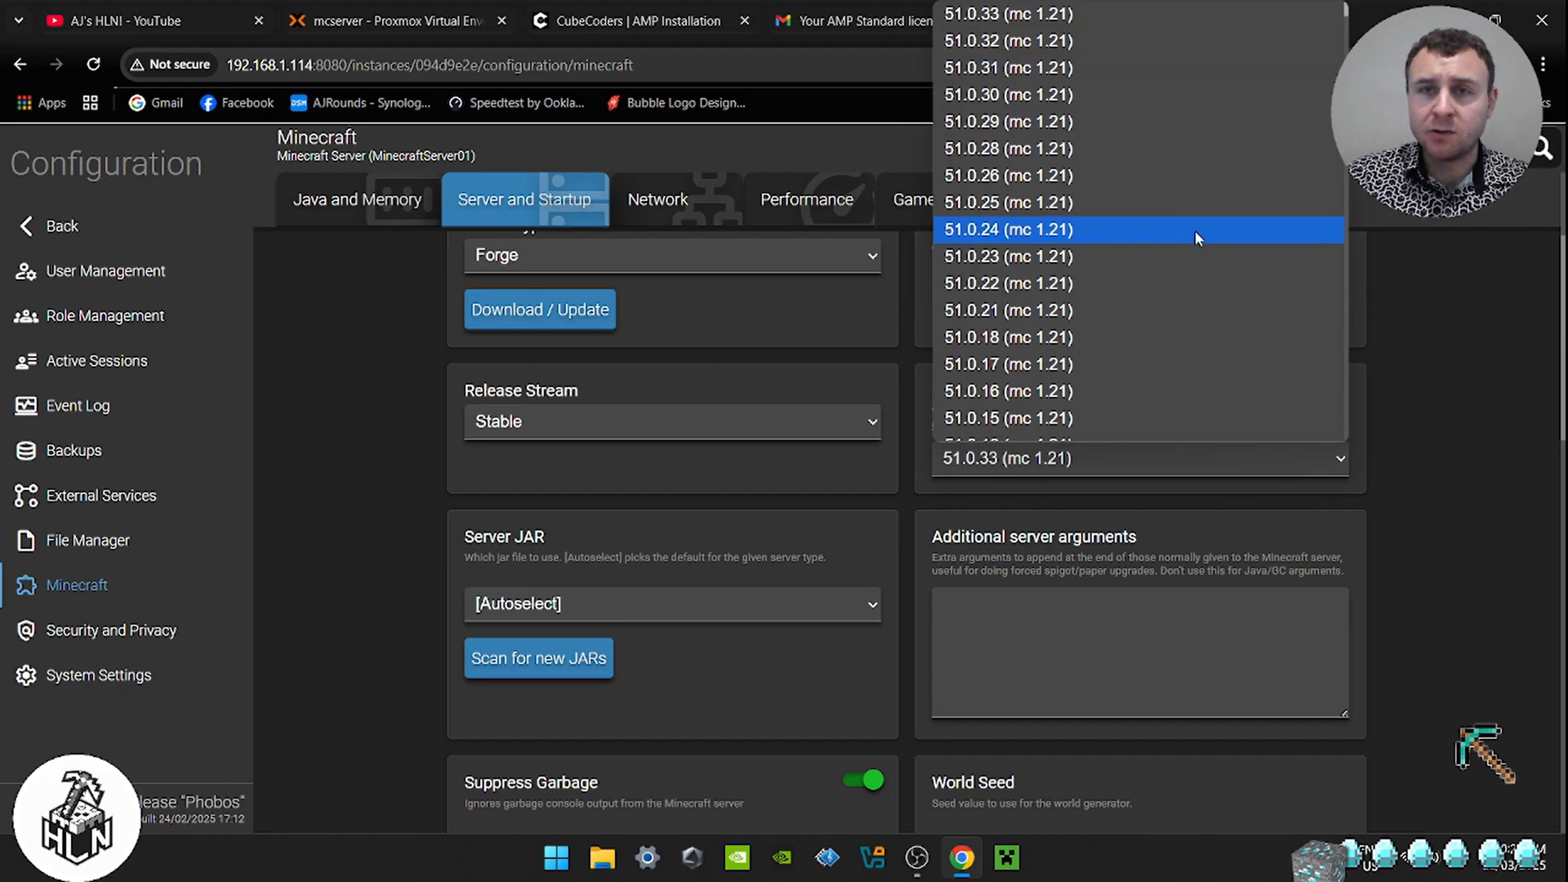
scroll("up", 3)
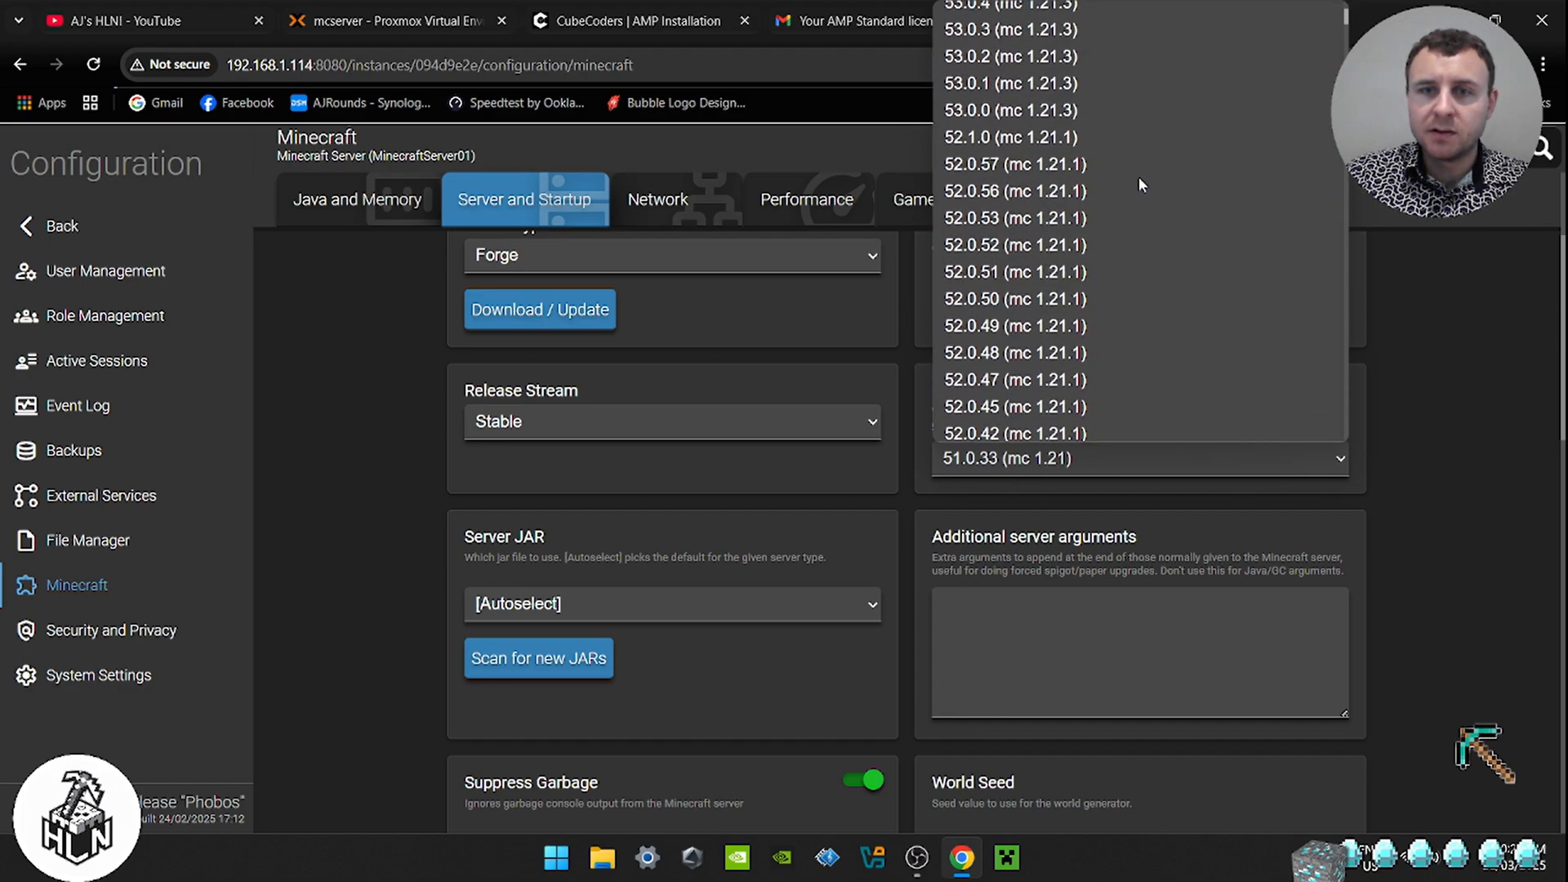
scroll("down", 3)
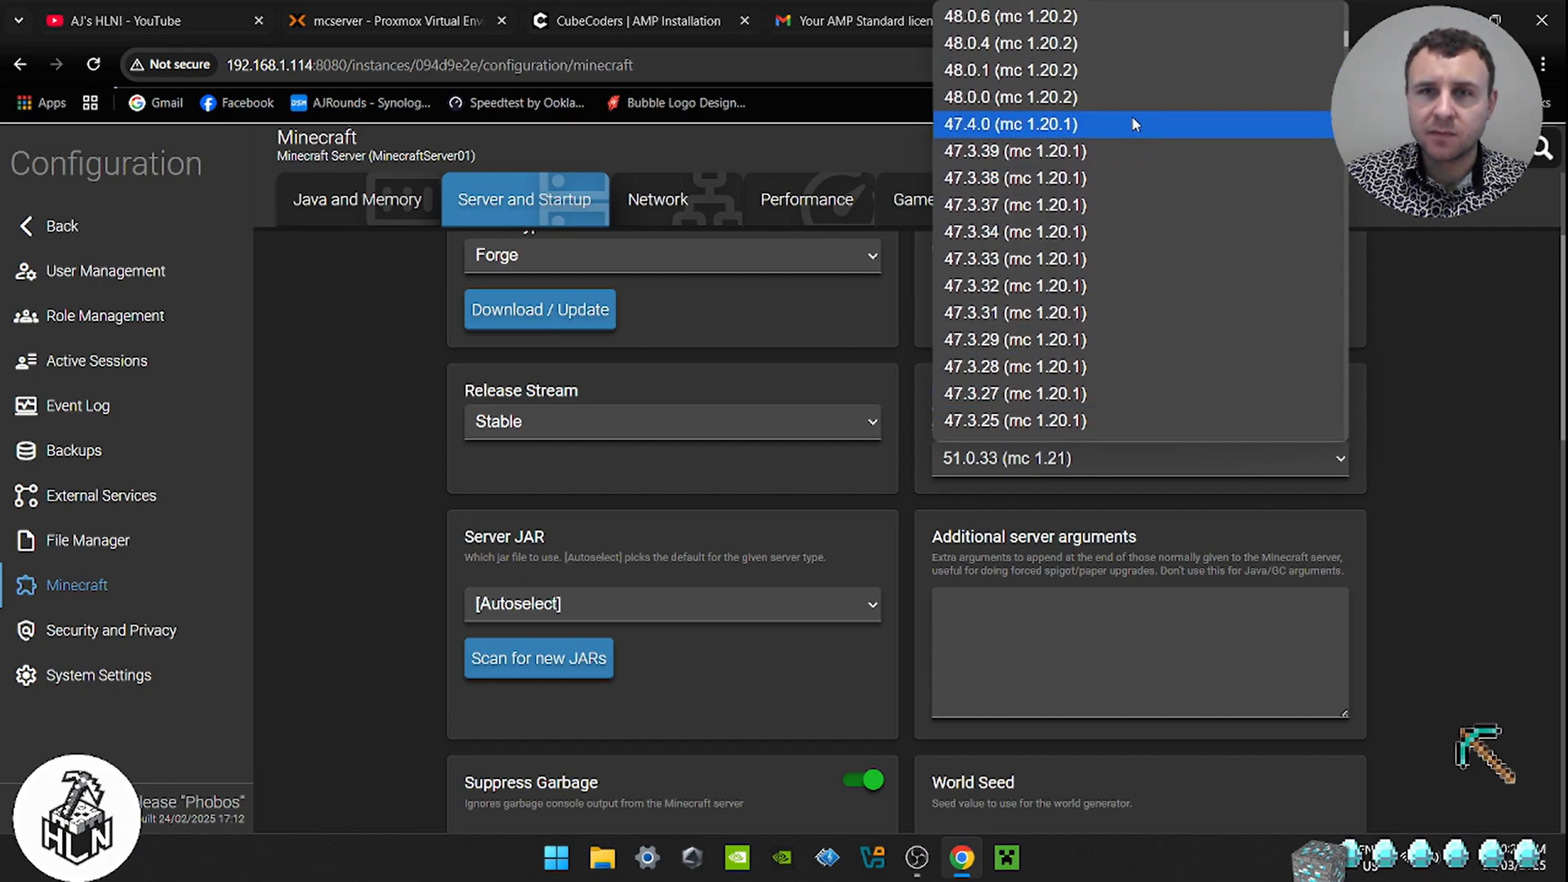
mouse_move(1109, 135)
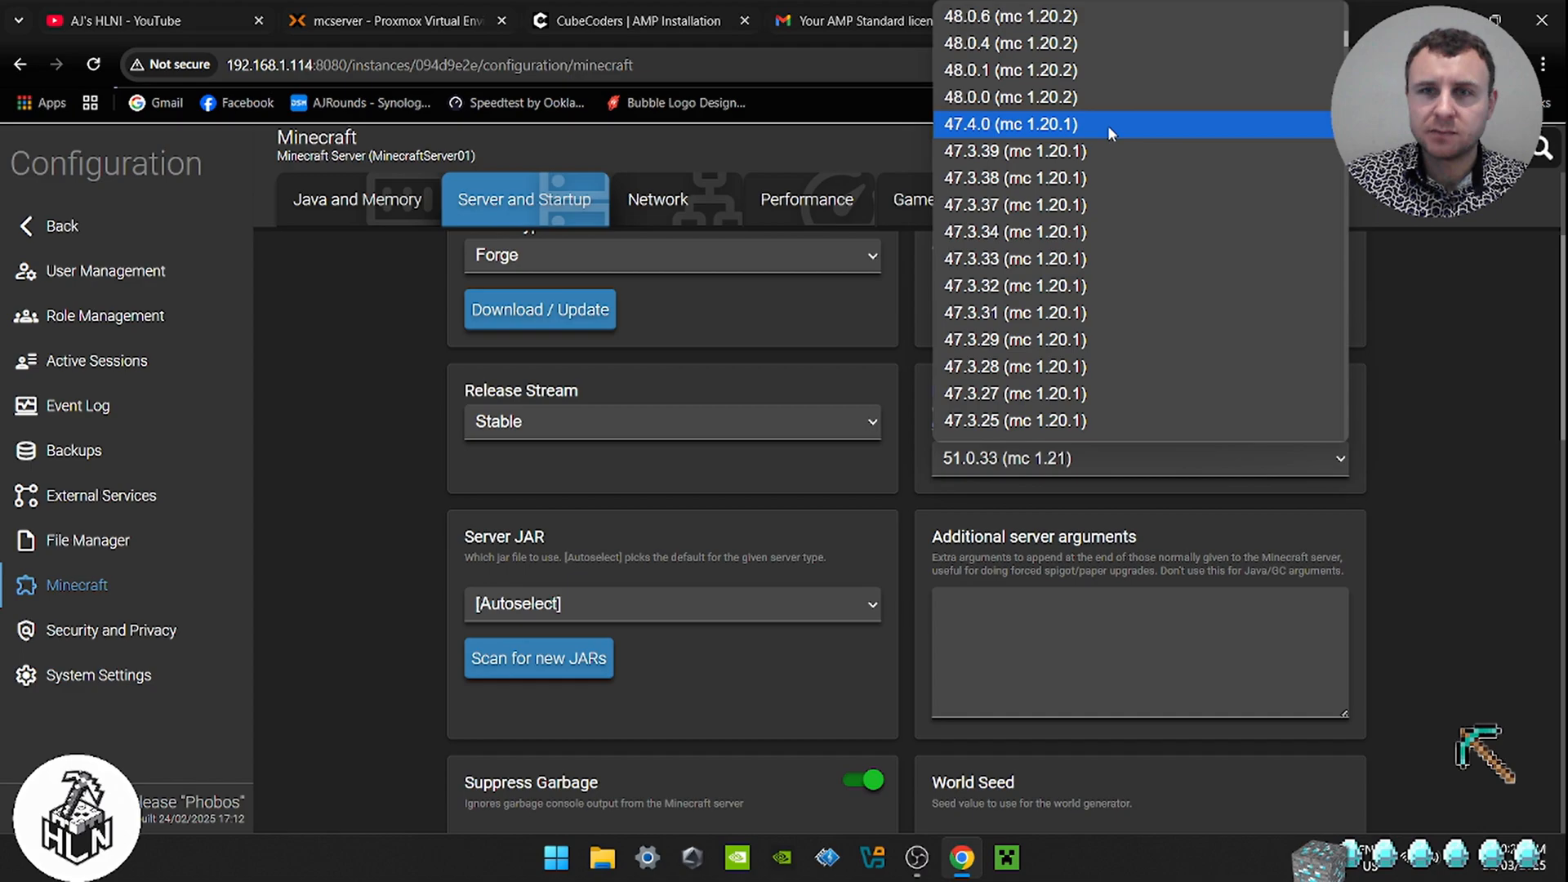
left_click(1011, 124)
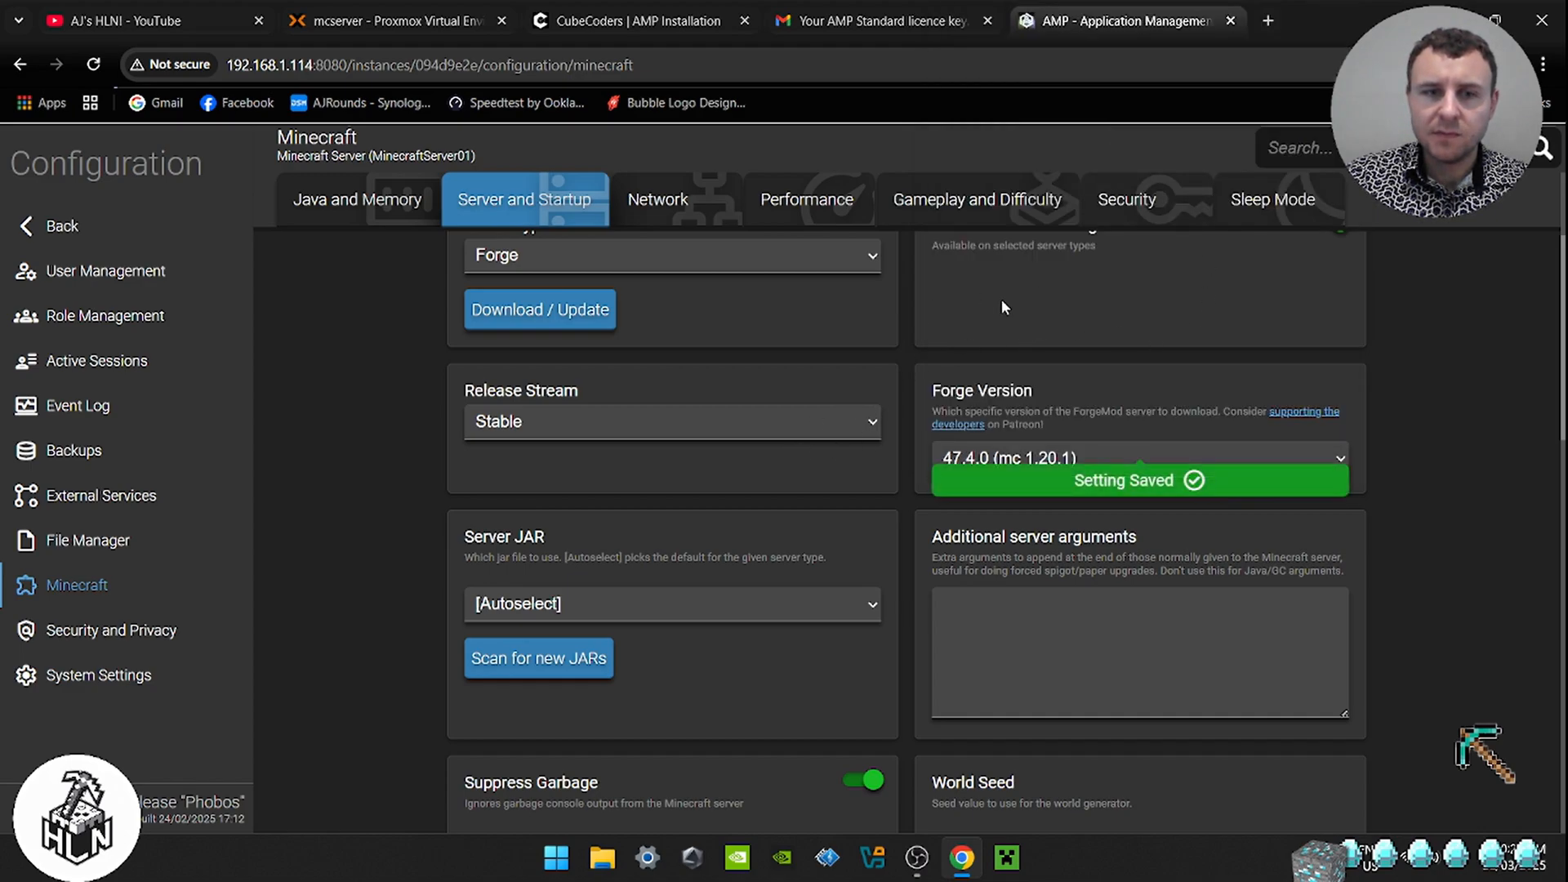
Step: Review the CubeCodersPowered world seed and the available world types
scroll("down", 3)
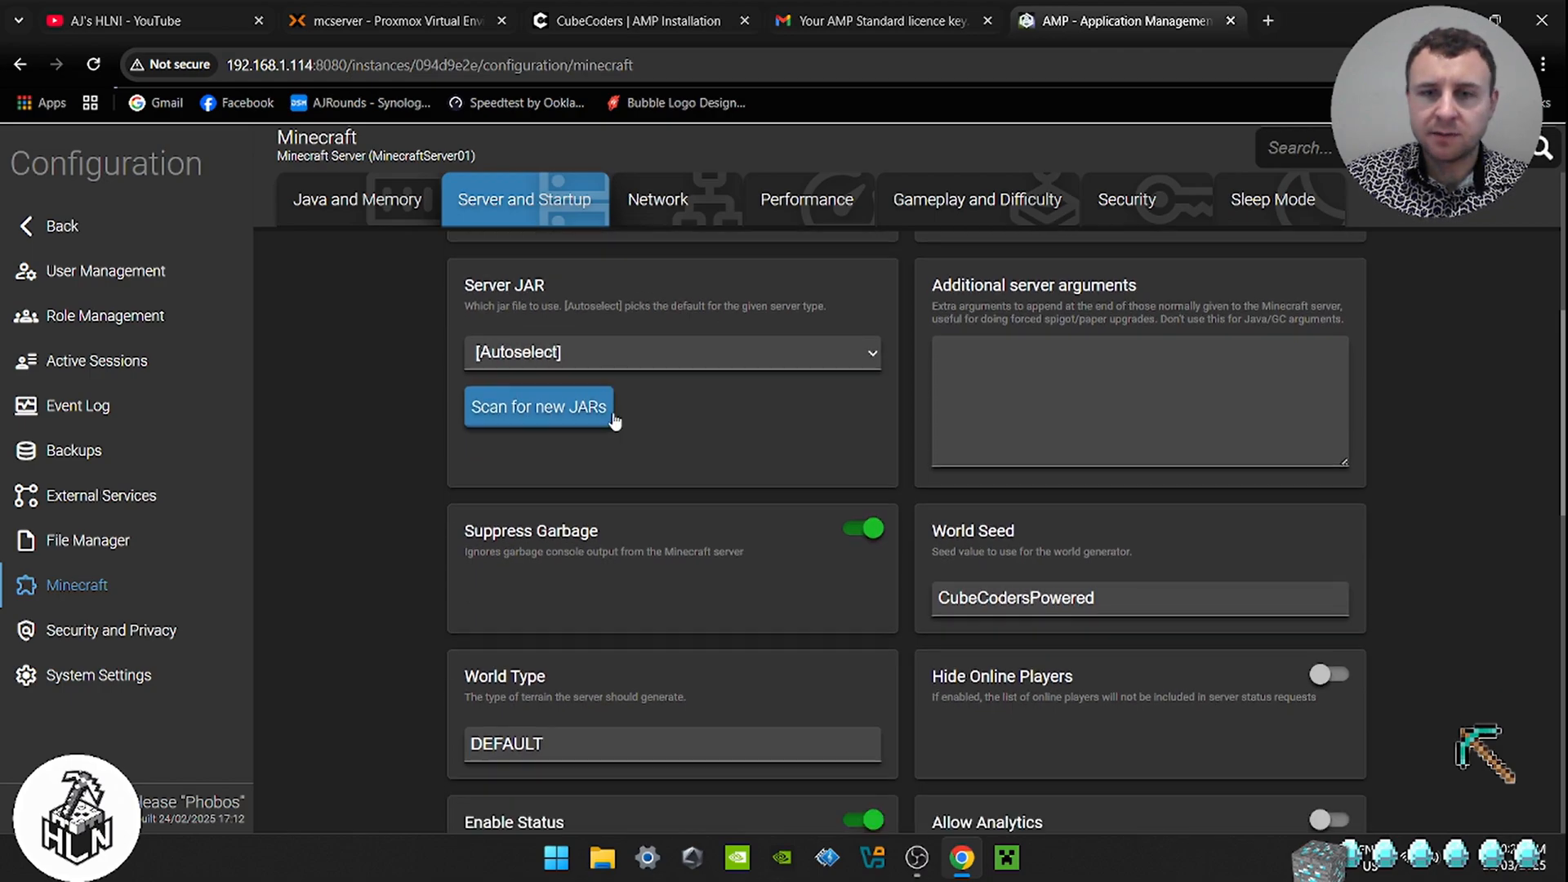
scroll("down", 3)
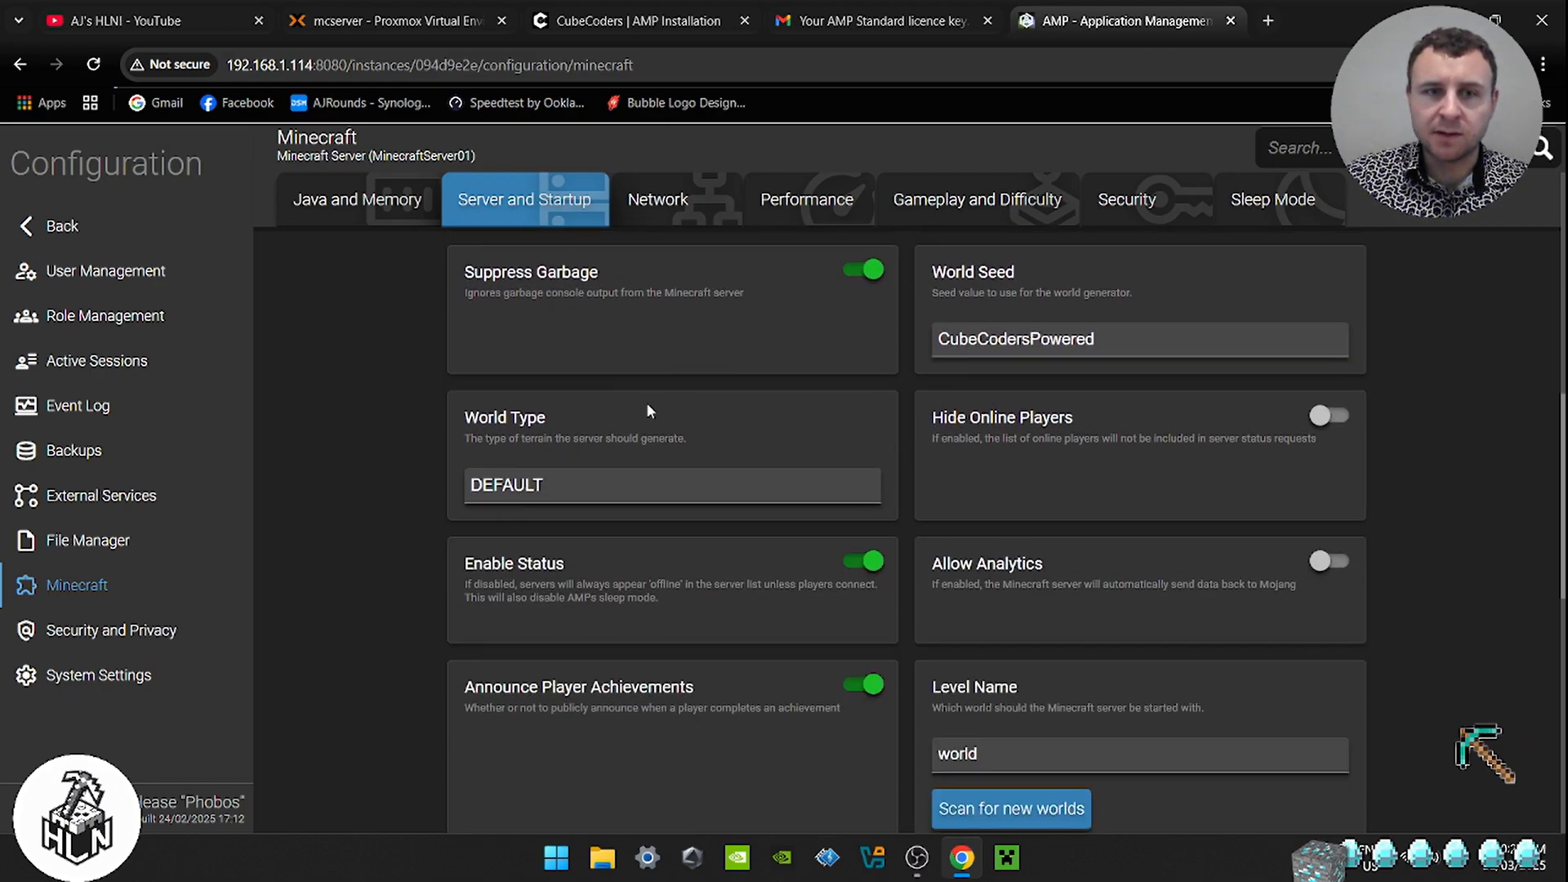
scroll("up", 3)
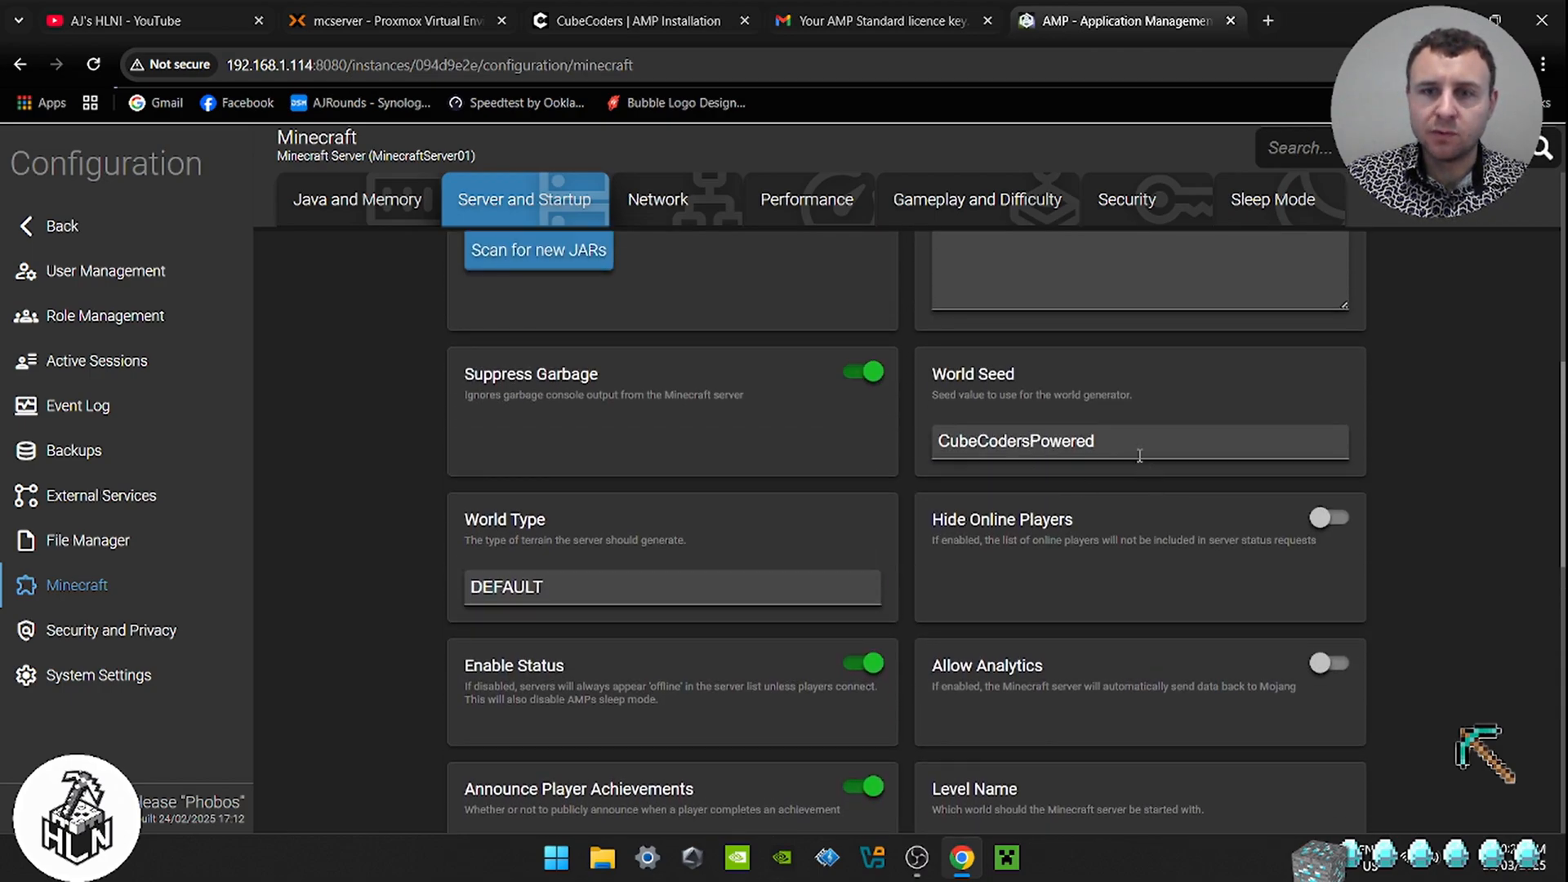
triple_click(1016, 441)
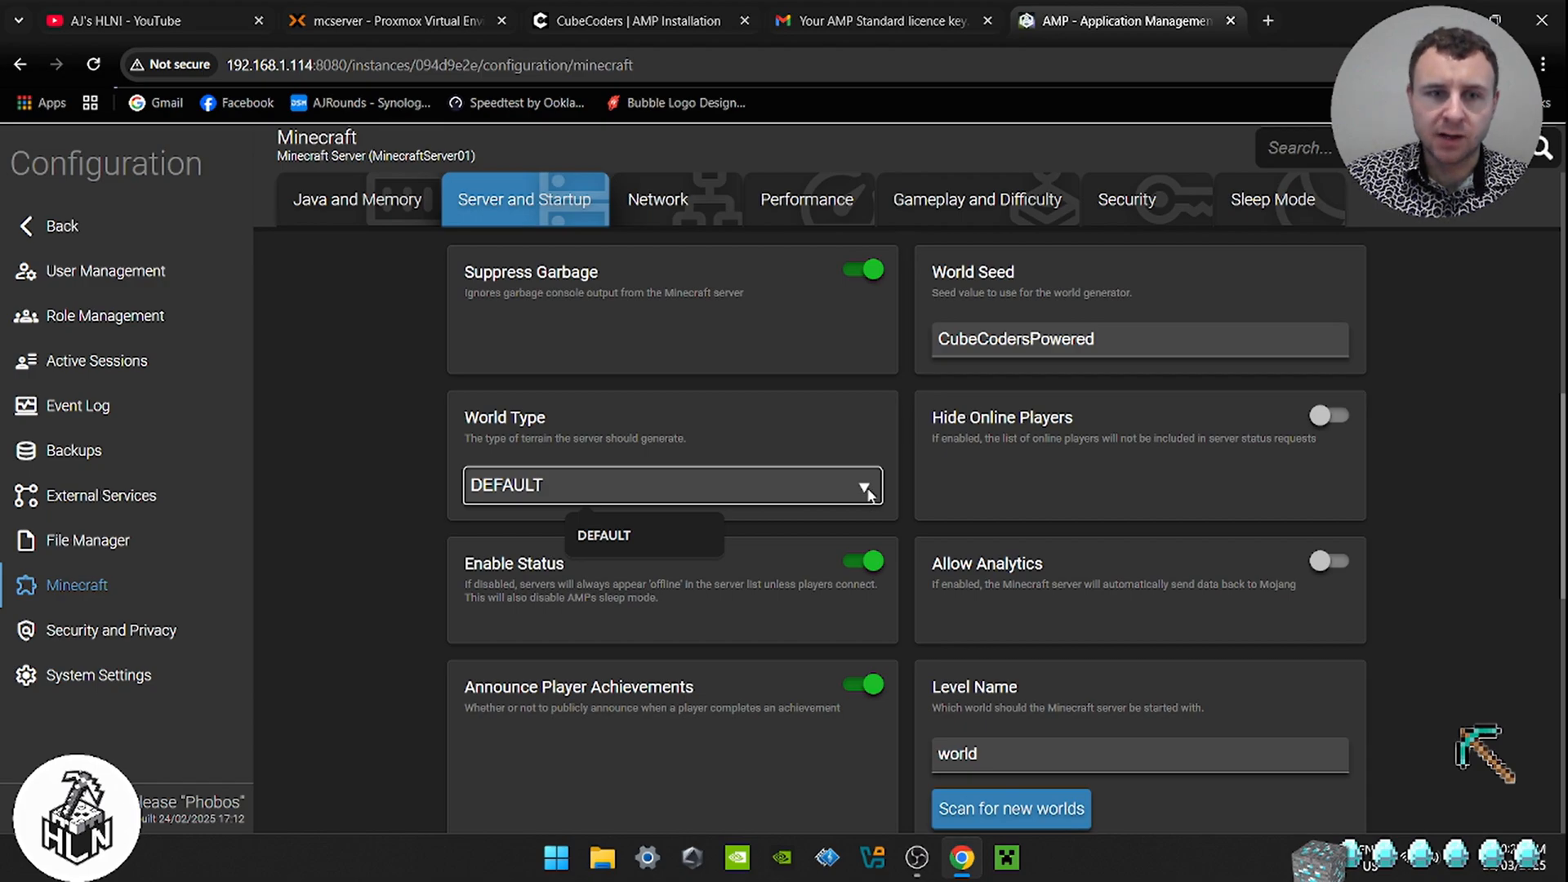
left_click(863, 485)
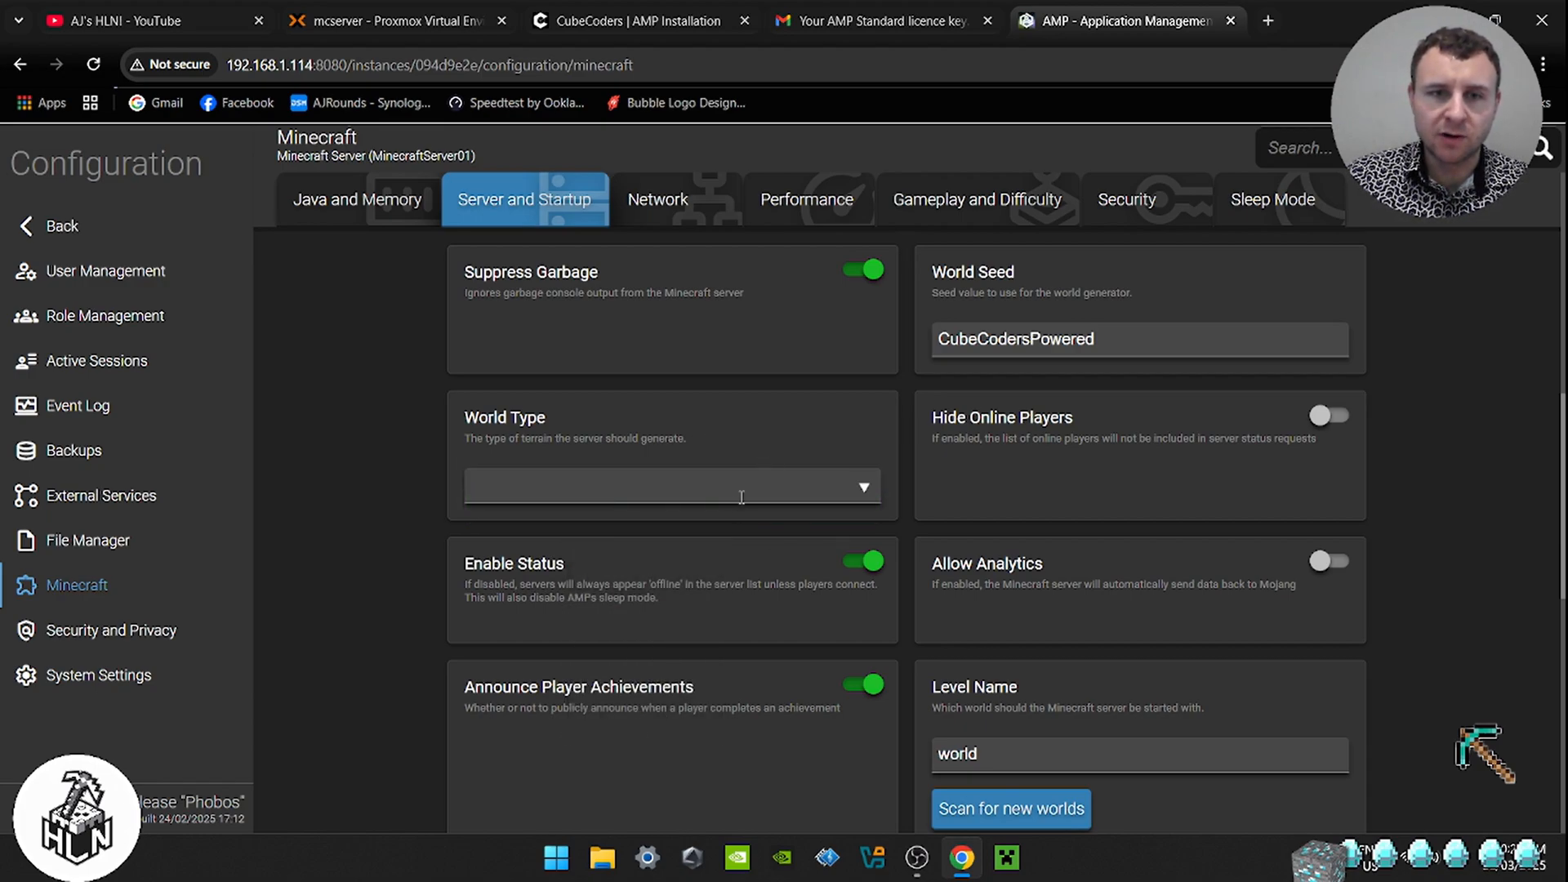
scroll("down", 3)
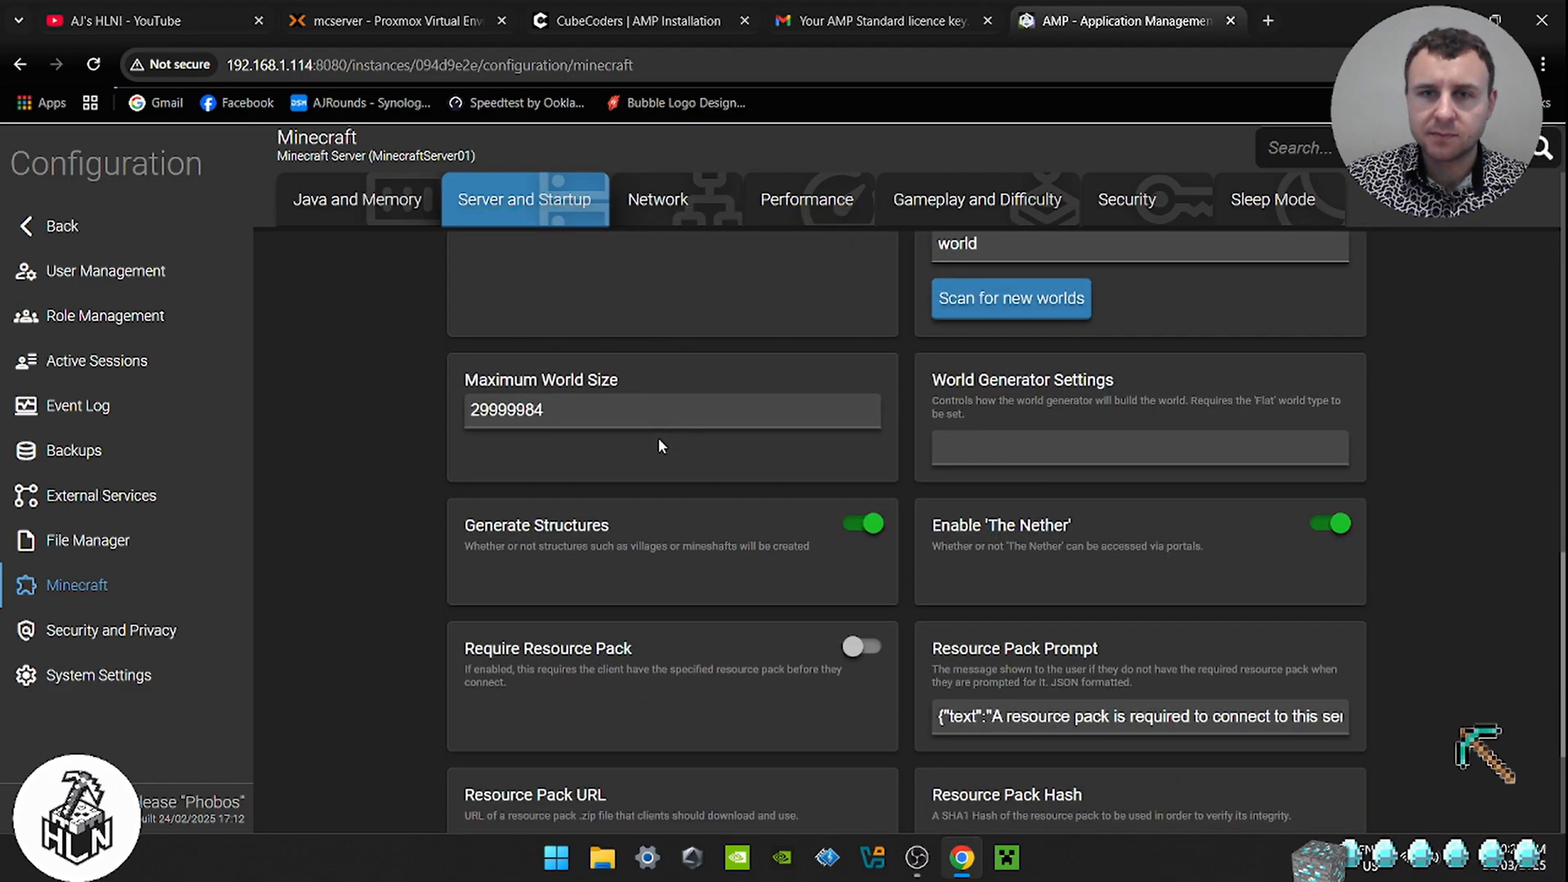
scroll("down", 3)
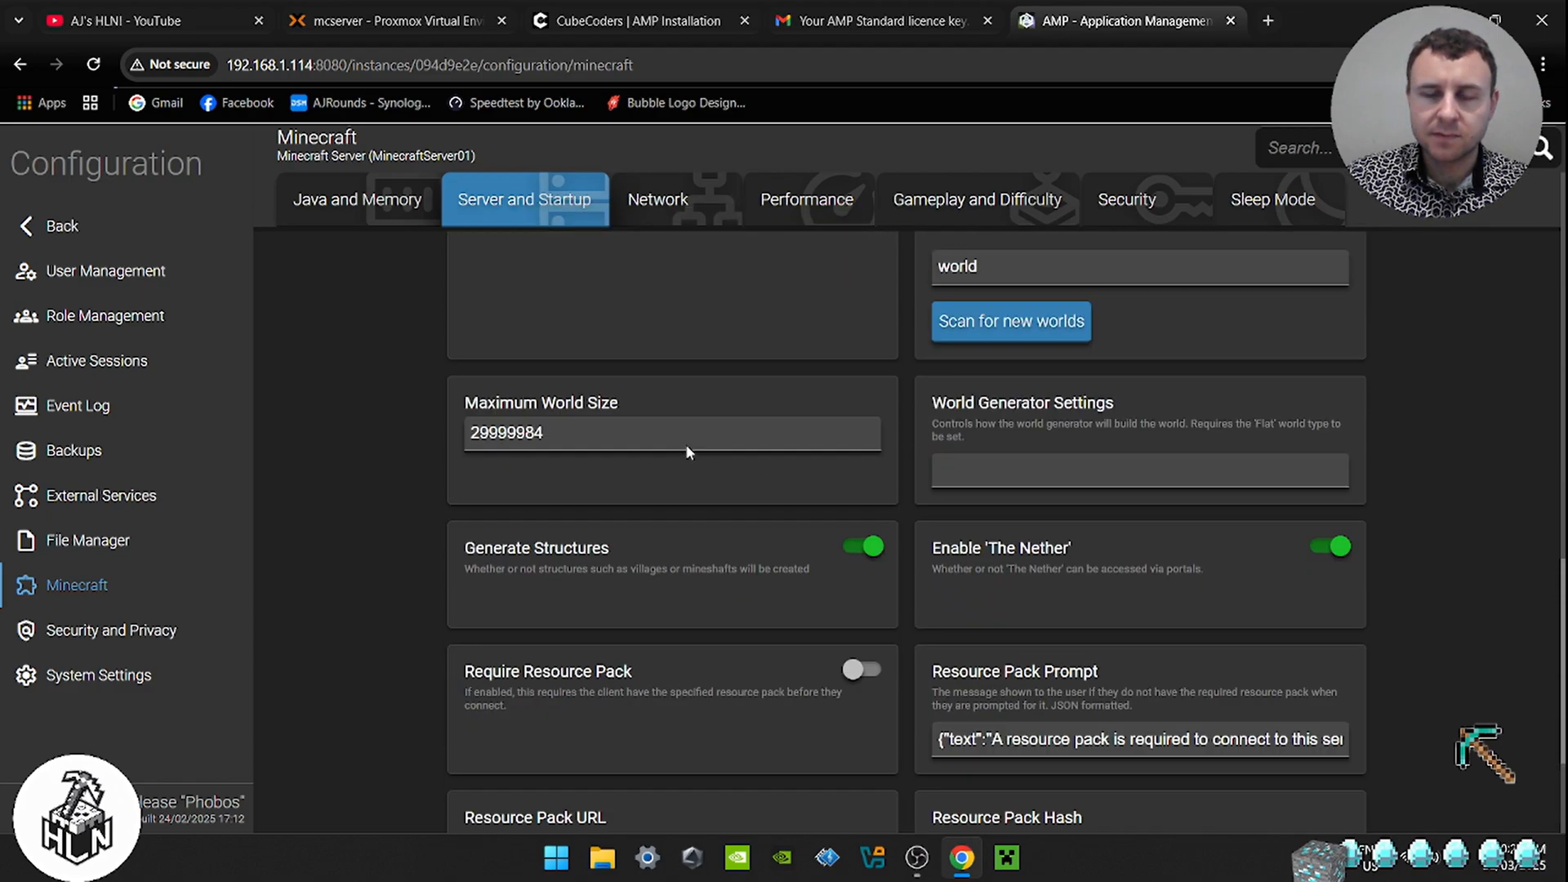
Step: Turn on Enable LAN Visibility in the instance's Network settings
left_click(657, 199)
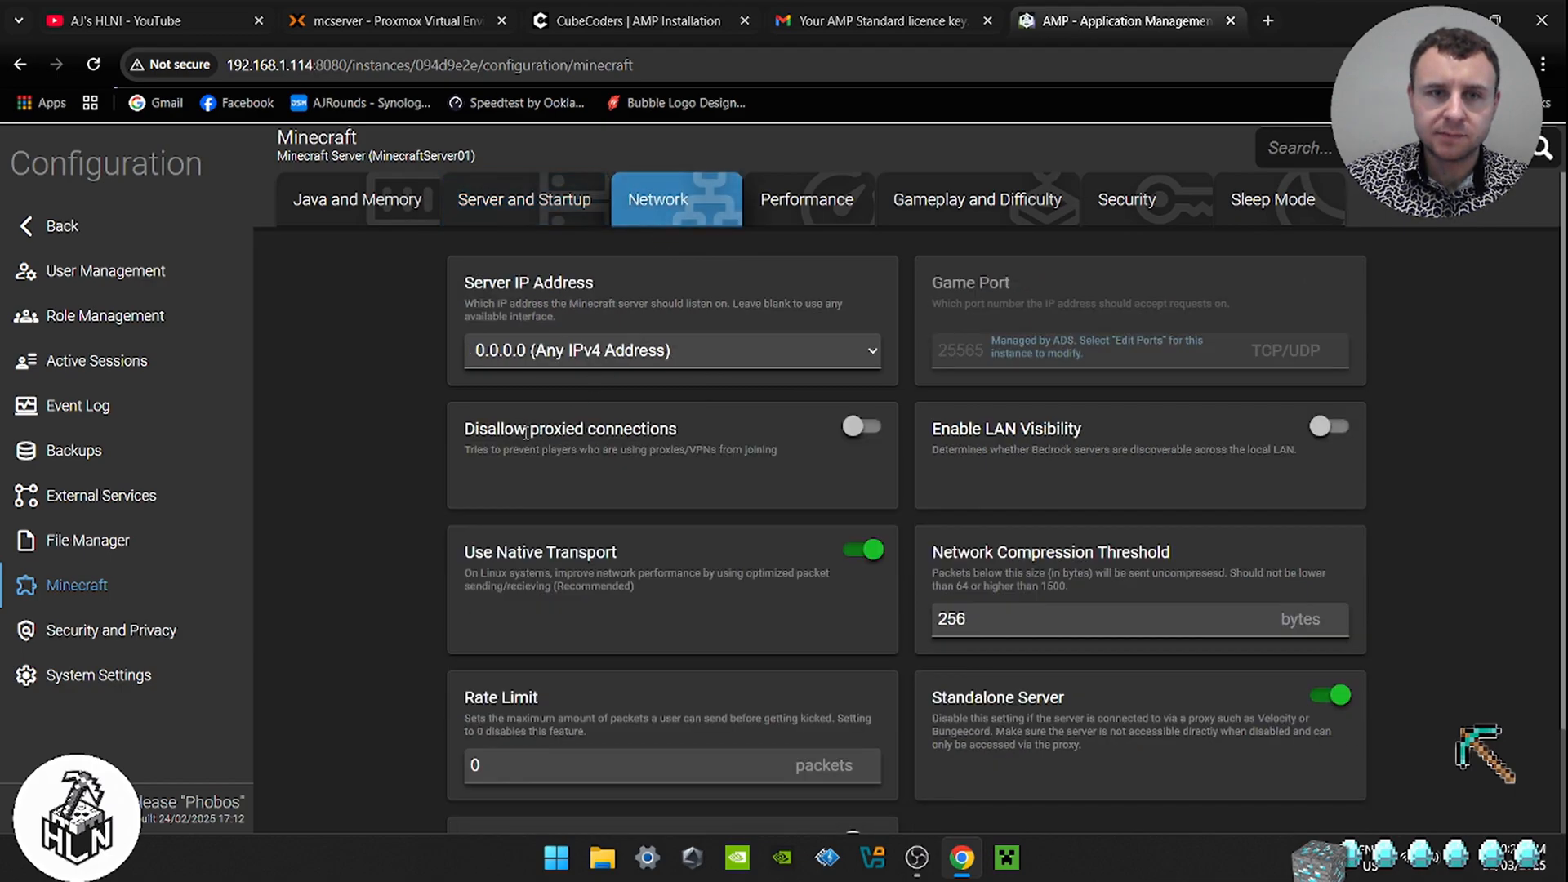
mouse_move(835, 552)
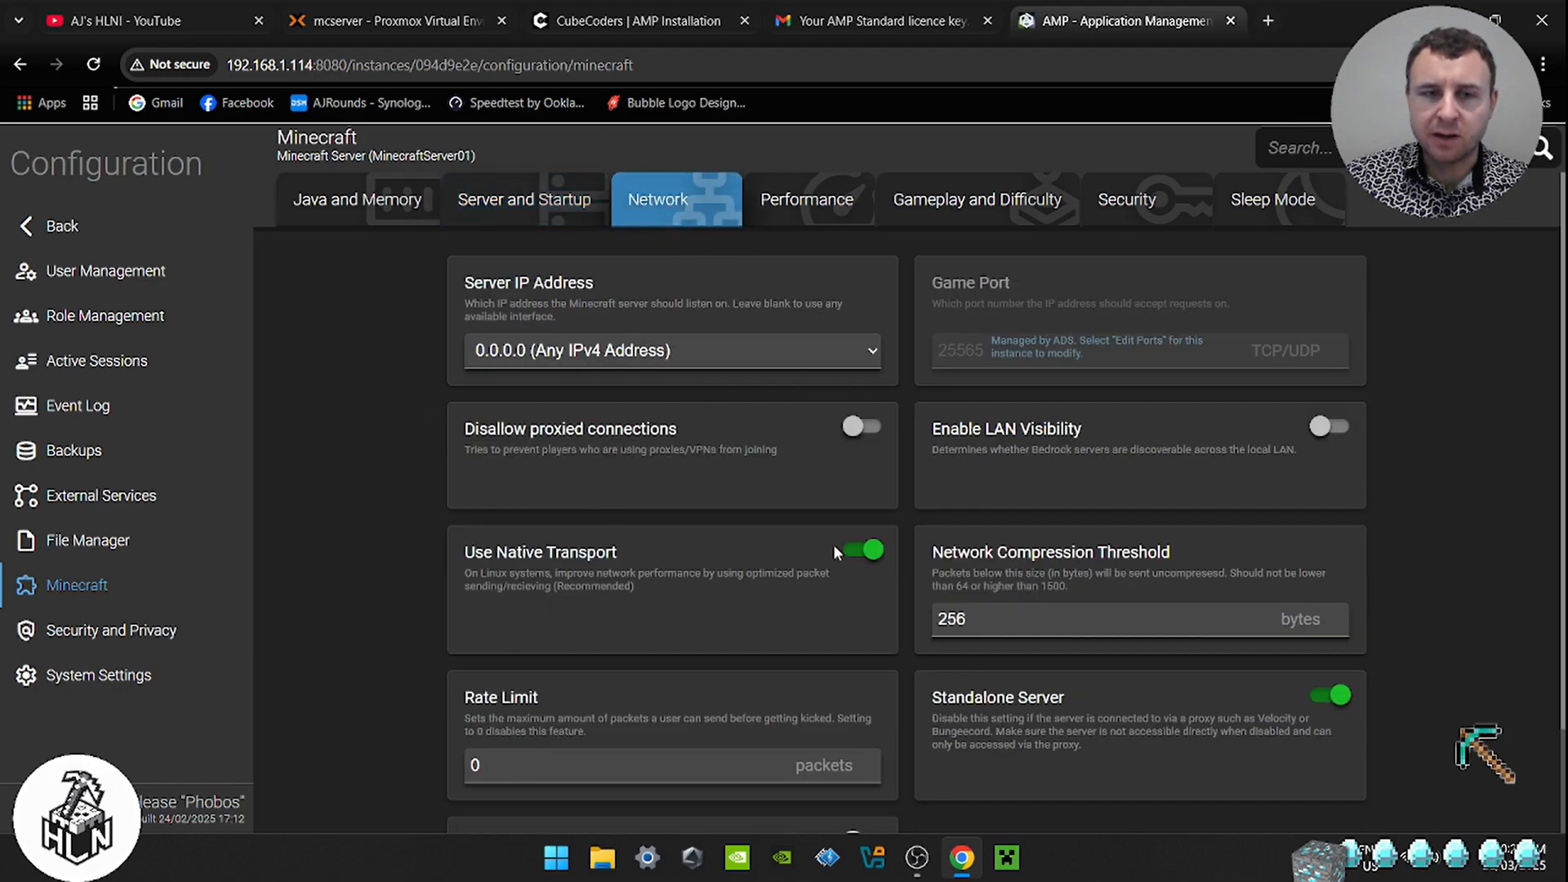
mouse_move(603, 467)
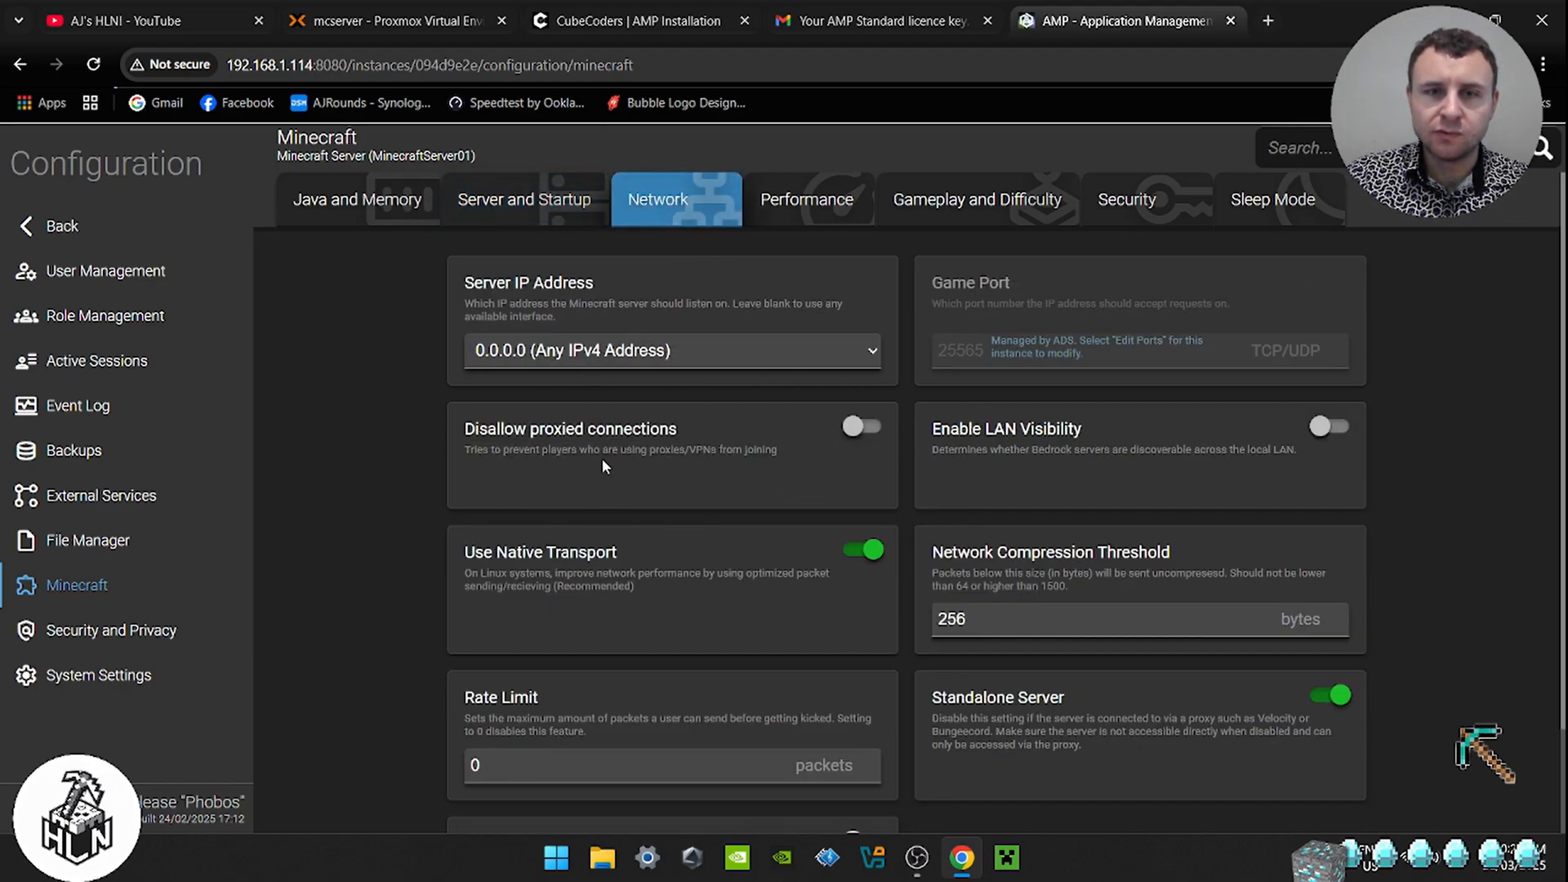
scroll("down", 3)
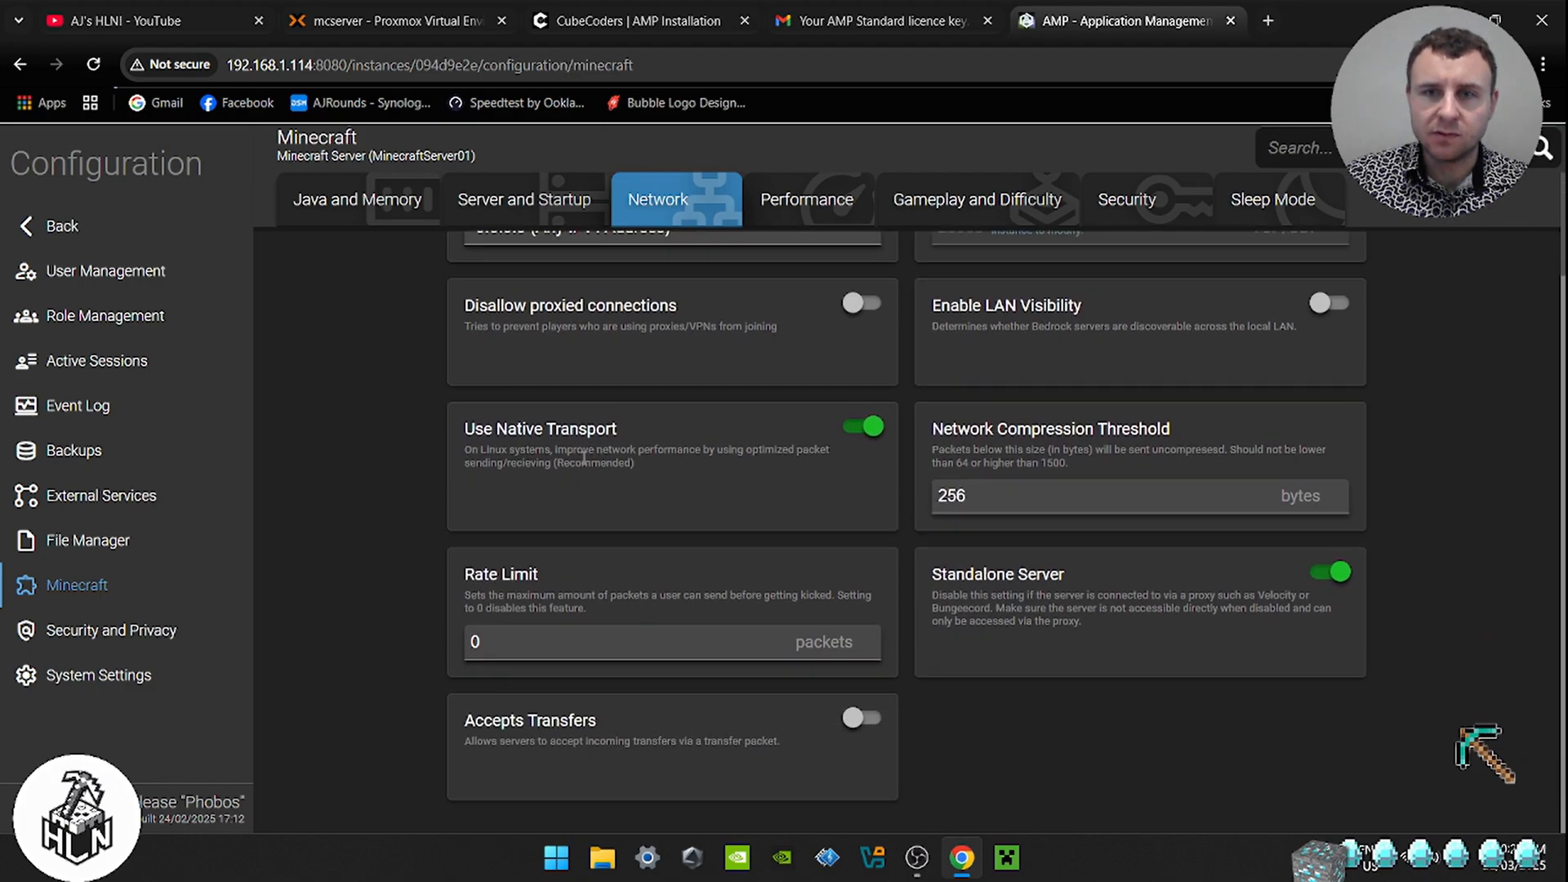
scroll("up", 3)
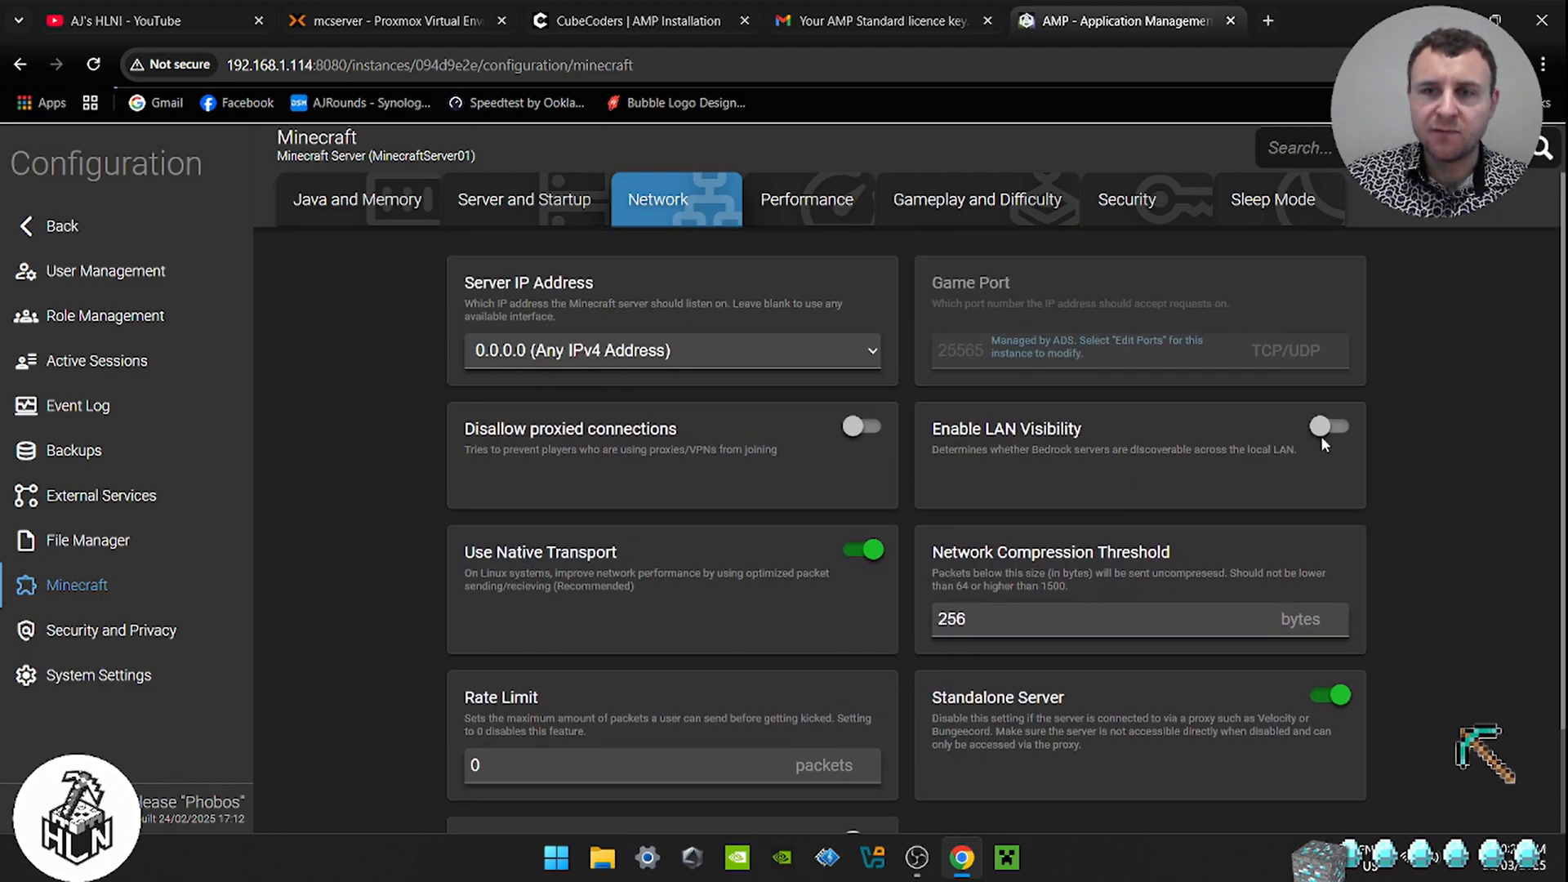
left_click(1328, 427)
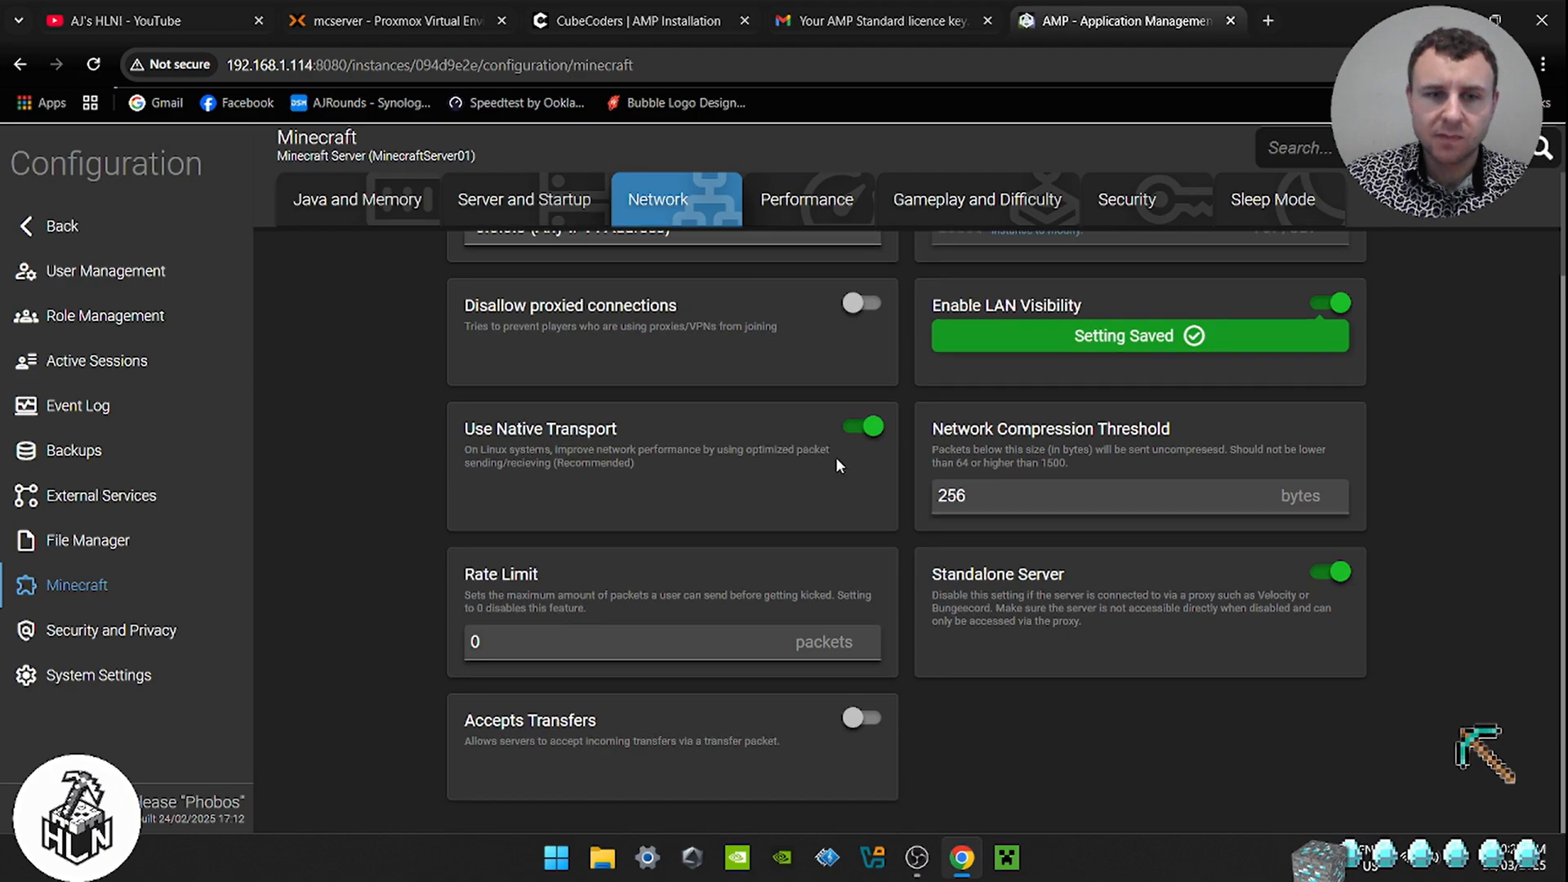
Step: Turn on Allow Flight and Allow Command Blocks in Gameplay and Difficulty settings
left_click(977, 199)
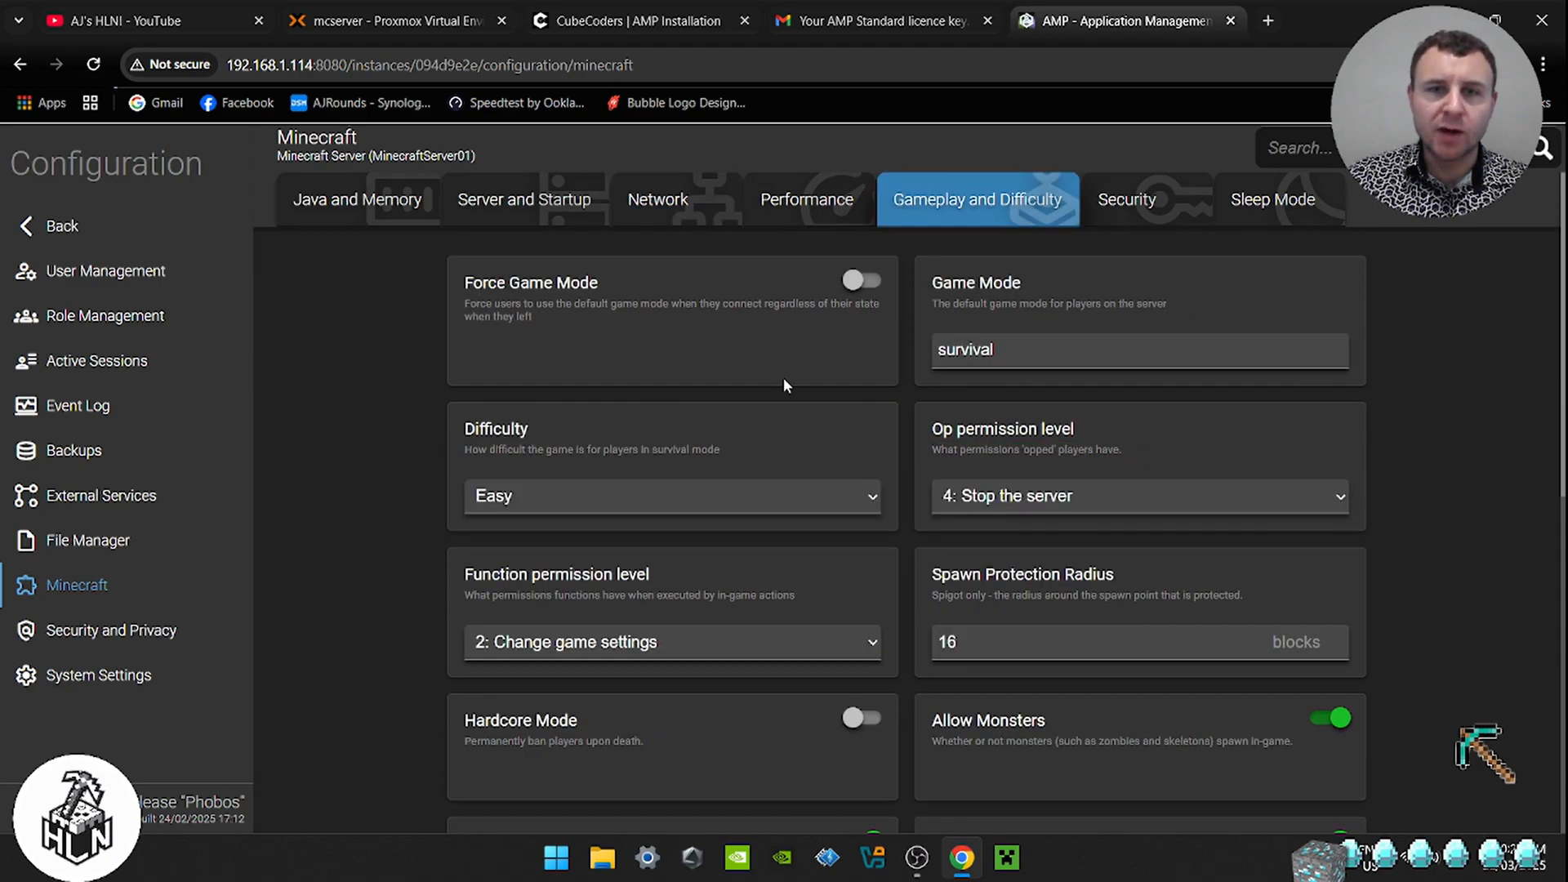
left_click(1138, 350)
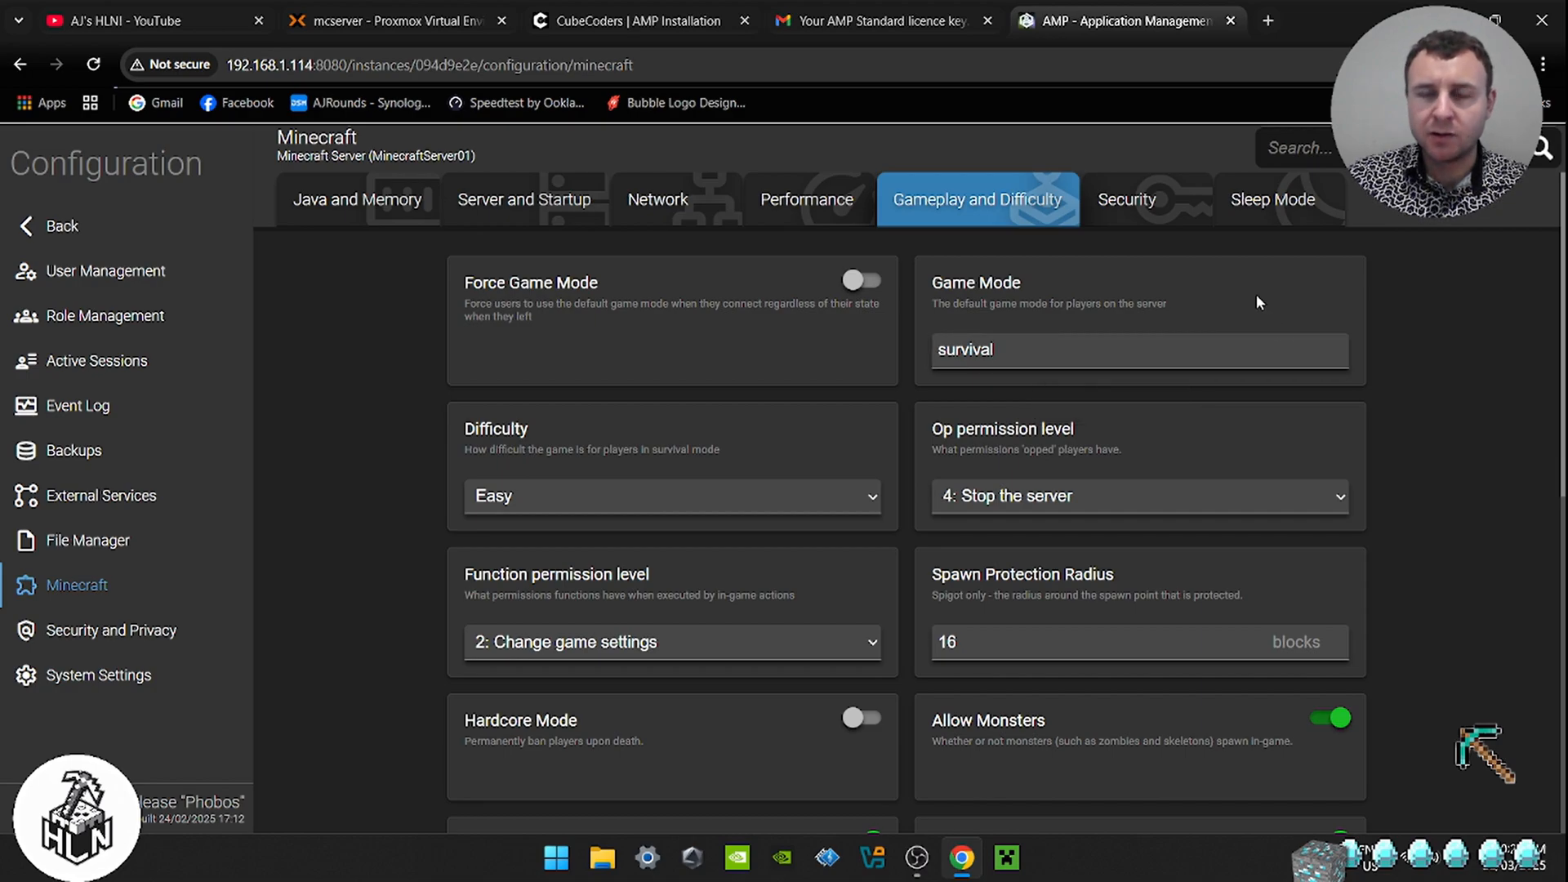
left_click(673, 496)
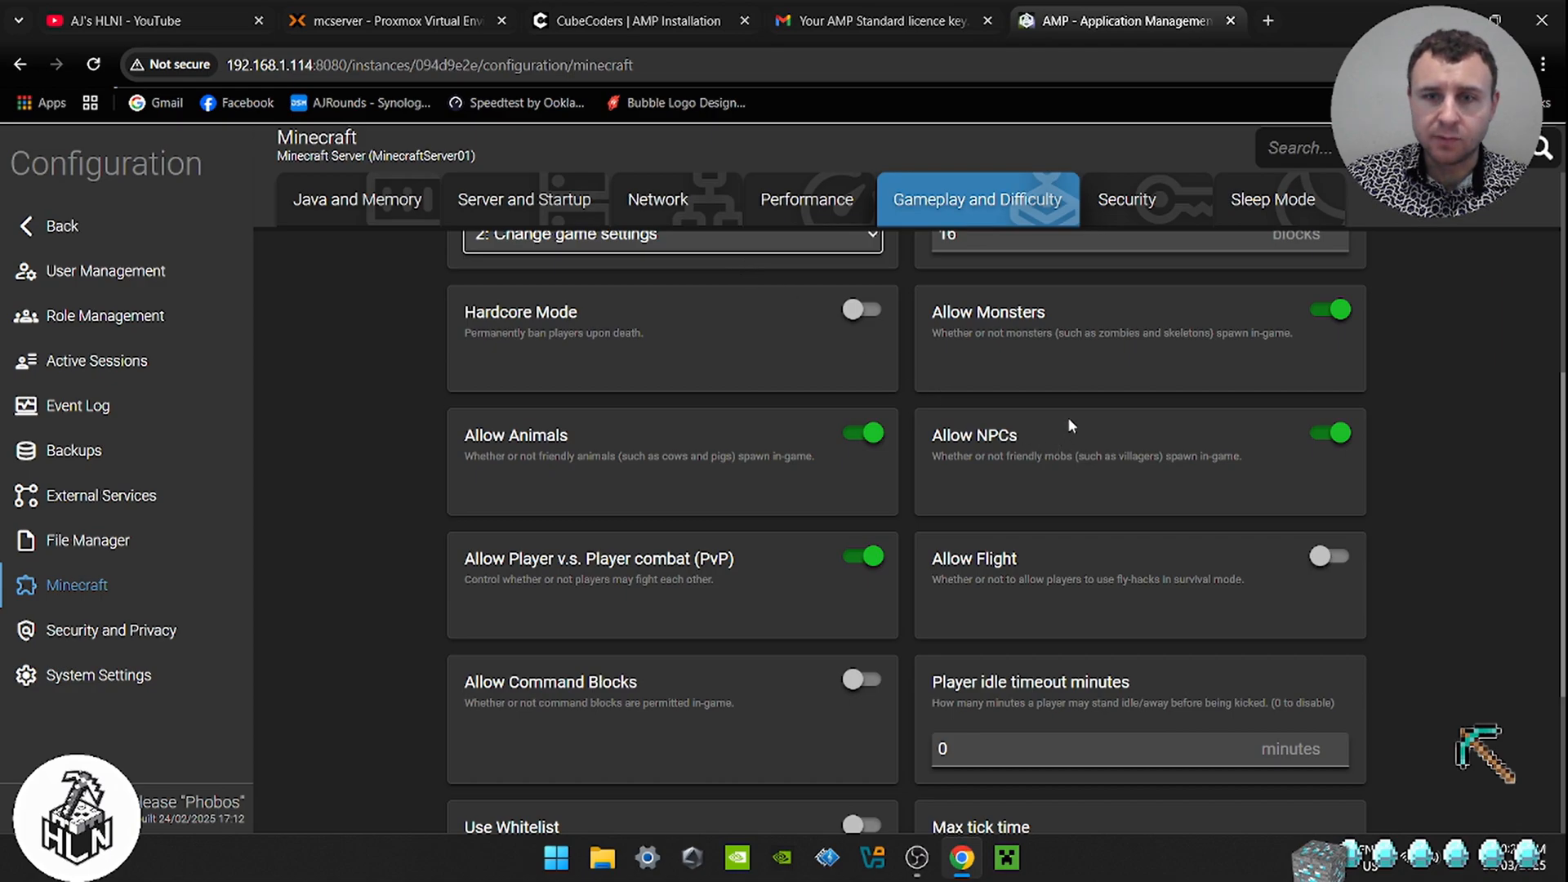
scroll("down", 3)
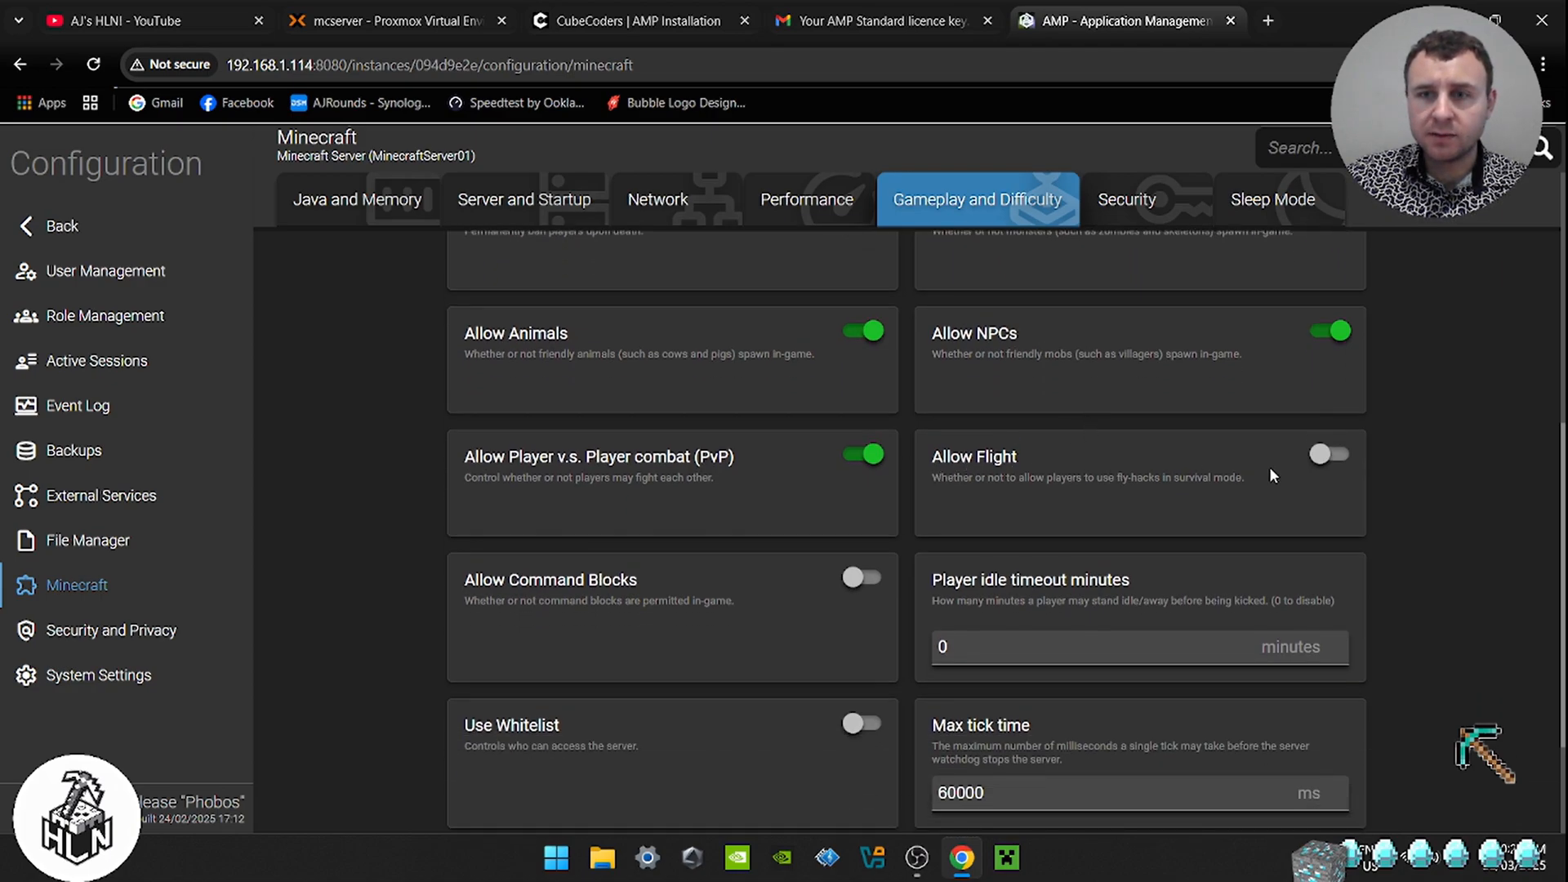
left_click(1329, 454)
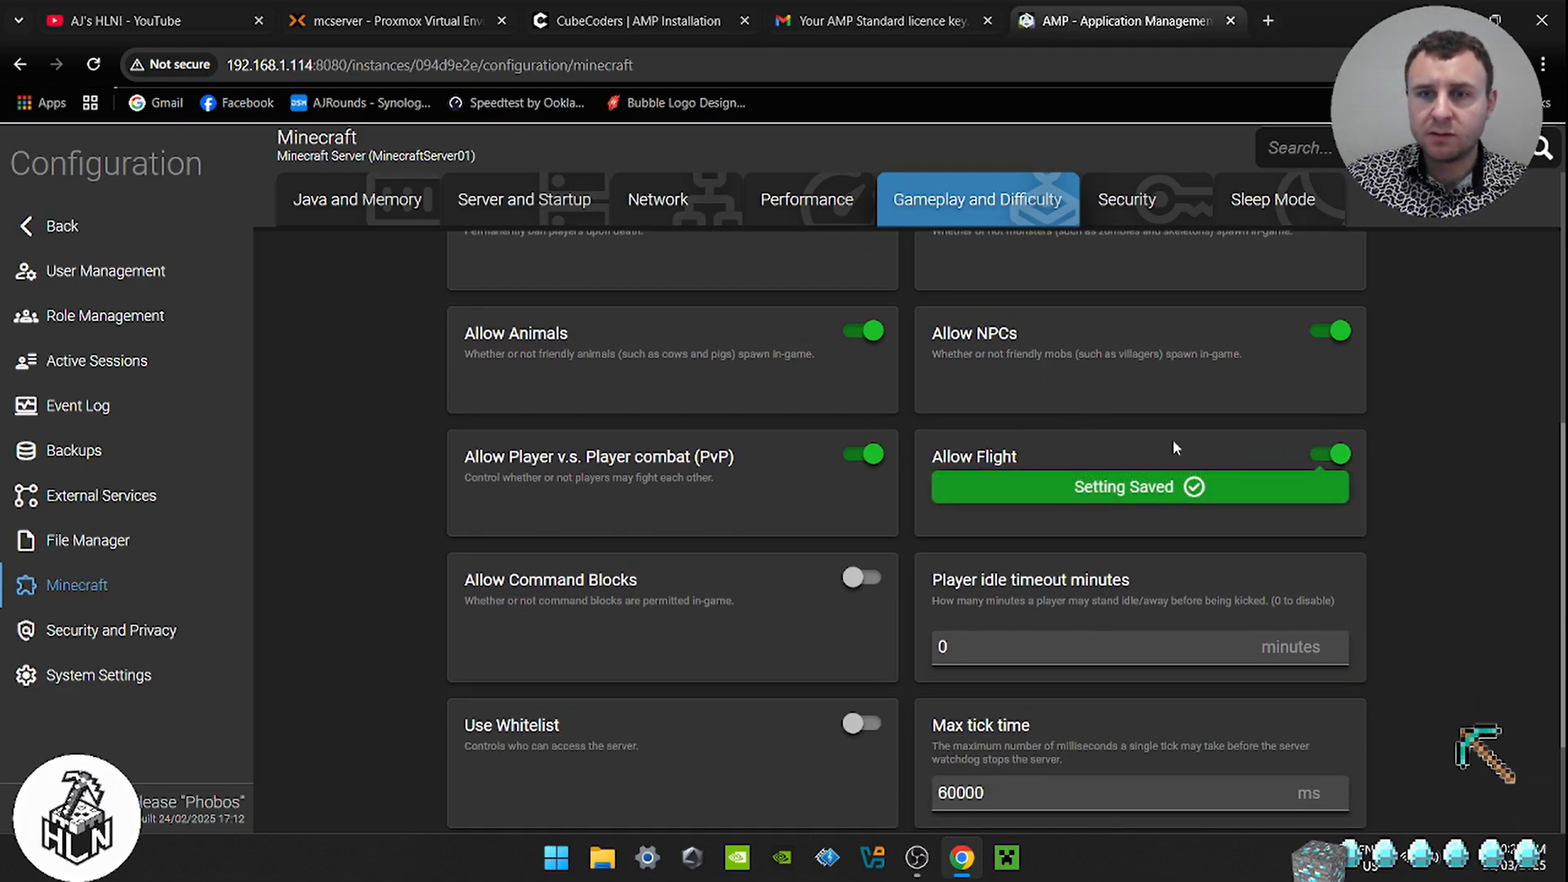
mouse_move(1050, 431)
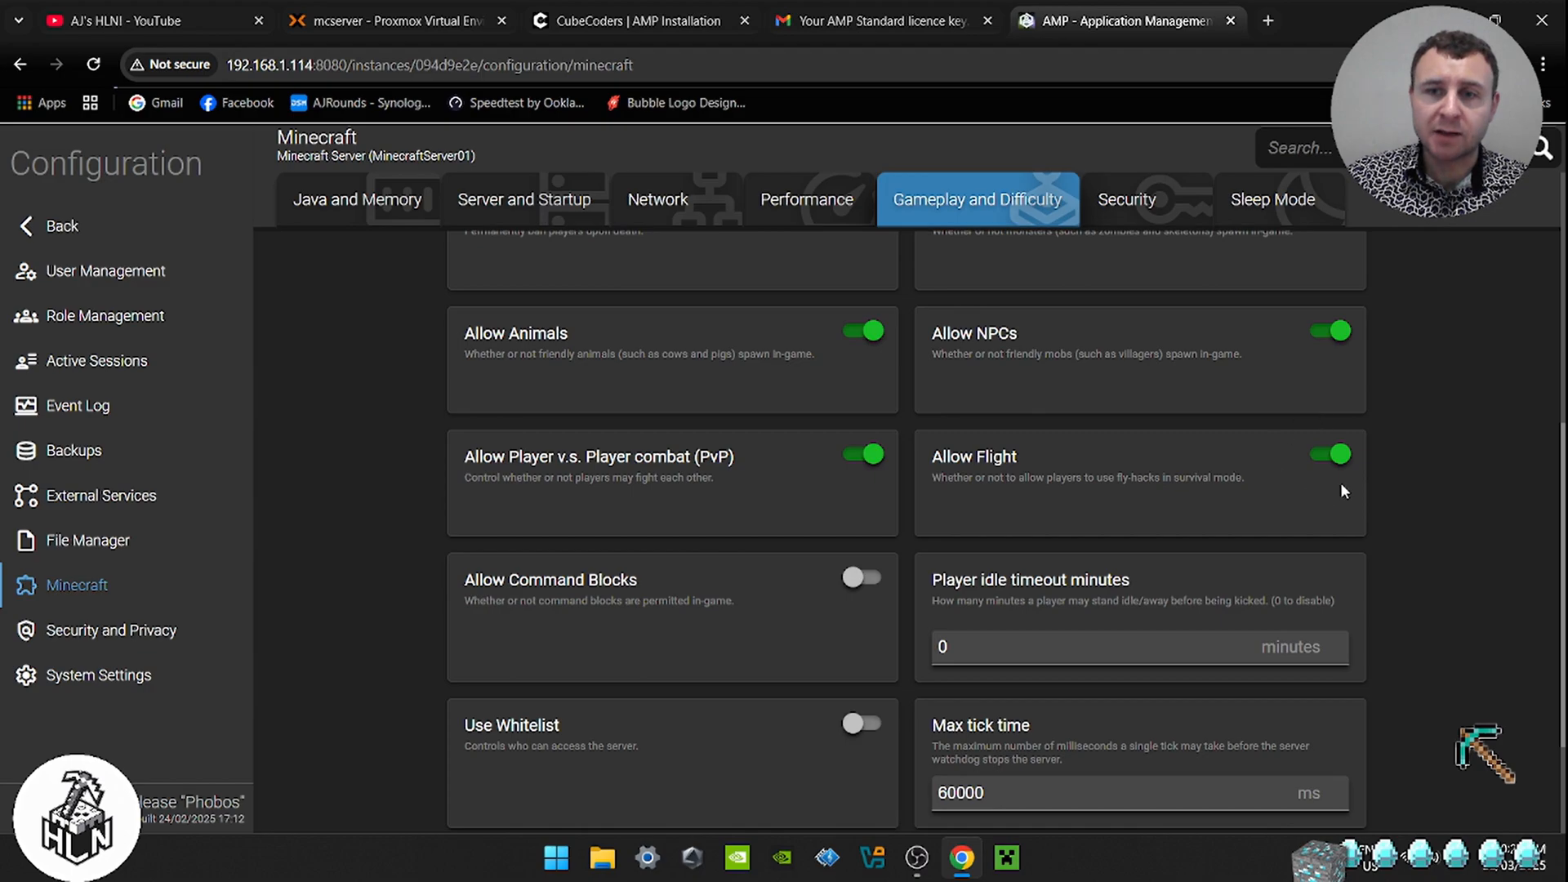
mouse_move(1216, 392)
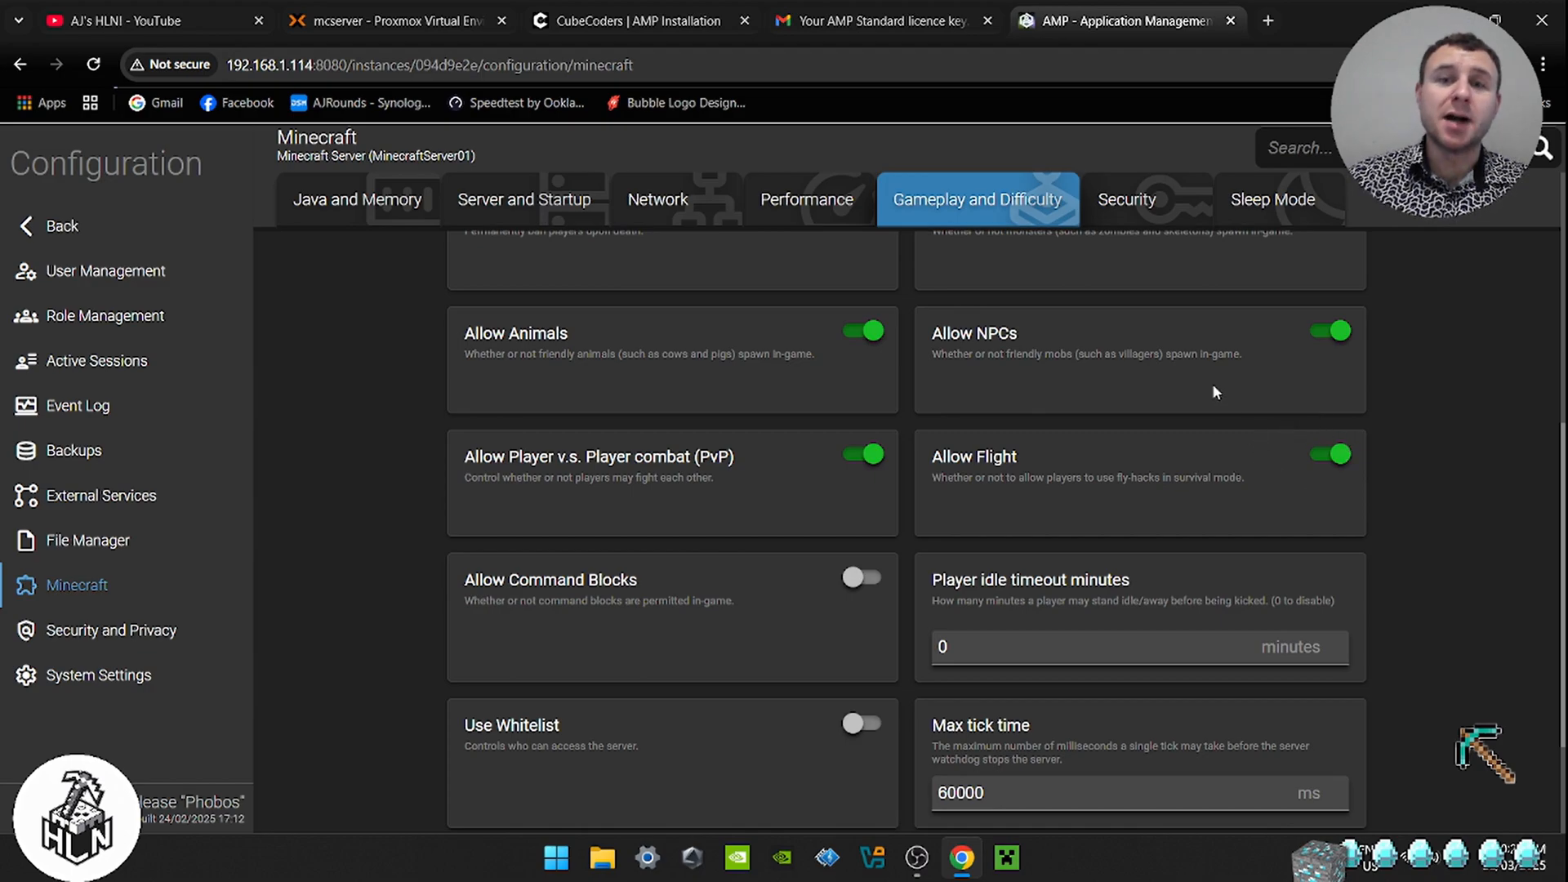
mouse_move(1123, 388)
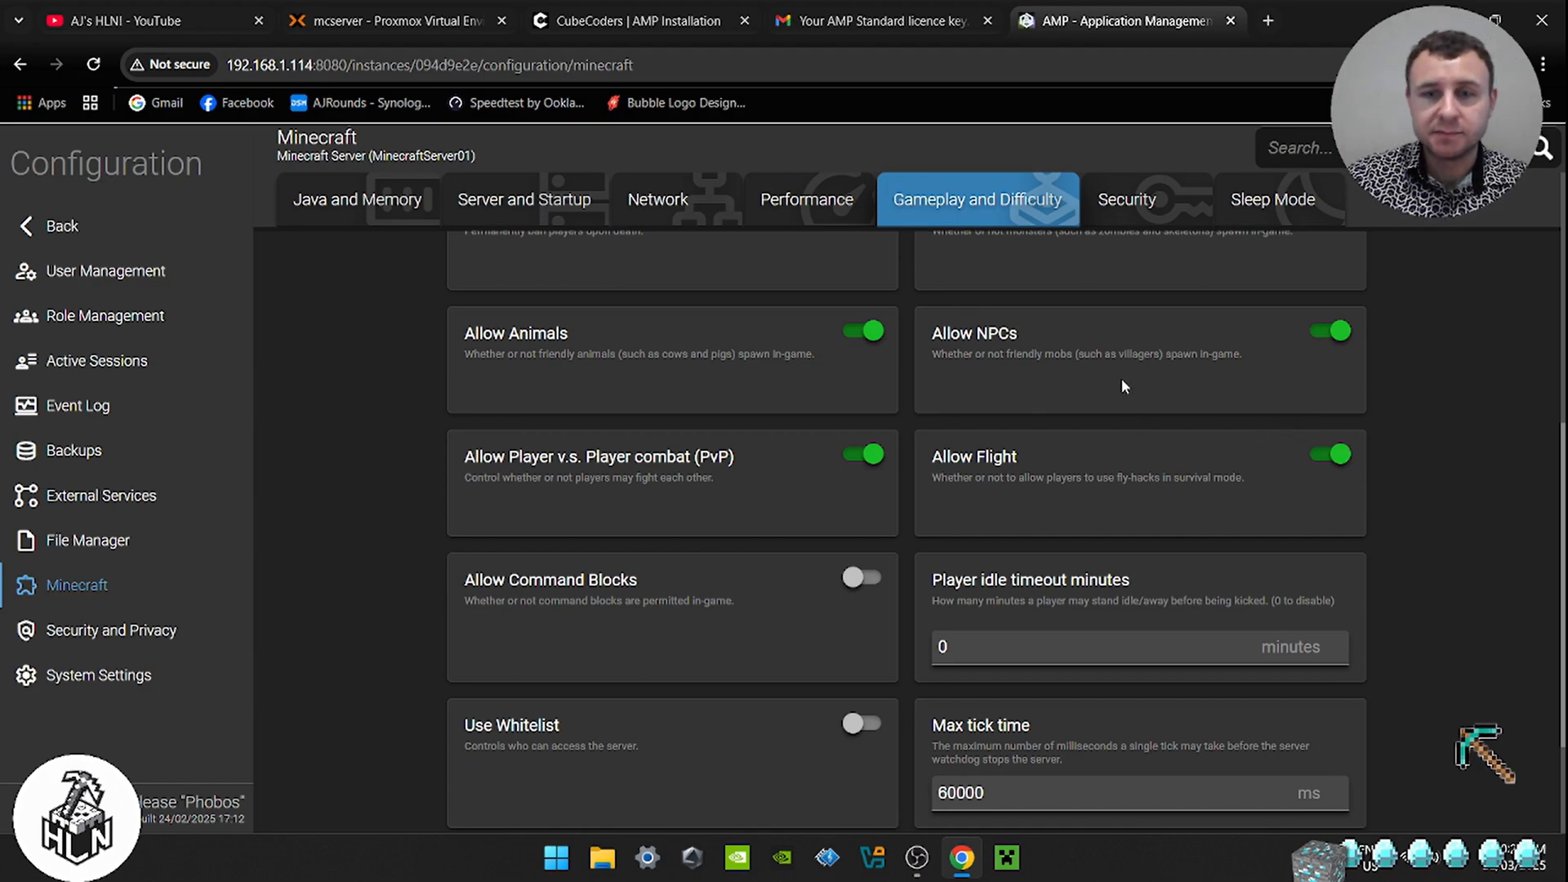
scroll("down", 3)
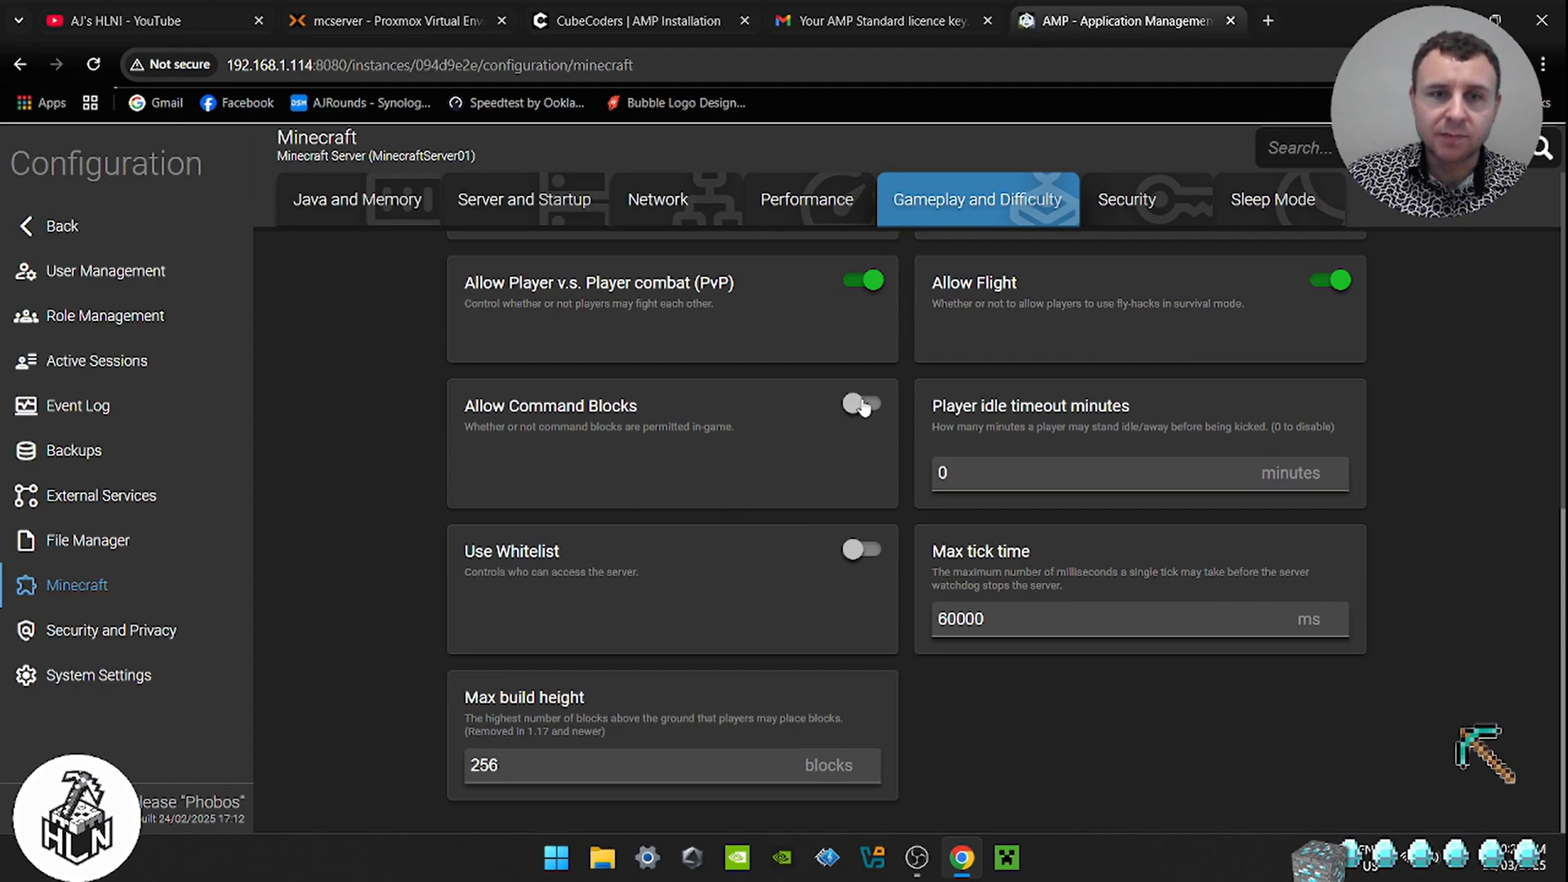
left_click(861, 405)
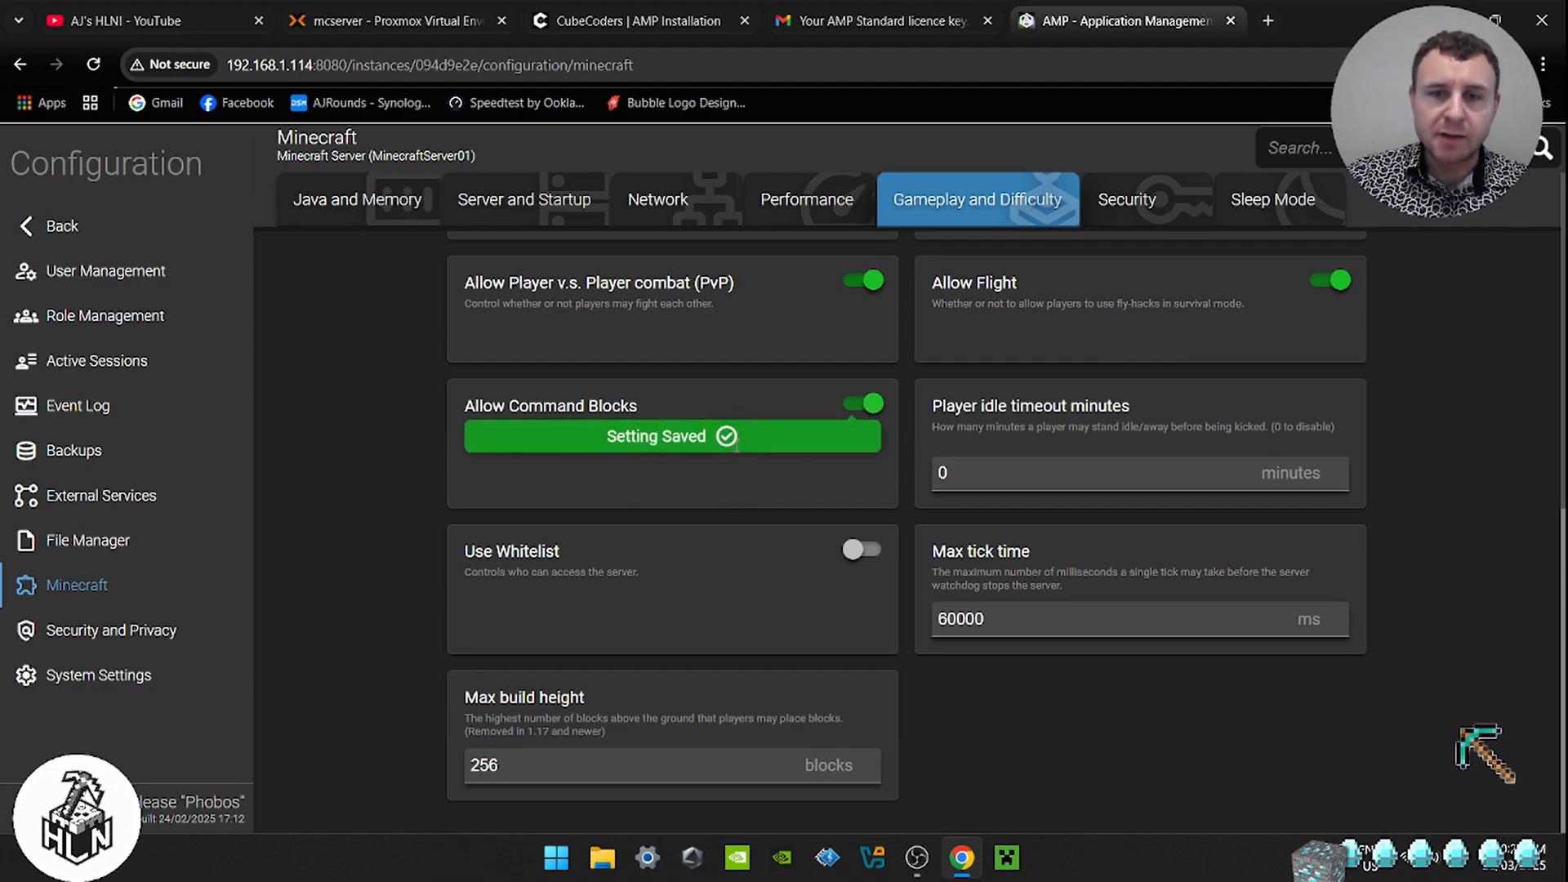
left_click(1128, 199)
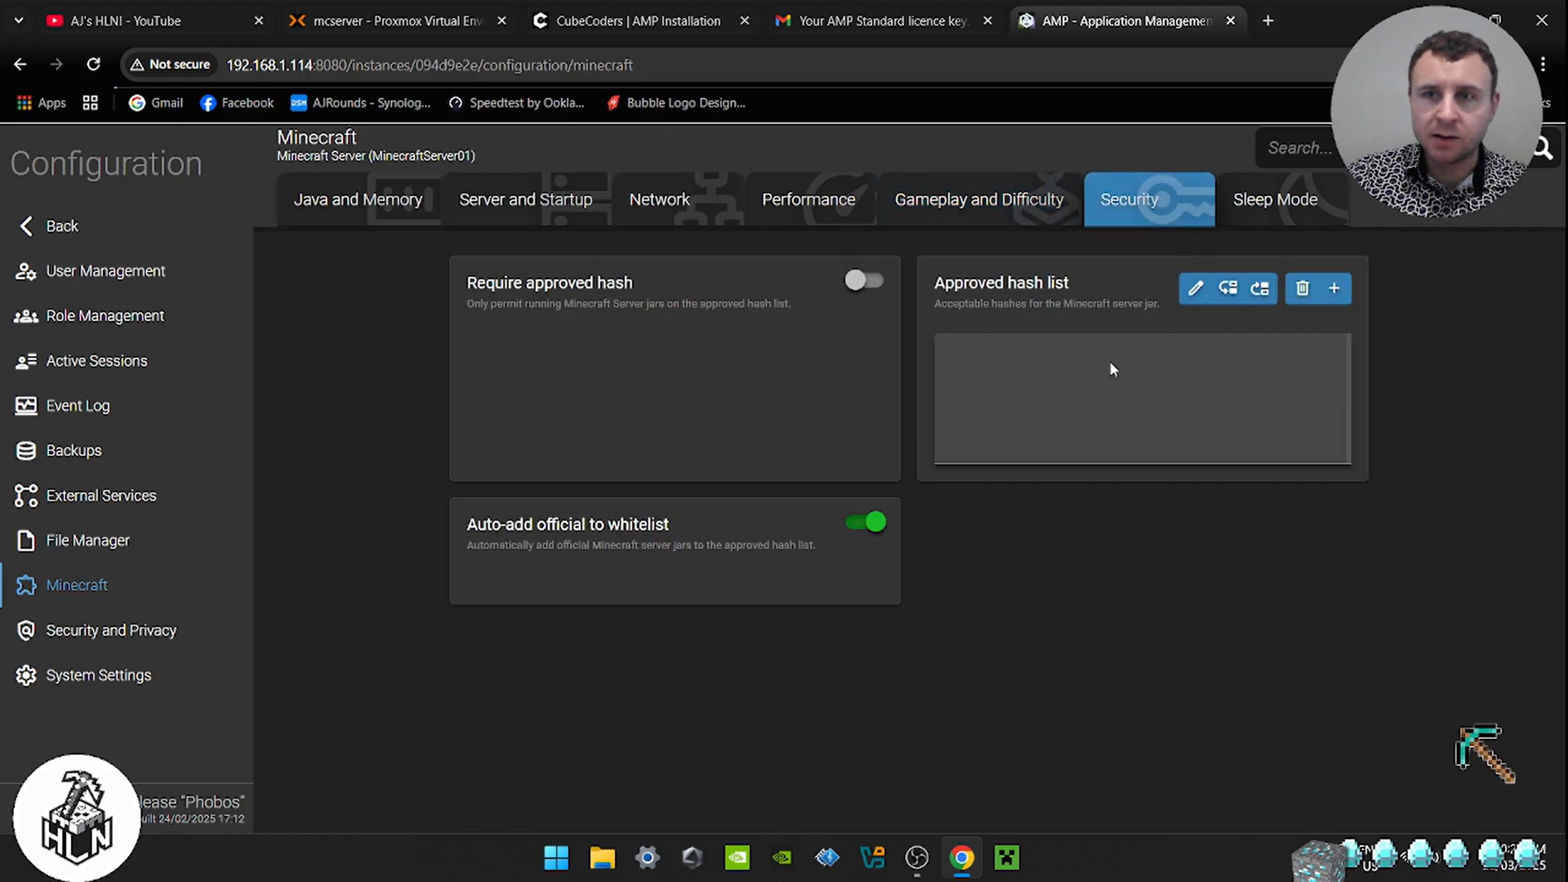
Step: Turn off sleep mode, then return to the instance's Status page
left_click(1276, 199)
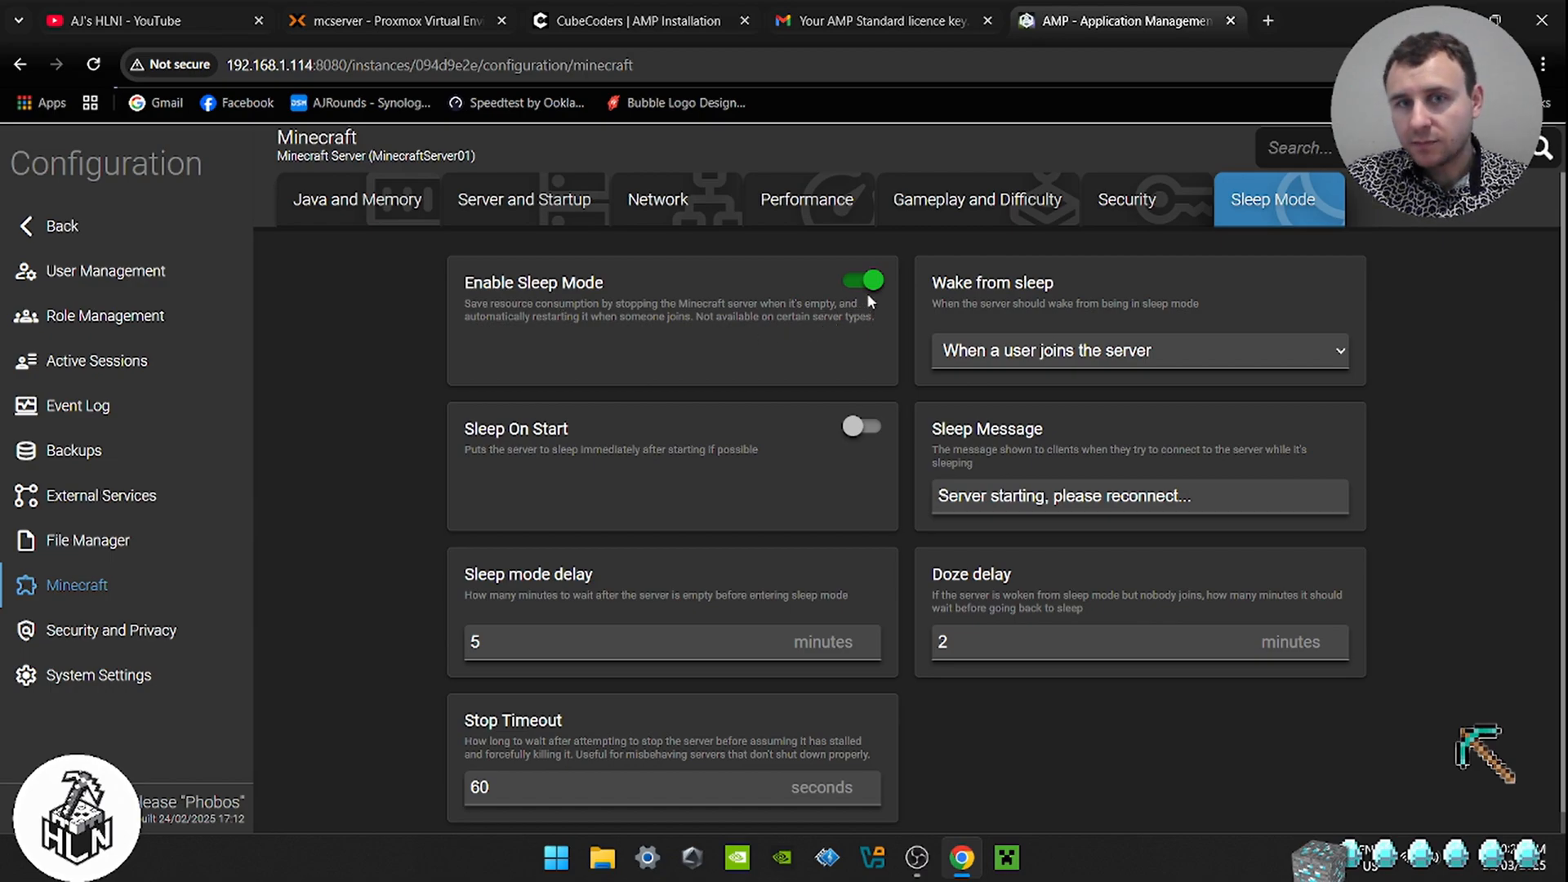
left_click(863, 280)
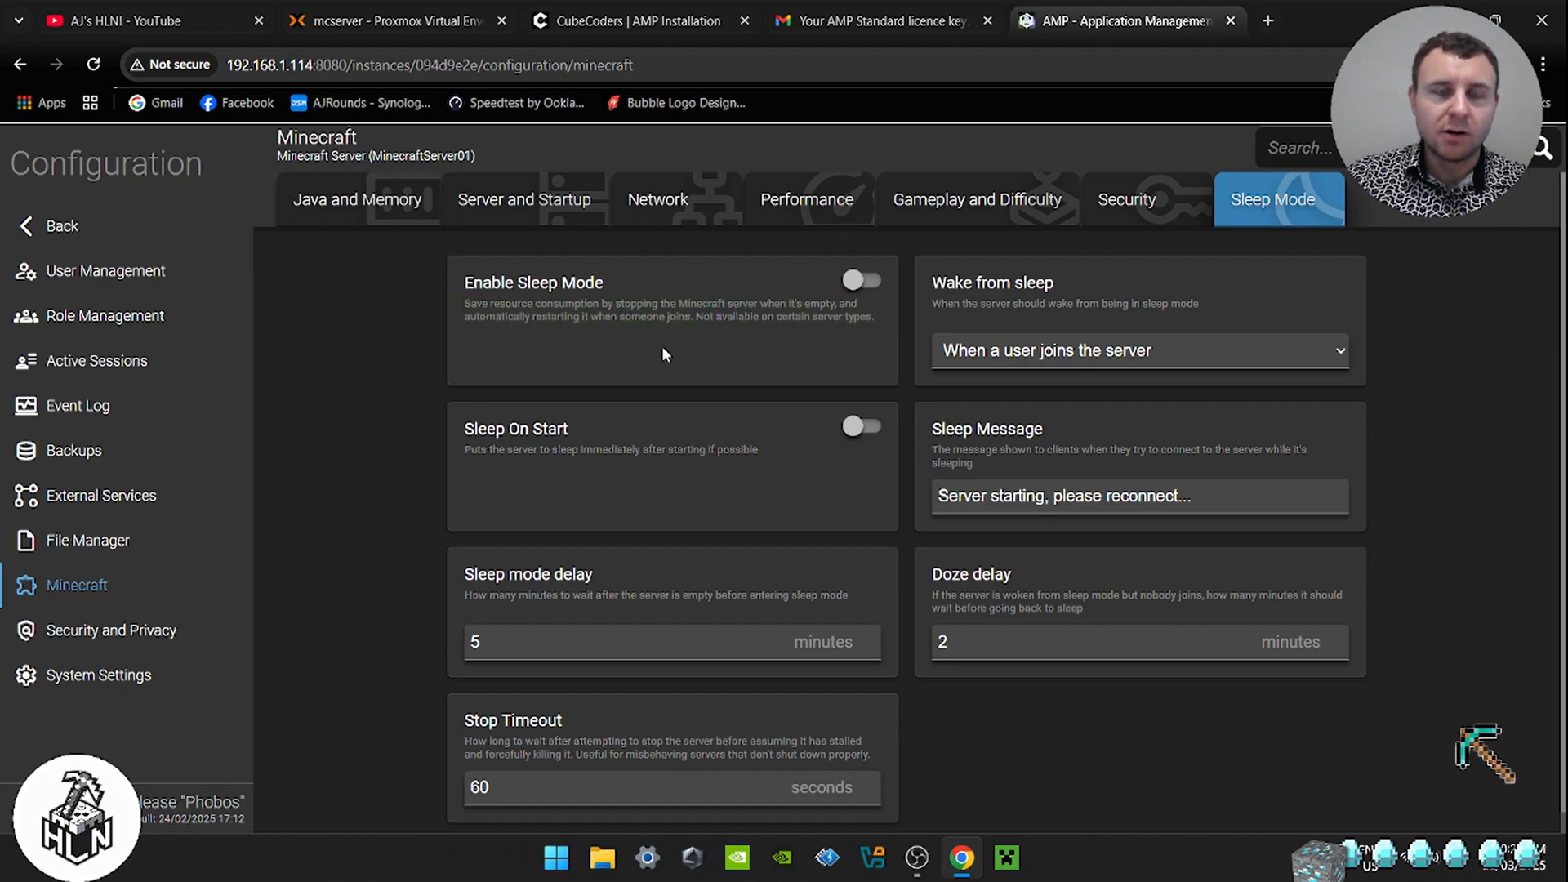
mouse_move(681, 360)
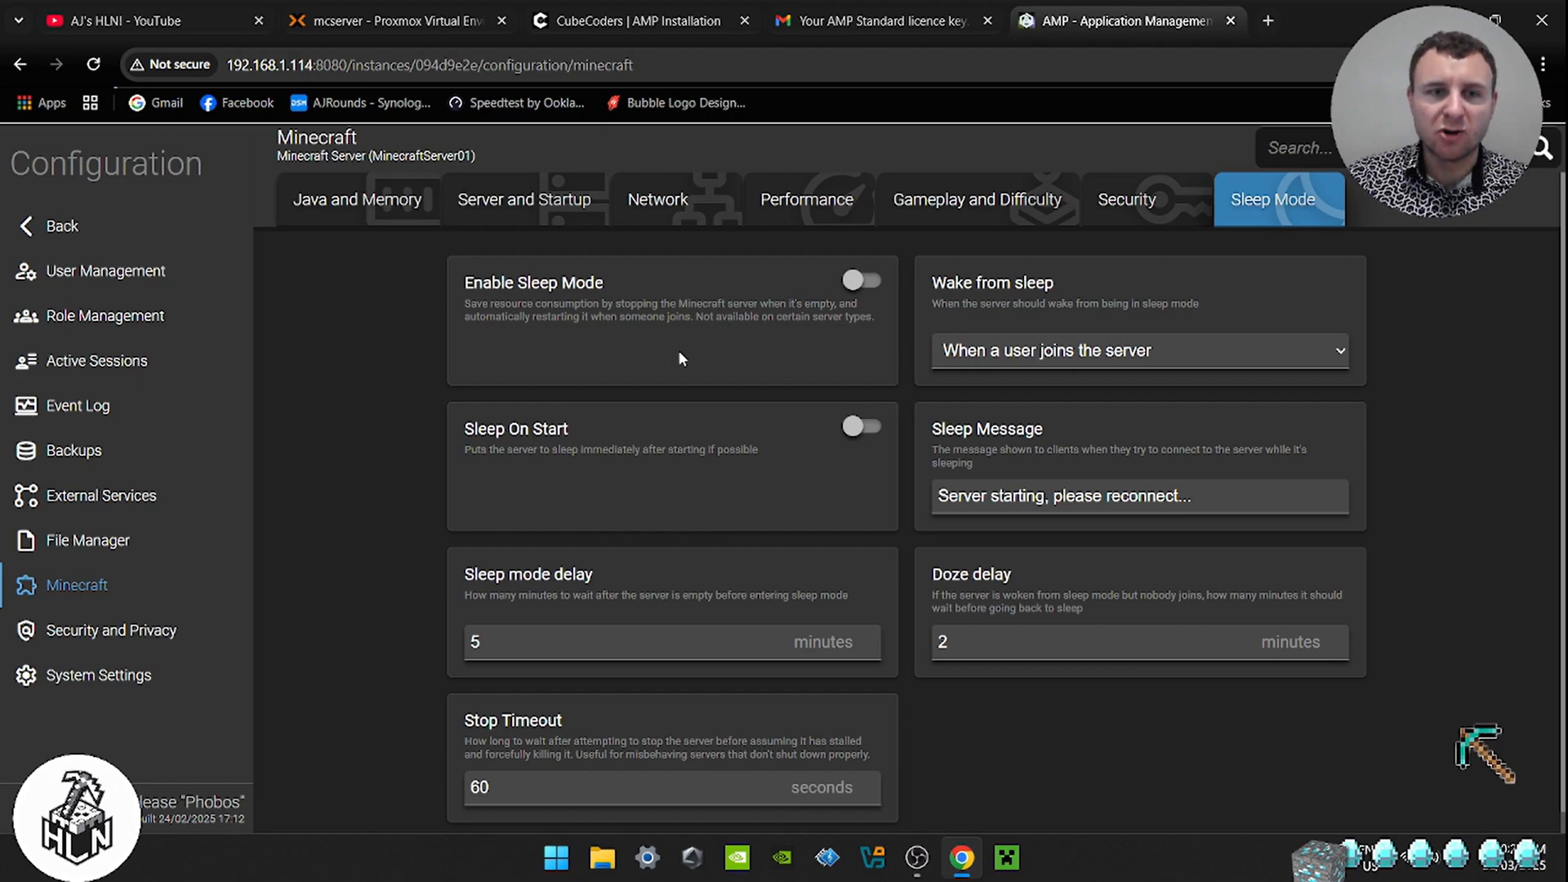
mouse_move(888, 366)
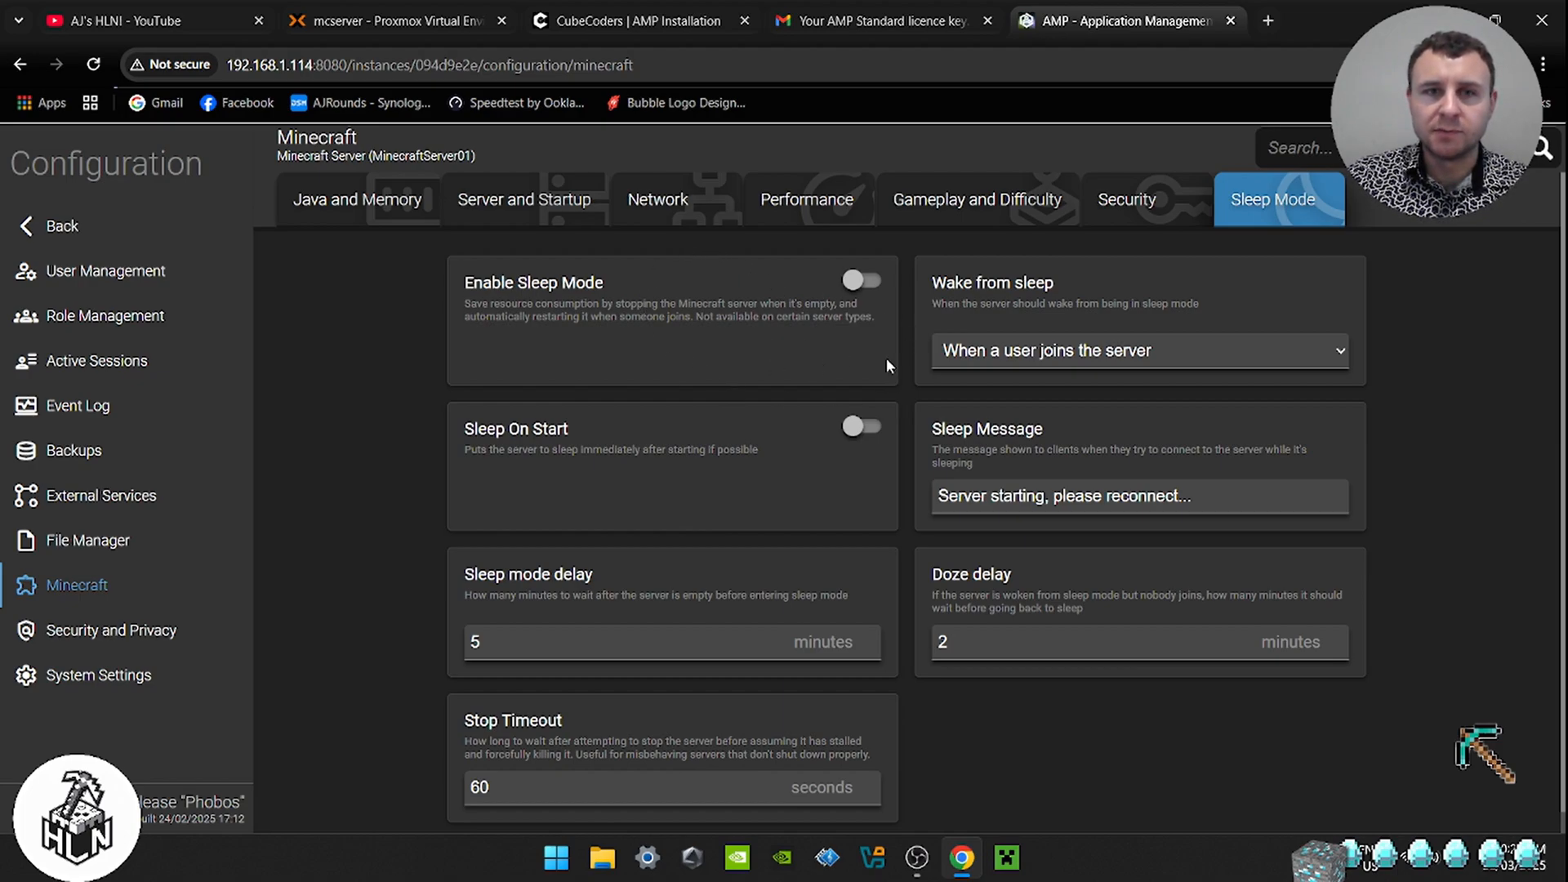
left_click(76, 334)
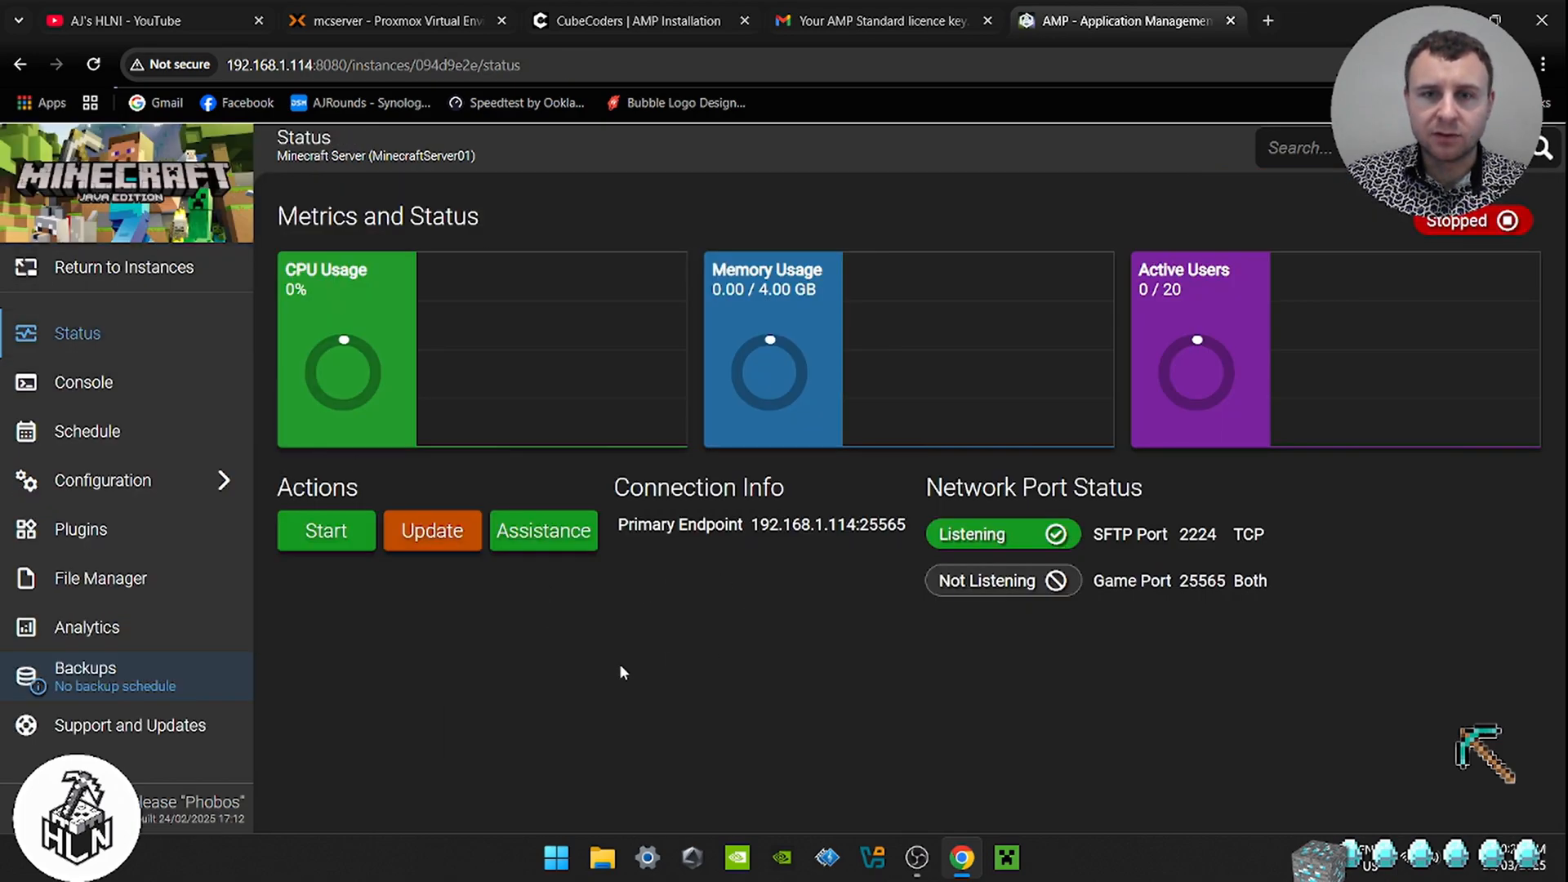
Step: Start the server after accepting the Mojang EULA, and open a new tab
left_click(325, 530)
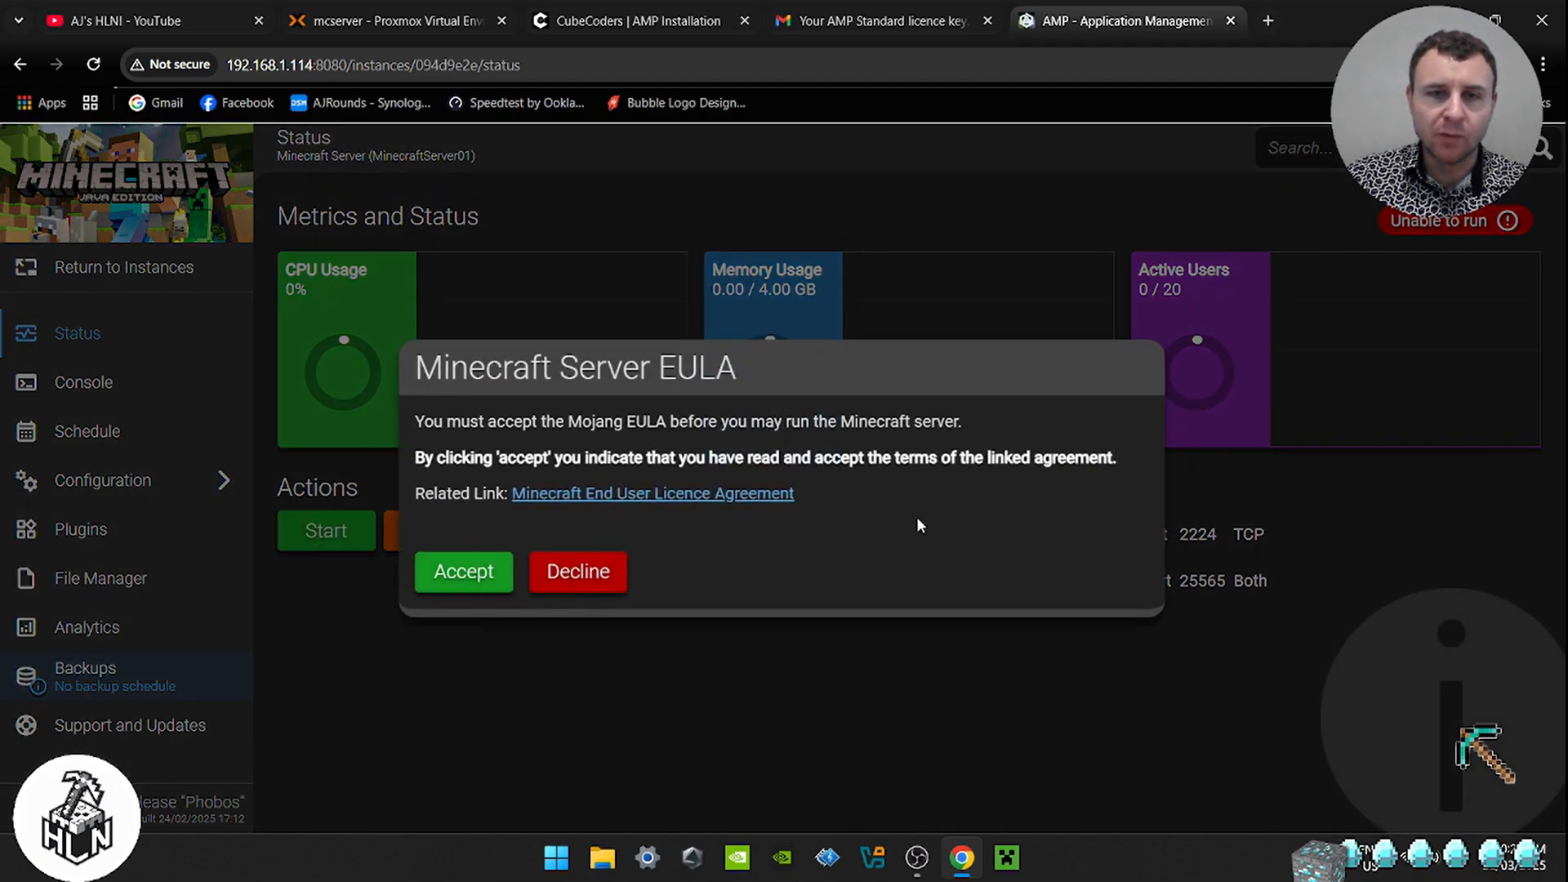
left_click(462, 571)
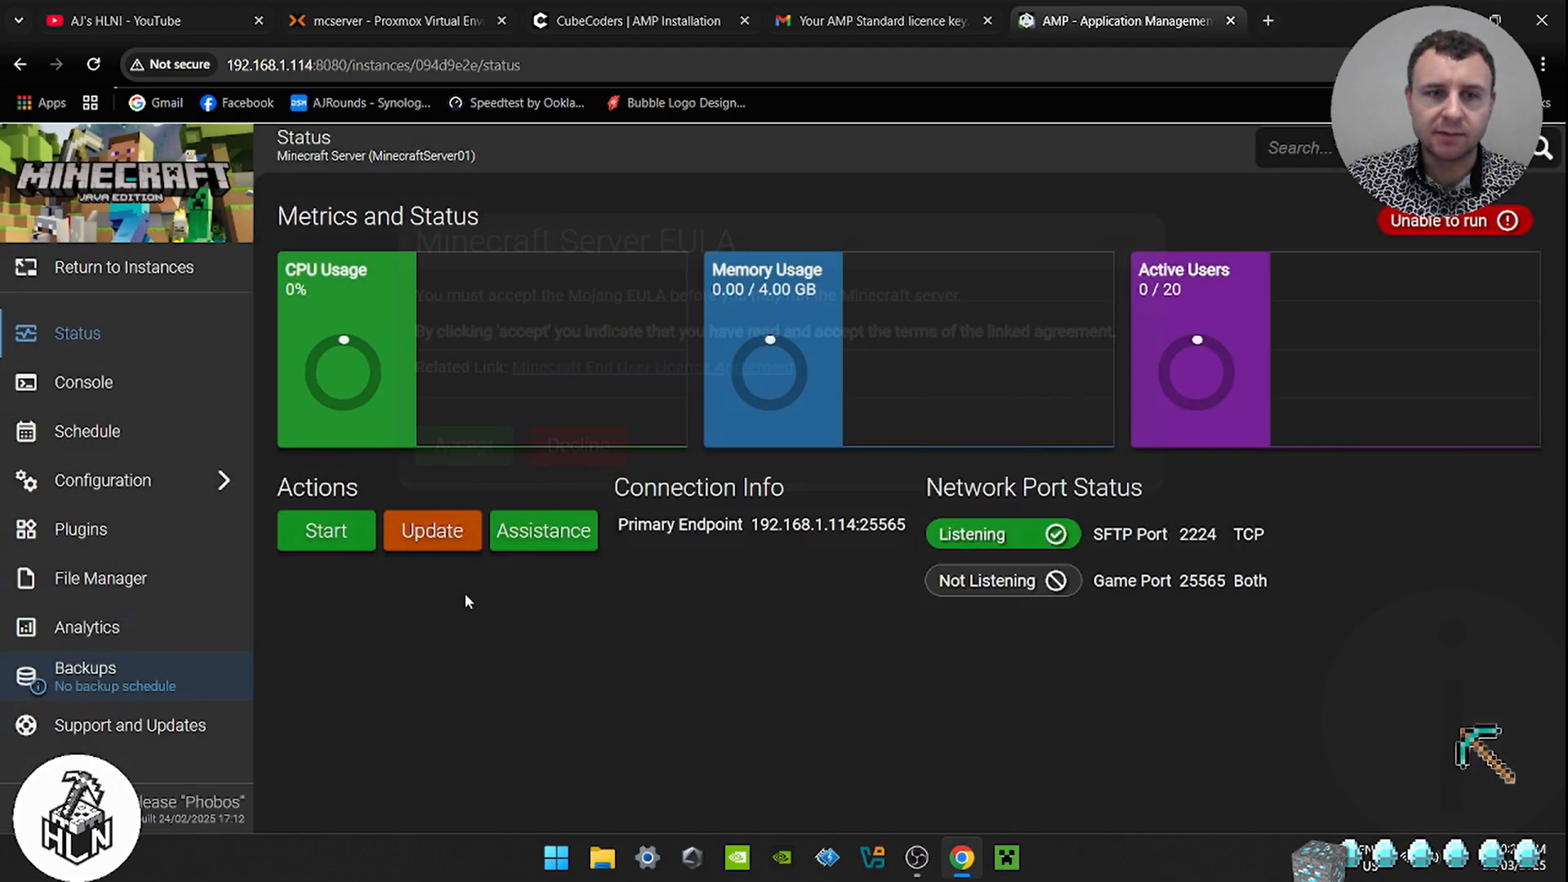
left_click(431, 530)
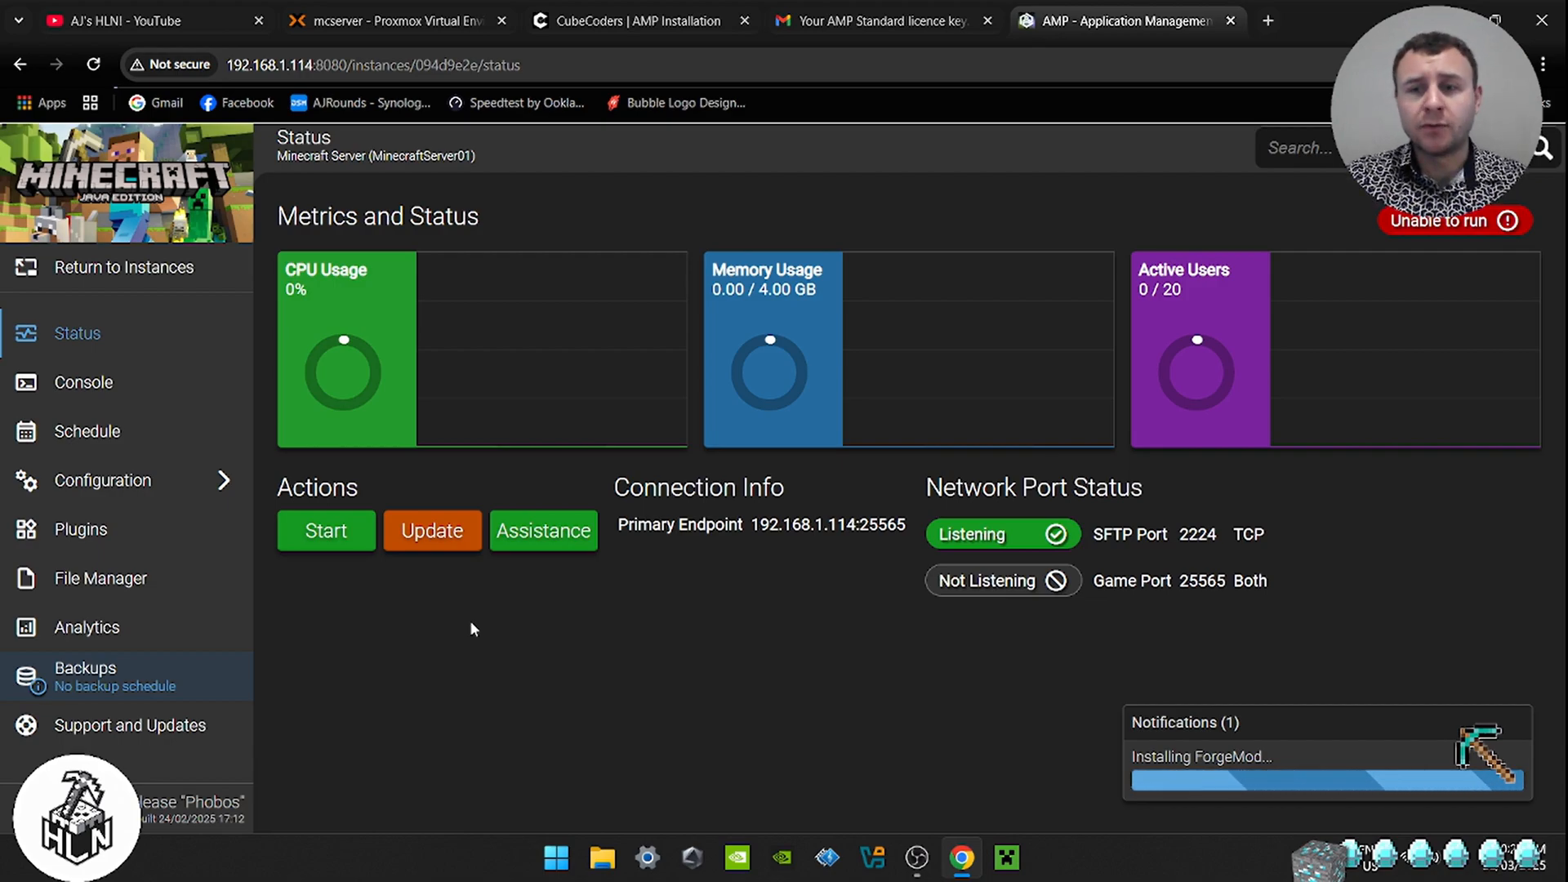
left_click(325, 530)
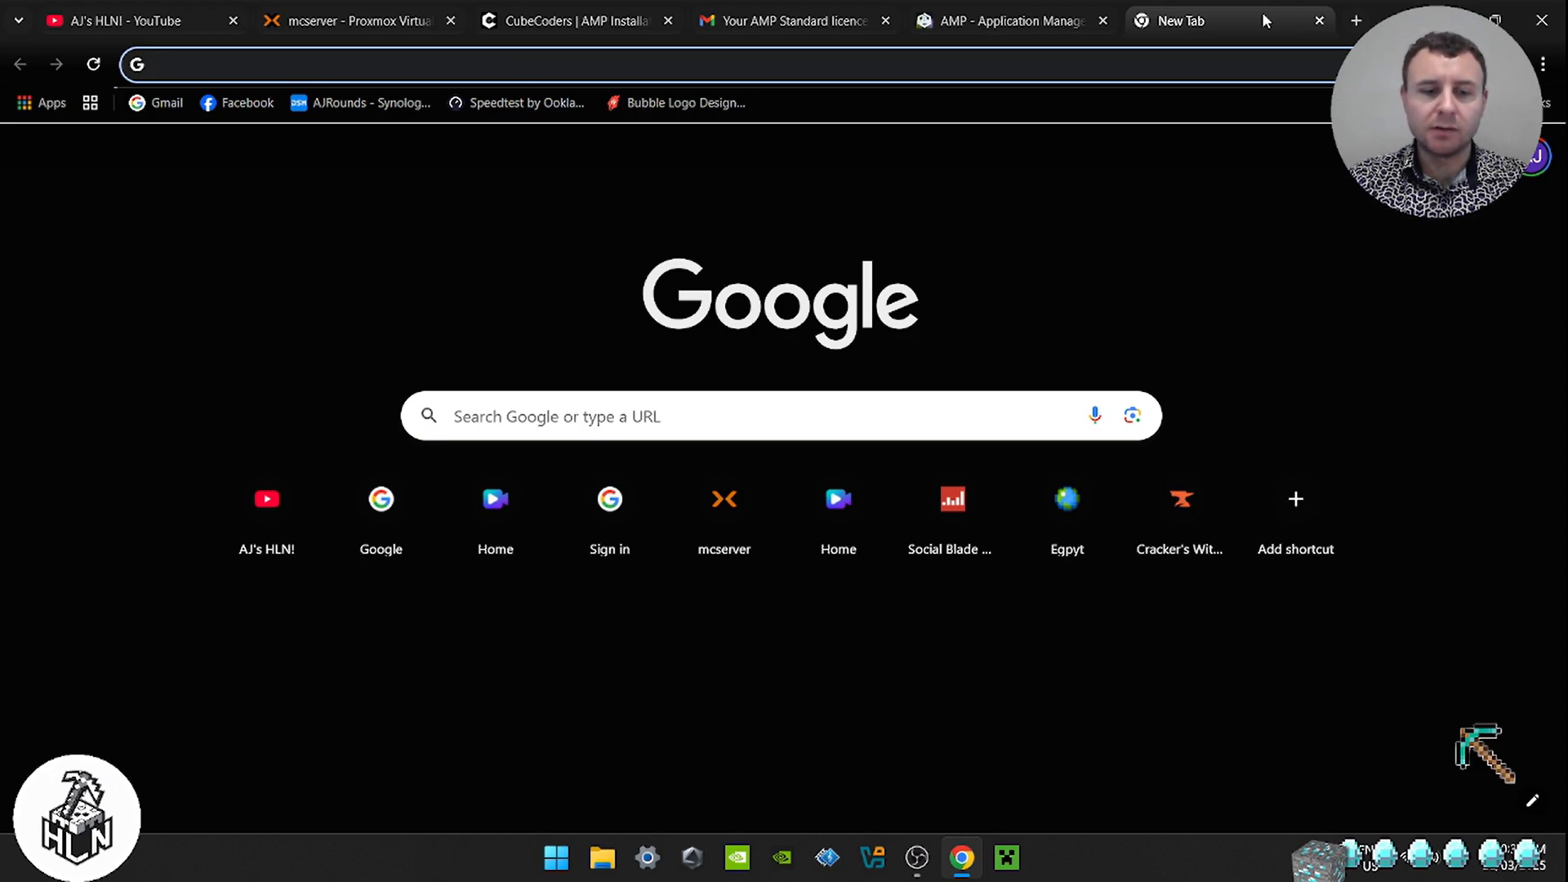
type("forge 1.20.1")
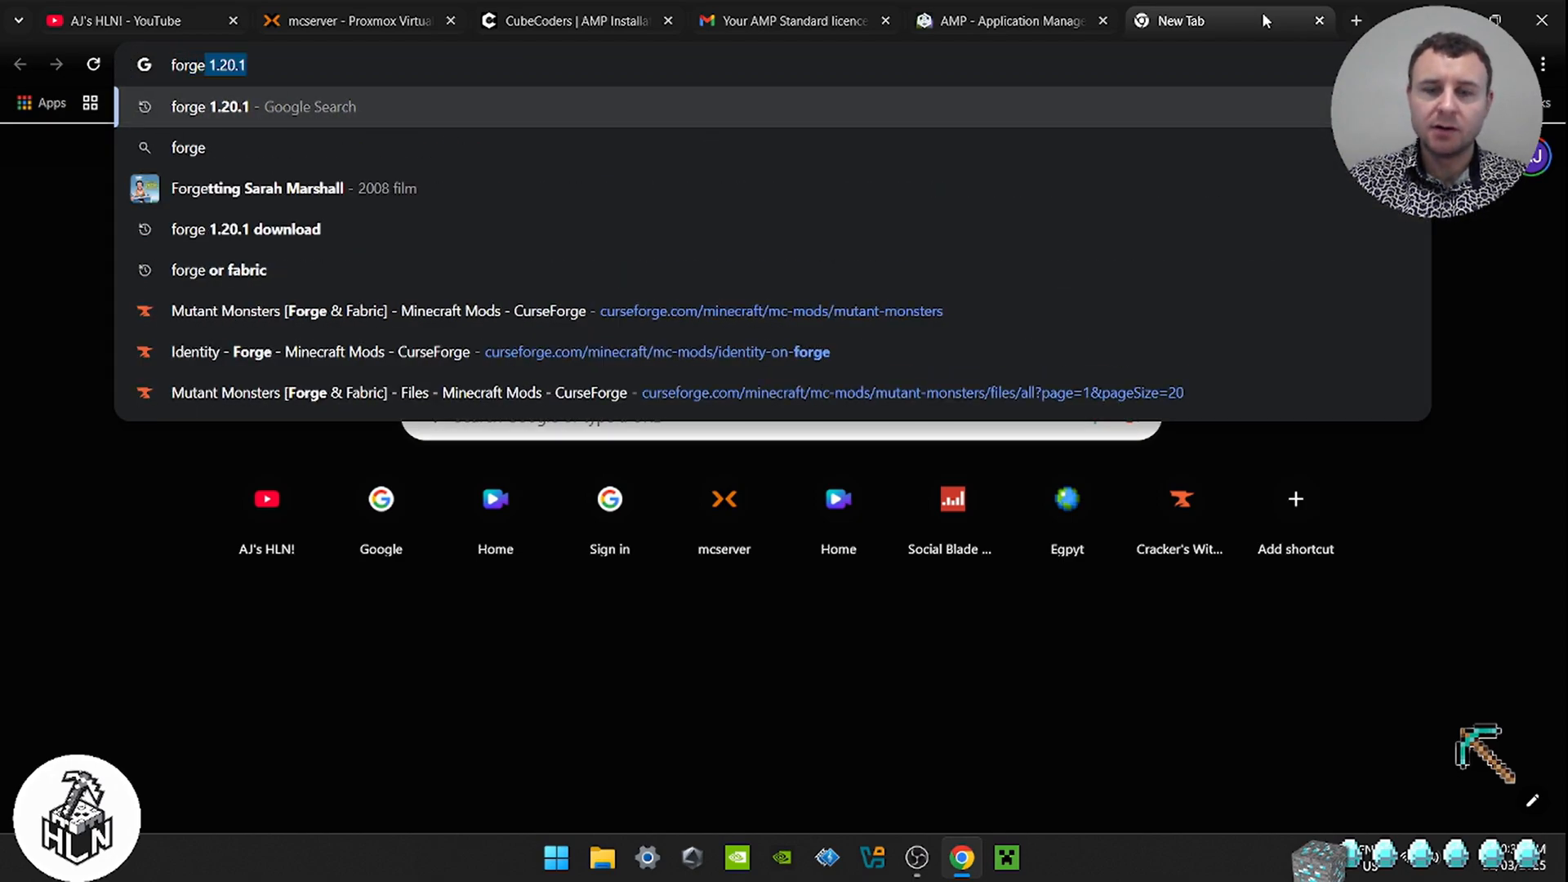
key("Return")
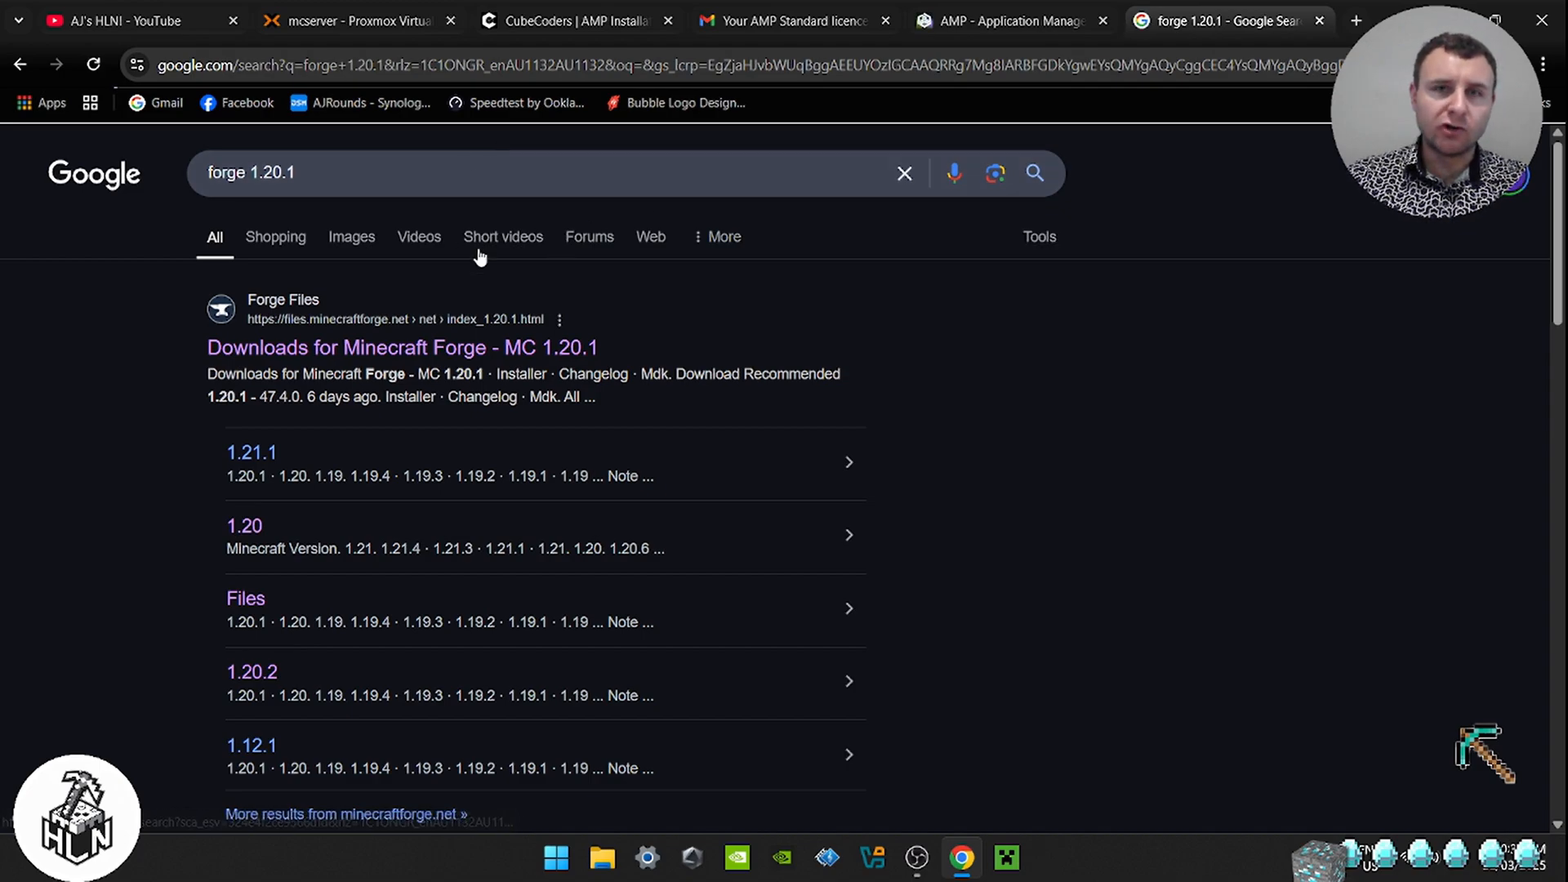
mouse_move(813, 270)
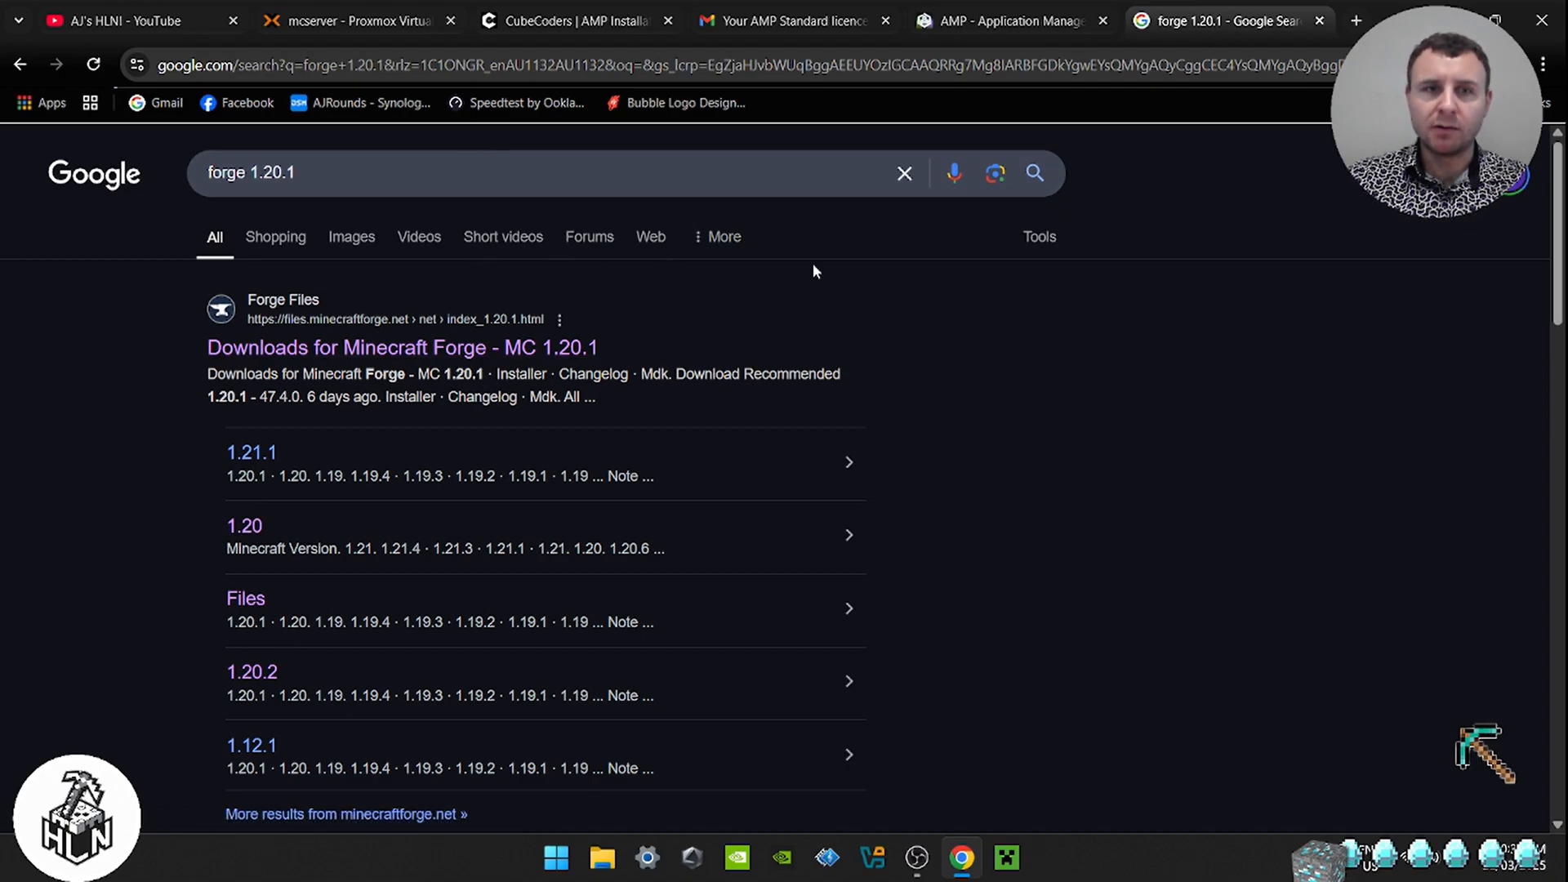
mouse_move(630, 346)
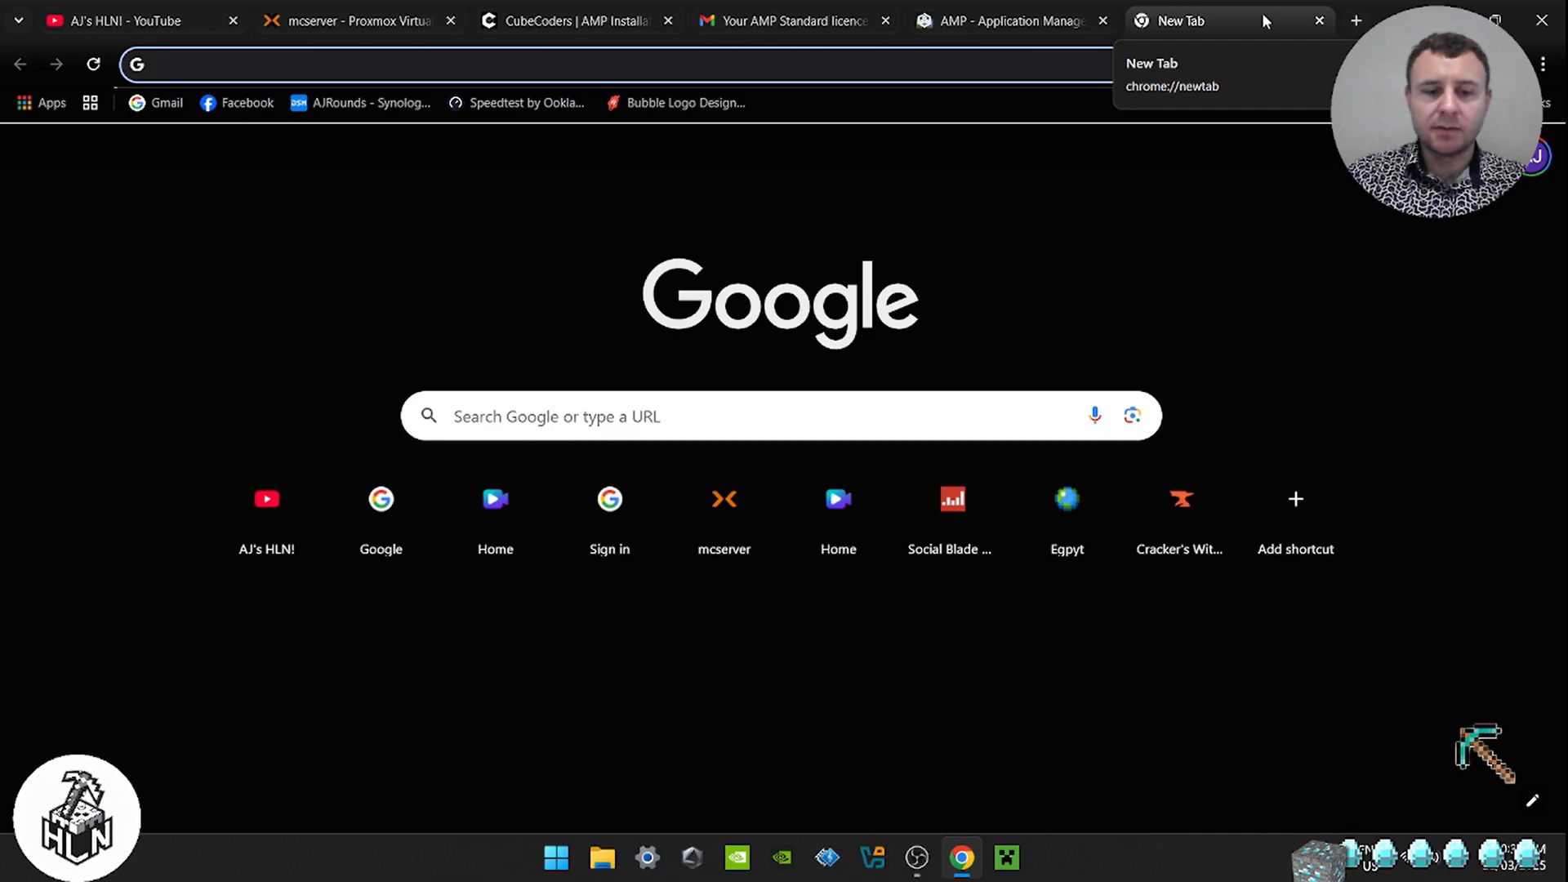
Step: Browse the Cracker's Wither Storm Mod files, check AMP, then return to CurseForge
left_click(1178, 499)
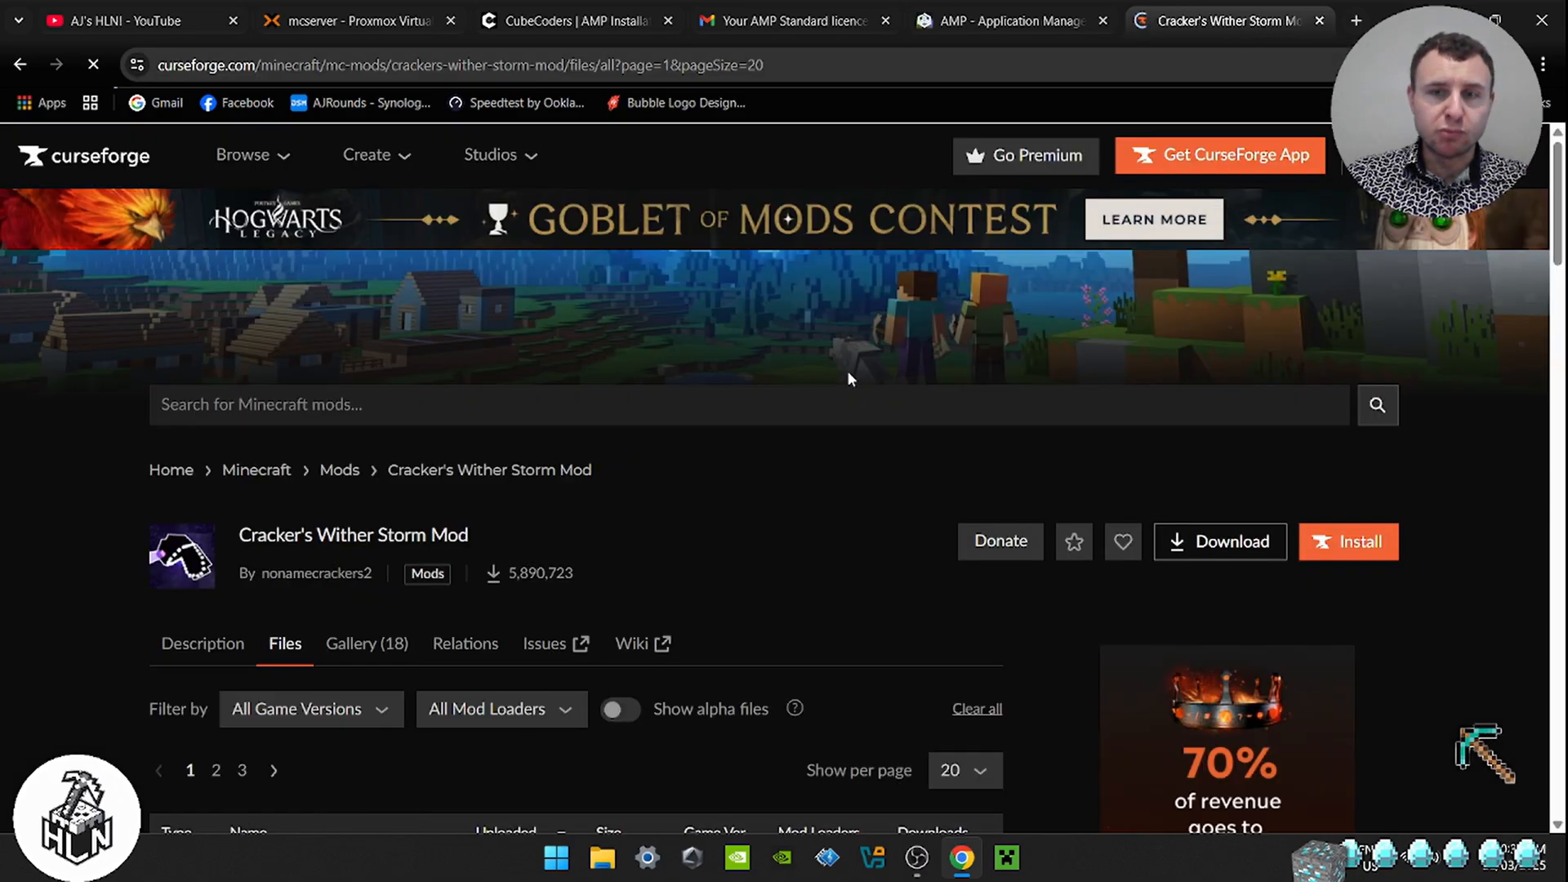
scroll("down", 3)
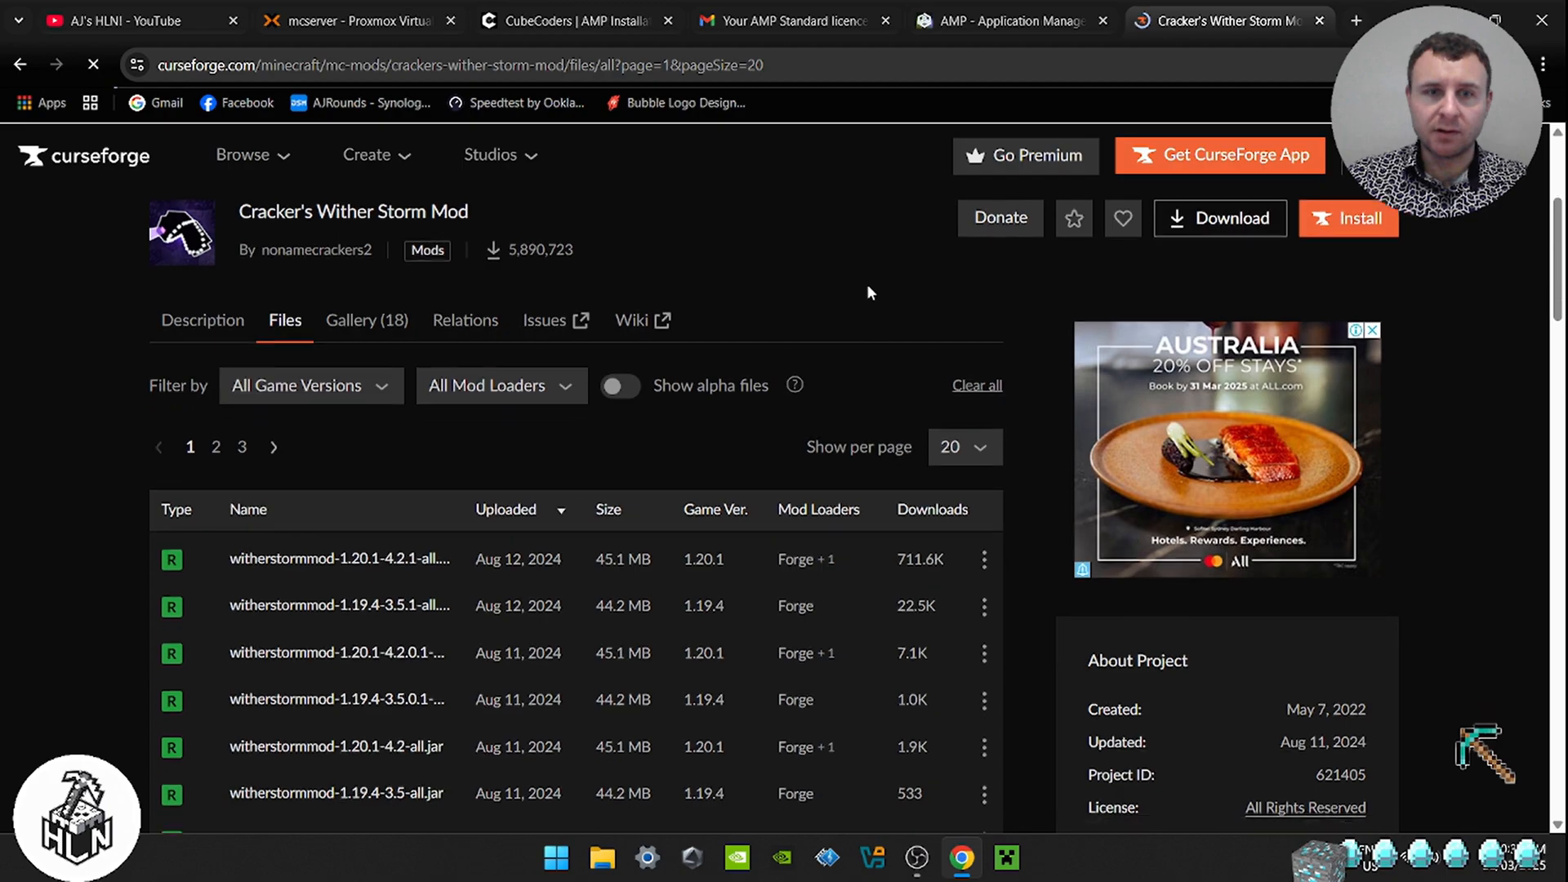
scroll("down", 3)
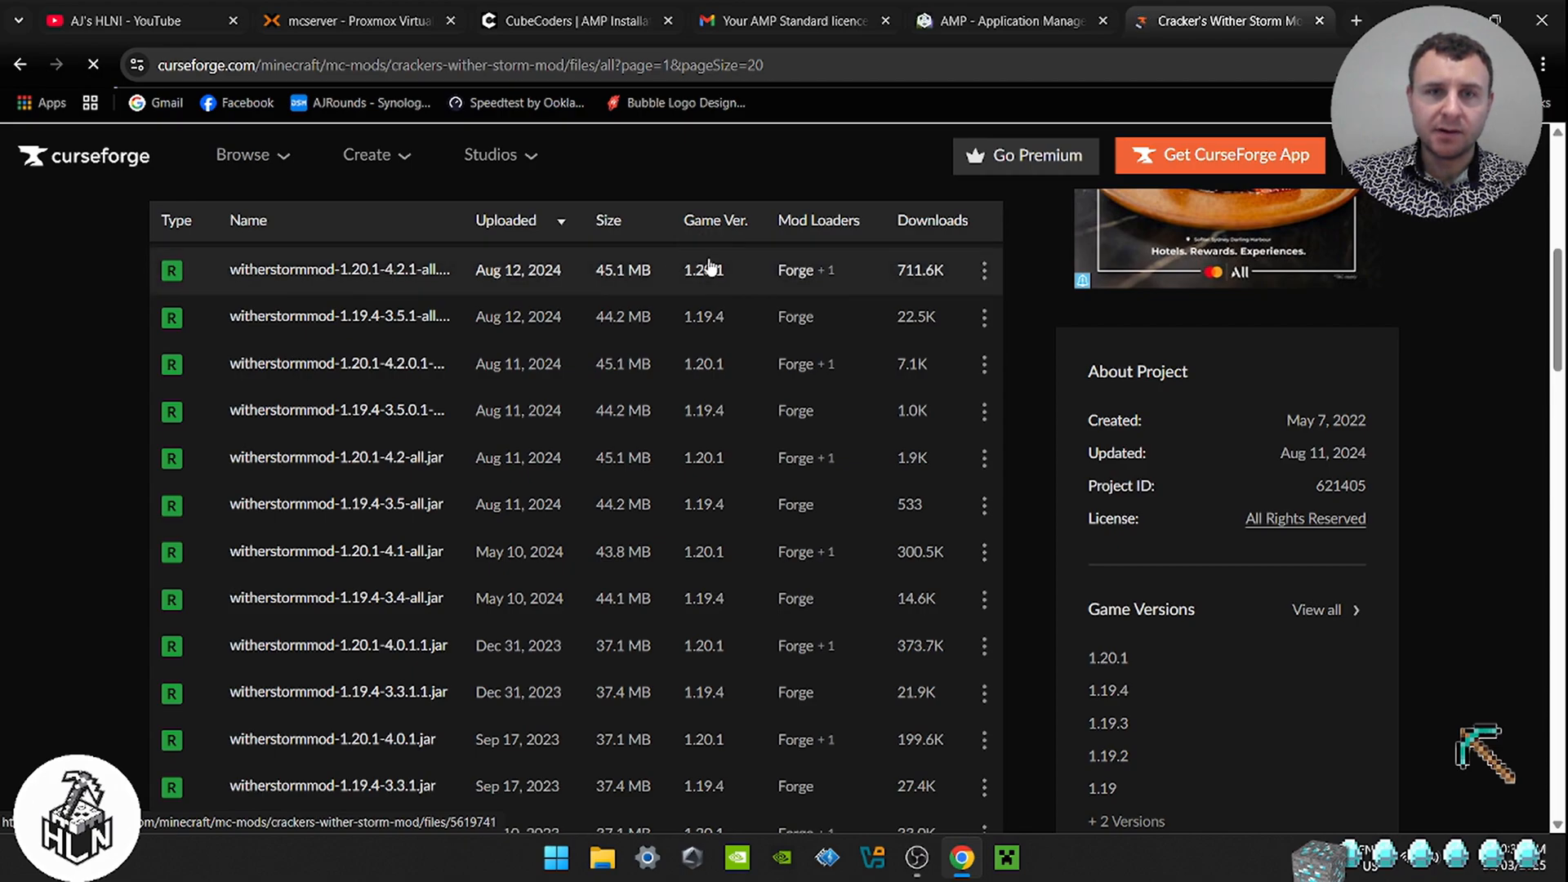
left_click(1000, 19)
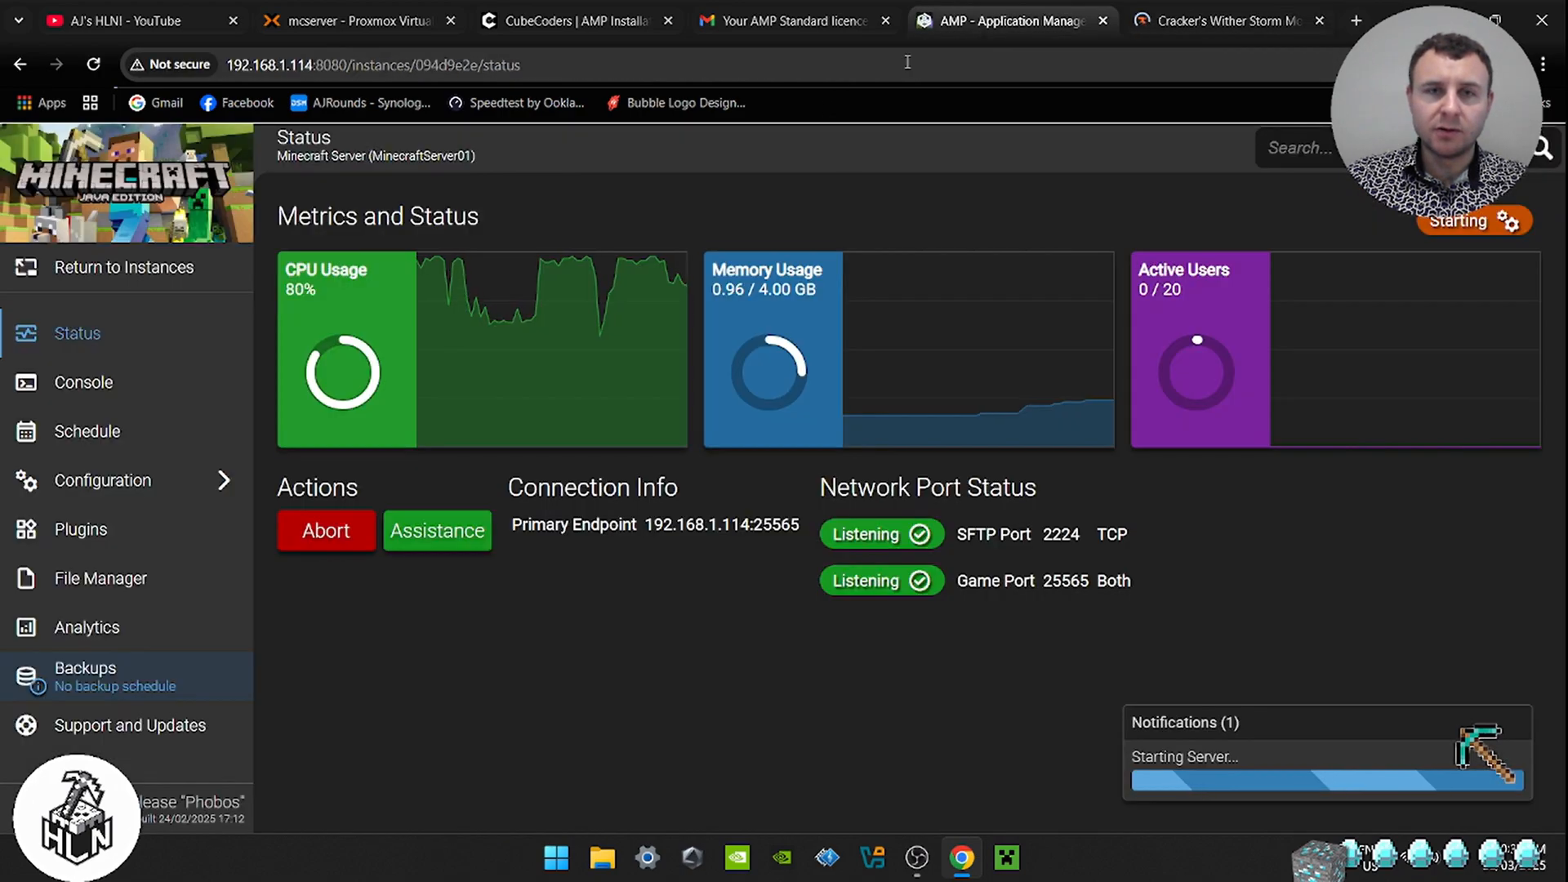
mouse_move(230, 397)
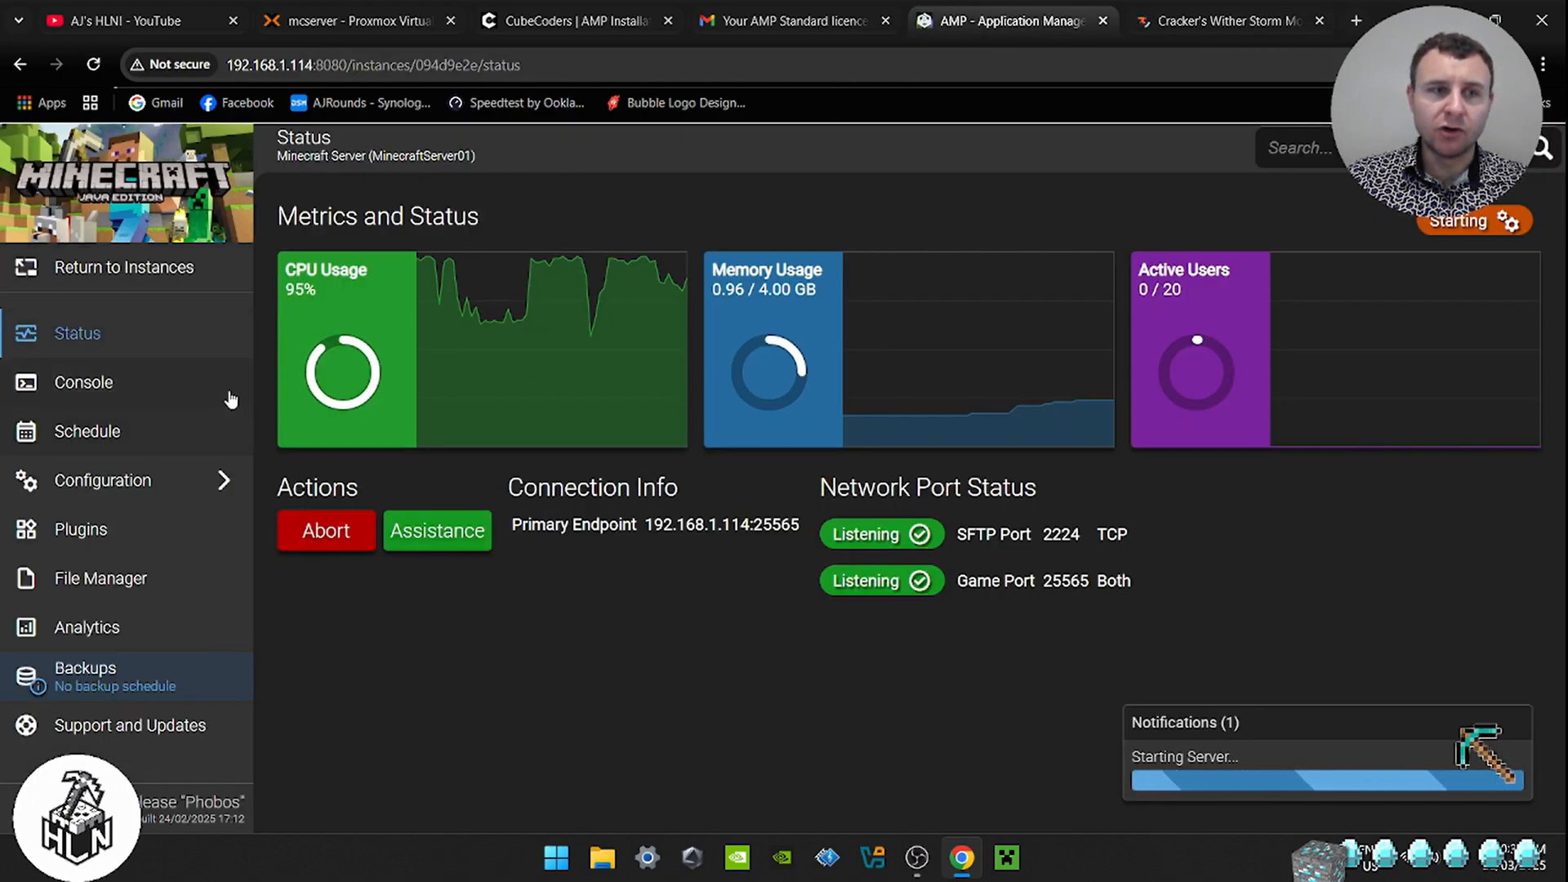
left_click(1229, 20)
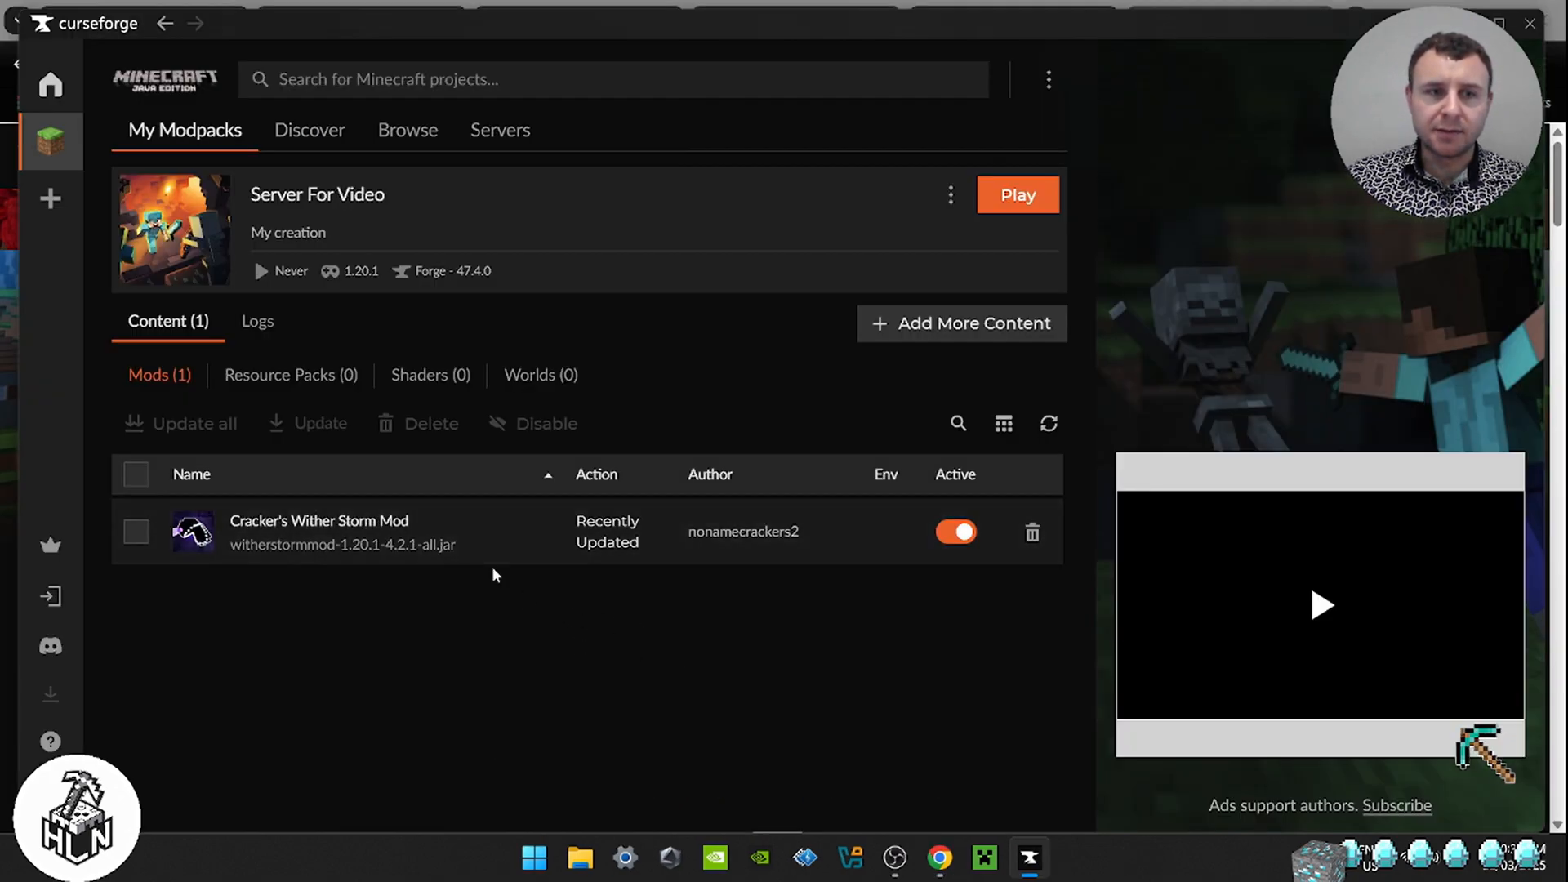
Step: Open the AppData Roaming folder through the Run dialog with %appdata%
left_click(534, 857)
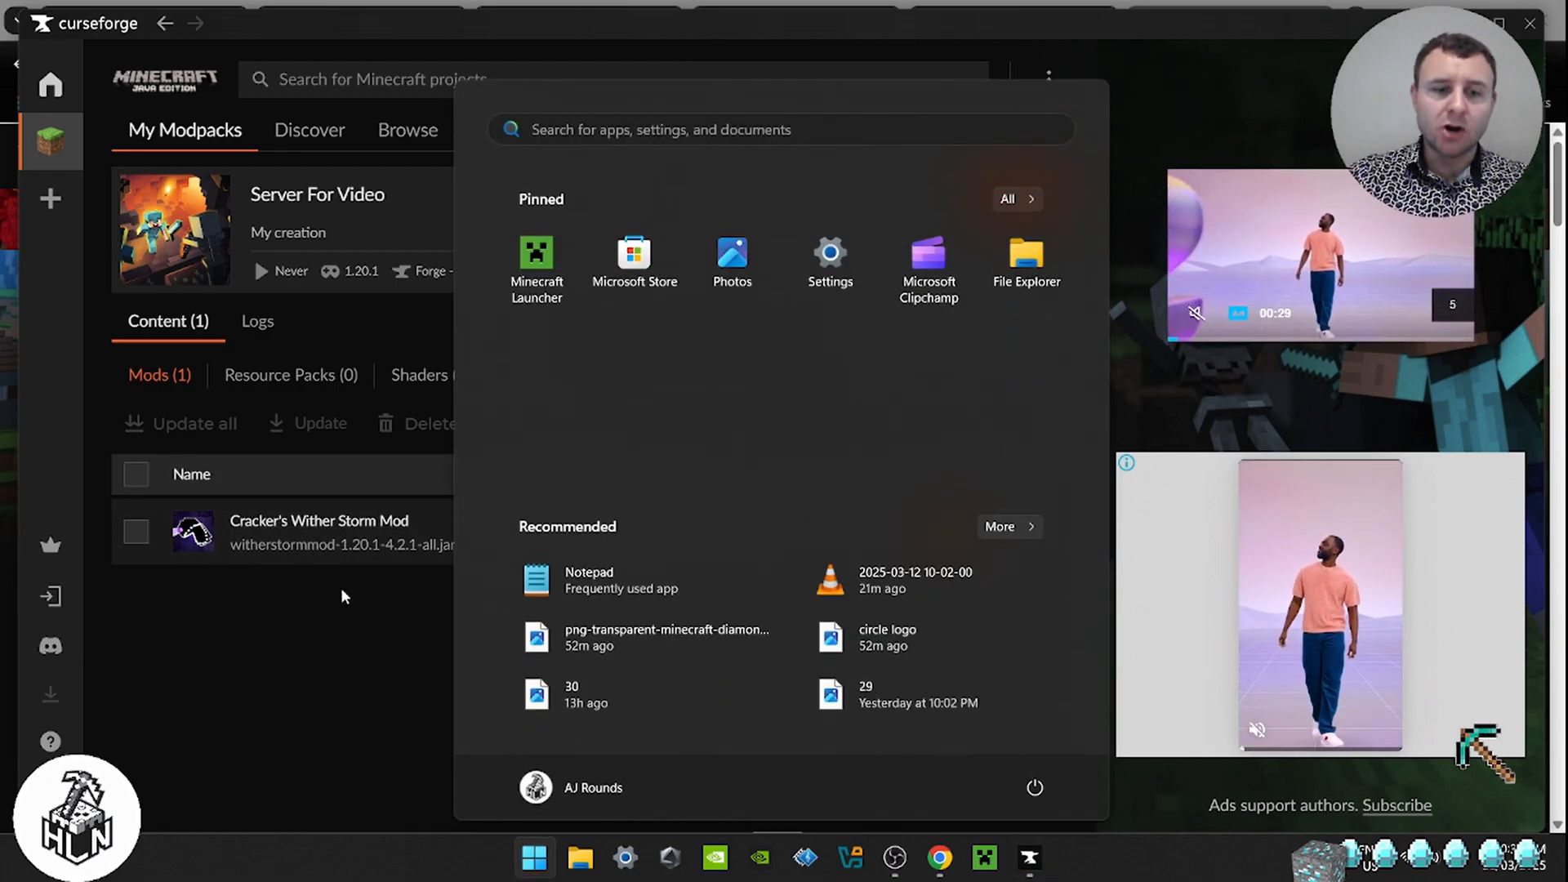
key("Win+r")
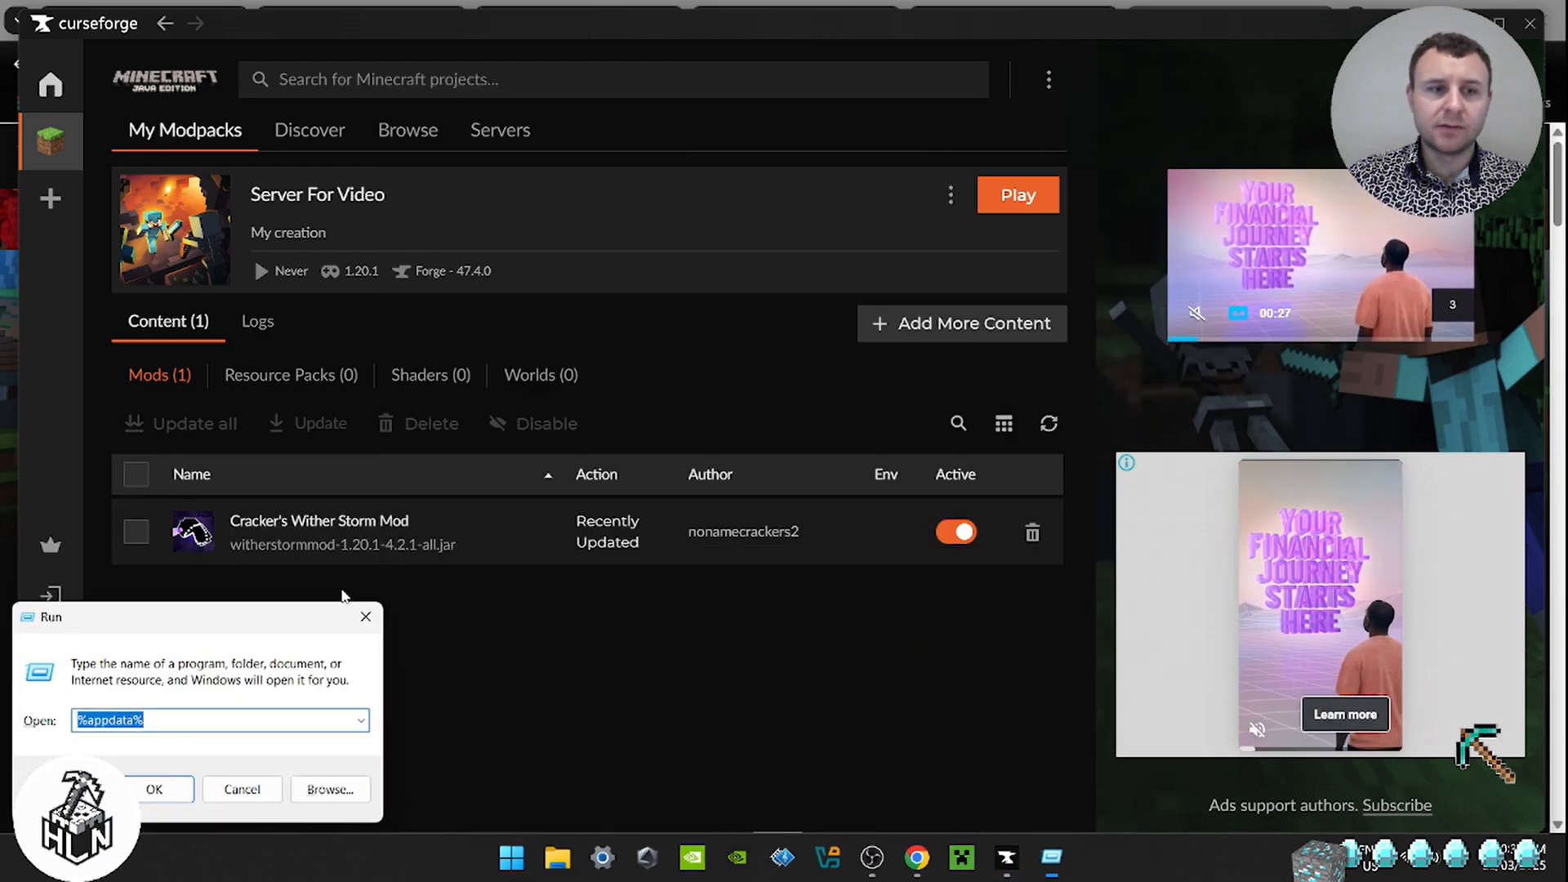
left_click(241, 789)
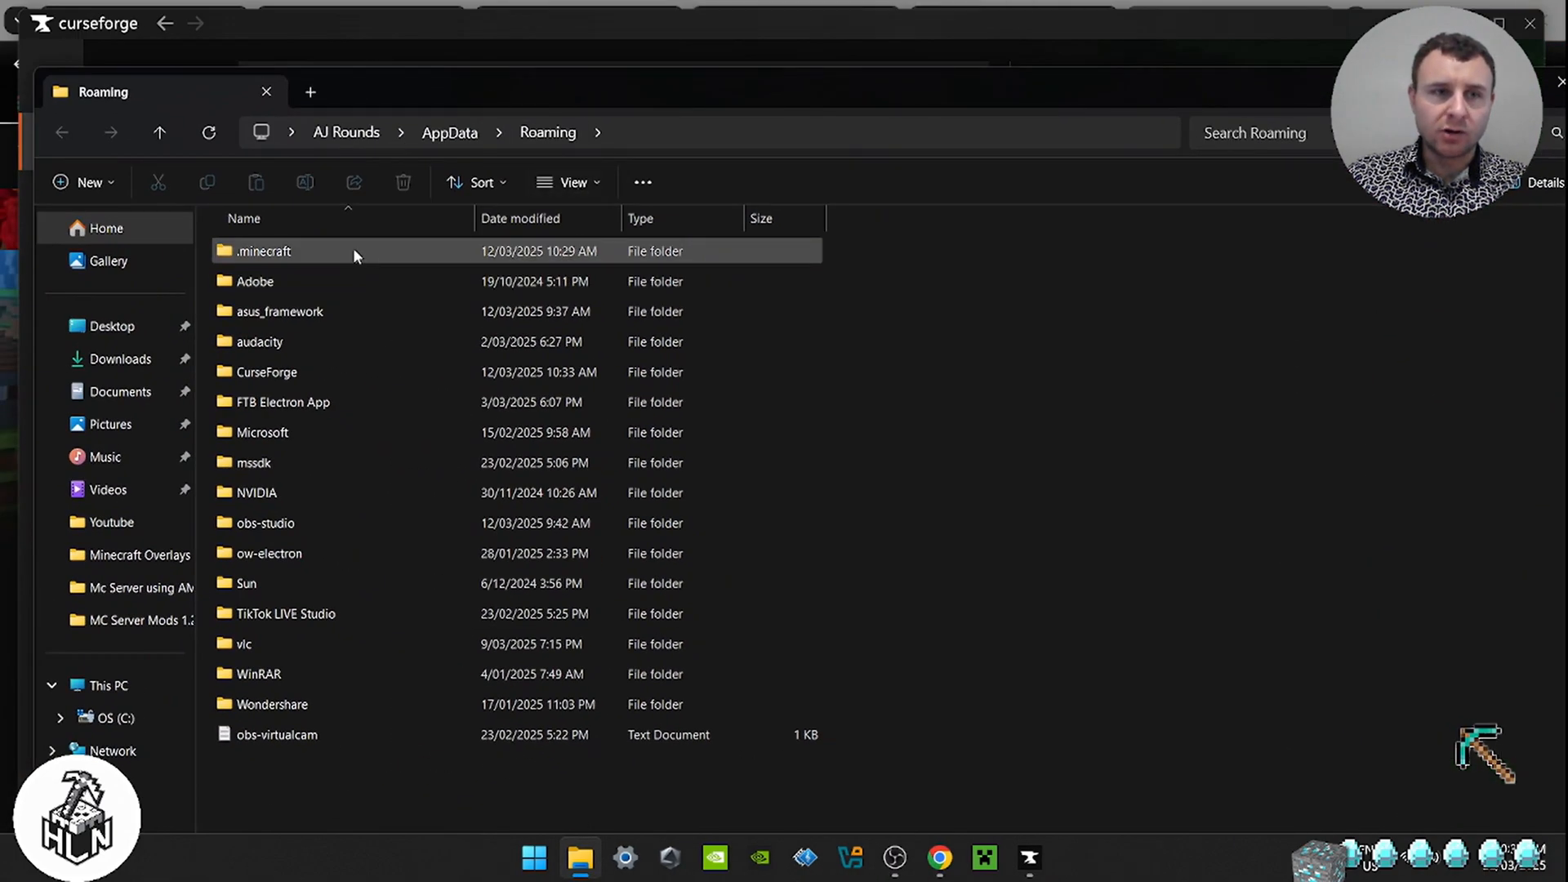
Step: Open the .minecraft folder and then its mods subfolder in File Explorer
double_click(264, 251)
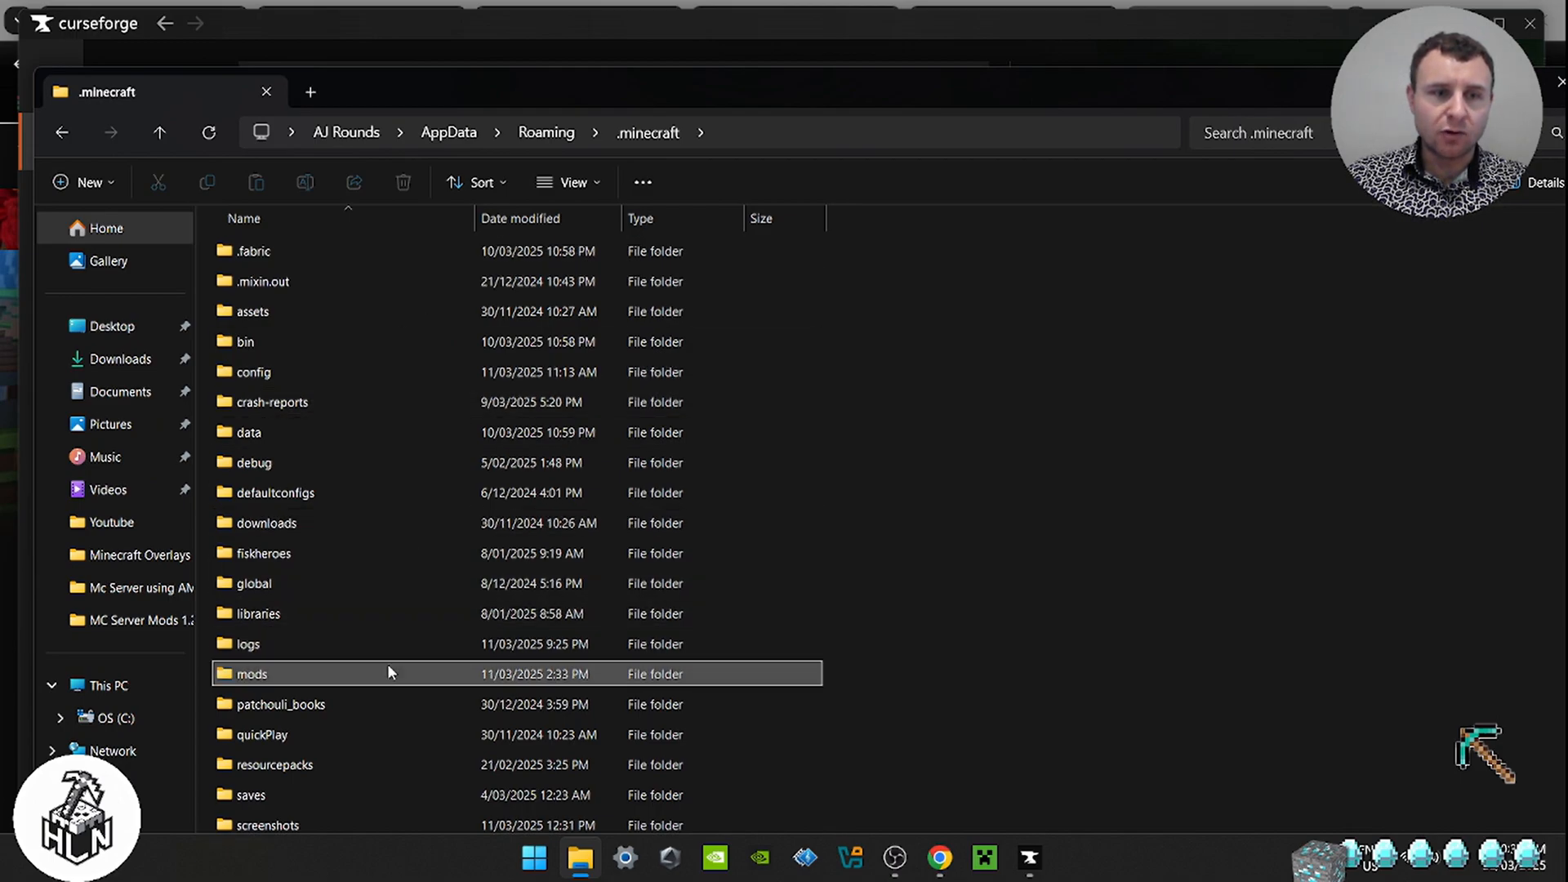
double_click(253, 673)
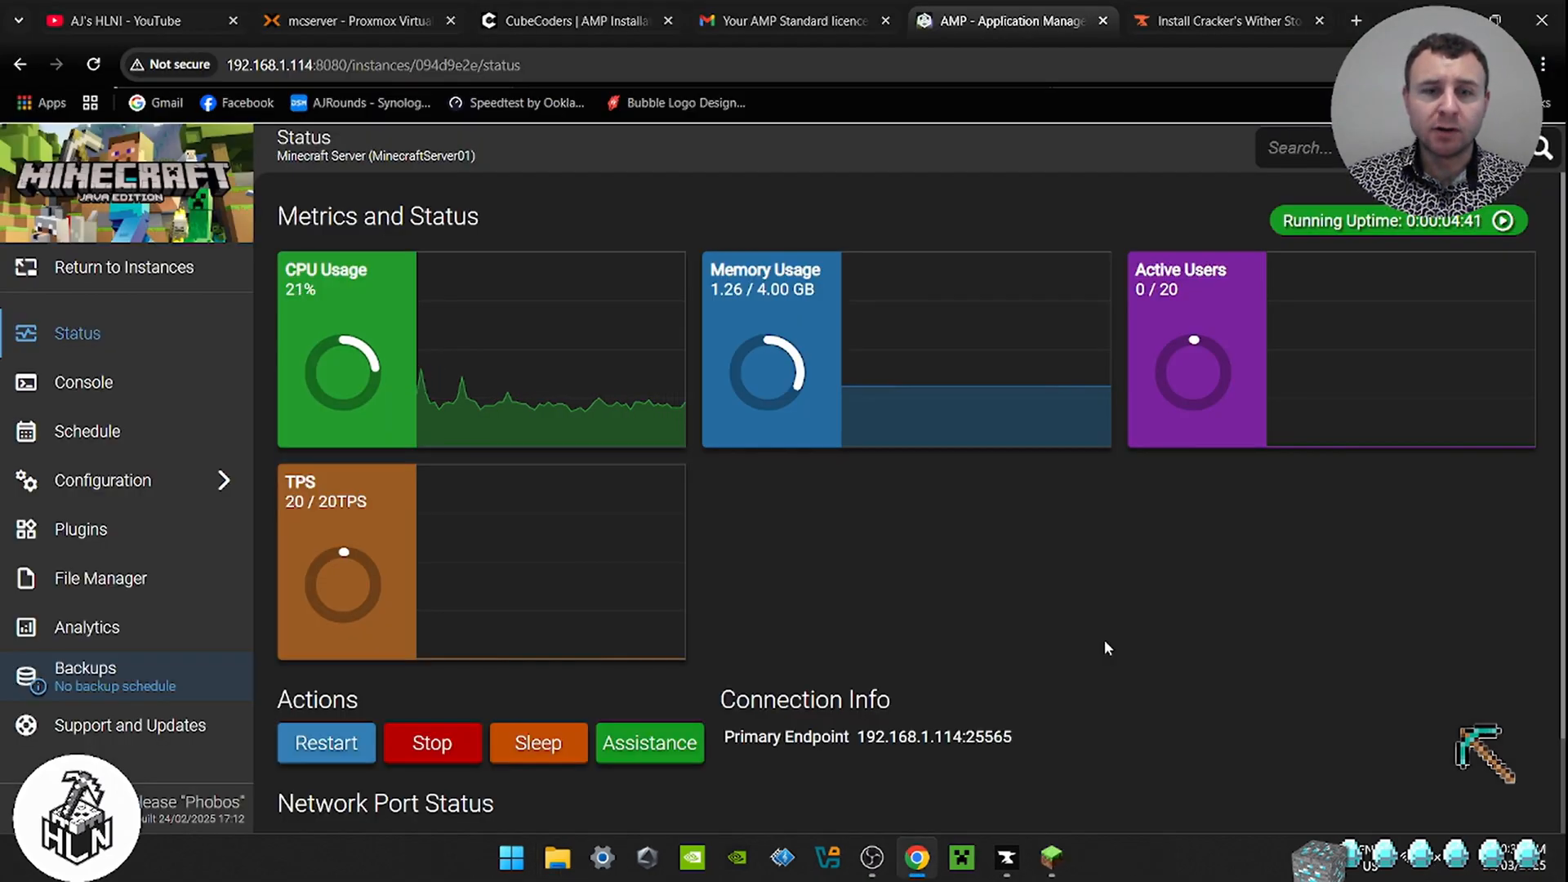
Step: Copy the primary endpoint address 192.168.1.114:25565 from the AMP status page
scroll("down", 3)
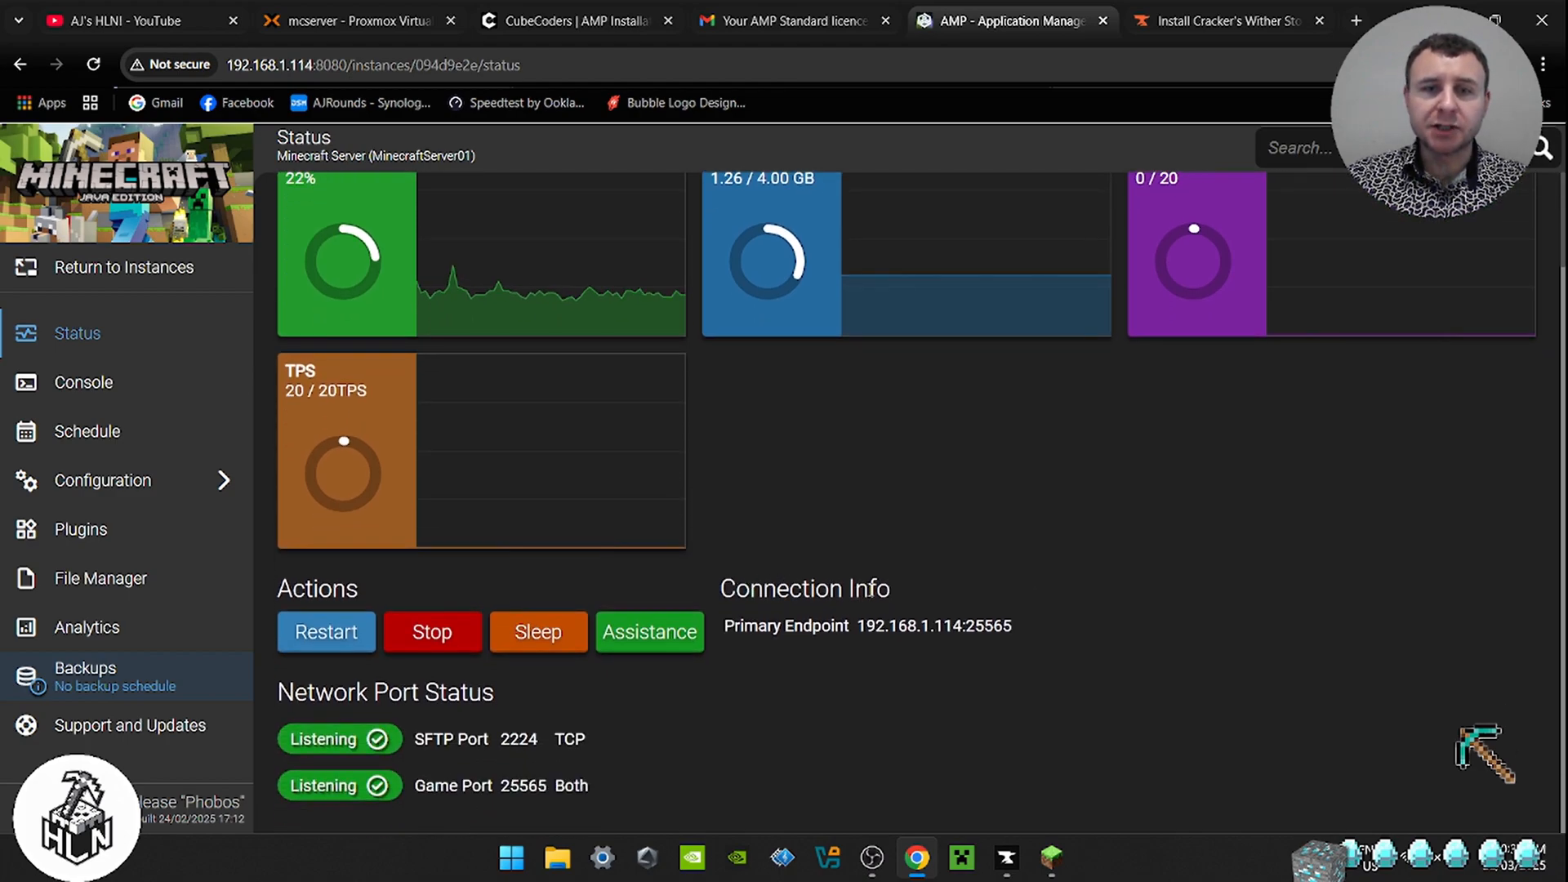
double_click(872, 625)
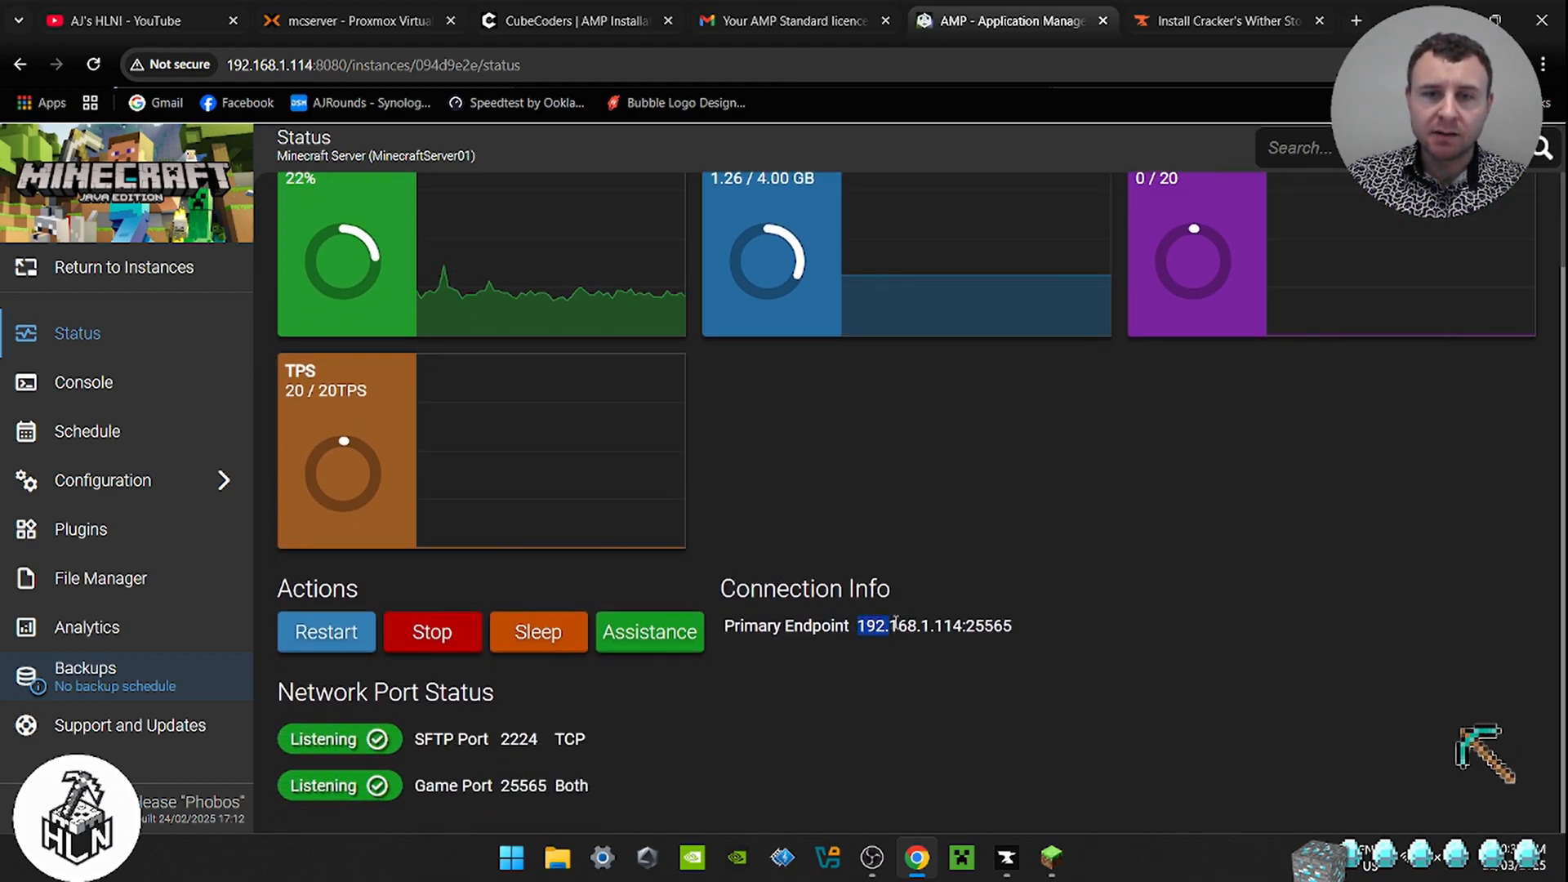
right_click(933, 625)
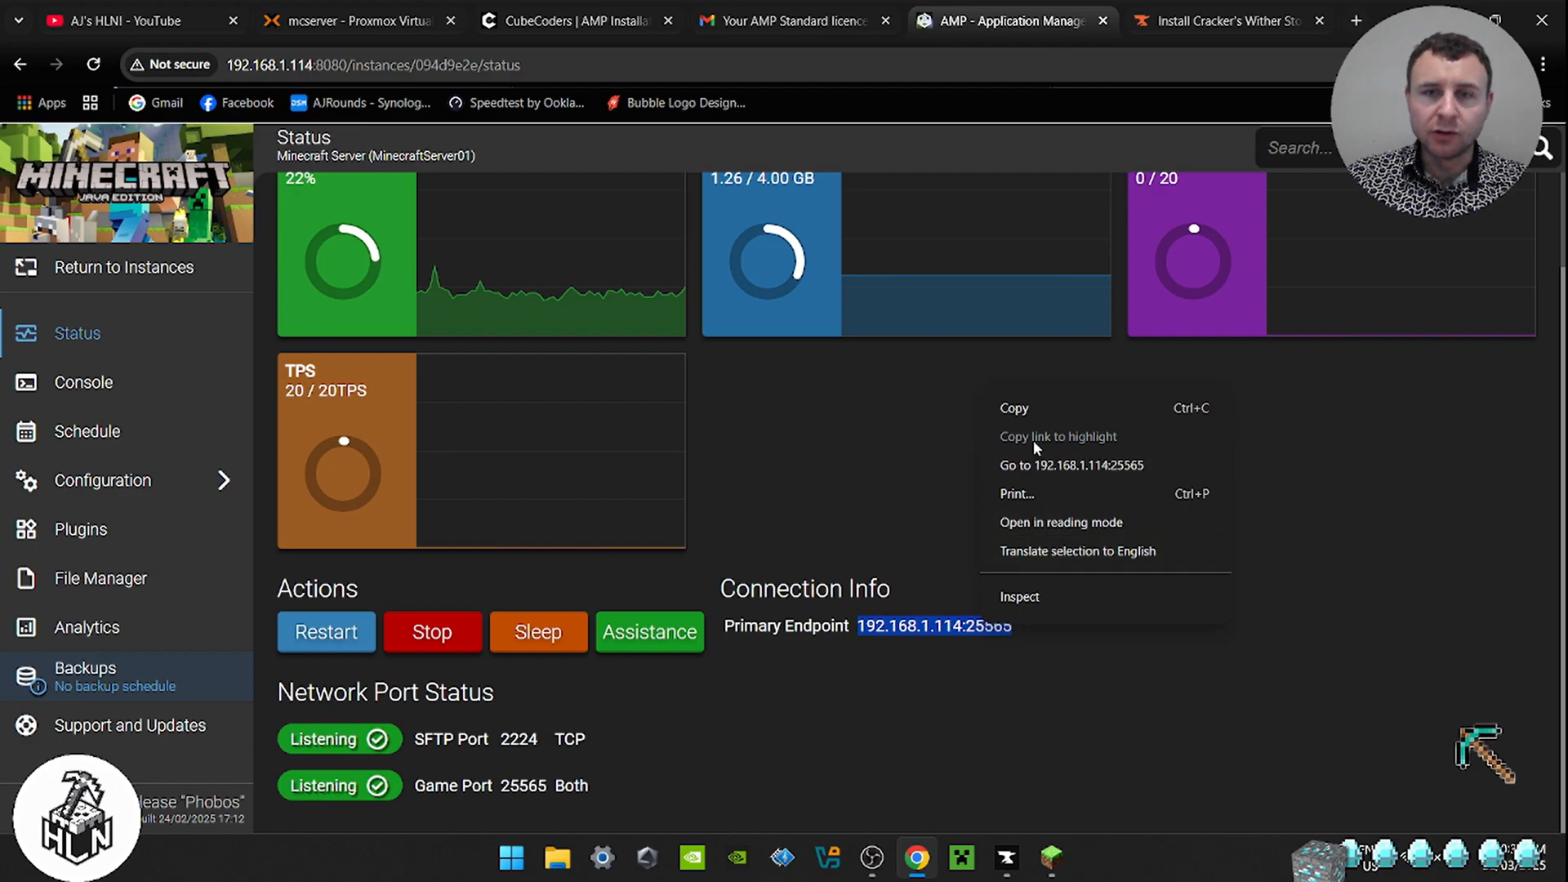
left_click(808, 473)
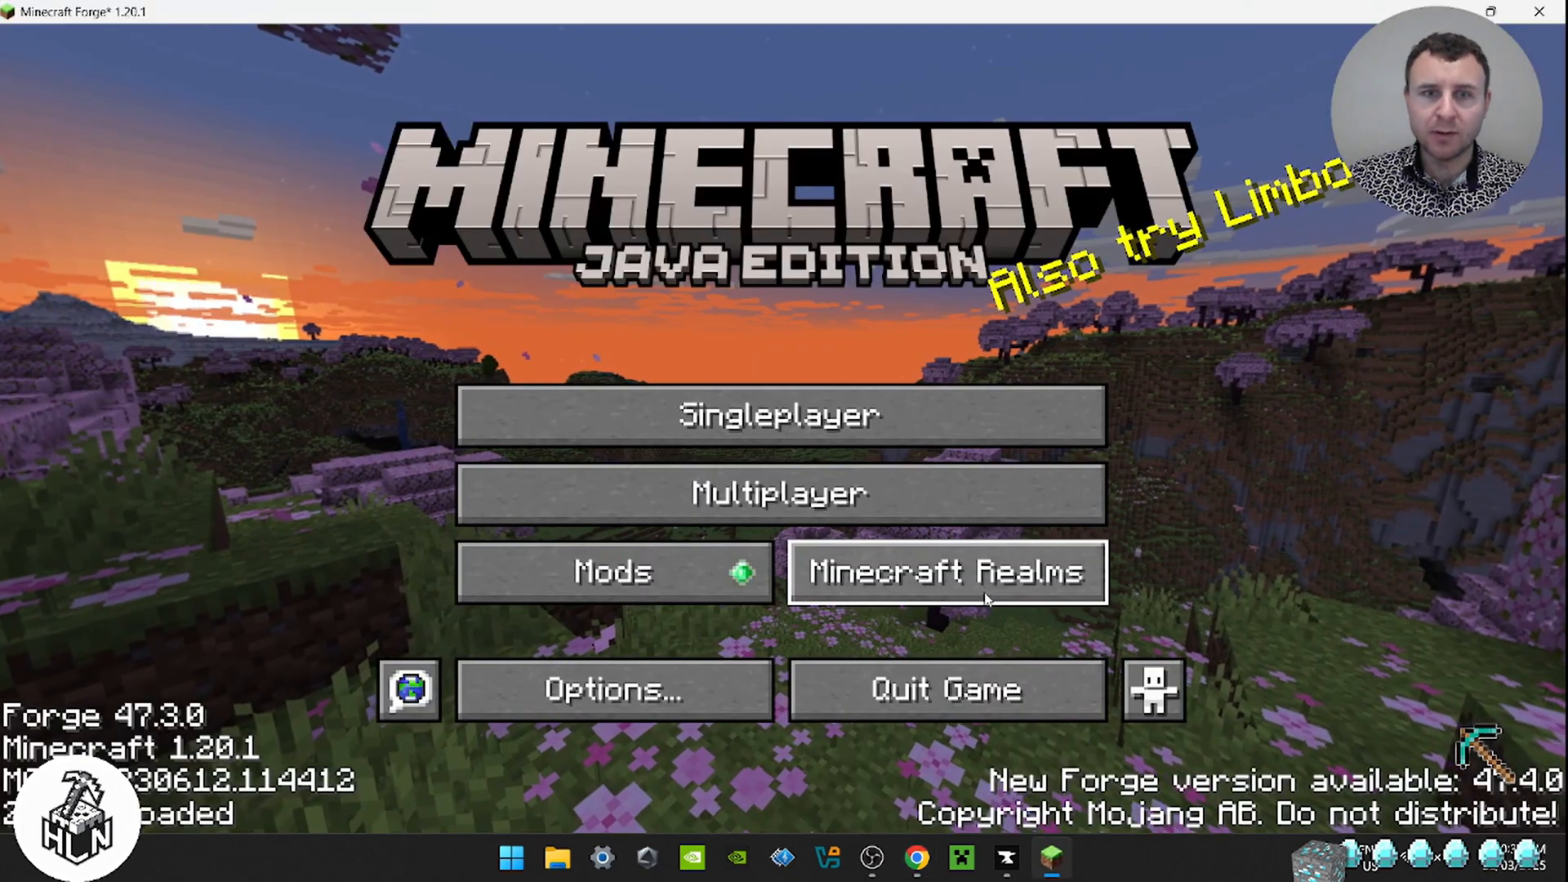
Step: Enter Multiplayer past the online-play warning, then pause the game to leave the server
left_click(779, 493)
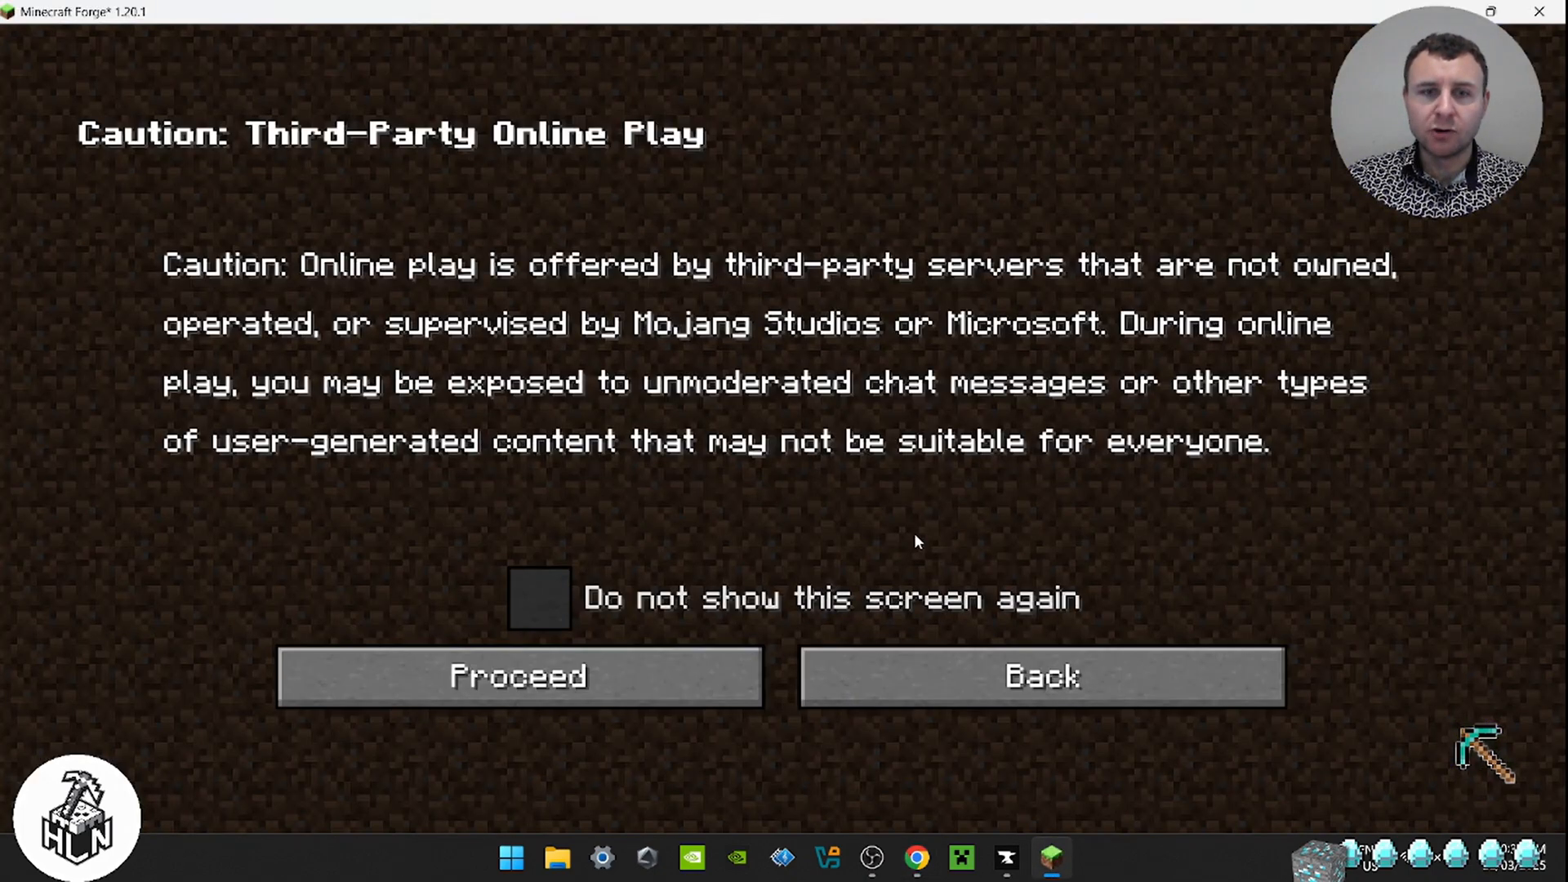
left_click(517, 677)
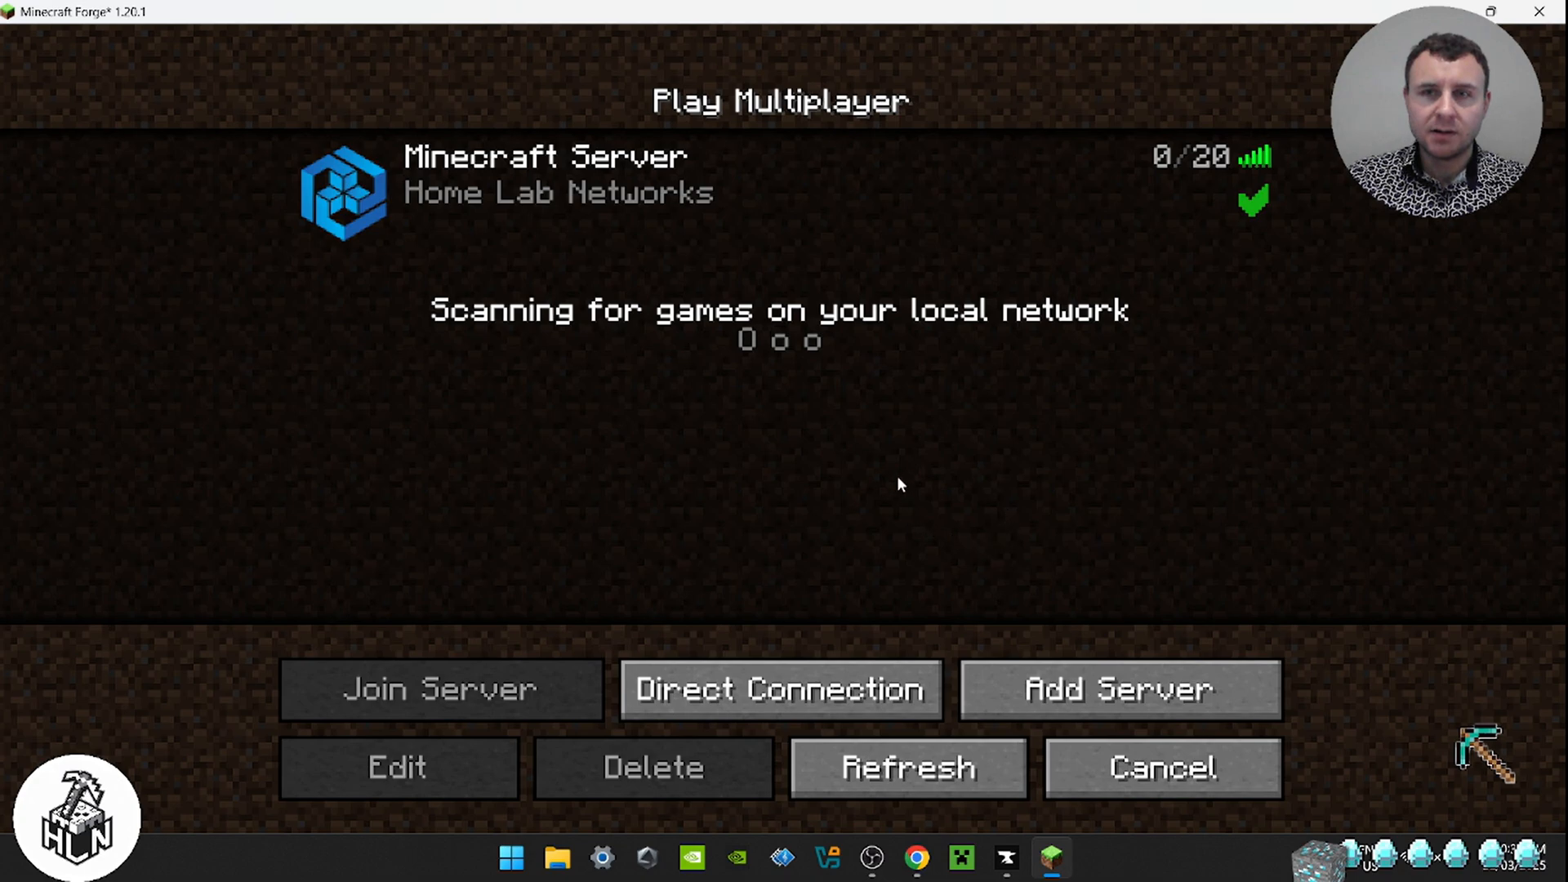
mouse_move(1119, 689)
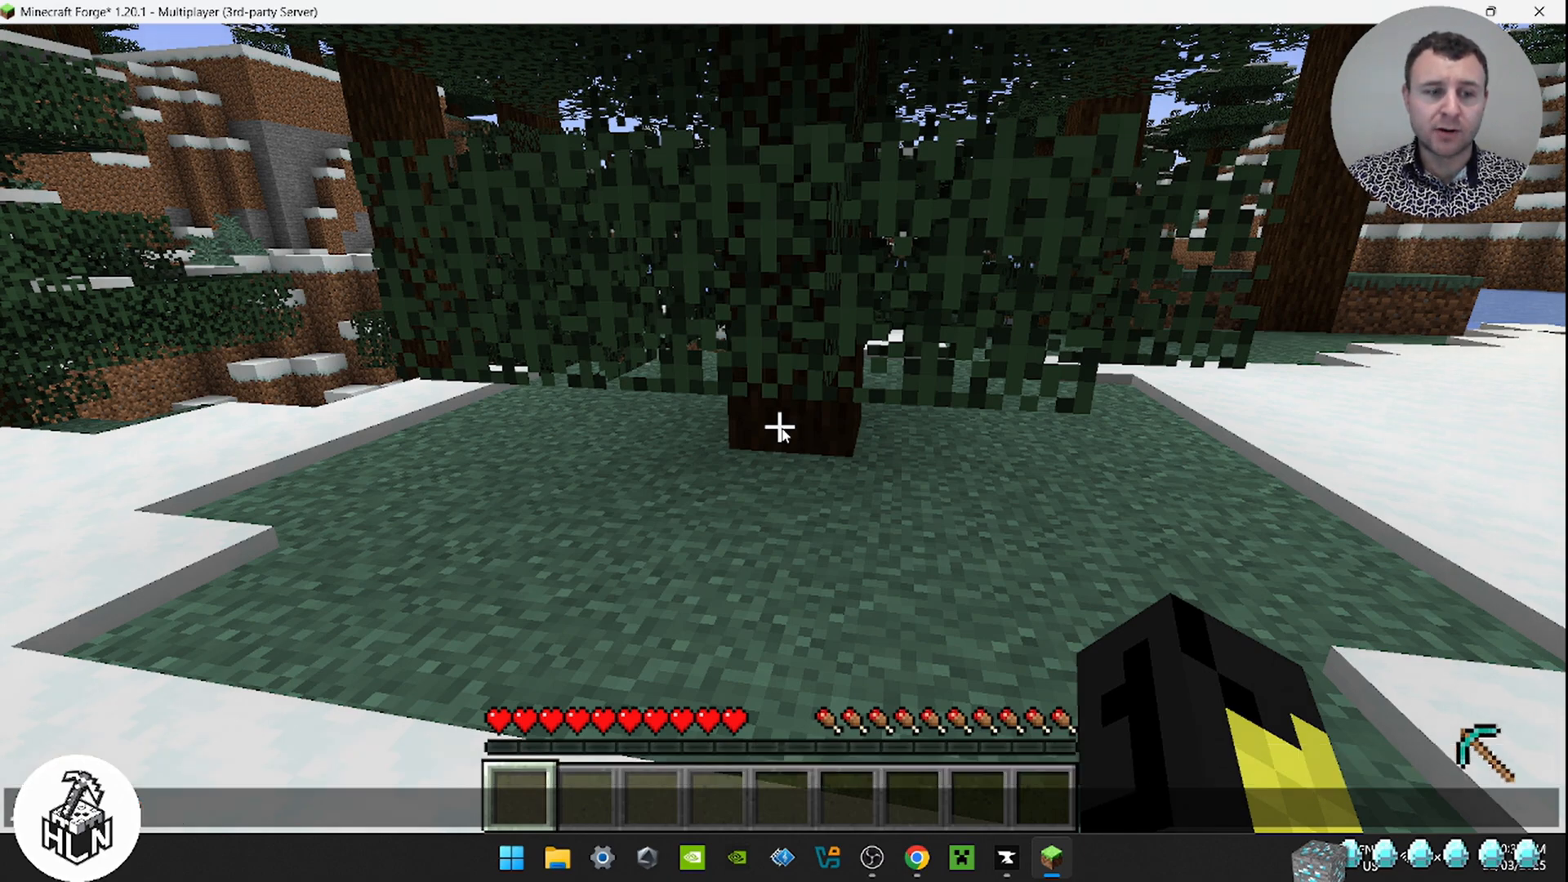
key("Escape")
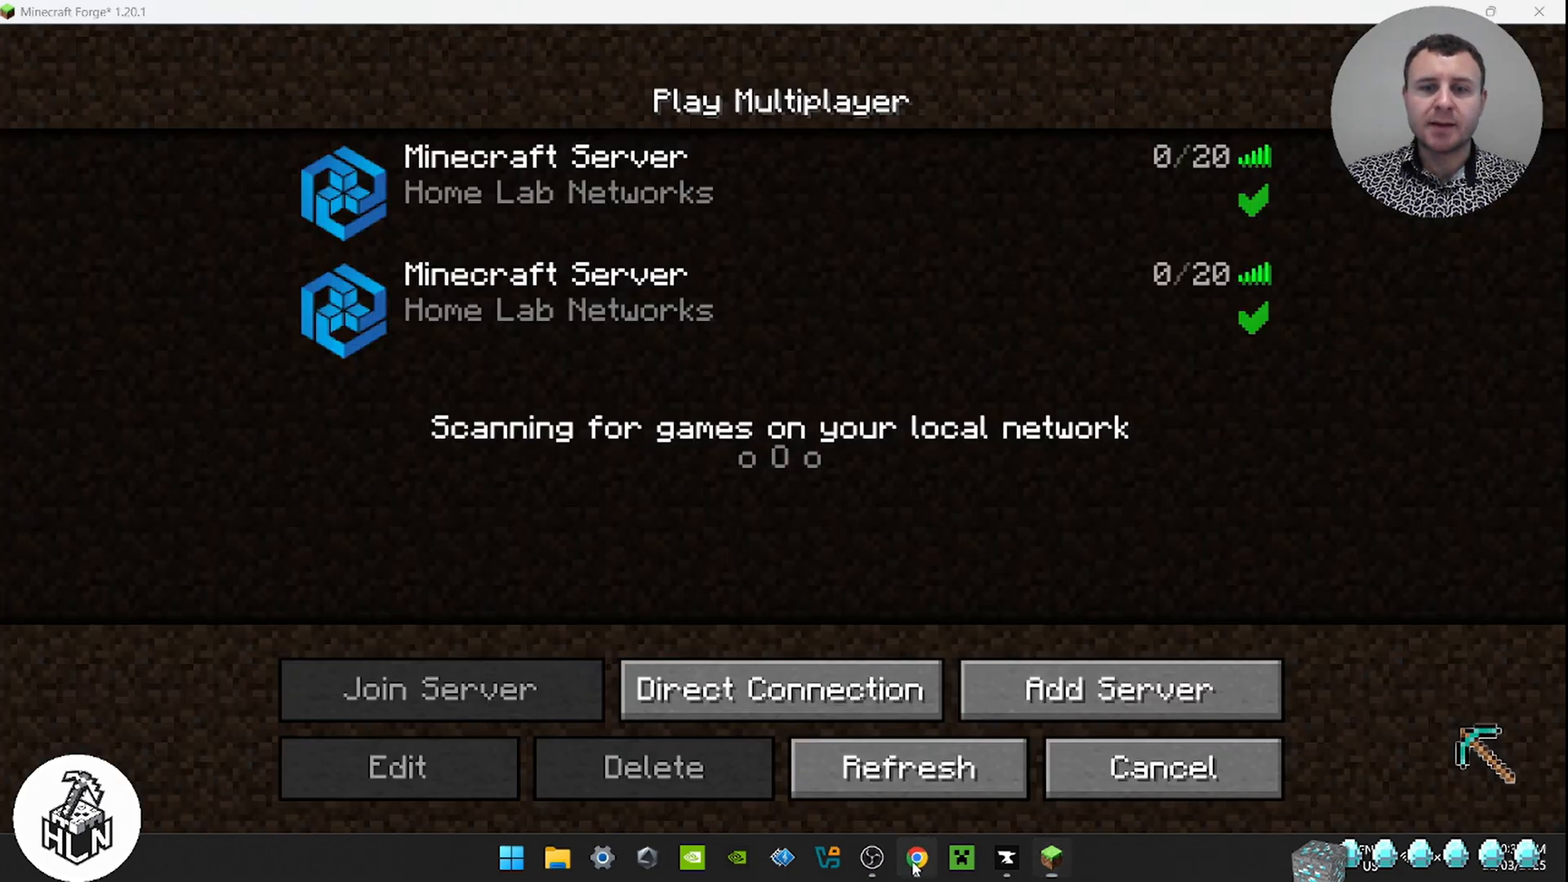
Step: Run 'op Zpmproj' in the AMP server console
left_click(915, 858)
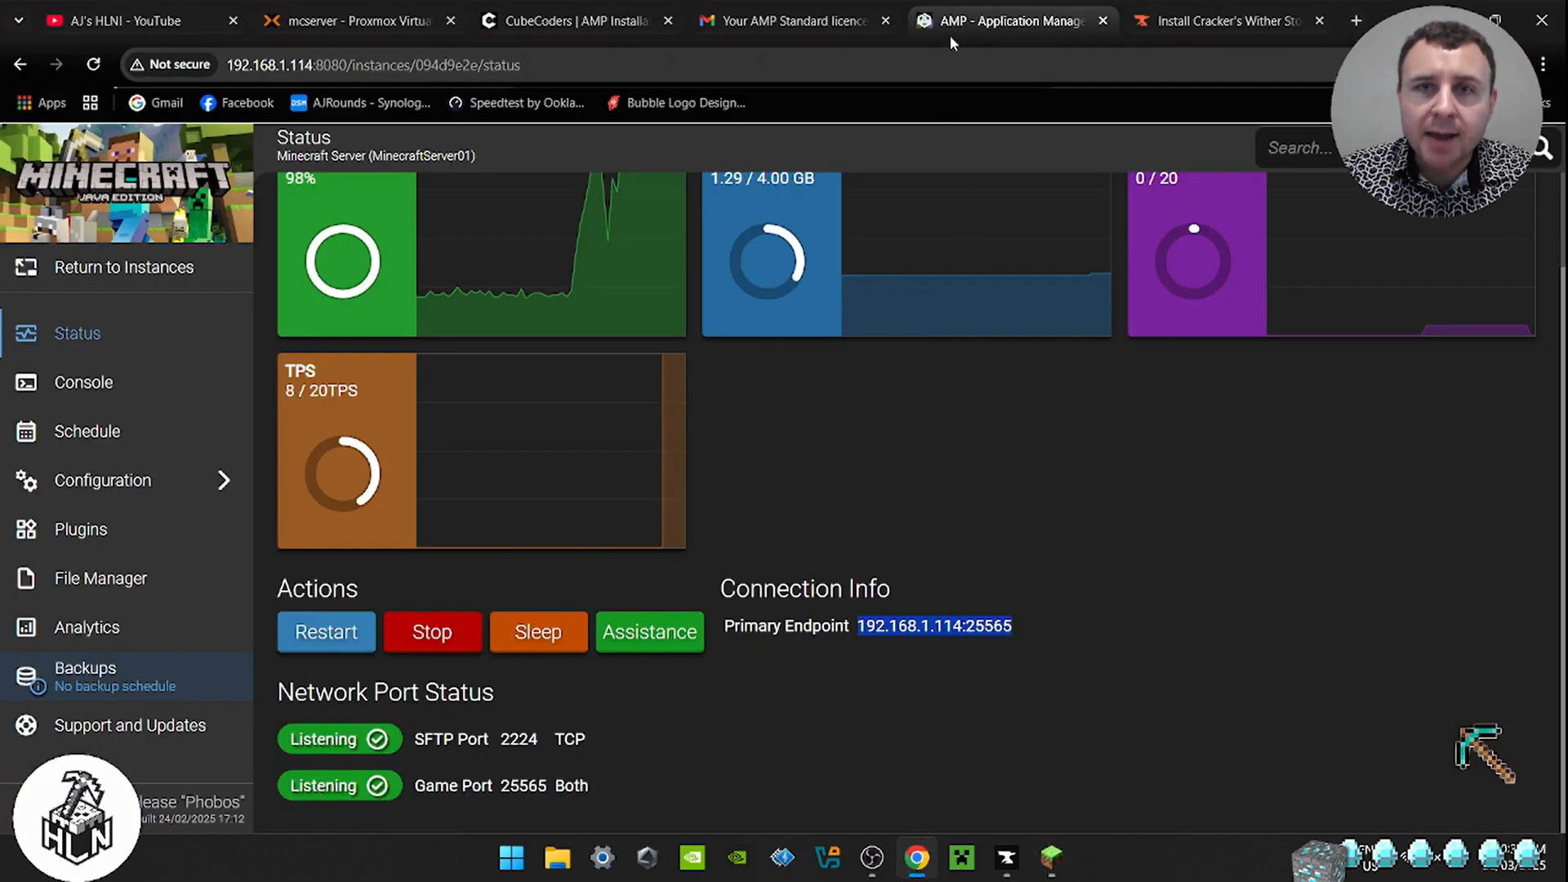
left_click(85, 382)
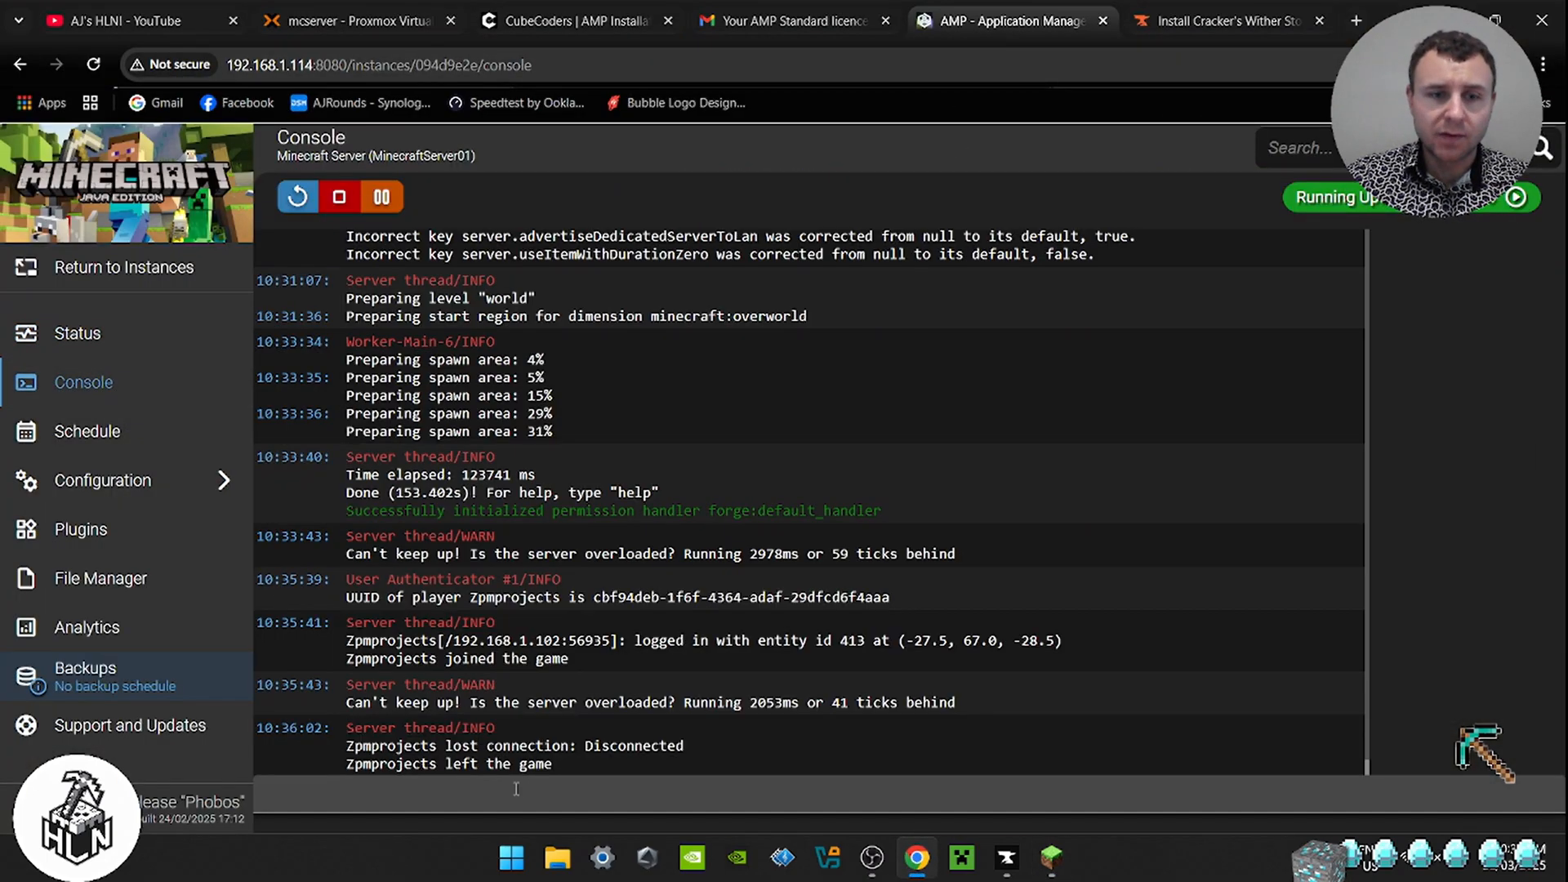
type("op")
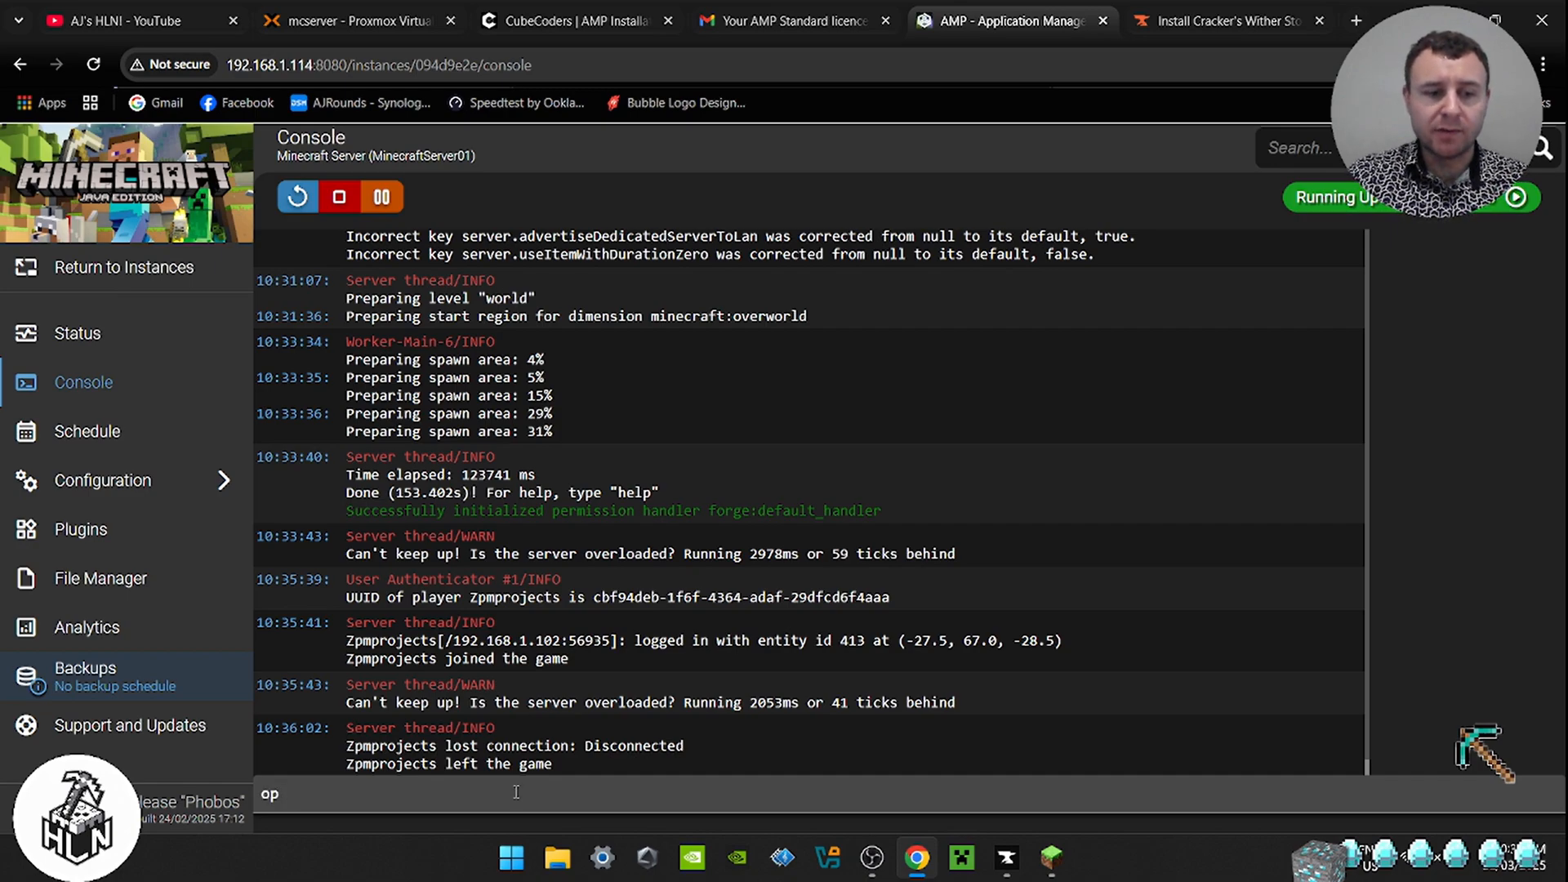
type("Zpmproj")
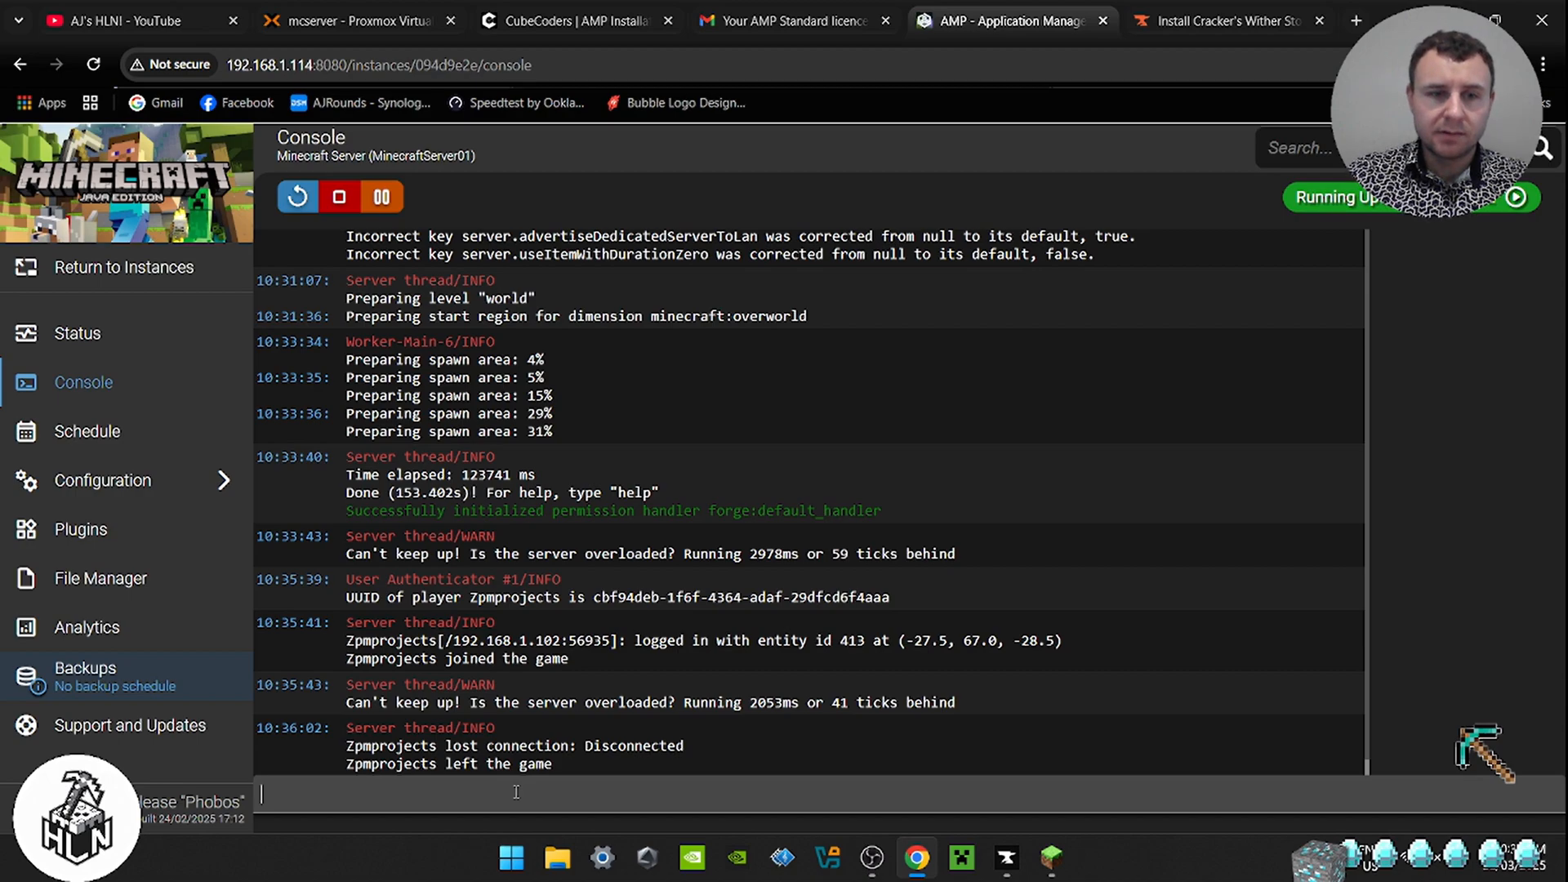
left_click(1050, 858)
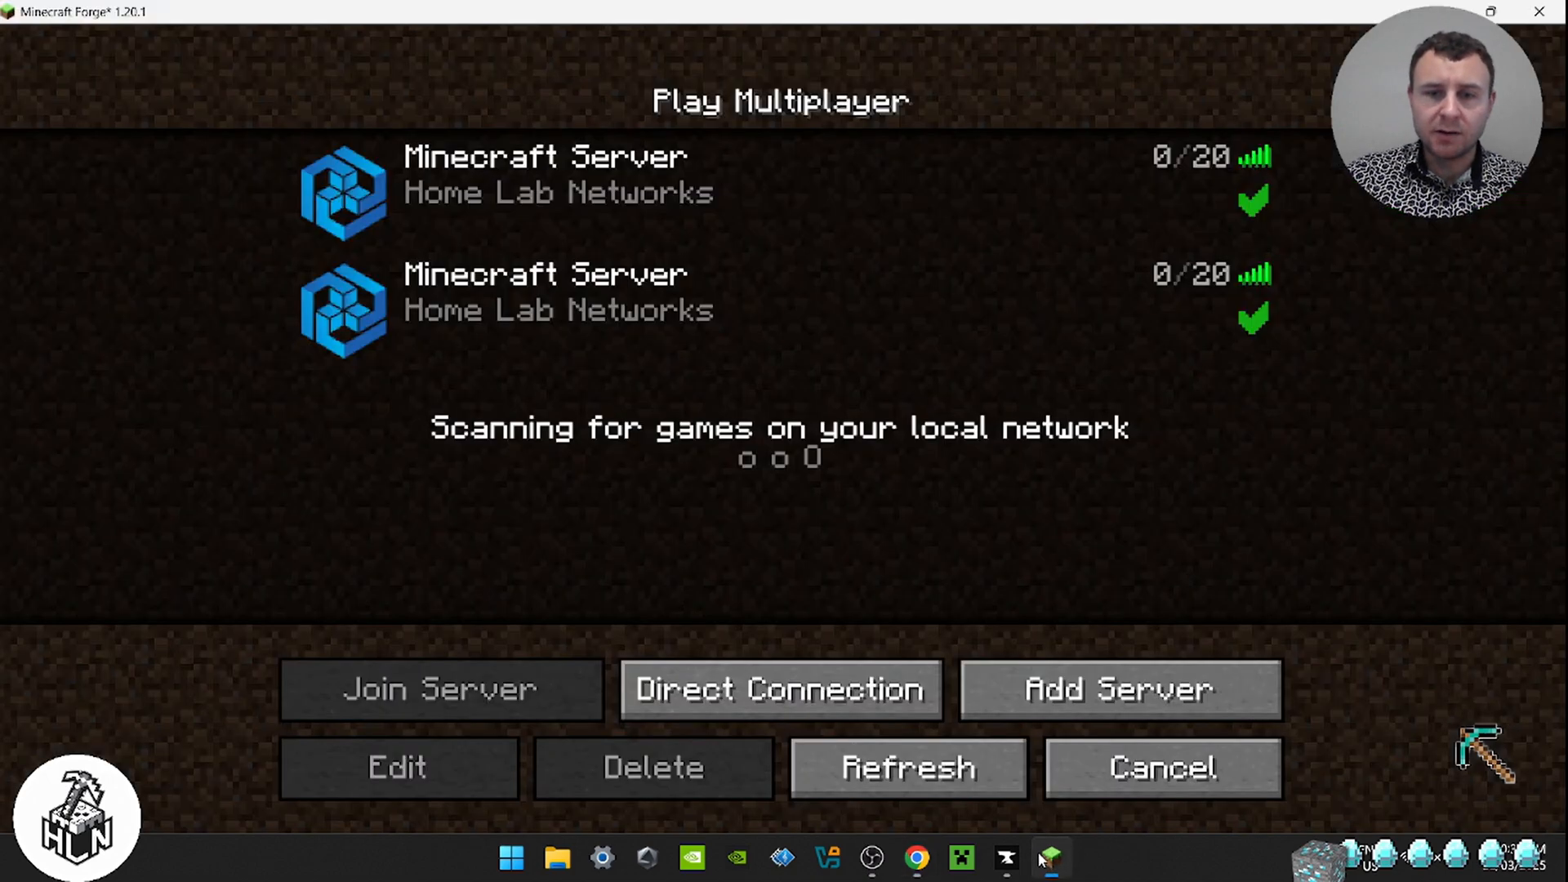
Step: Join the home lab server, switch to Creative via /gamemode creative, and leave
double_click(545, 175)
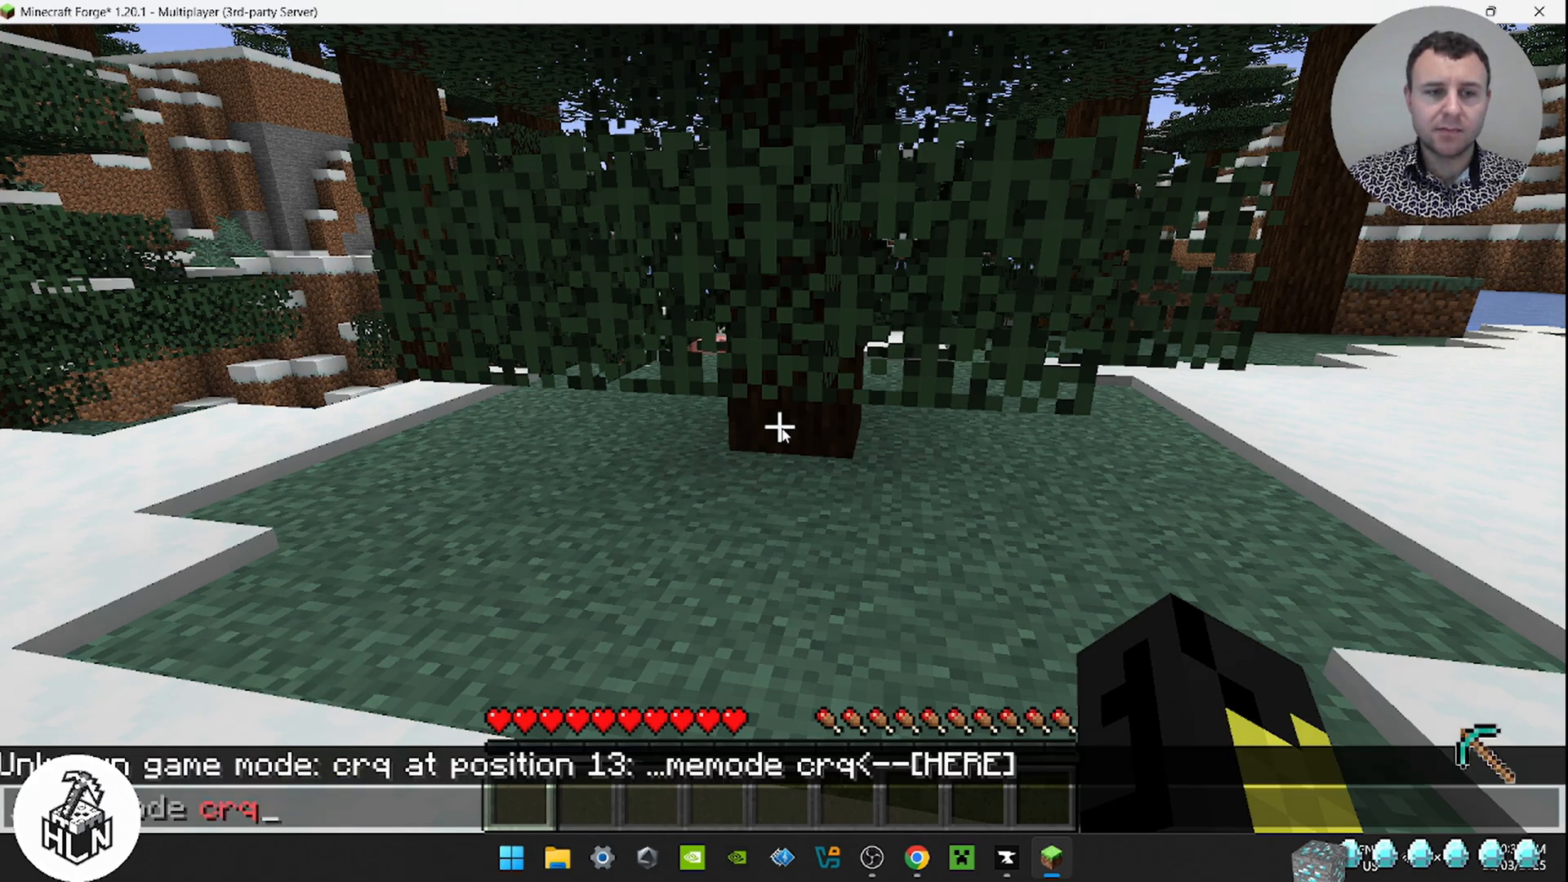
key("Return")
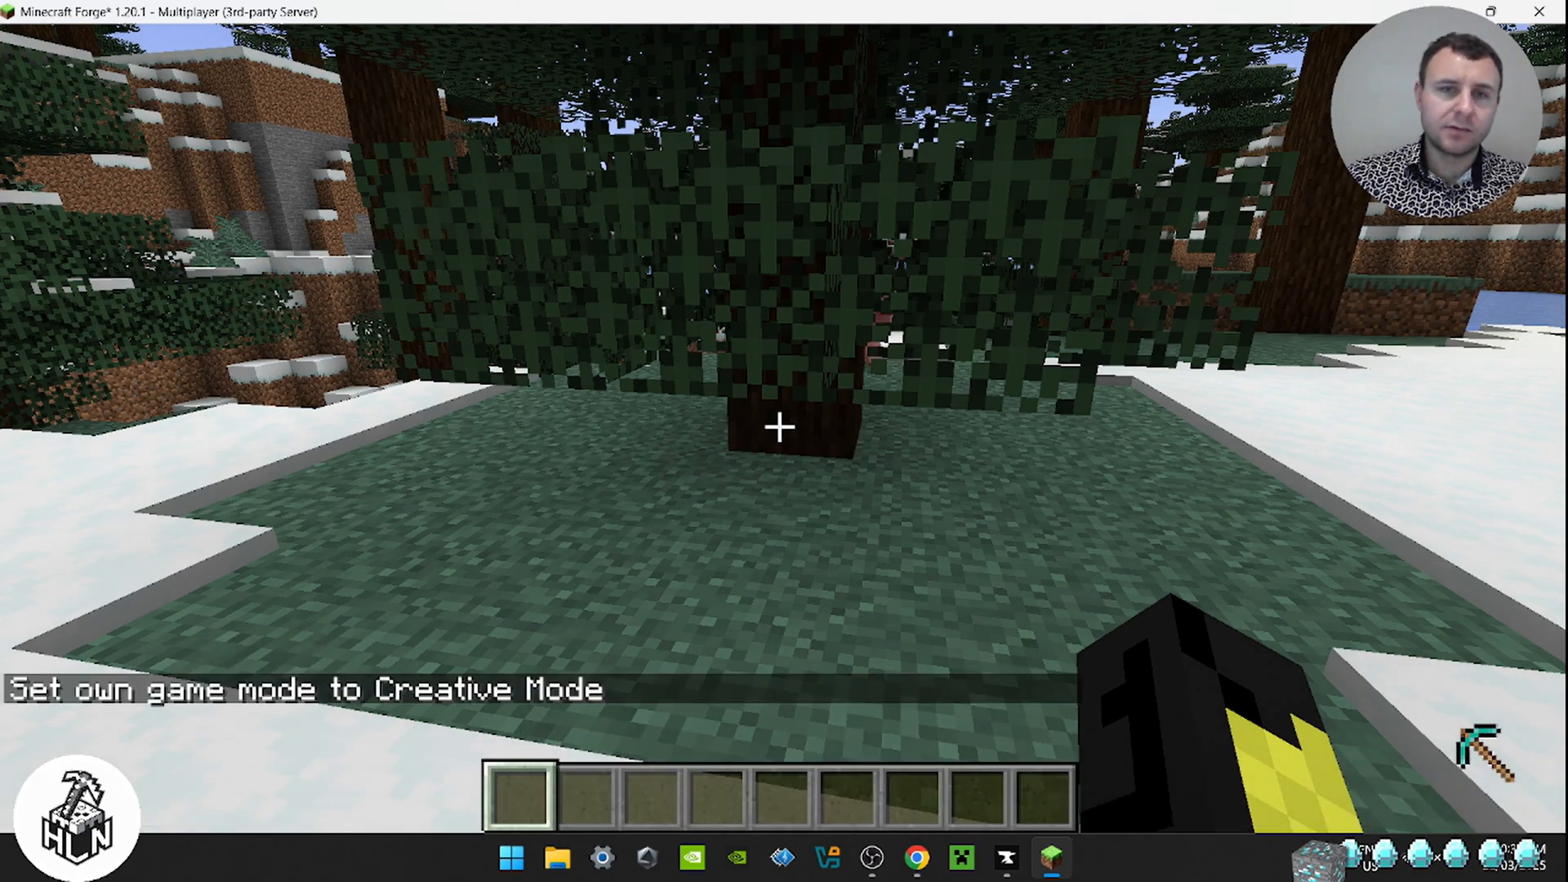
key("Escape")
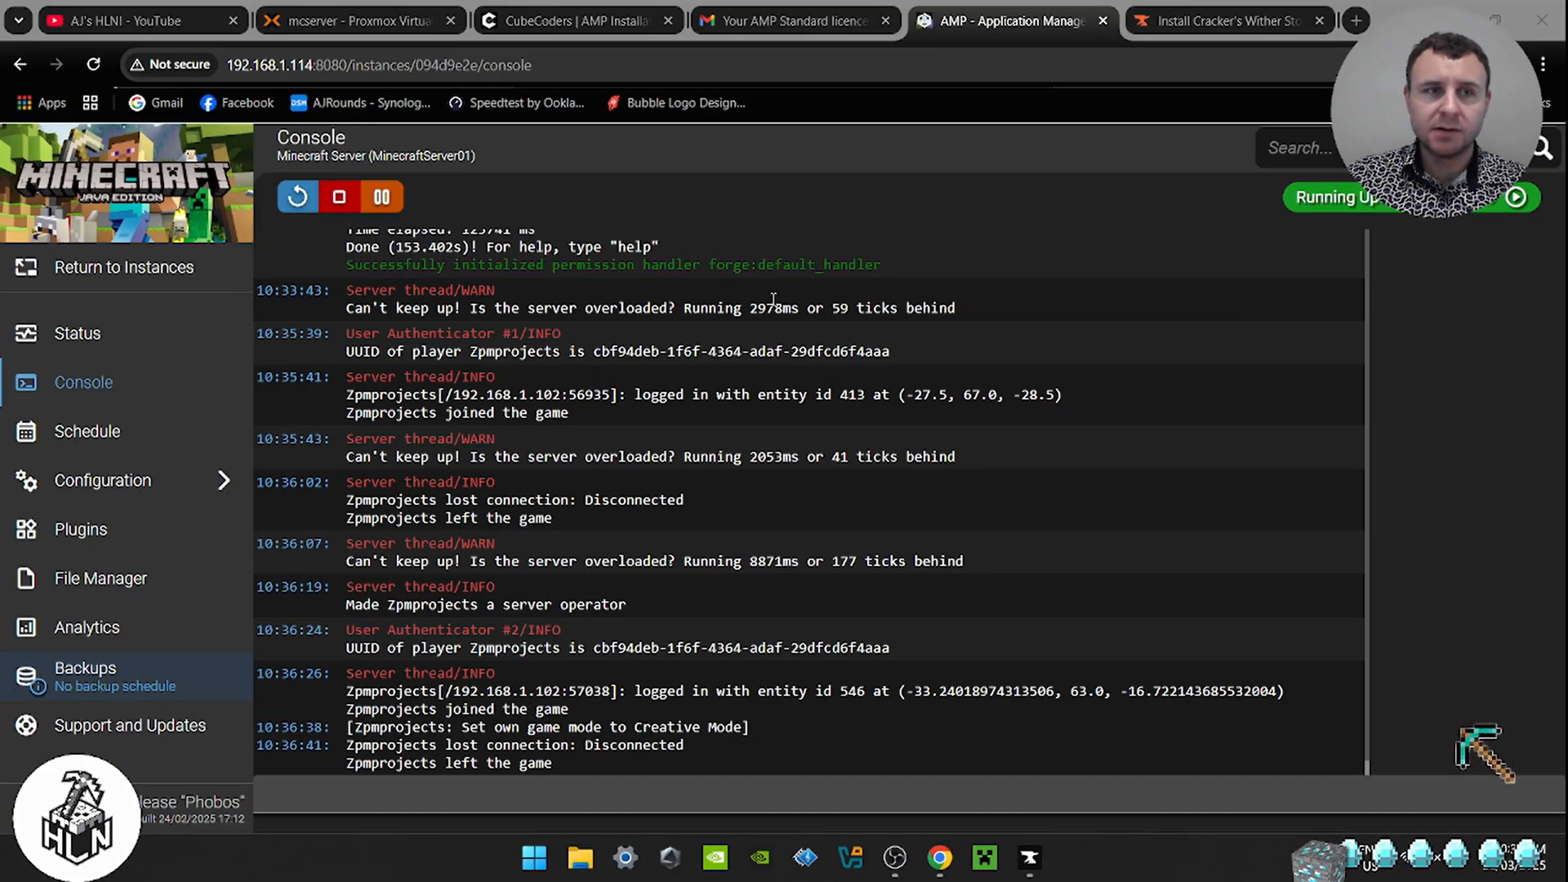
Step: Stop the server, upload witherstormmod-1.20.1-4.2.1-all.jar into mods, and bring the server back up
left_click(77, 333)
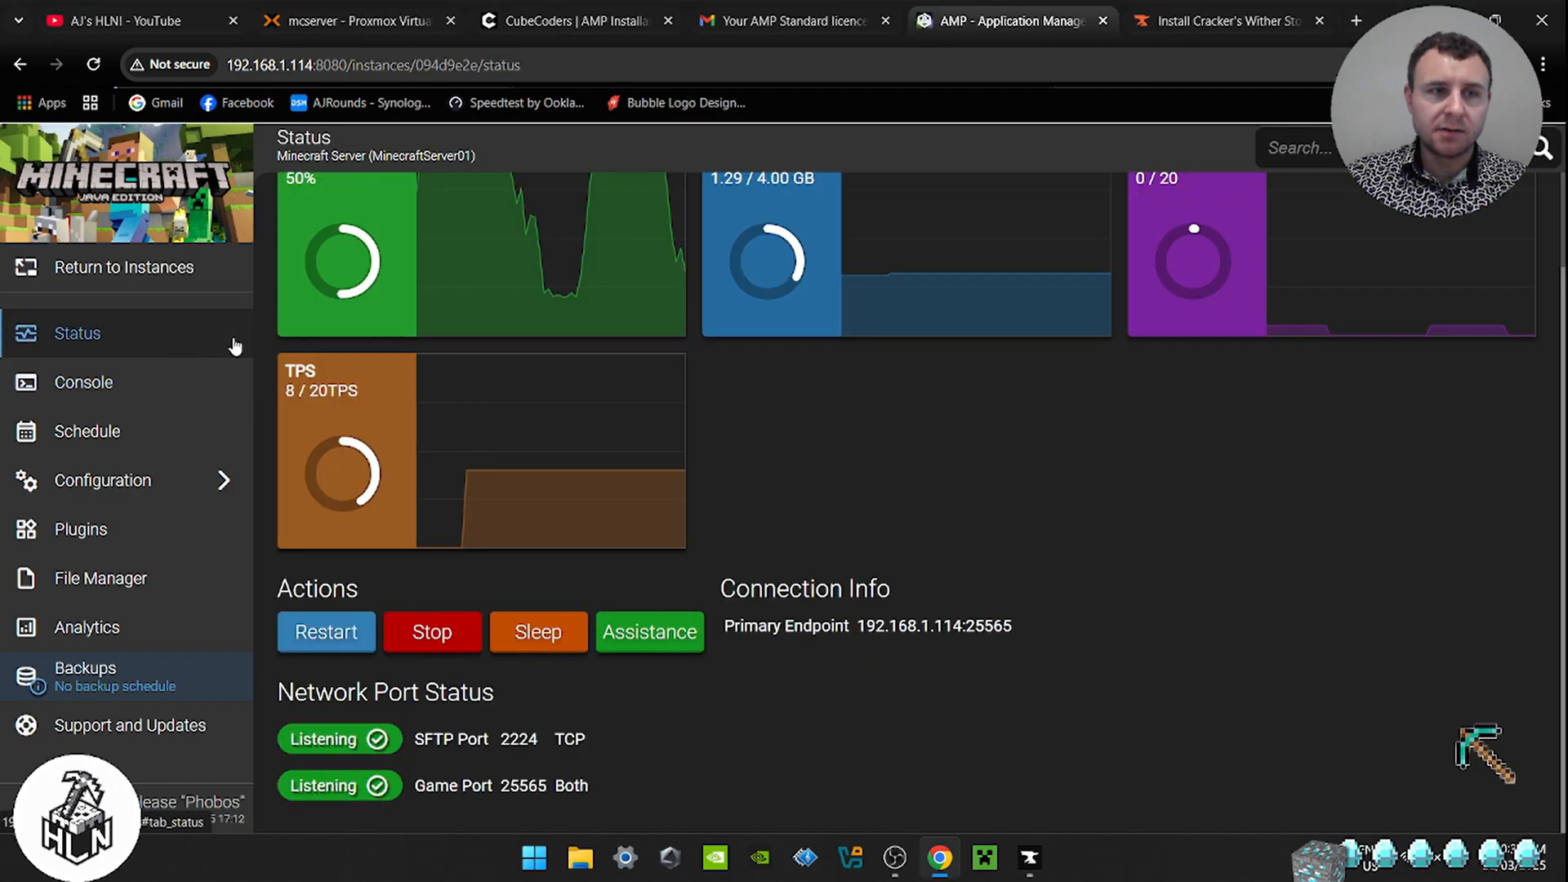
left_click(433, 633)
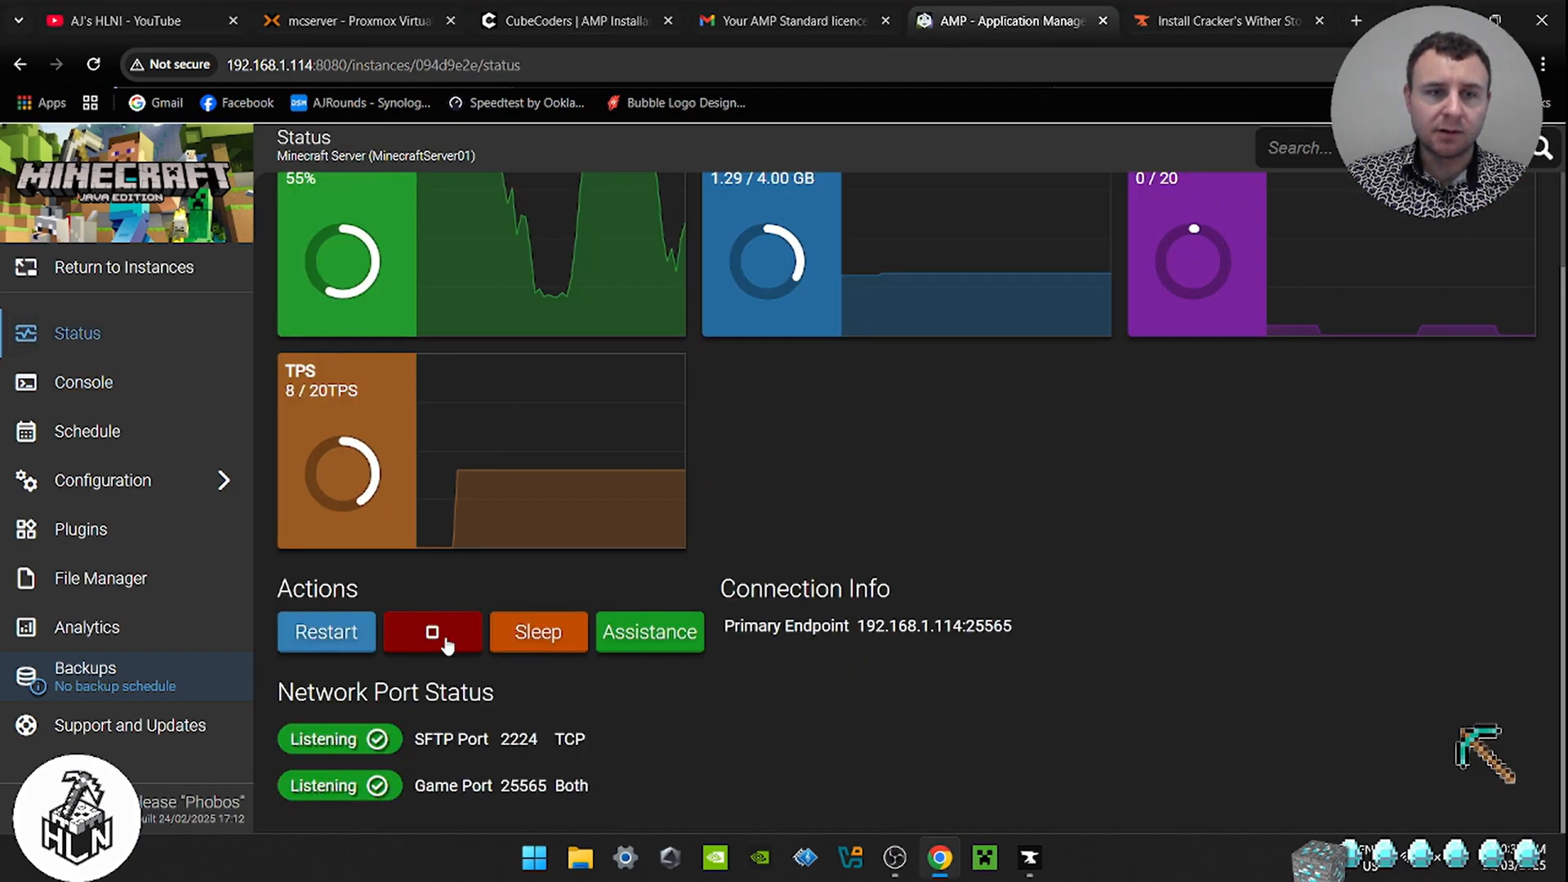
left_click(432, 632)
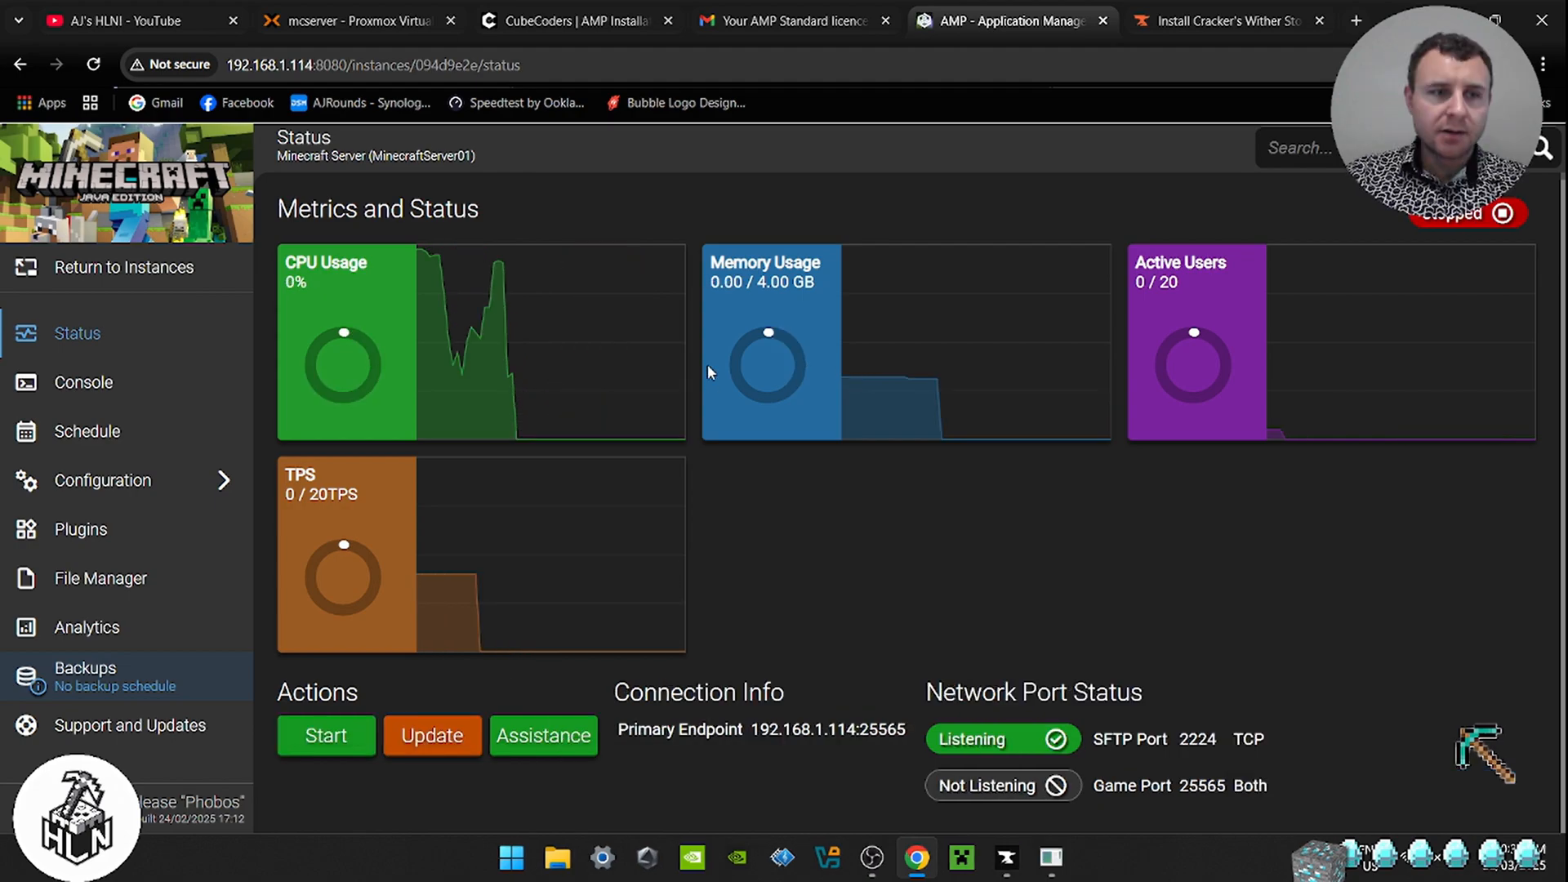
mouse_move(98, 578)
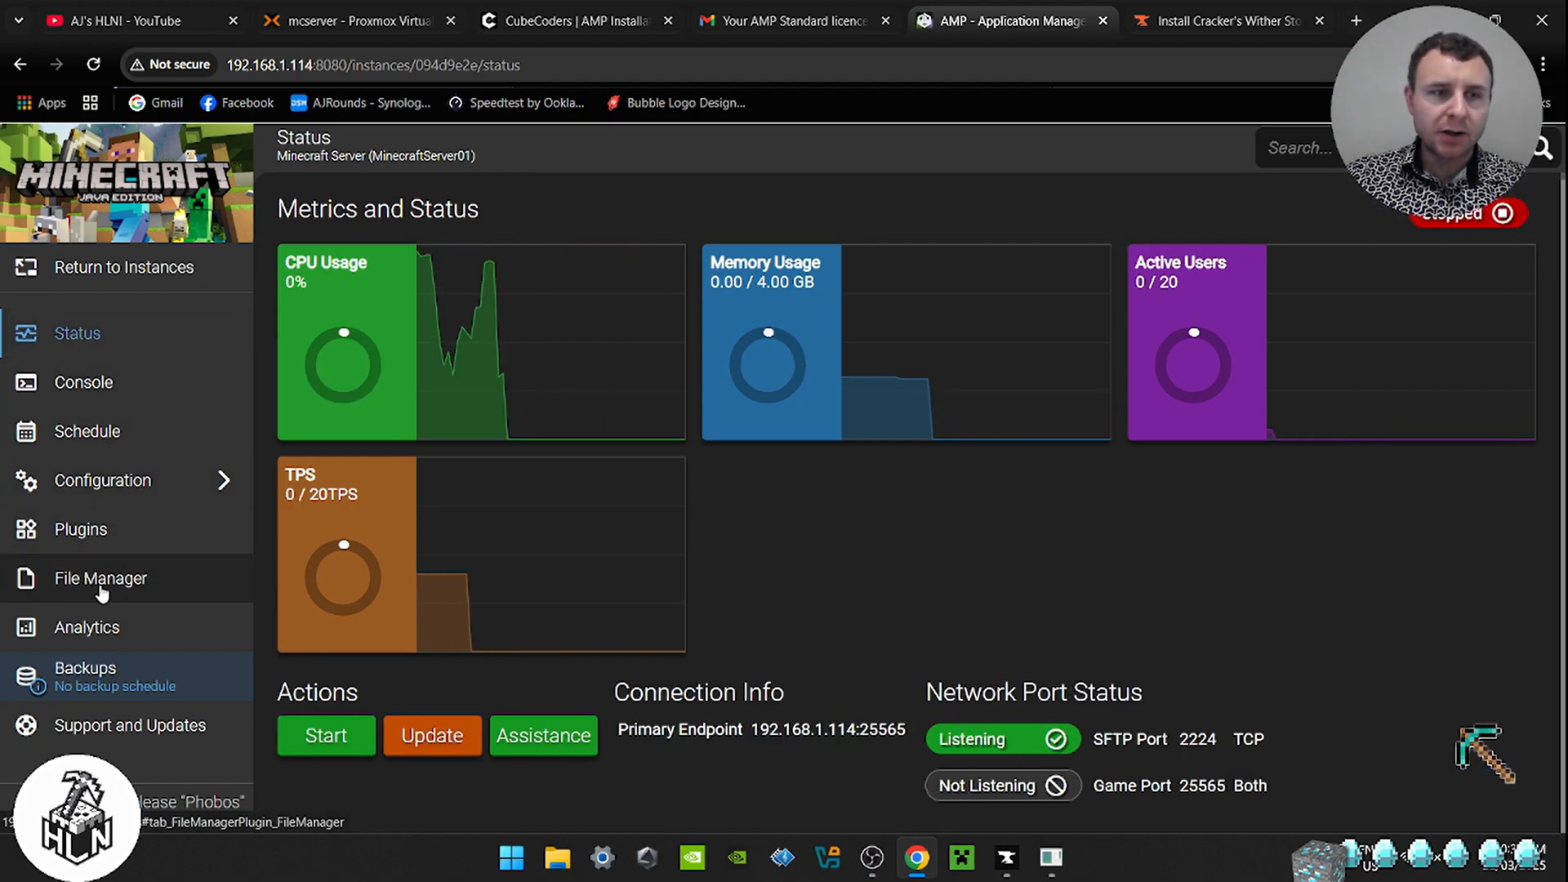
left_click(99, 578)
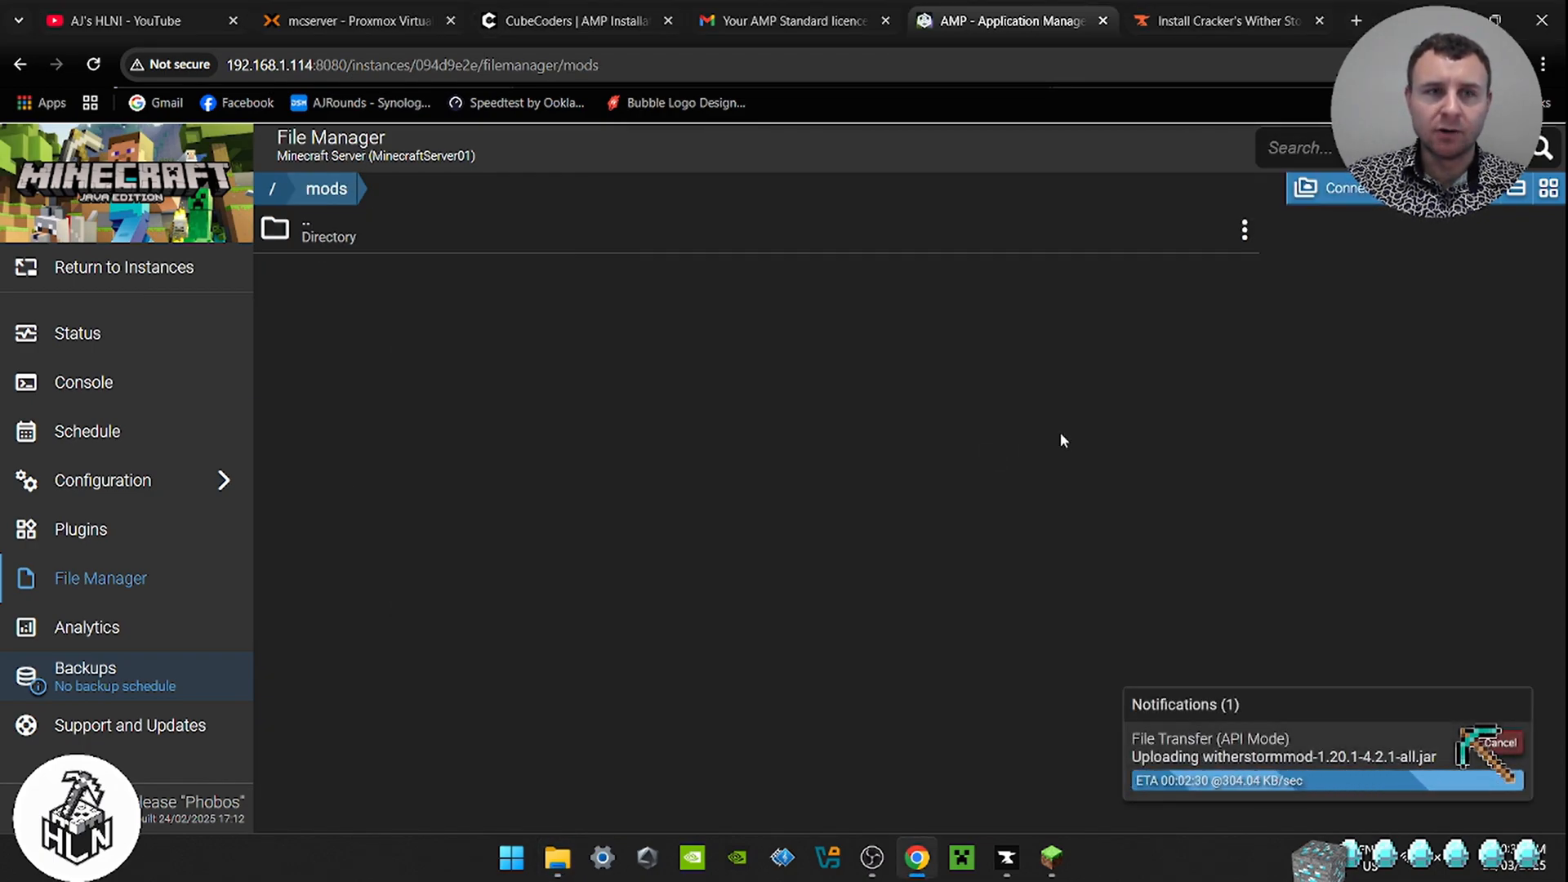
mouse_move(1315, 692)
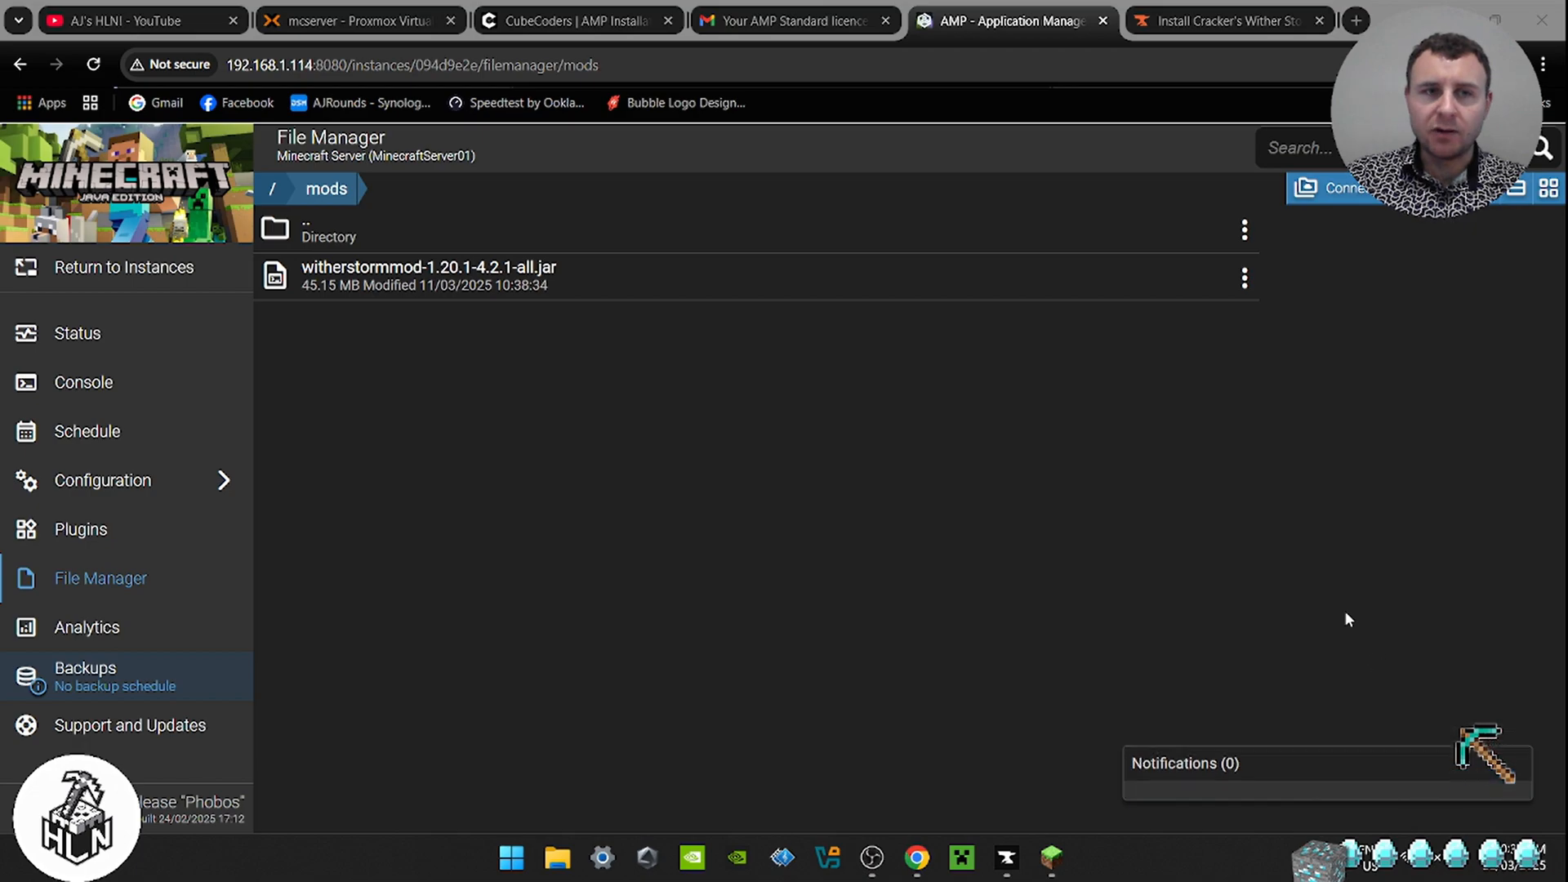
mouse_move(857, 580)
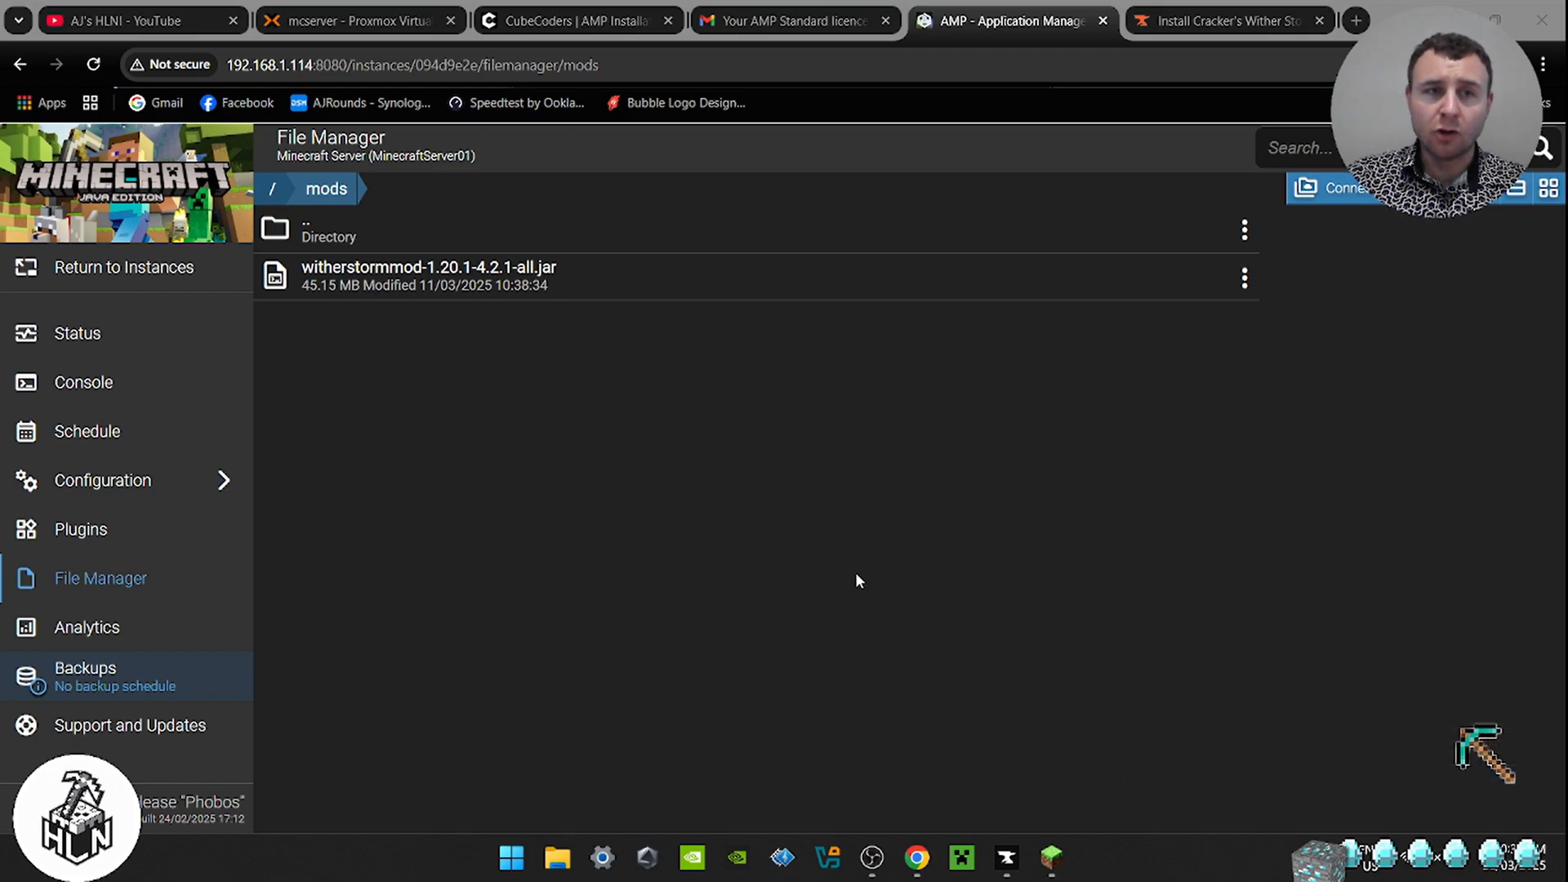
mouse_move(792, 509)
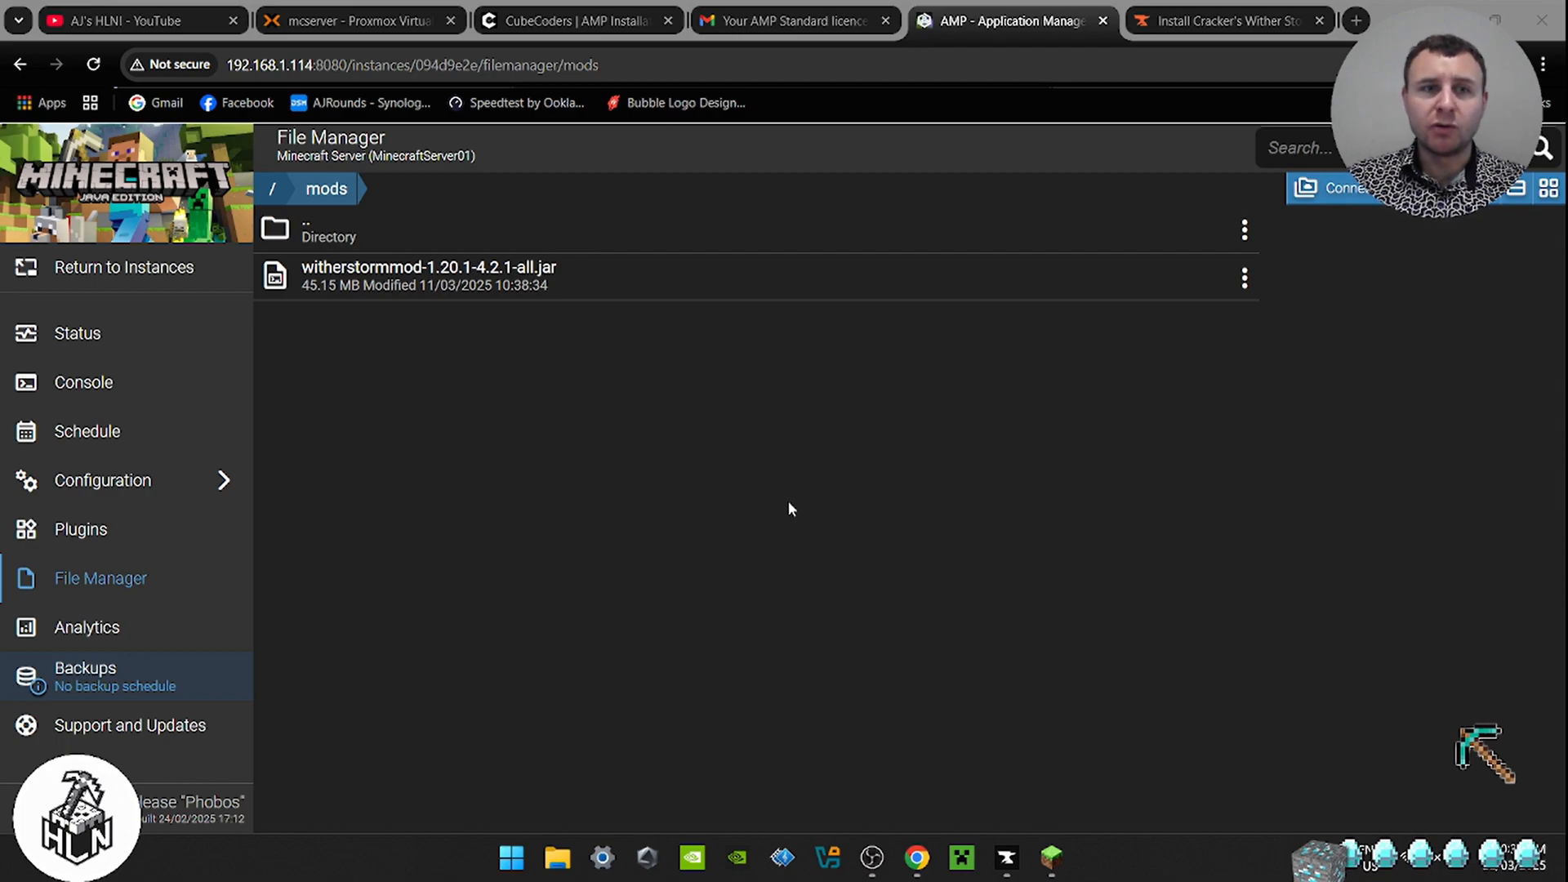
mouse_move(672, 496)
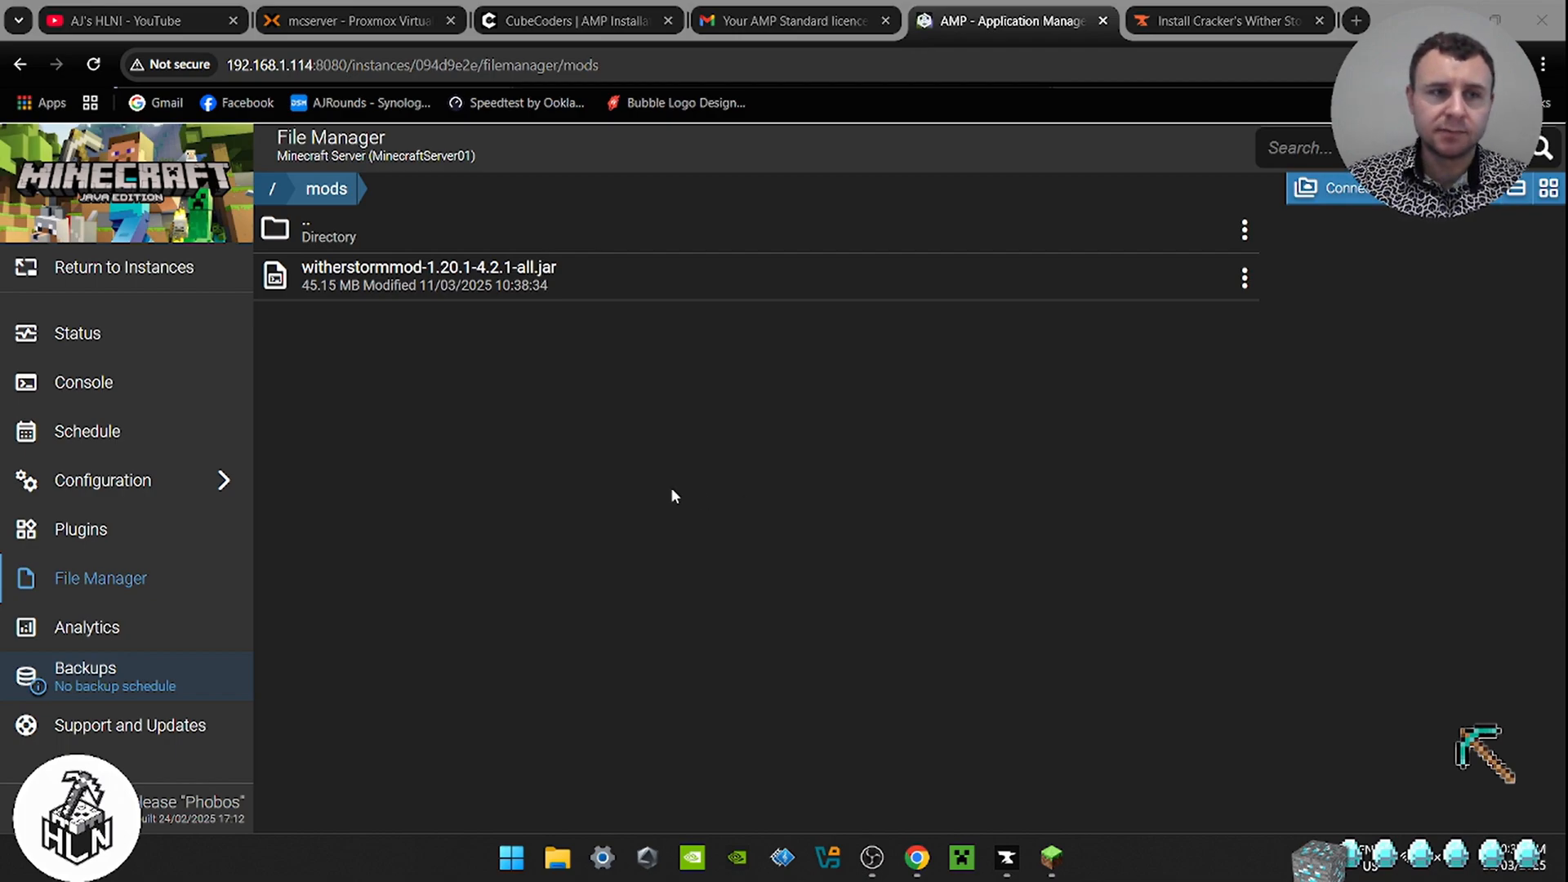
left_click(77, 334)
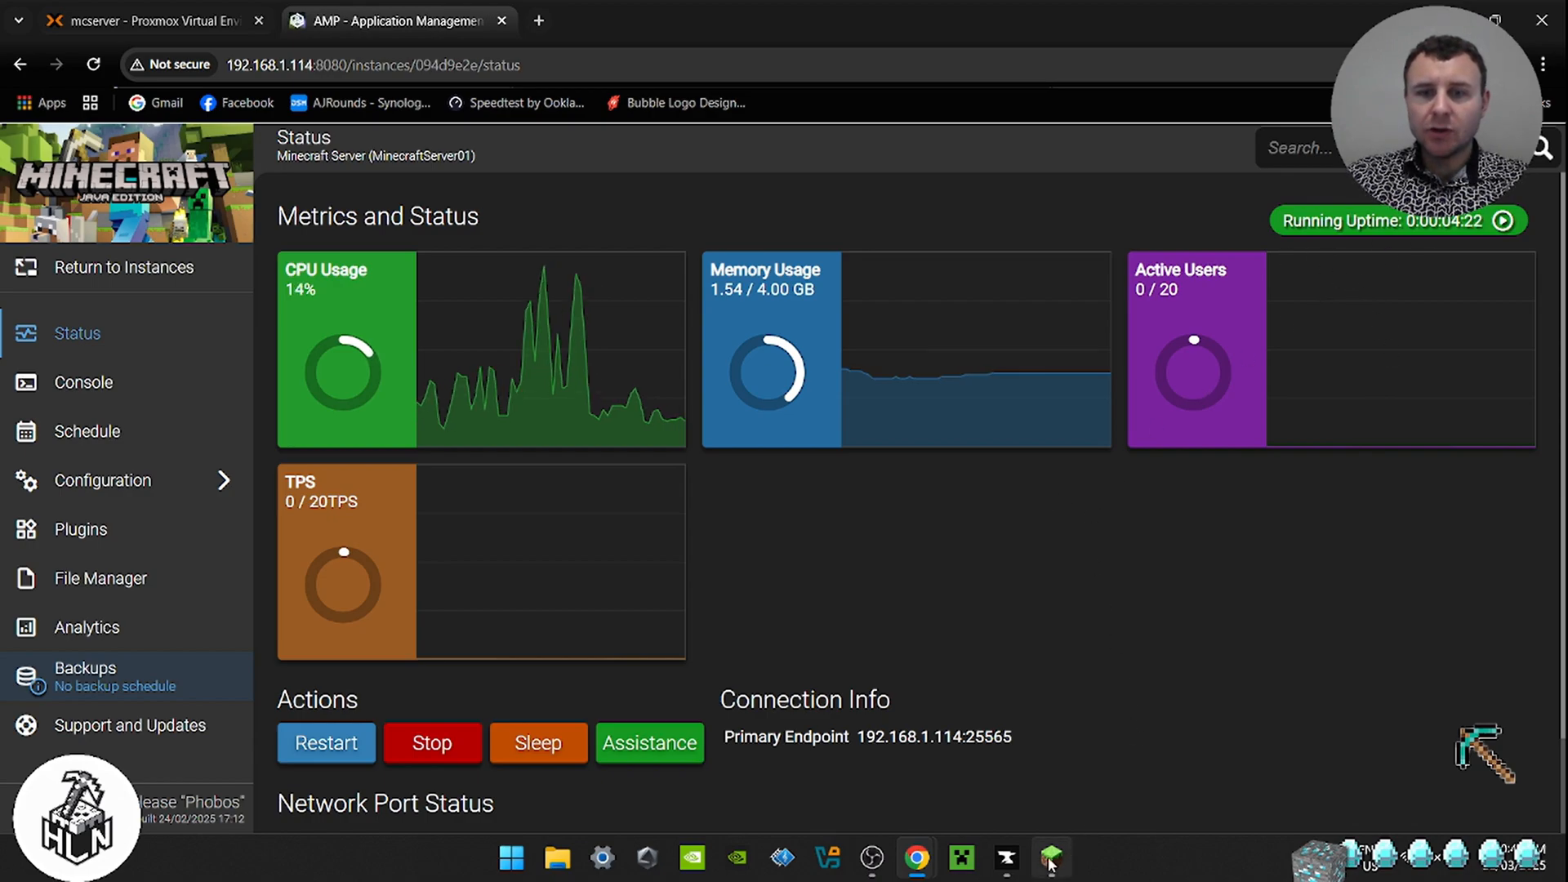
Step: Save a server entry with address 192.168.1.114:25565 in Edit Server Info
left_click(1049, 857)
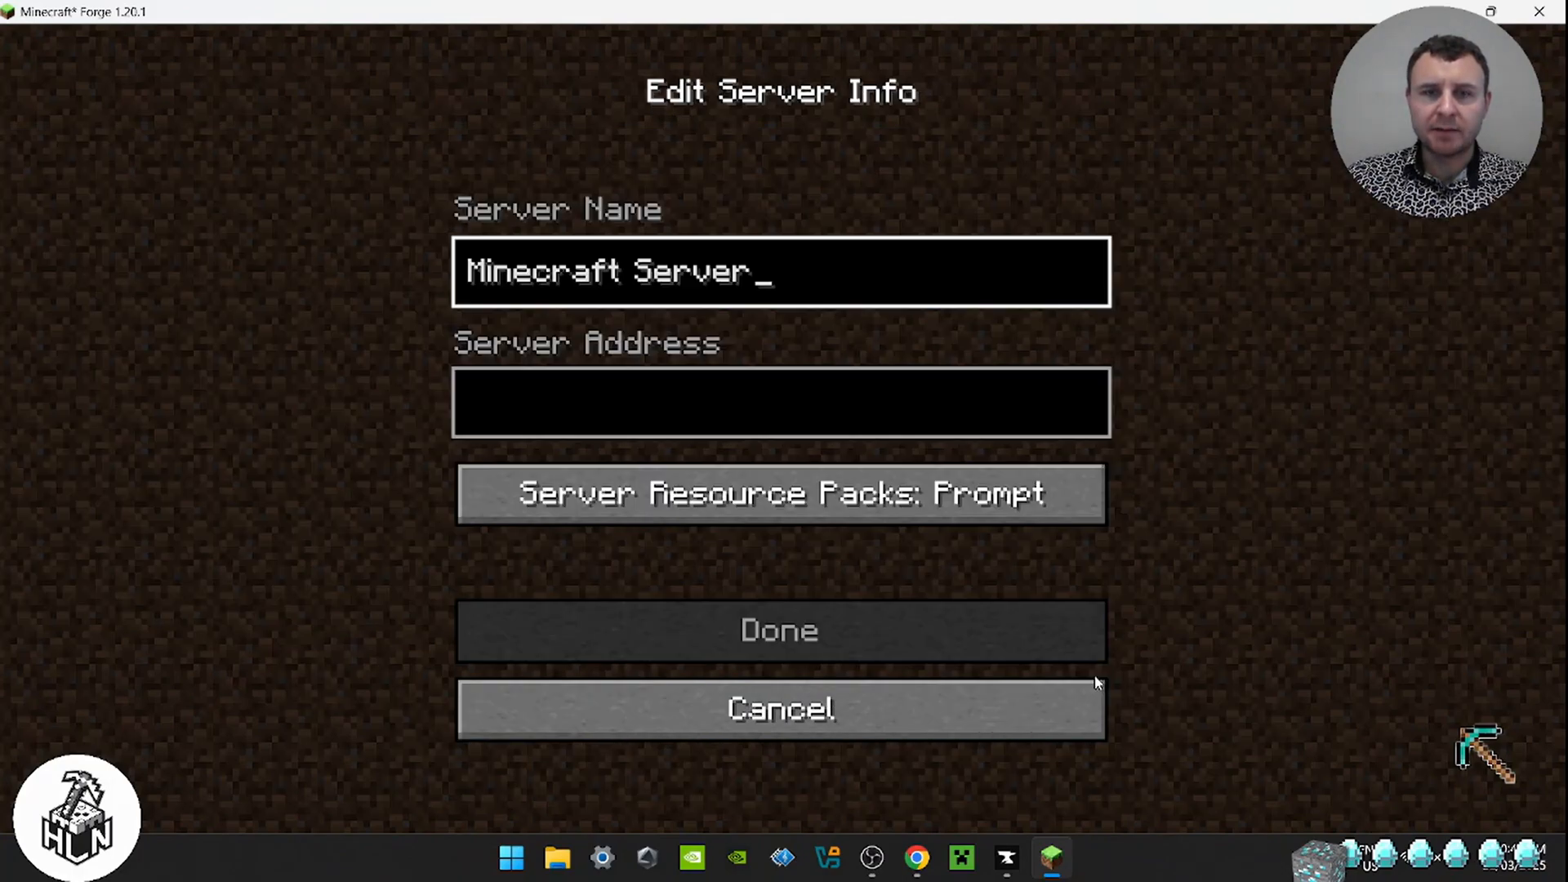
left_click(727, 414)
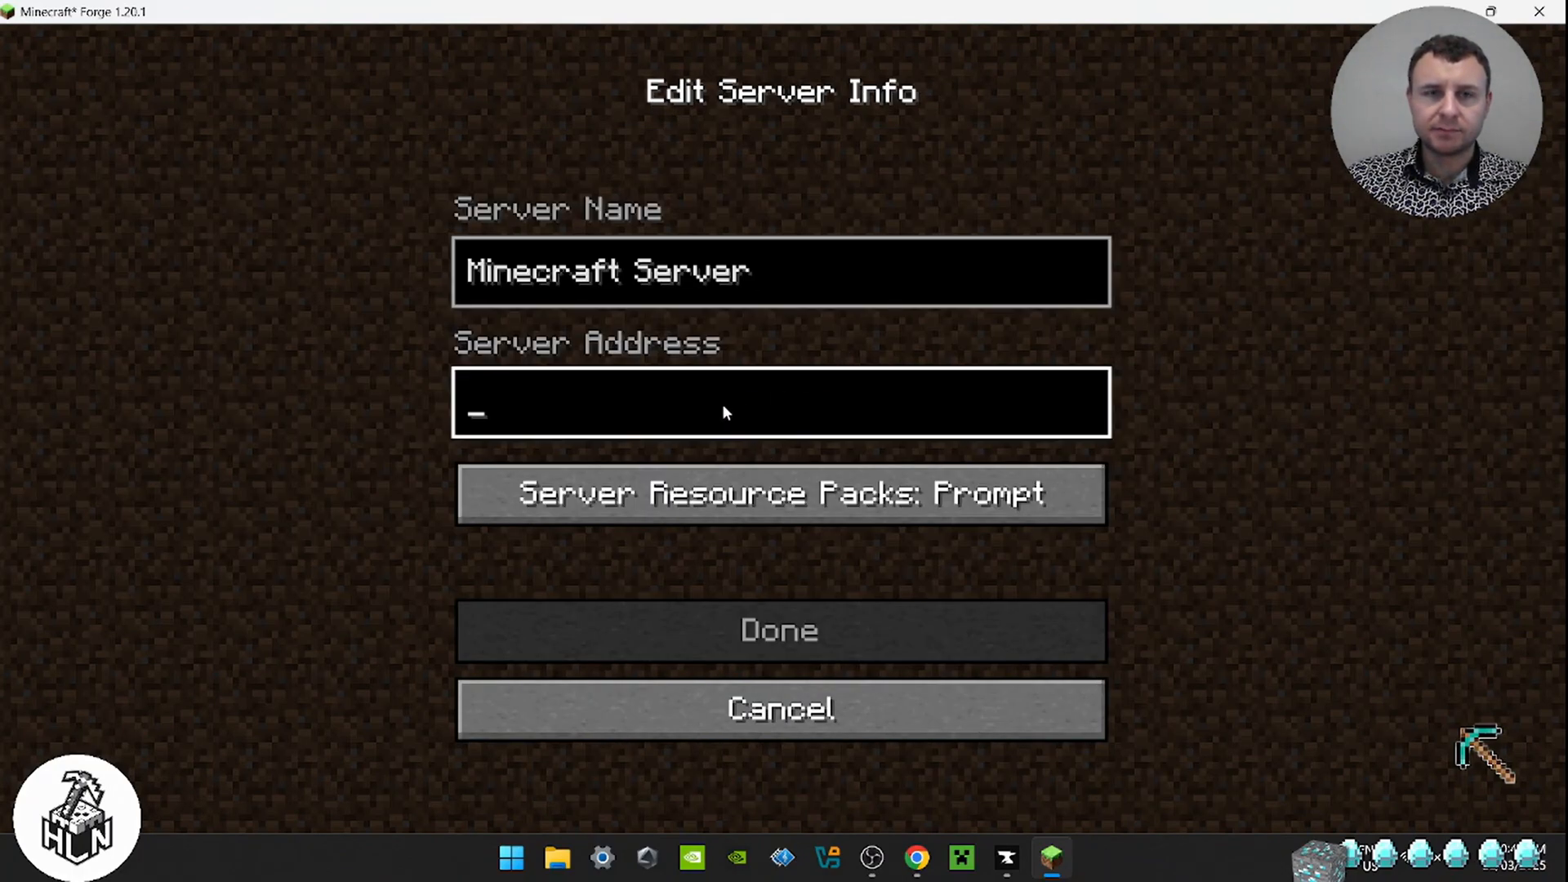
type("192")
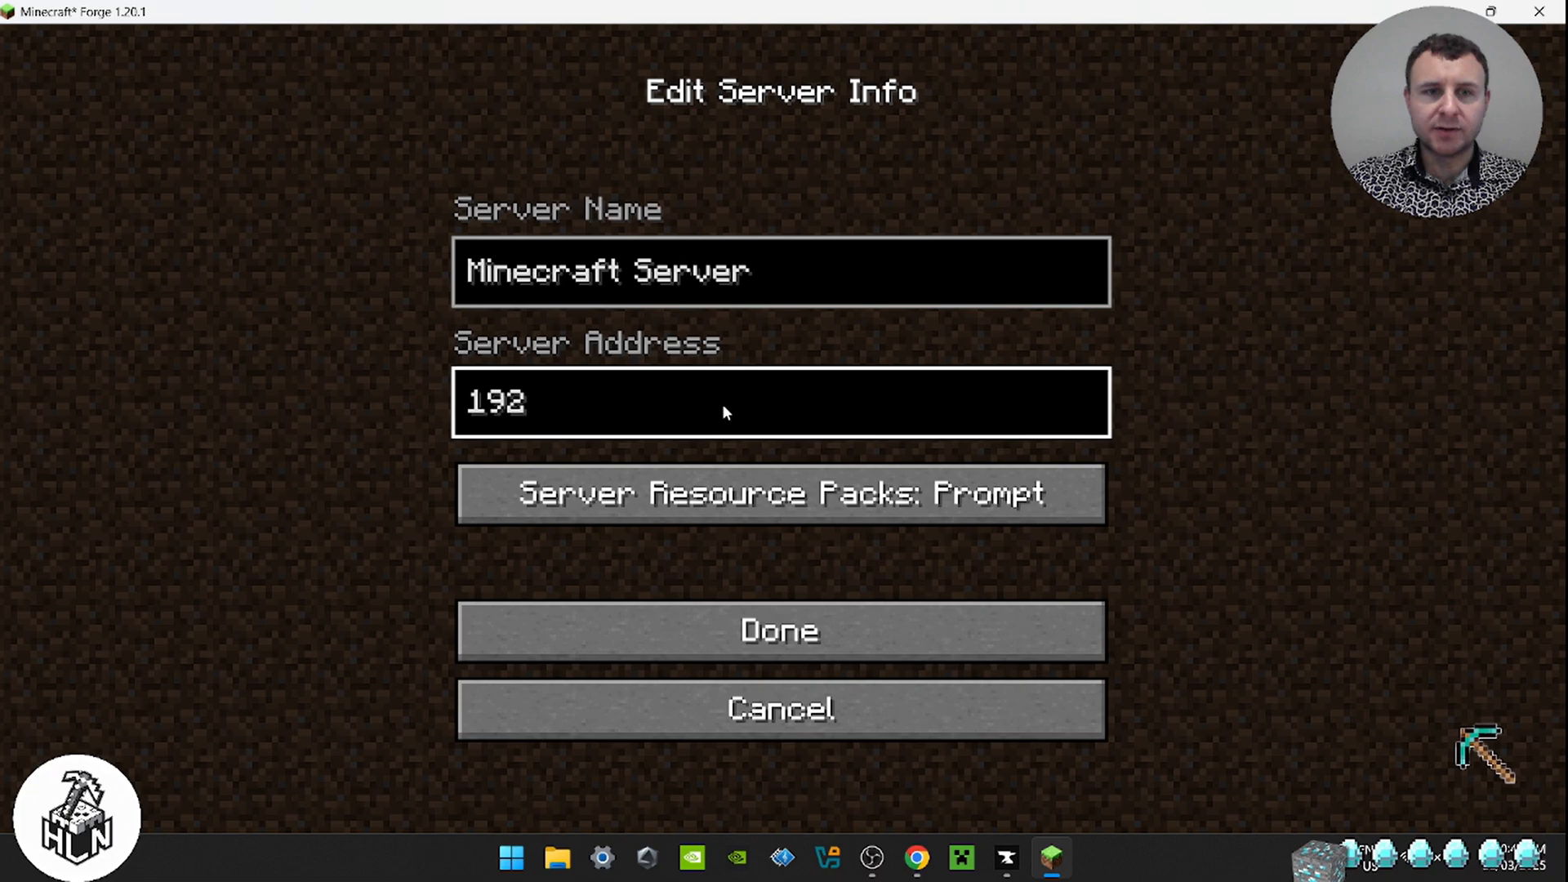
type(".1")
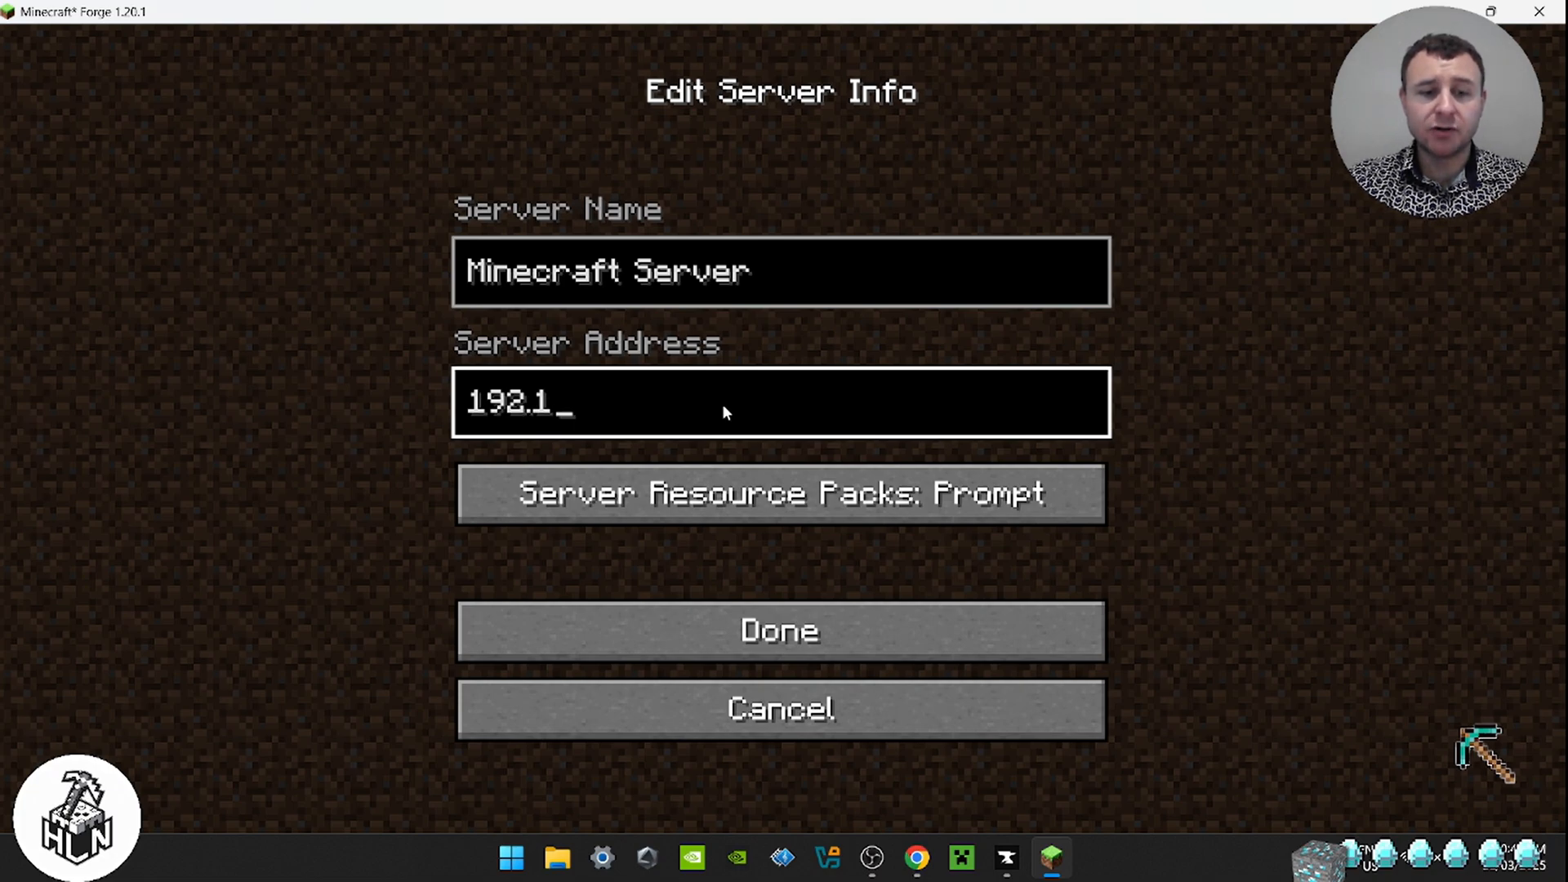
type("69")
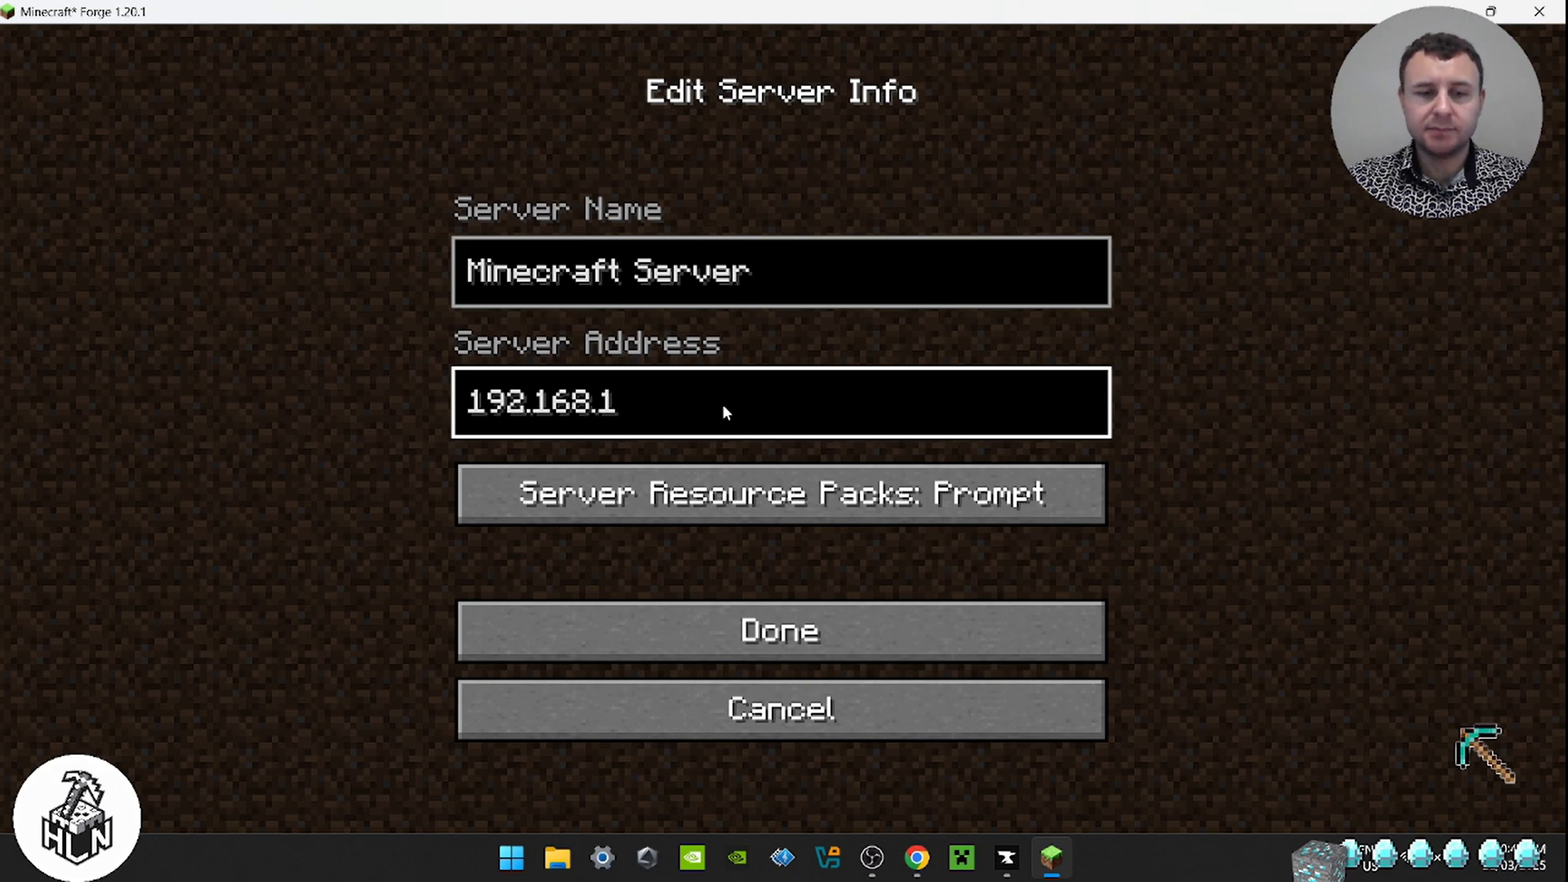
type("114")
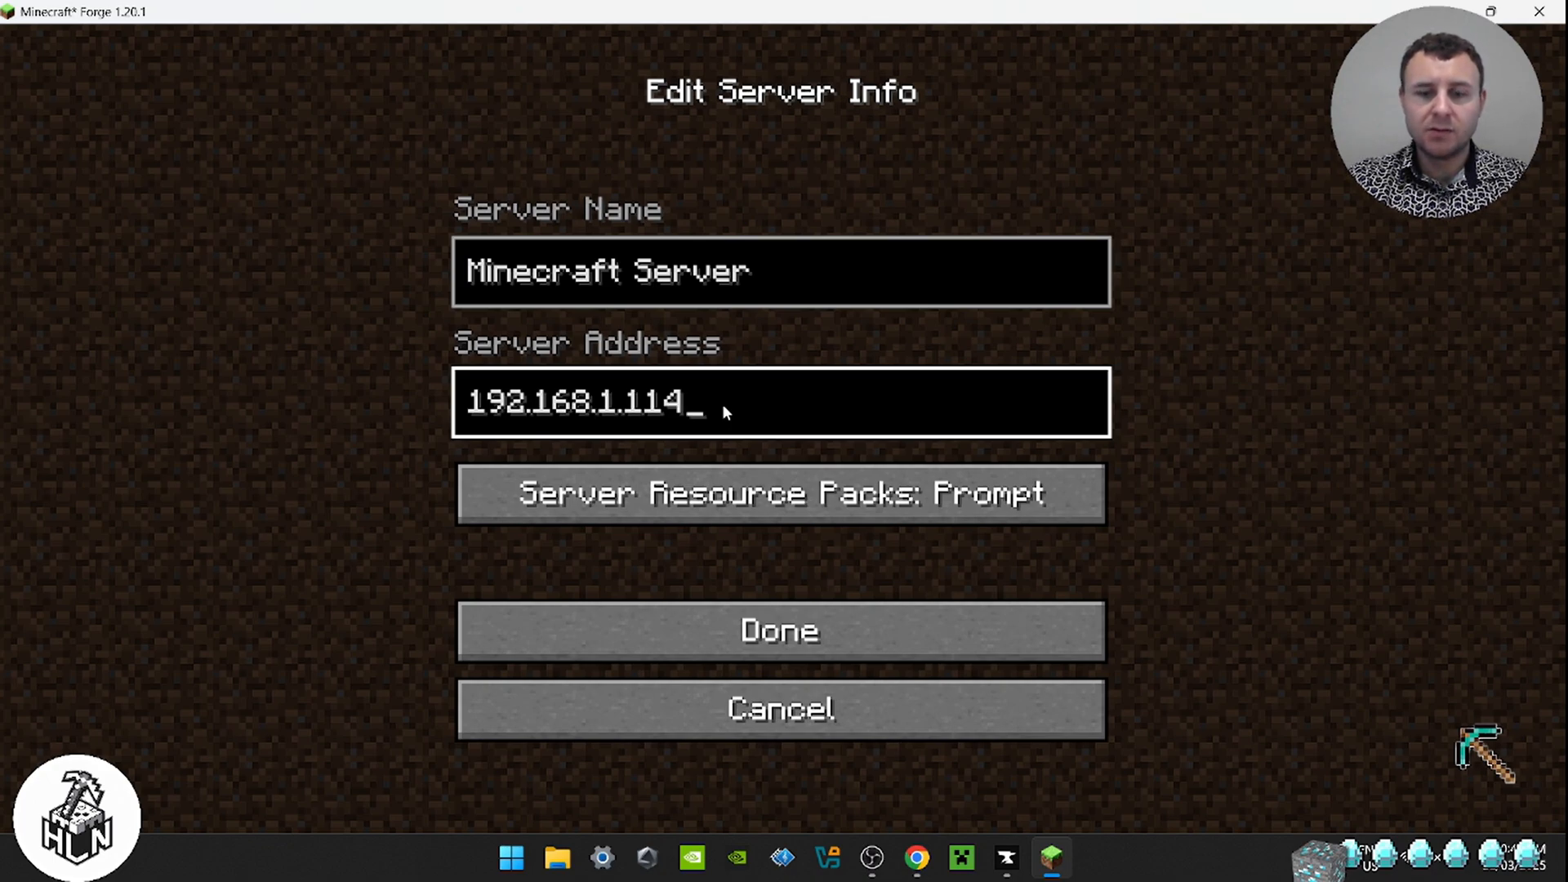
type(":255")
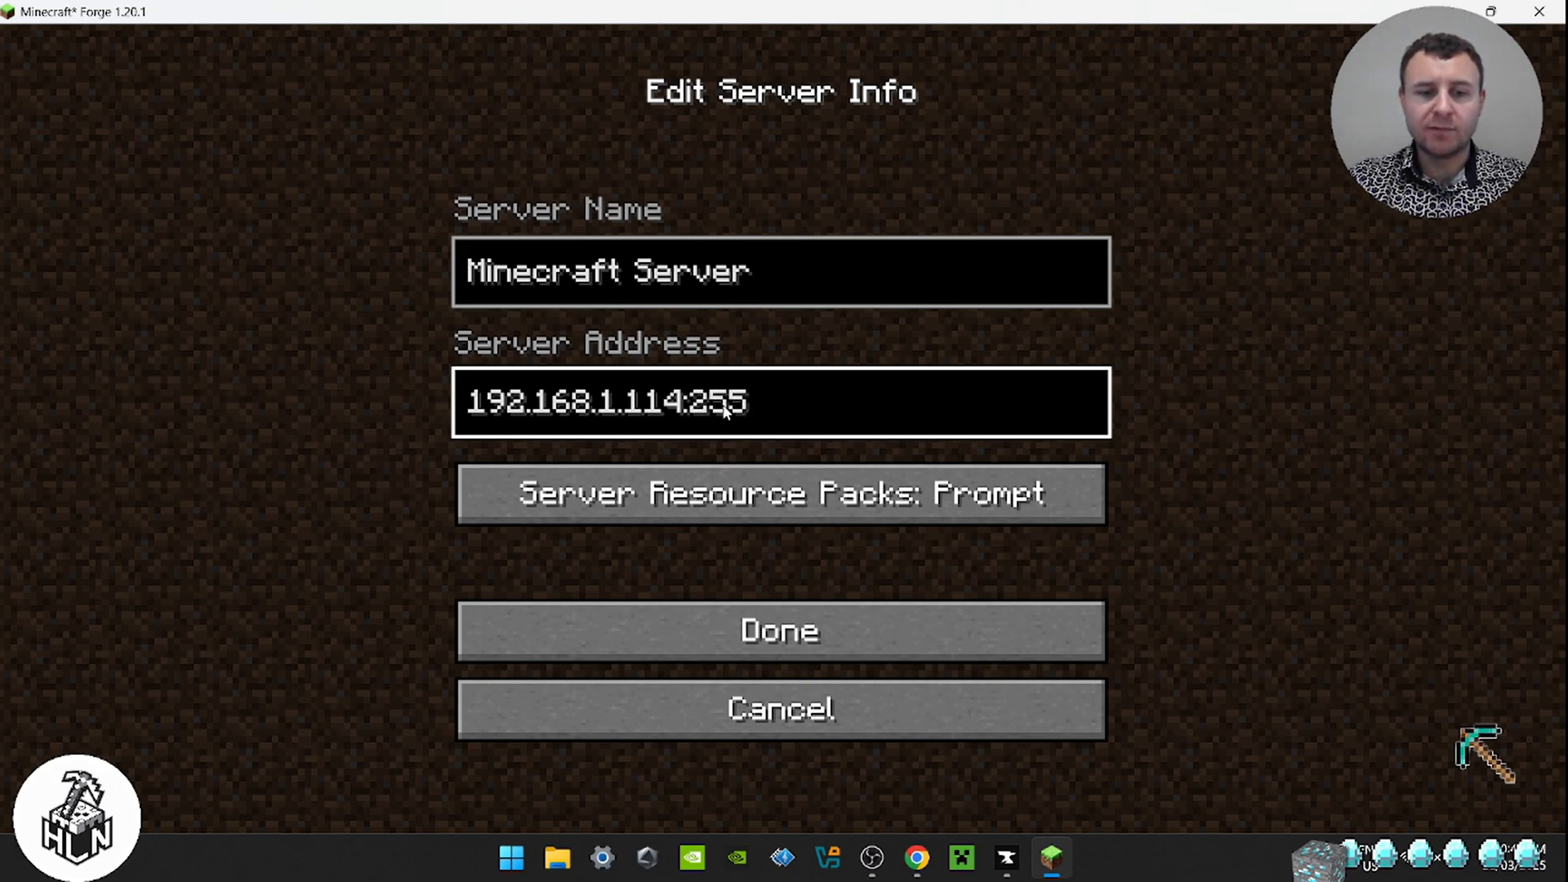
type("65")
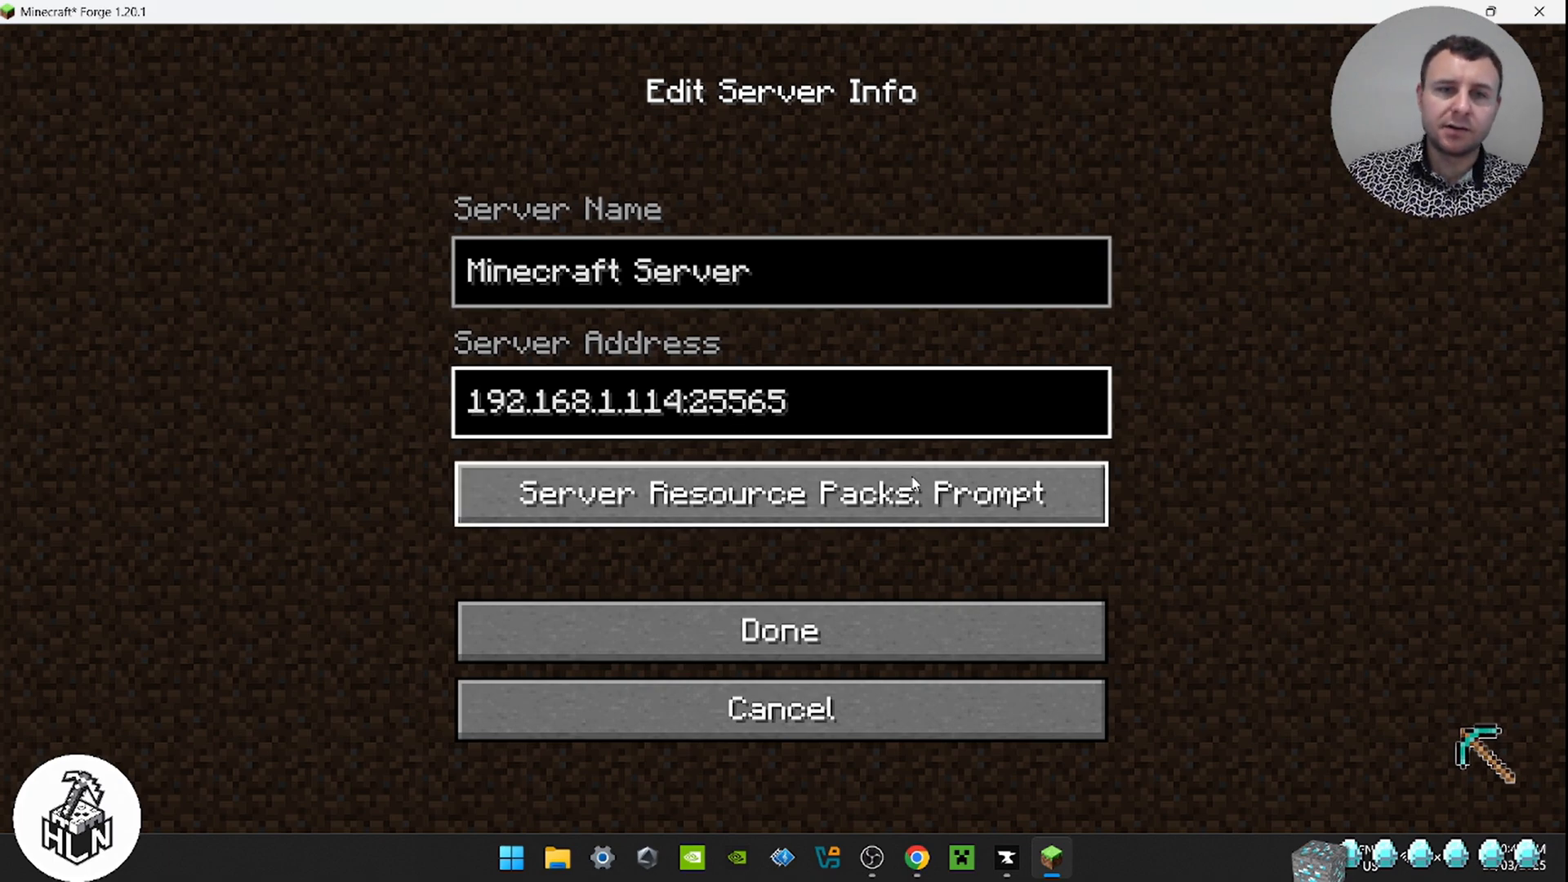
left_click(779, 630)
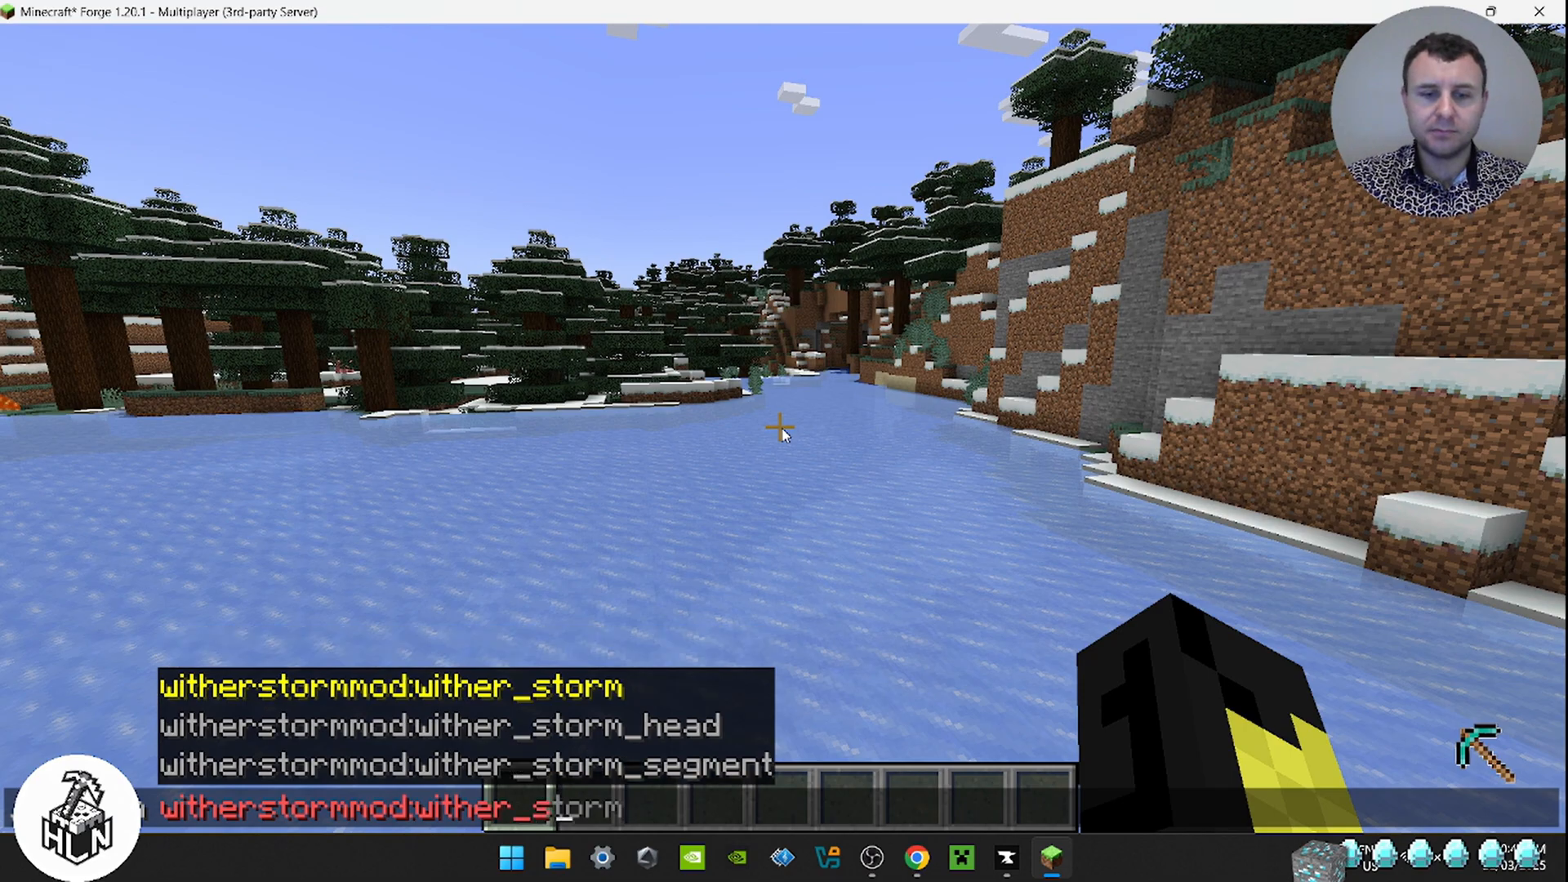
Step: Summon a Wither Storm with /summon witherstormmod:wither_storm
key("Return")
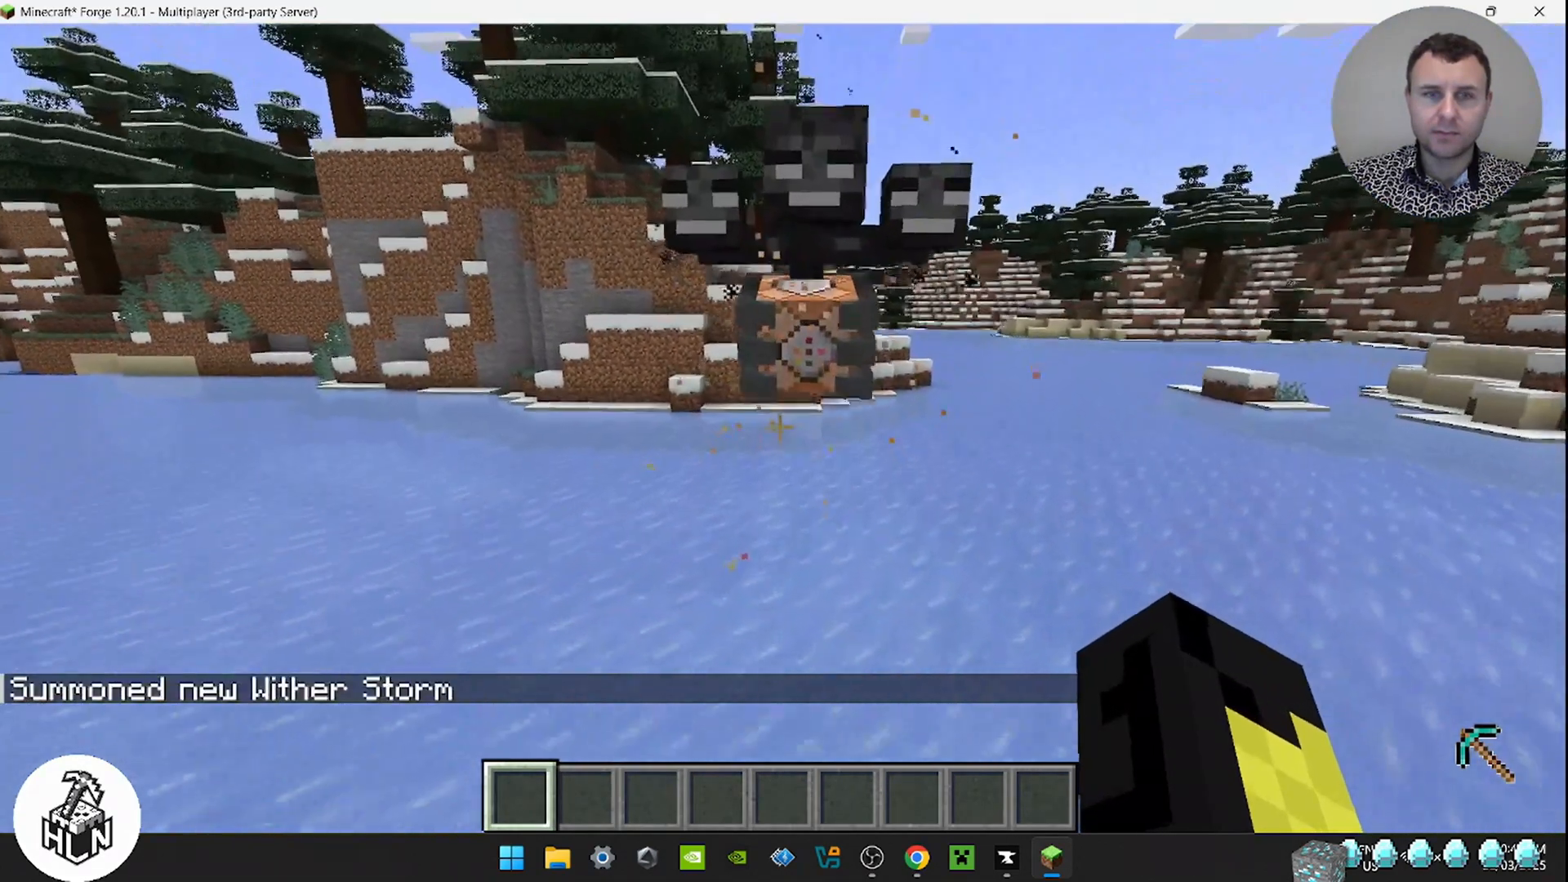